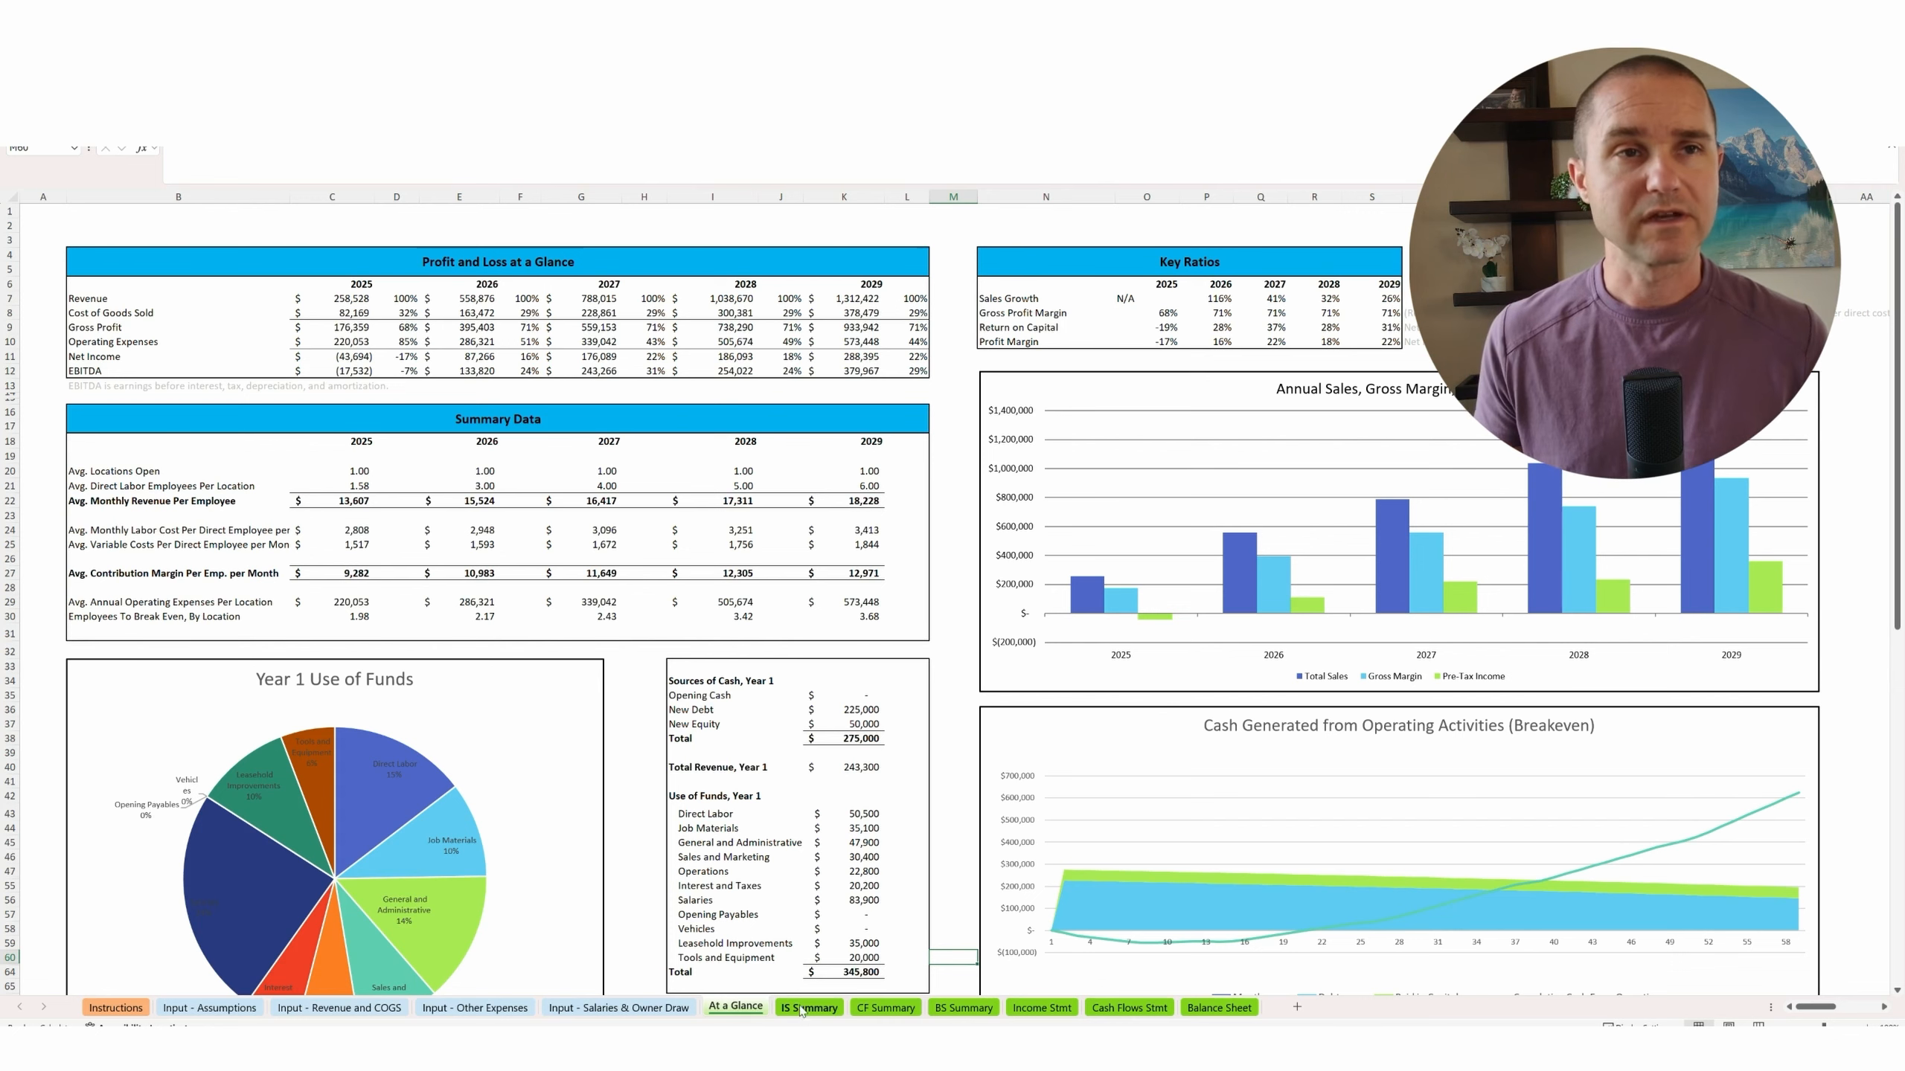
Flip through the IS, CF and BS summaries, then scroll the monthly income statement.
left_click(809, 1007)
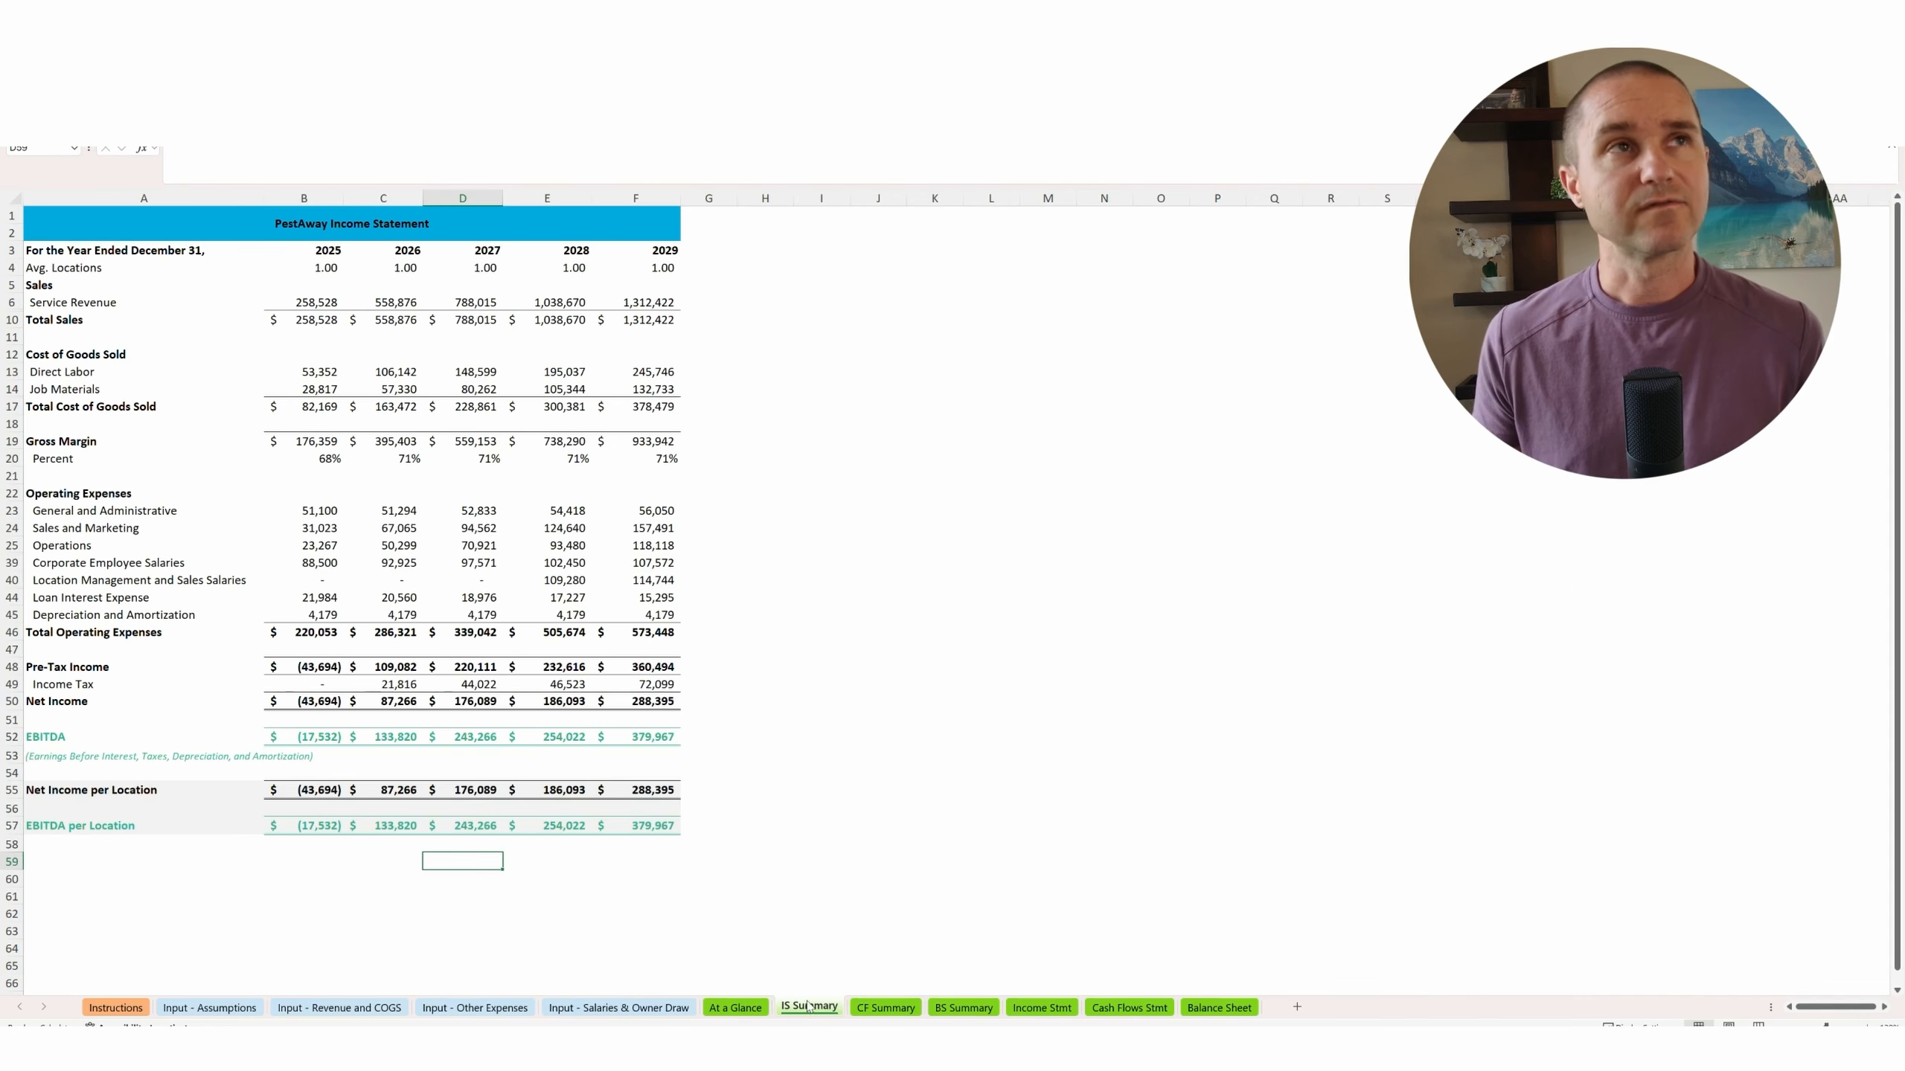
left_click(885, 1007)
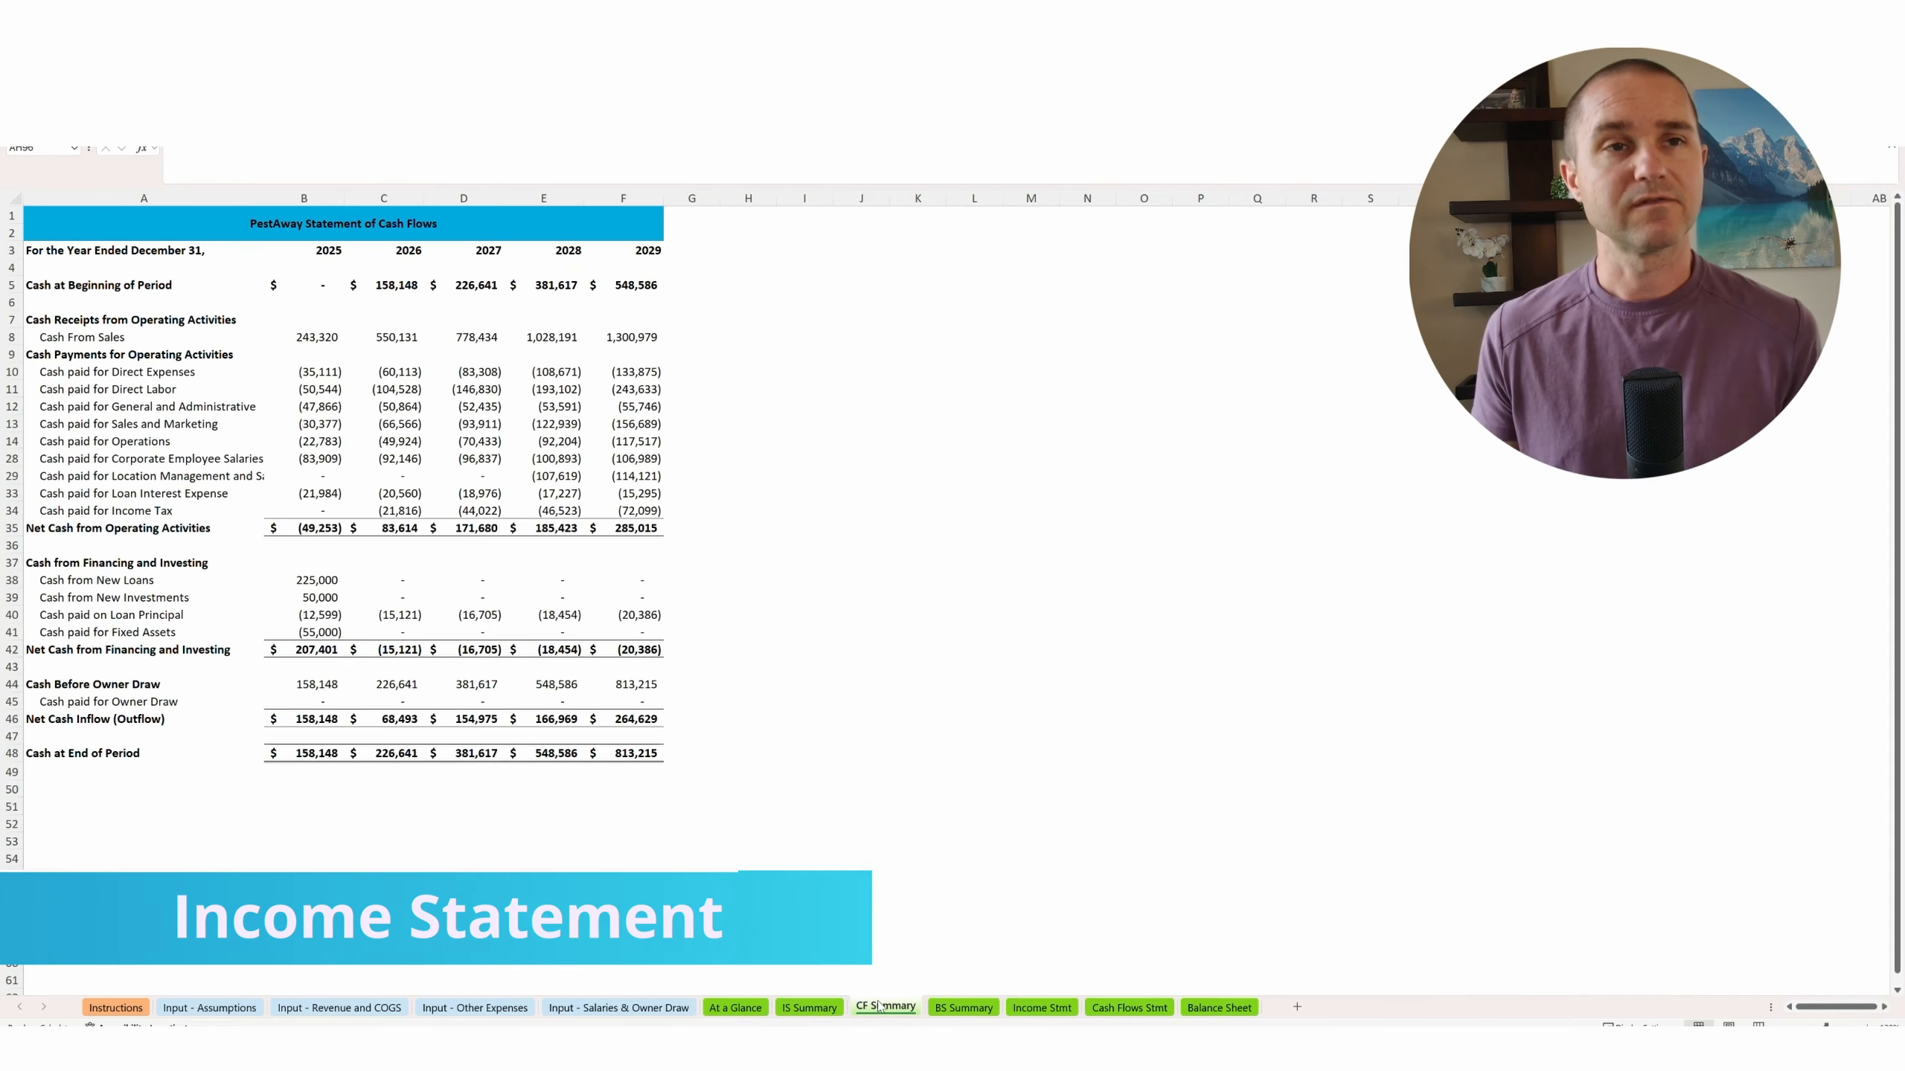
left_click(963, 1007)
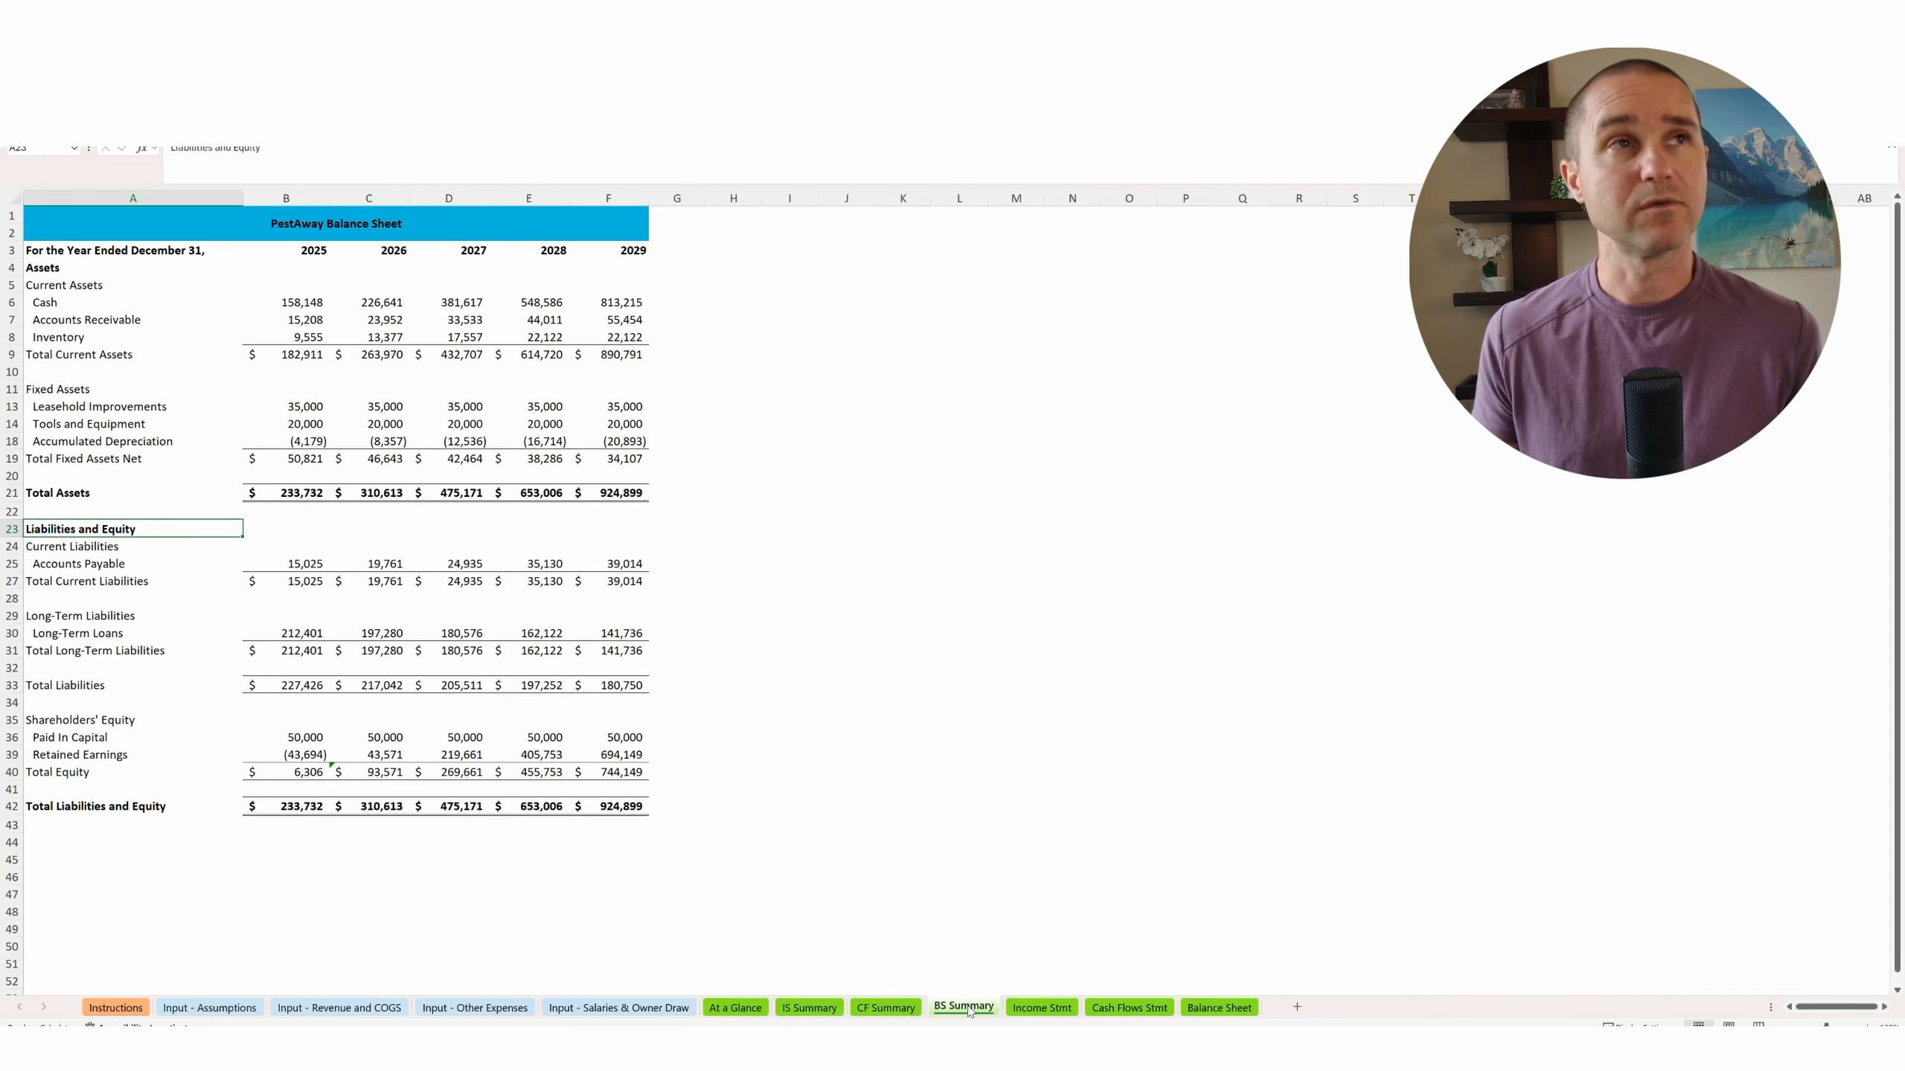
left_click(1041, 1007)
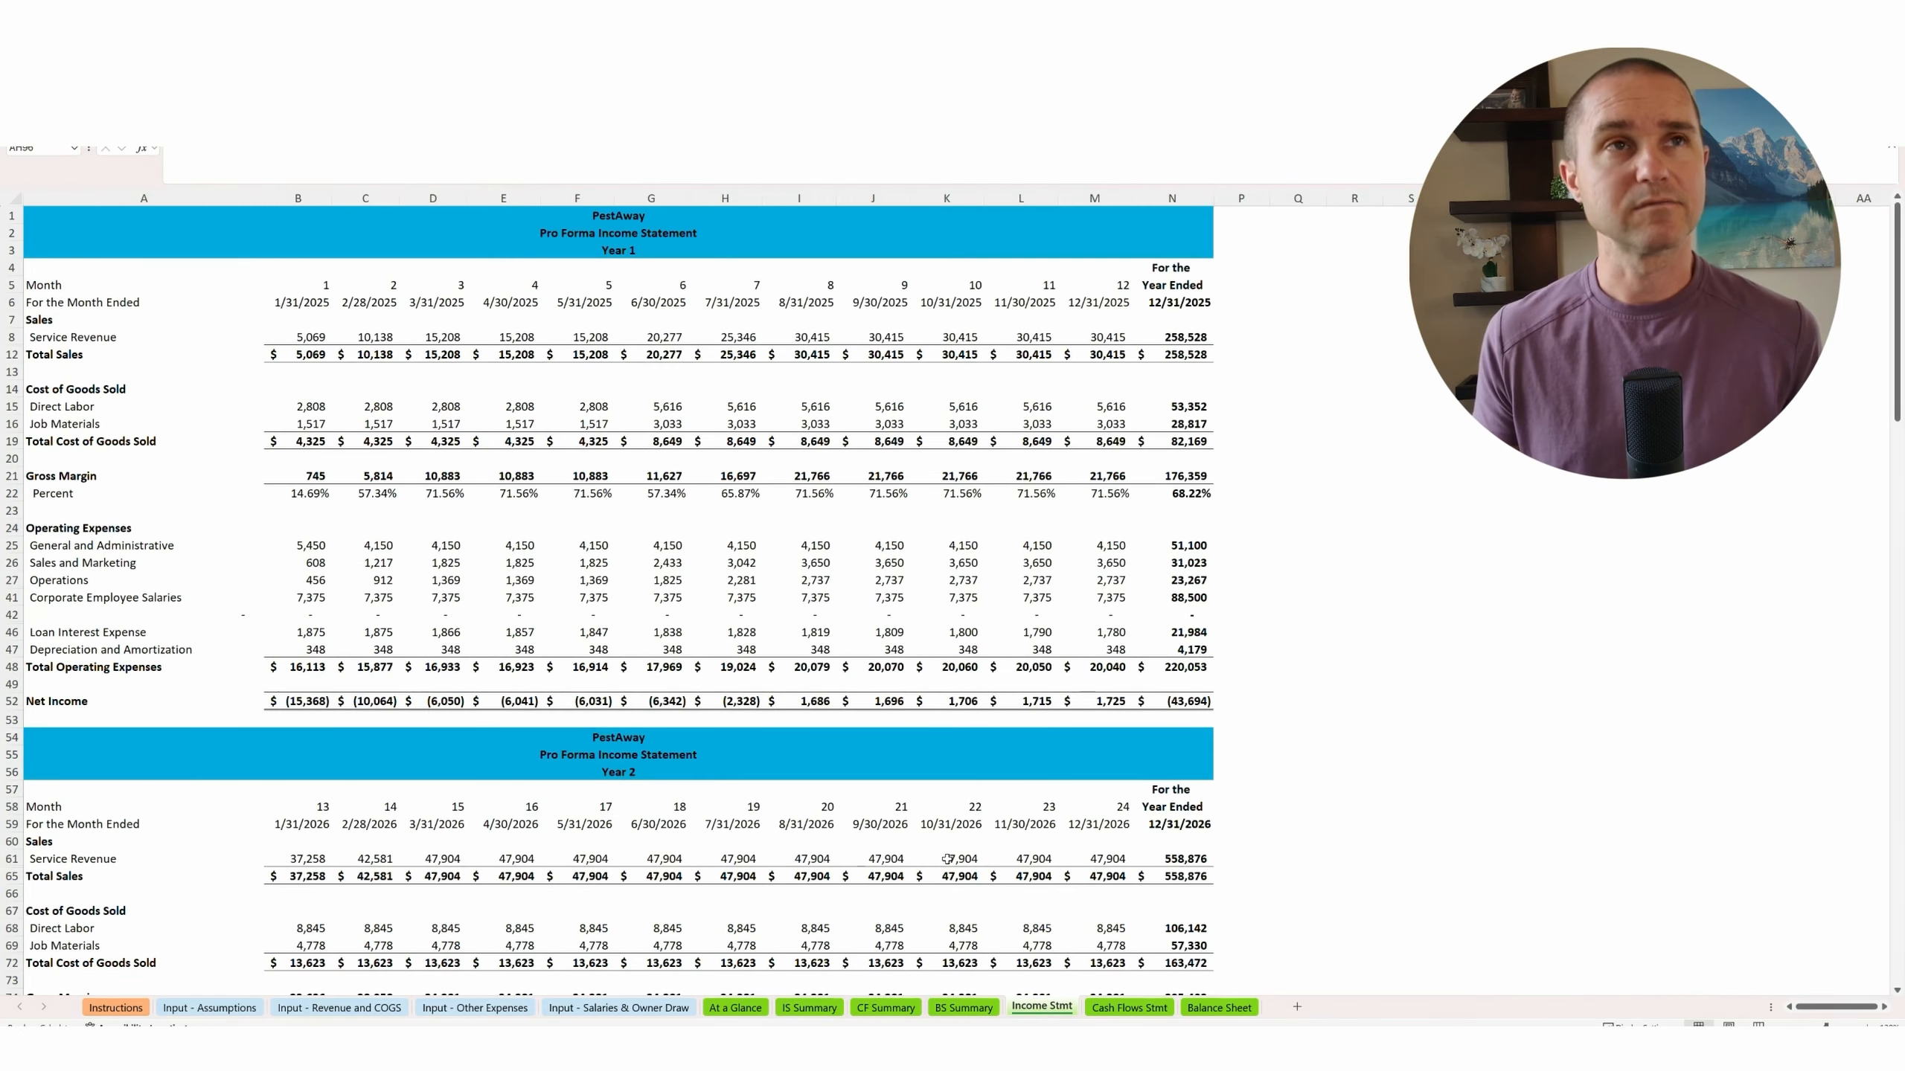
scroll("down", 3)
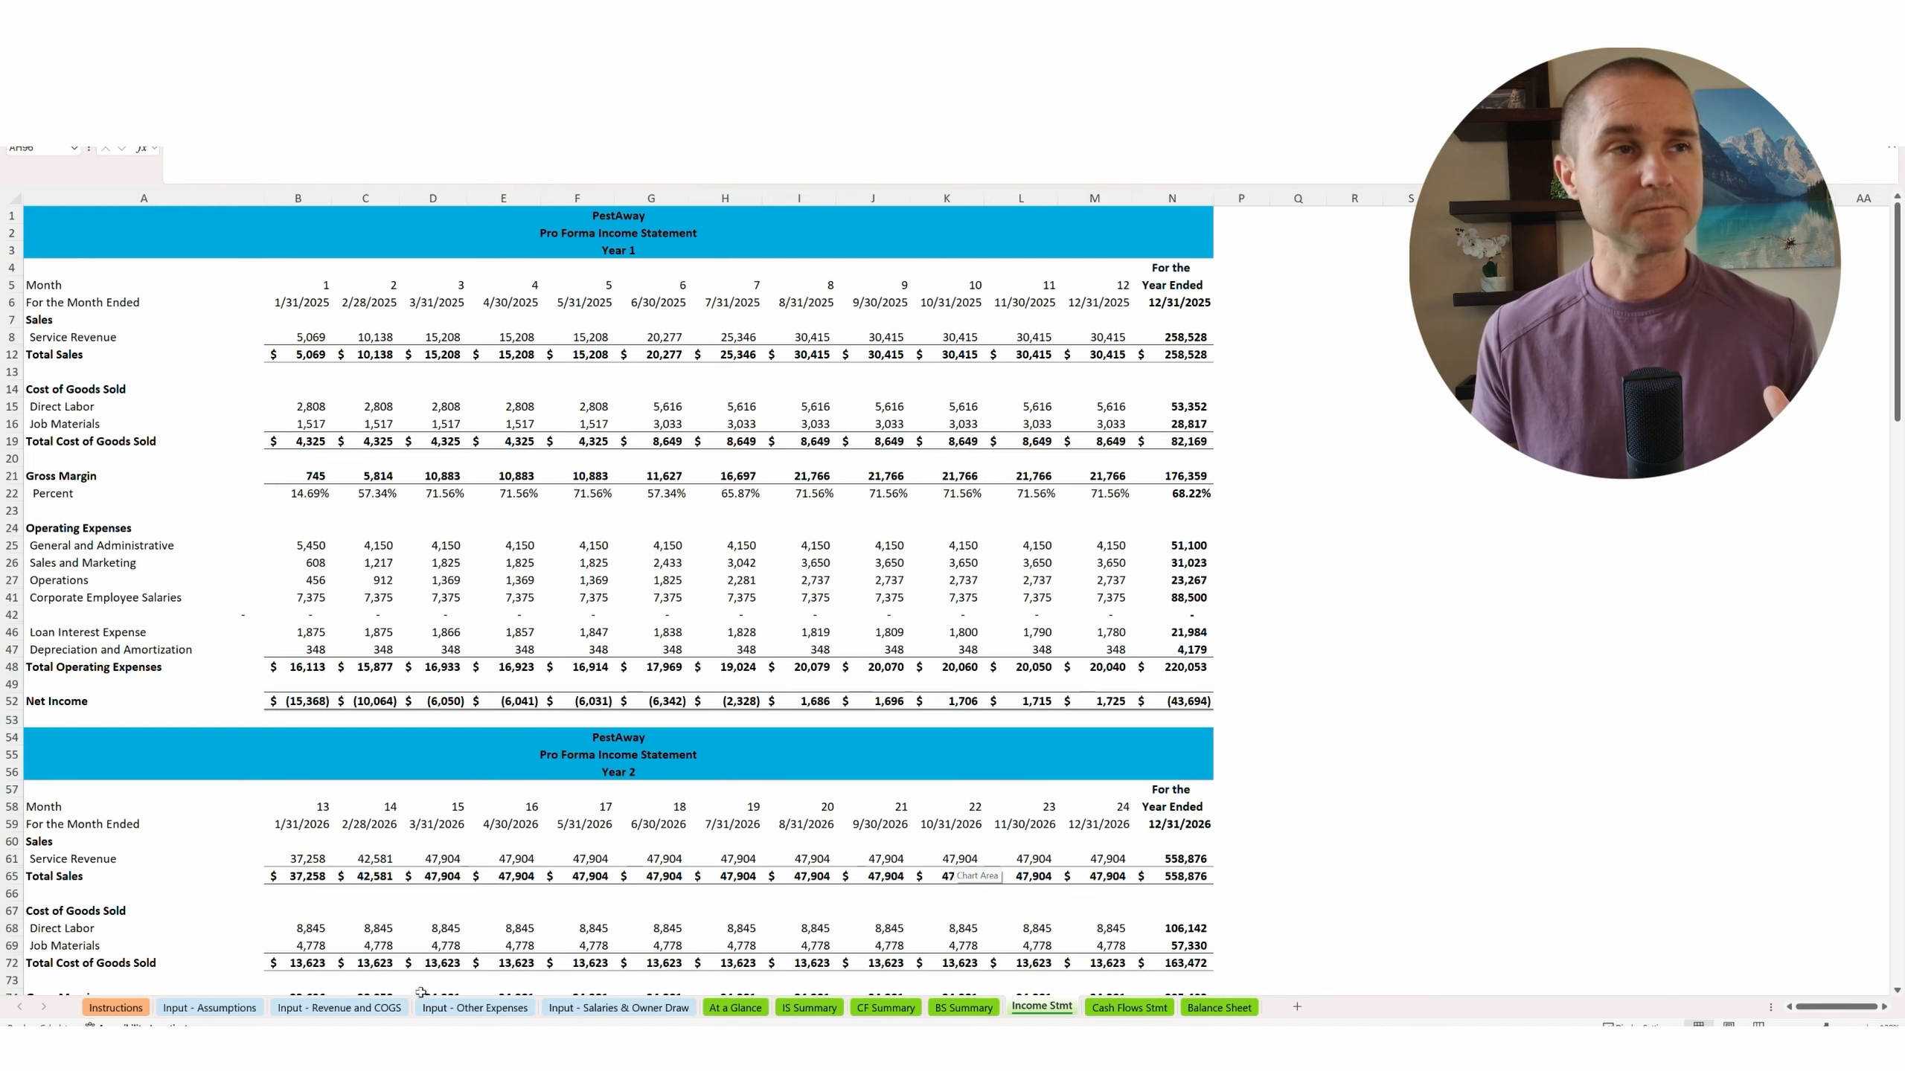
Switch to the Input - Assumptions sheet showing company, receivables and location opening inputs.
left_click(211, 1007)
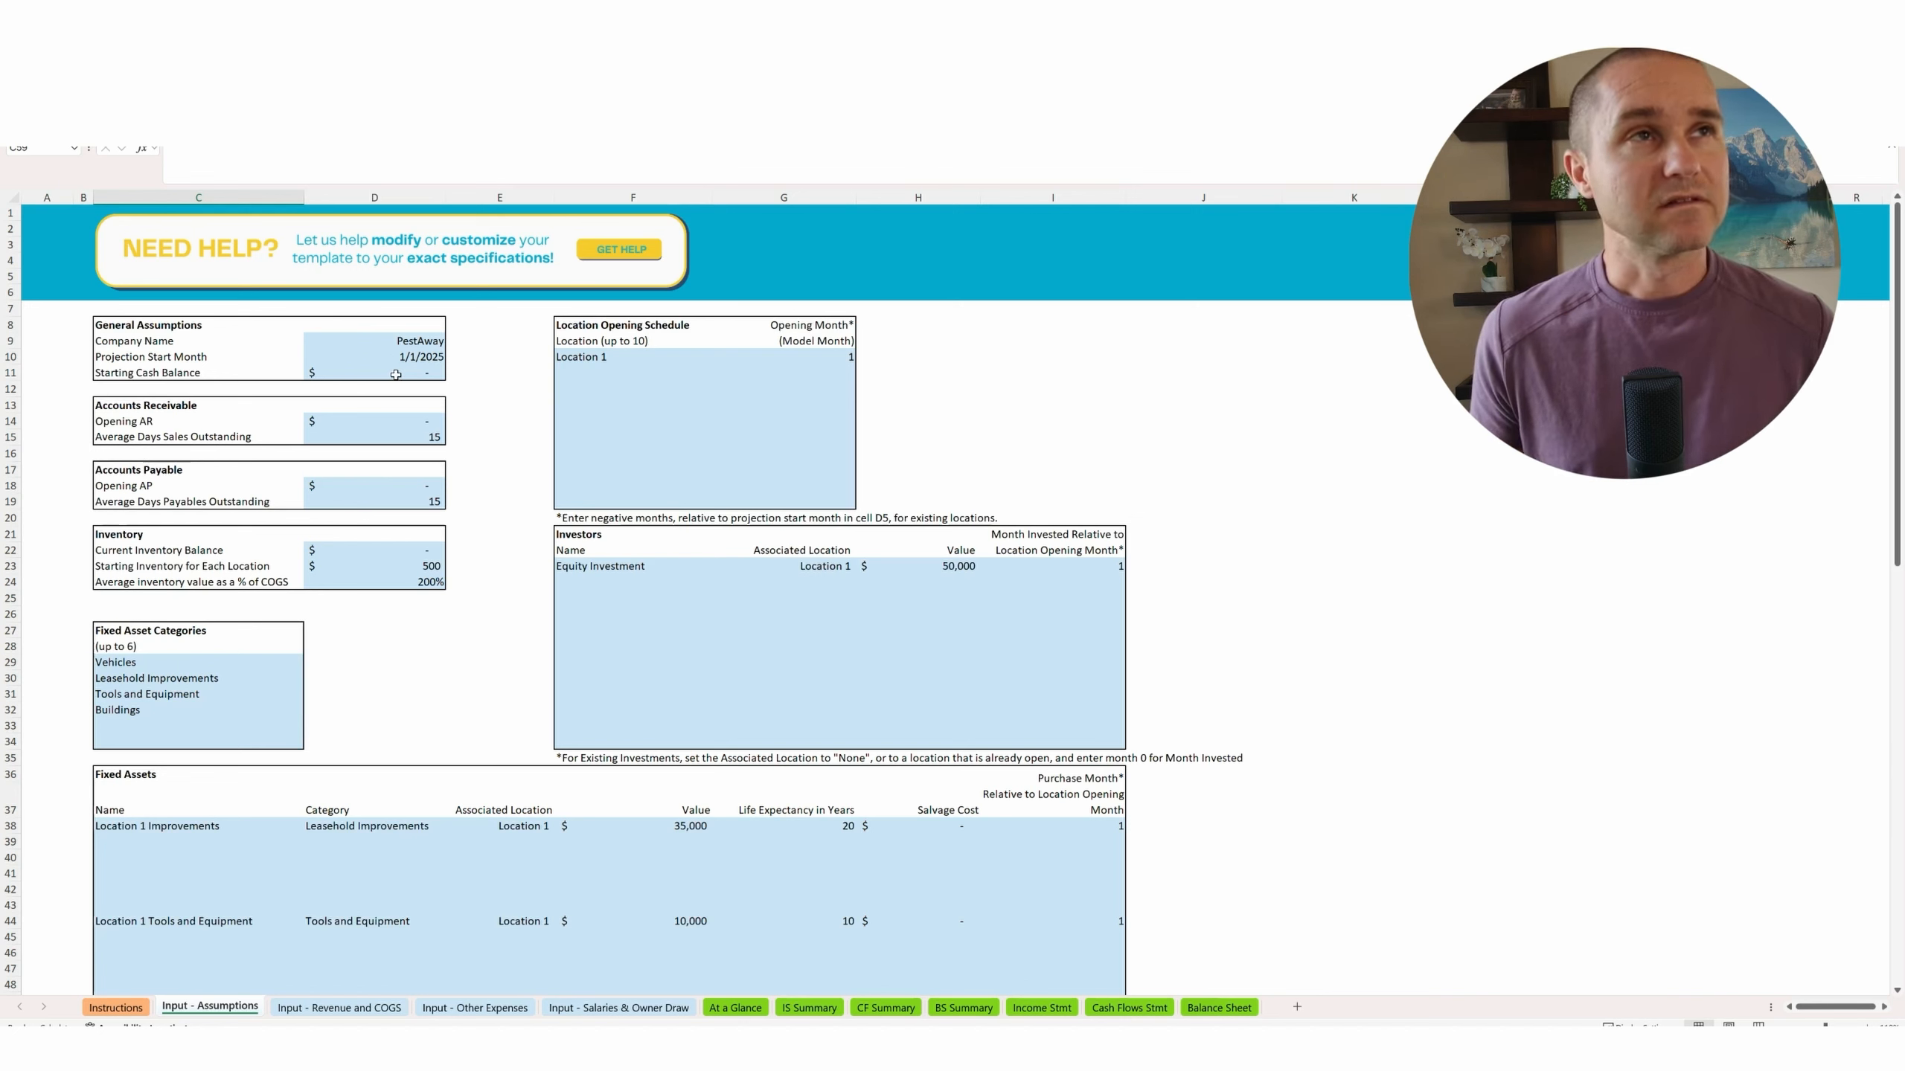
left_click(381, 356)
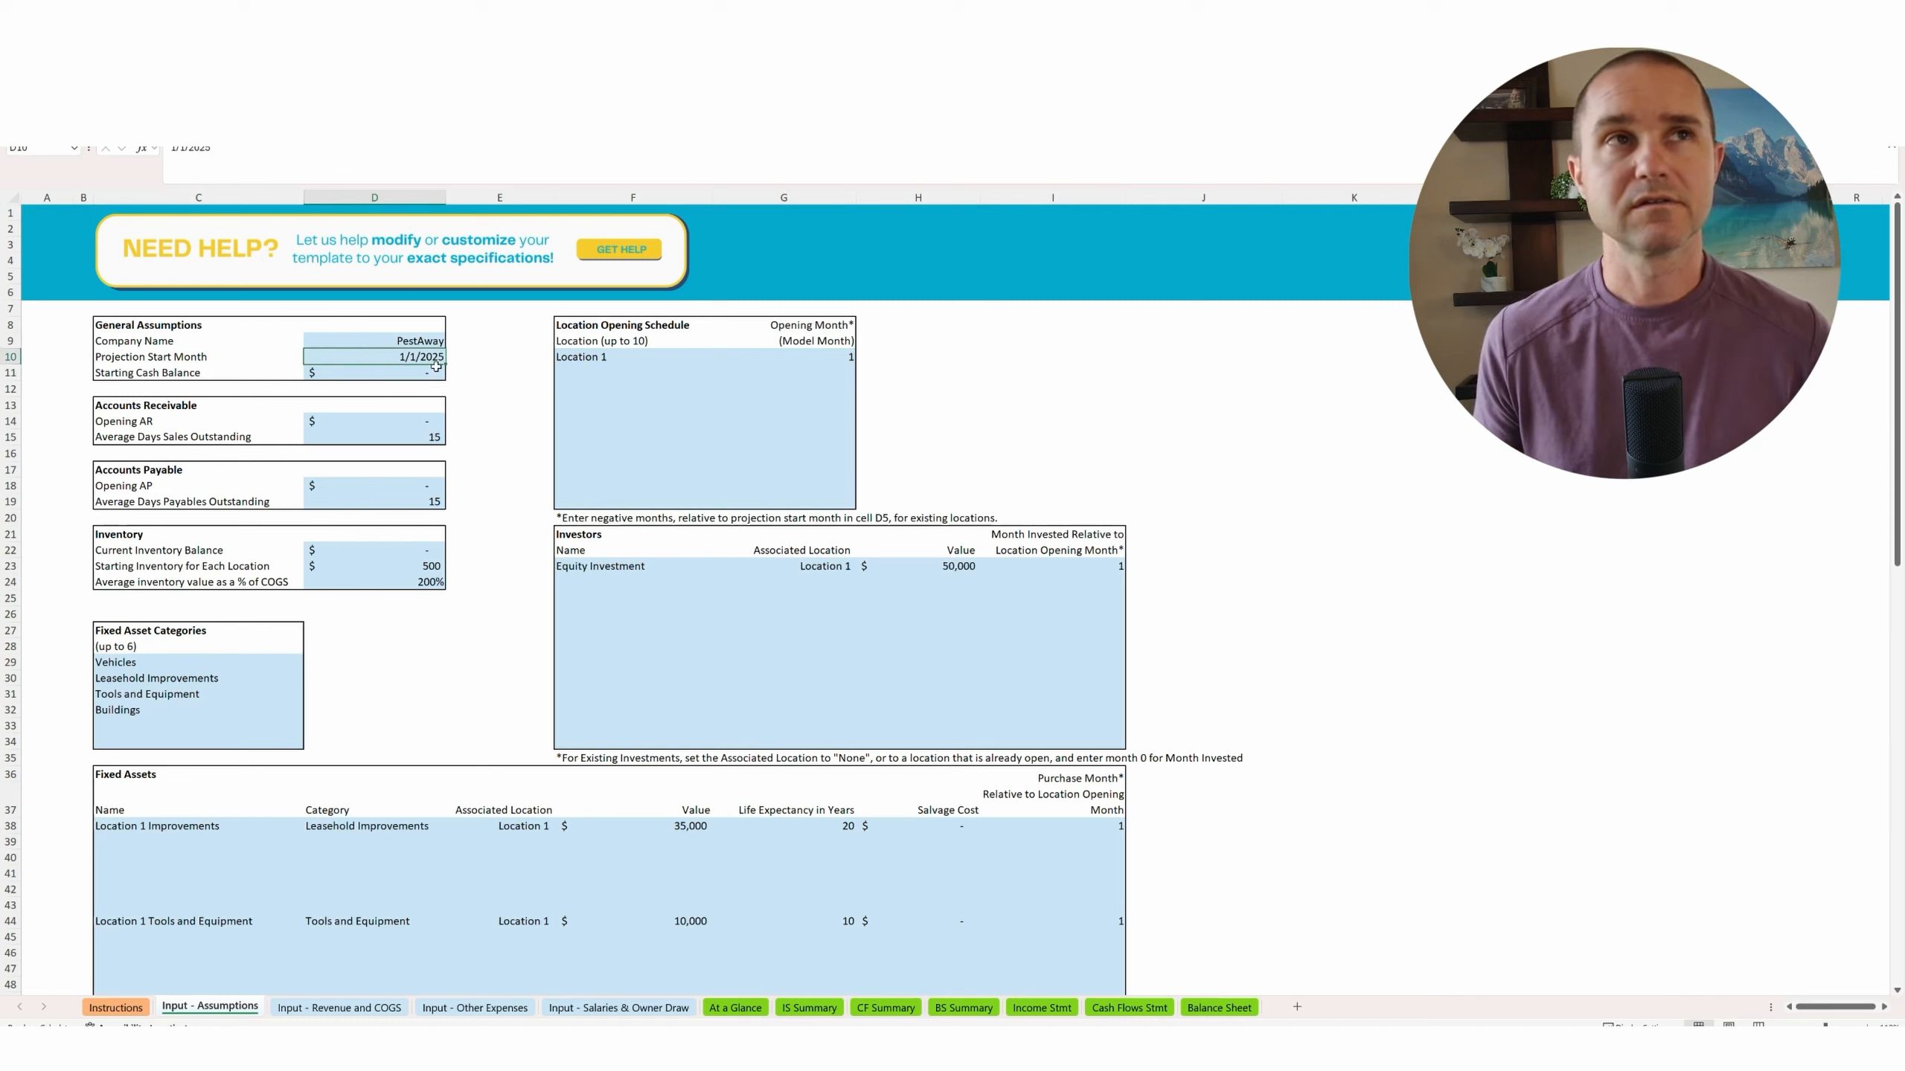
left_click(396, 372)
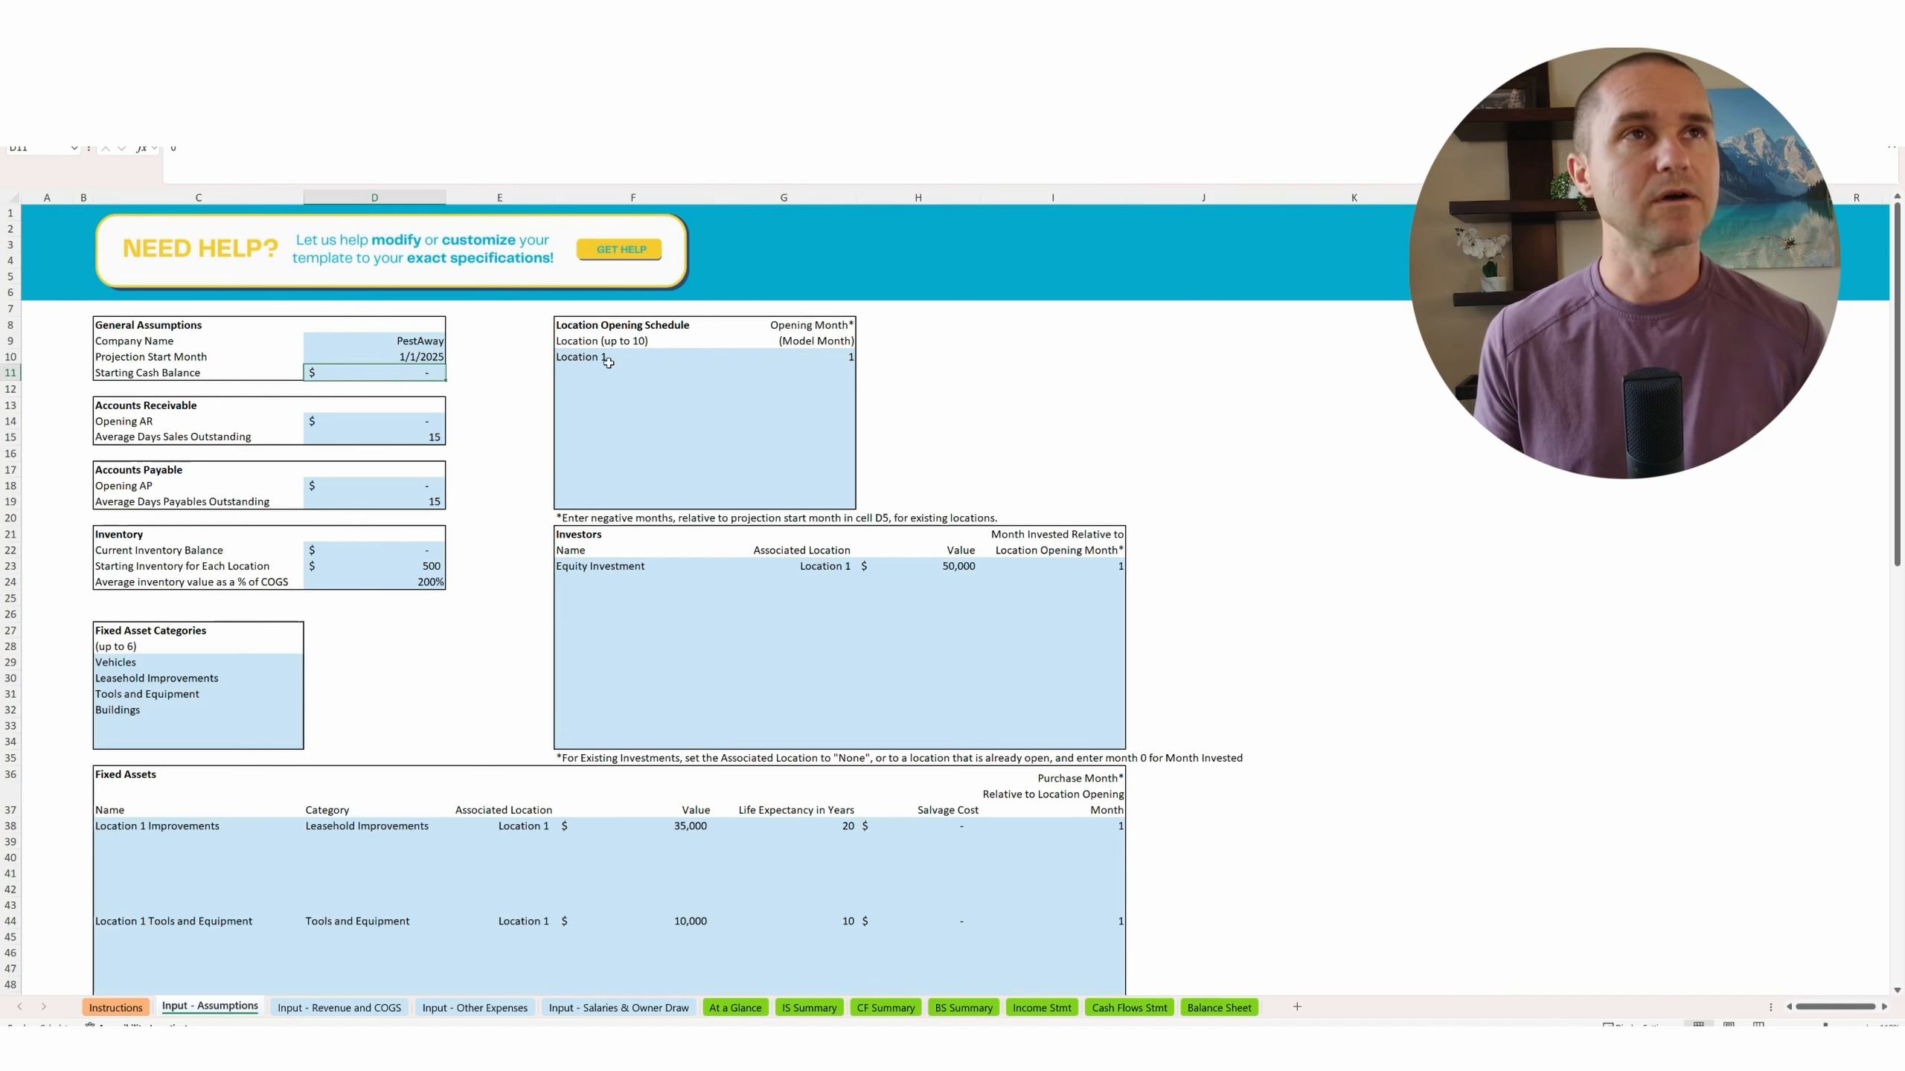
left_click(661, 357)
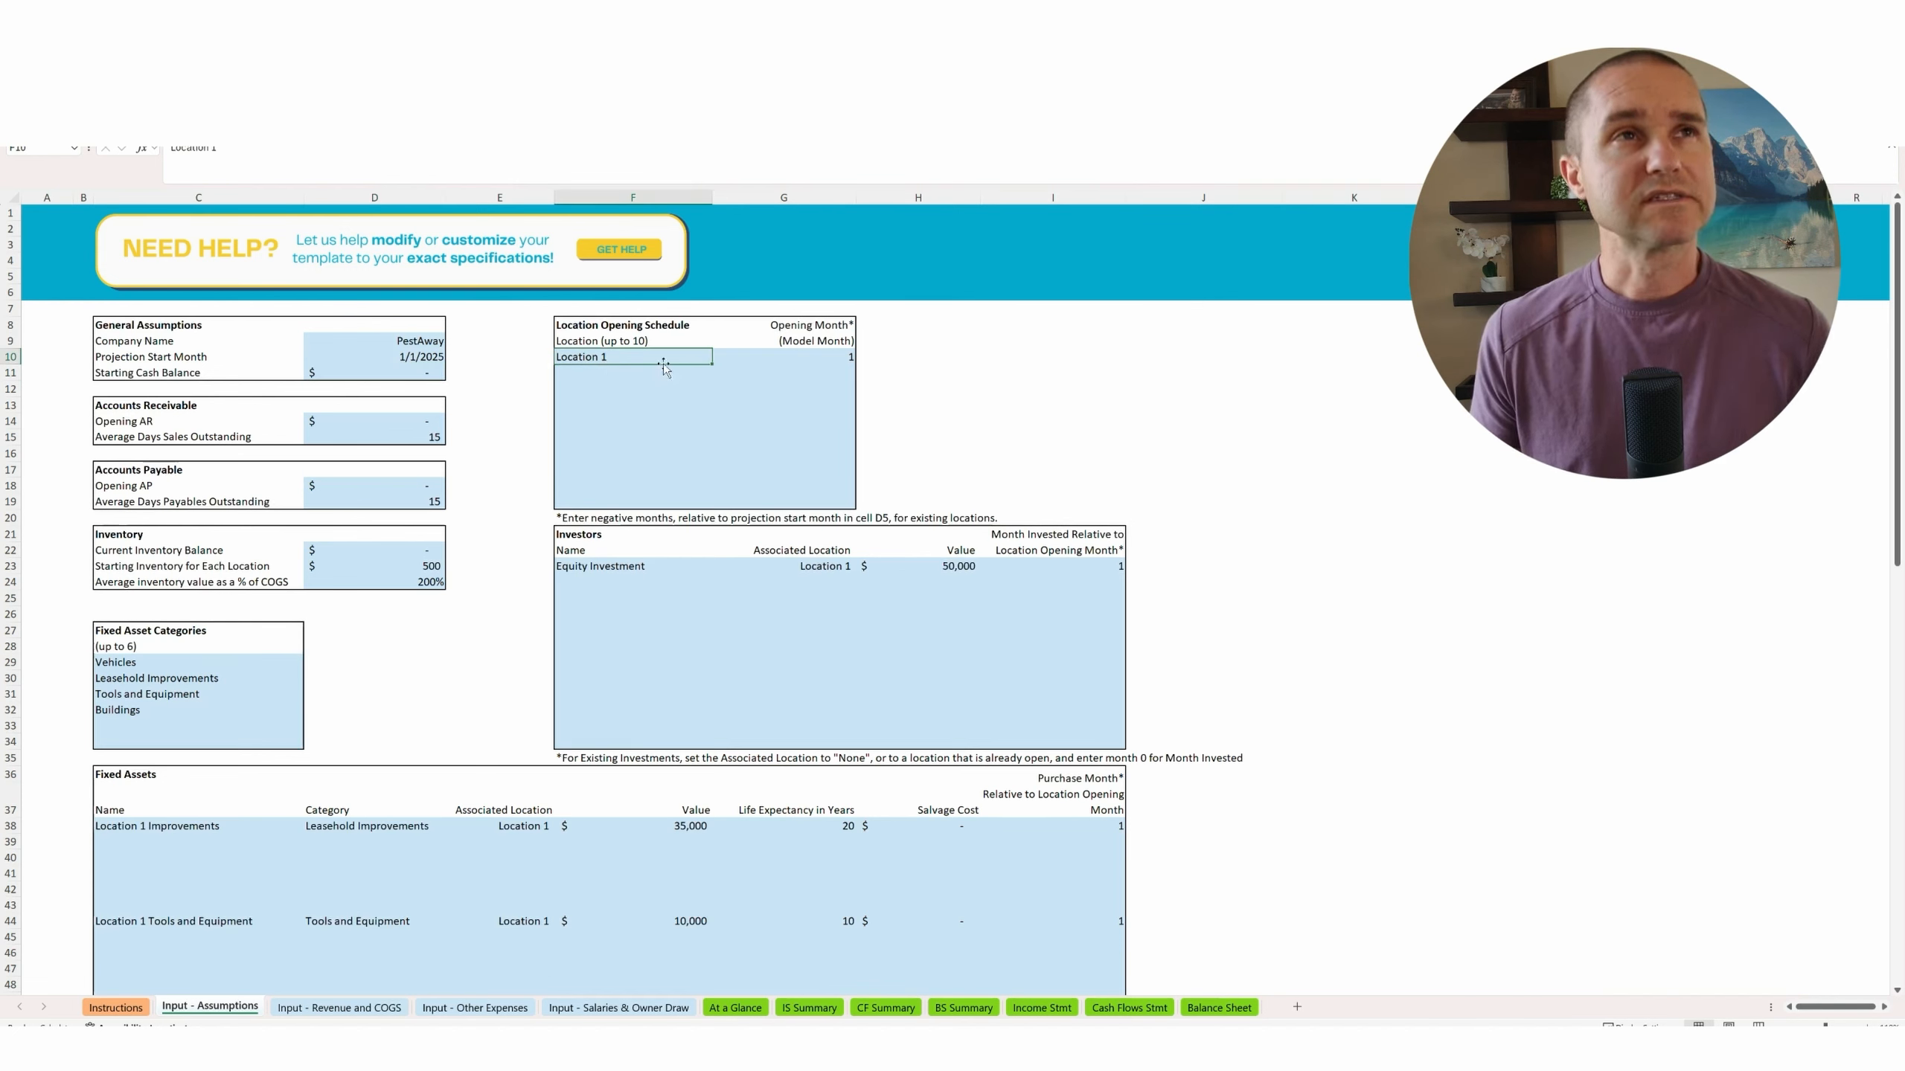
left_click(783, 357)
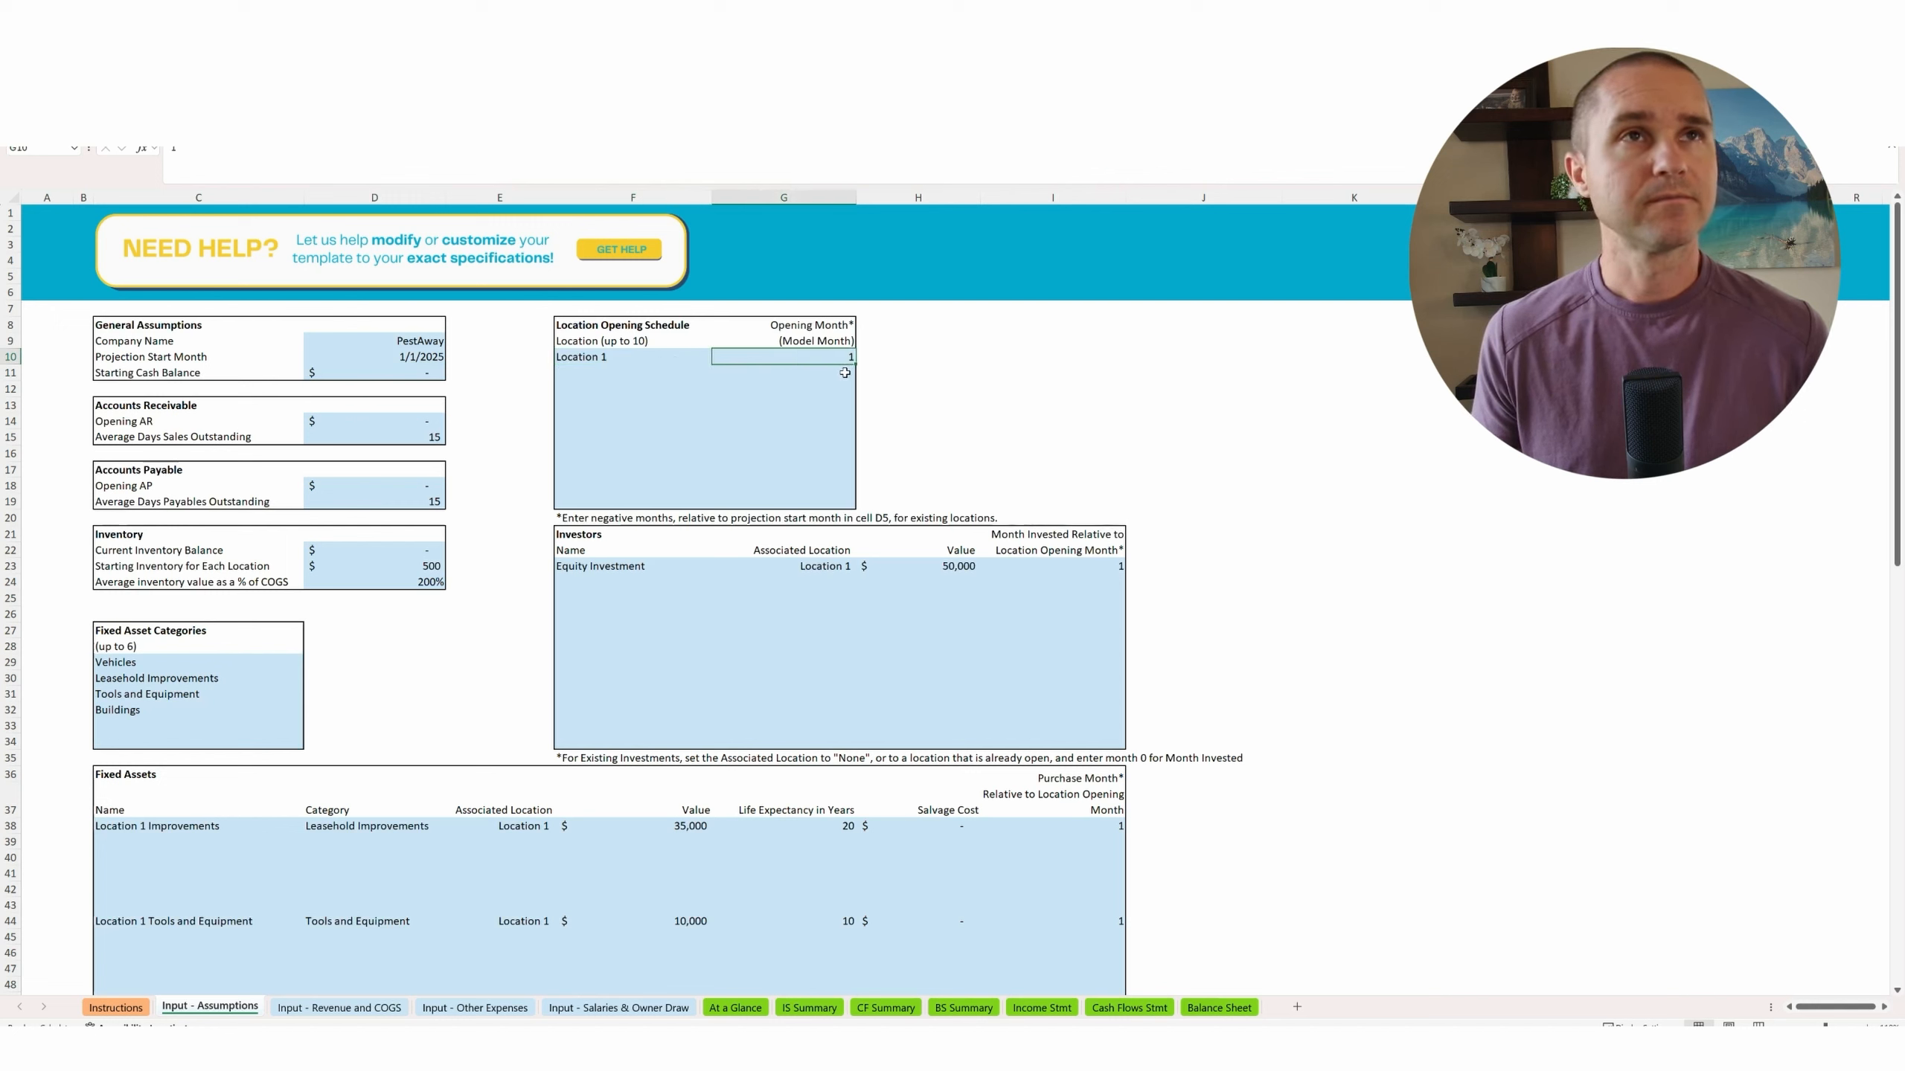
left_click(373, 421)
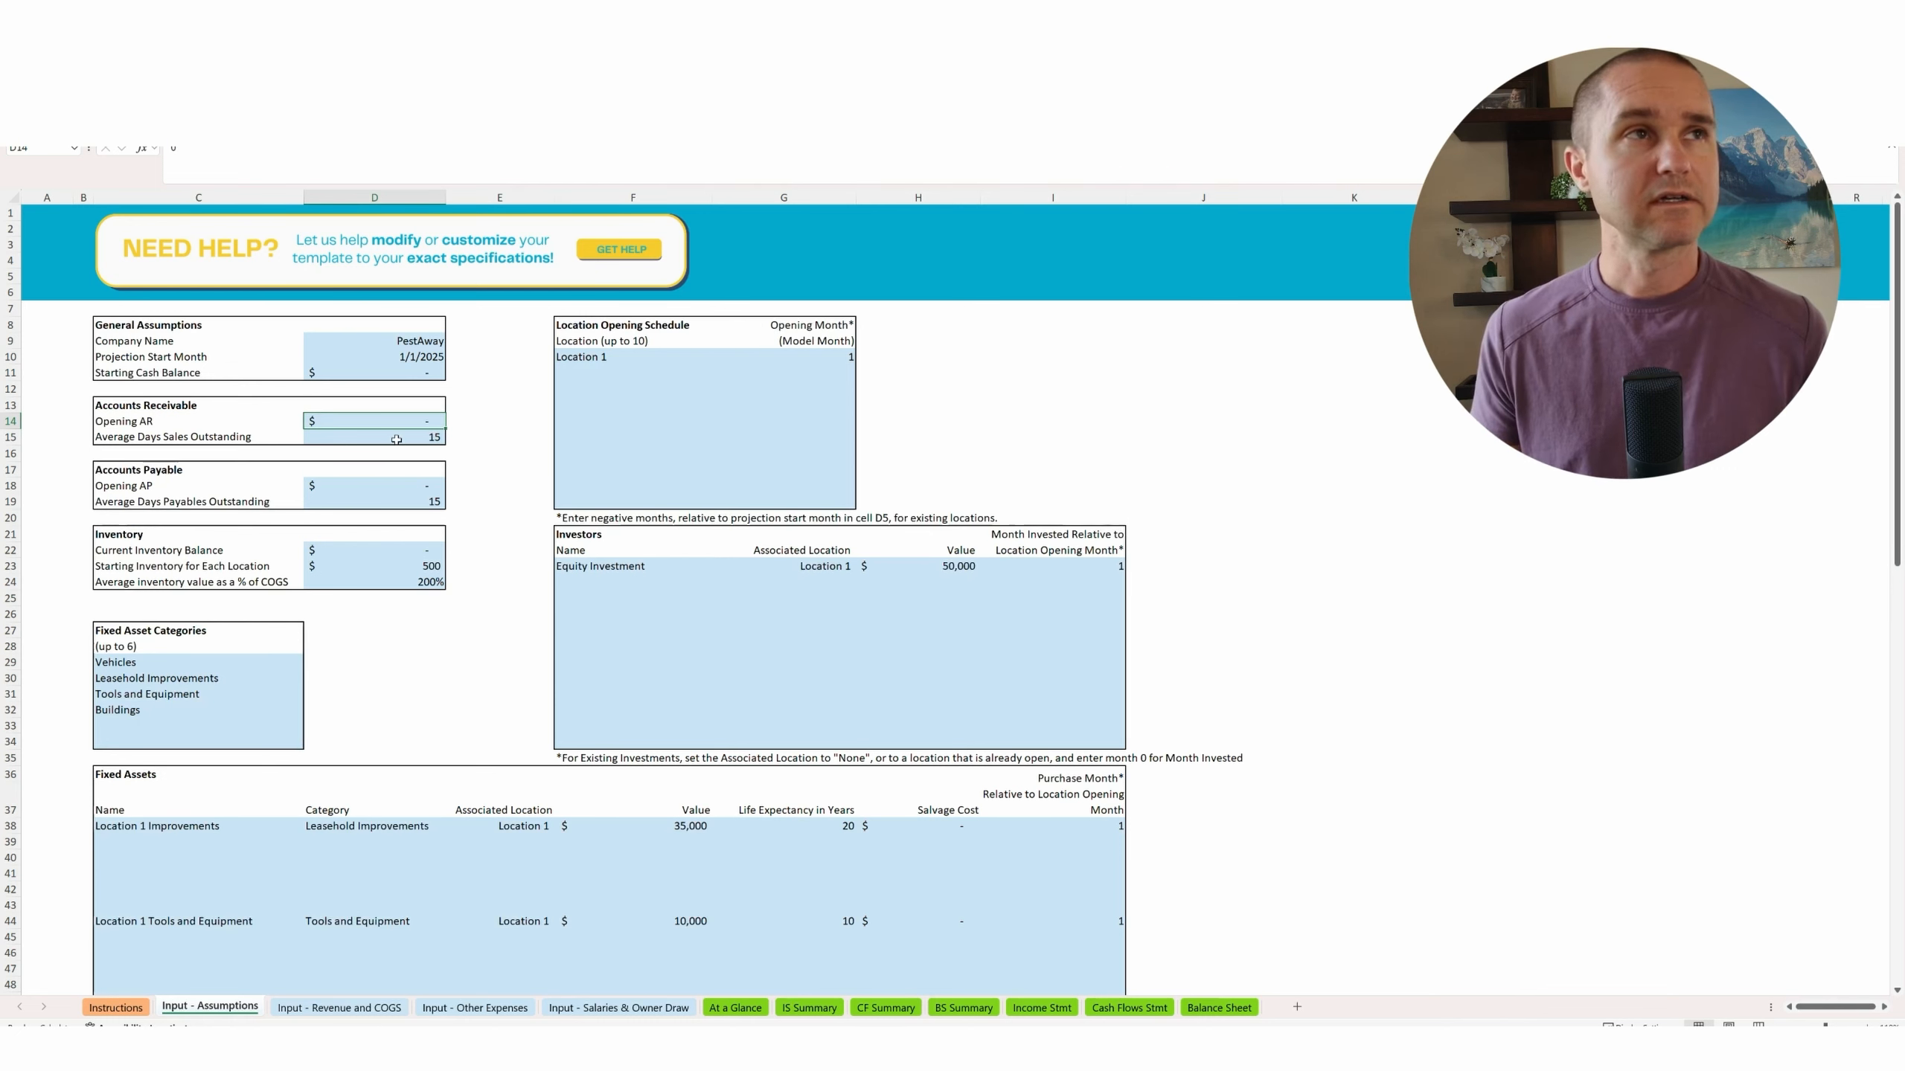
left_click(373, 436)
type("1")
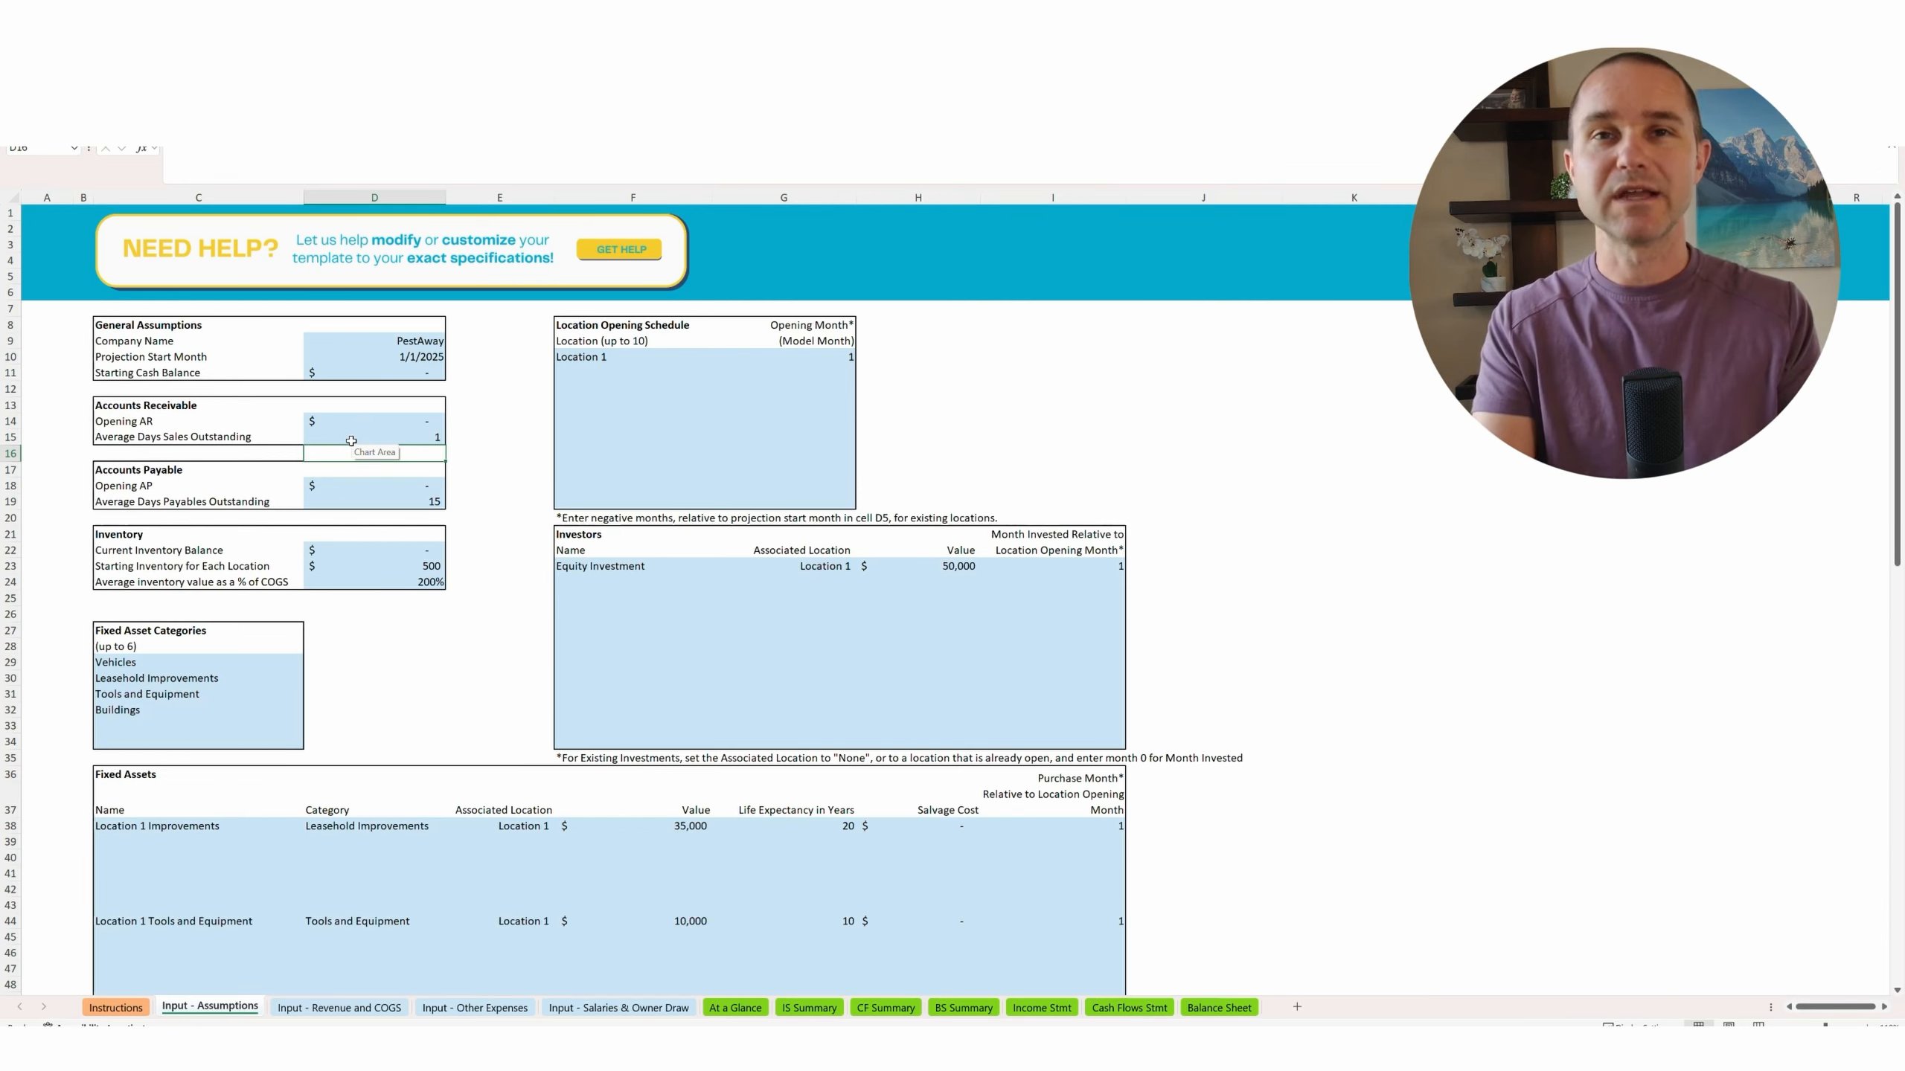
left_click(374, 437)
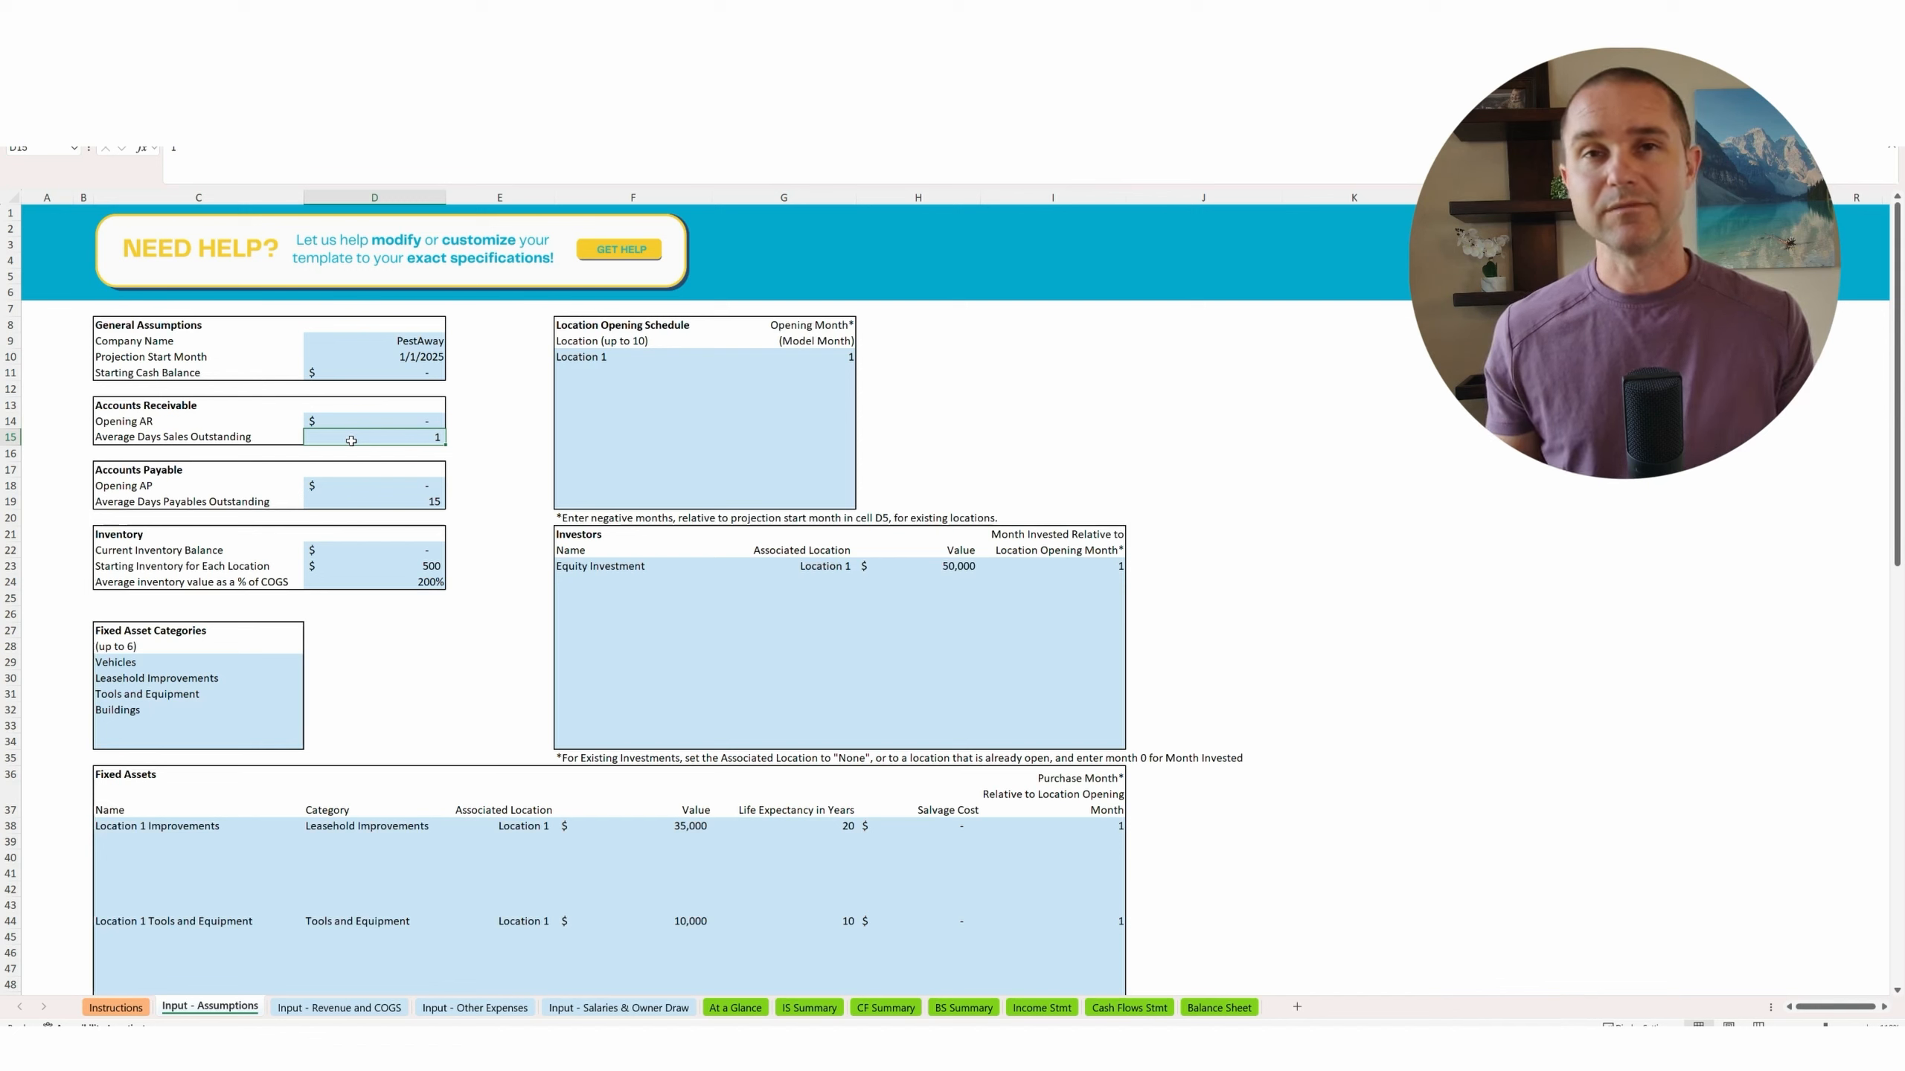
mouse_move(388, 442)
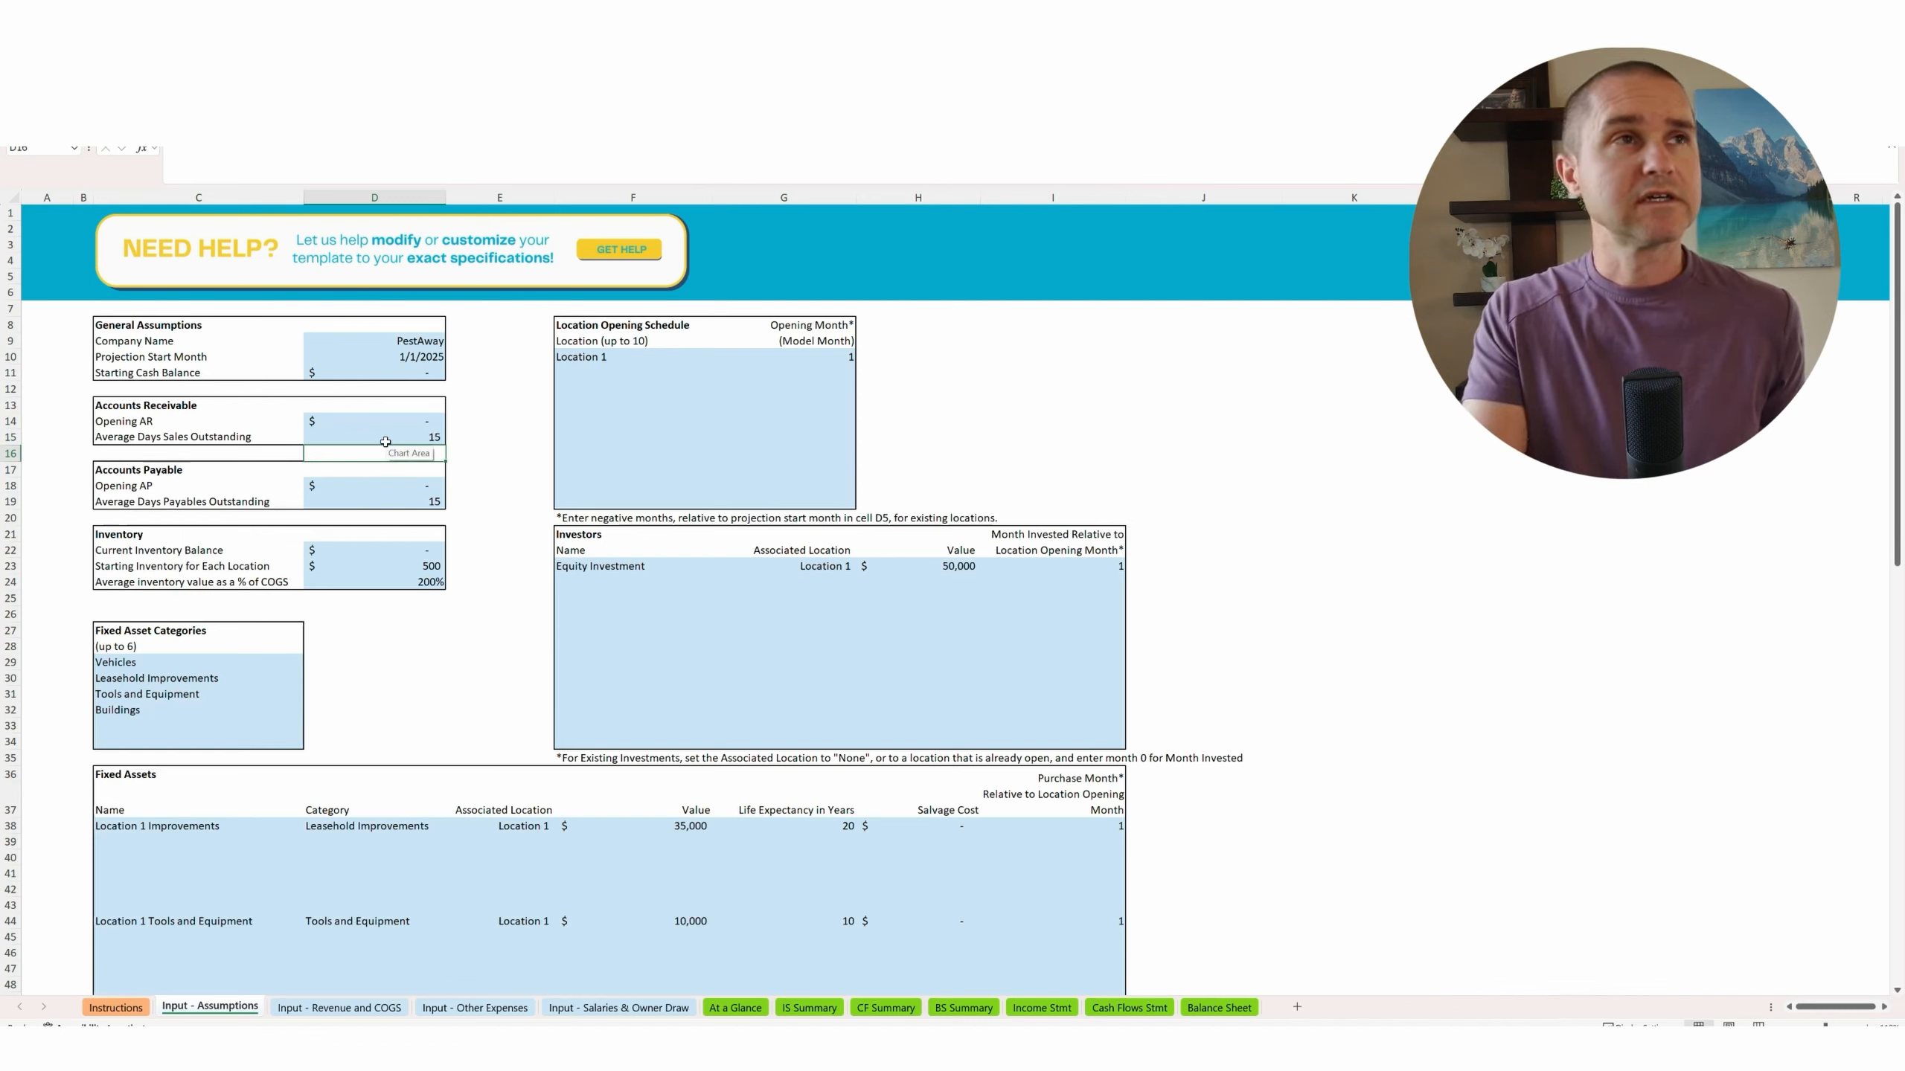
left_click(373, 486)
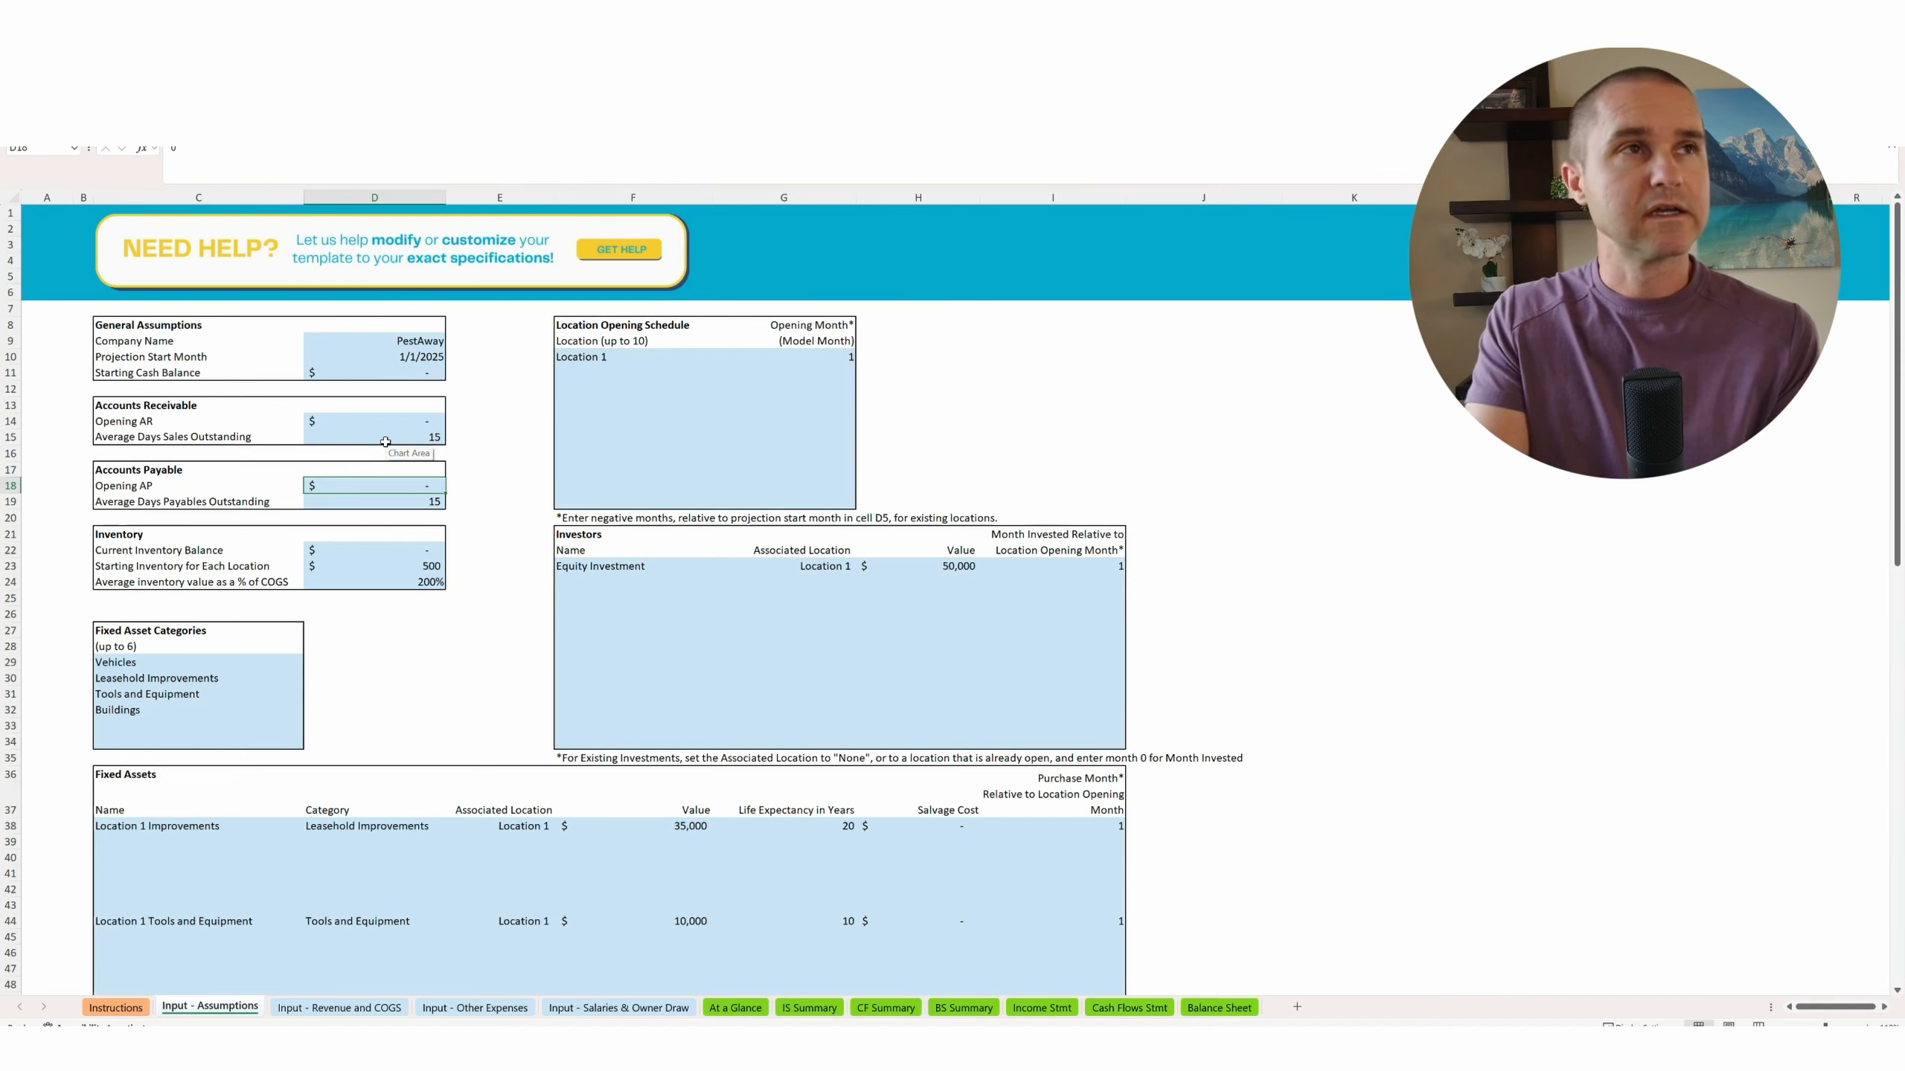
left_click(374, 501)
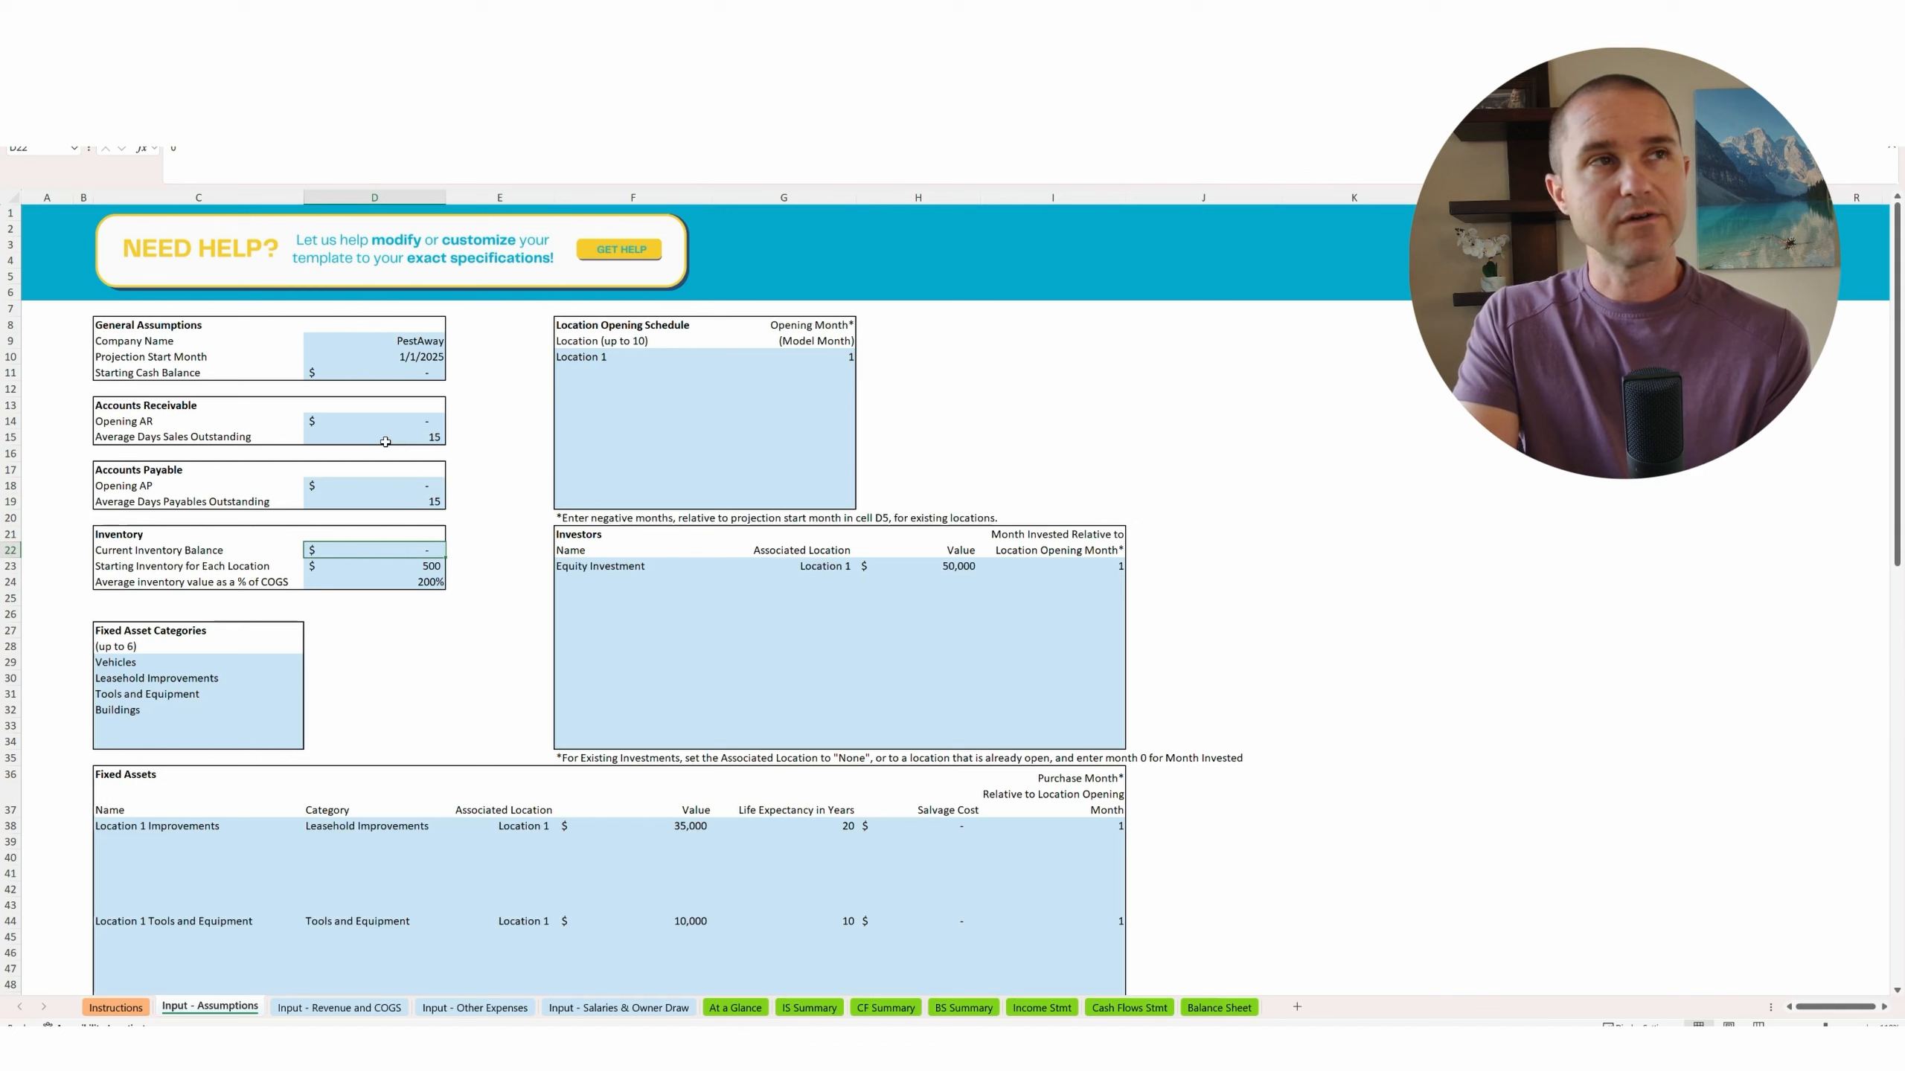
Change average inventory value from 200% to 100% of COGS.
left_click(373, 566)
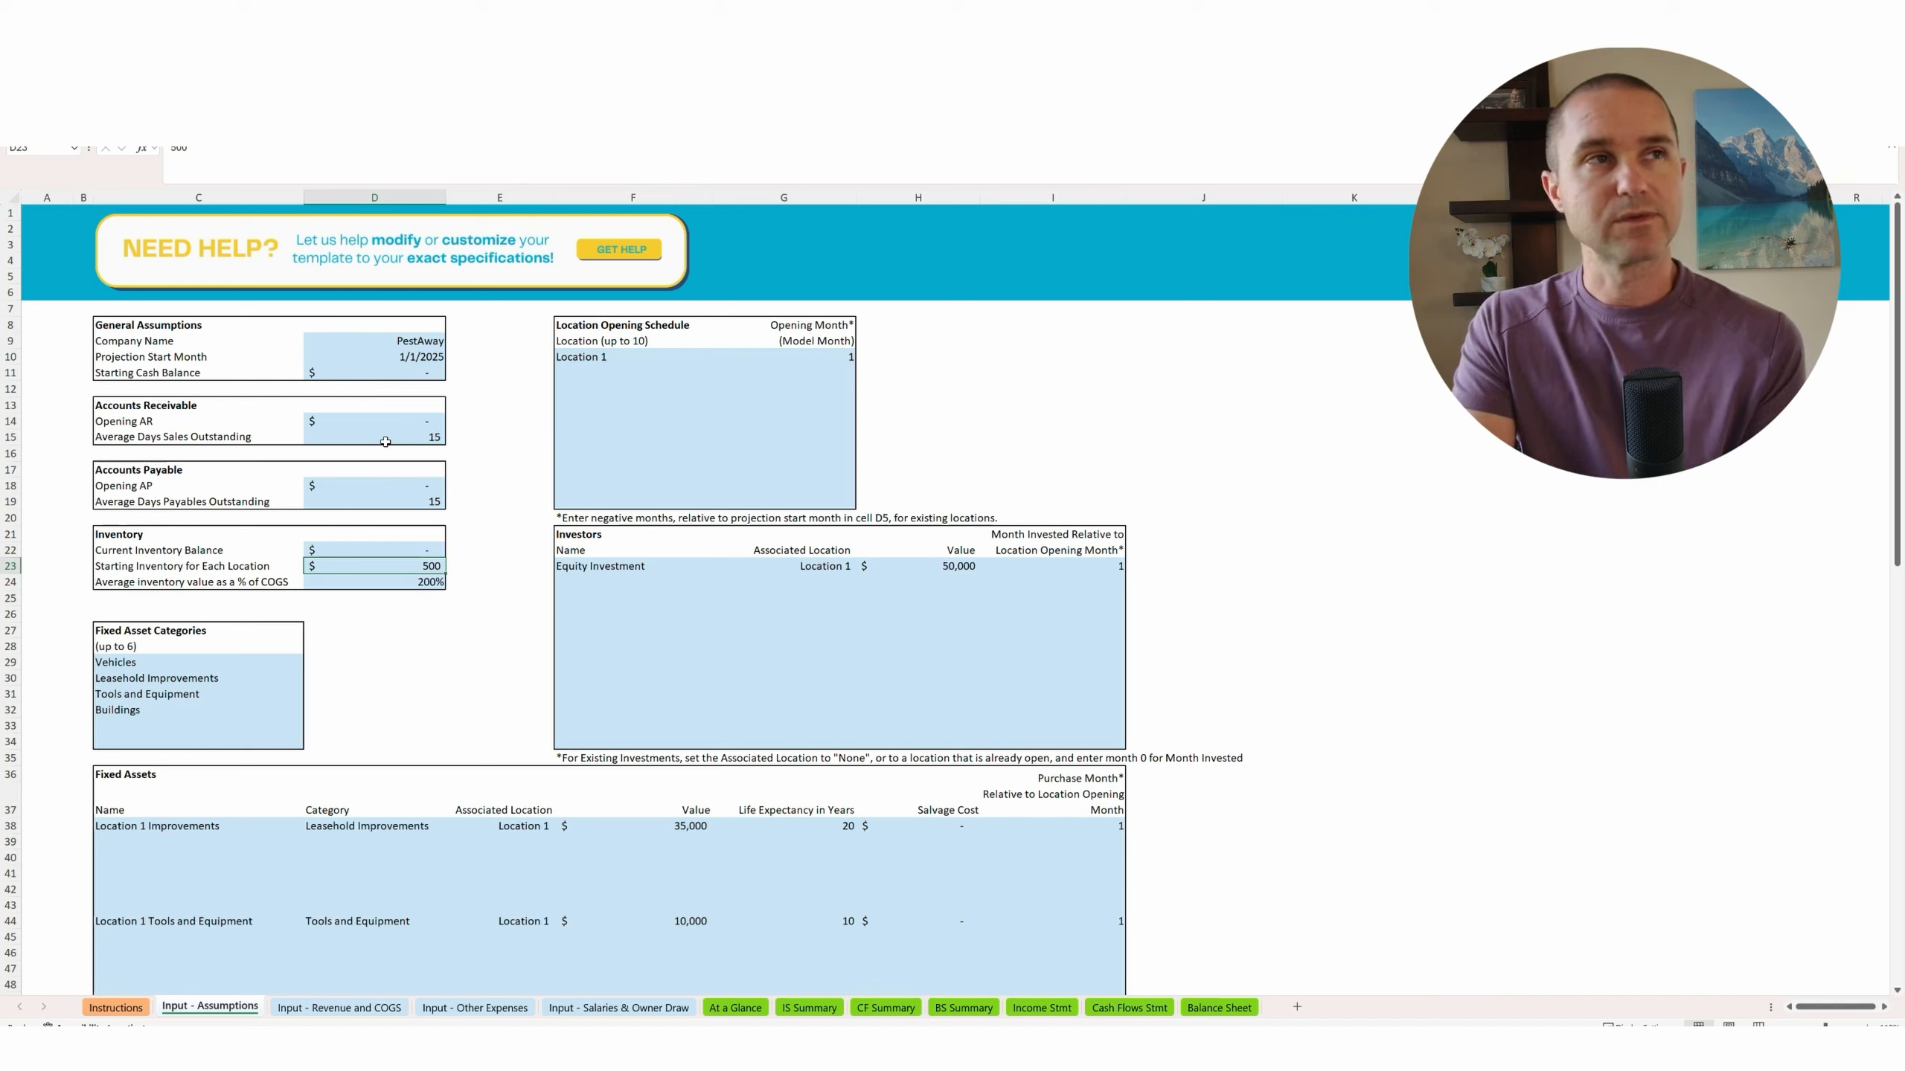
left_click(373, 582)
type("100")
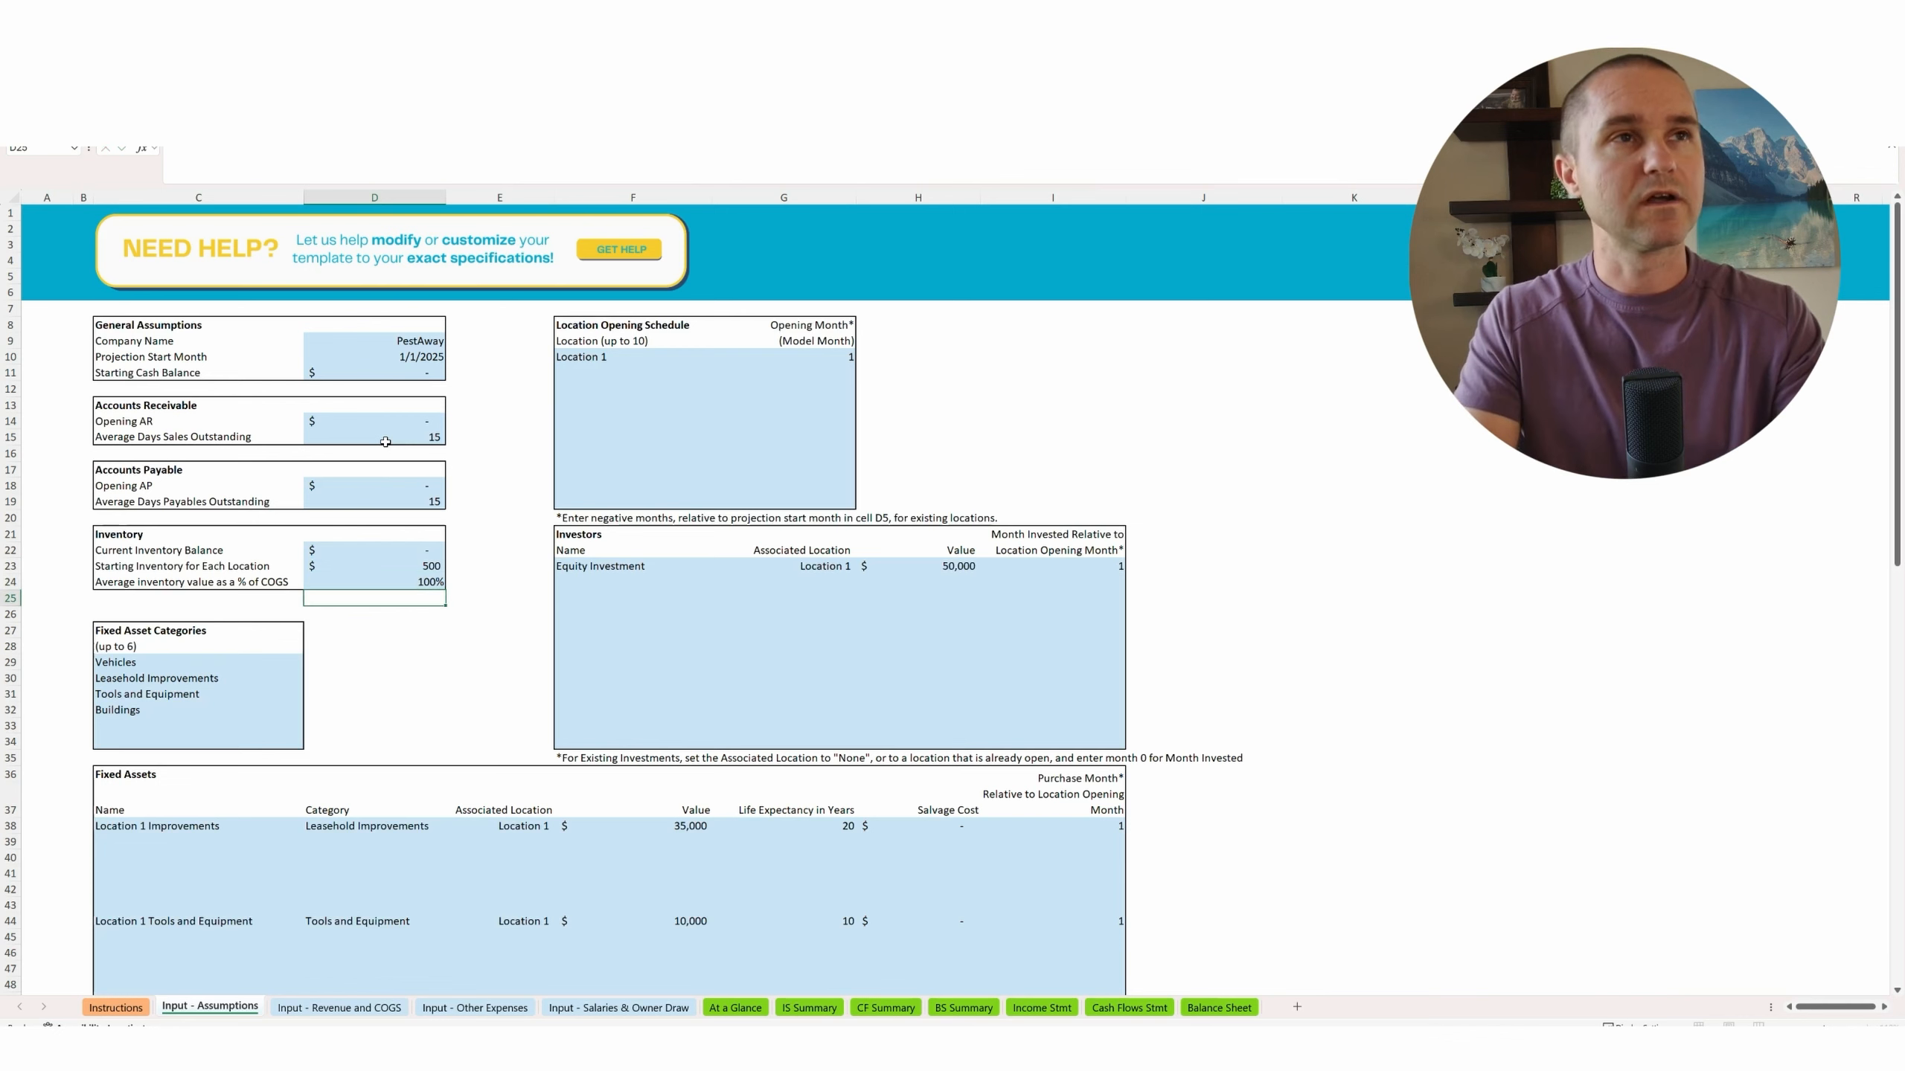
left_click(373, 583)
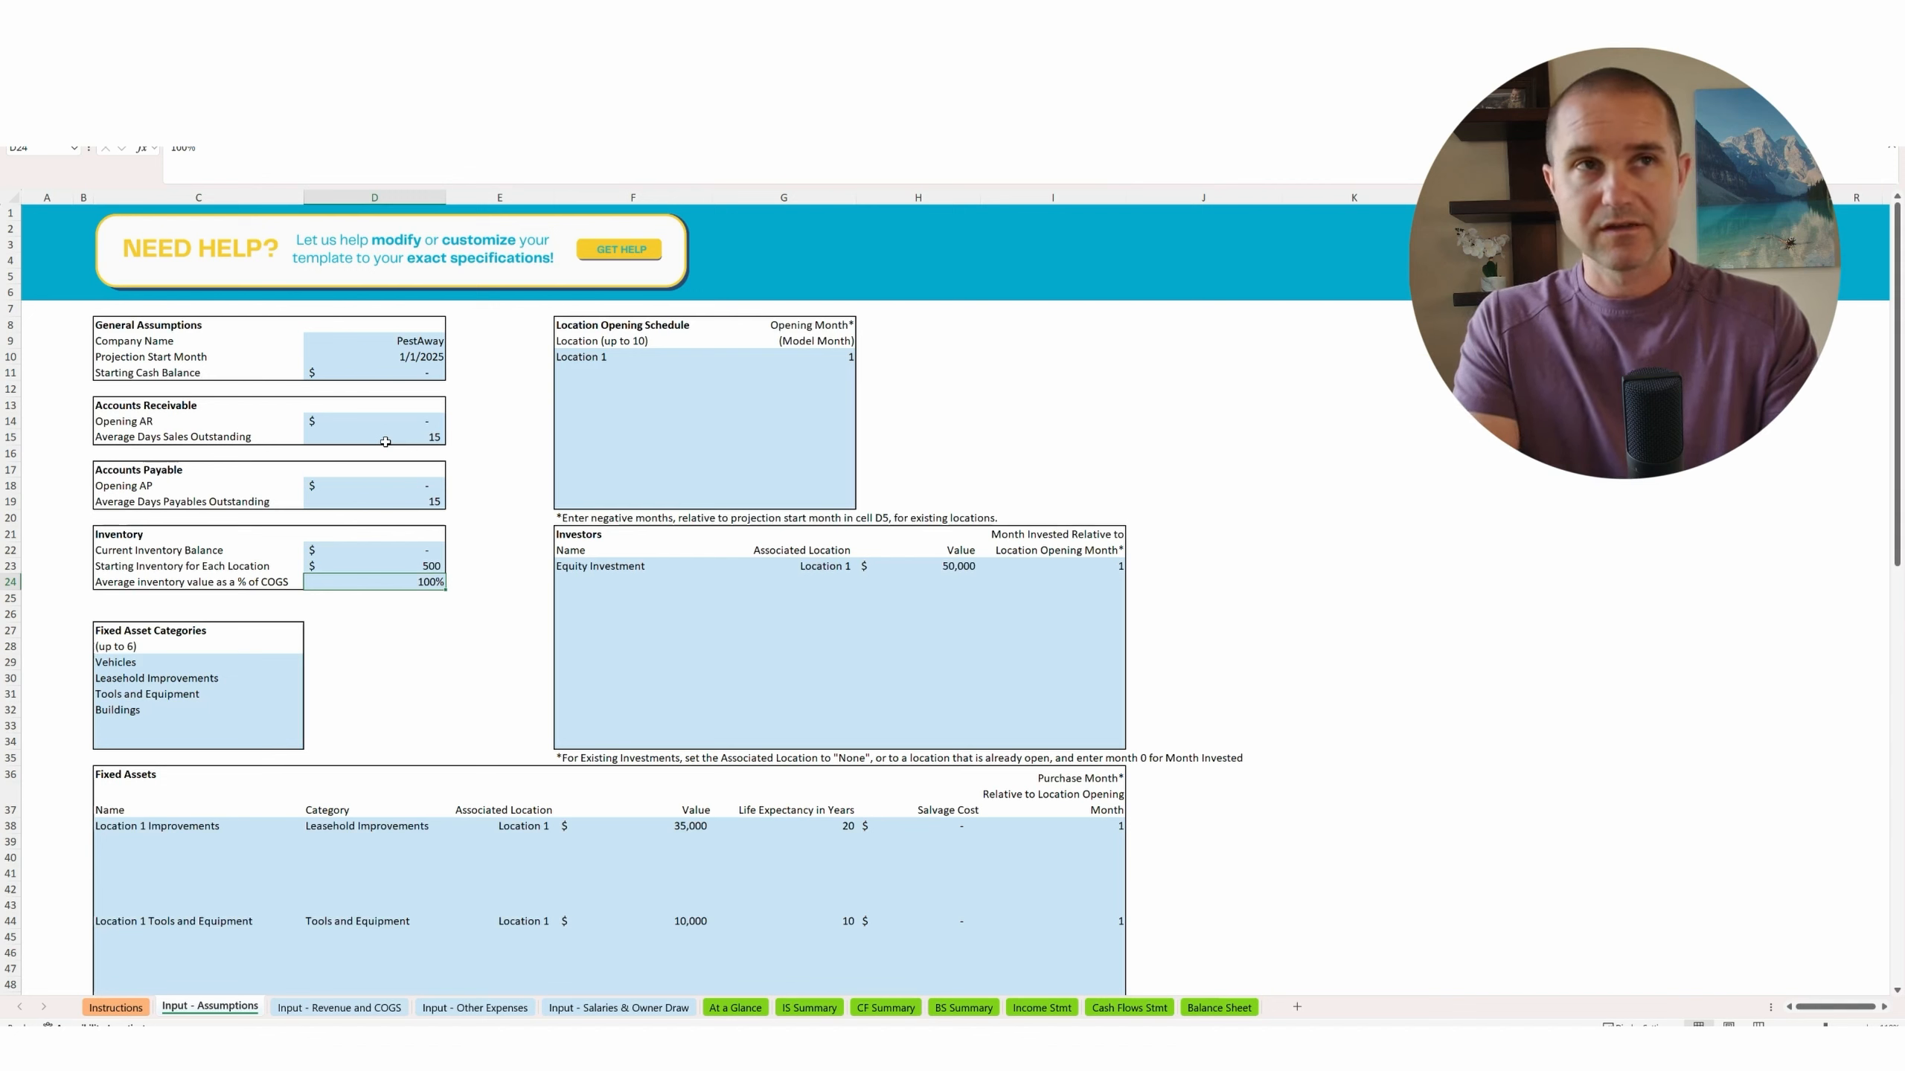
Review the Equity Investment's name, location, amount and investment month.
left_click(633, 567)
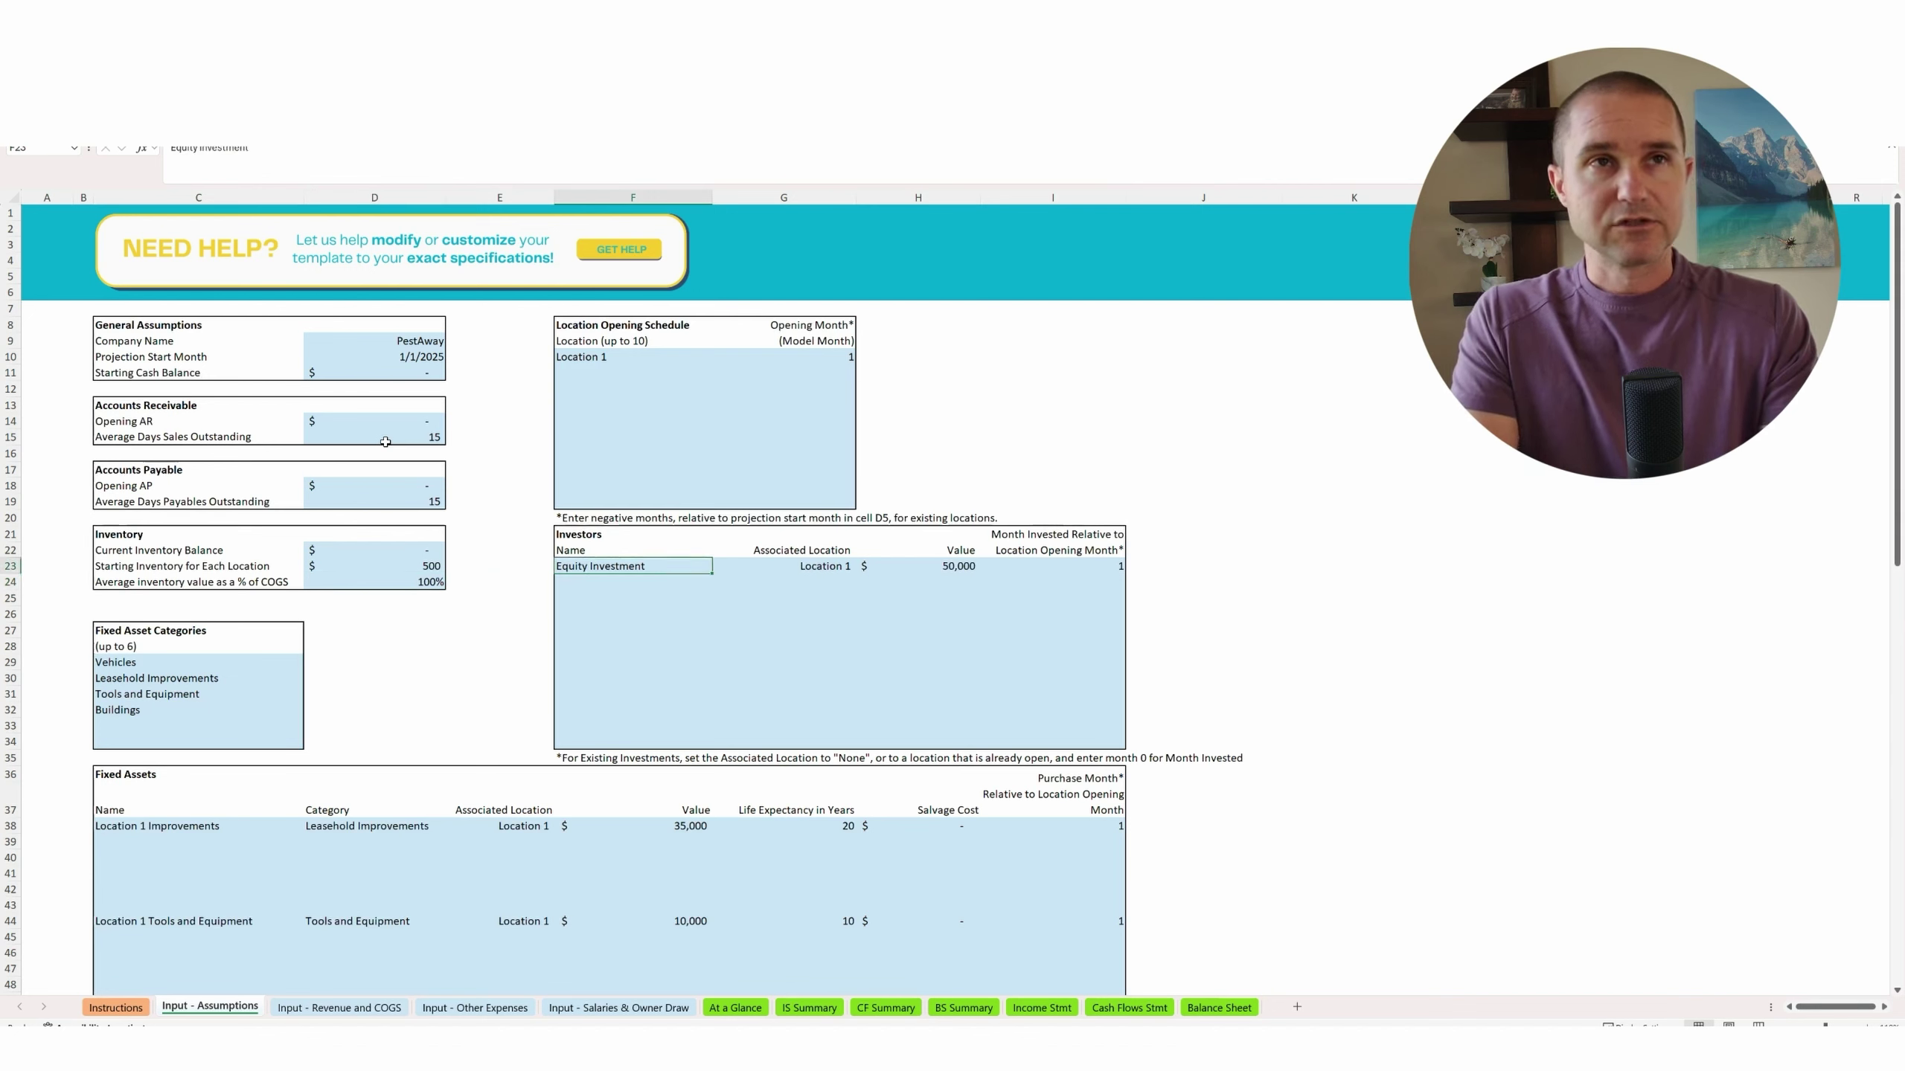
left_click(779, 566)
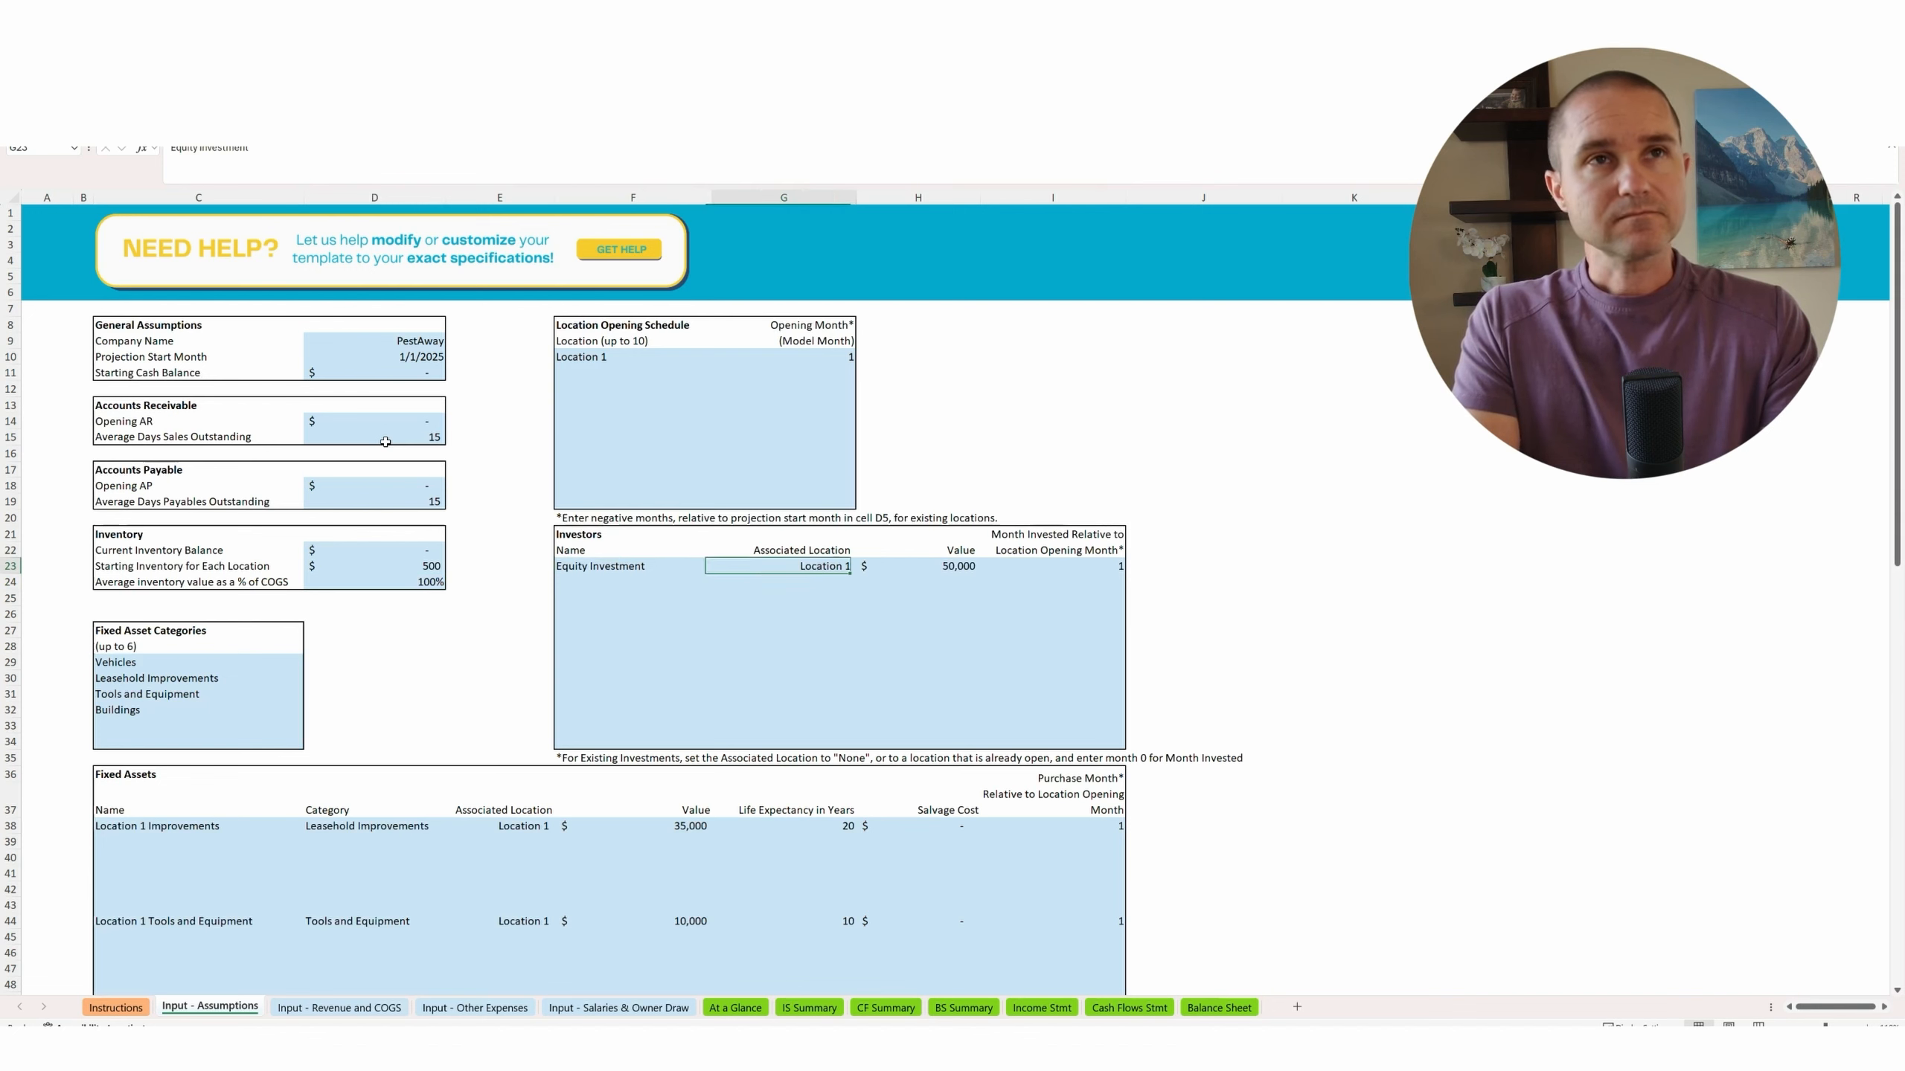
left_click(949, 567)
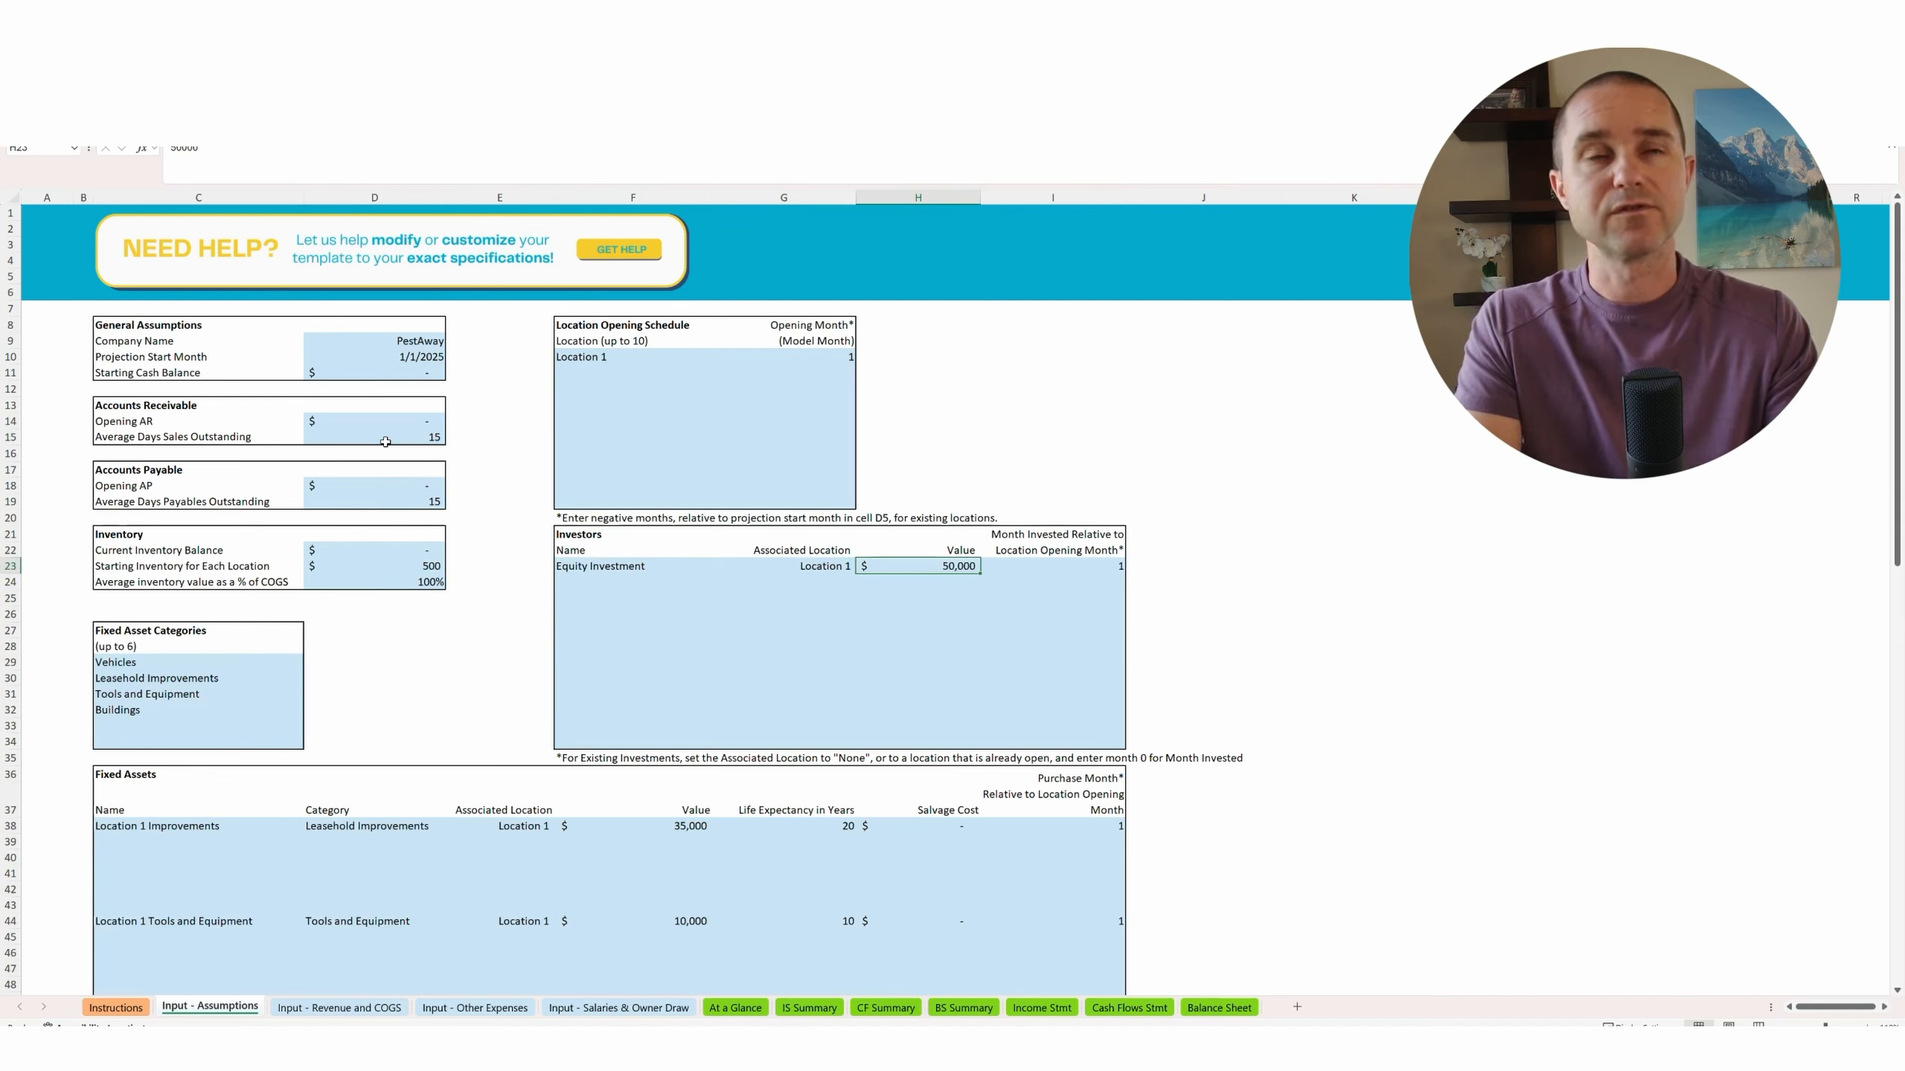
left_click(1053, 566)
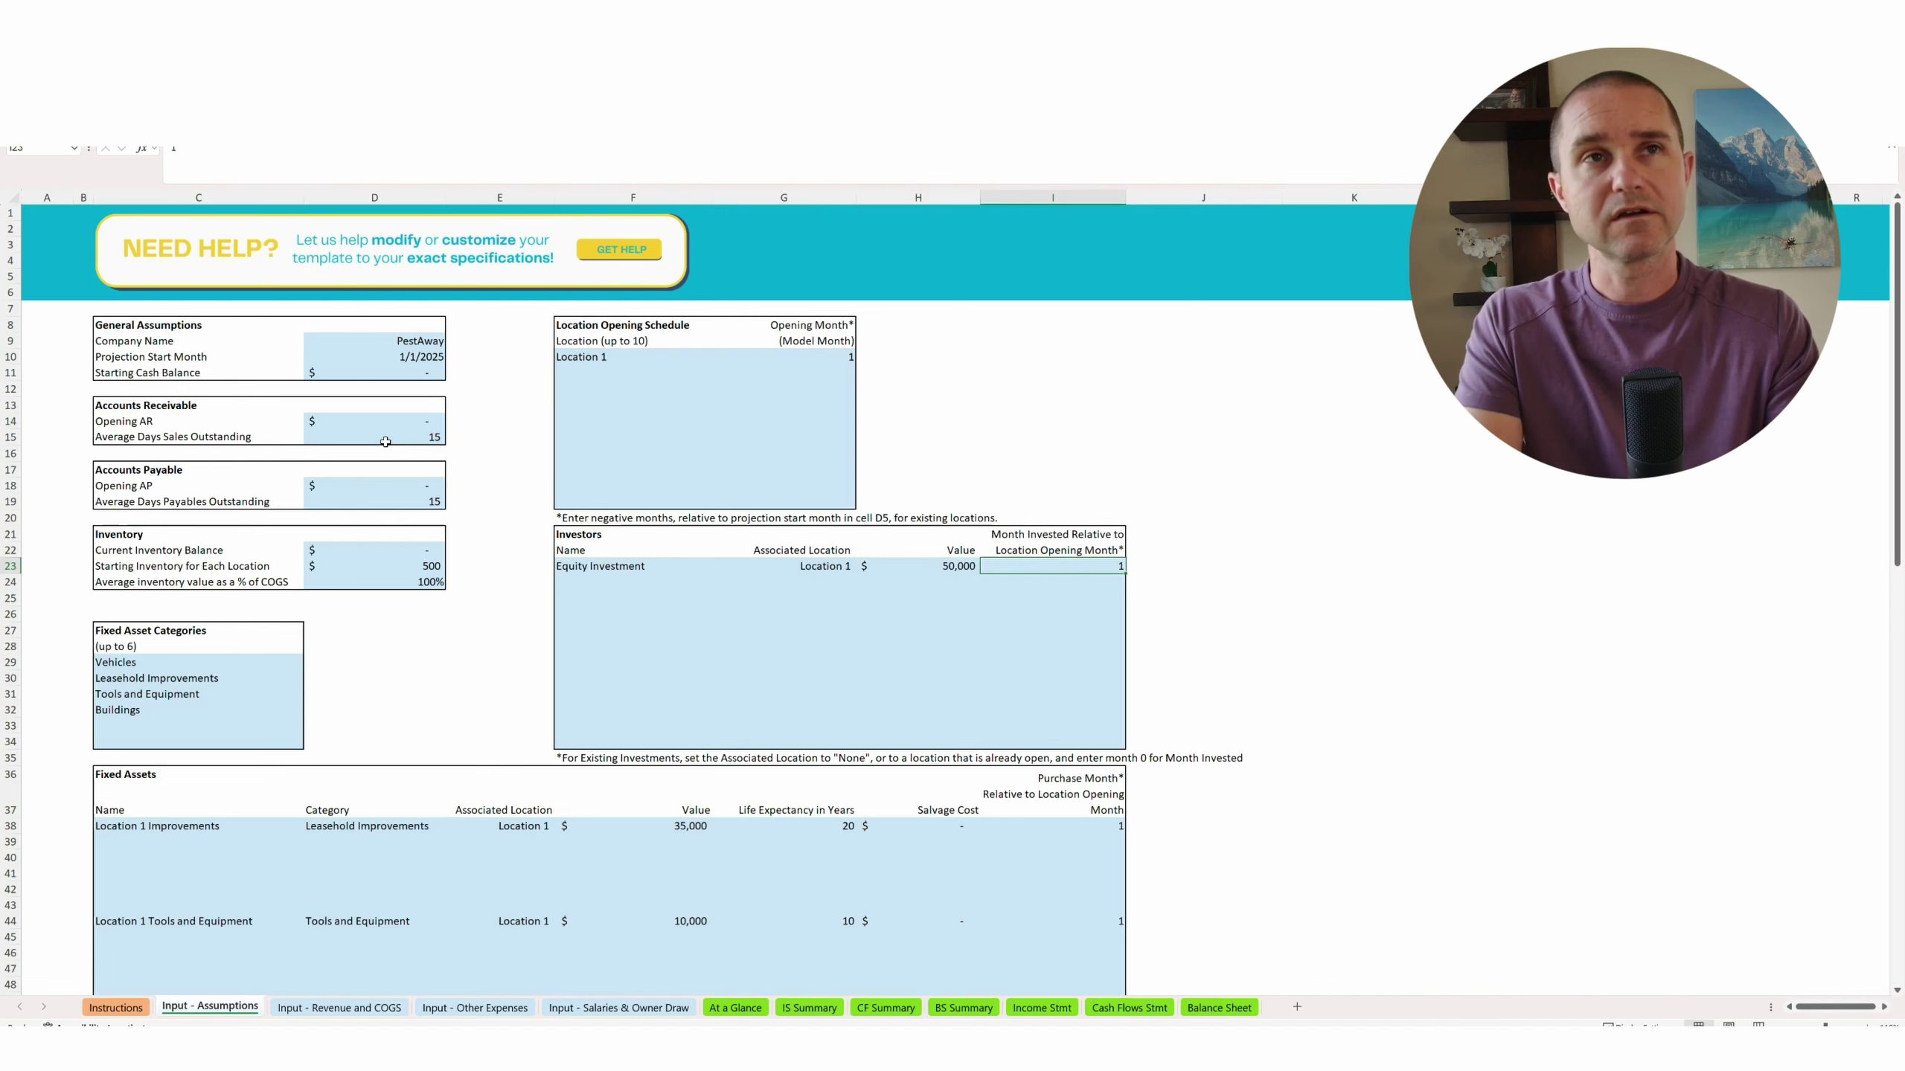
left_click(920, 566)
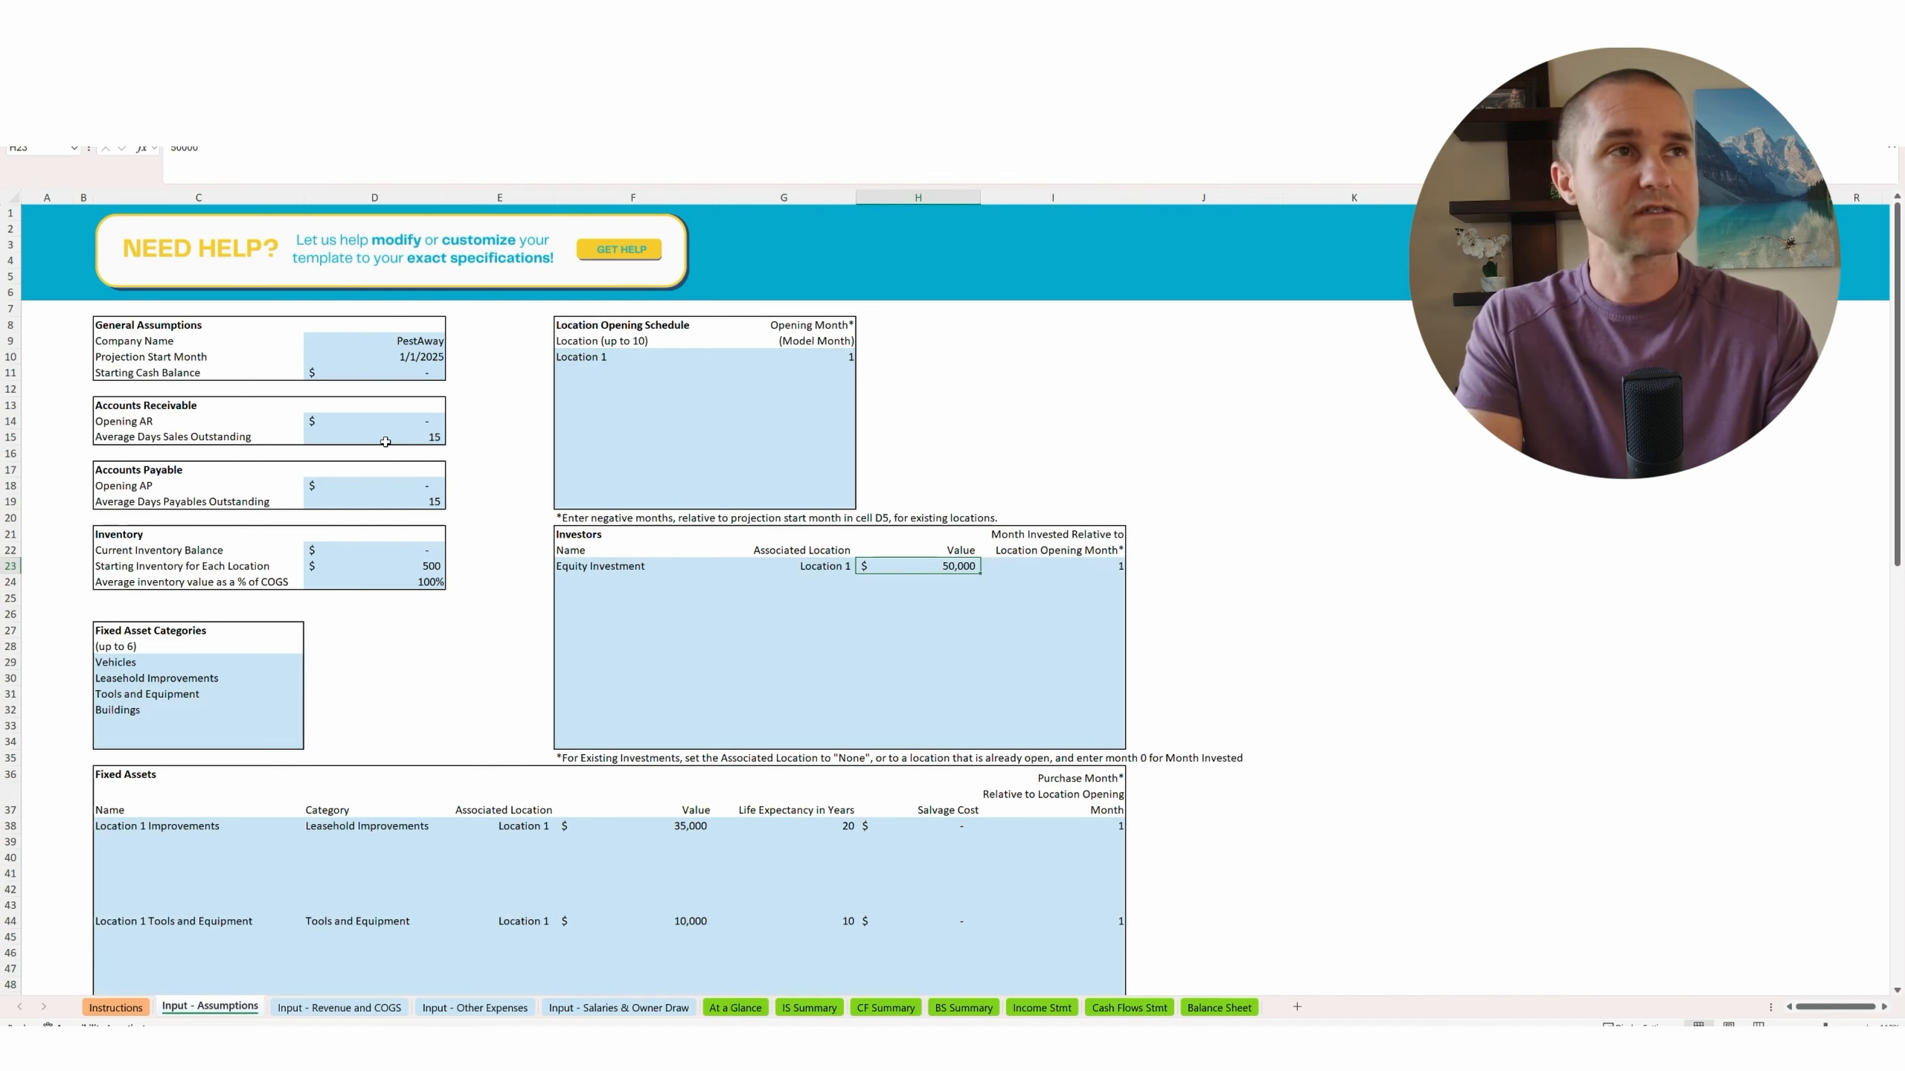
scroll("down", 3)
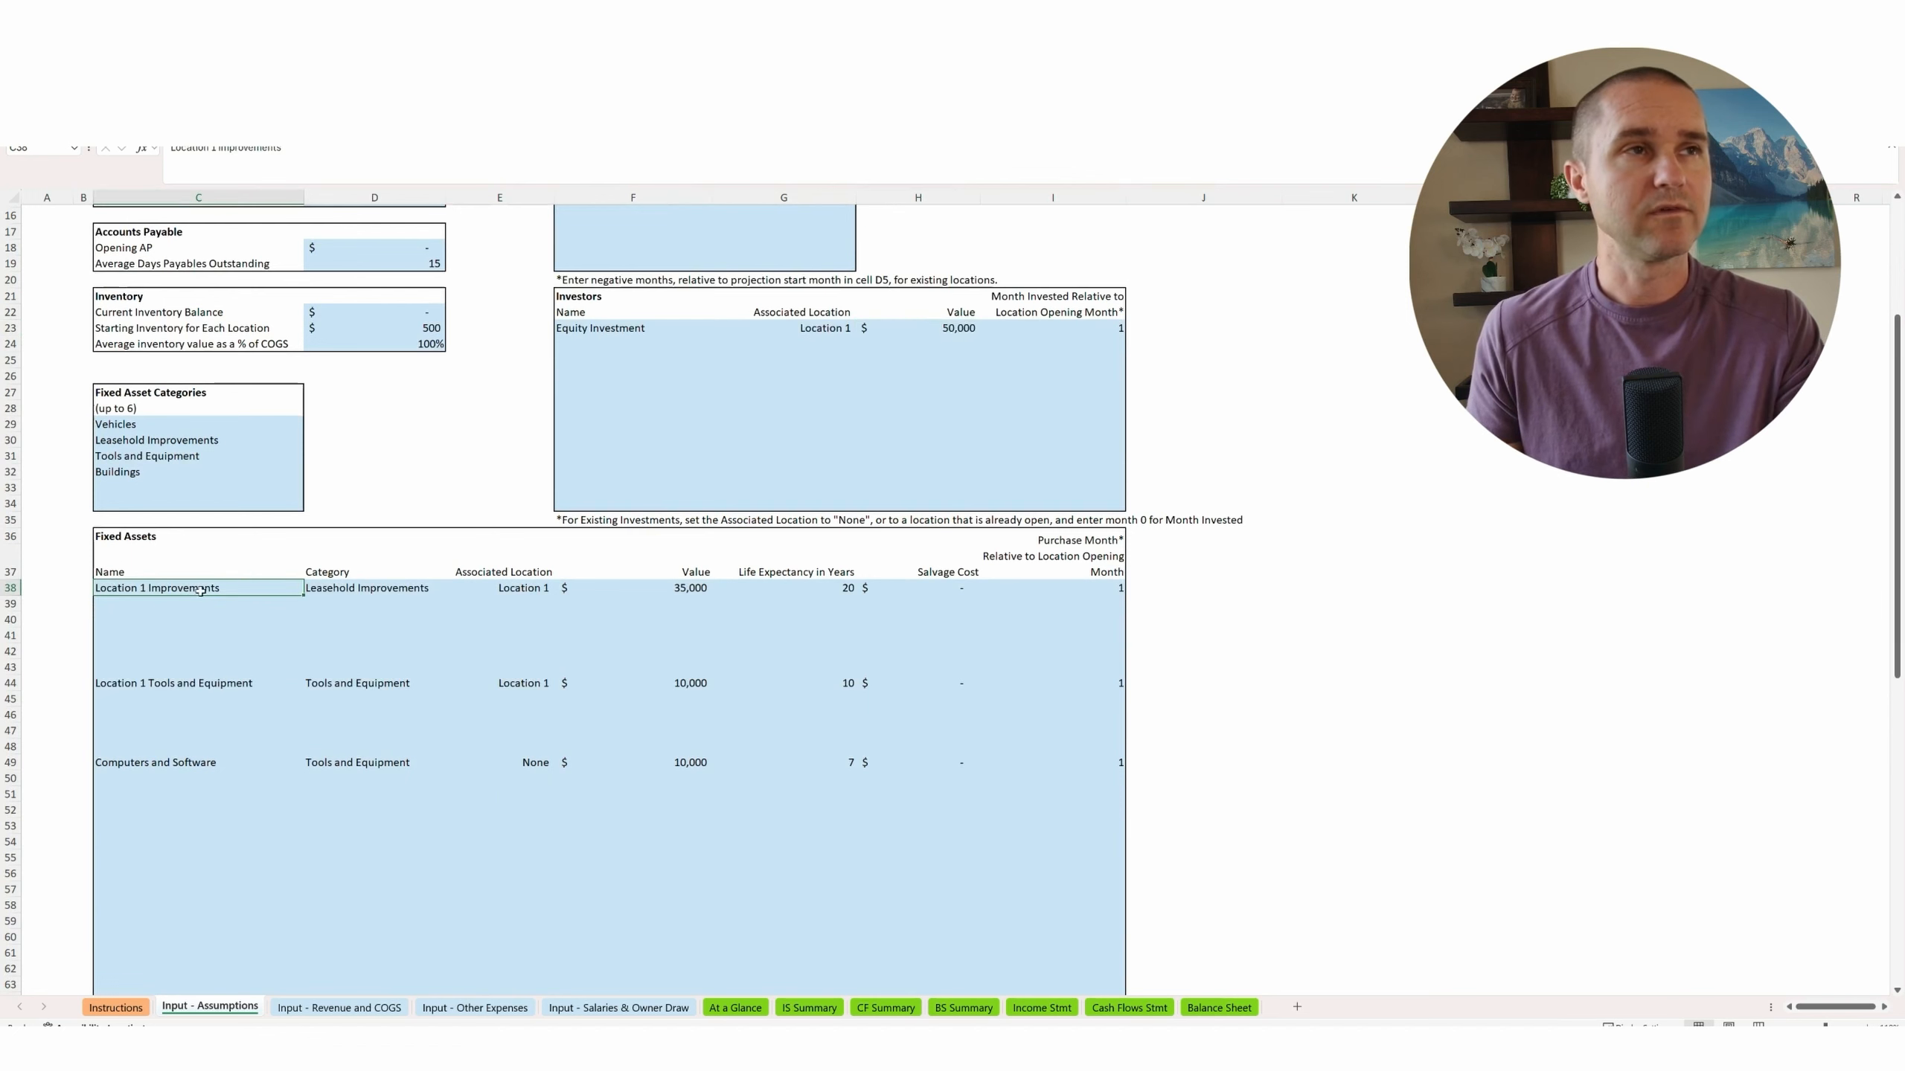
left_click(368, 588)
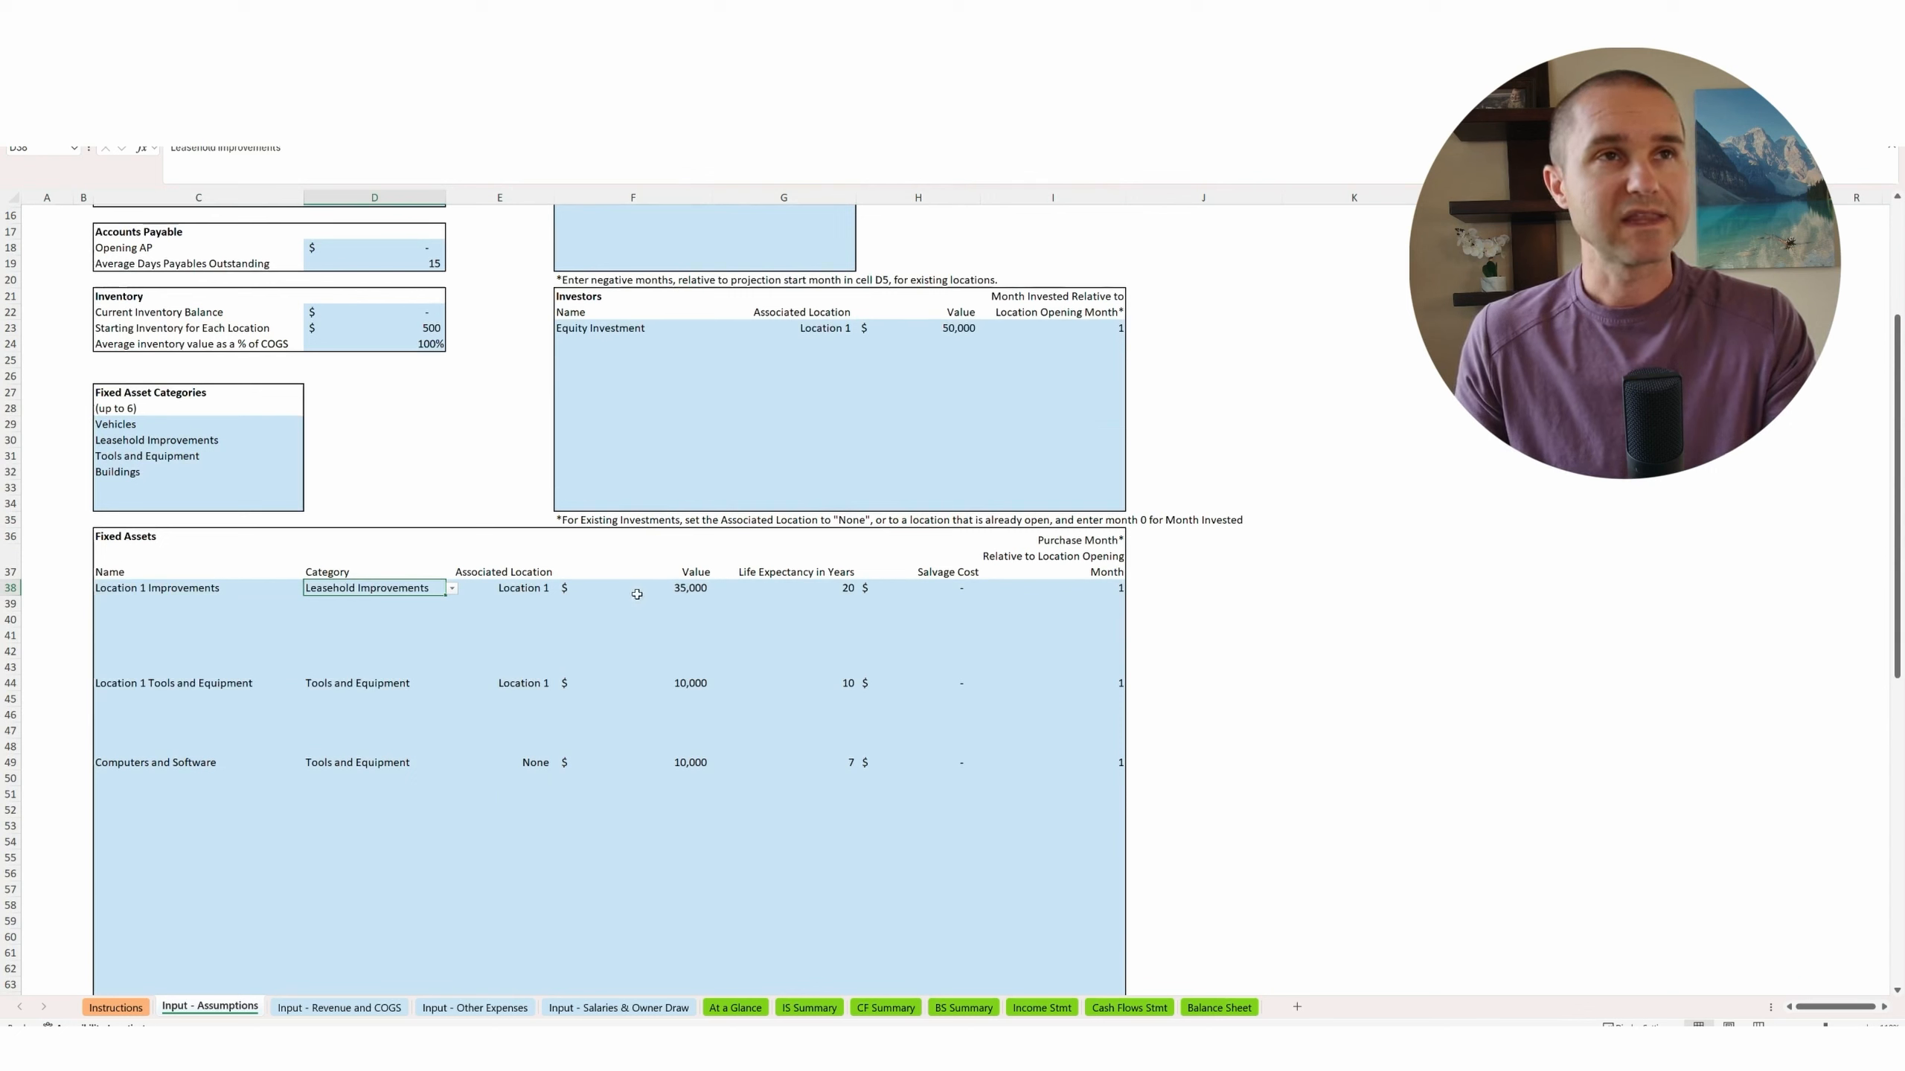
left_click(652, 588)
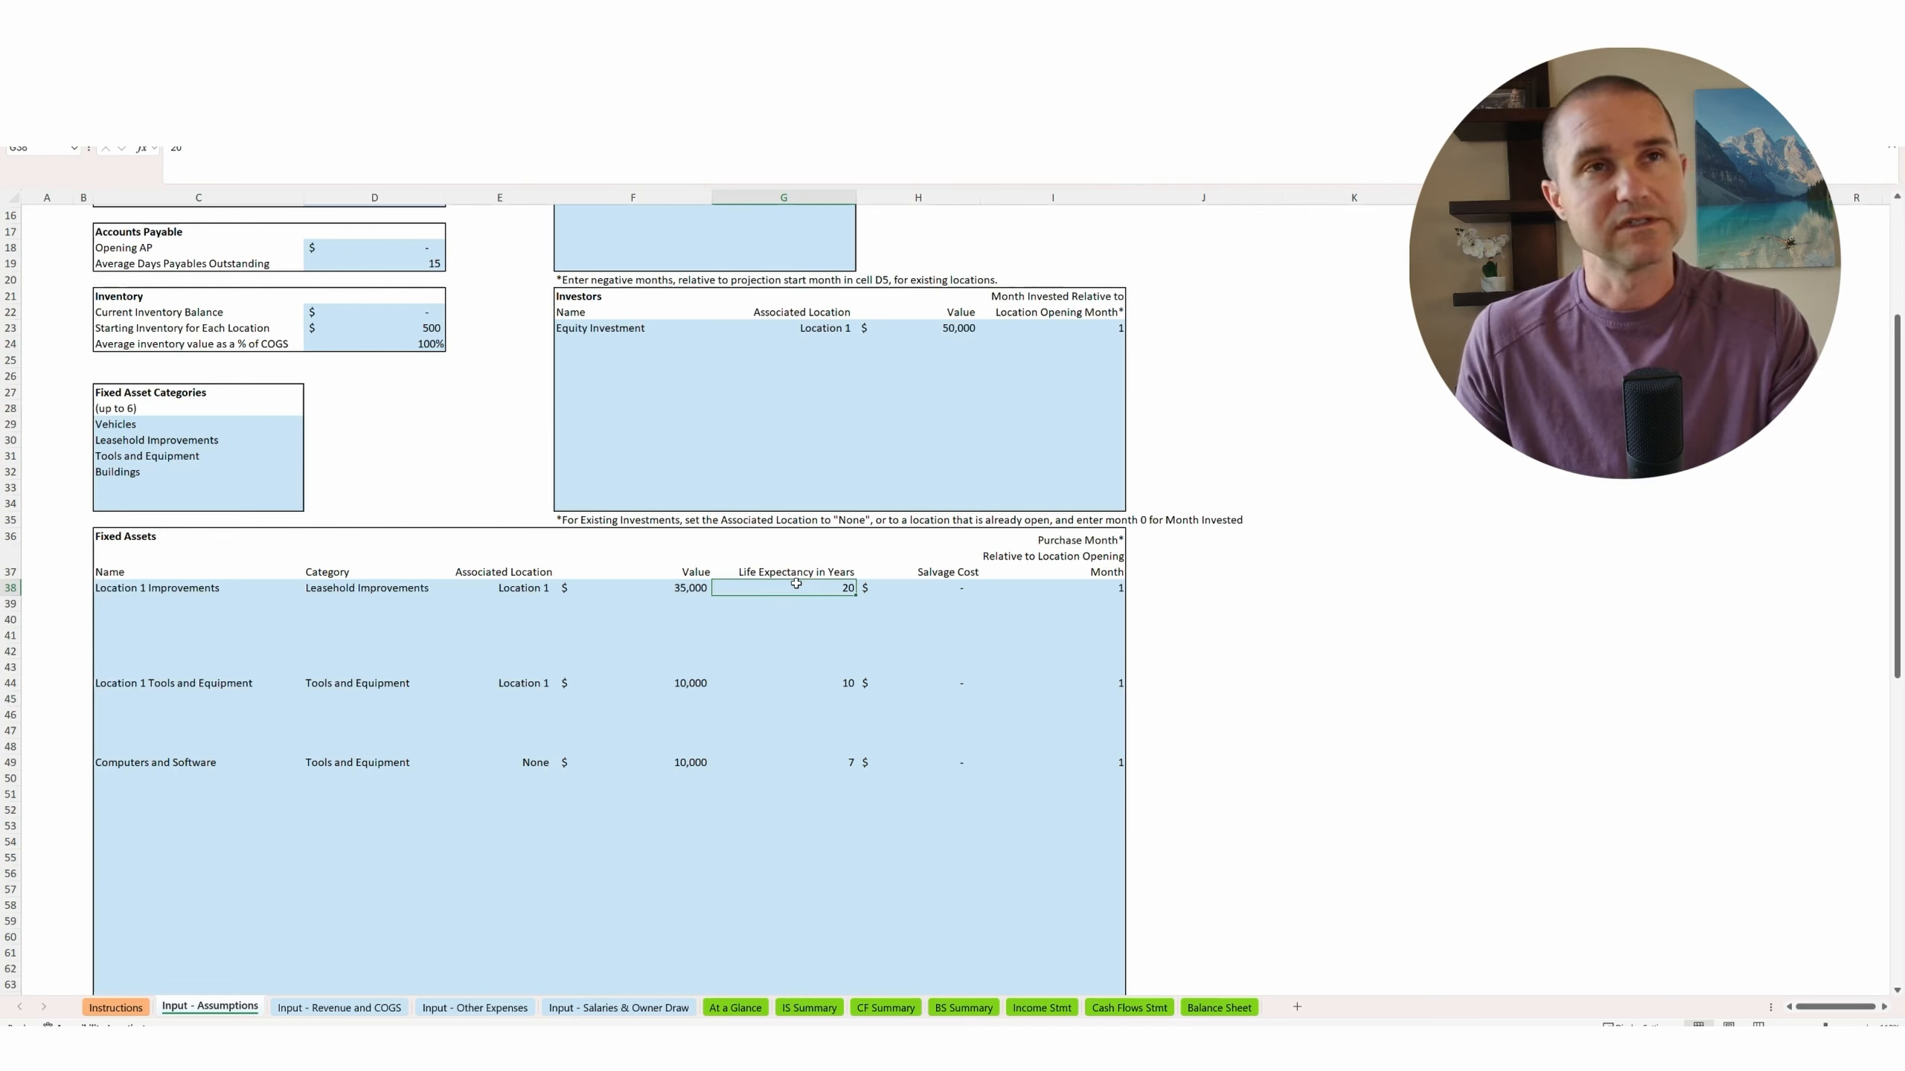
mouse_move(646, 615)
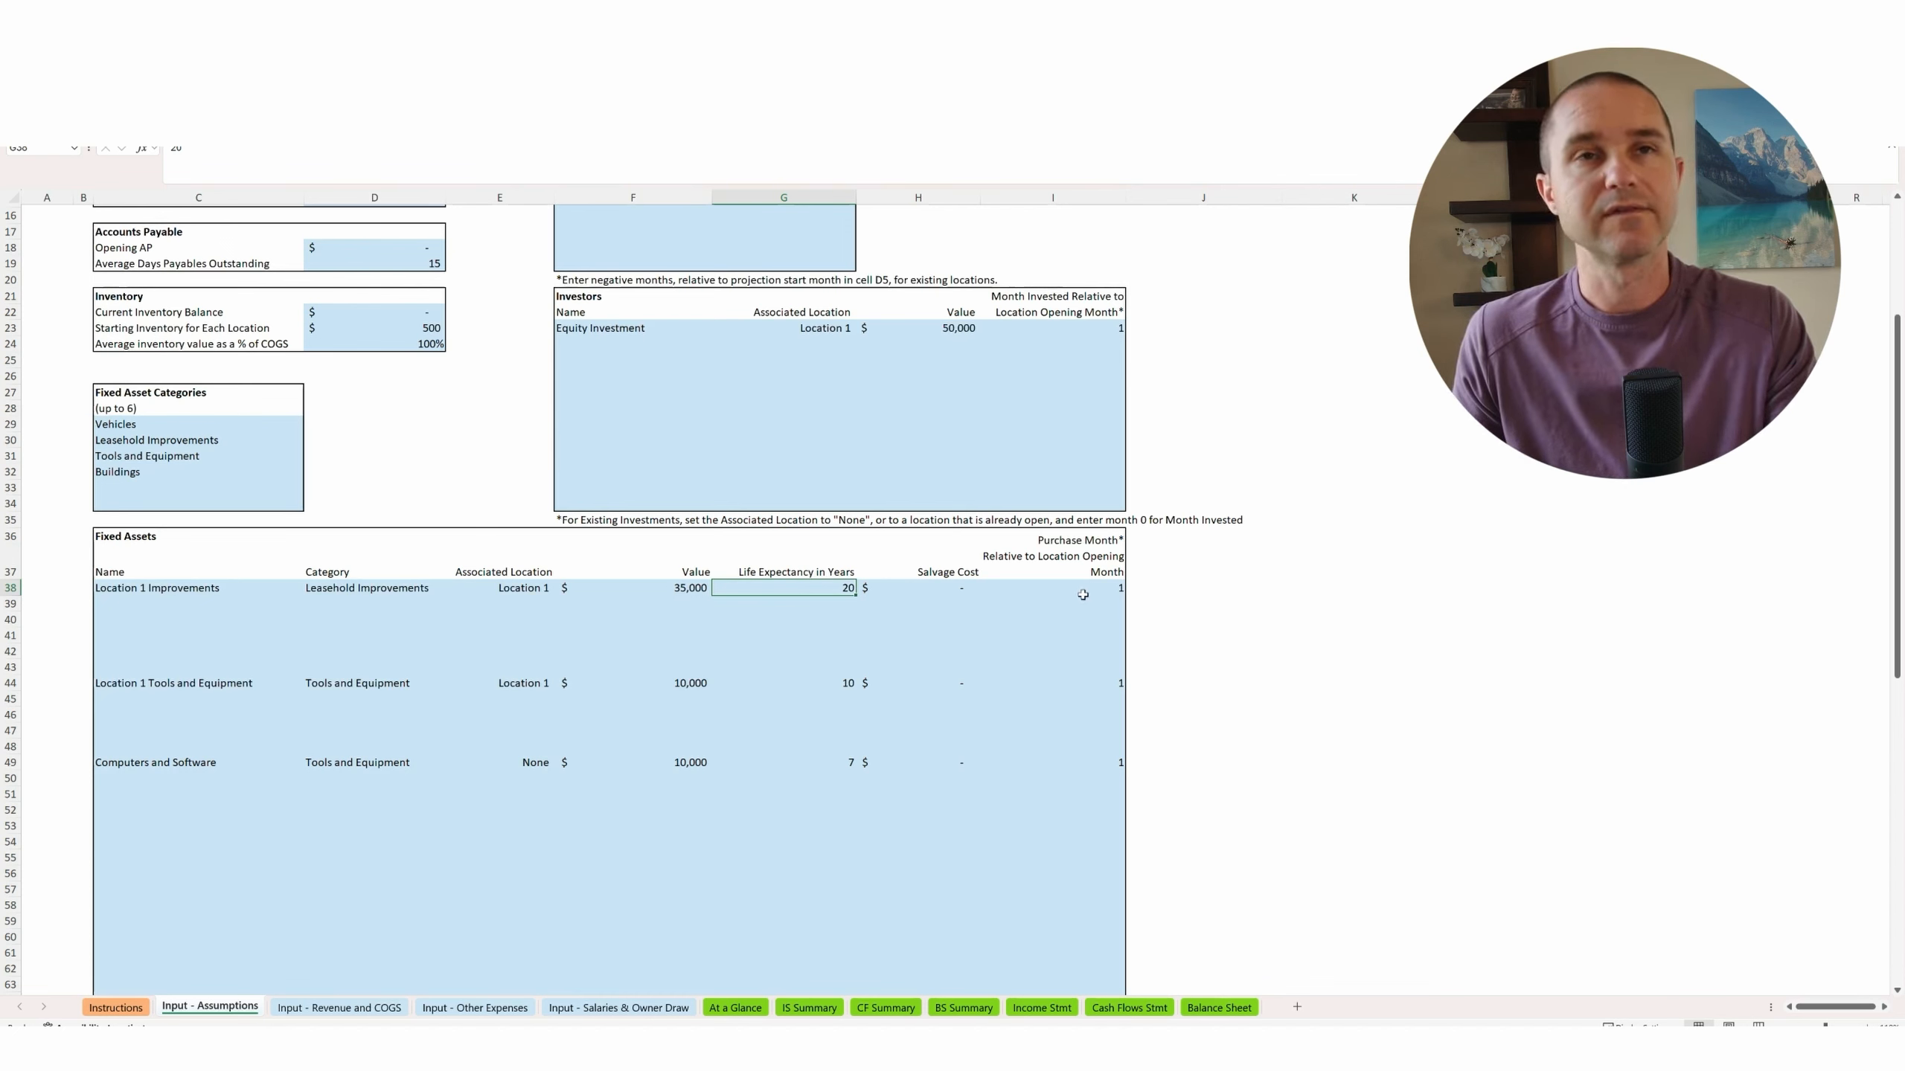
left_click(1081, 588)
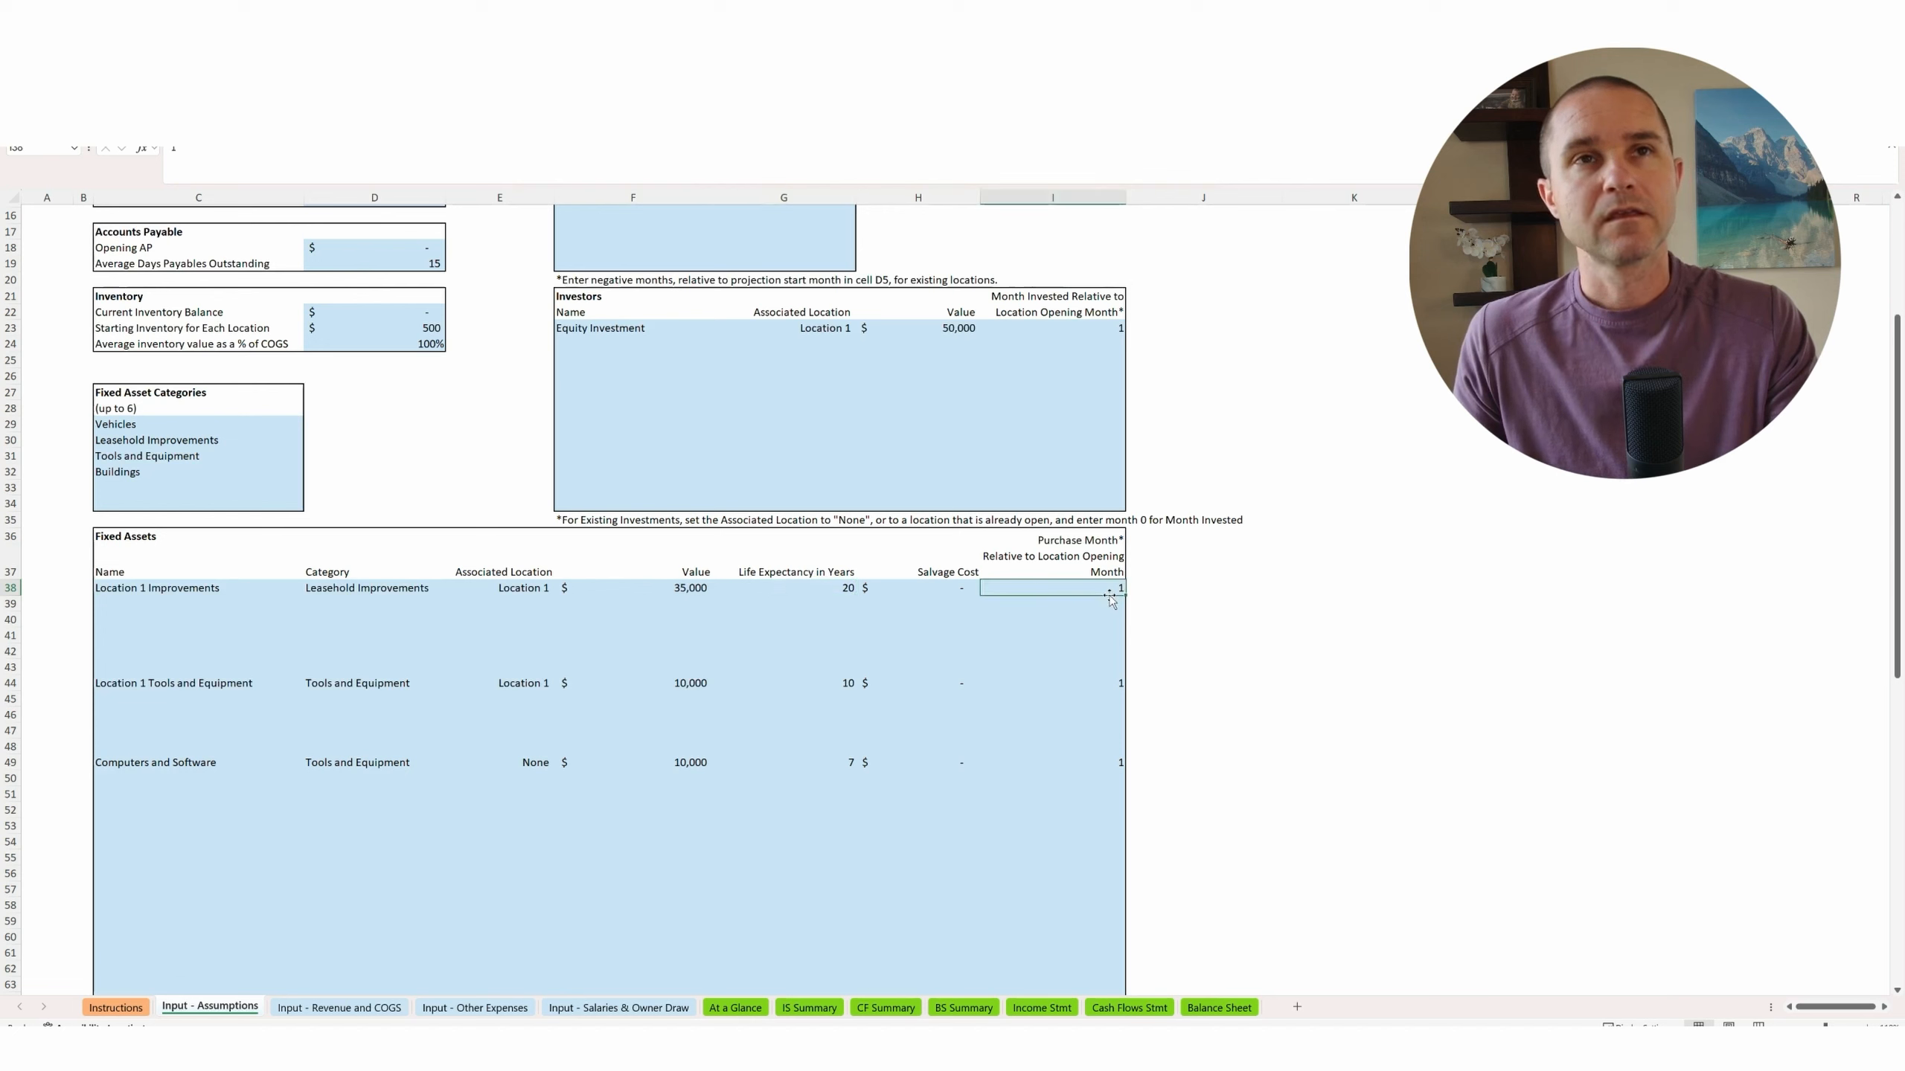
mouse_move(1090, 597)
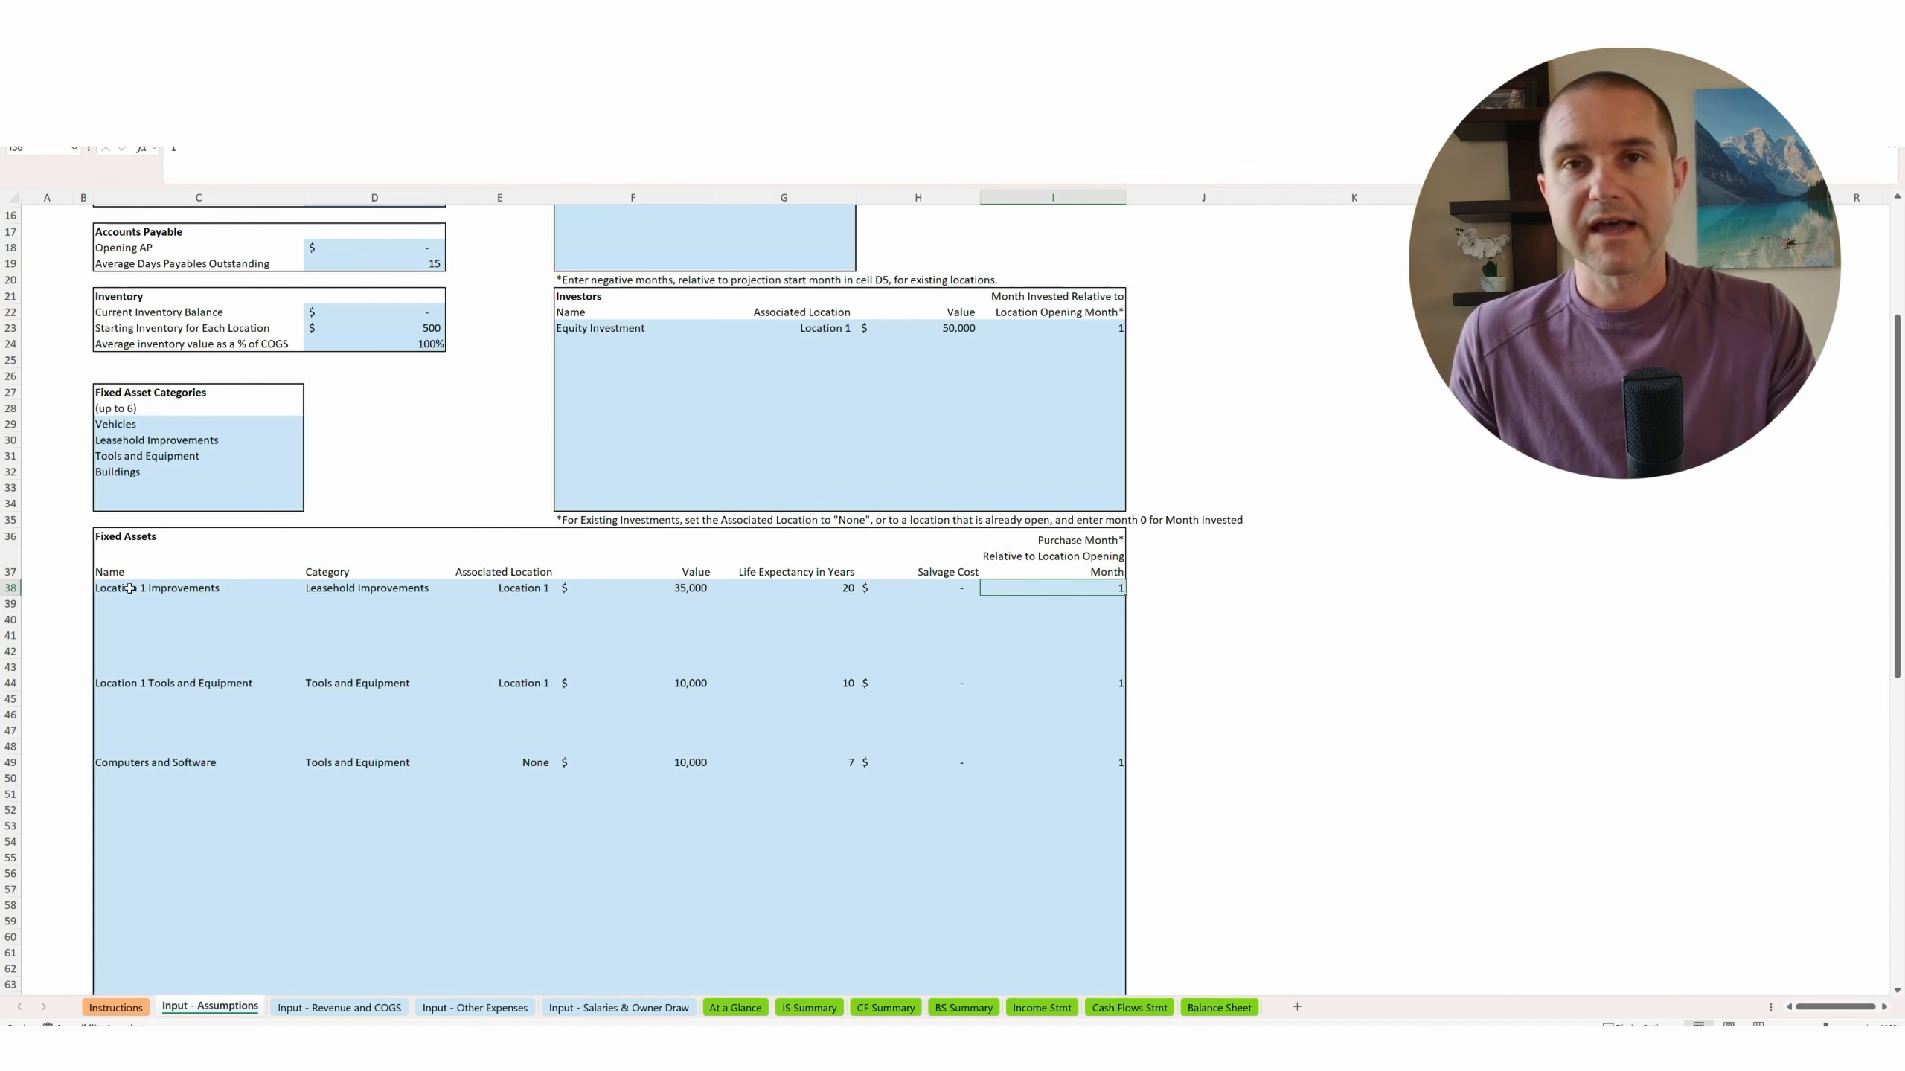
left_click(173, 683)
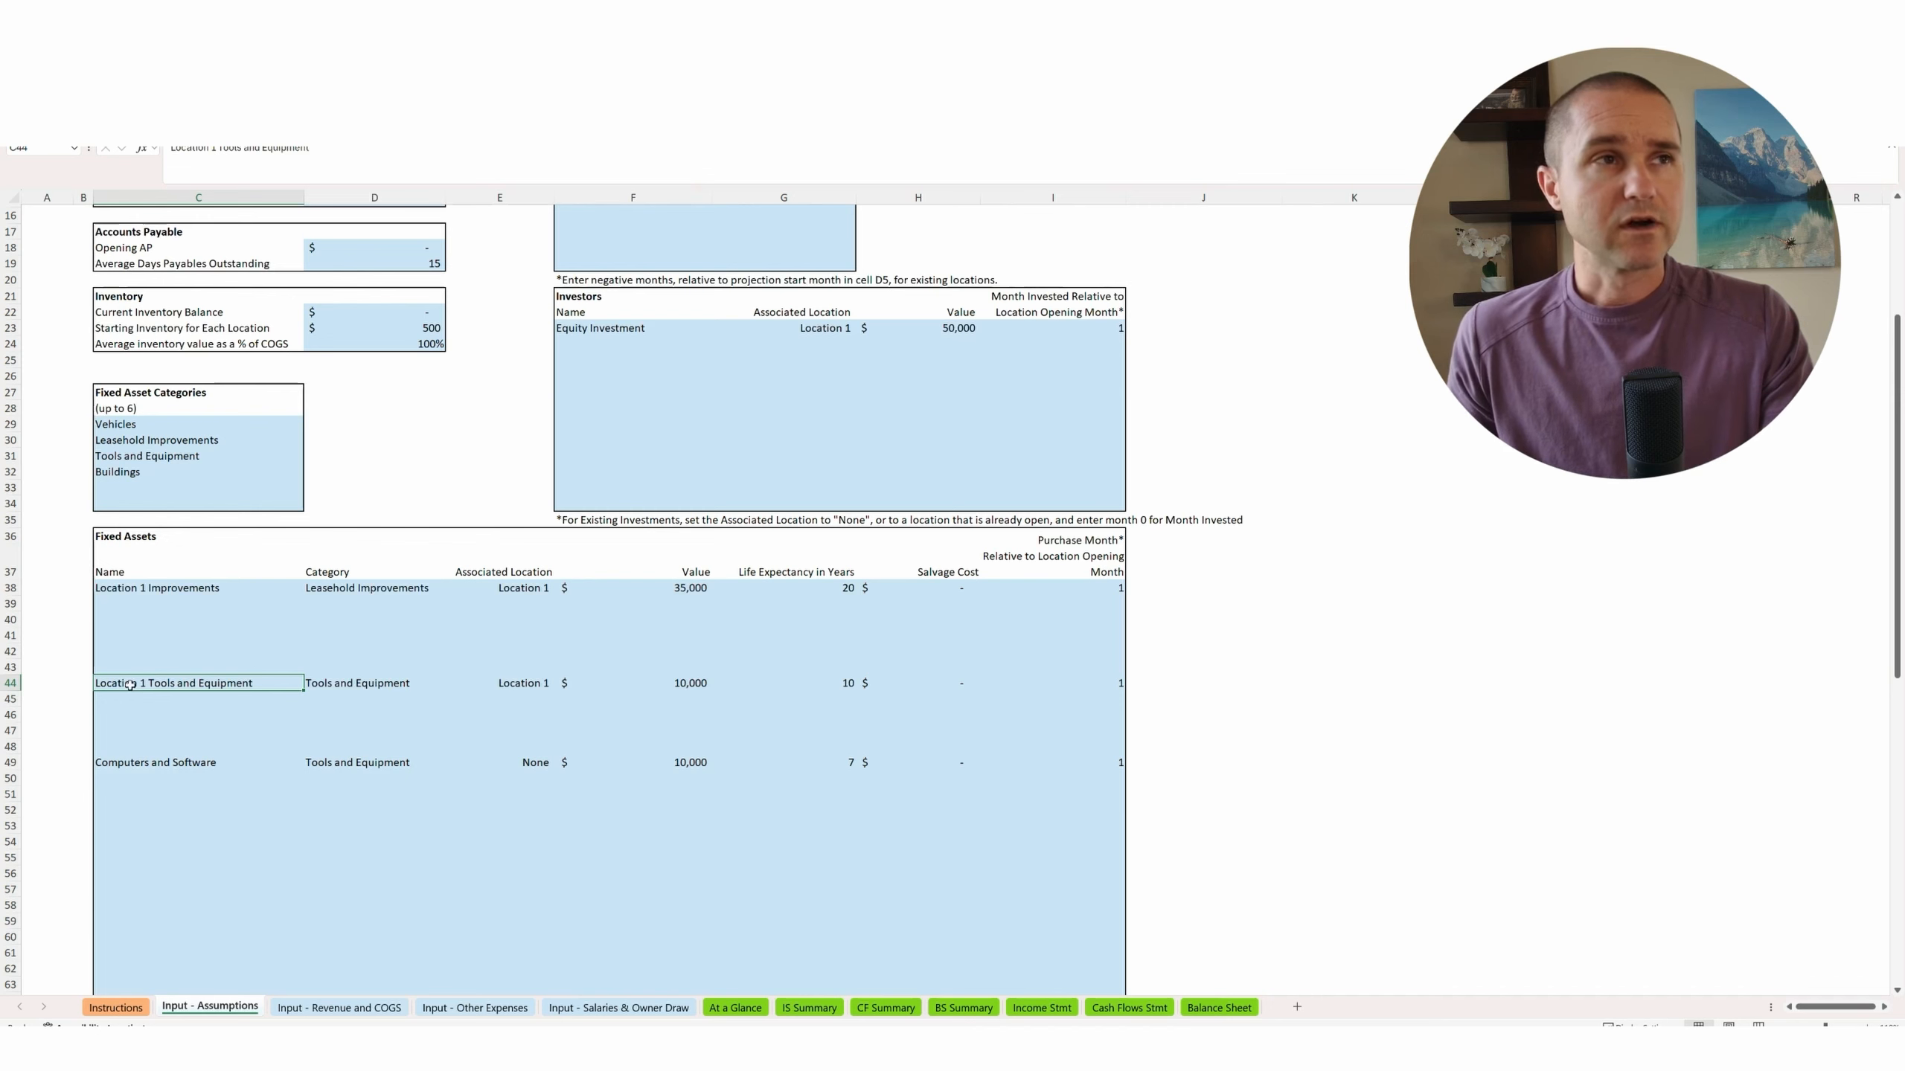
mouse_move(713, 707)
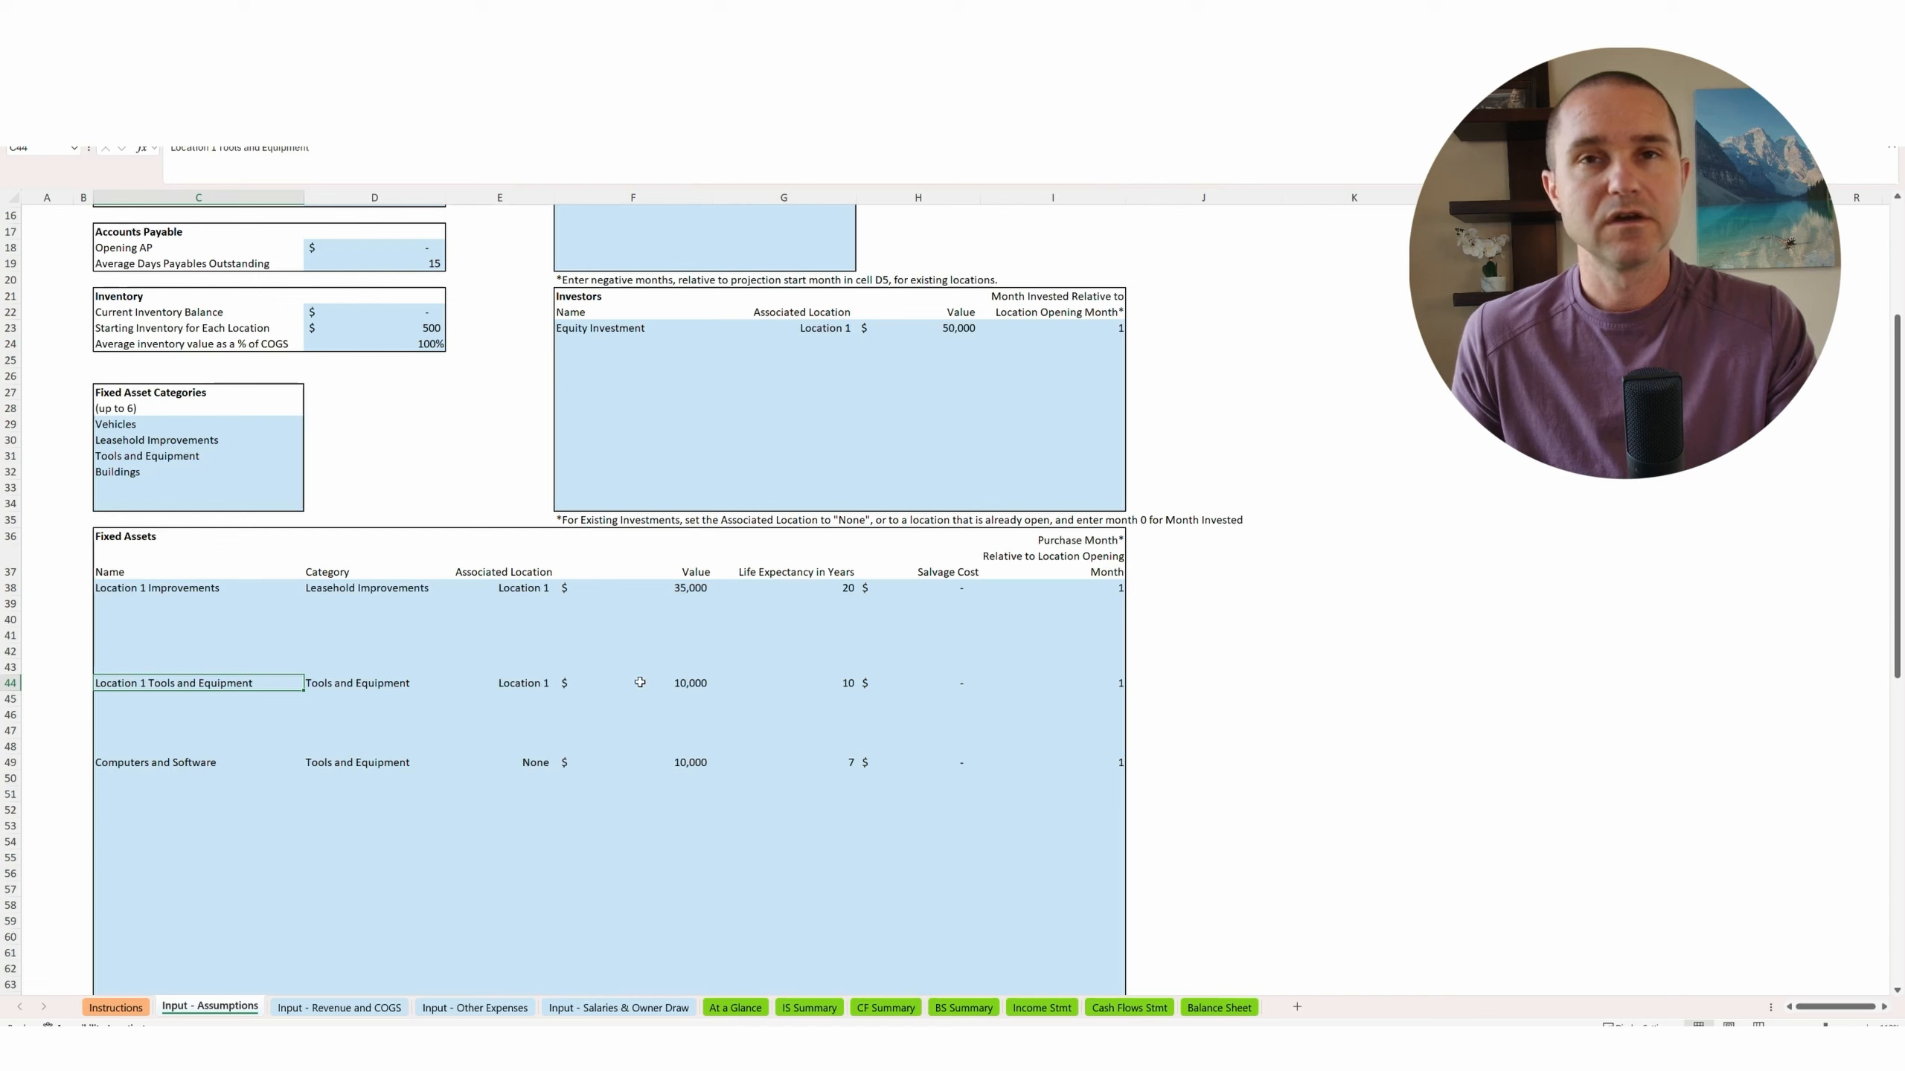
left_click(640, 683)
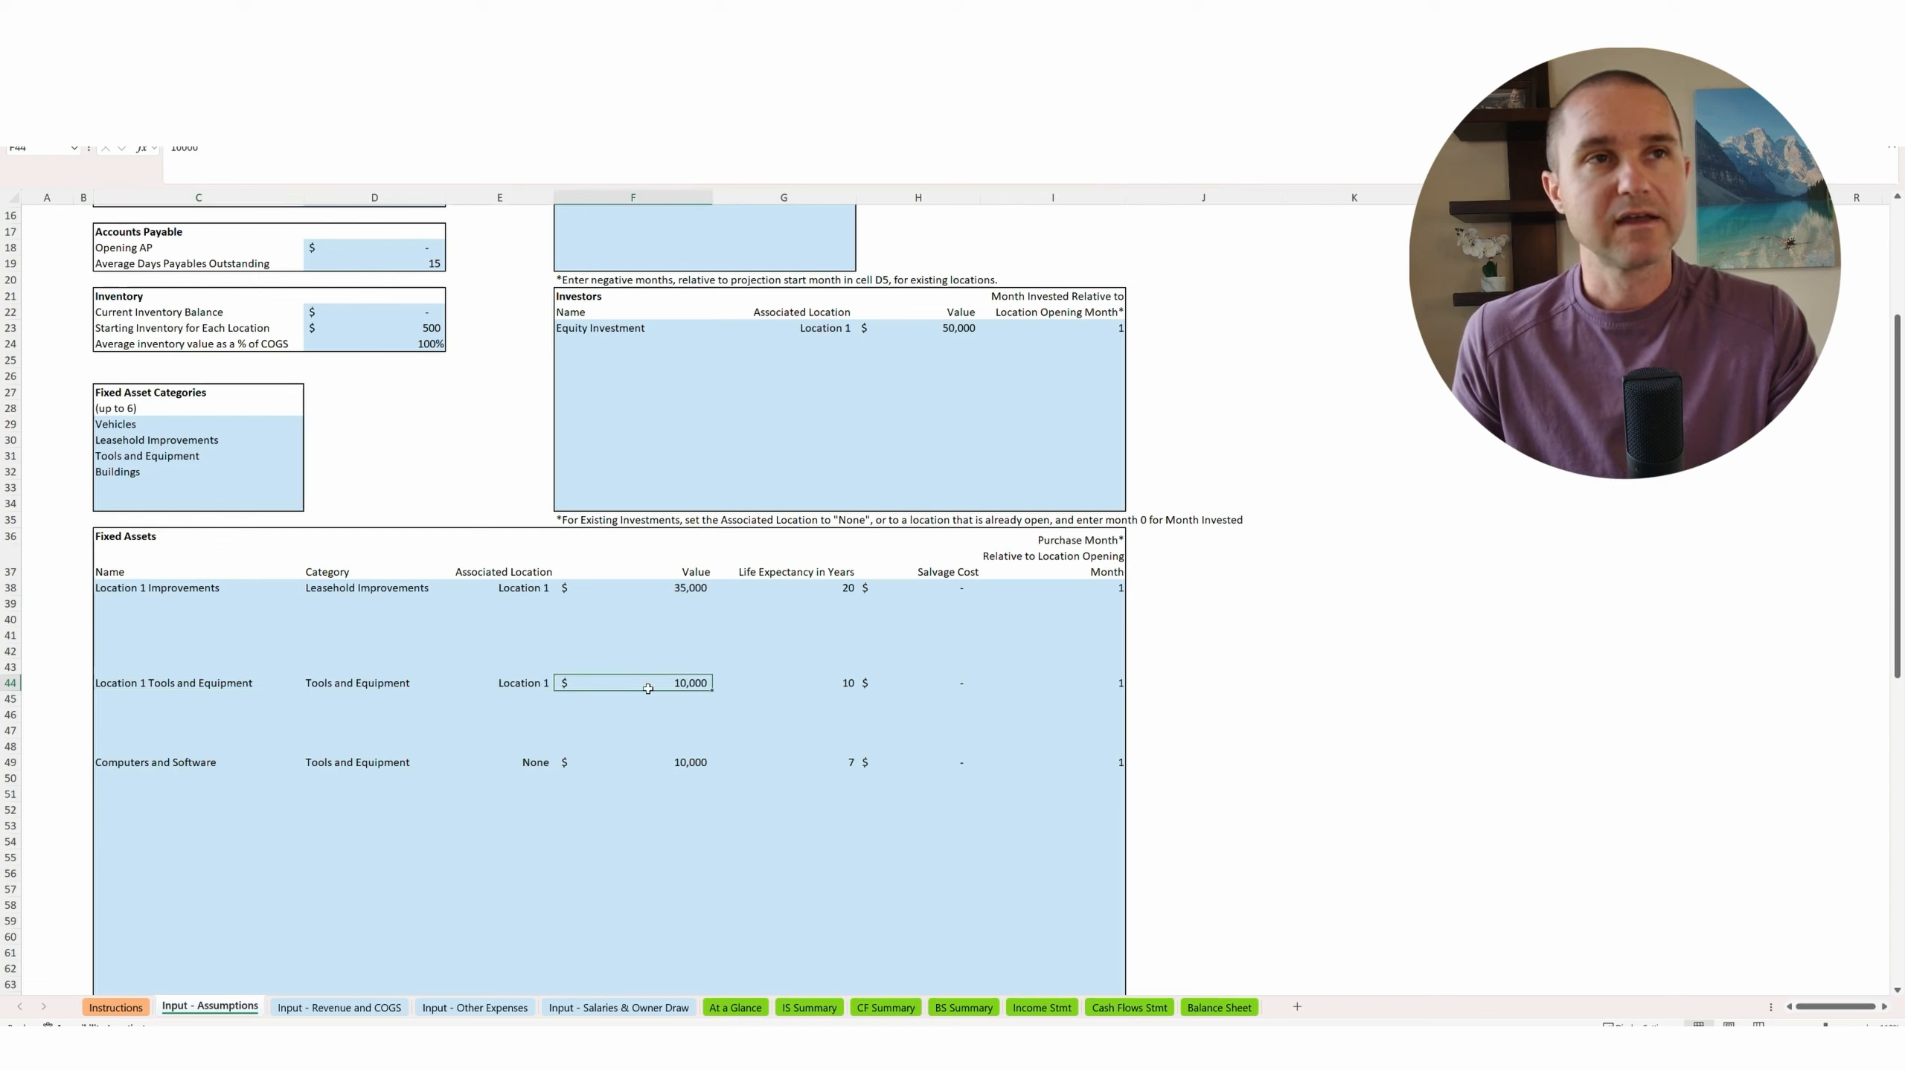
mouse_move(584, 704)
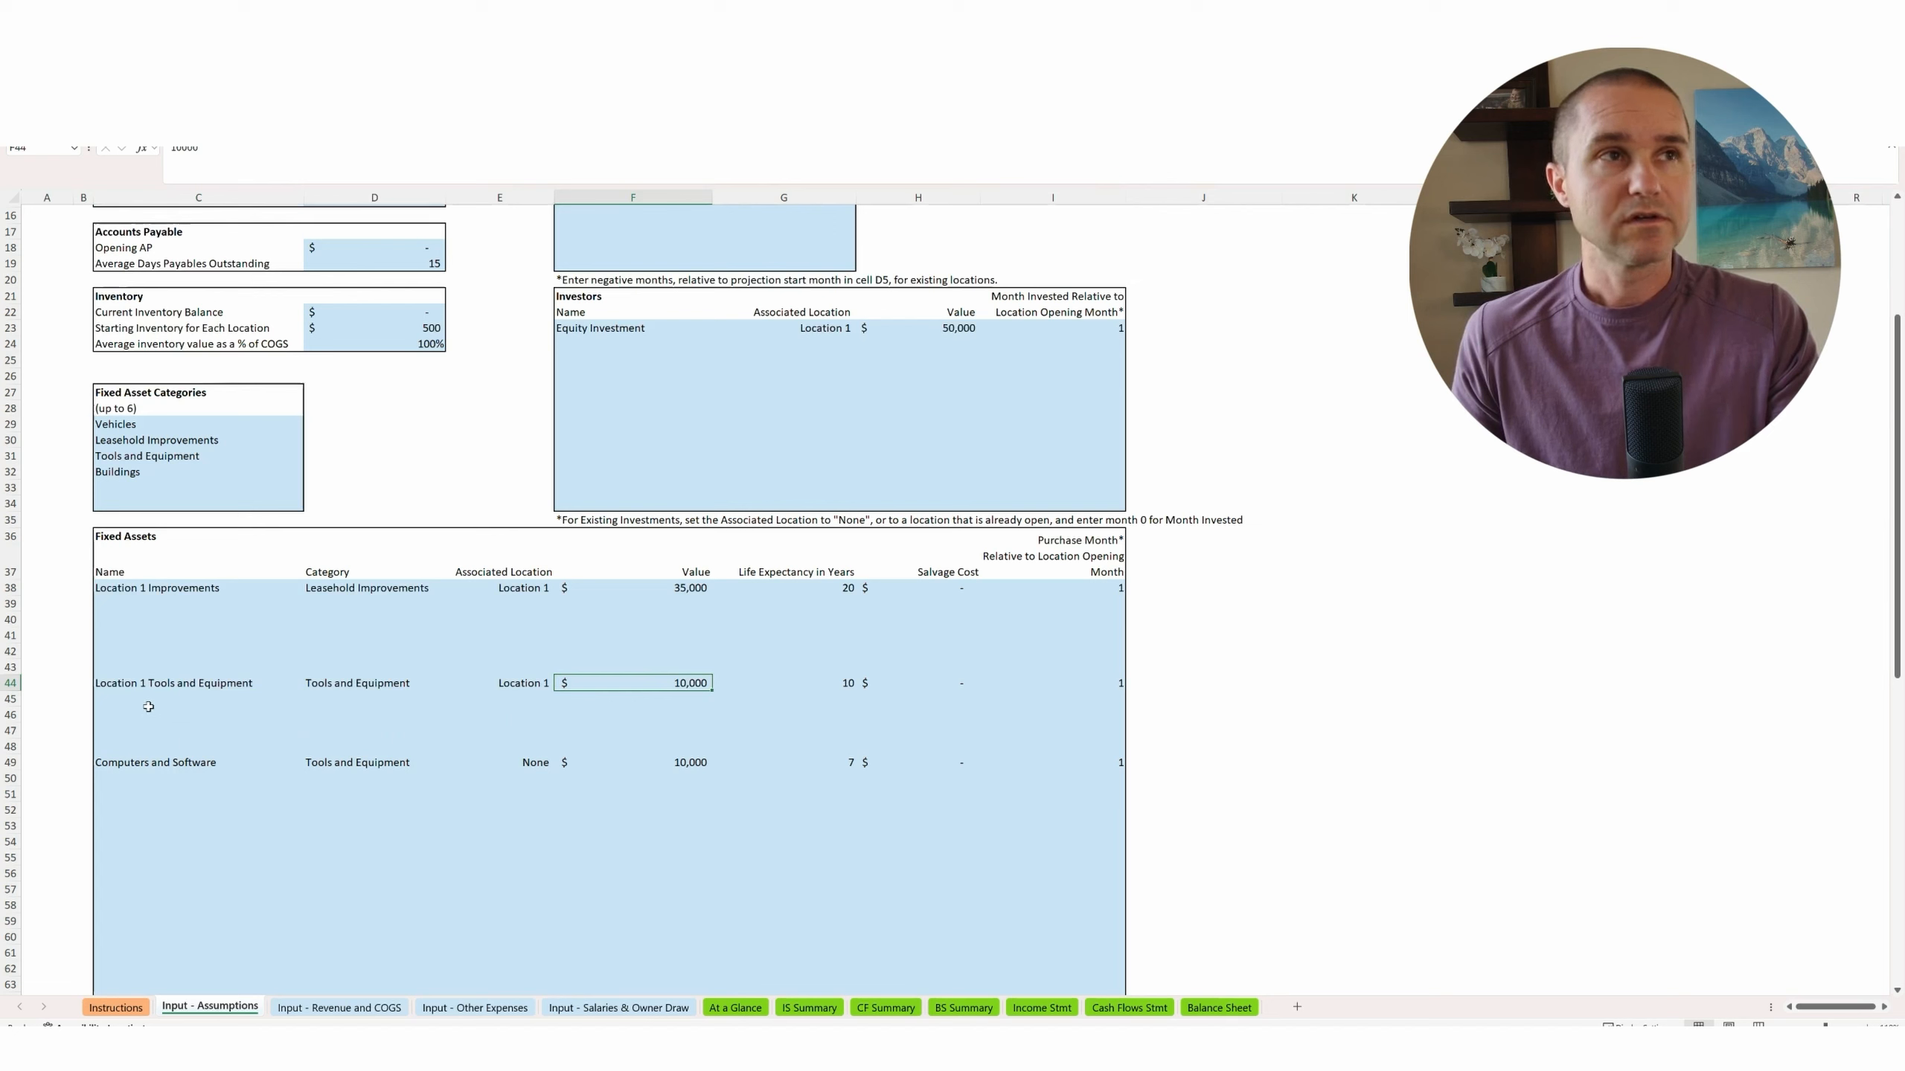
mouse_move(349, 722)
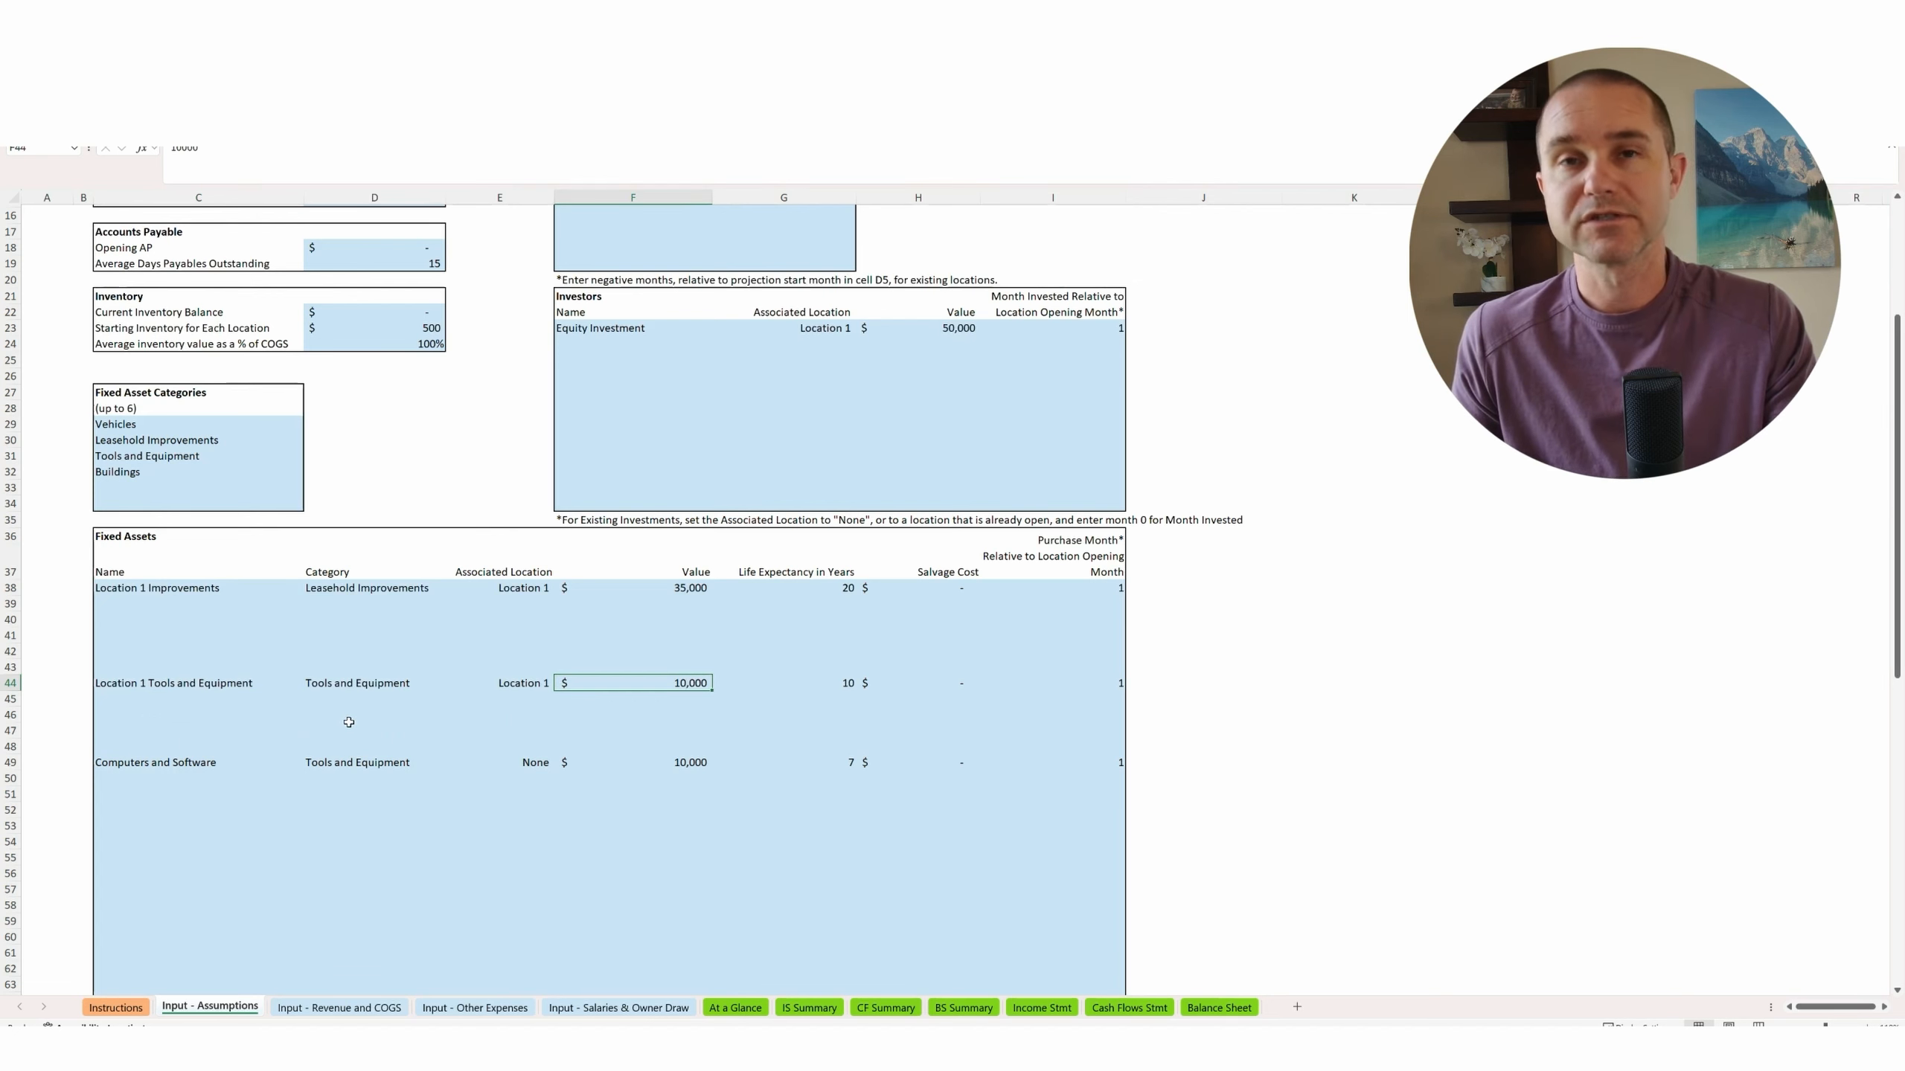
left_click(373, 715)
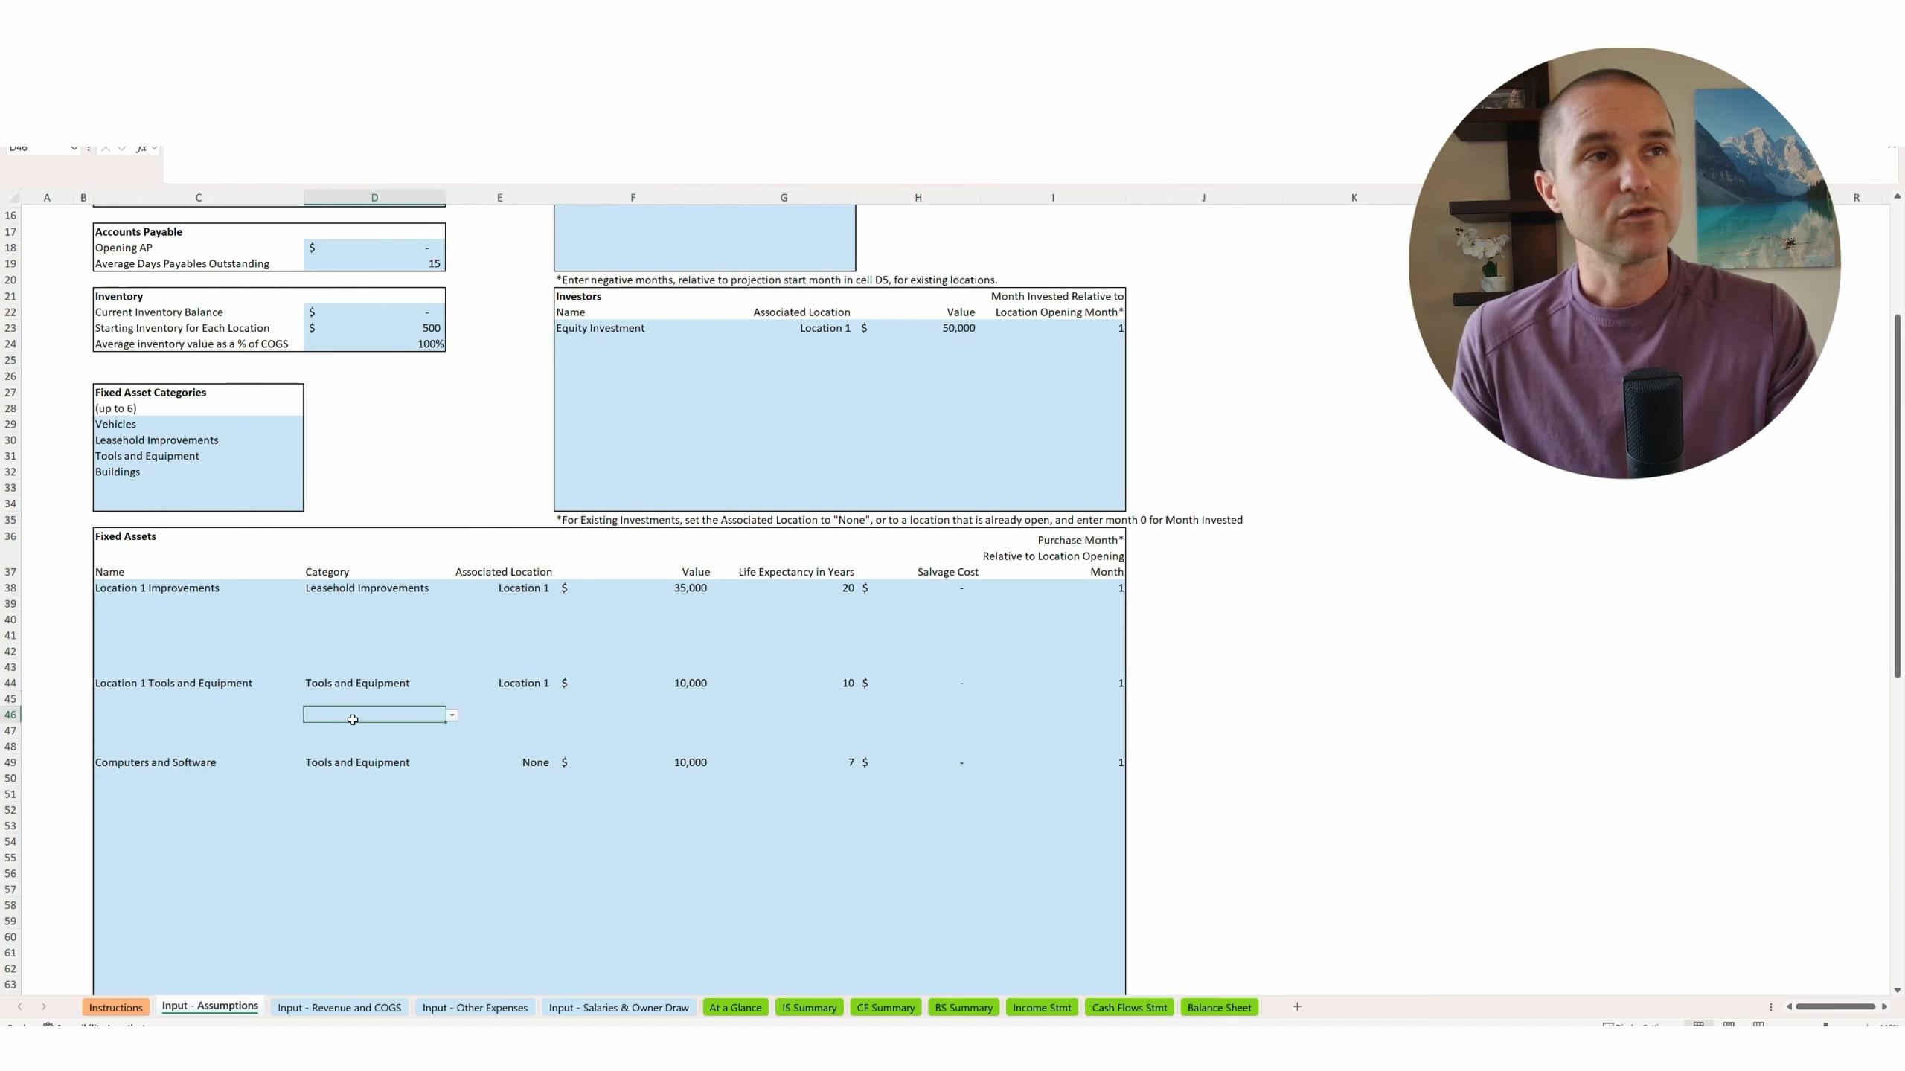
left_click(451, 715)
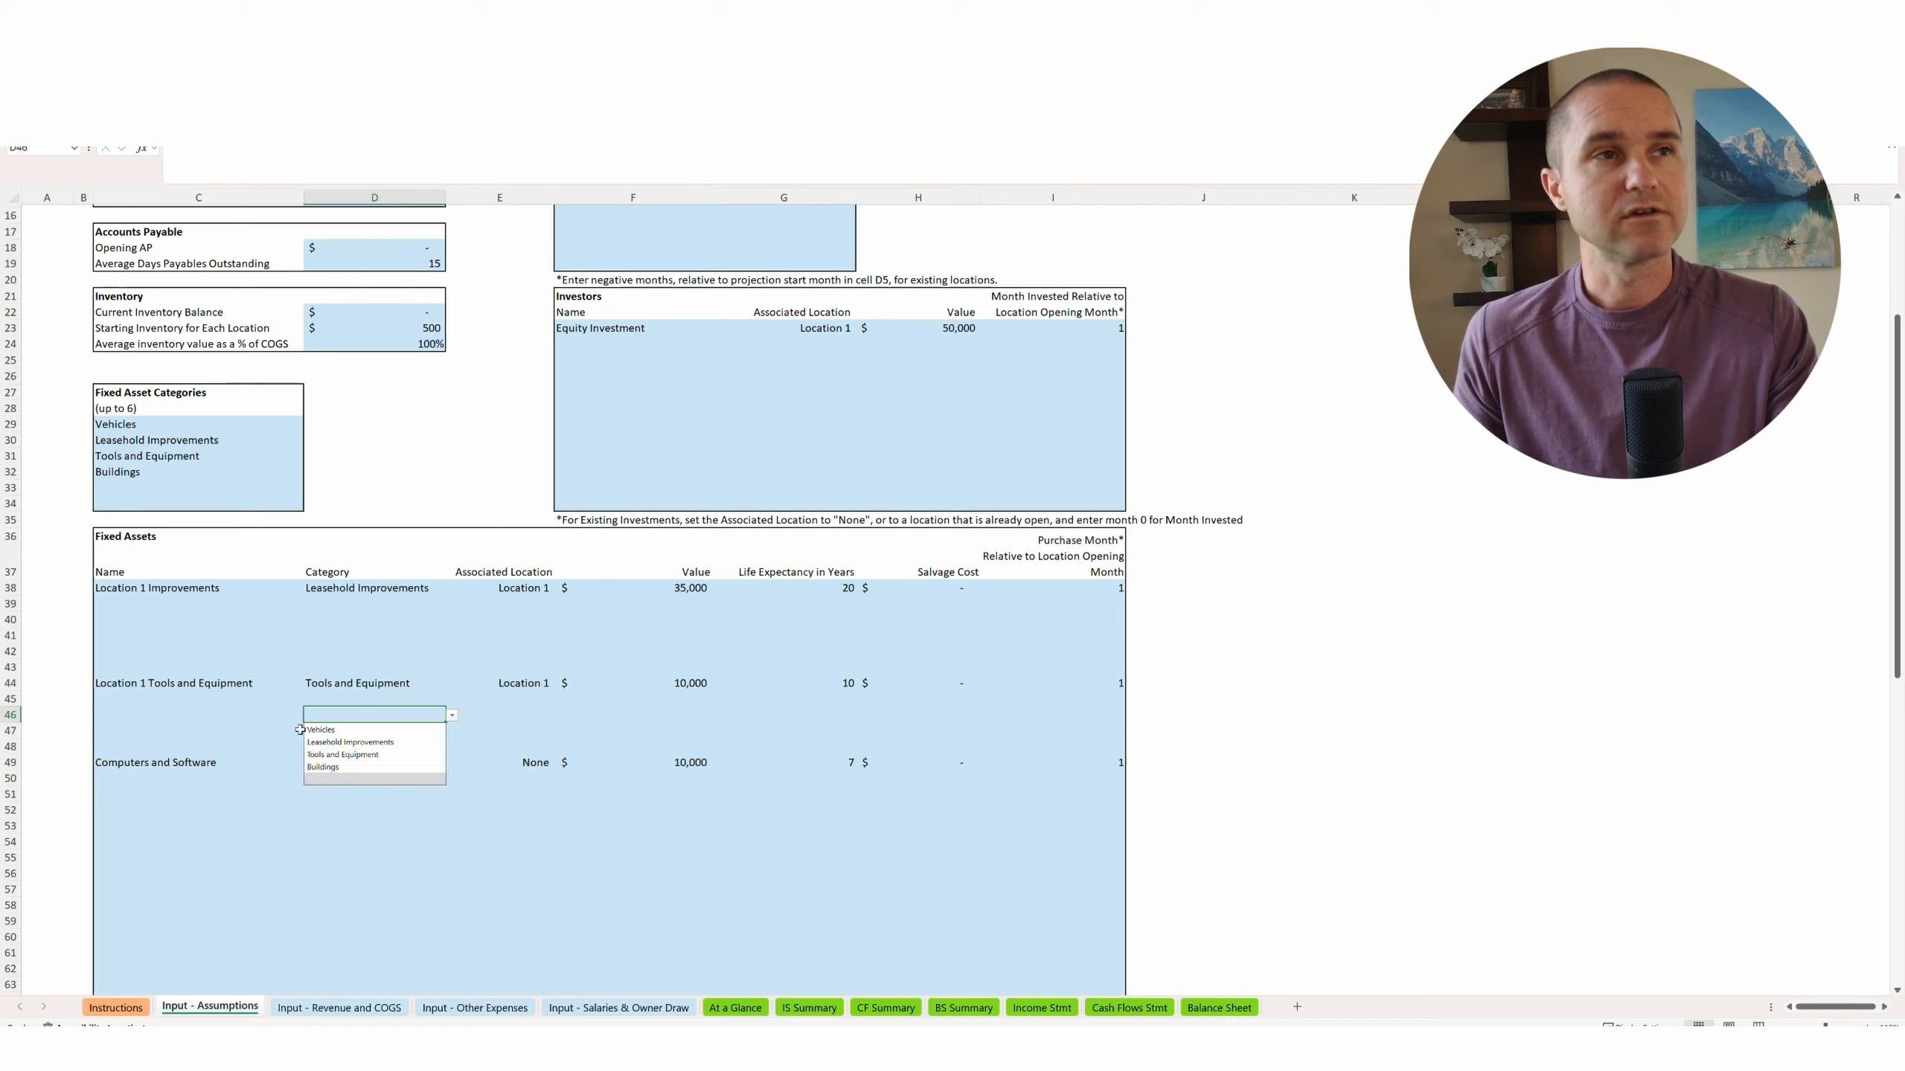
left_click(321, 730)
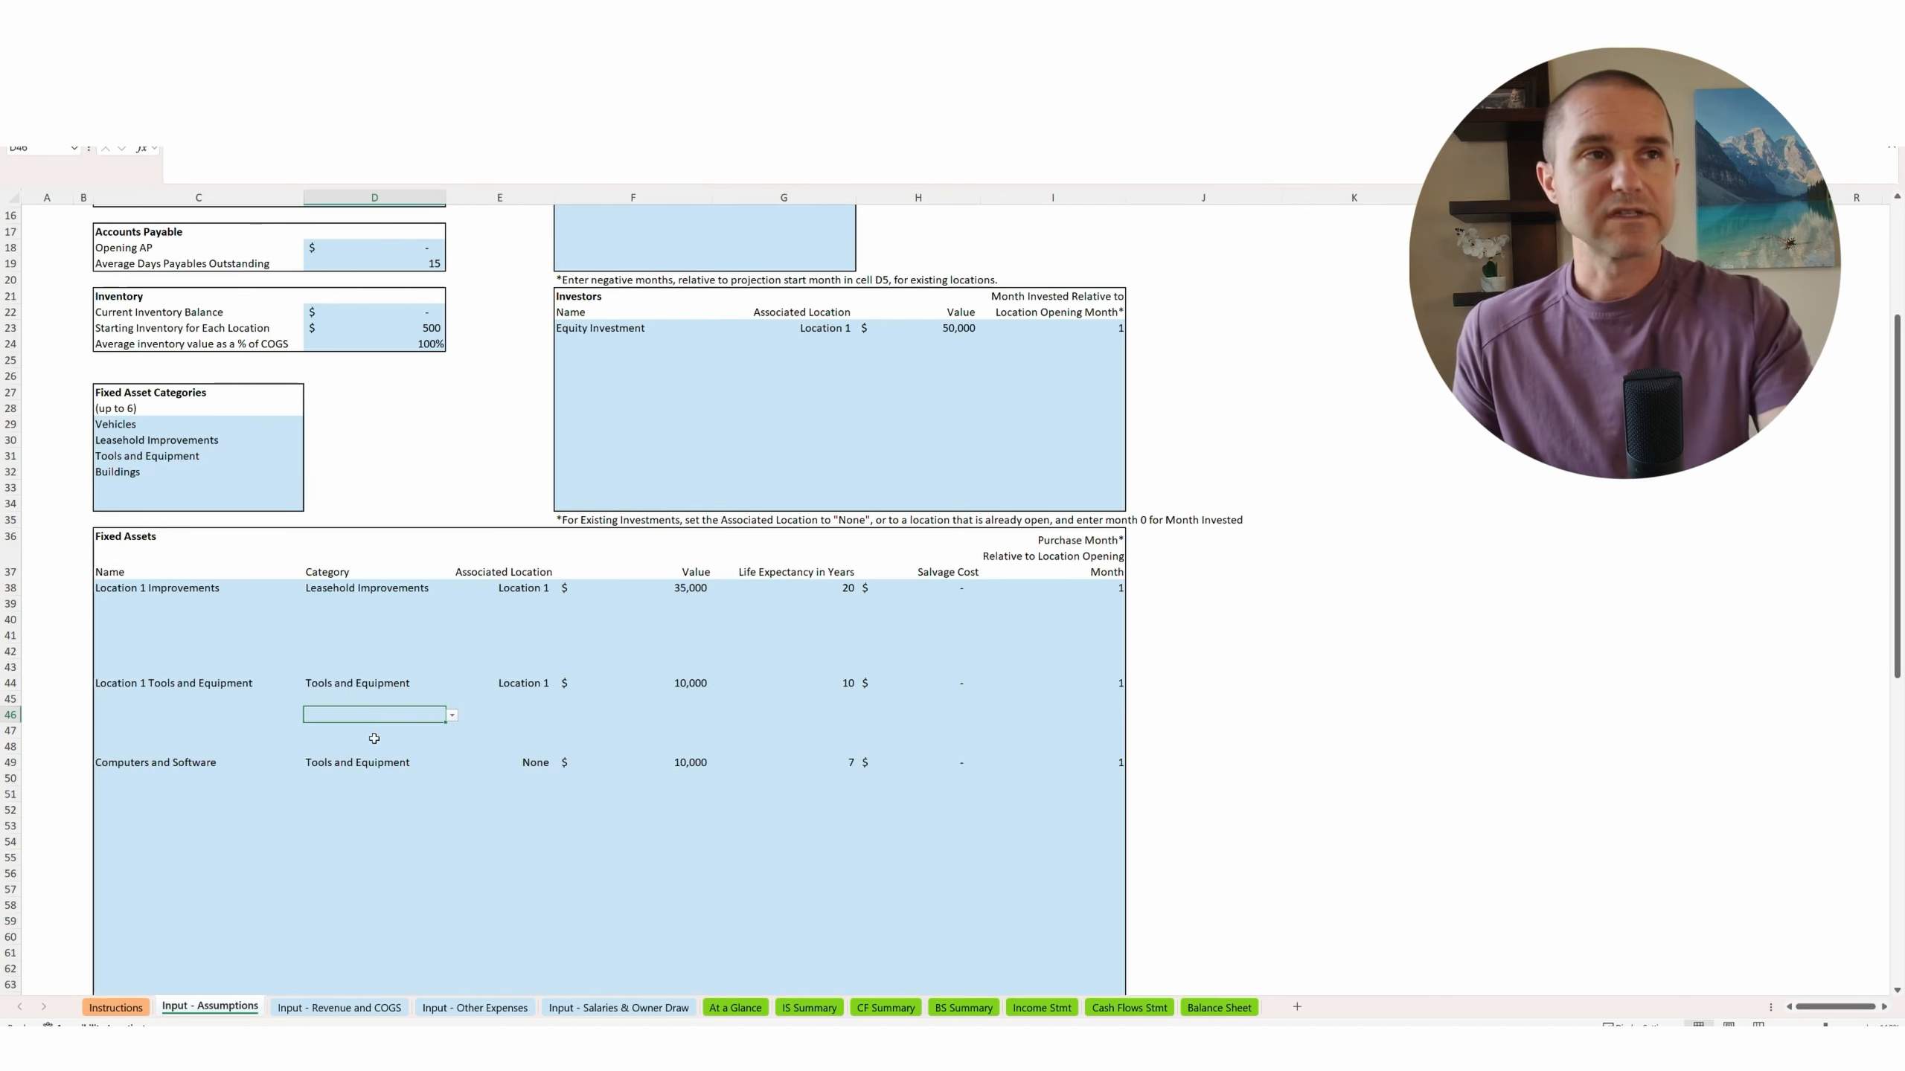
mouse_move(367, 746)
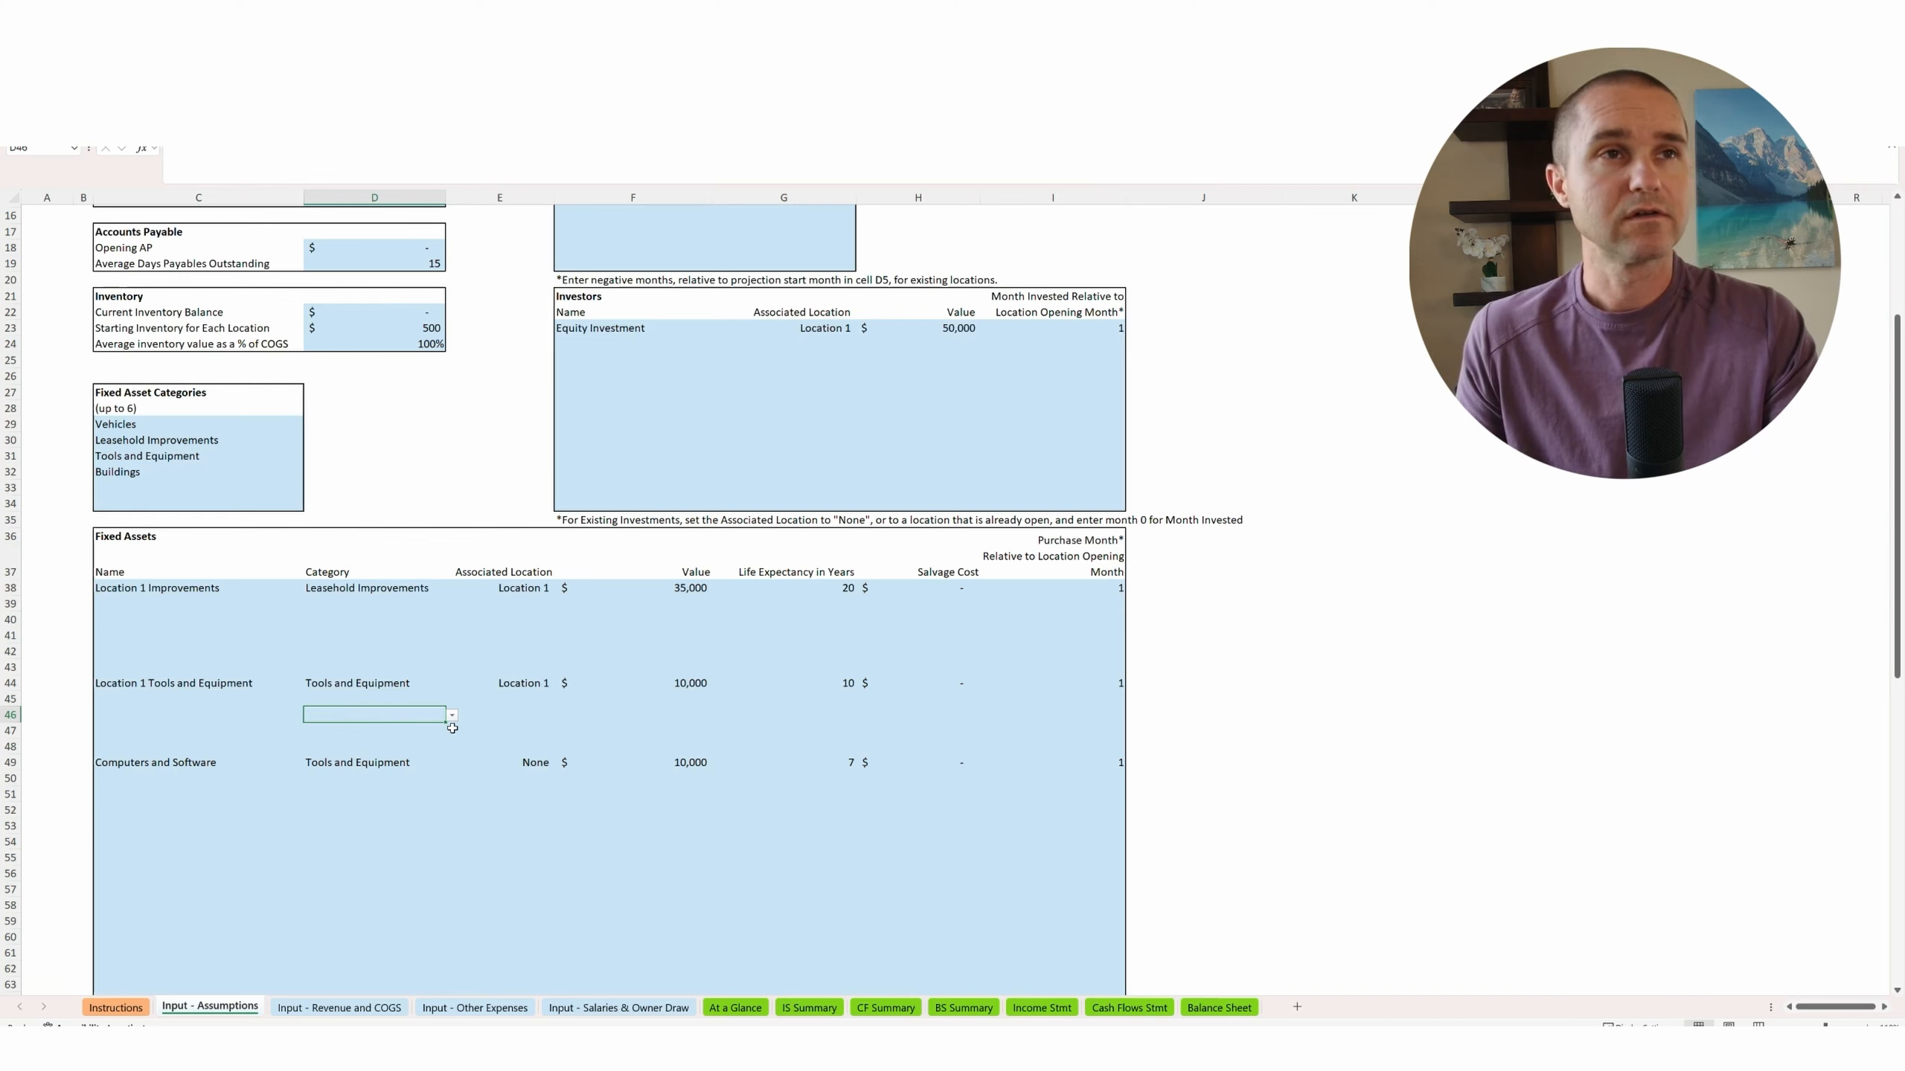
mouse_move(599, 751)
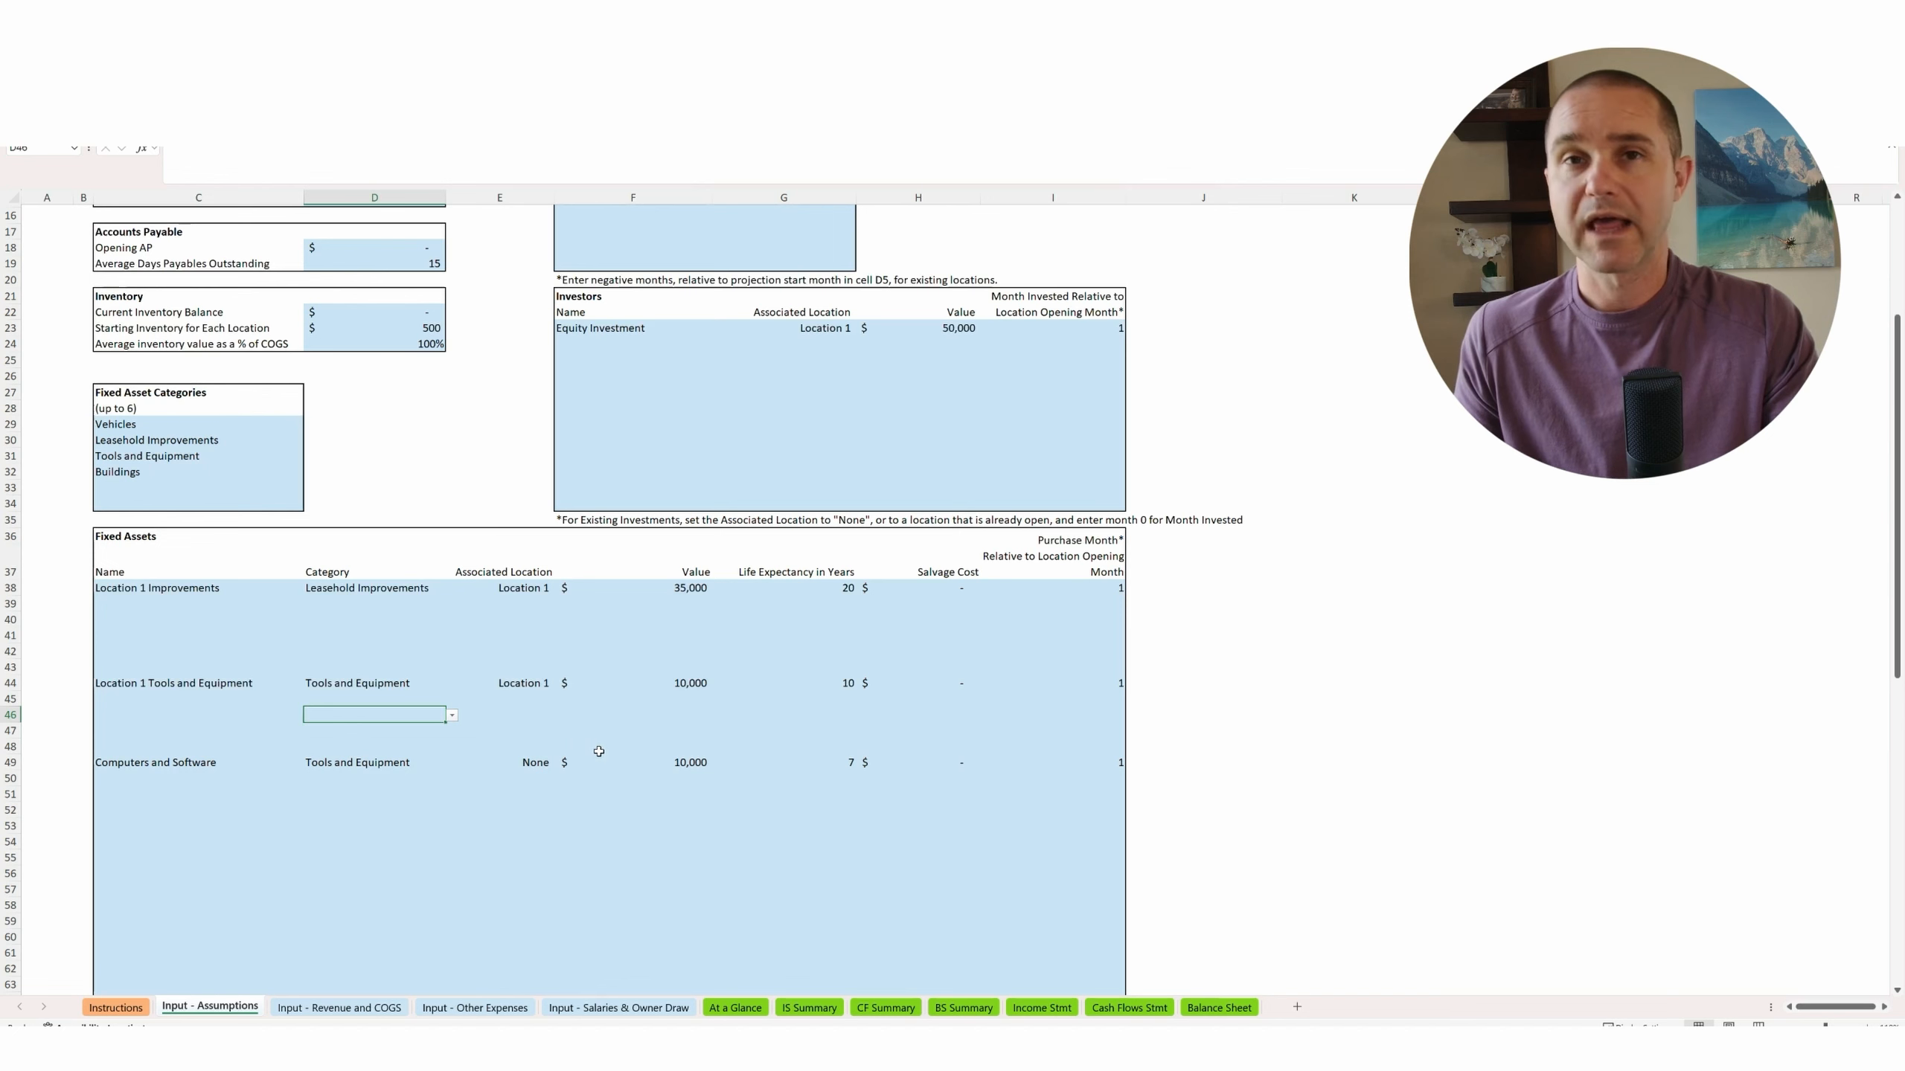
mouse_move(176, 750)
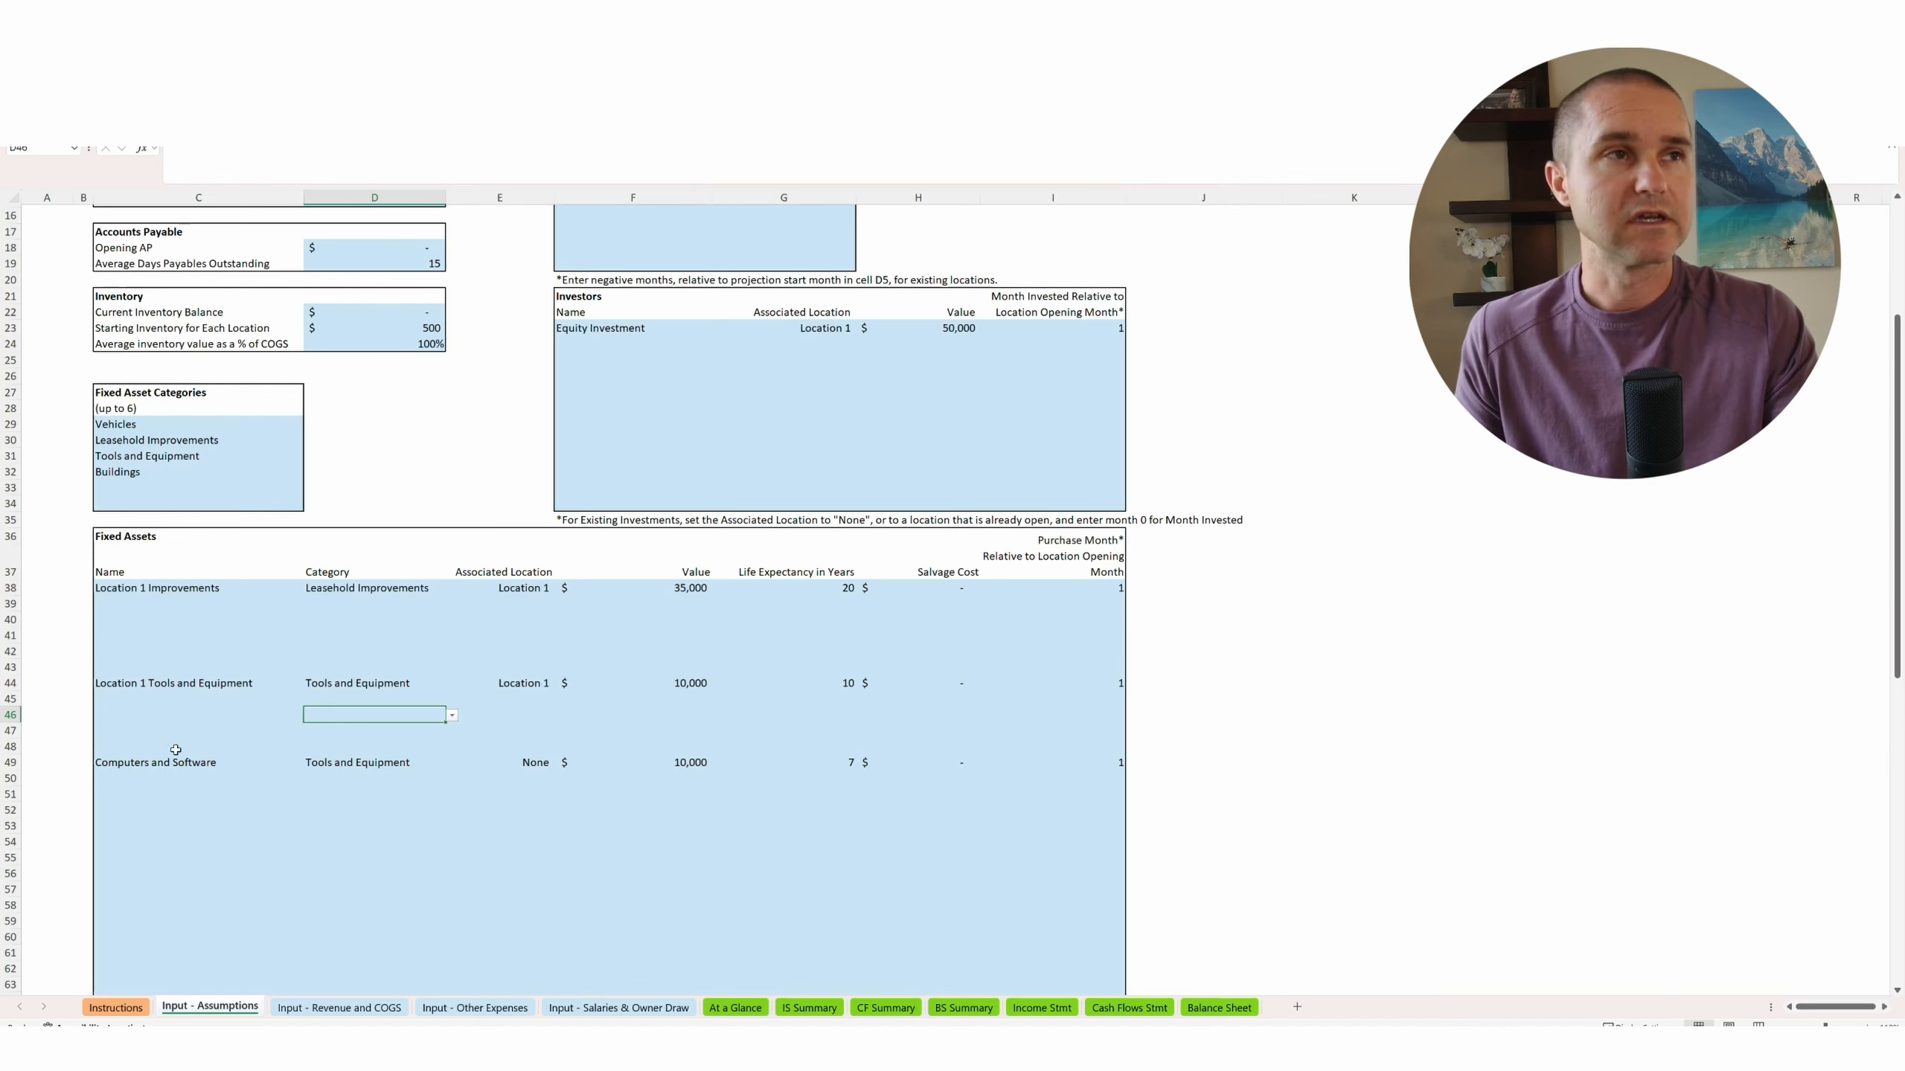
left_click(155, 761)
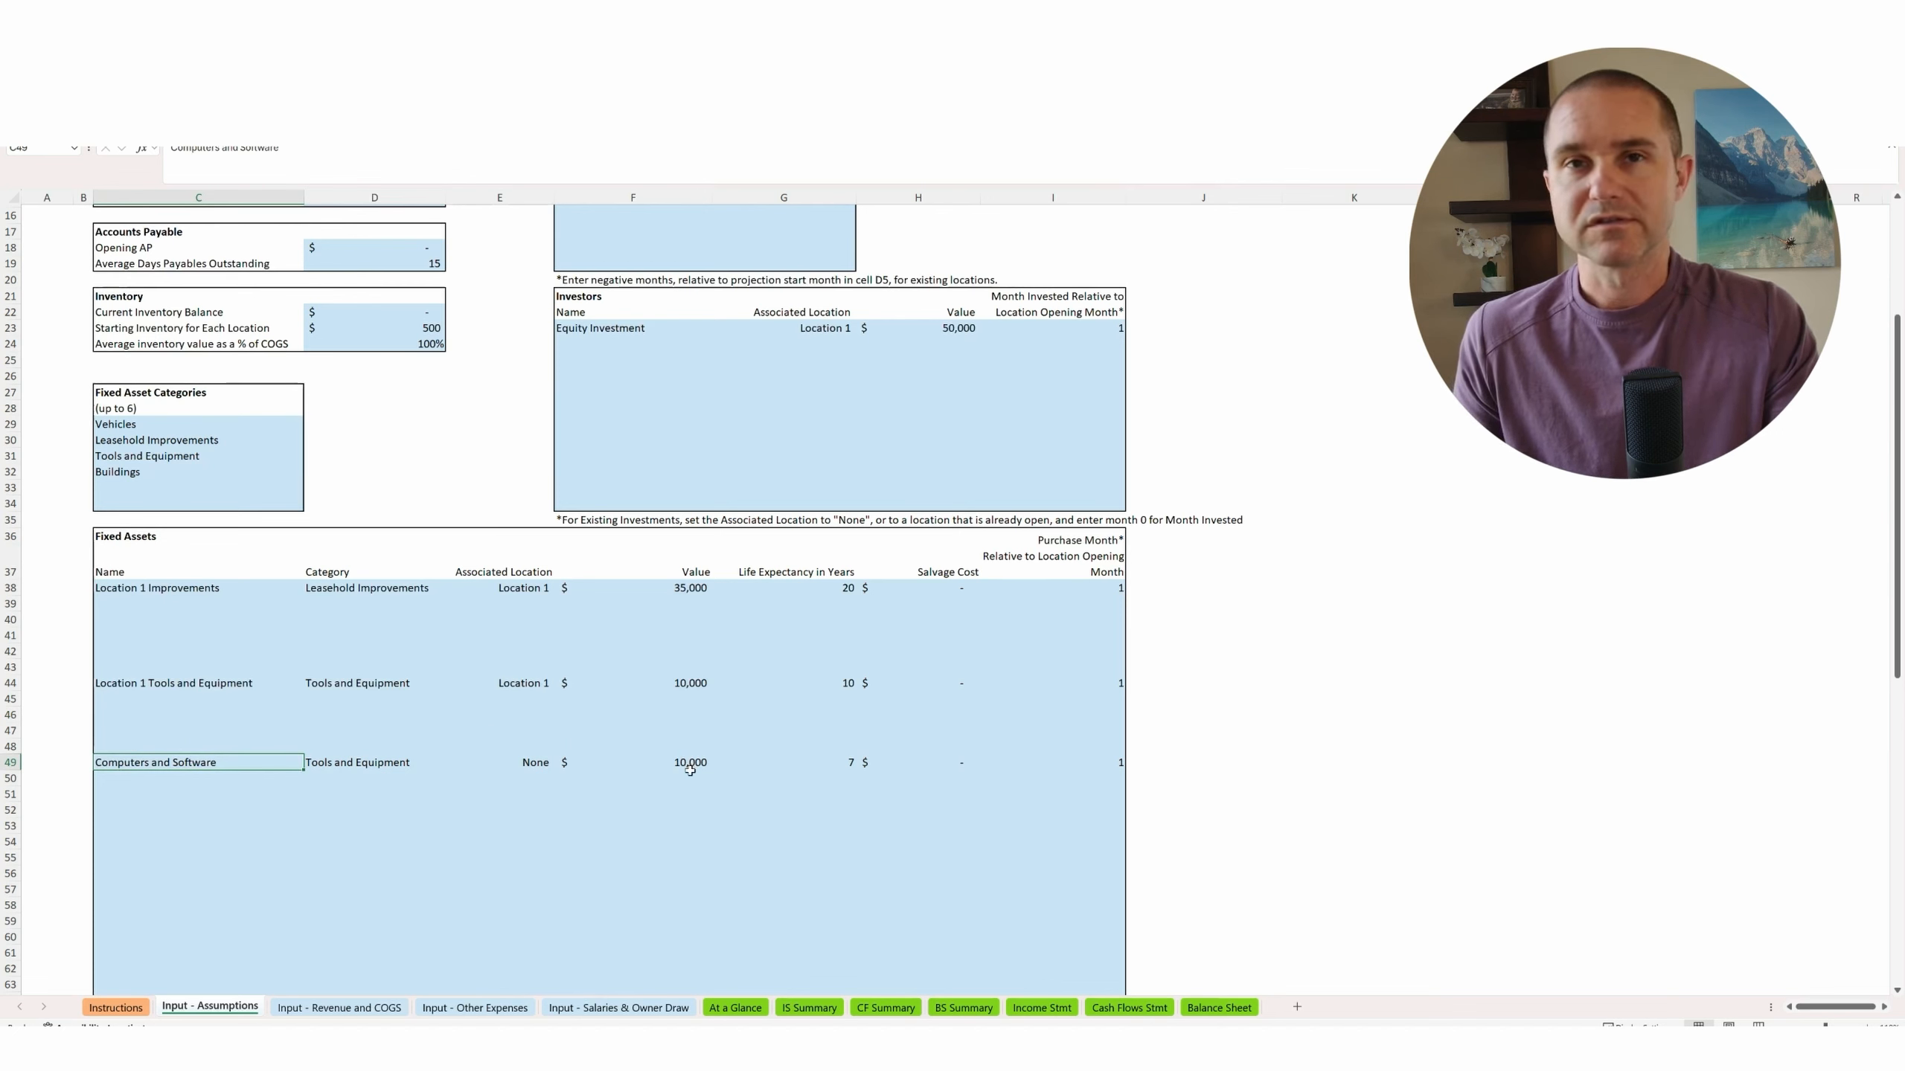
mouse_move(1006, 764)
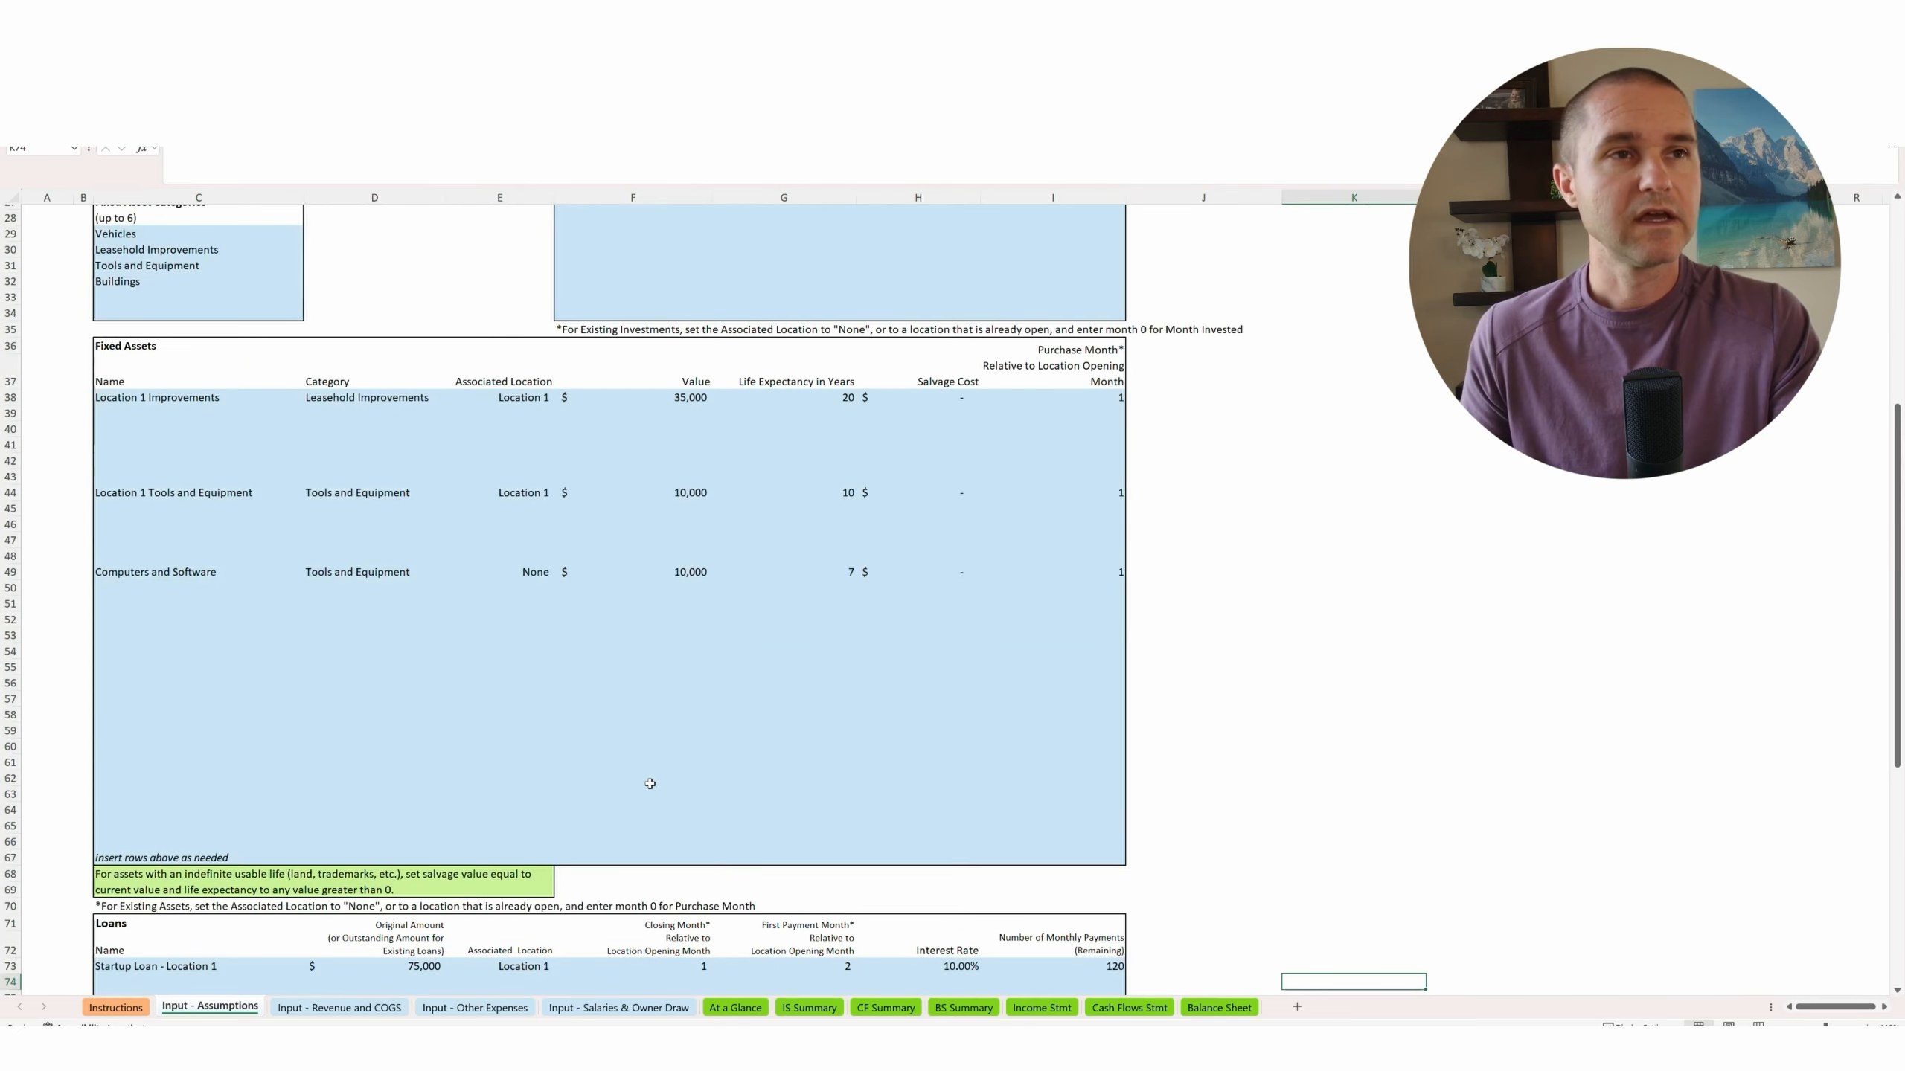
scroll("down", 3)
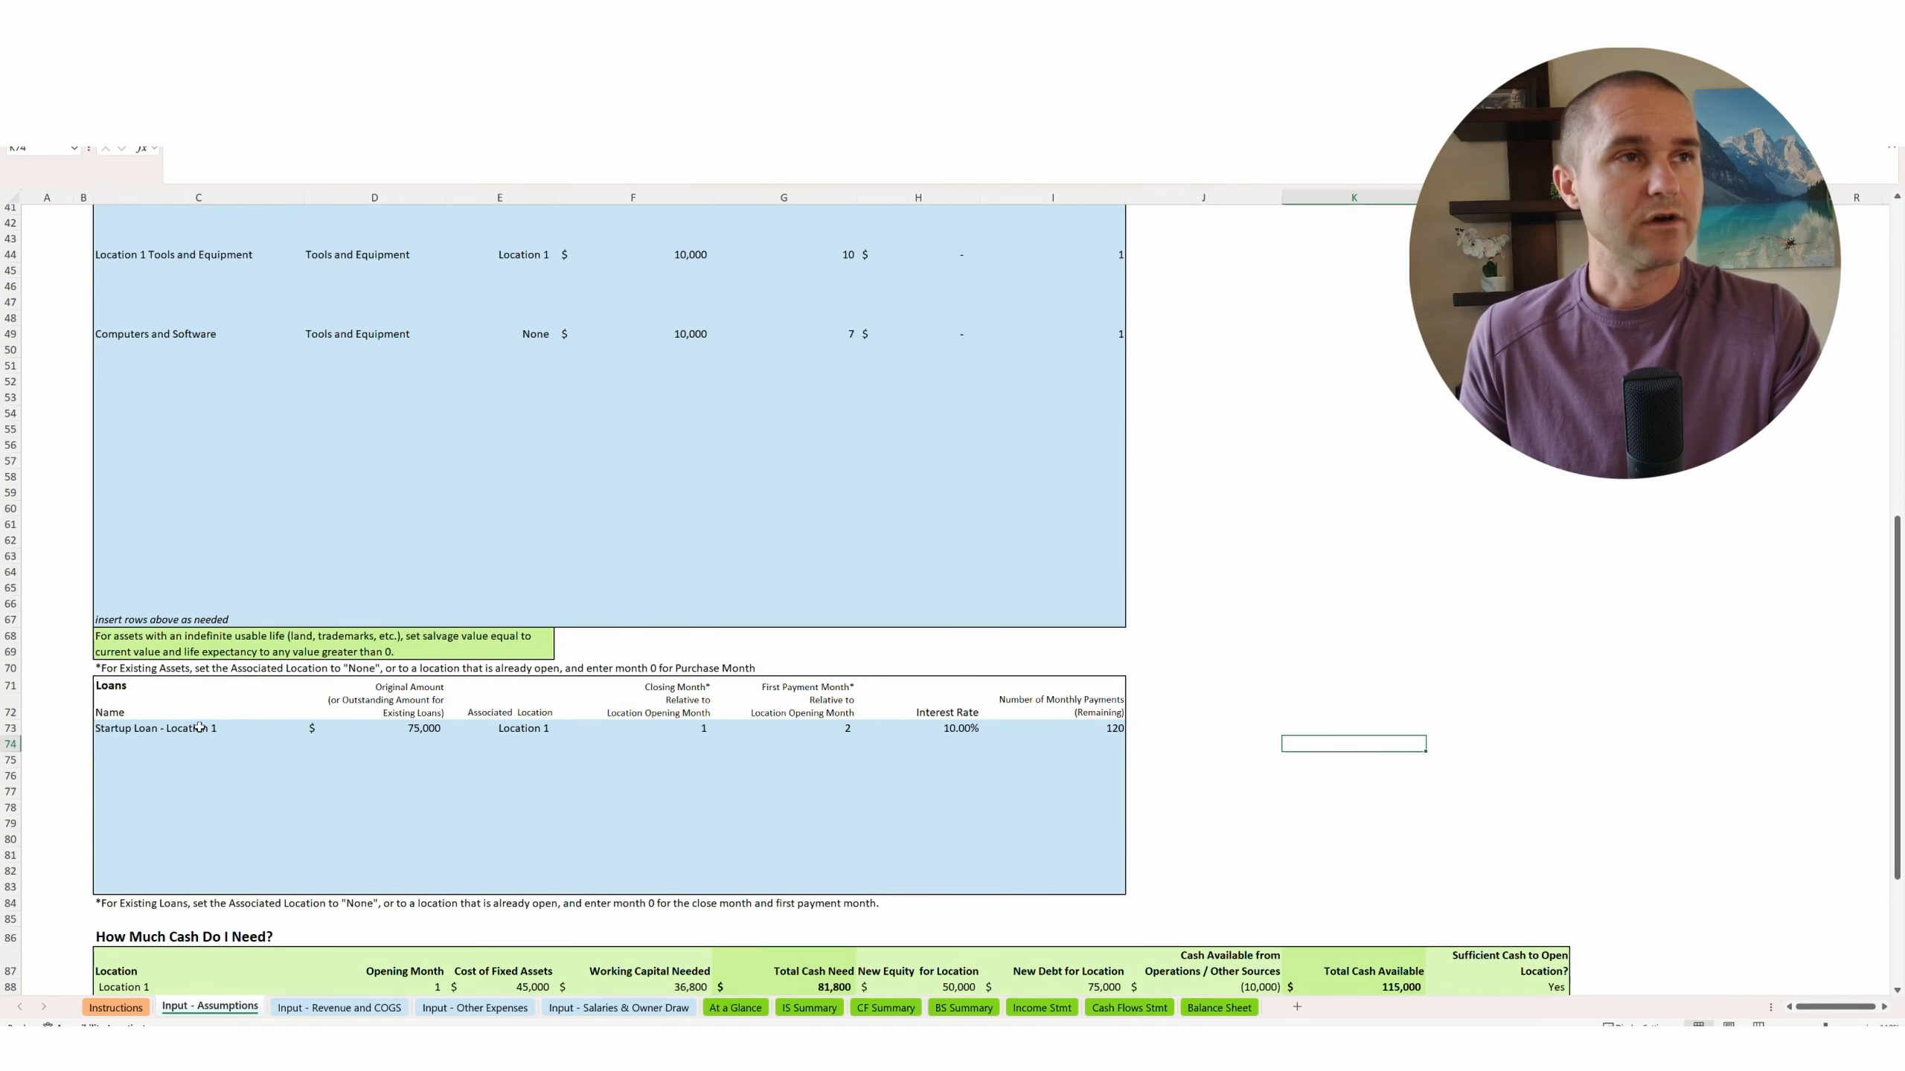
left_click(179, 728)
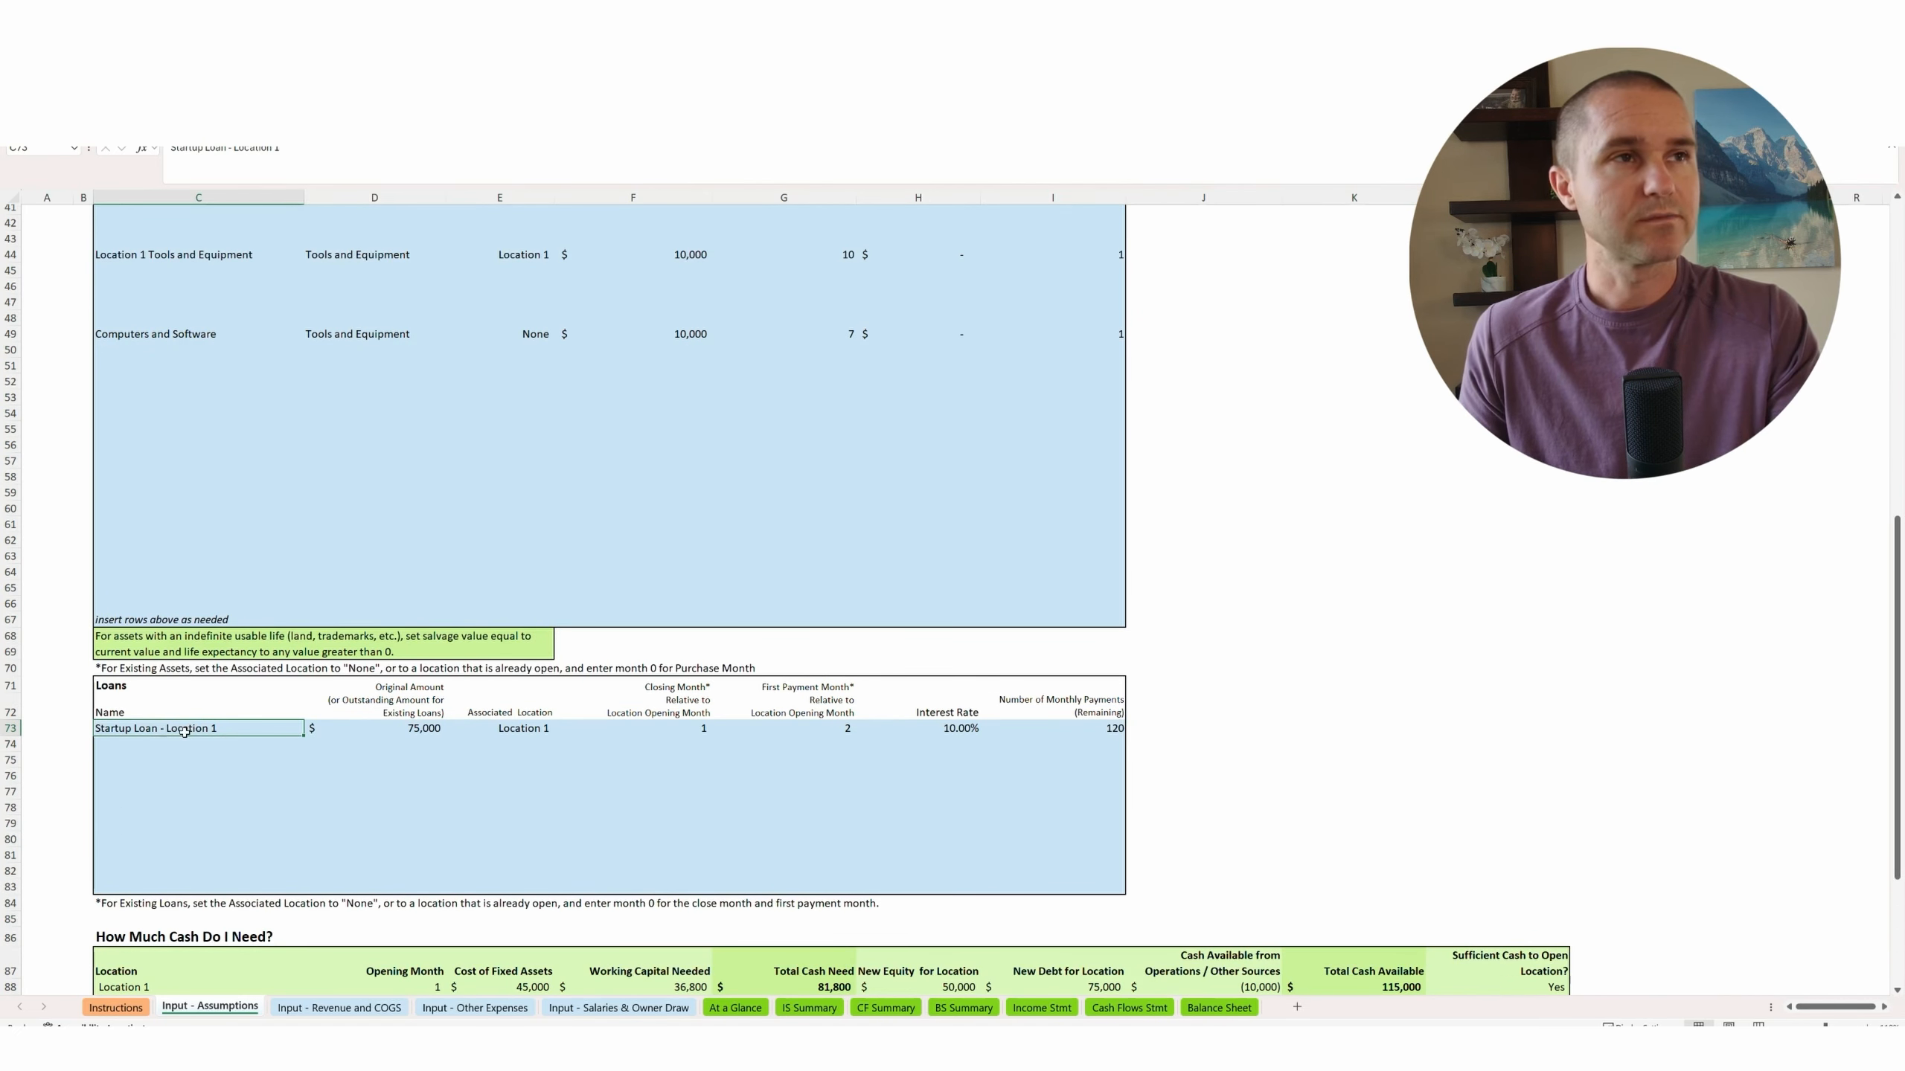
left_click(379, 728)
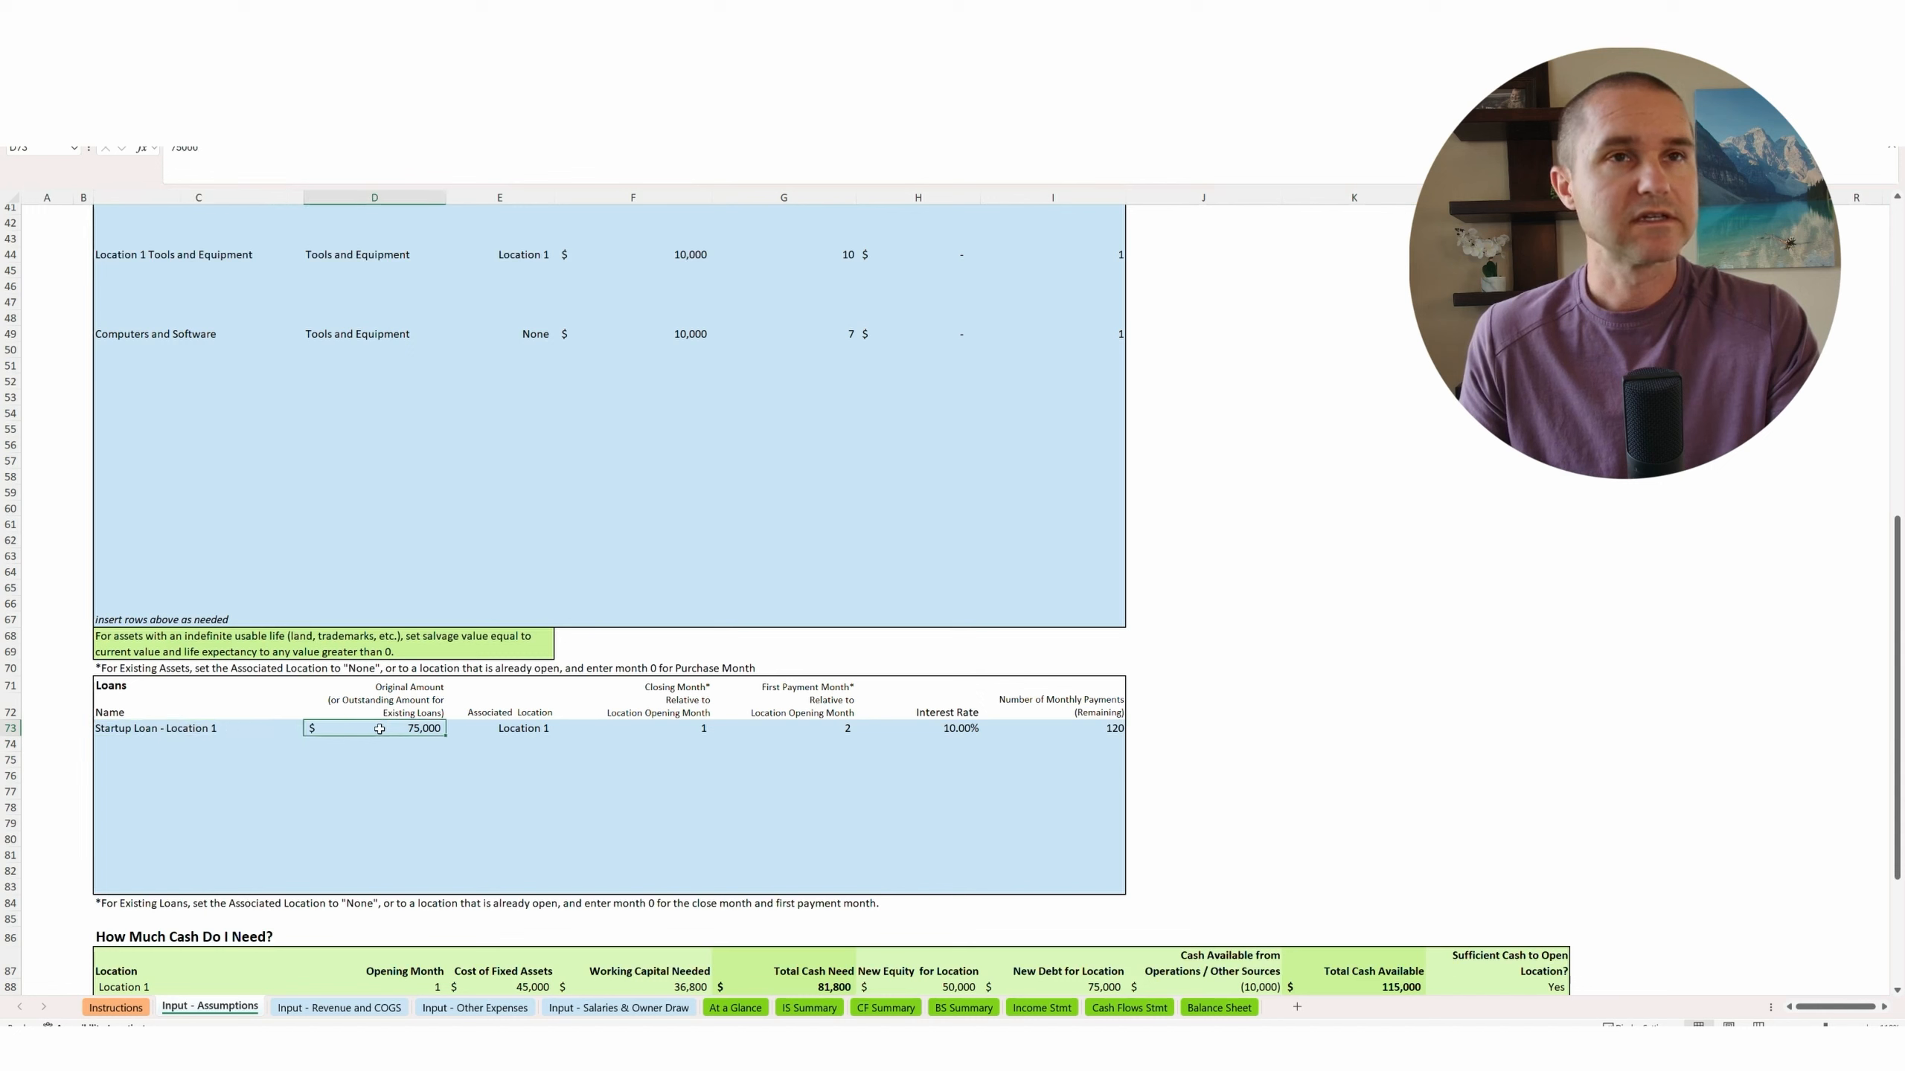
left_click(634, 729)
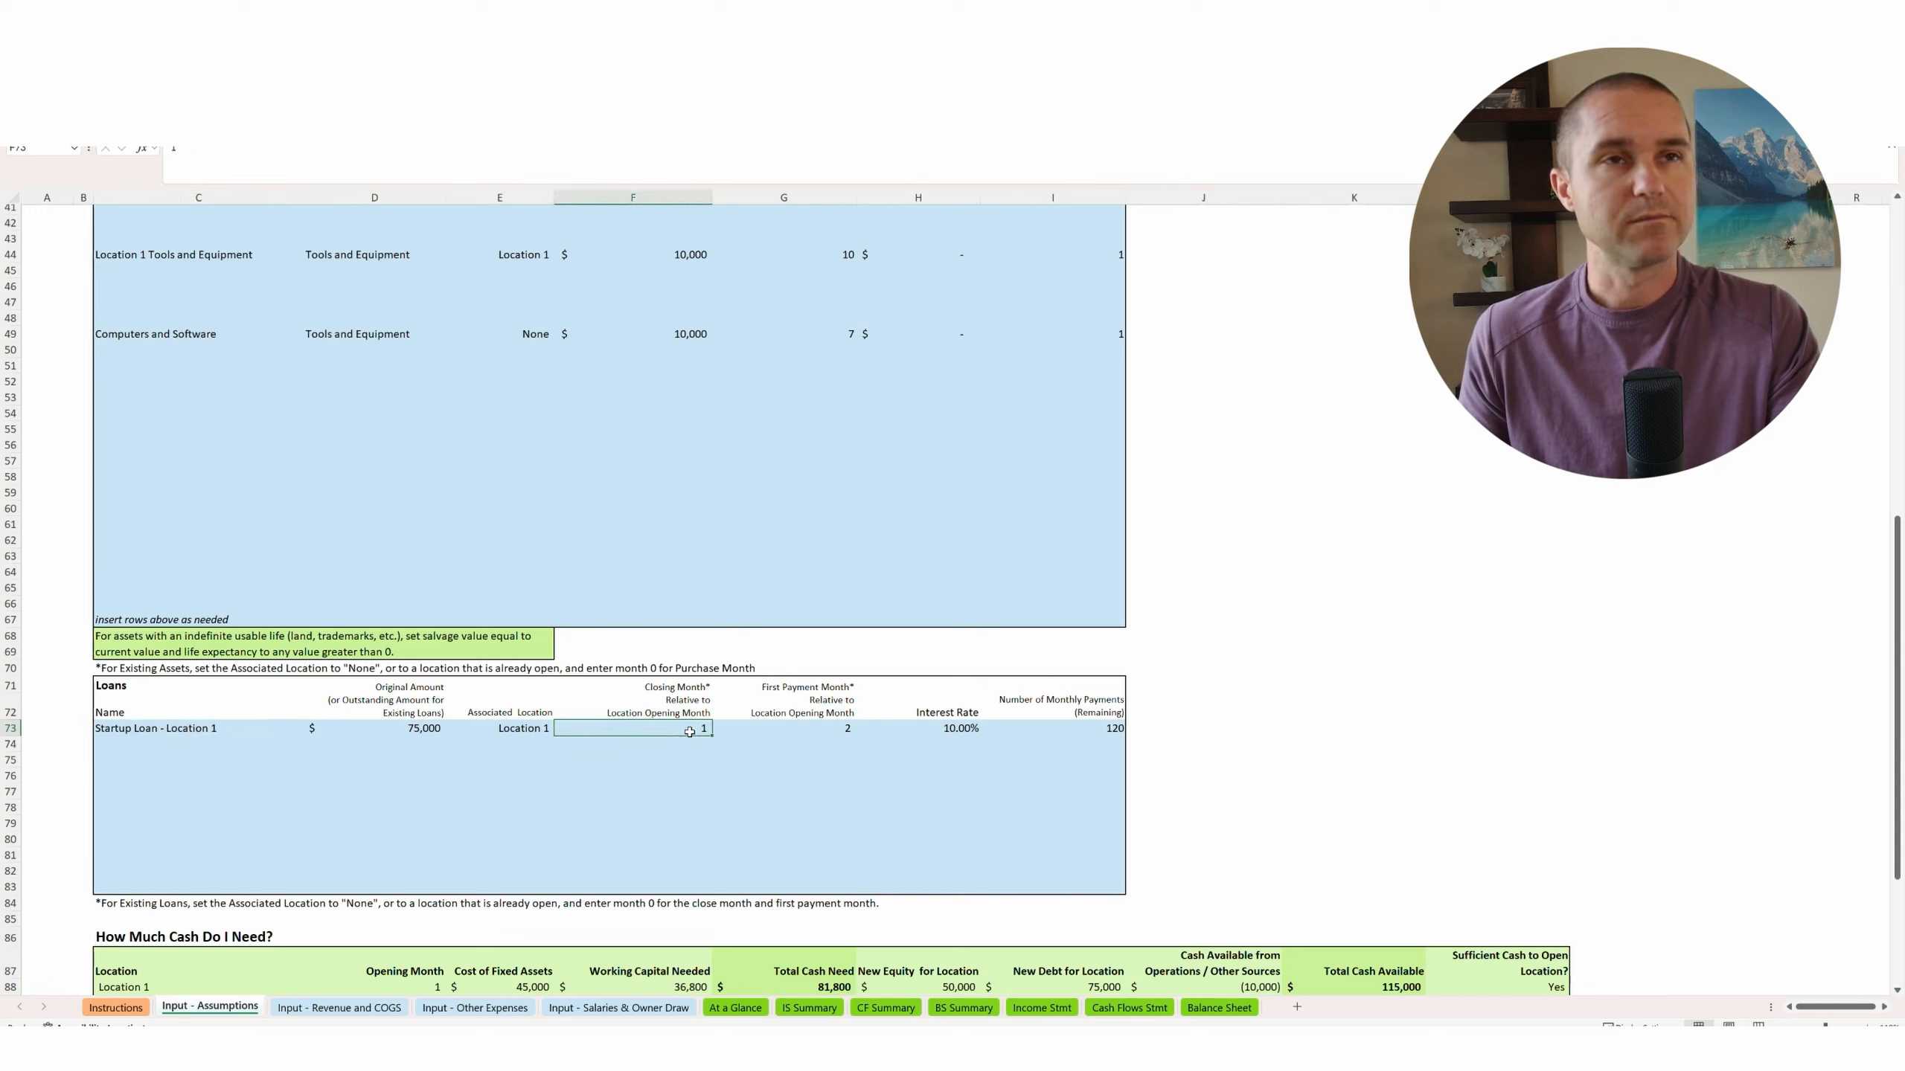
left_click(818, 728)
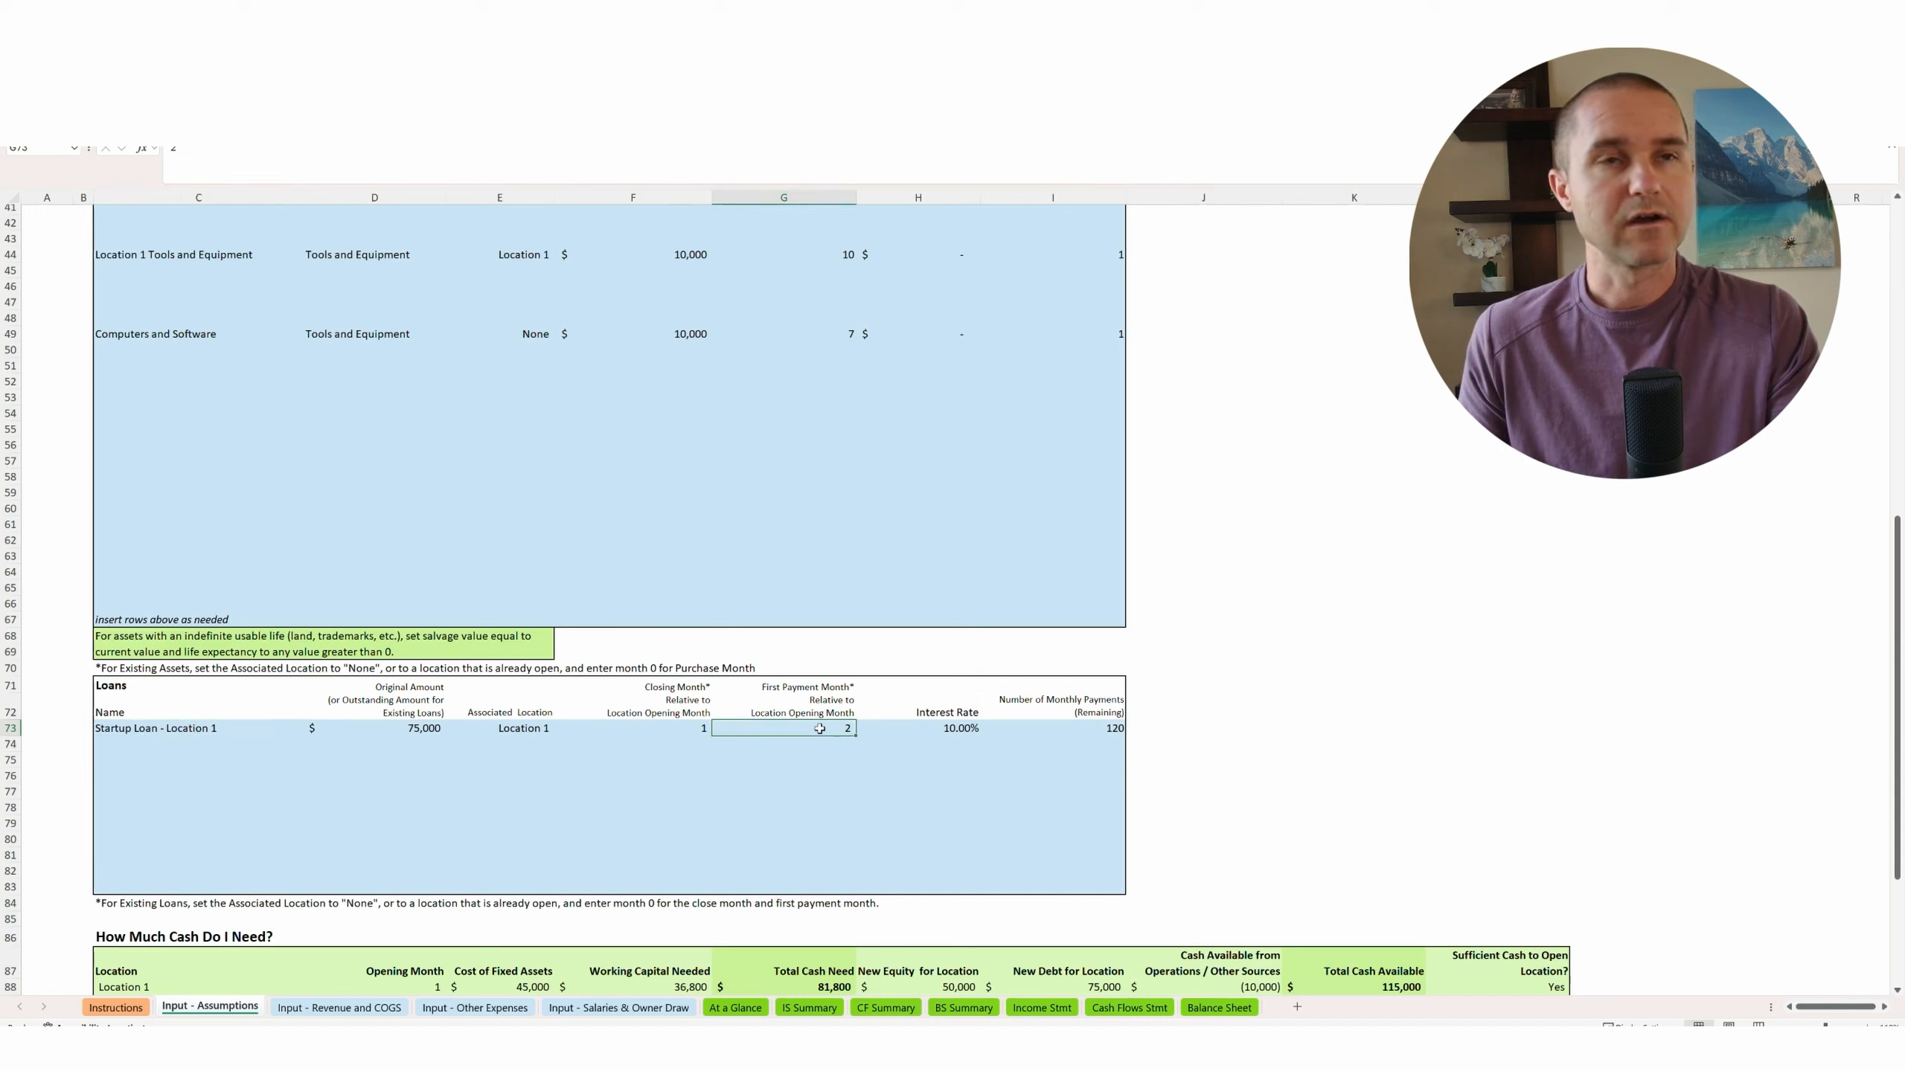
left_click(947, 728)
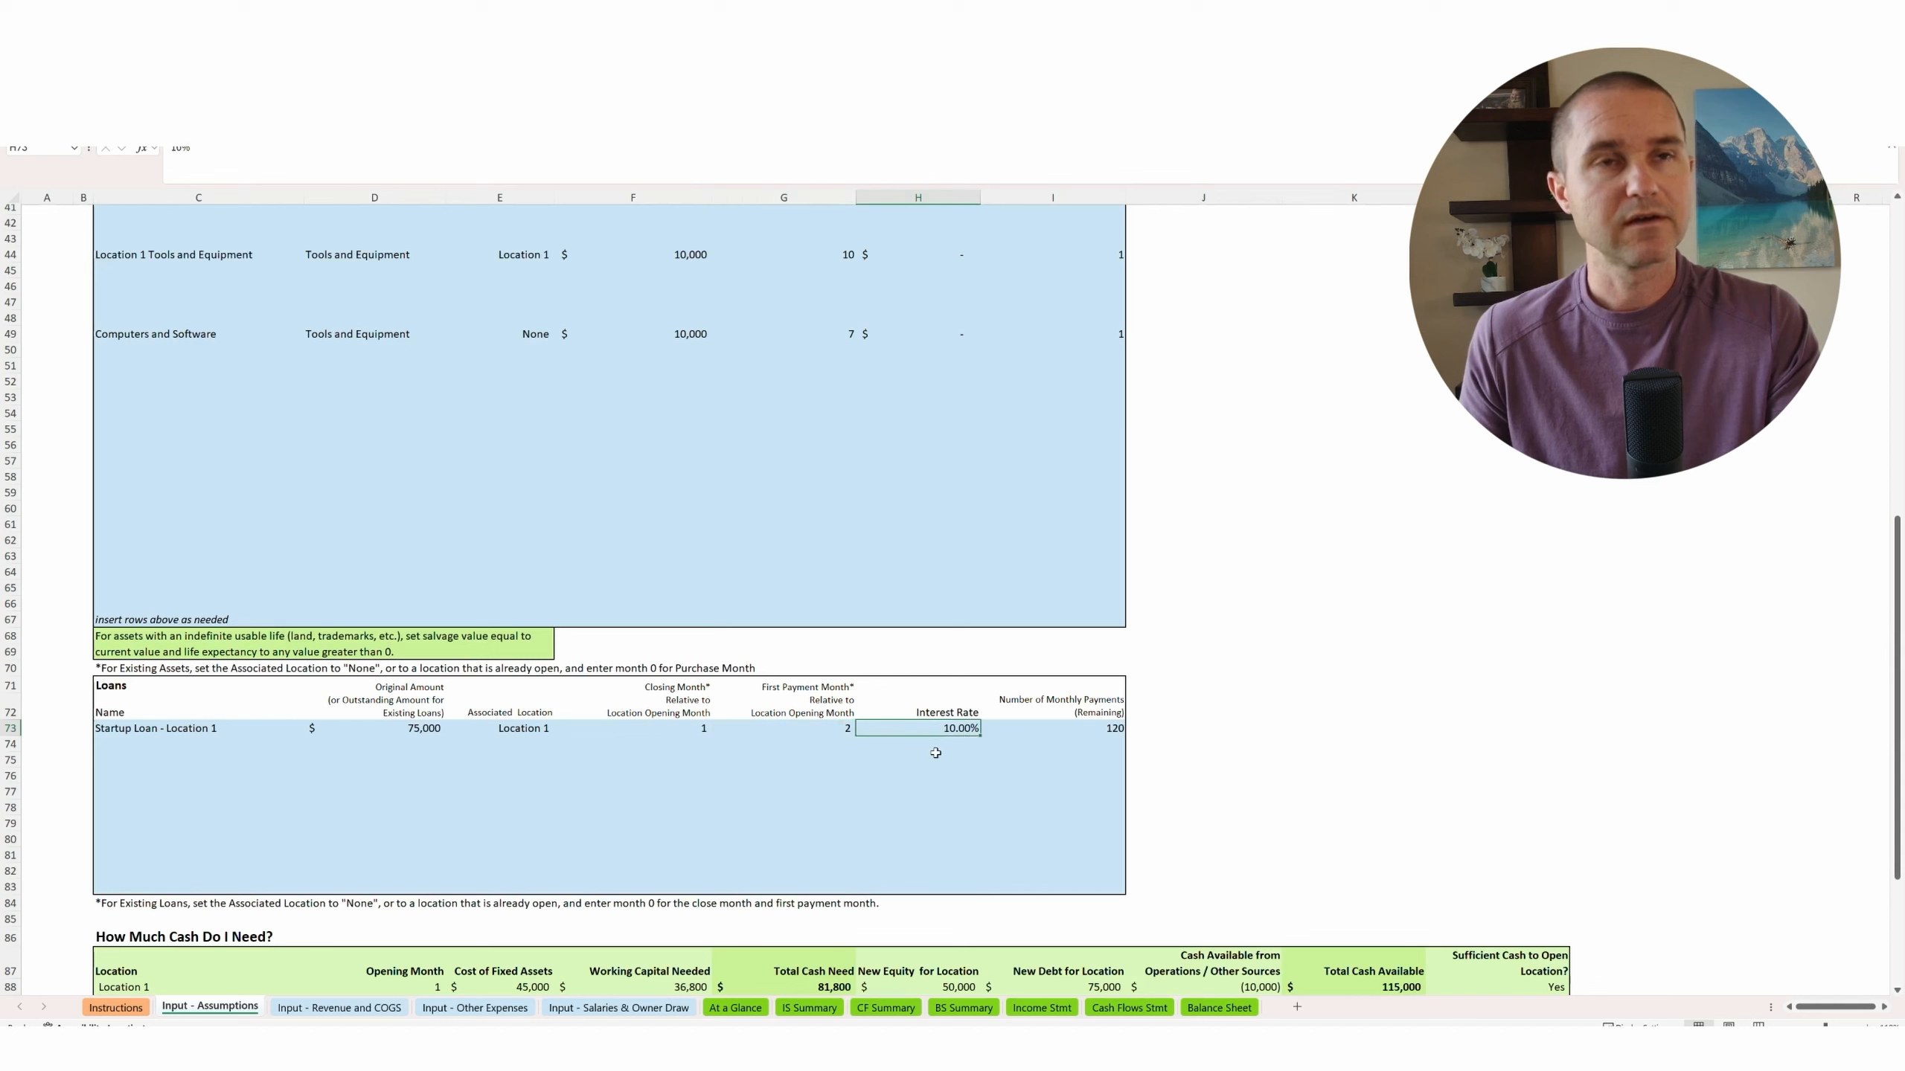
left_click(1084, 728)
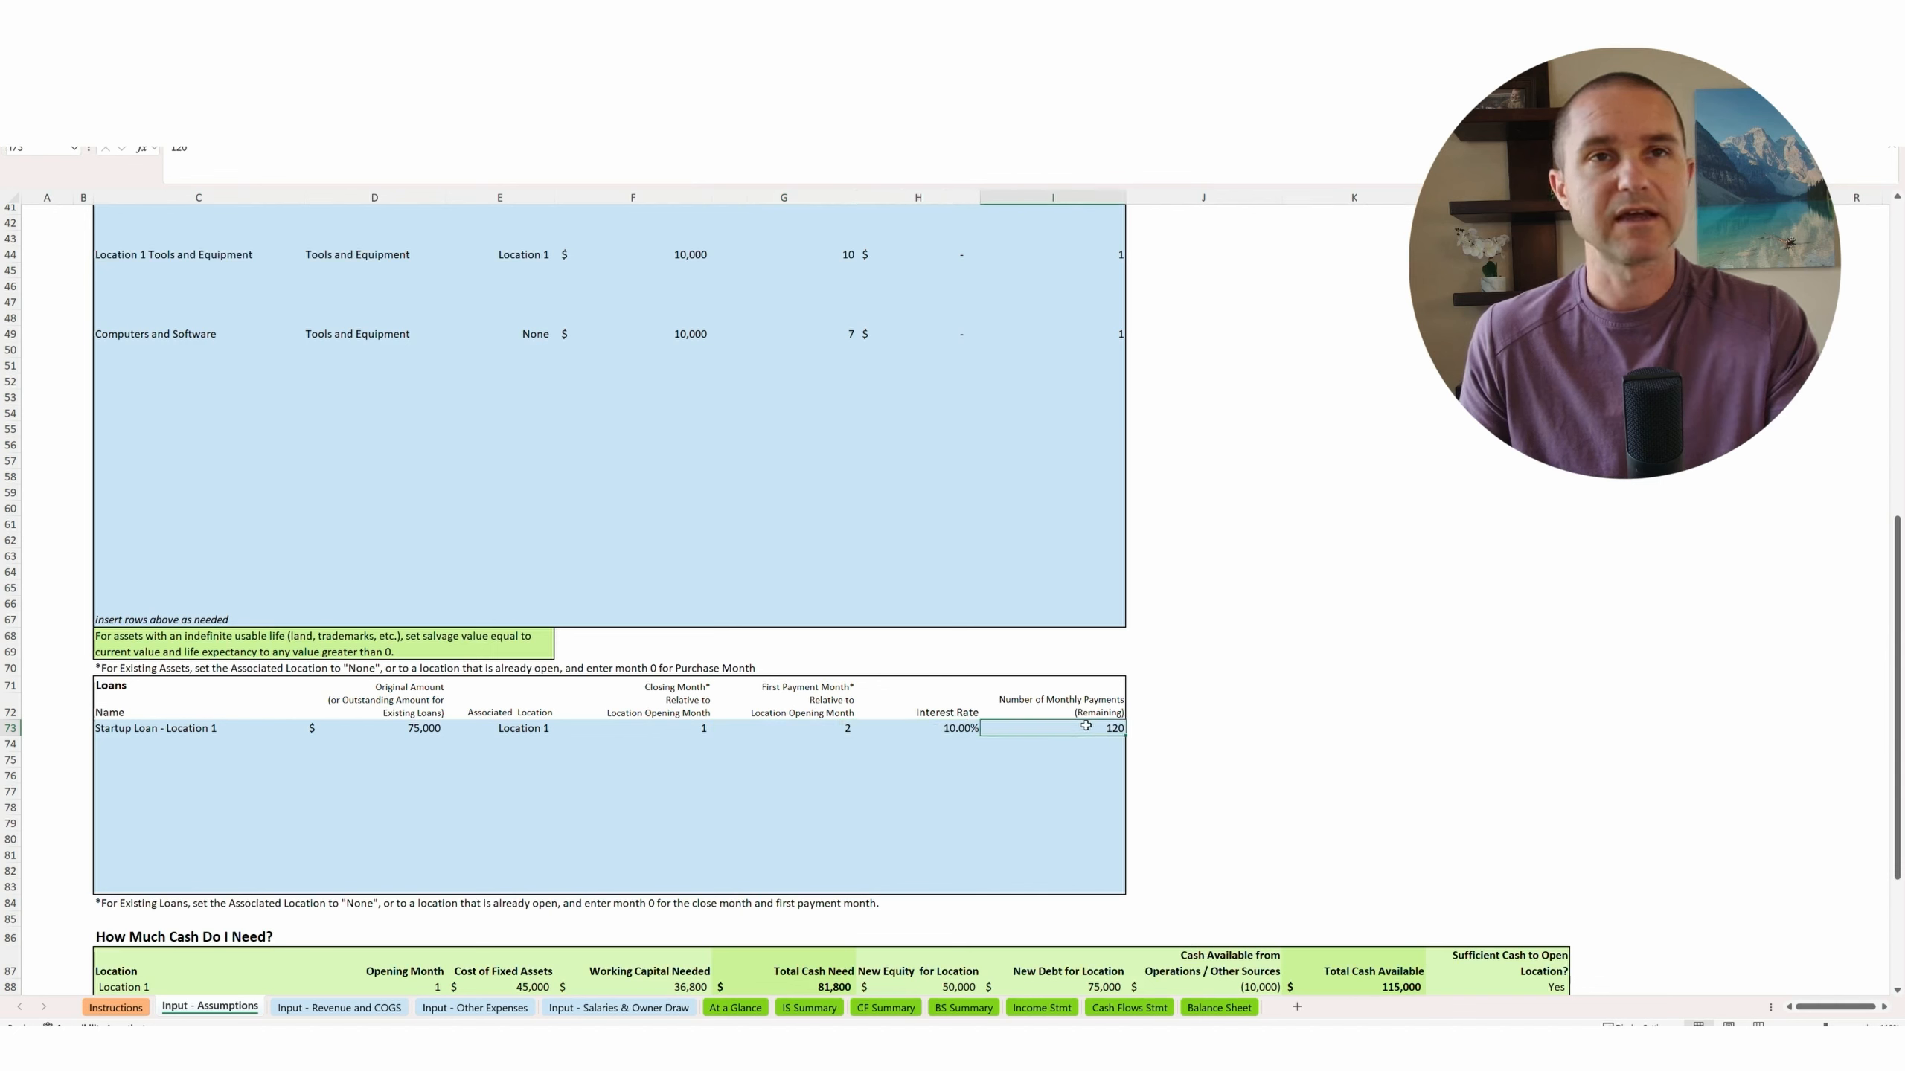
mouse_move(1068, 741)
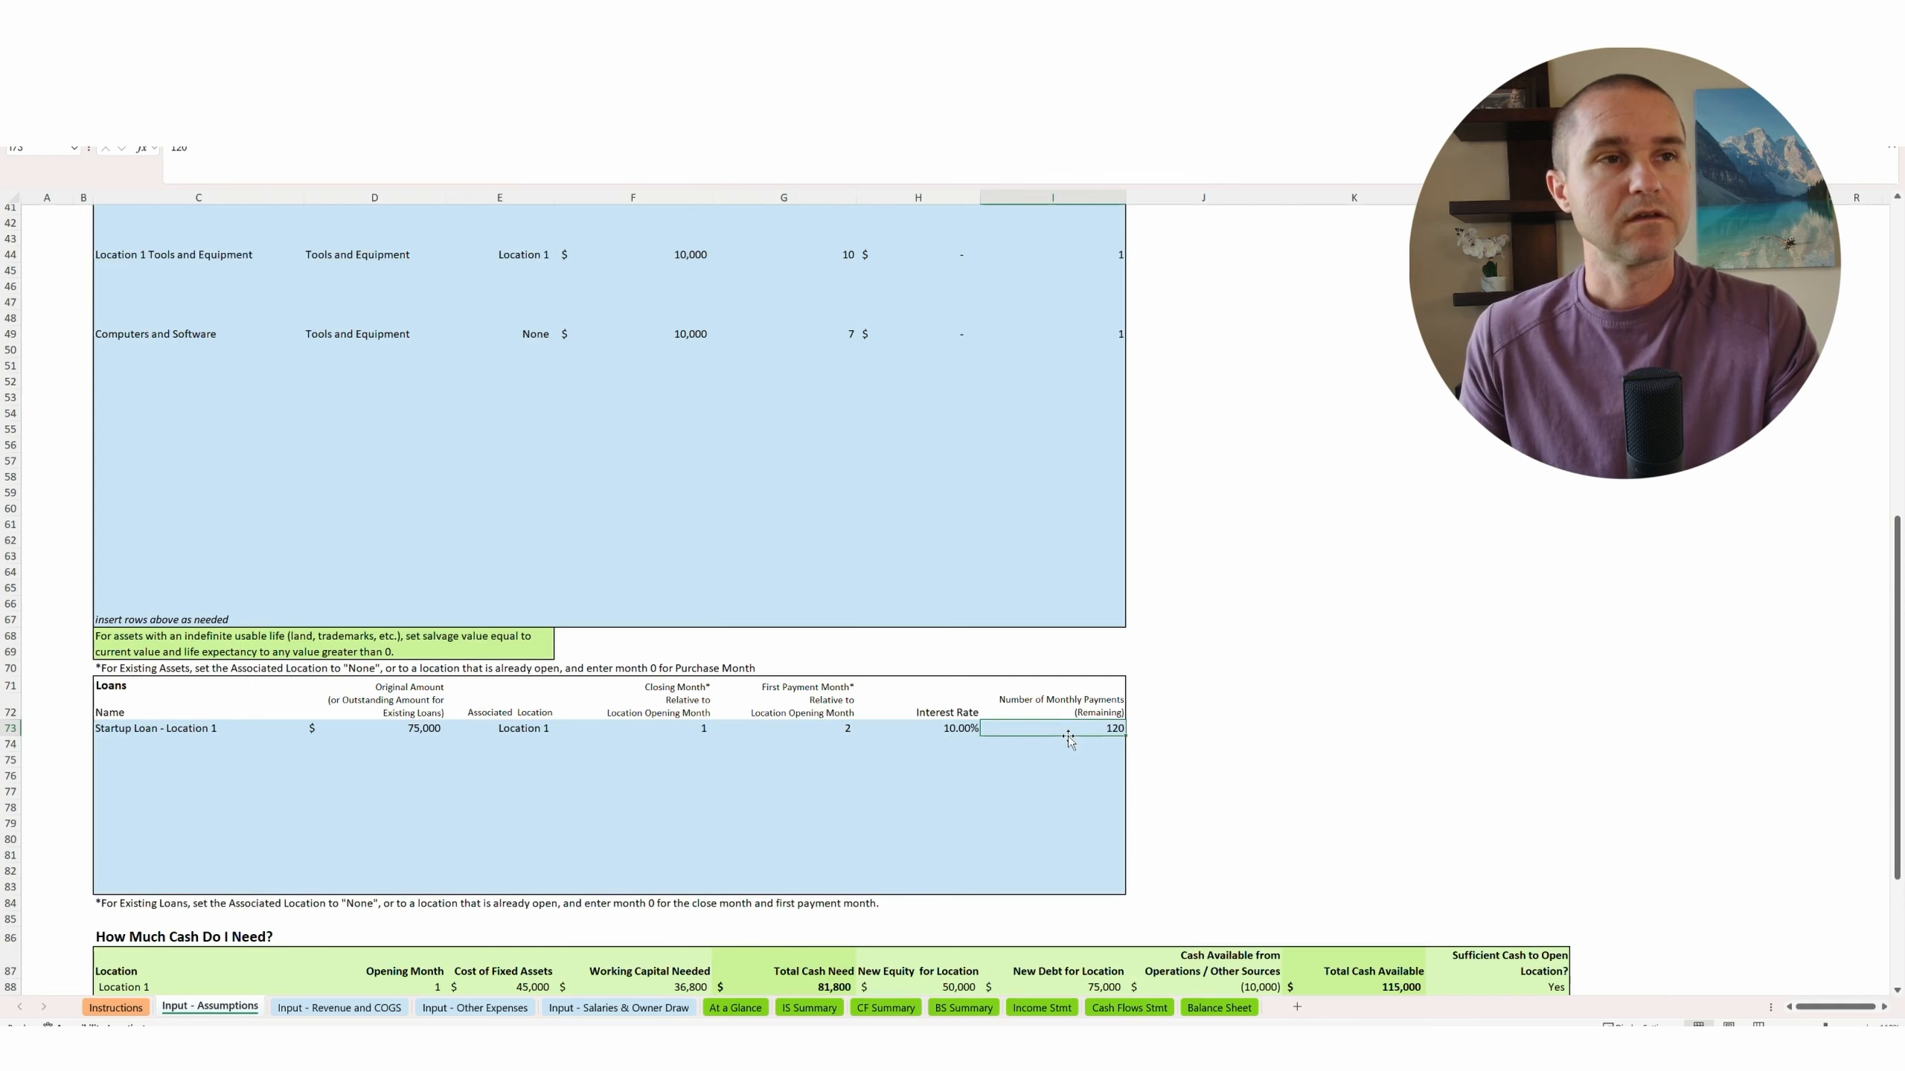
left_click(338, 1008)
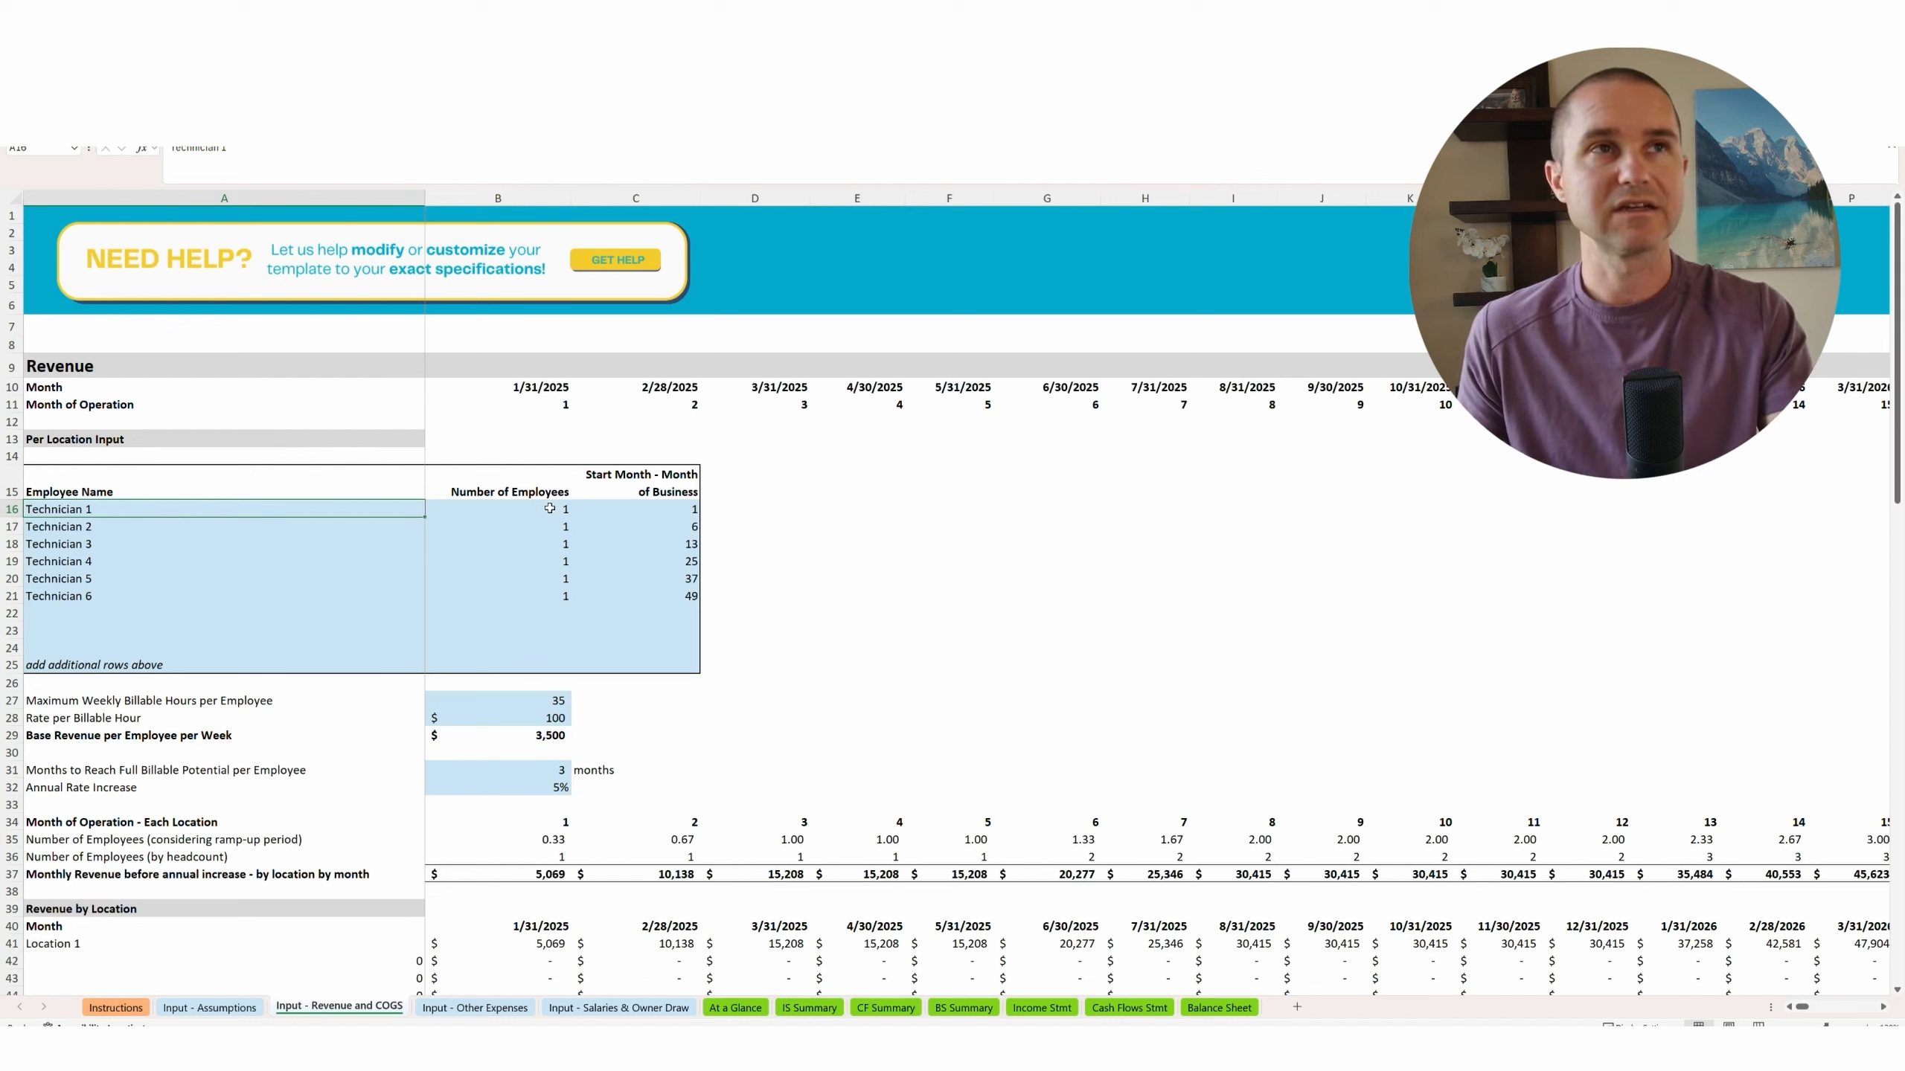
left_click(498, 509)
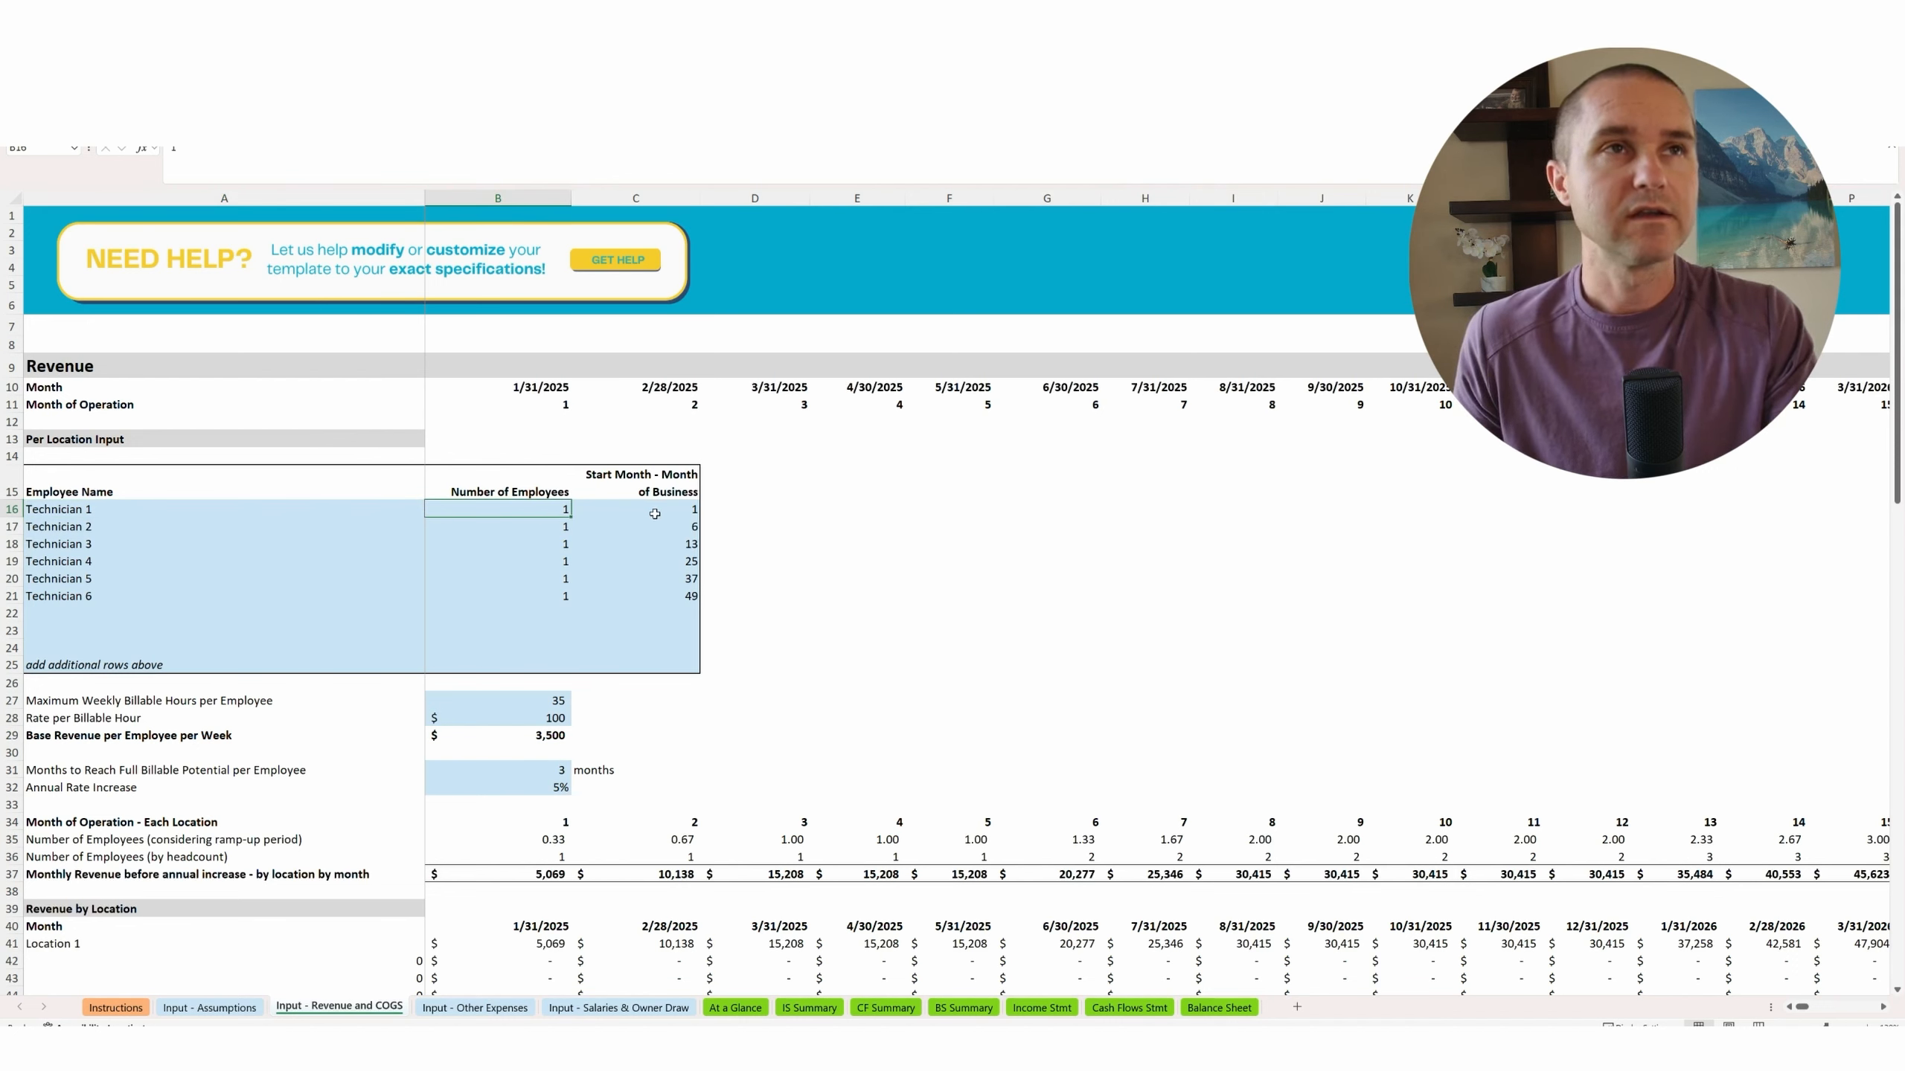
left_click(656, 509)
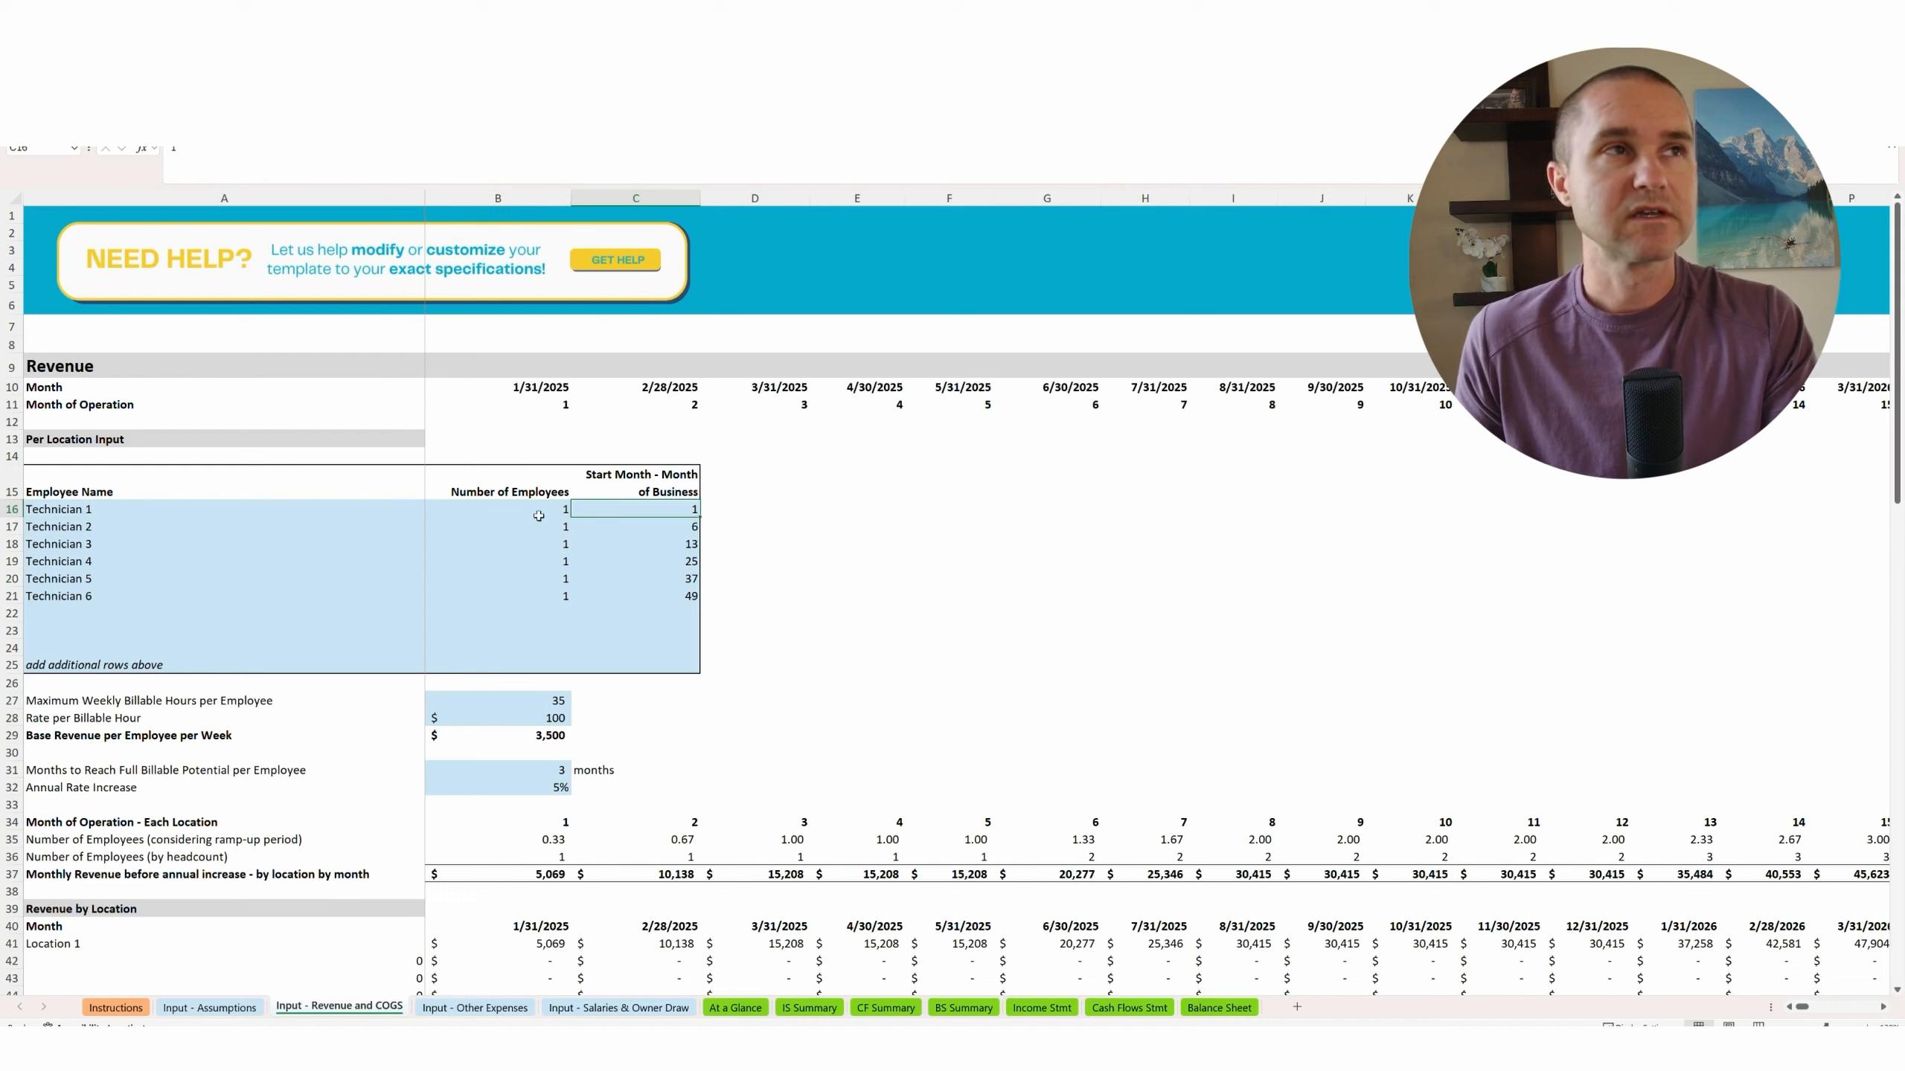
left_click(216, 526)
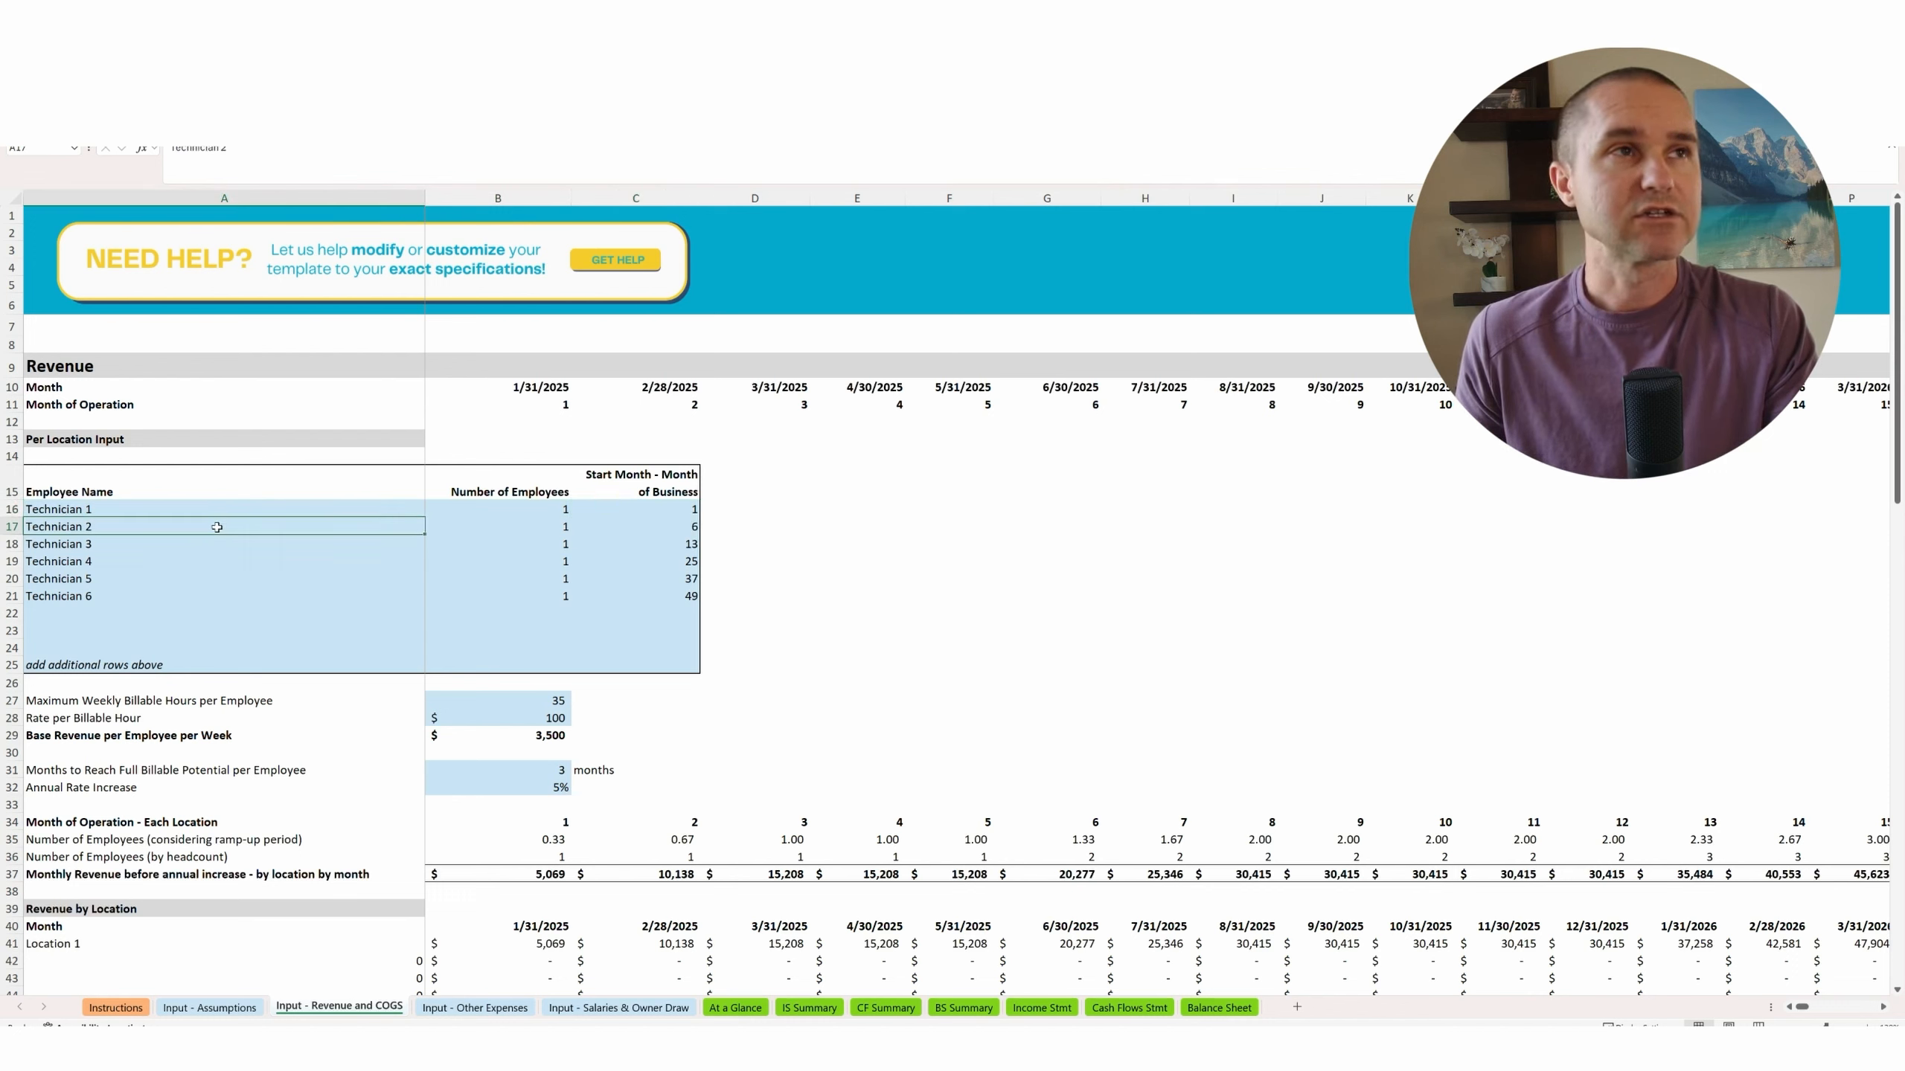
left_click(634, 527)
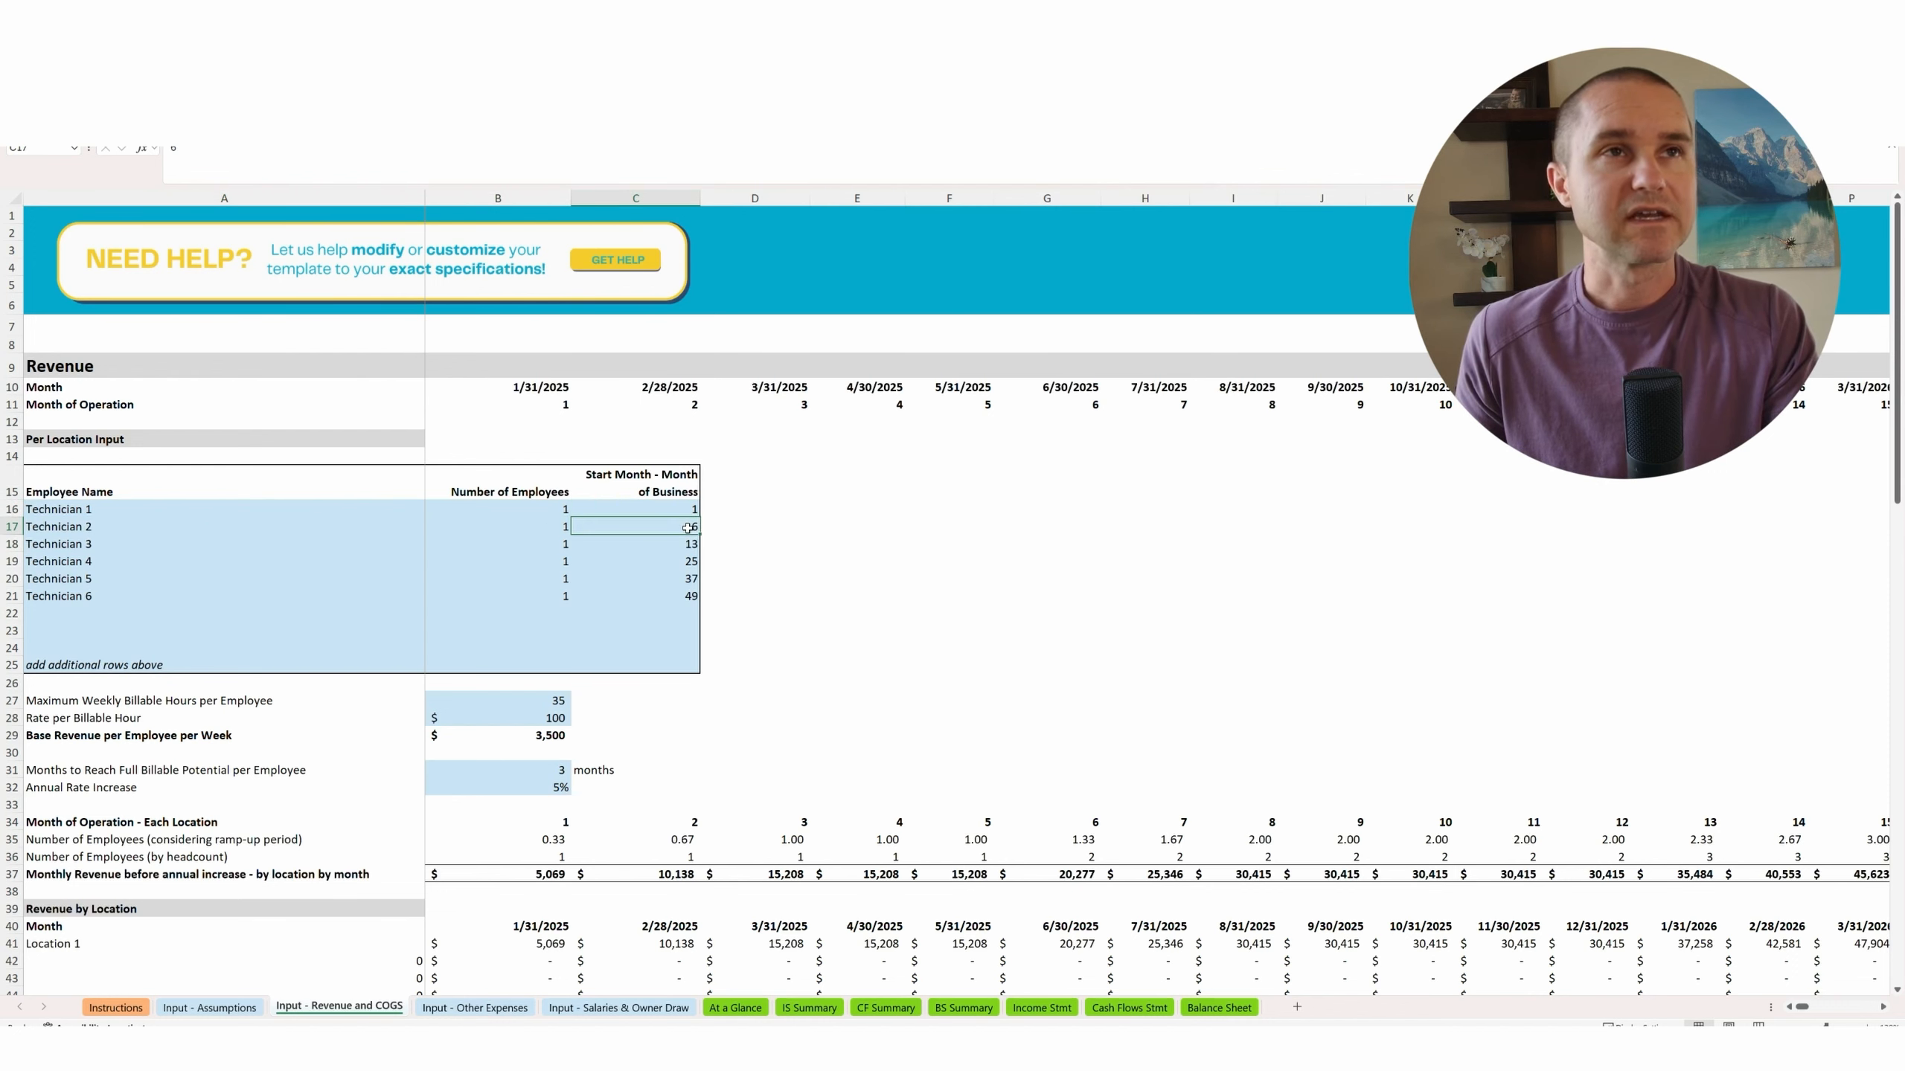
left_click(679, 544)
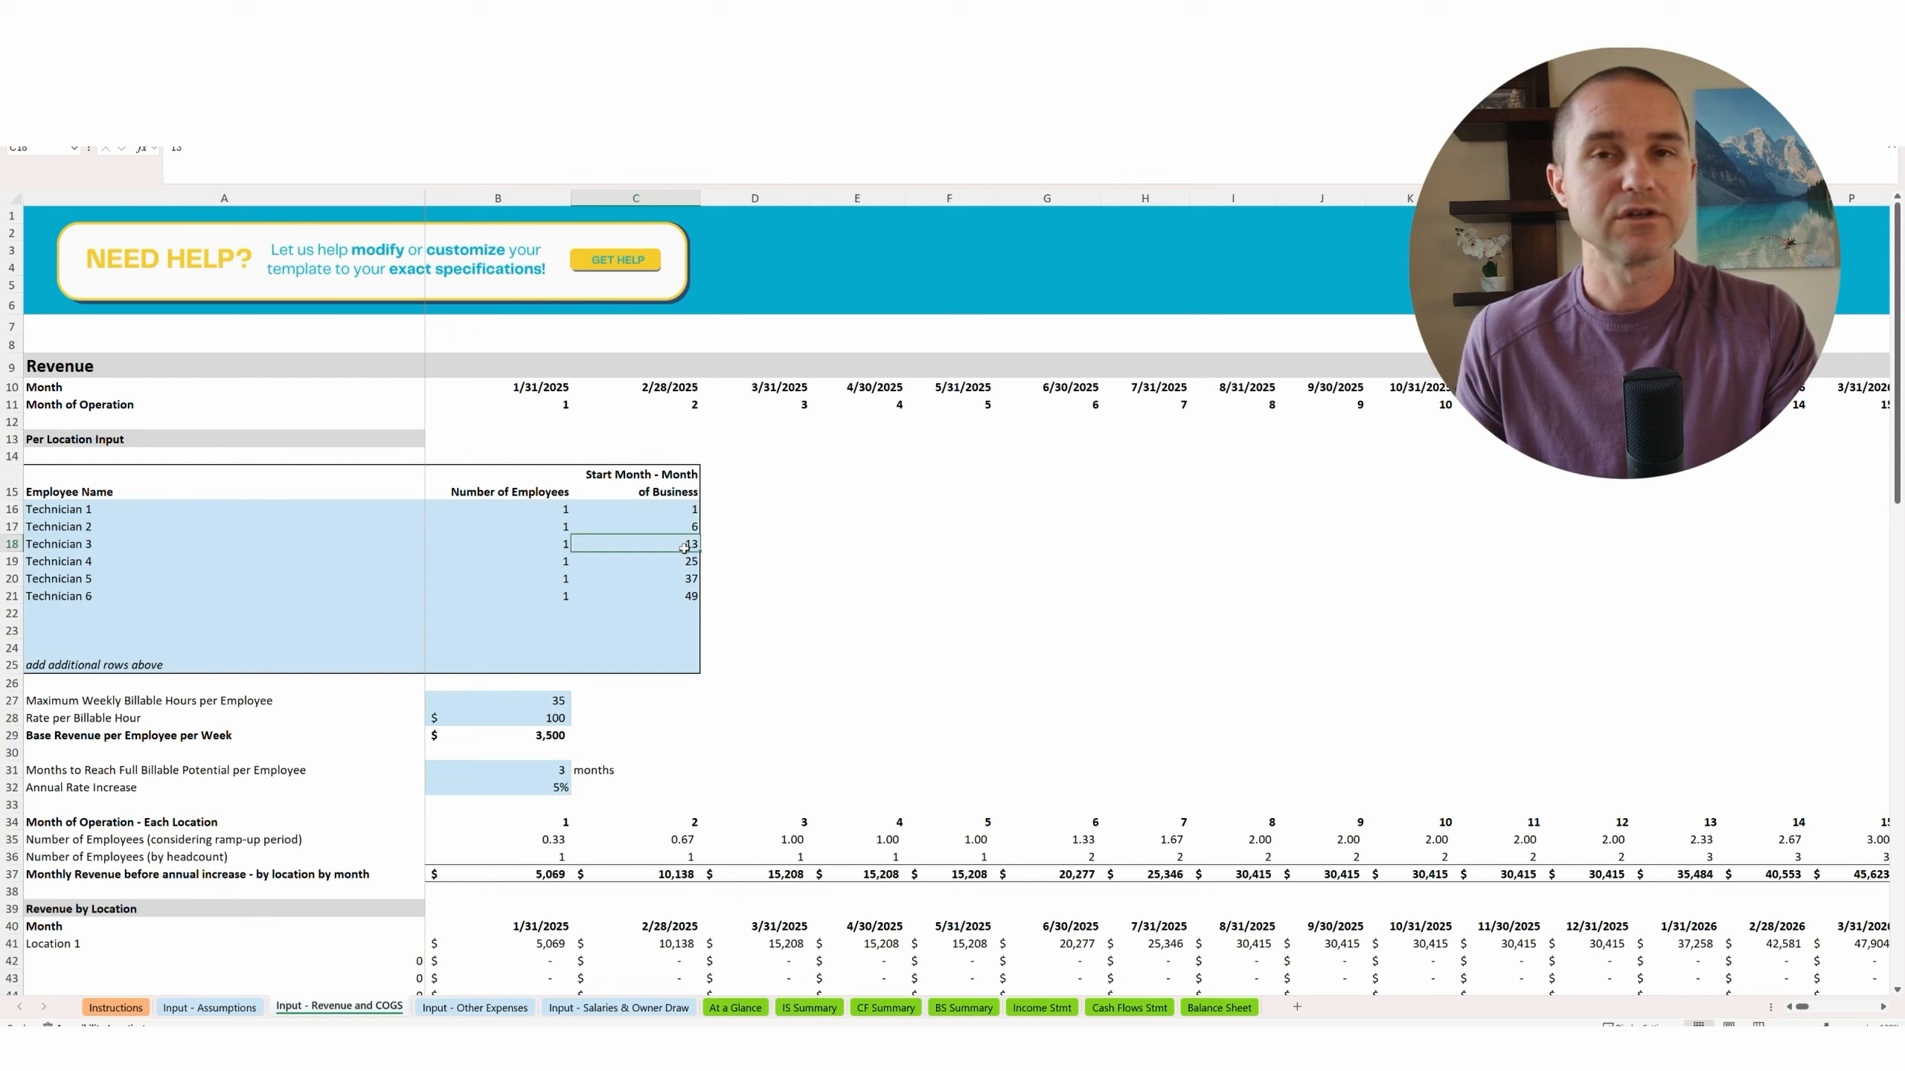
mouse_move(673, 566)
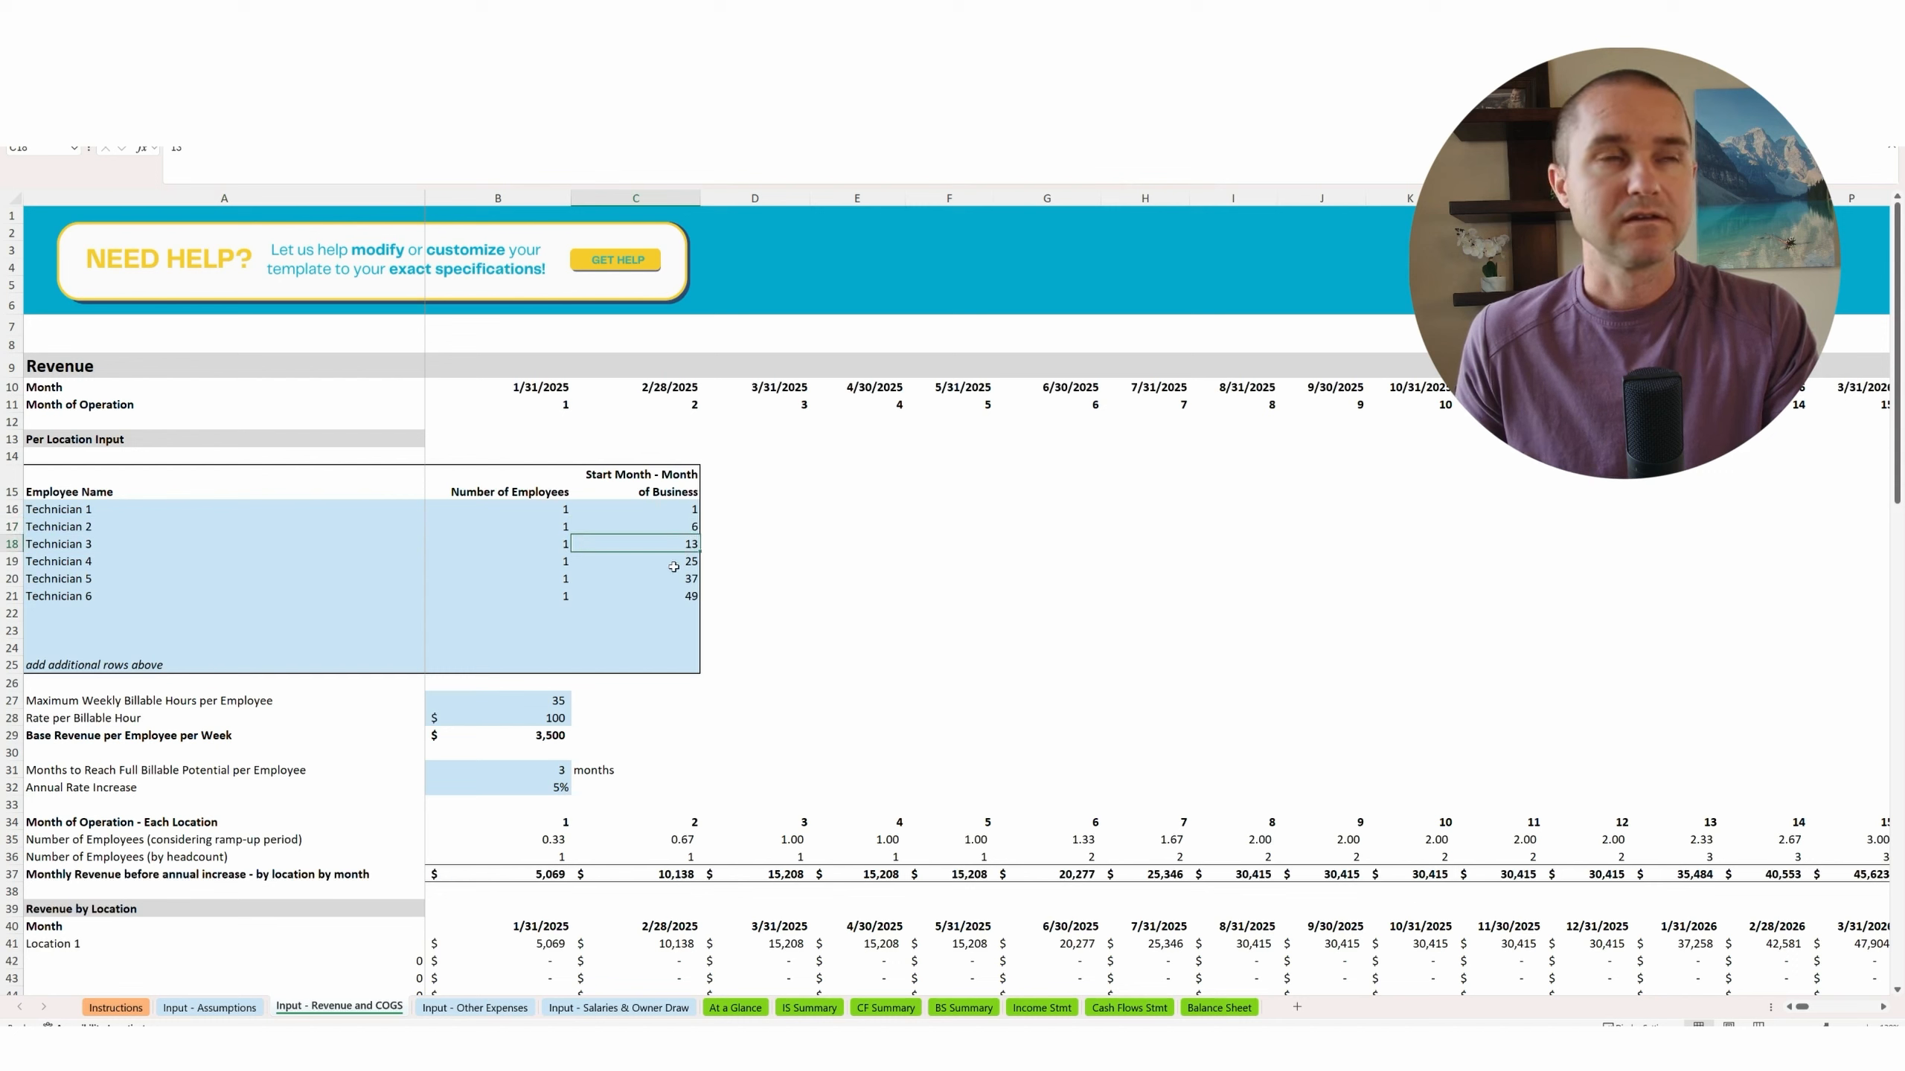
left_click(671, 561)
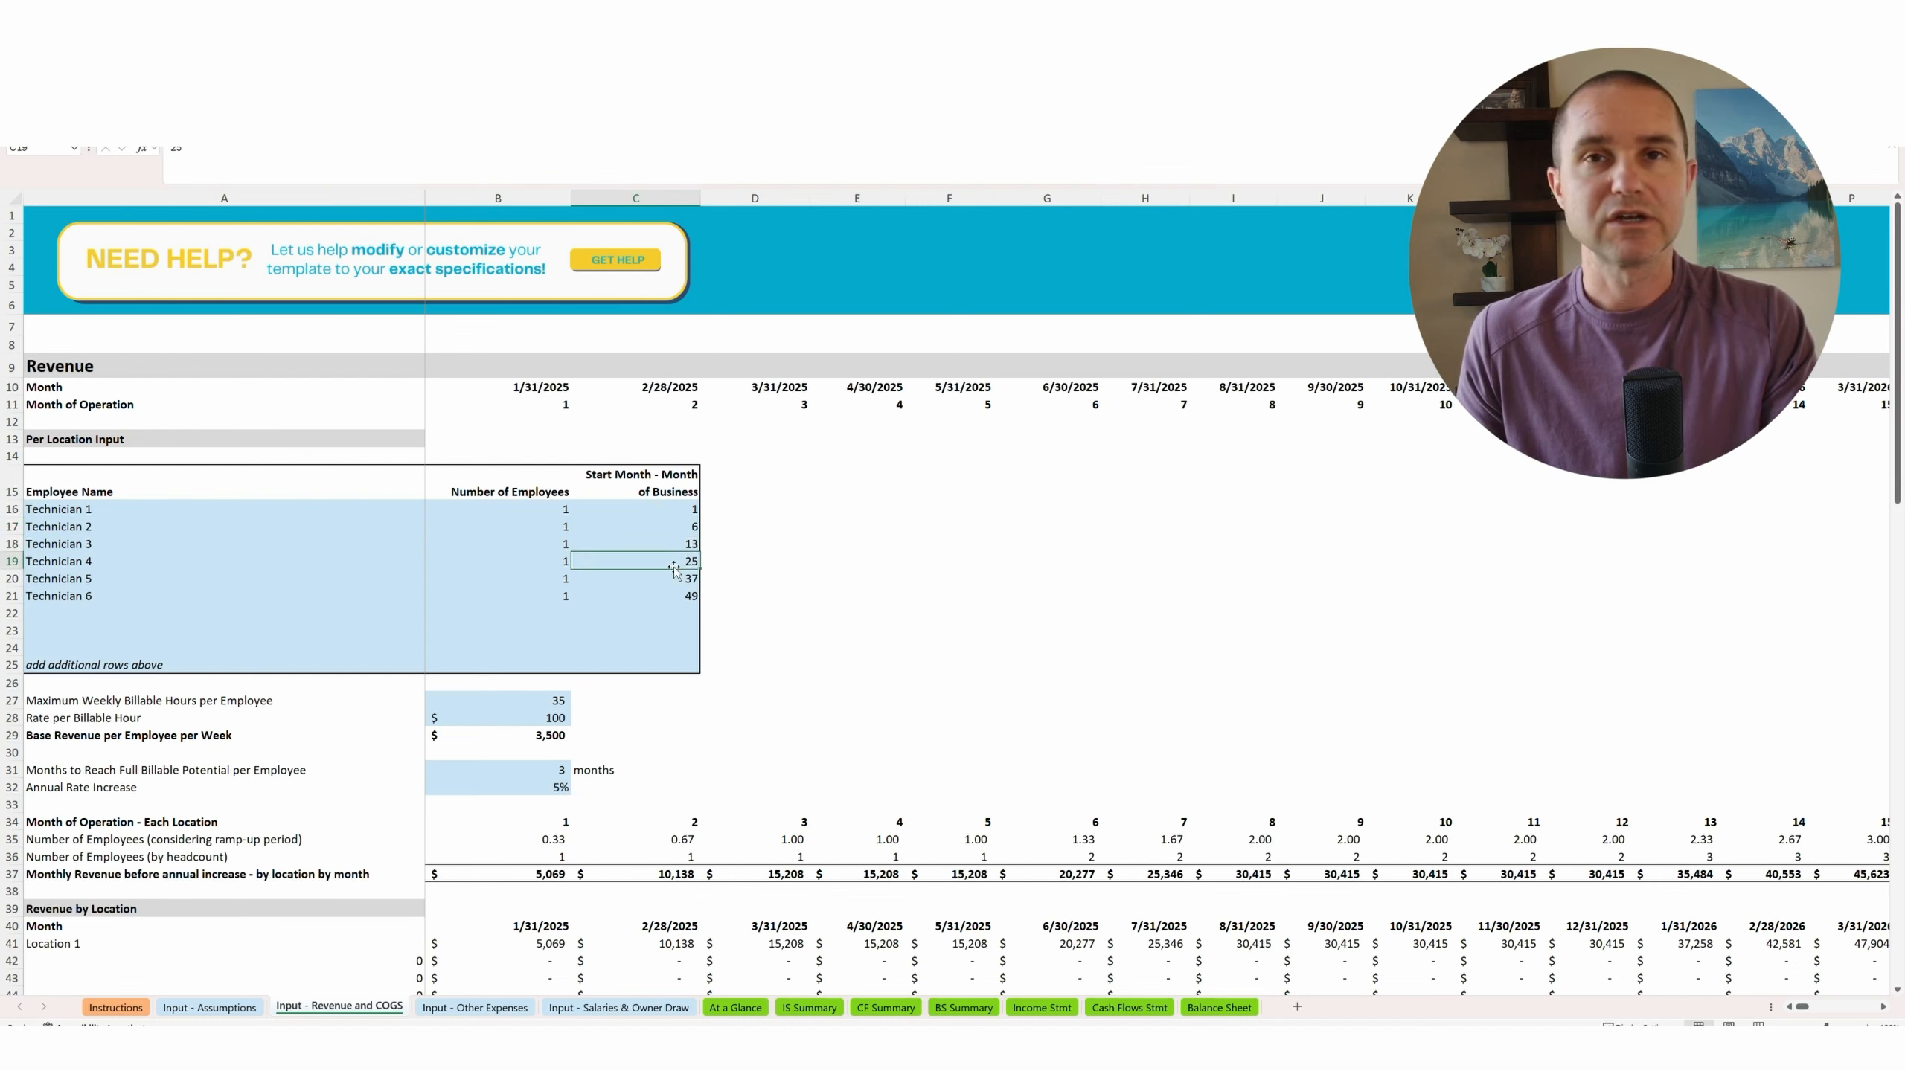
mouse_move(673, 596)
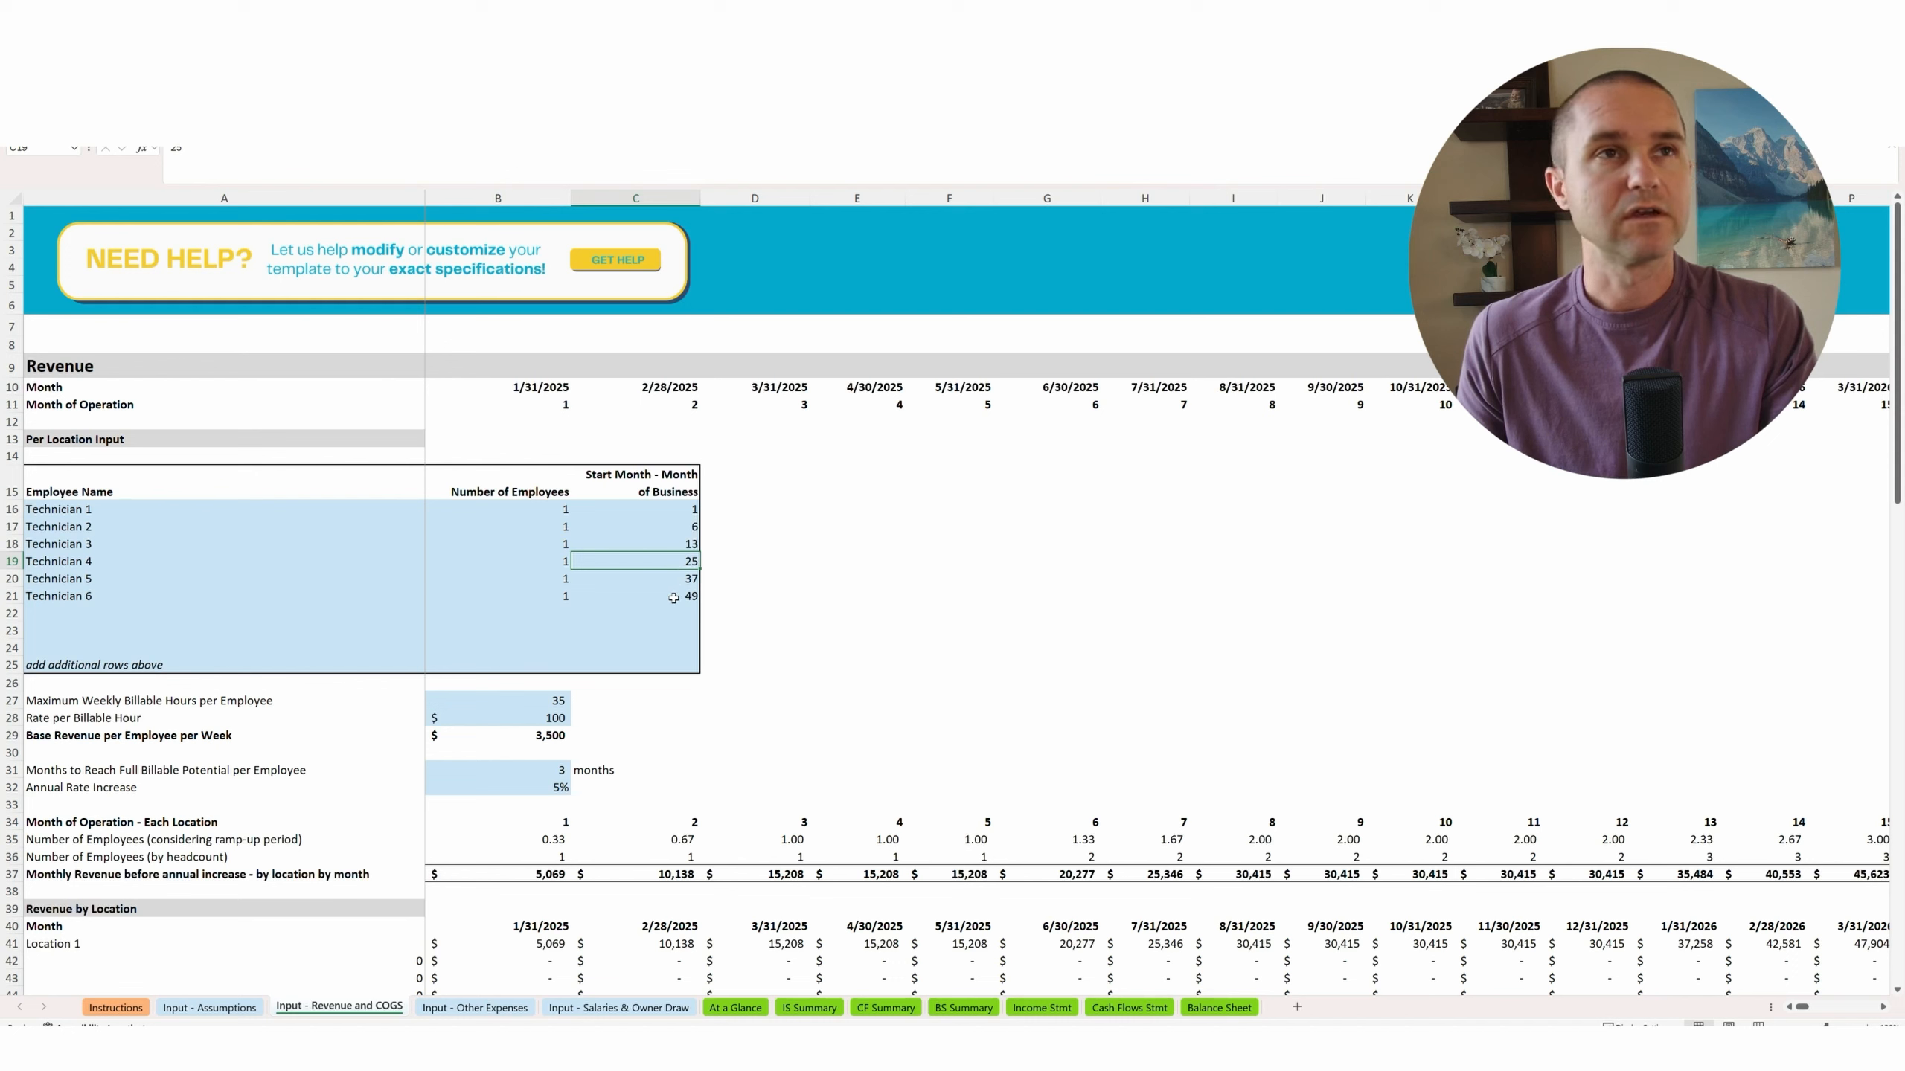
left_click(675, 597)
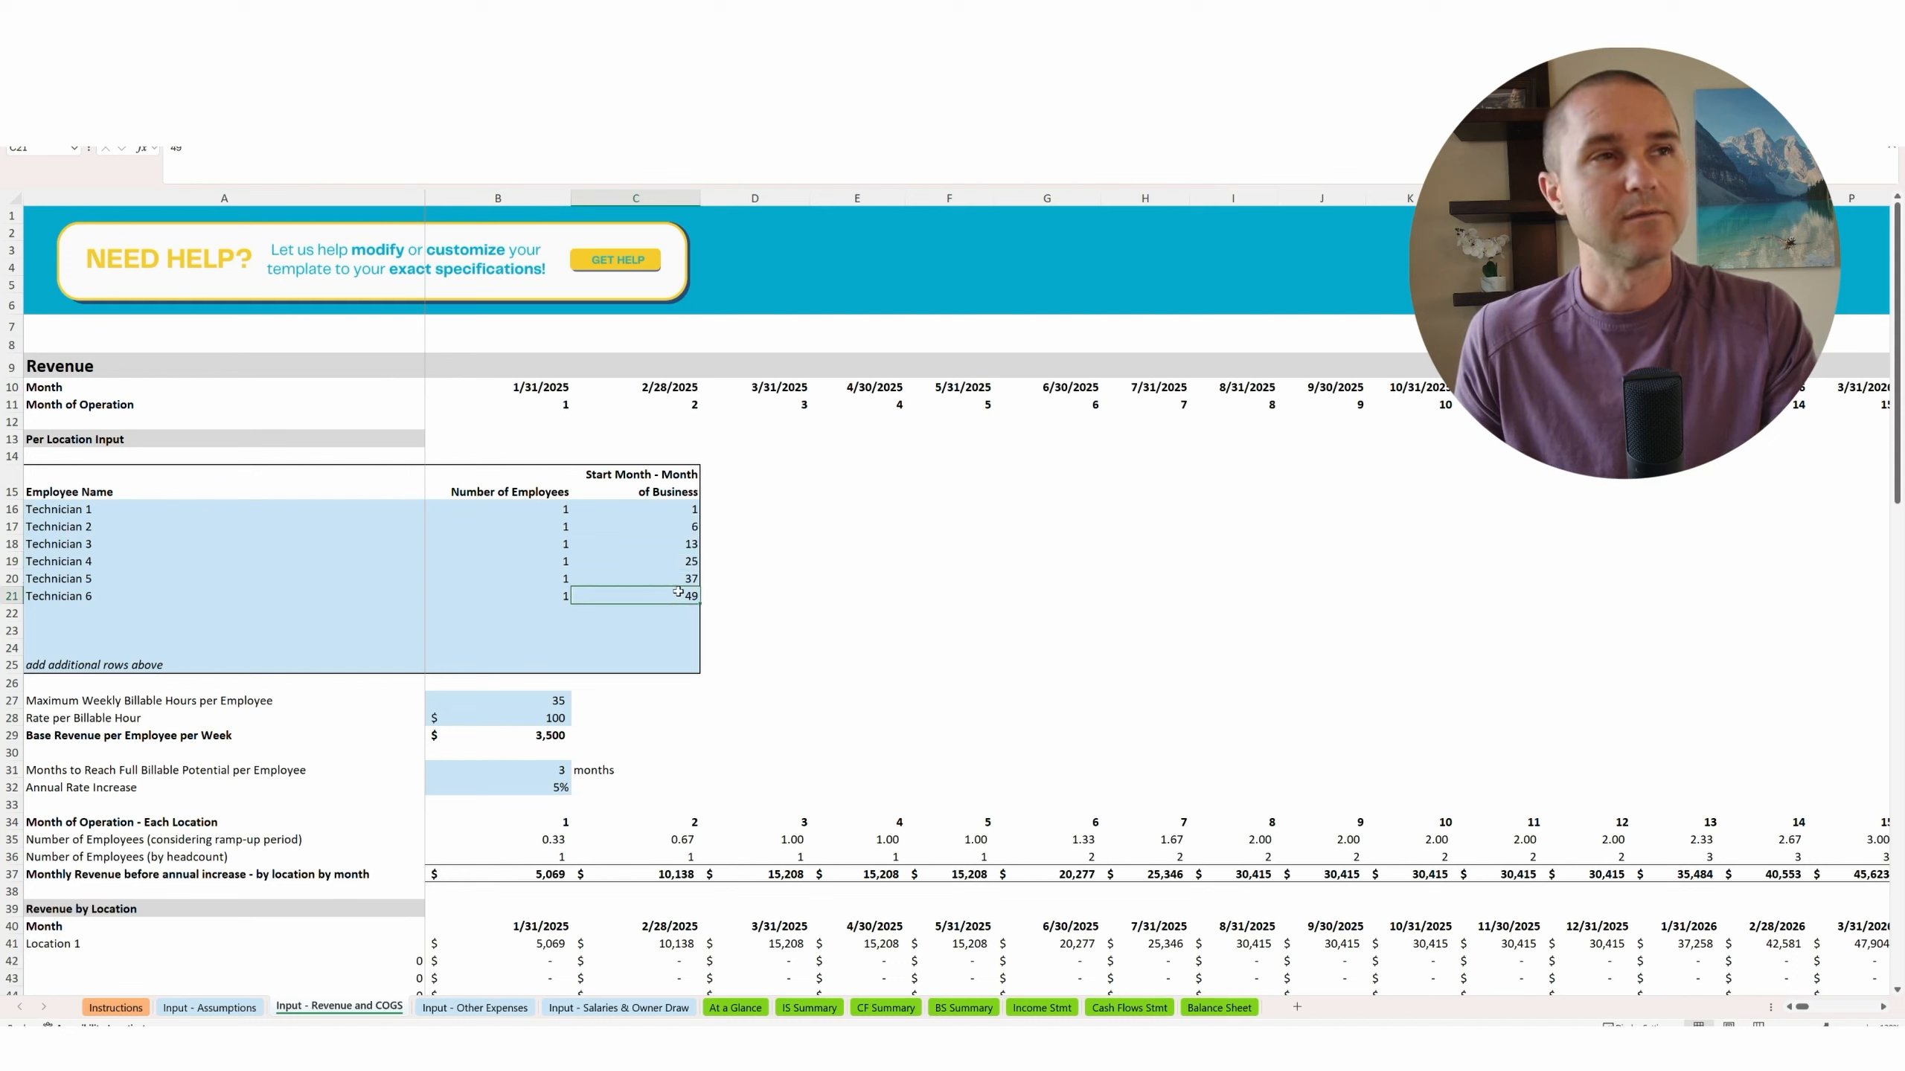
mouse_move(668, 590)
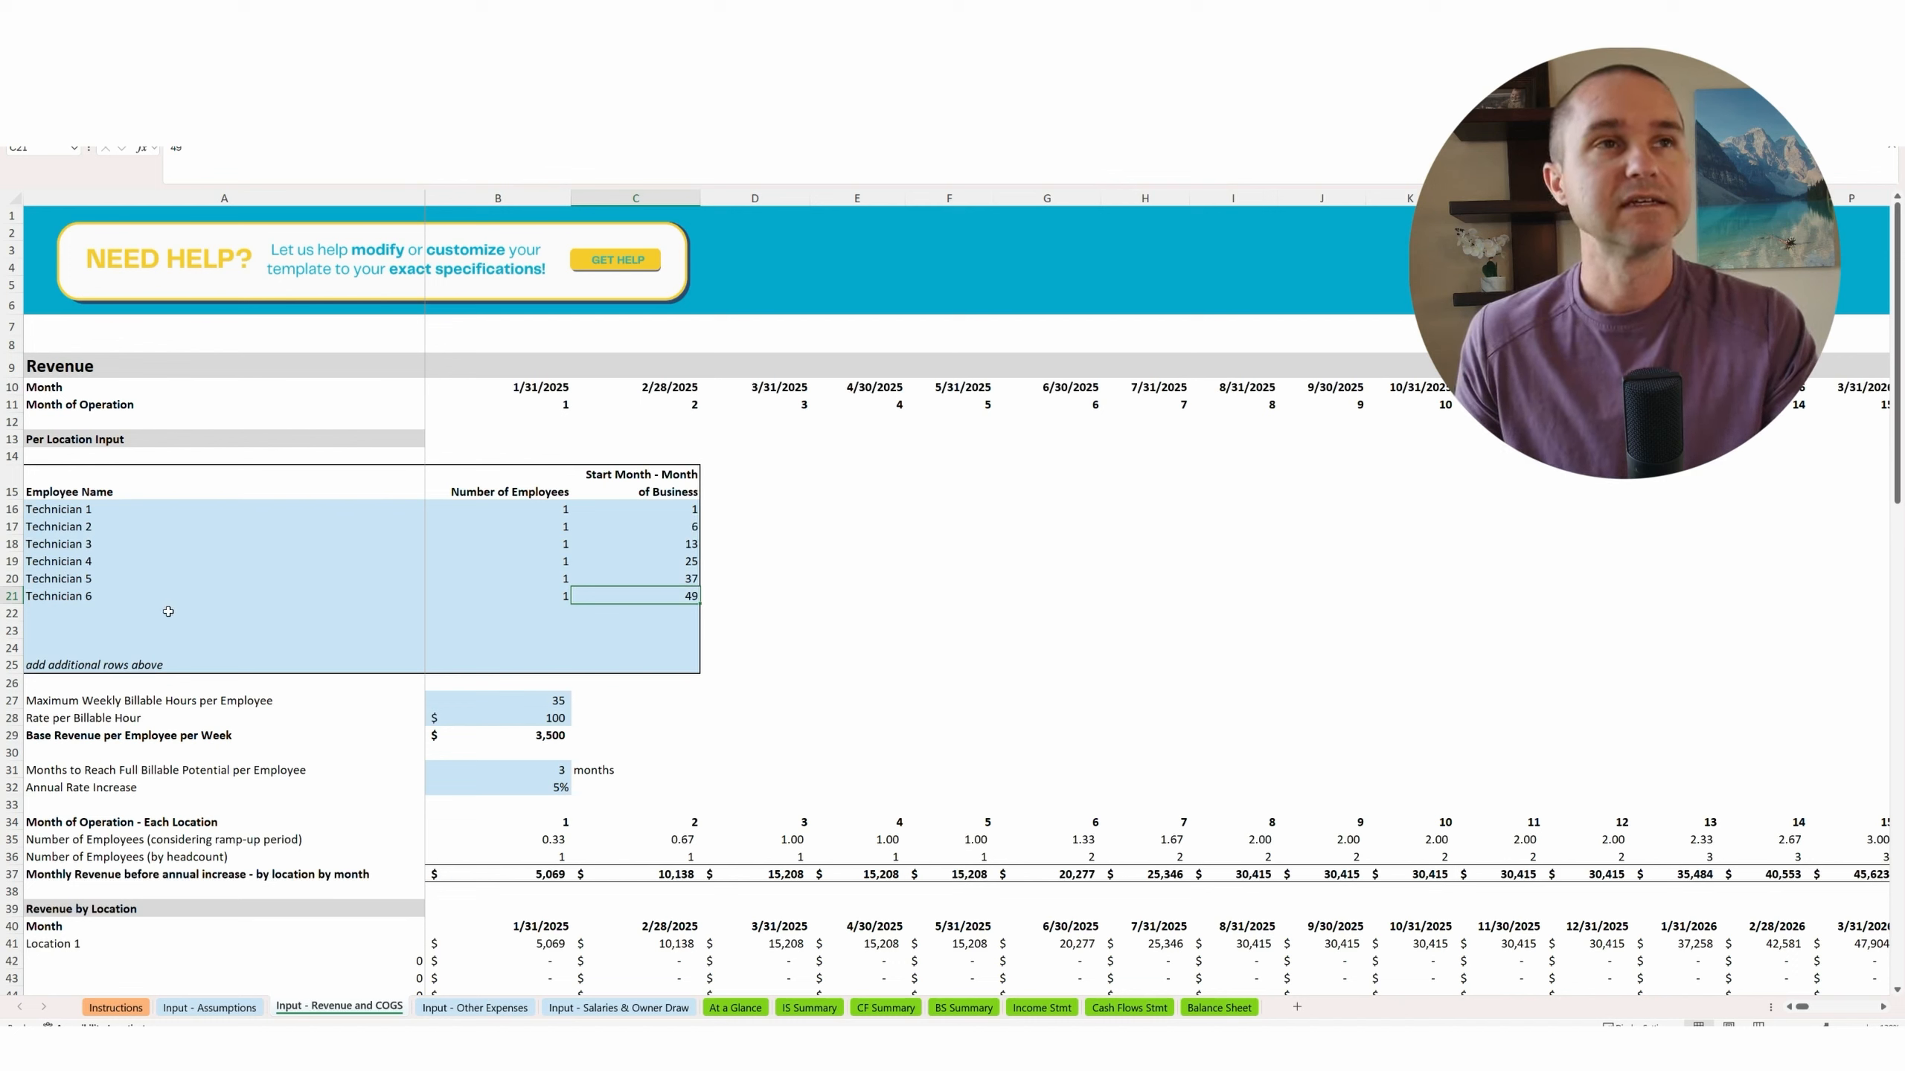
mouse_move(636, 561)
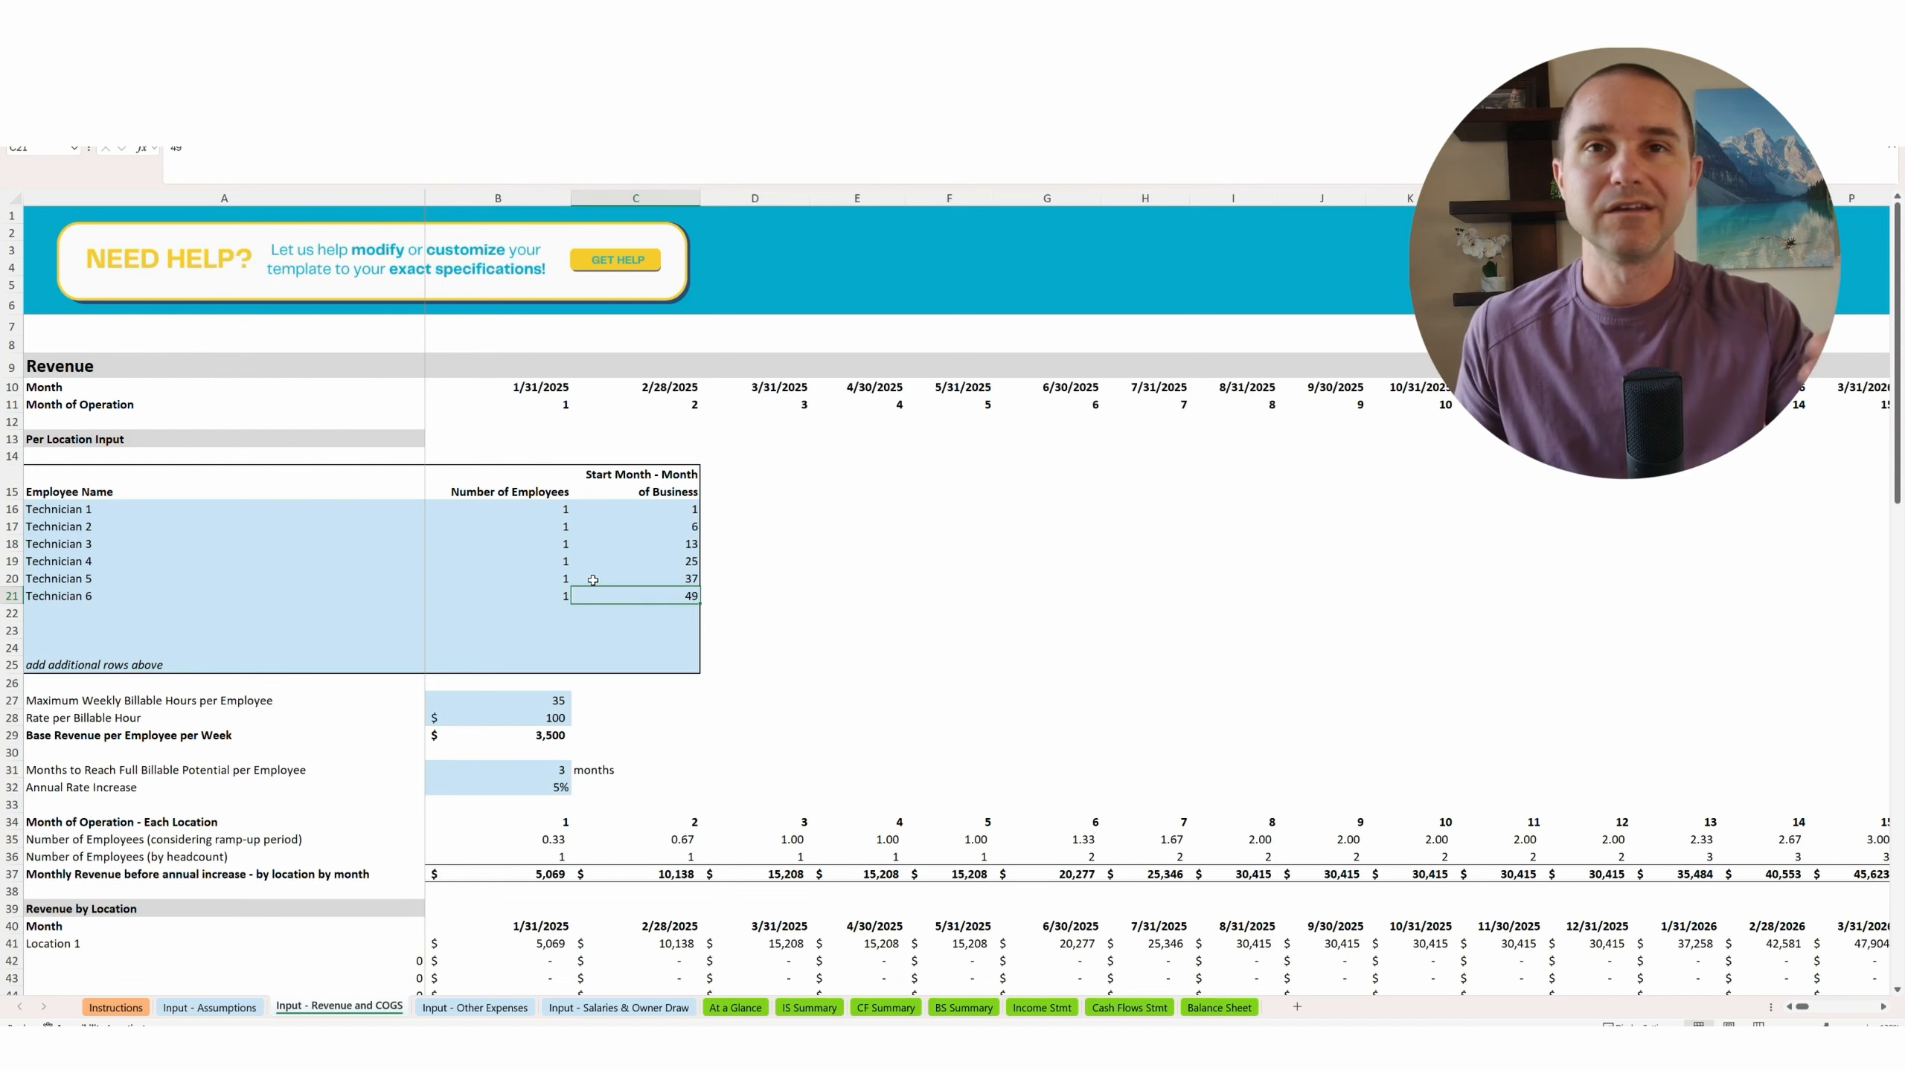
scroll("down", 3)
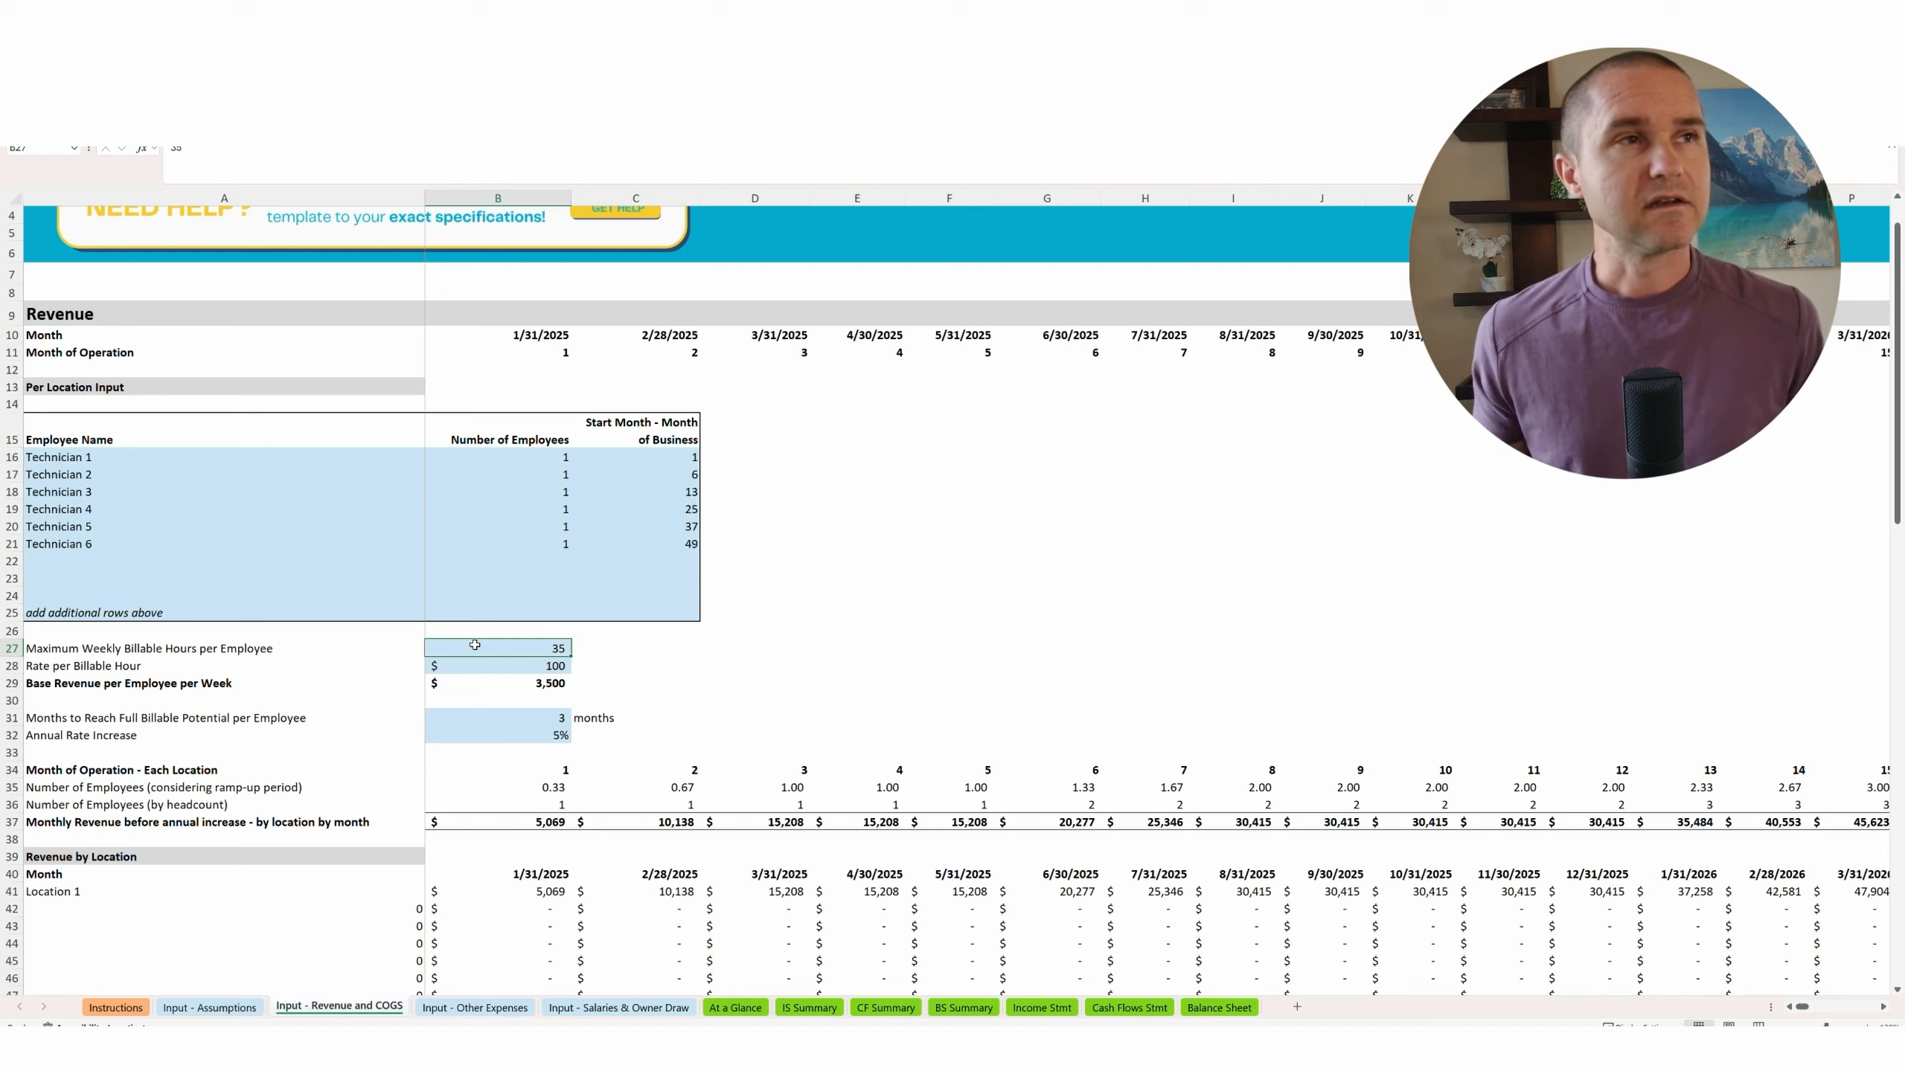
left_click(511, 666)
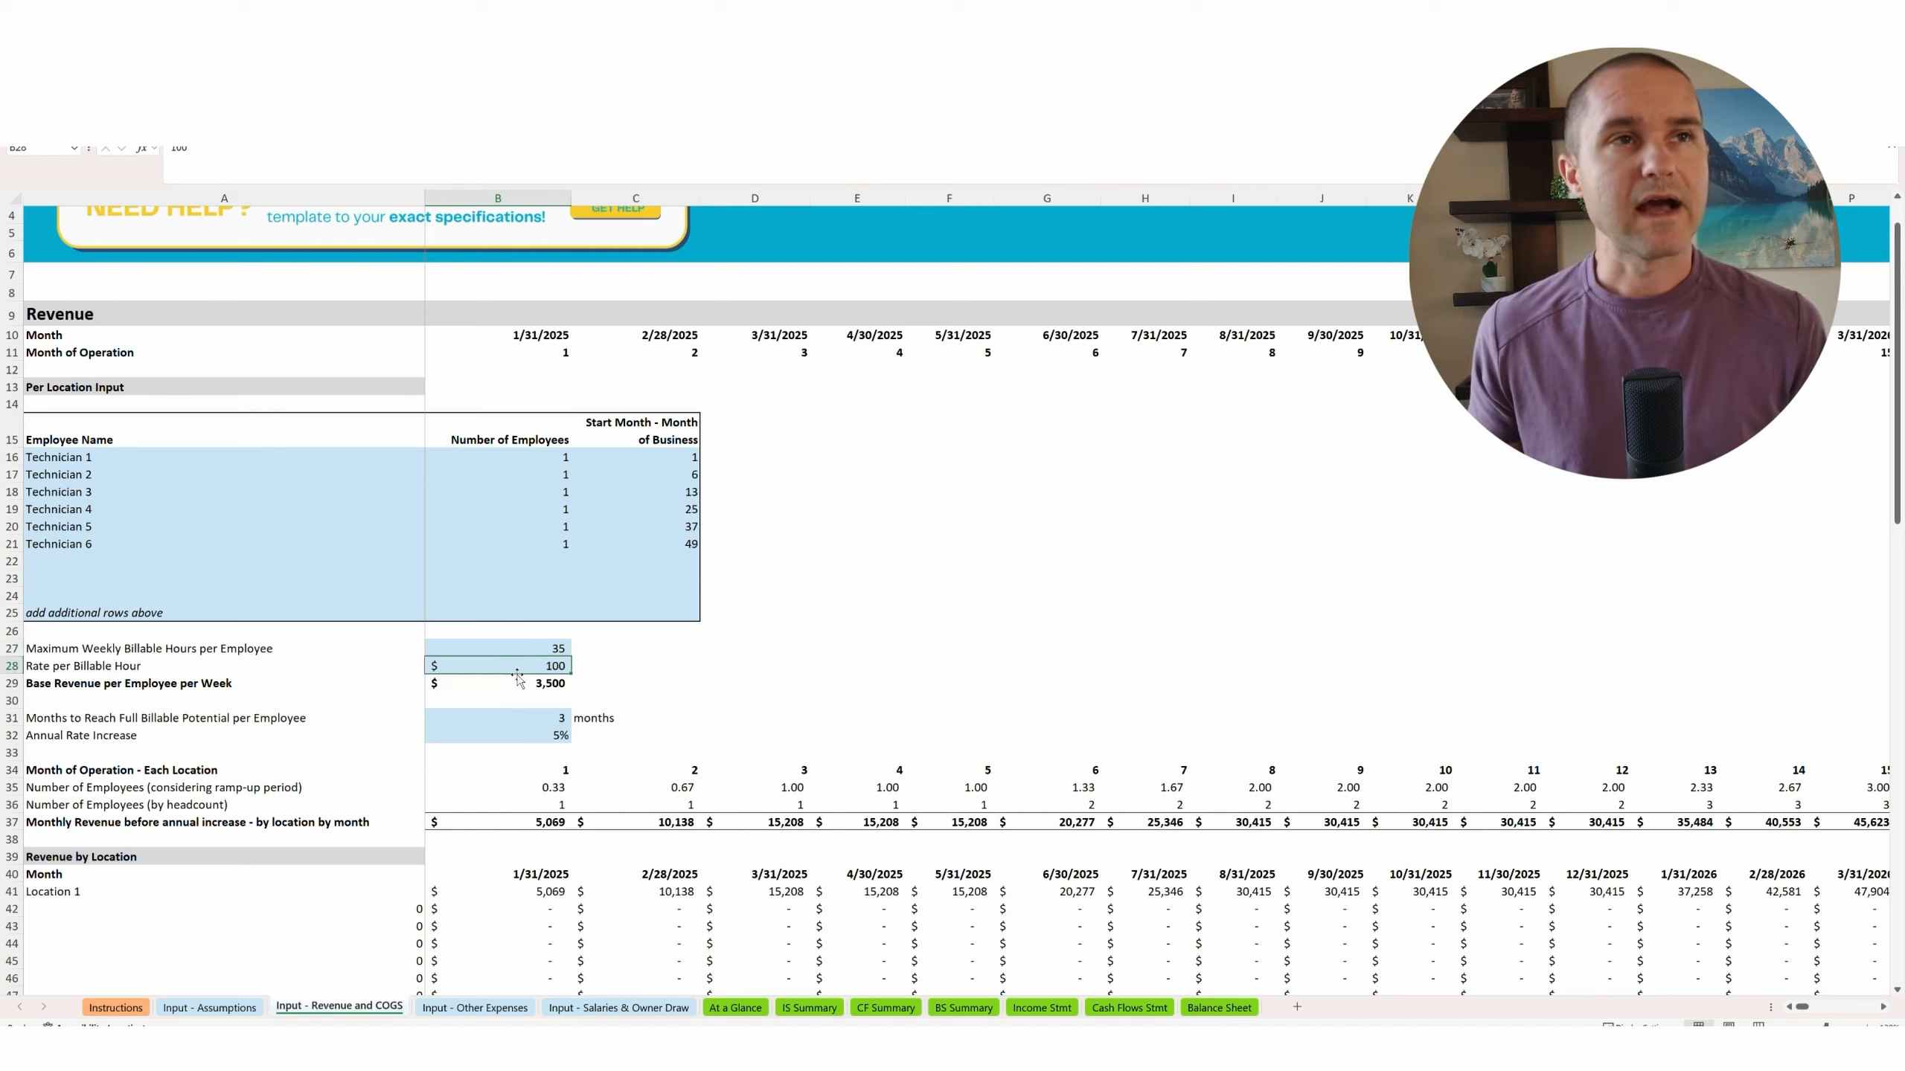
mouse_move(517, 669)
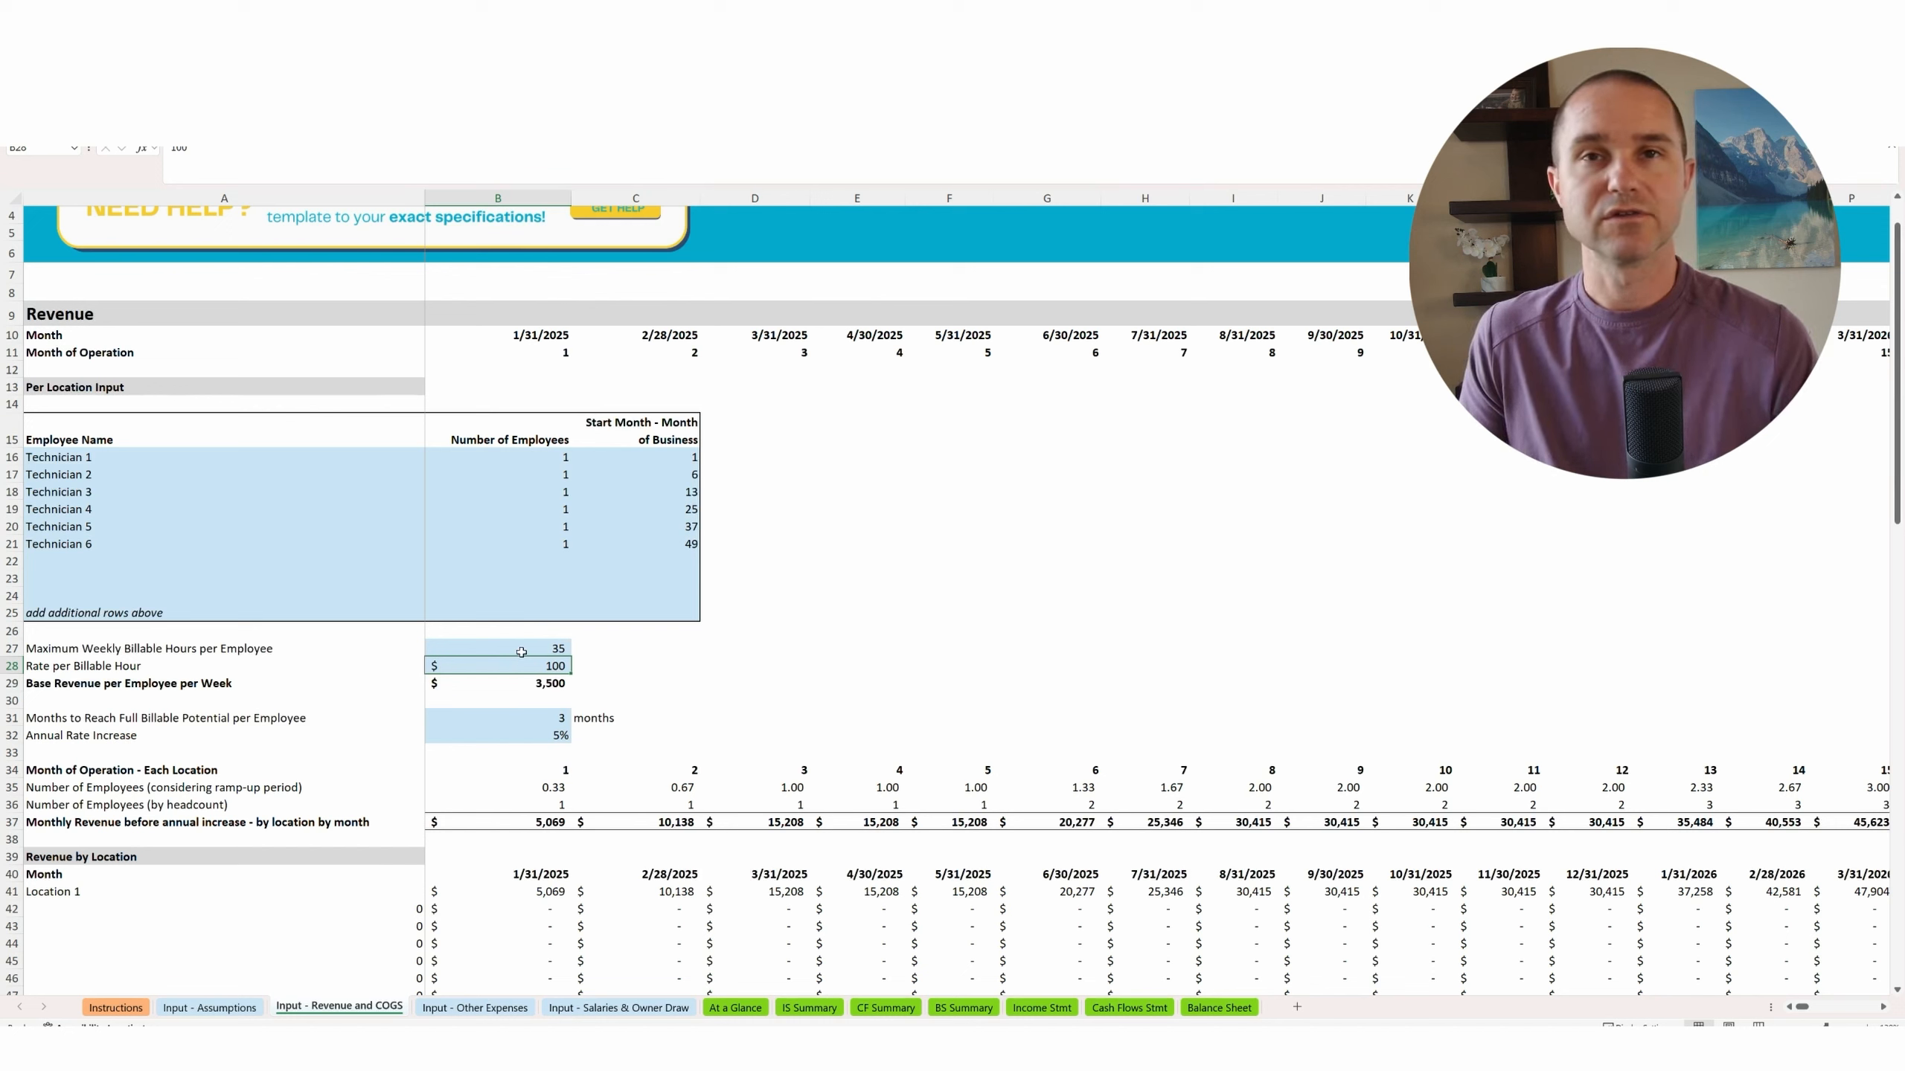
left_click(500, 683)
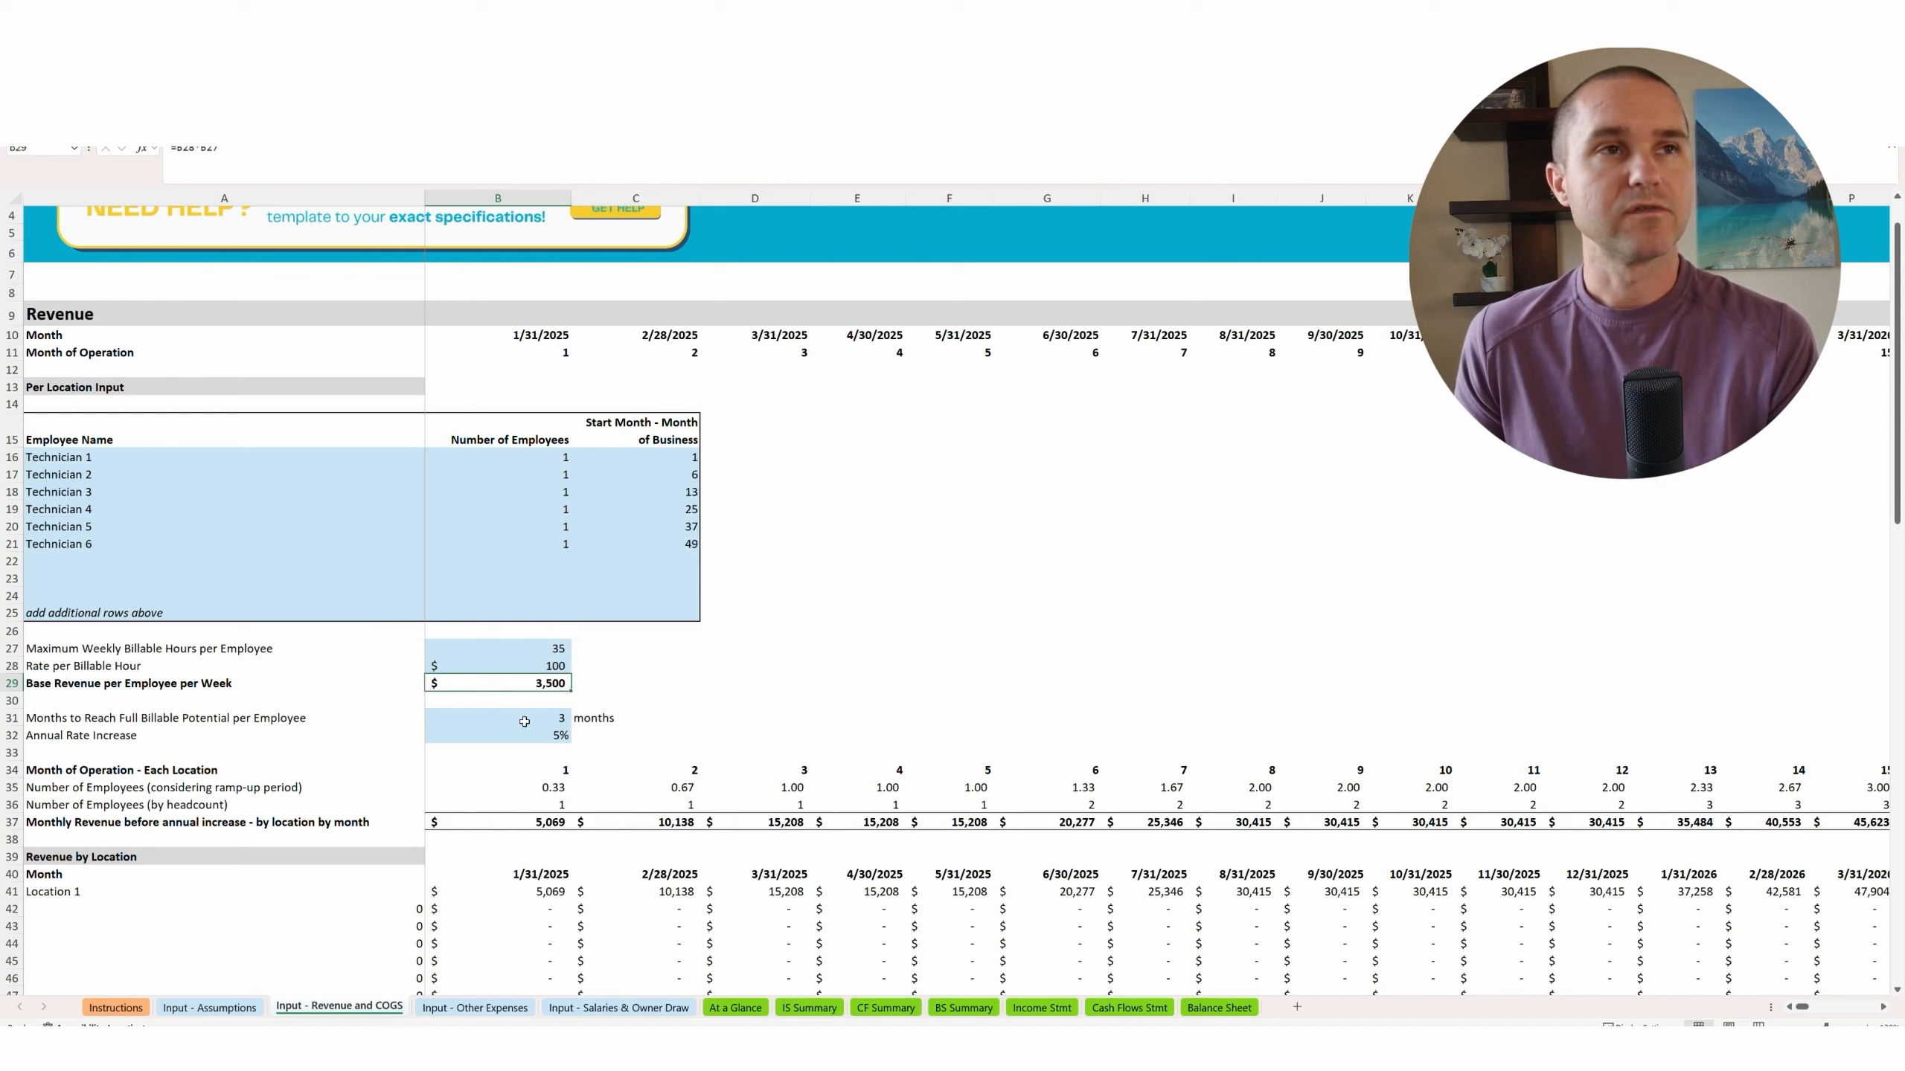
left_click(495, 718)
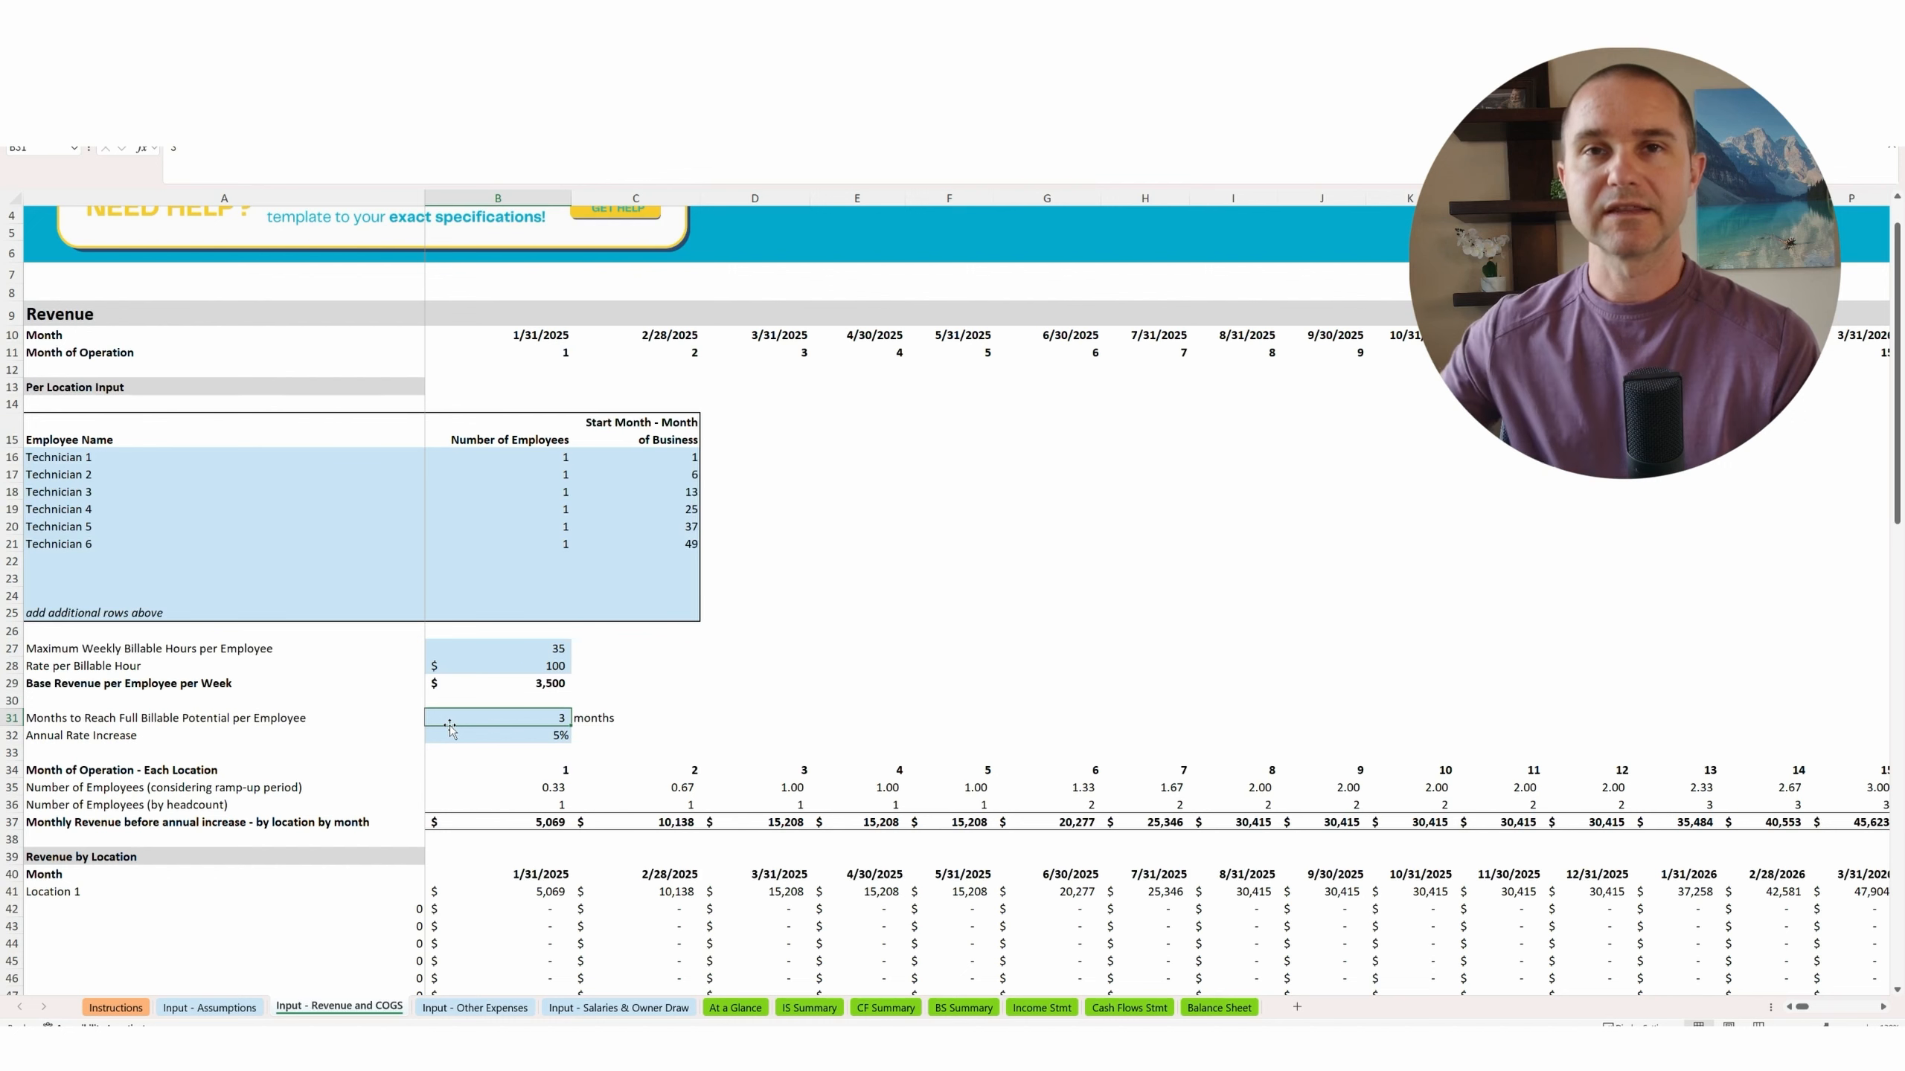
left_click(525, 649)
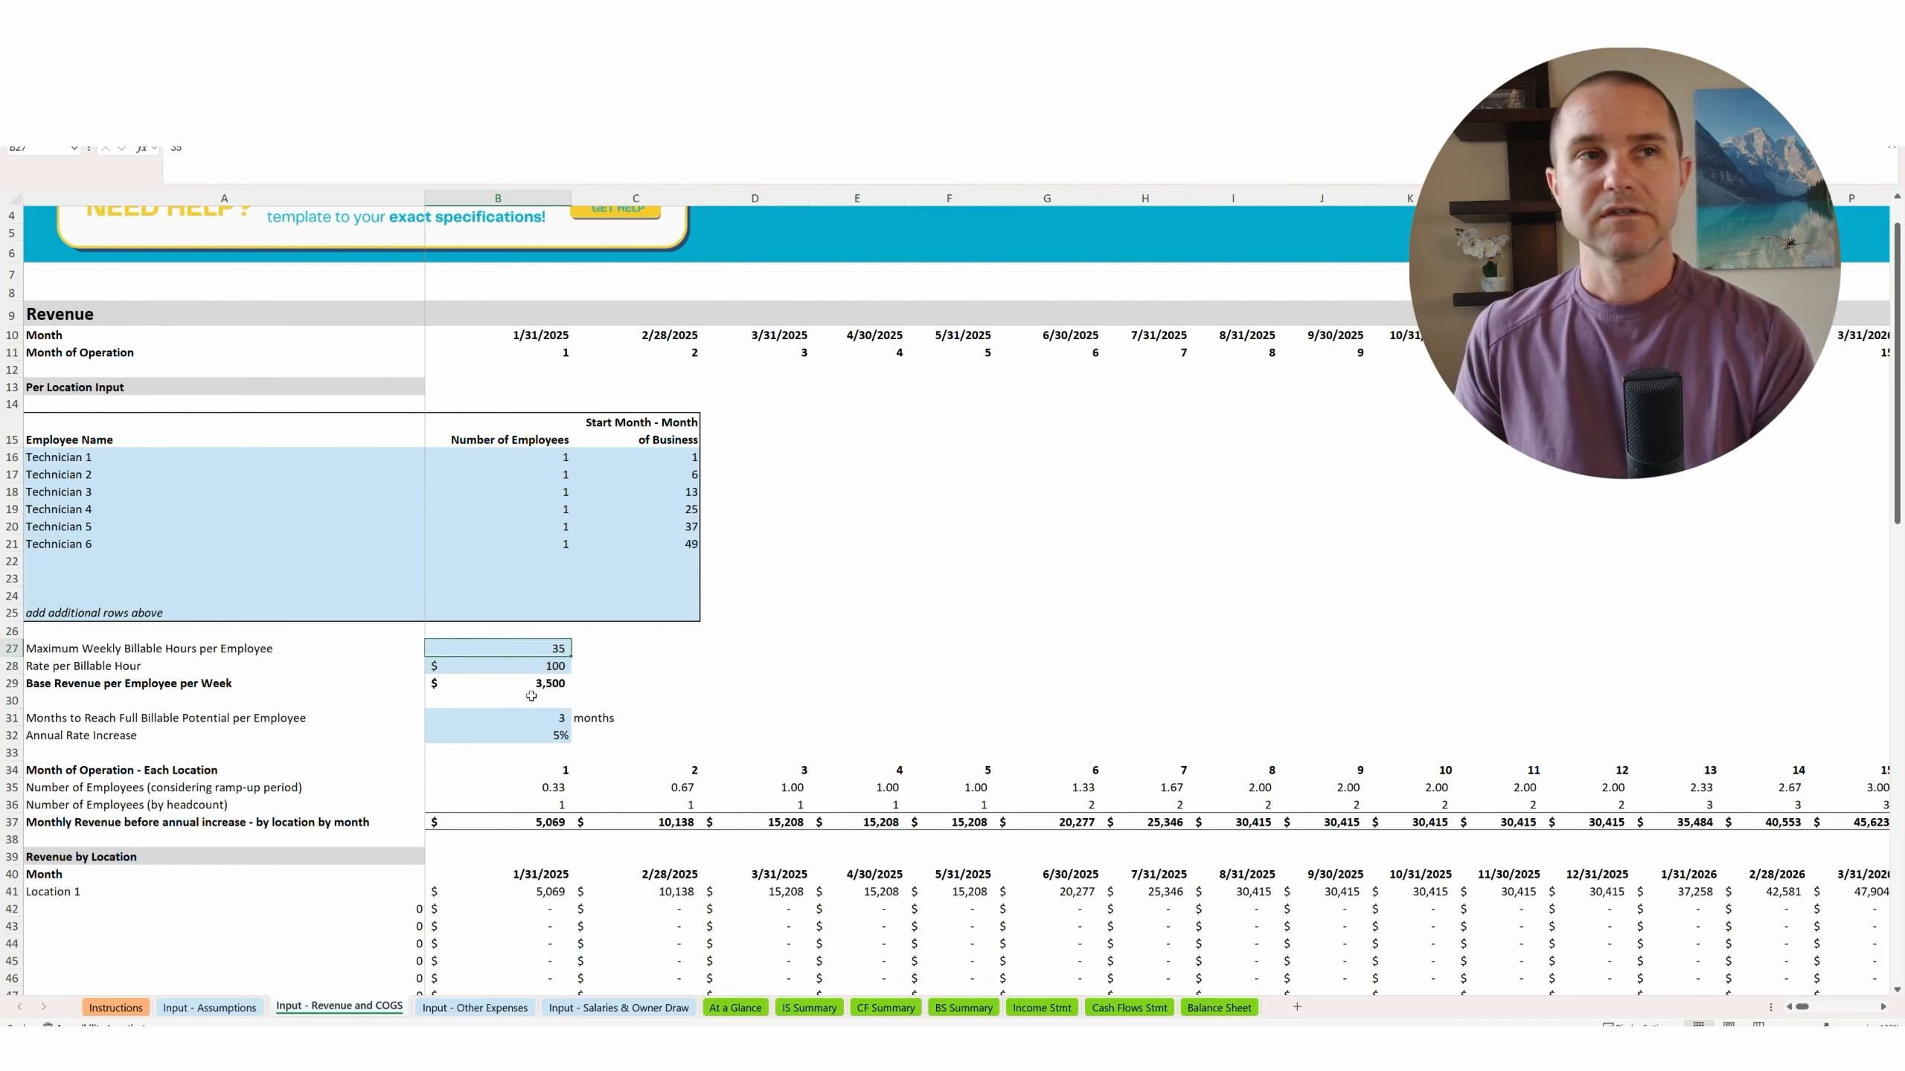
left_click(540, 718)
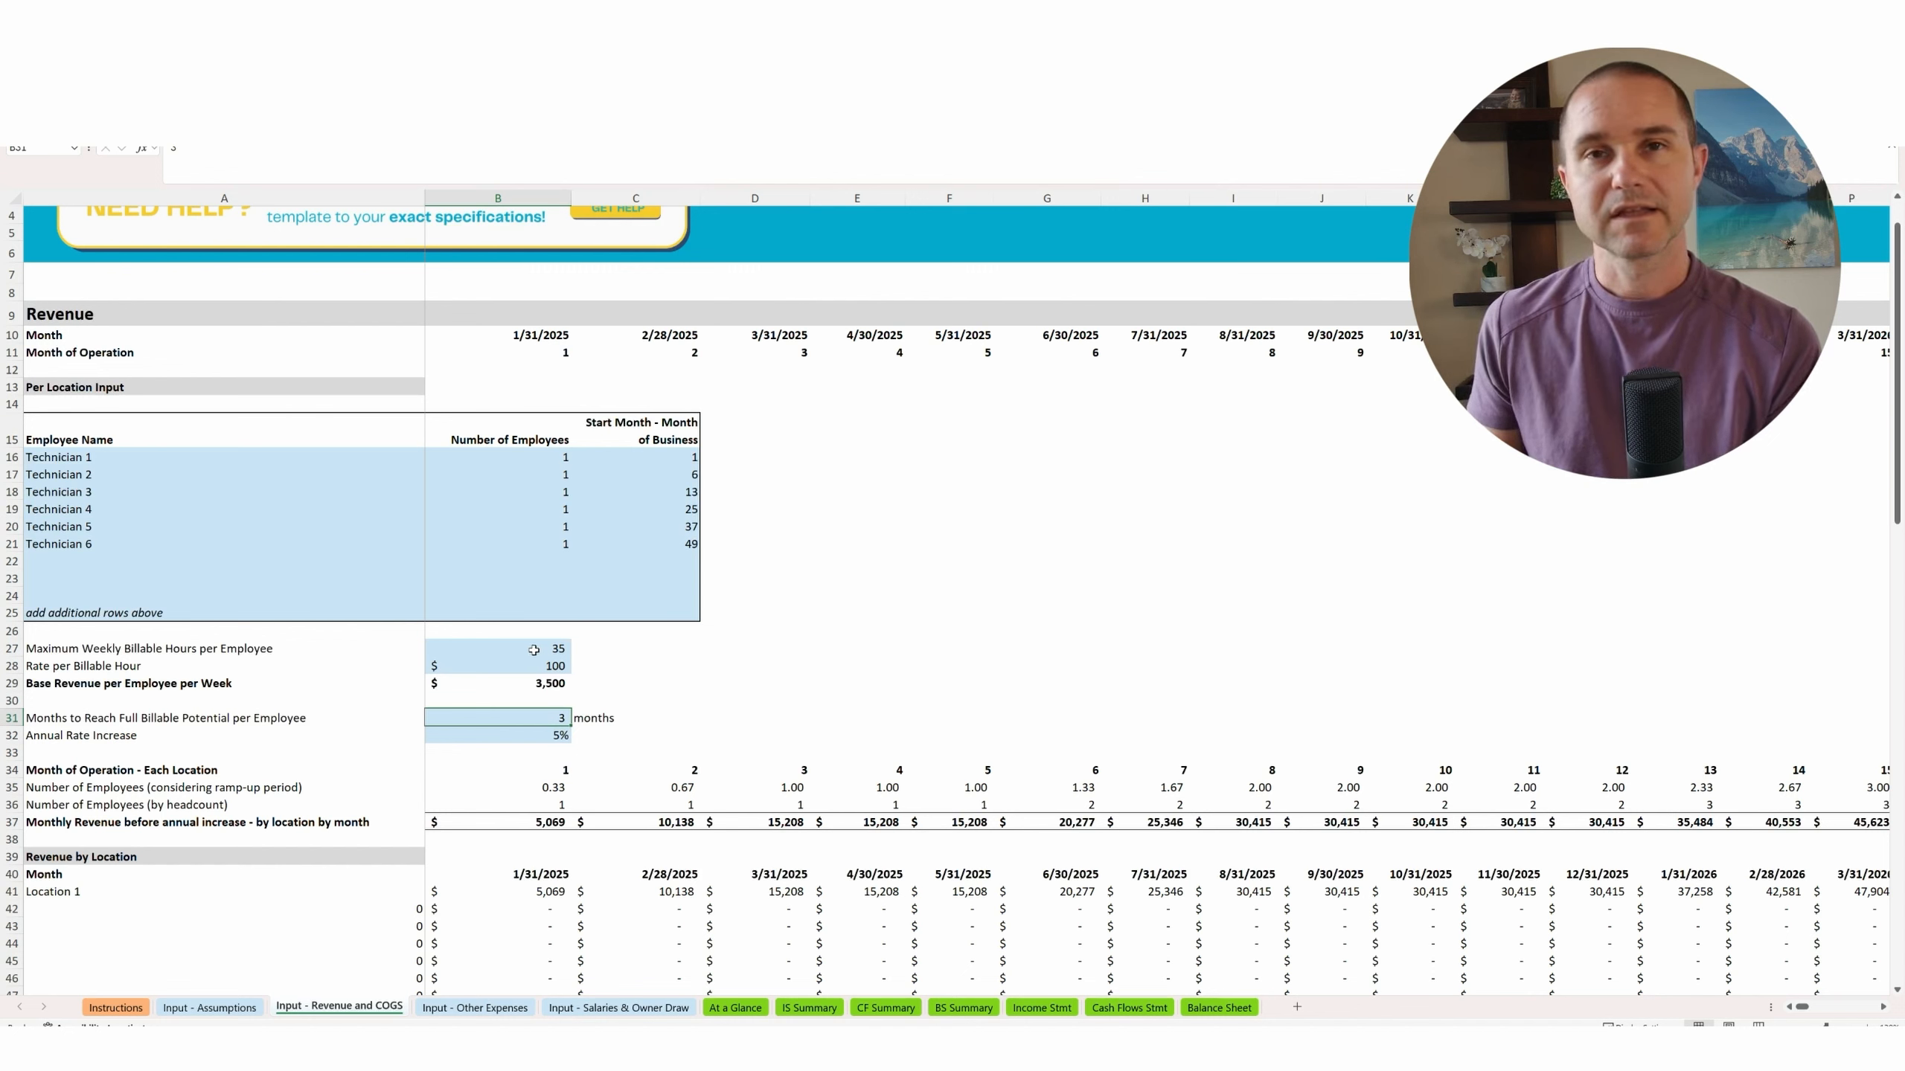
left_click(525, 649)
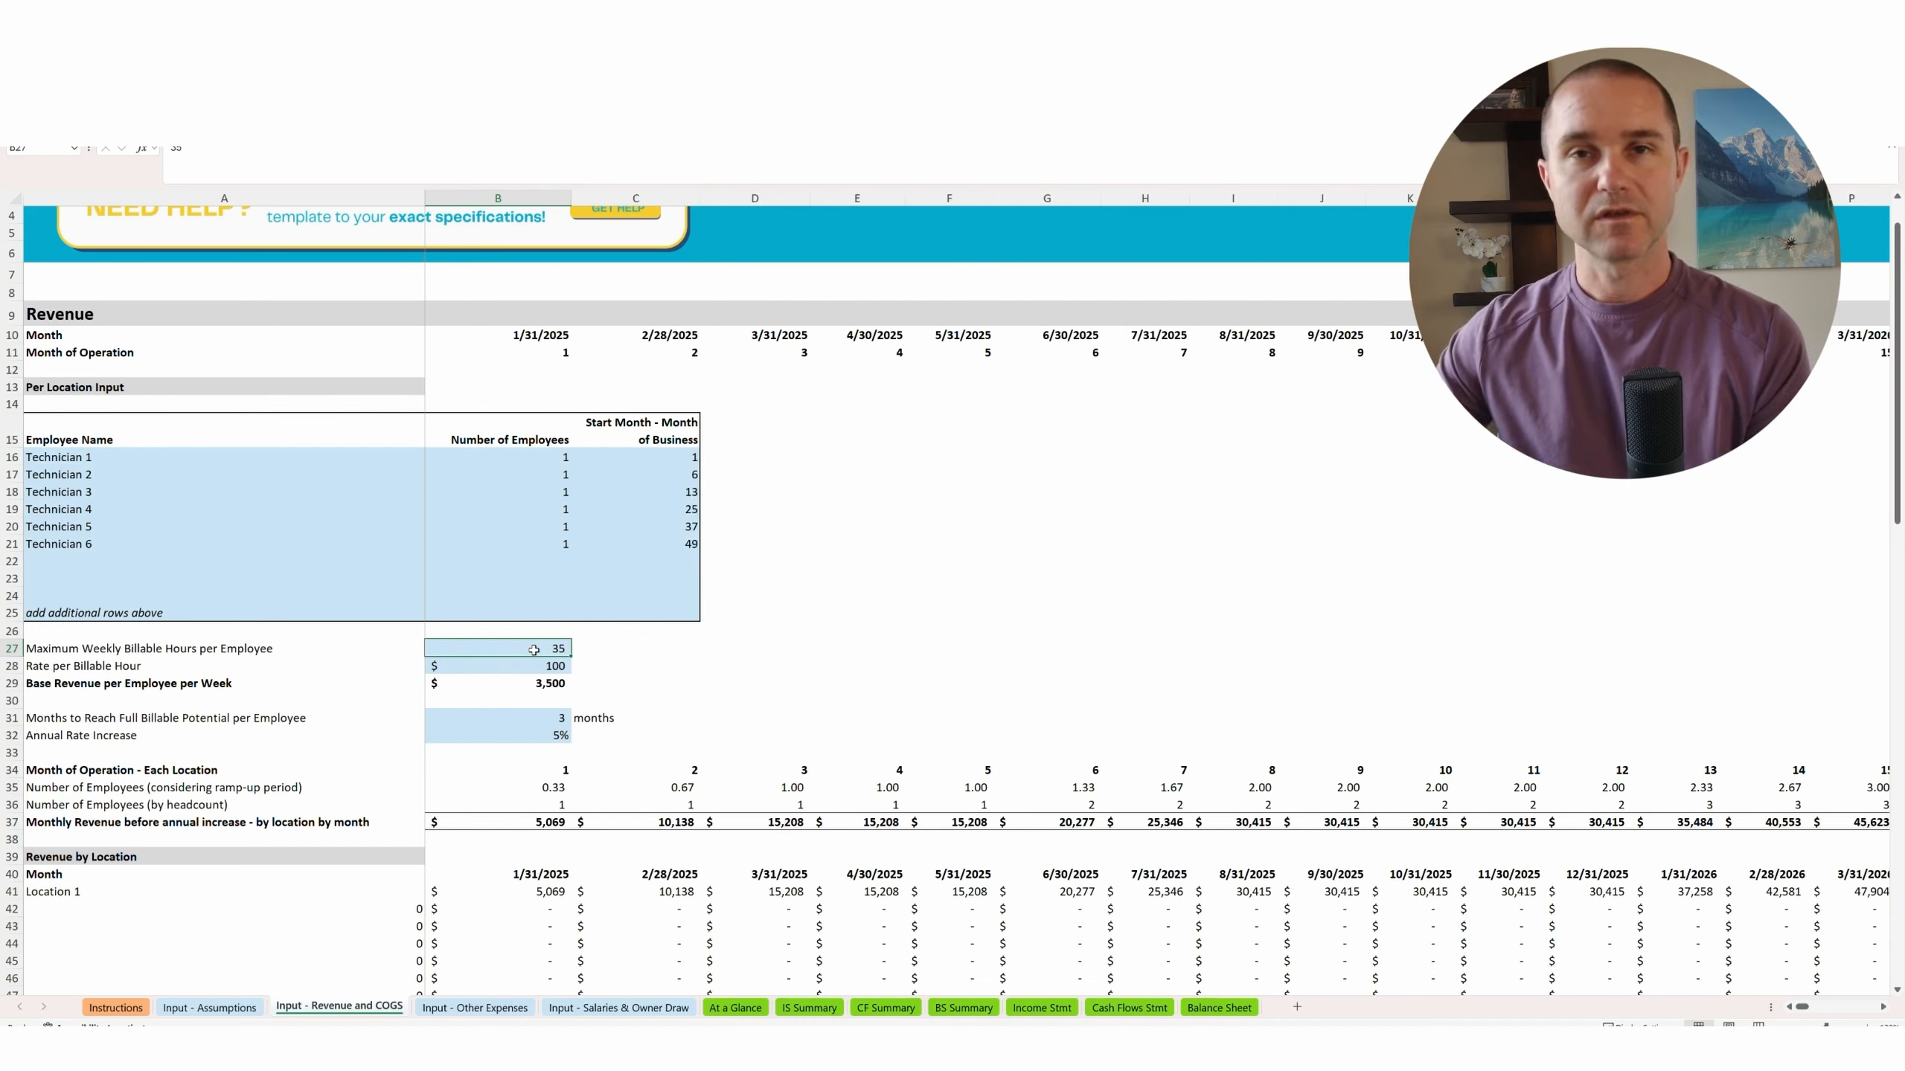
mouse_move(537, 736)
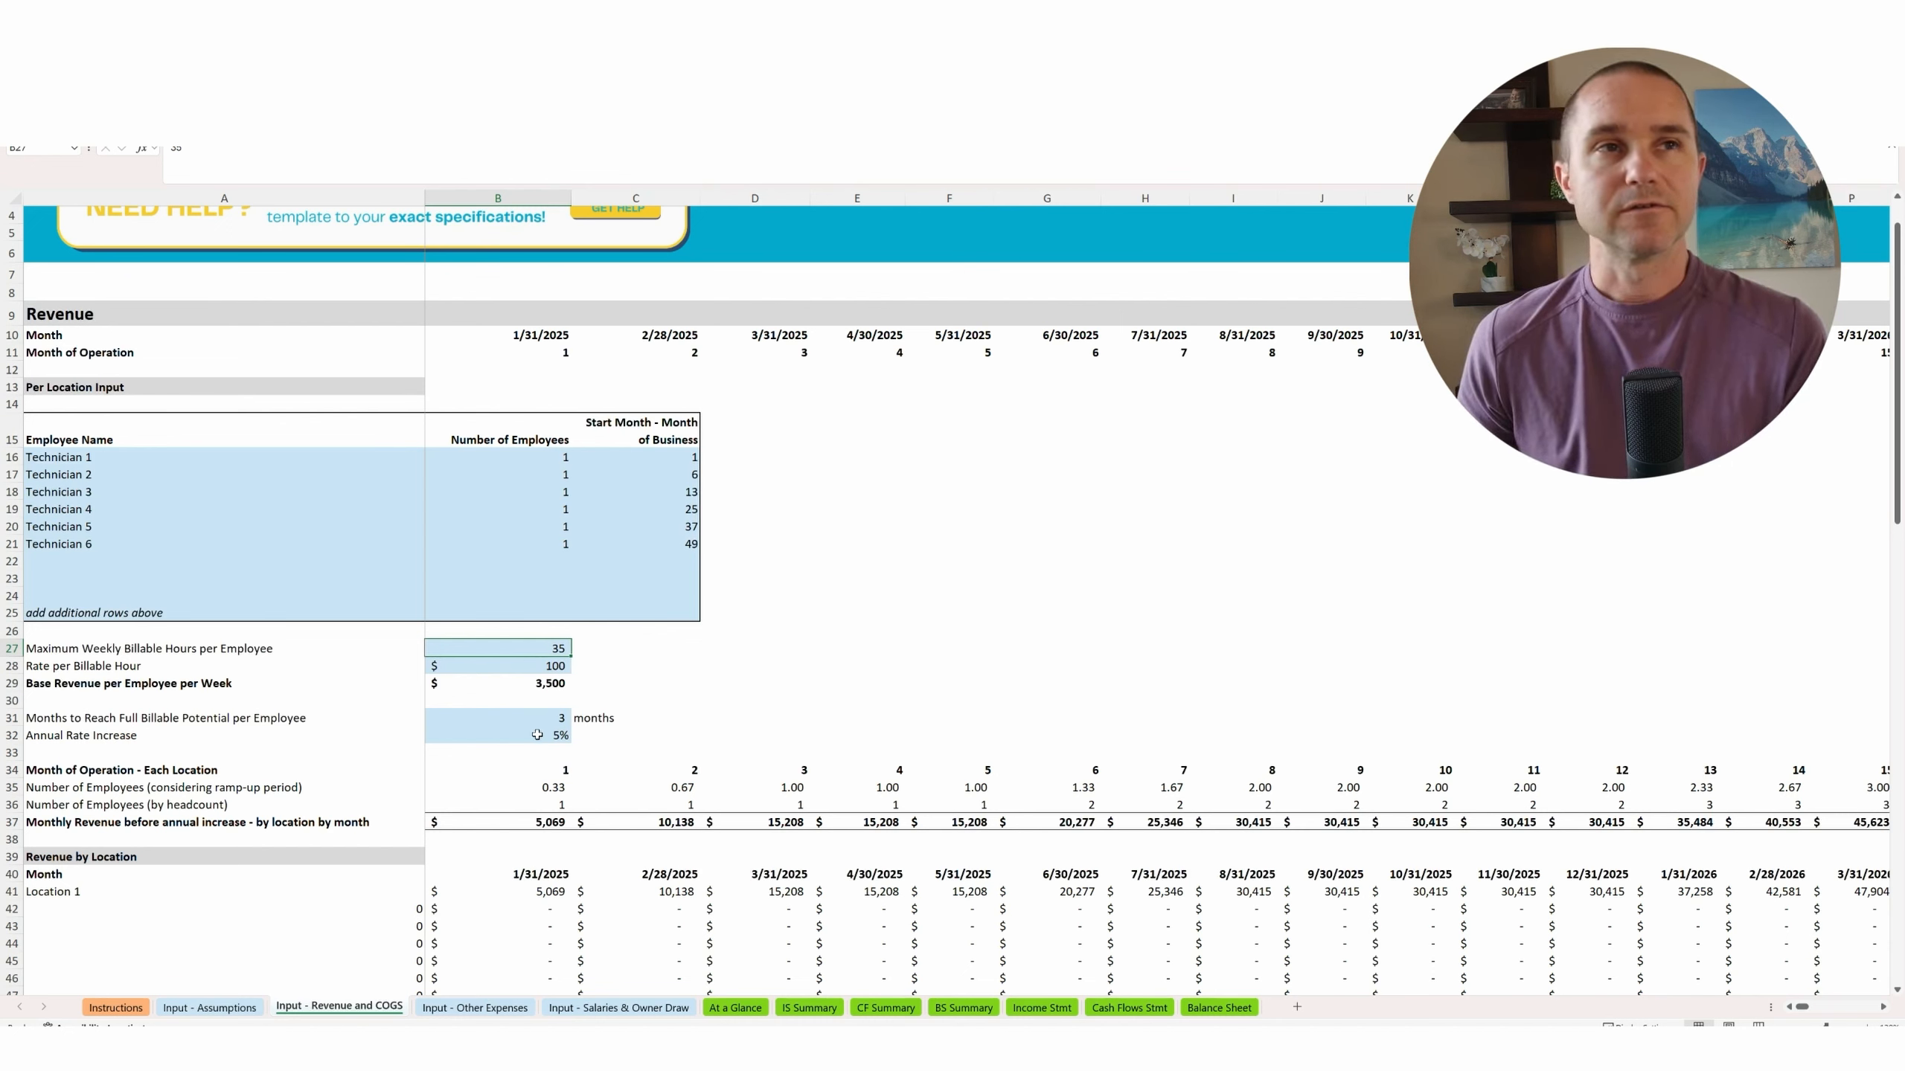
scroll("down", 3)
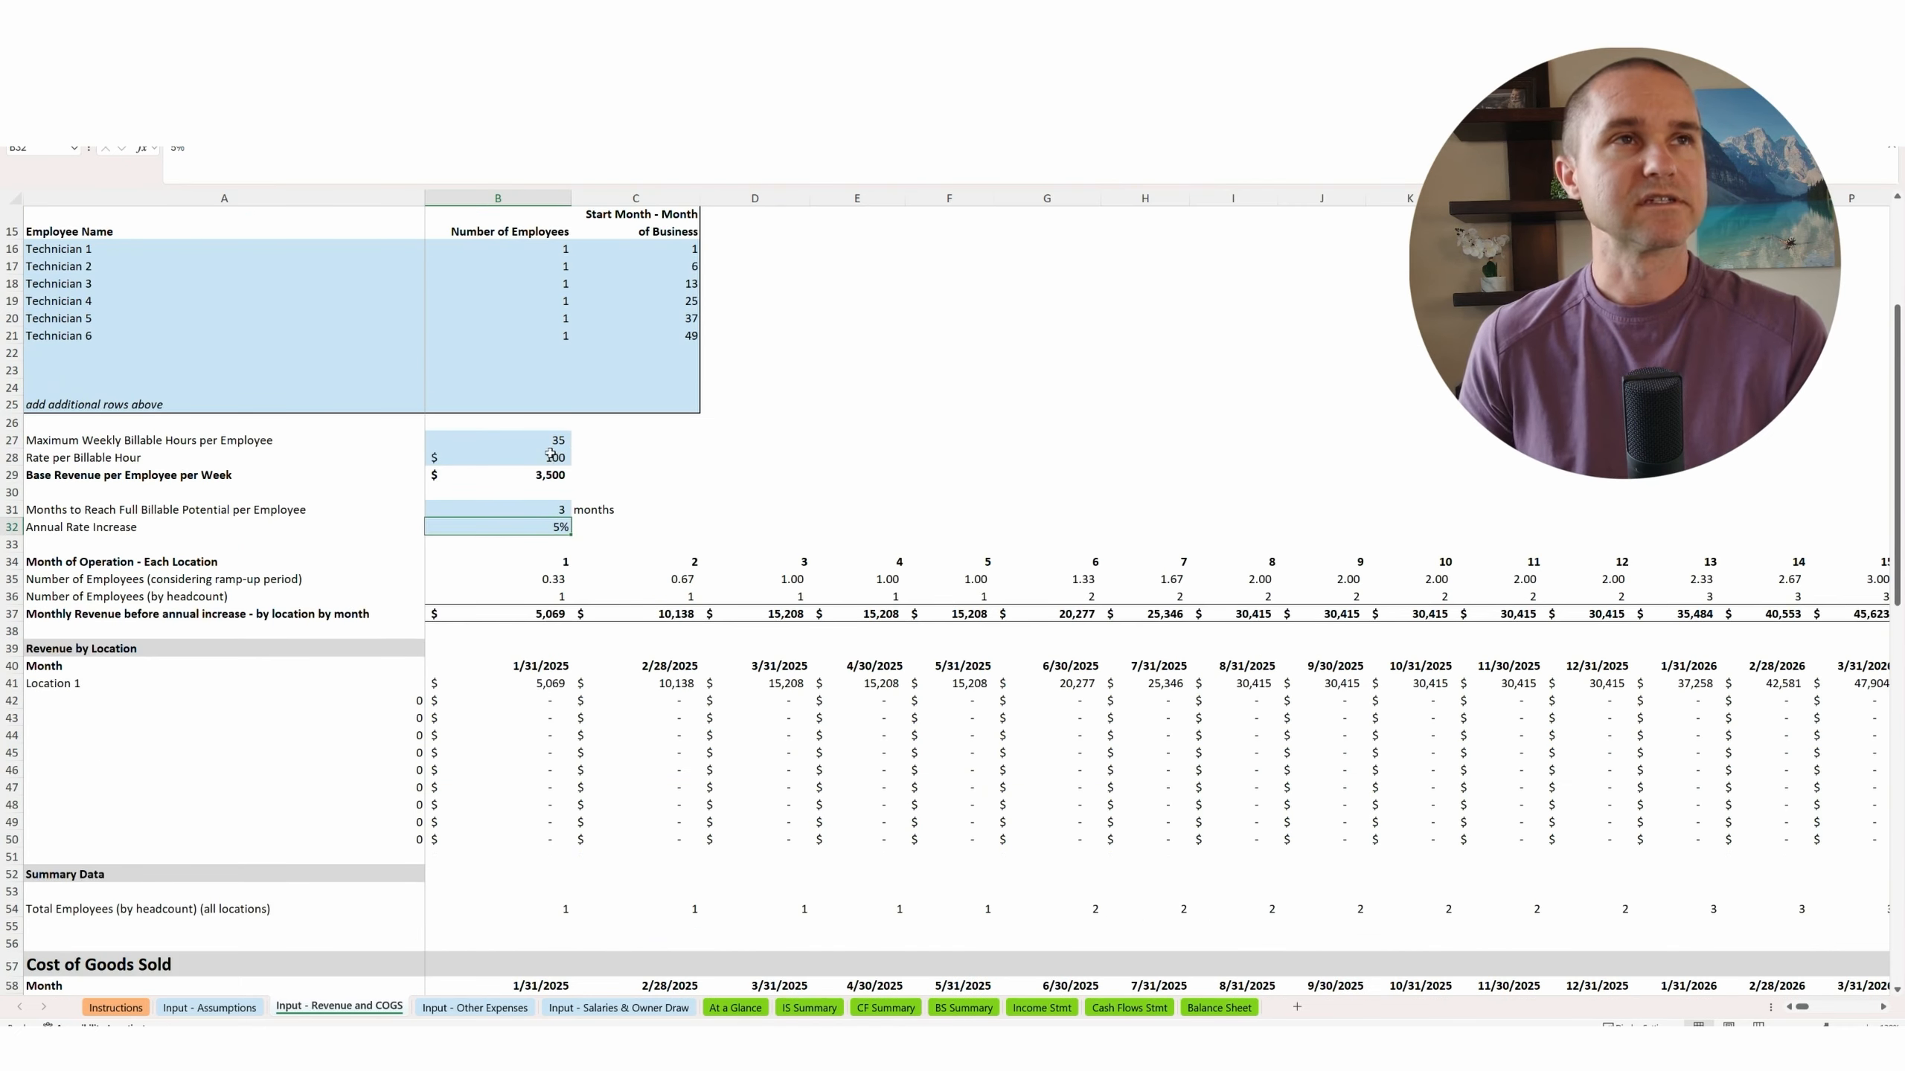
left_click(534, 457)
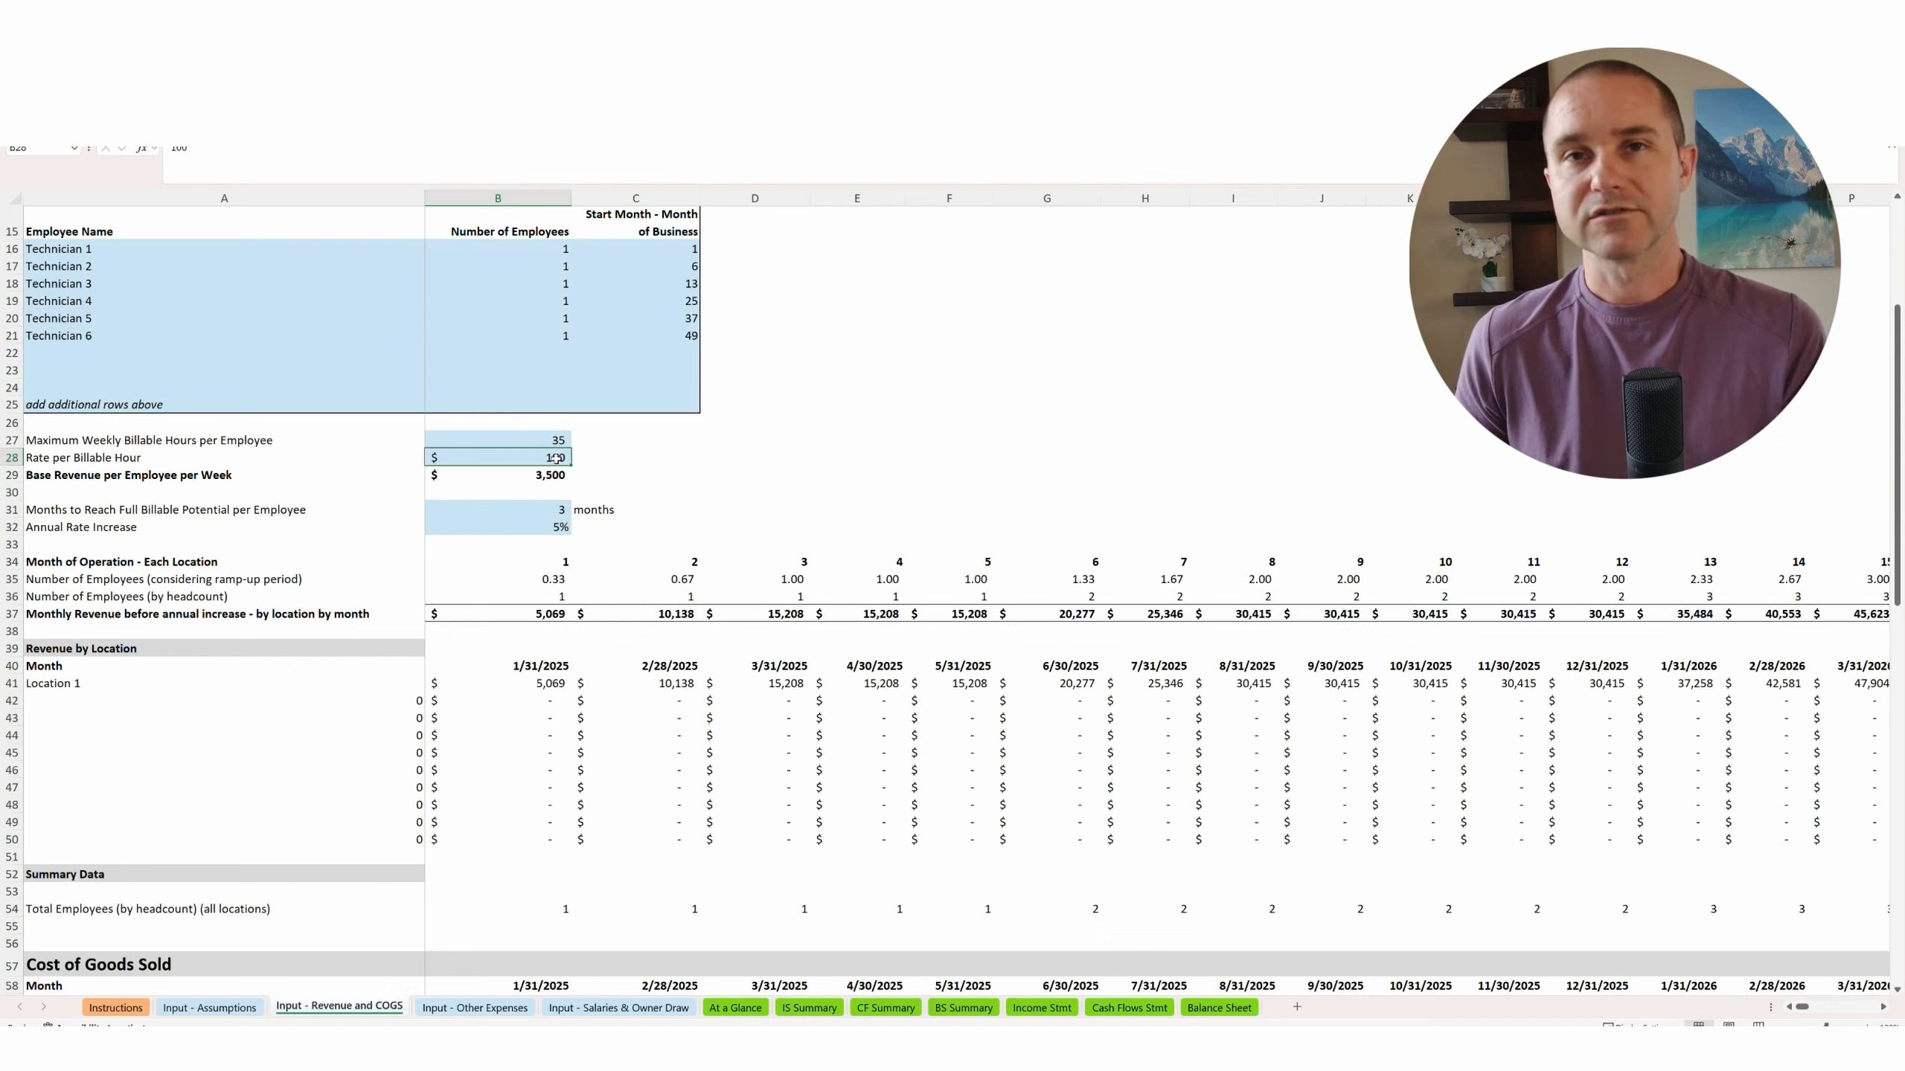
left_click(498, 527)
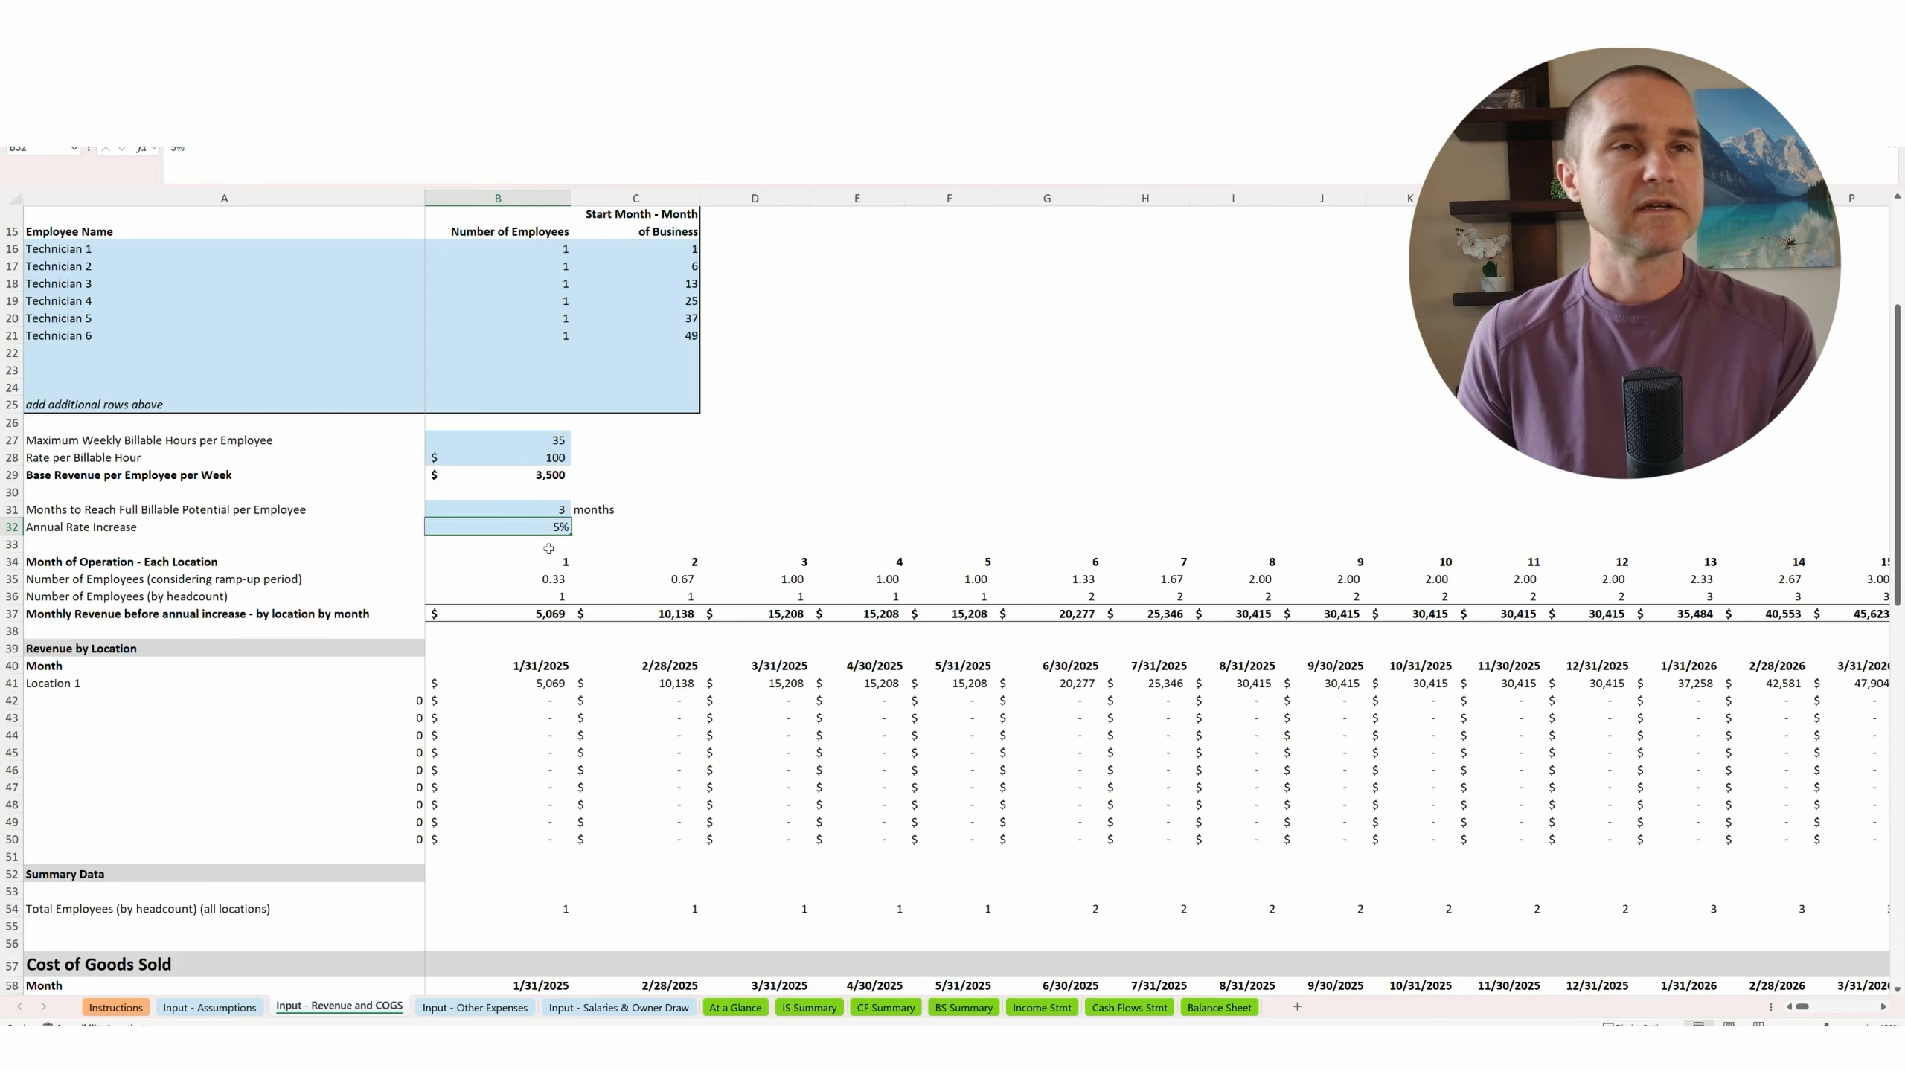
scroll("down", 3)
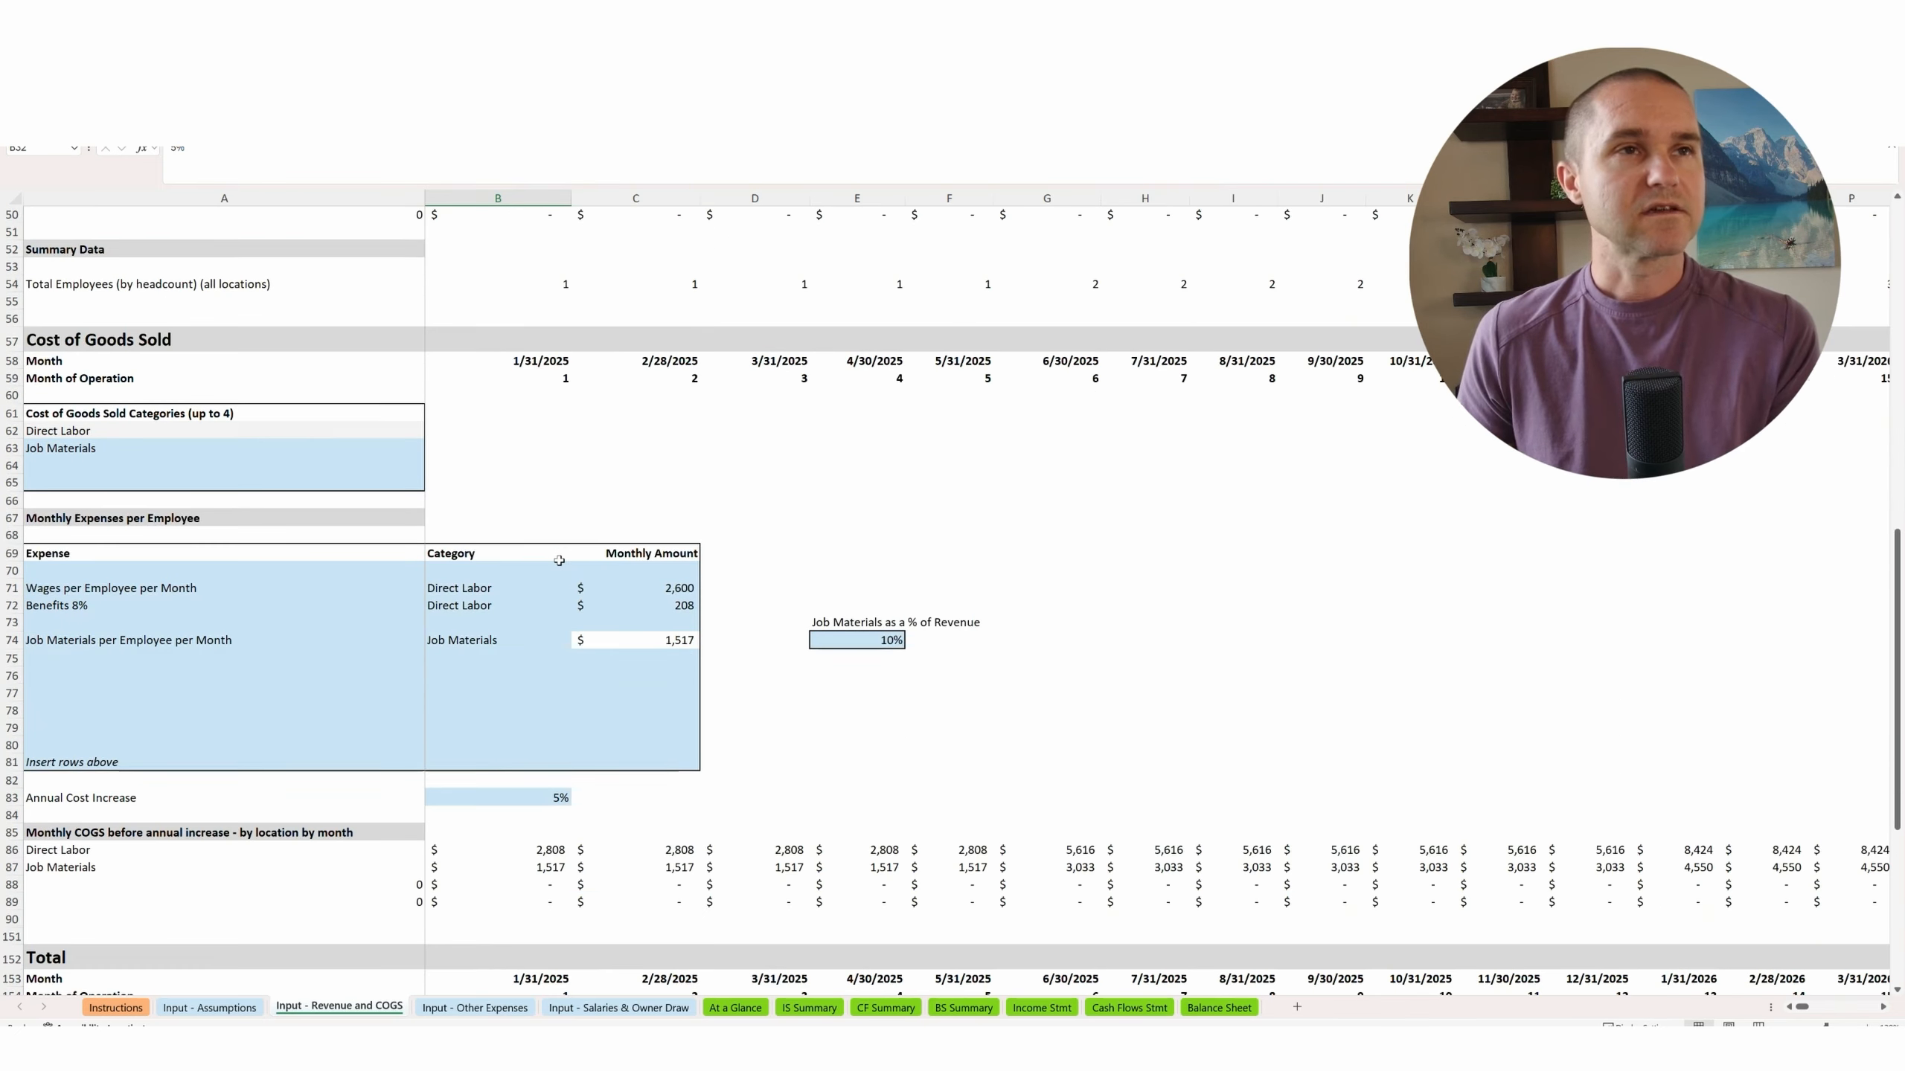
Inspect monthly wages per employee and how the Benefits 8% amount is calculated.
scroll("down", 3)
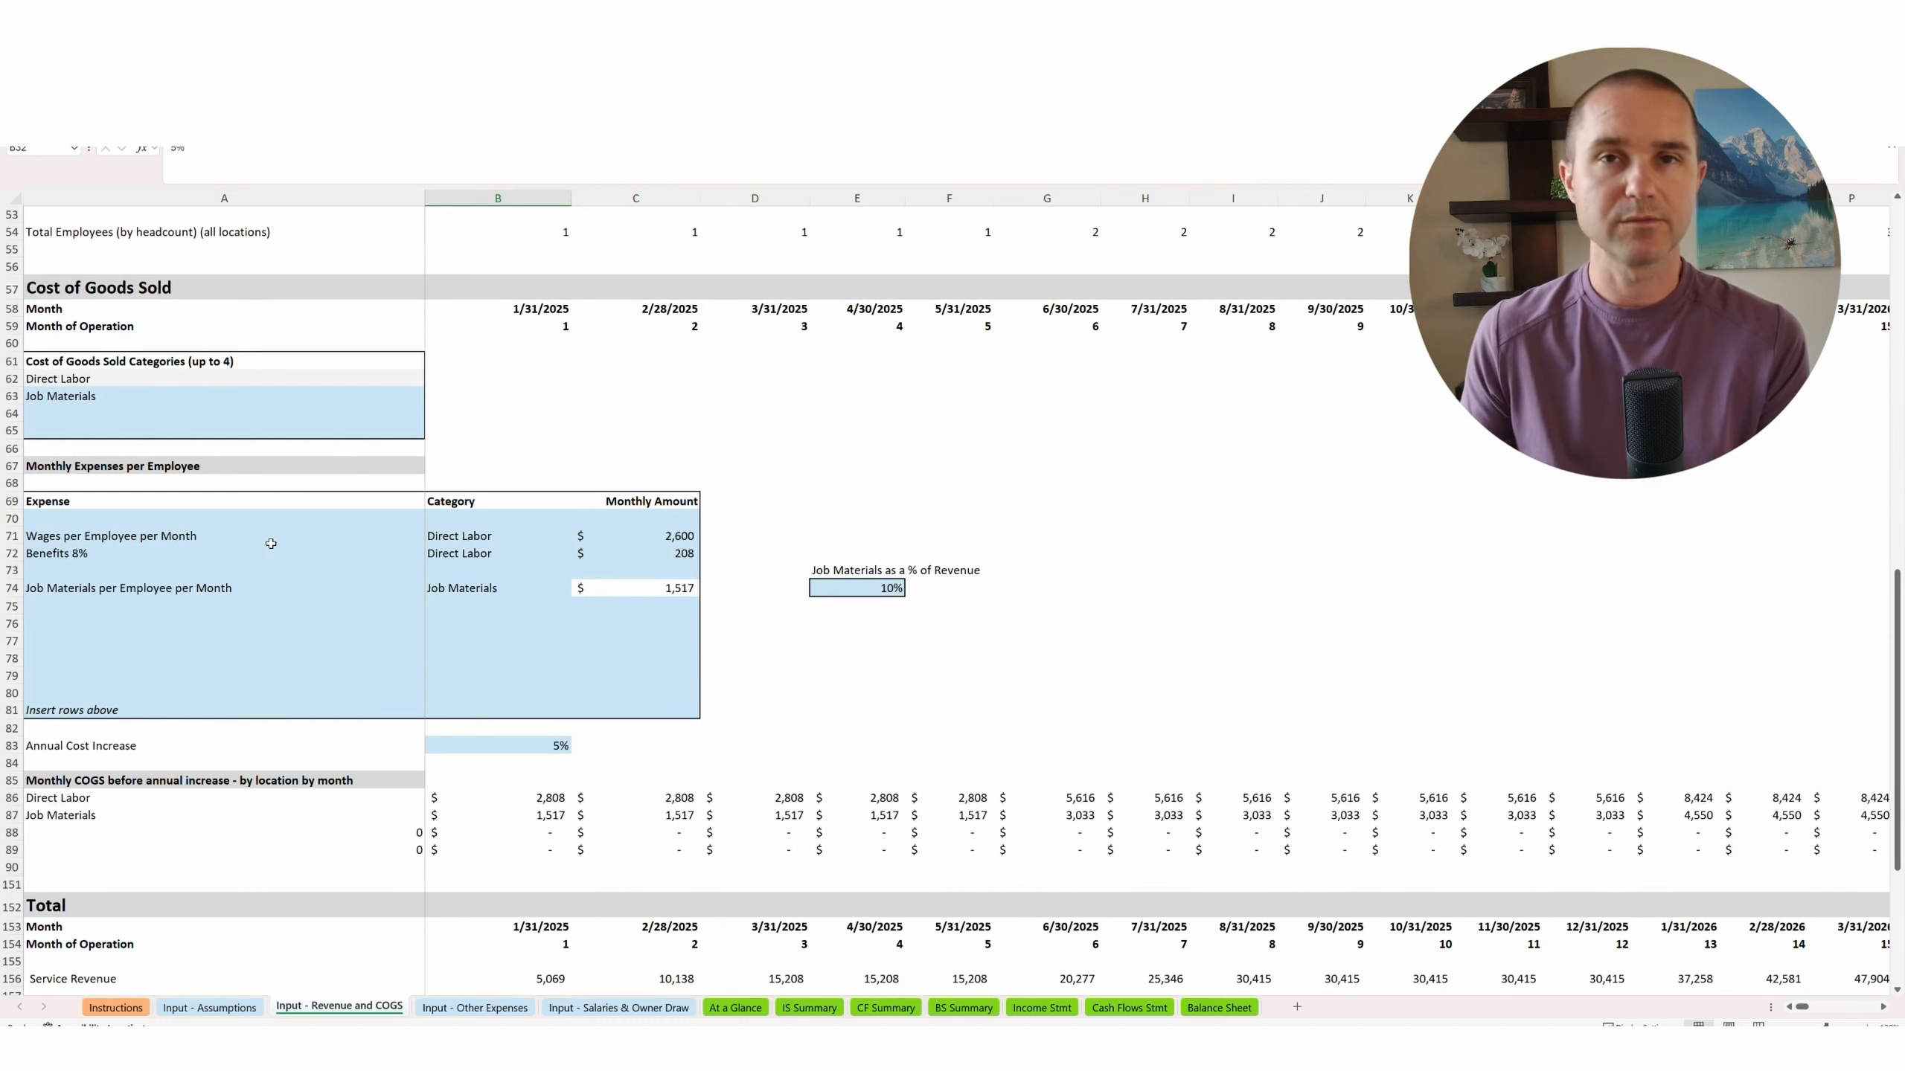
mouse_move(220, 535)
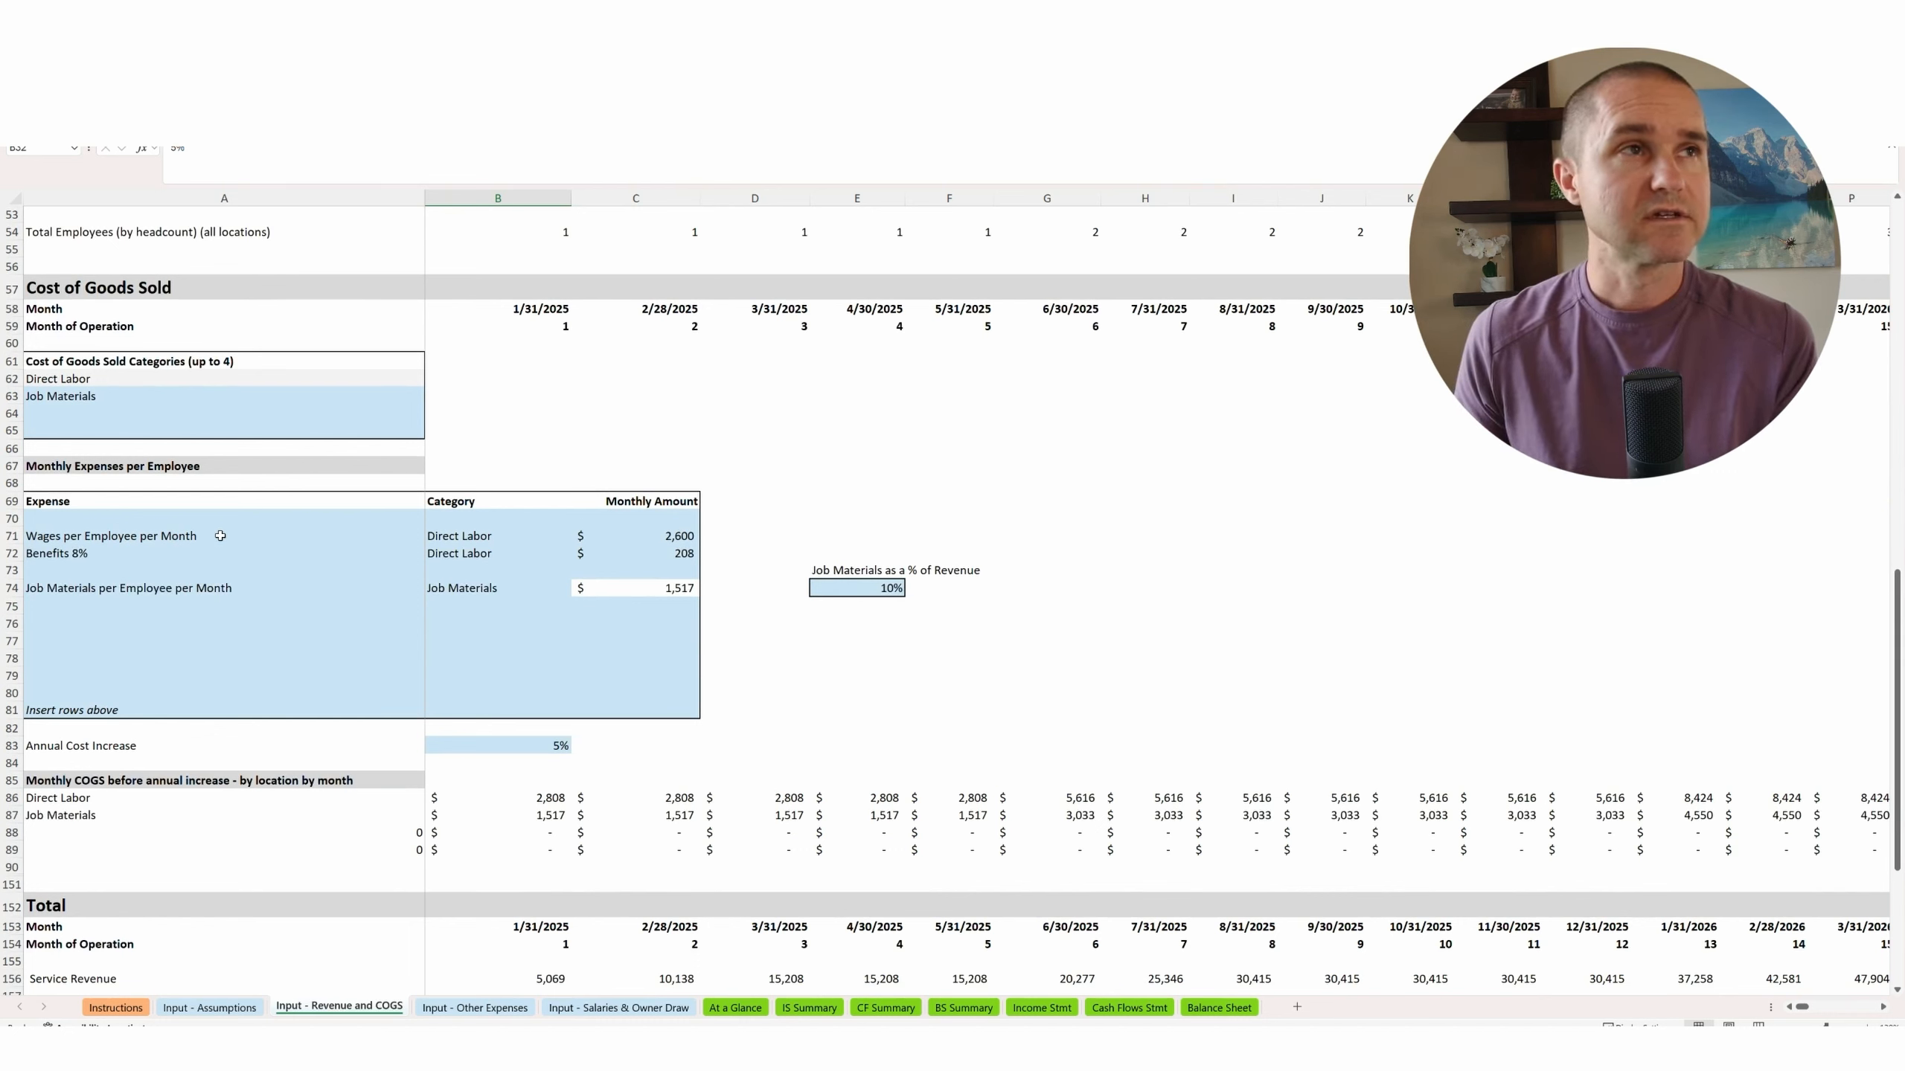
mouse_move(619, 534)
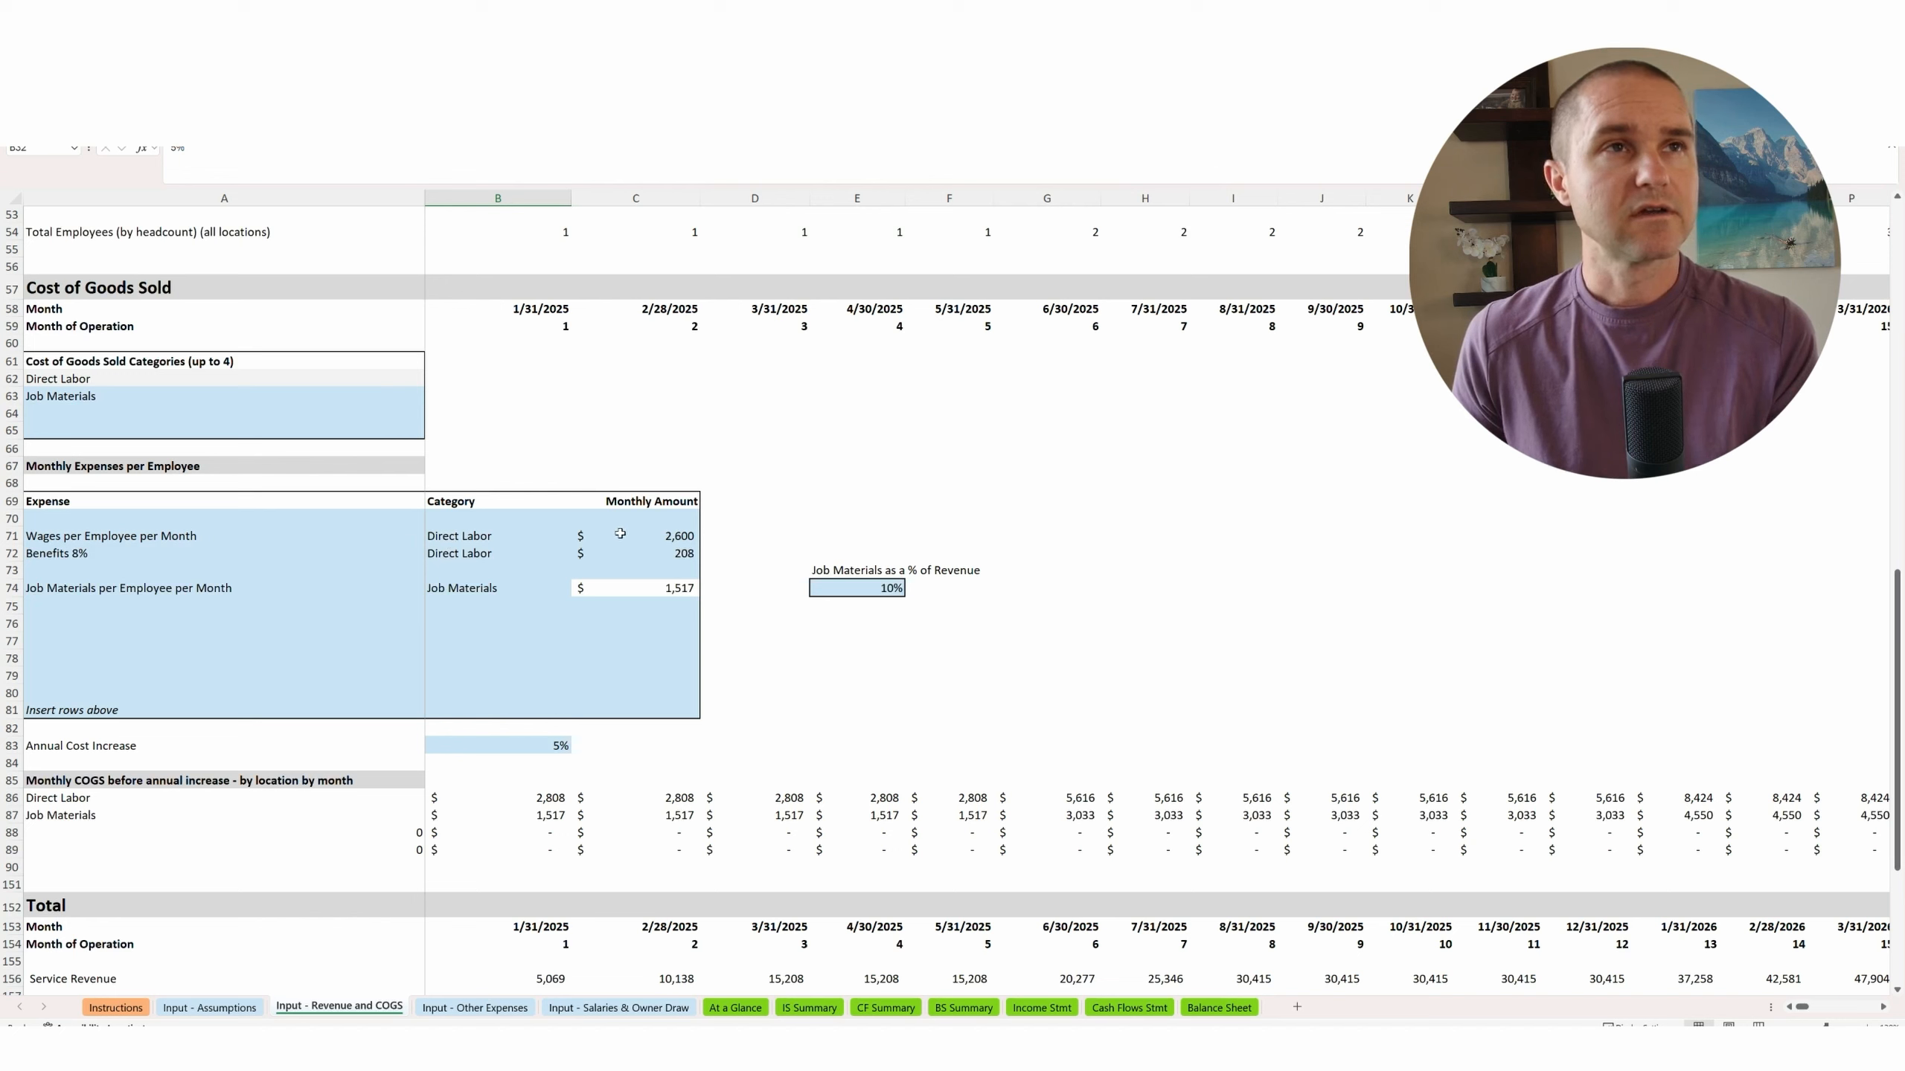
left_click(631, 535)
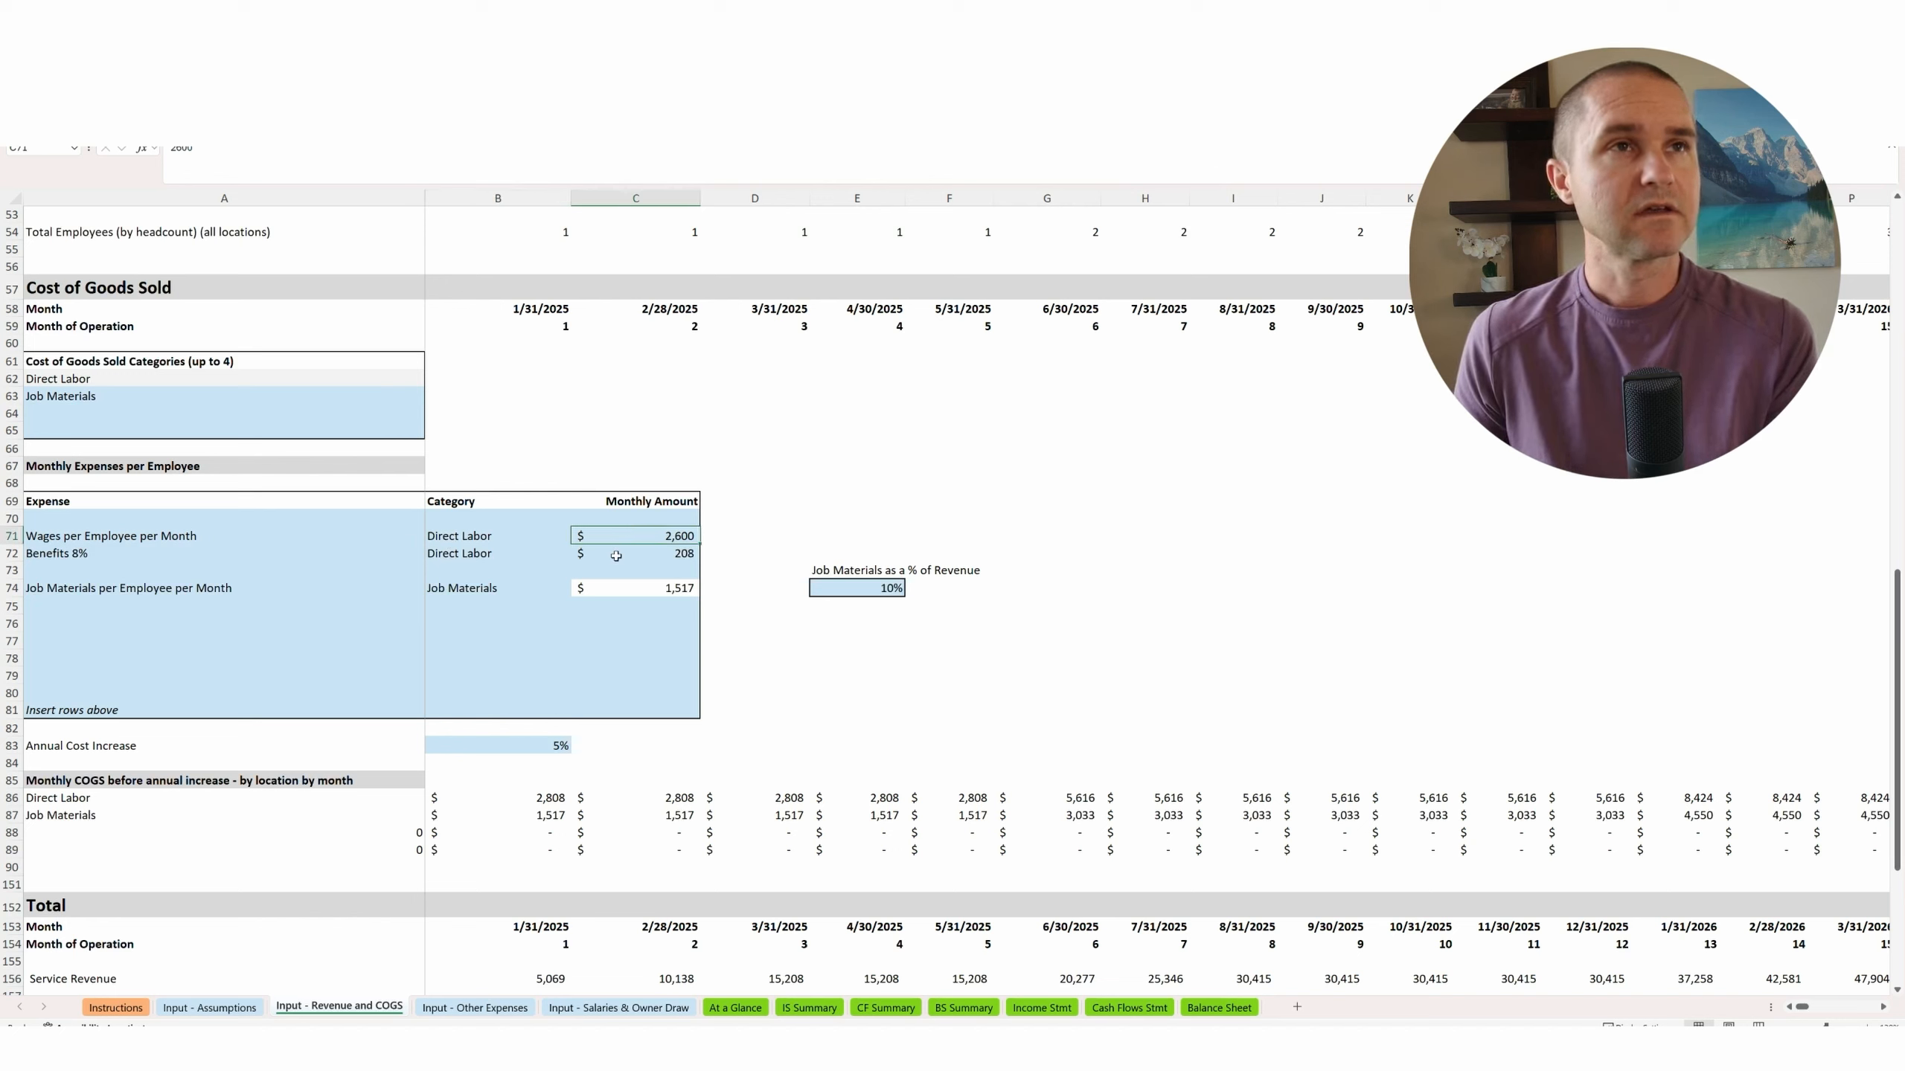
left_click(619, 553)
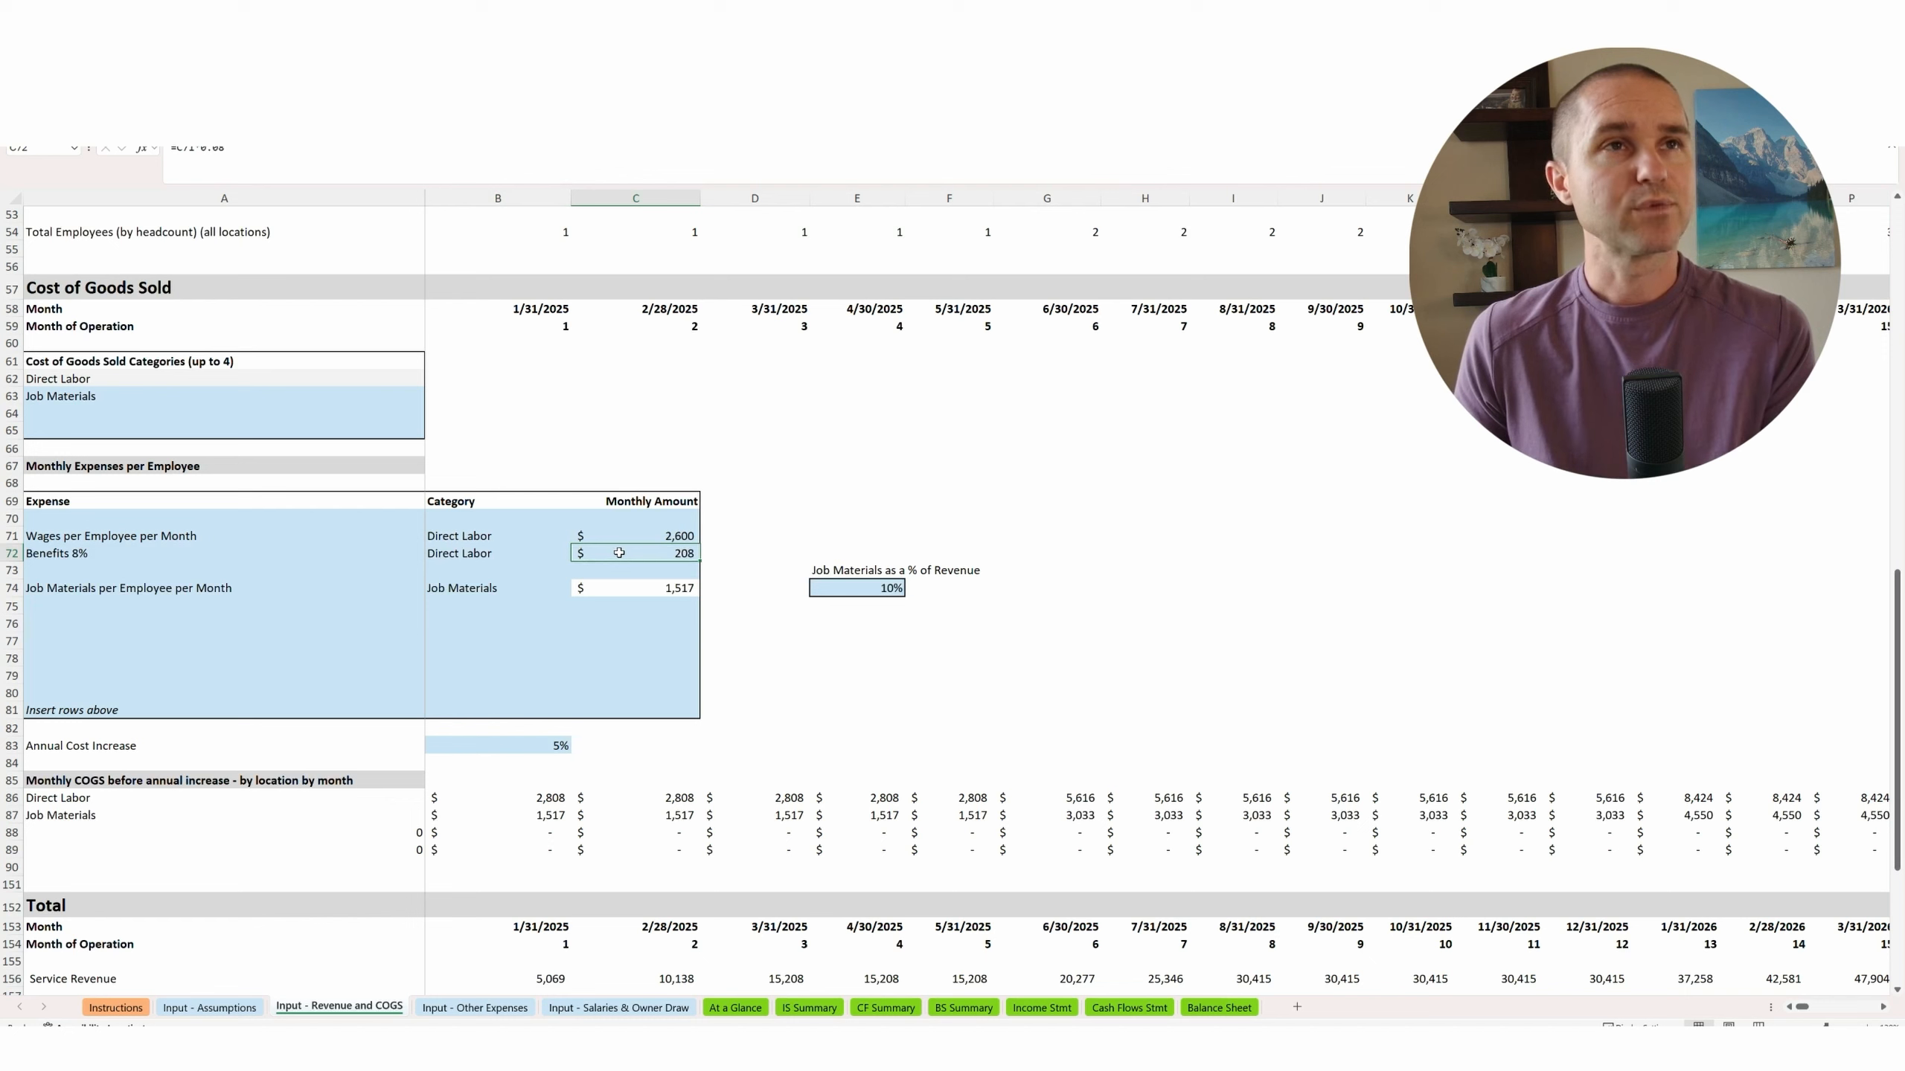
left_click(635, 536)
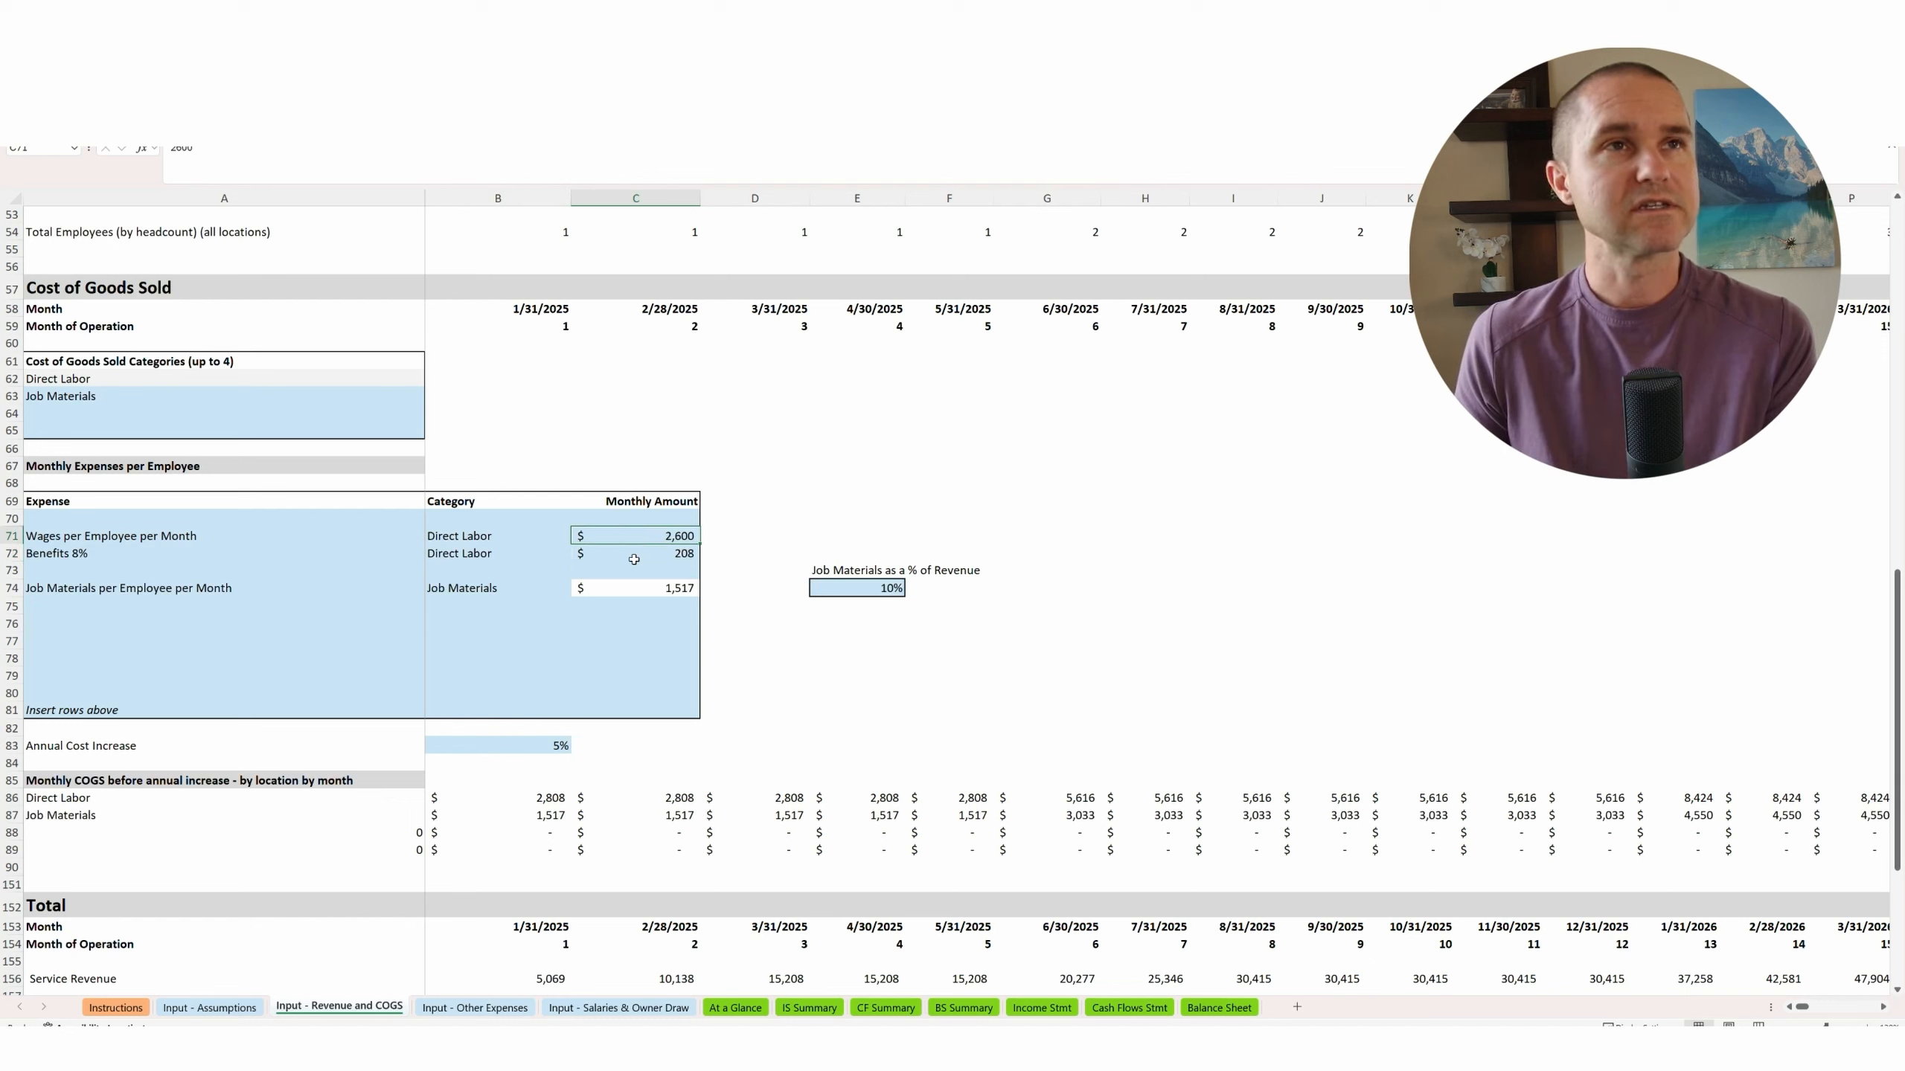
left_click(634, 553)
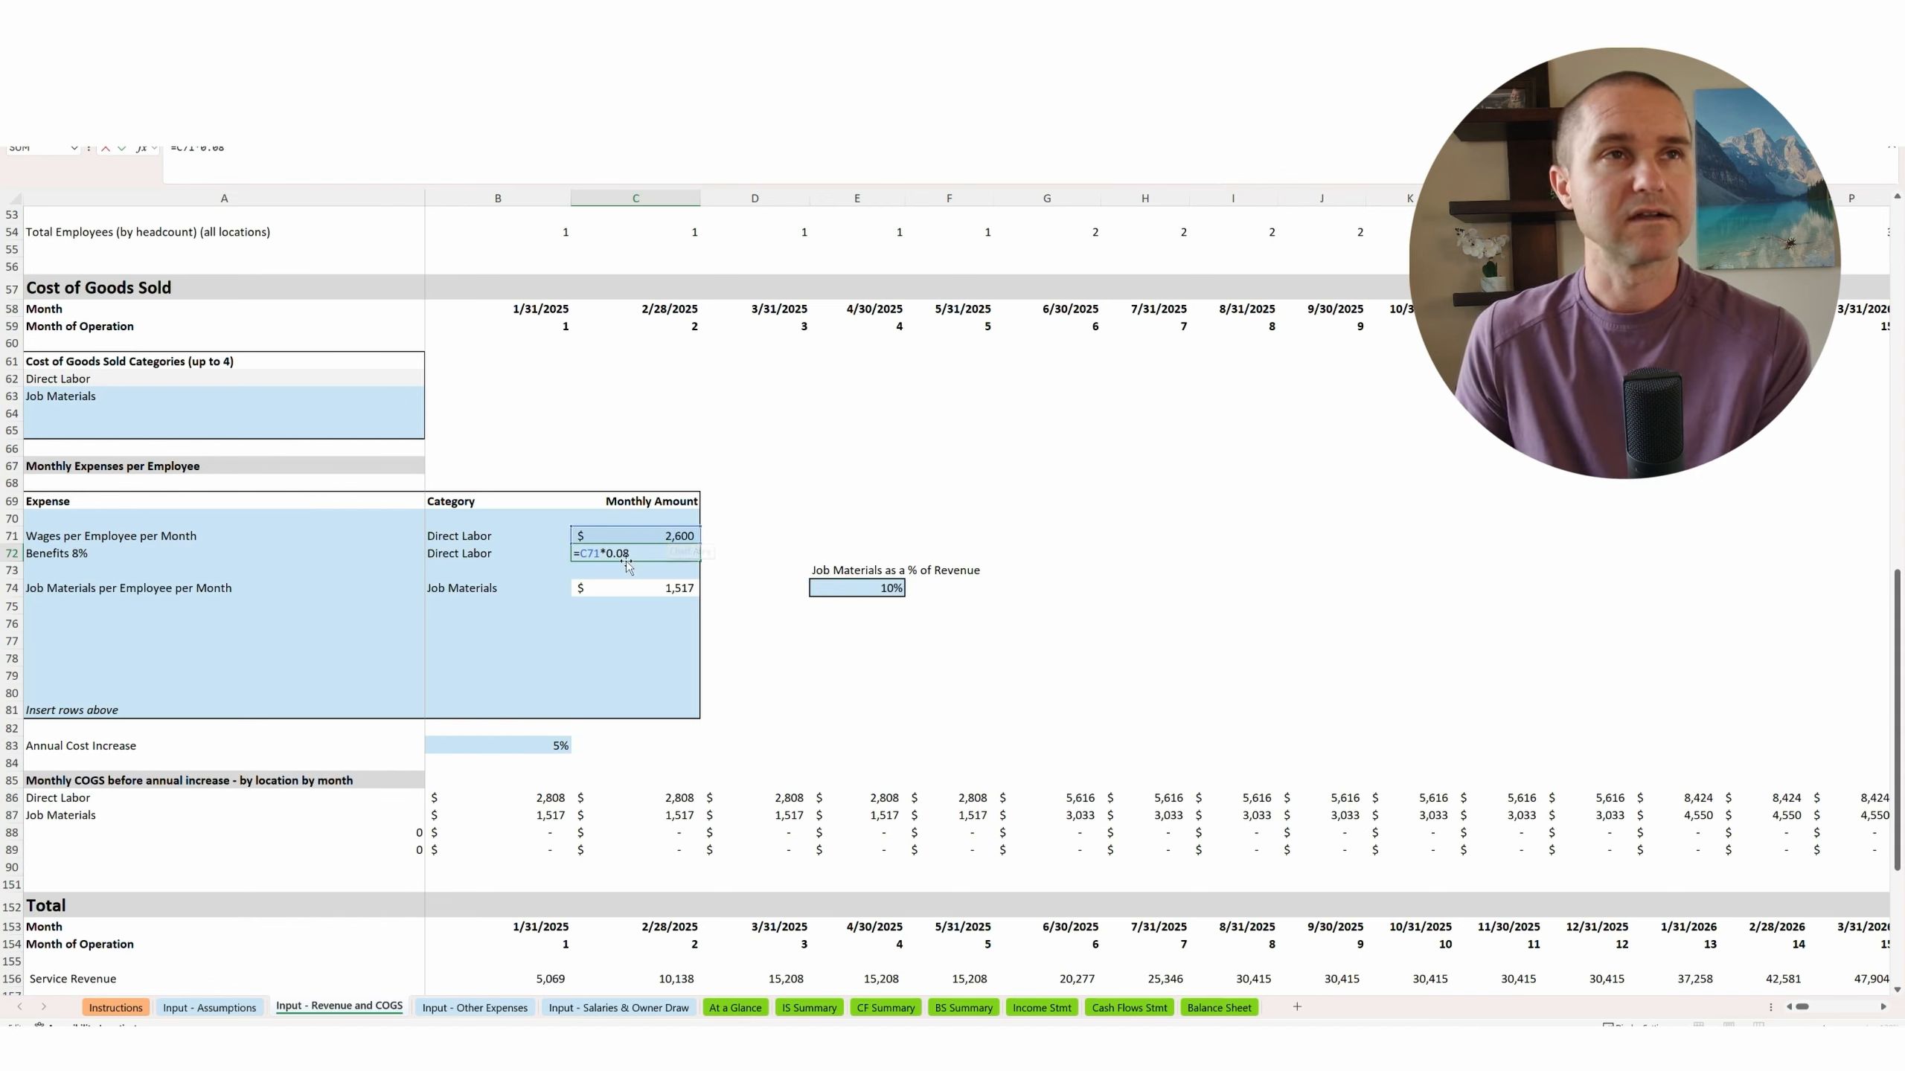
key("Enter")
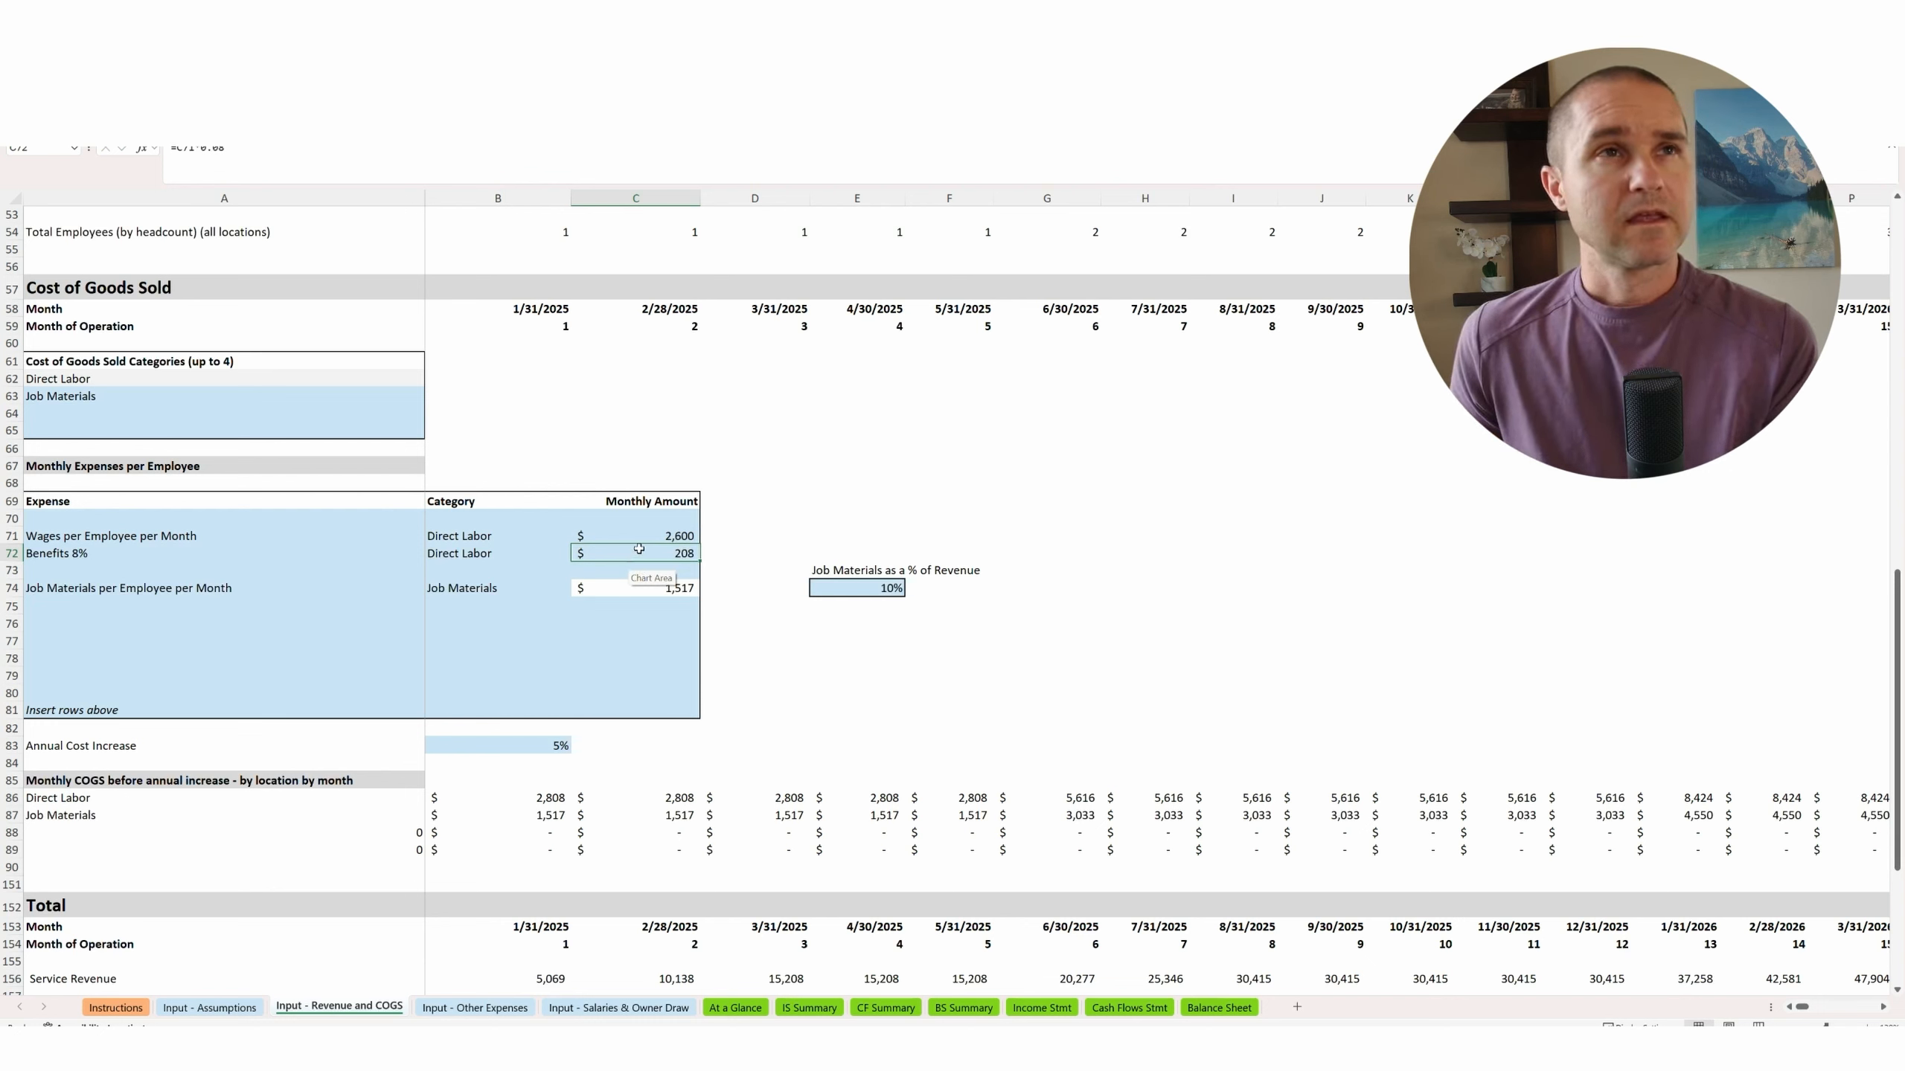
Relabel the Benefits 8% row as 'Taxes and Benefits 8%'.
left_click(646, 536)
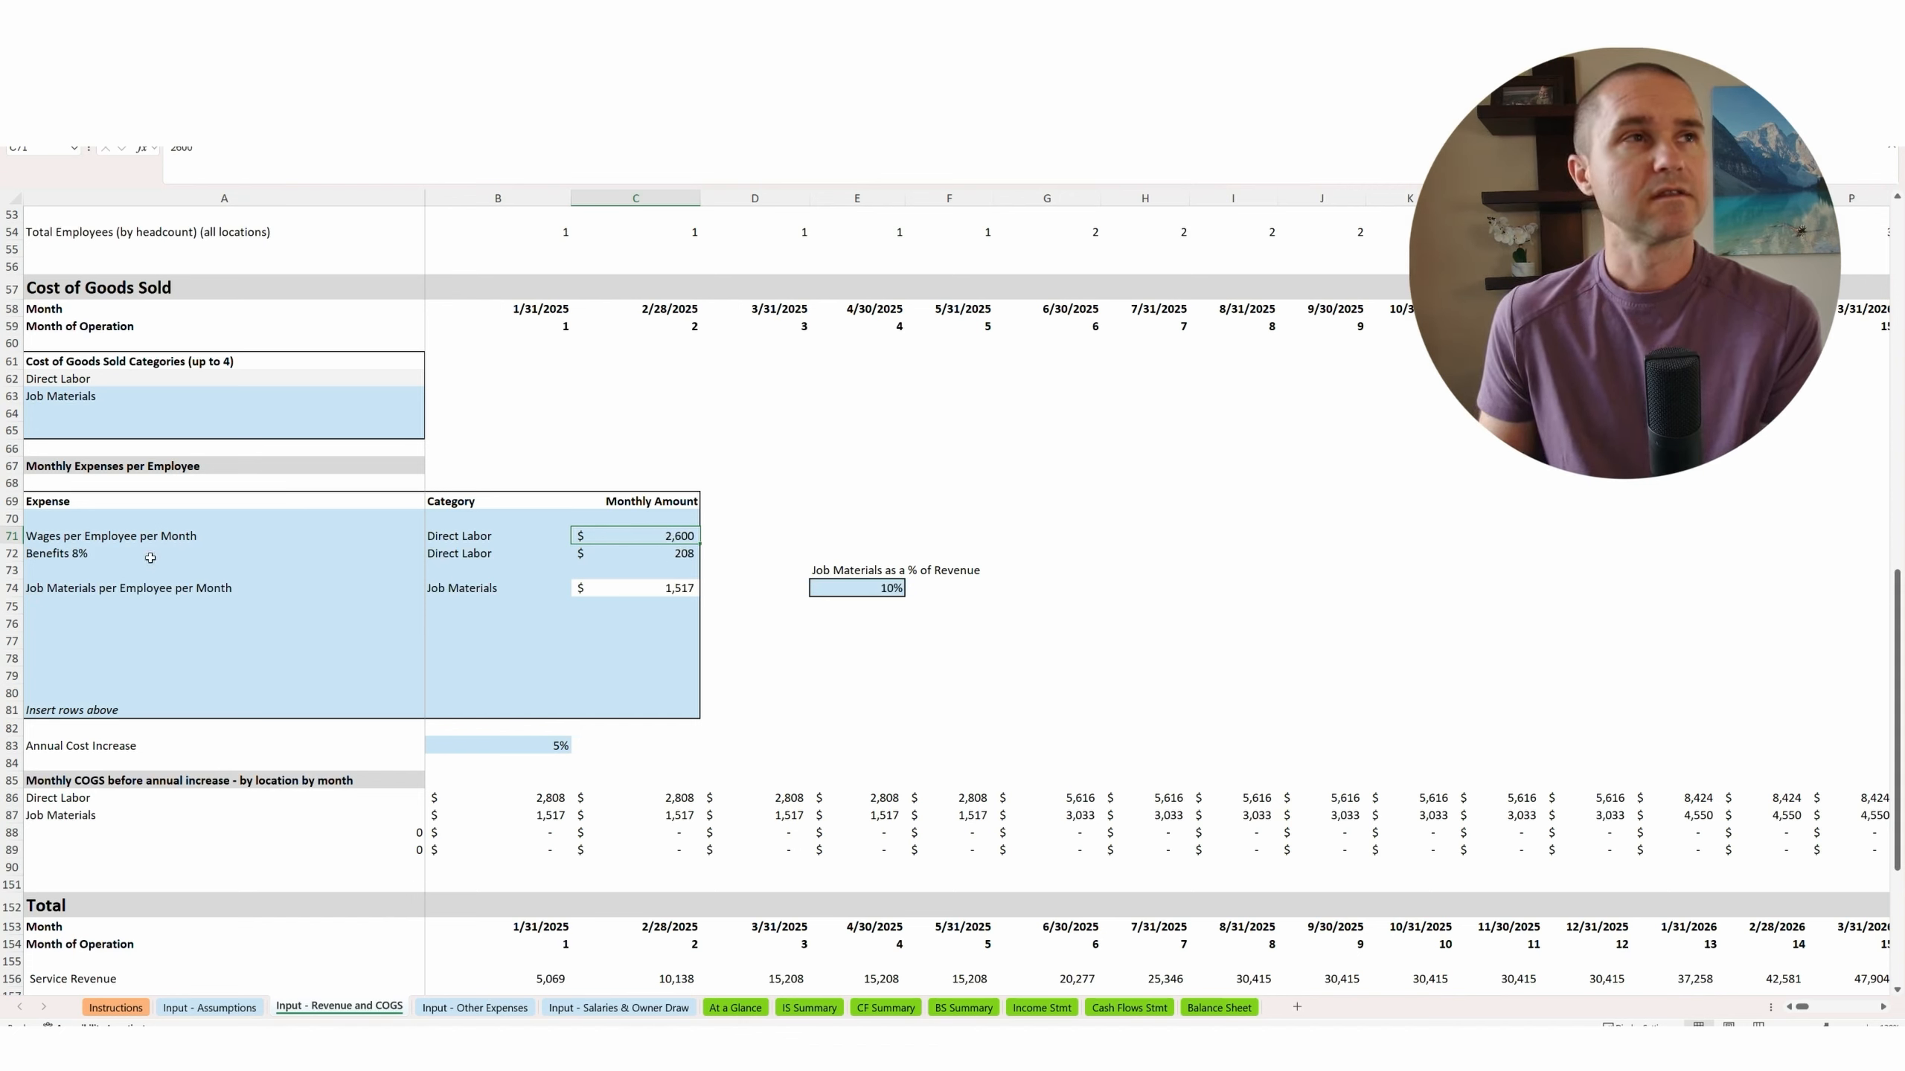
left_click(112, 554)
type("Taxes and ")
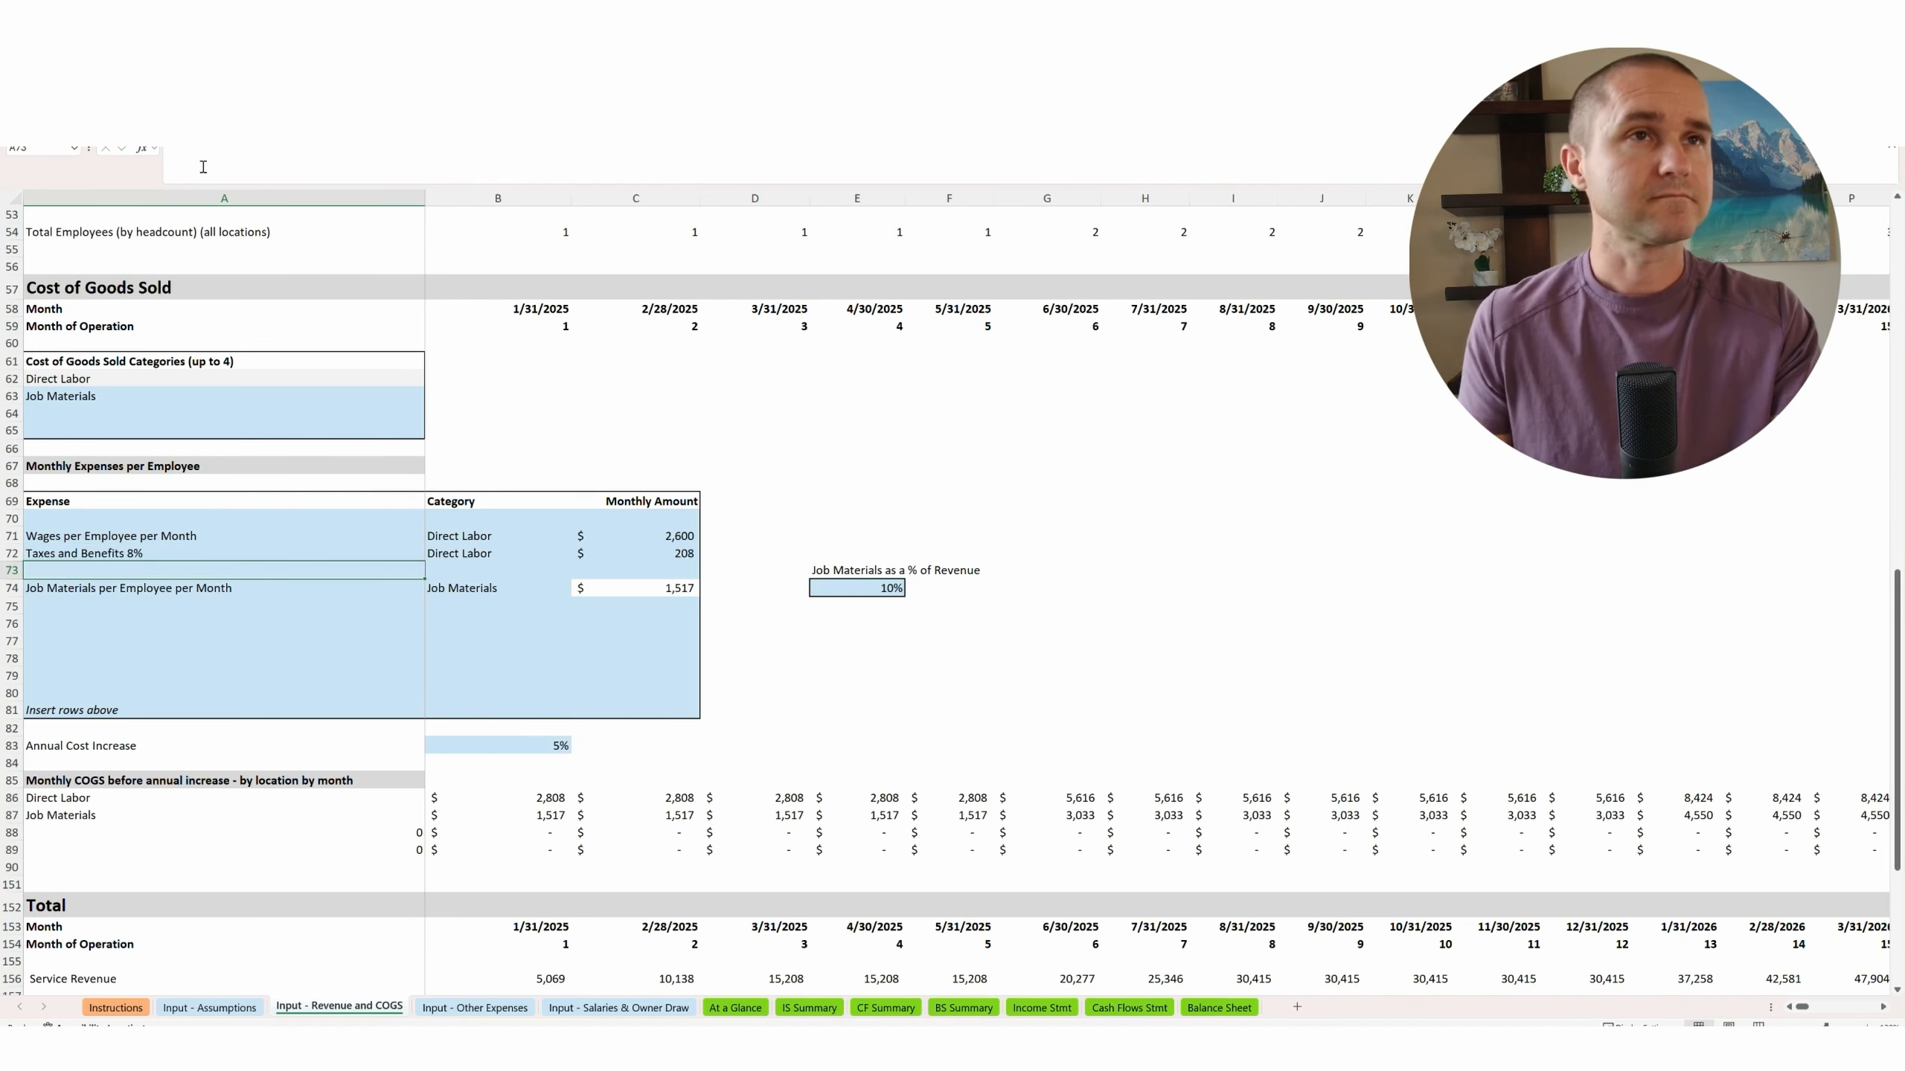
mouse_move(514, 560)
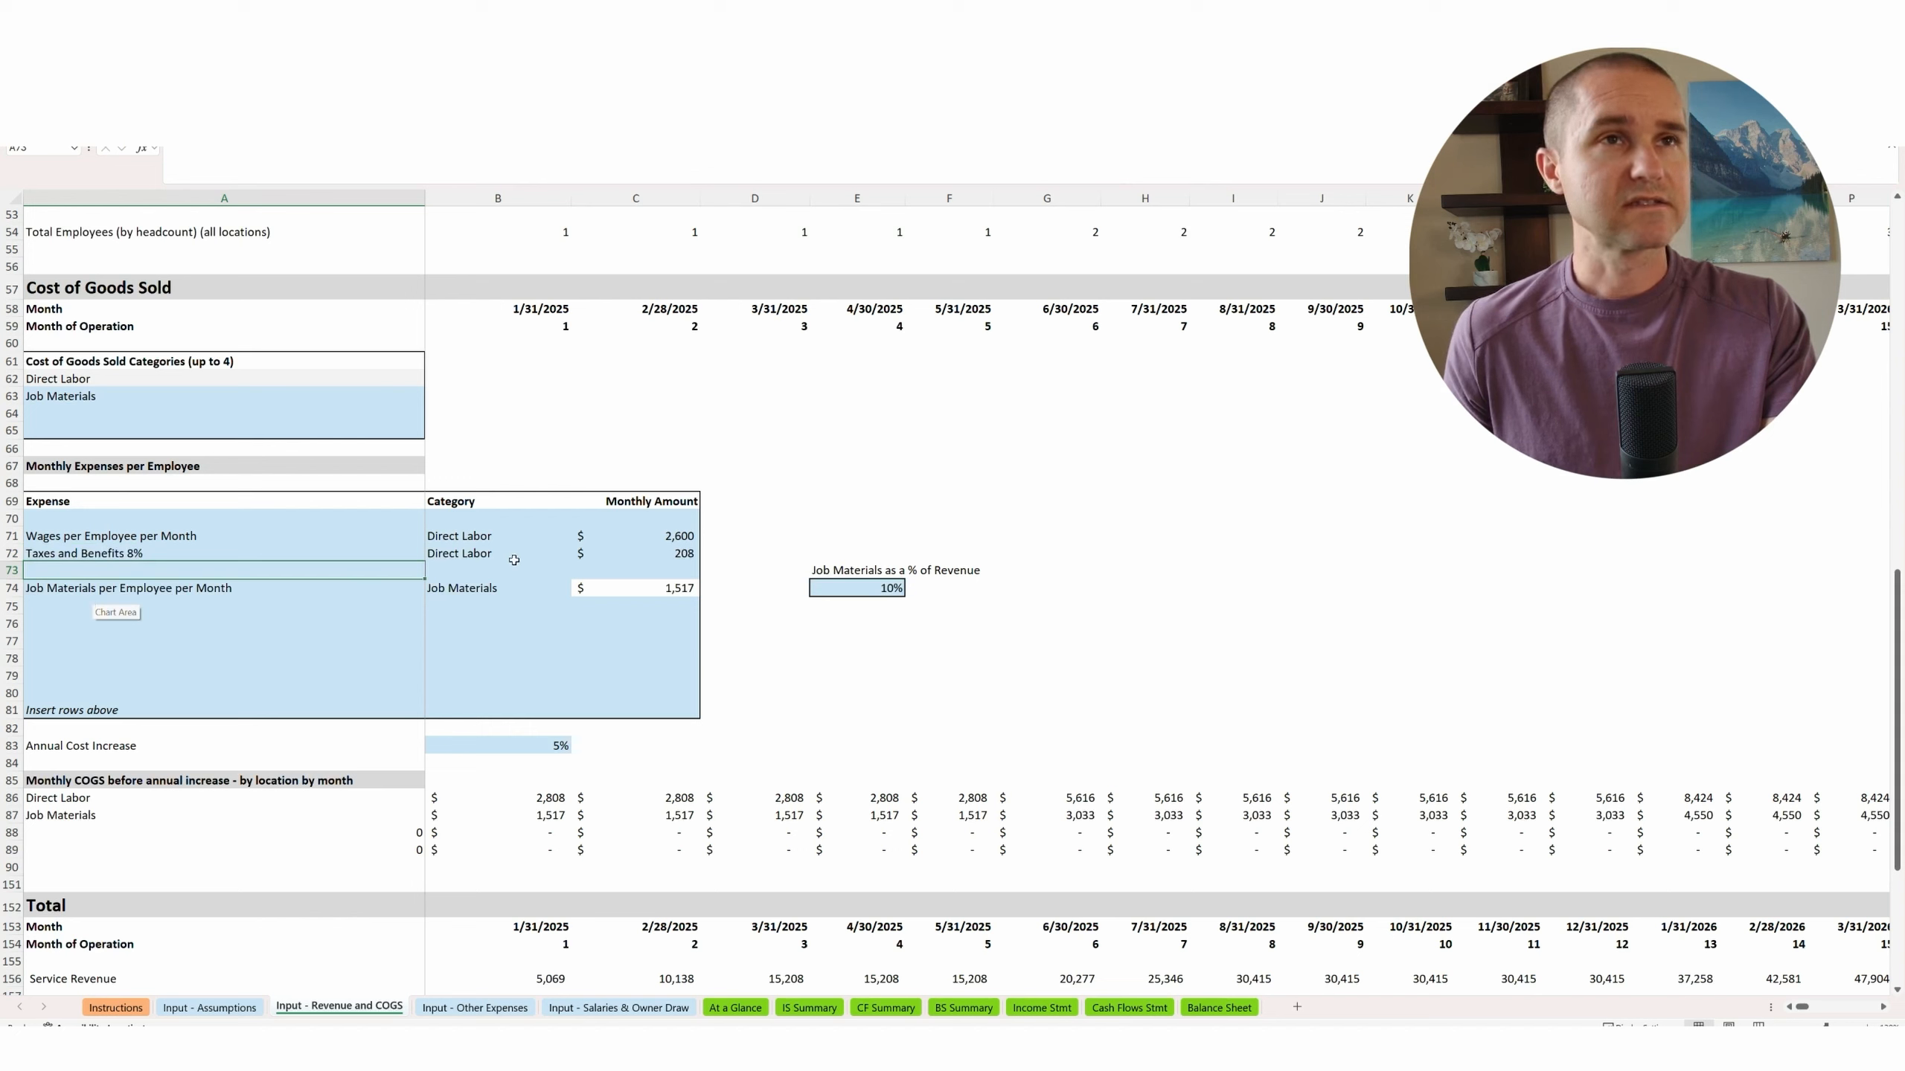
left_click(129, 589)
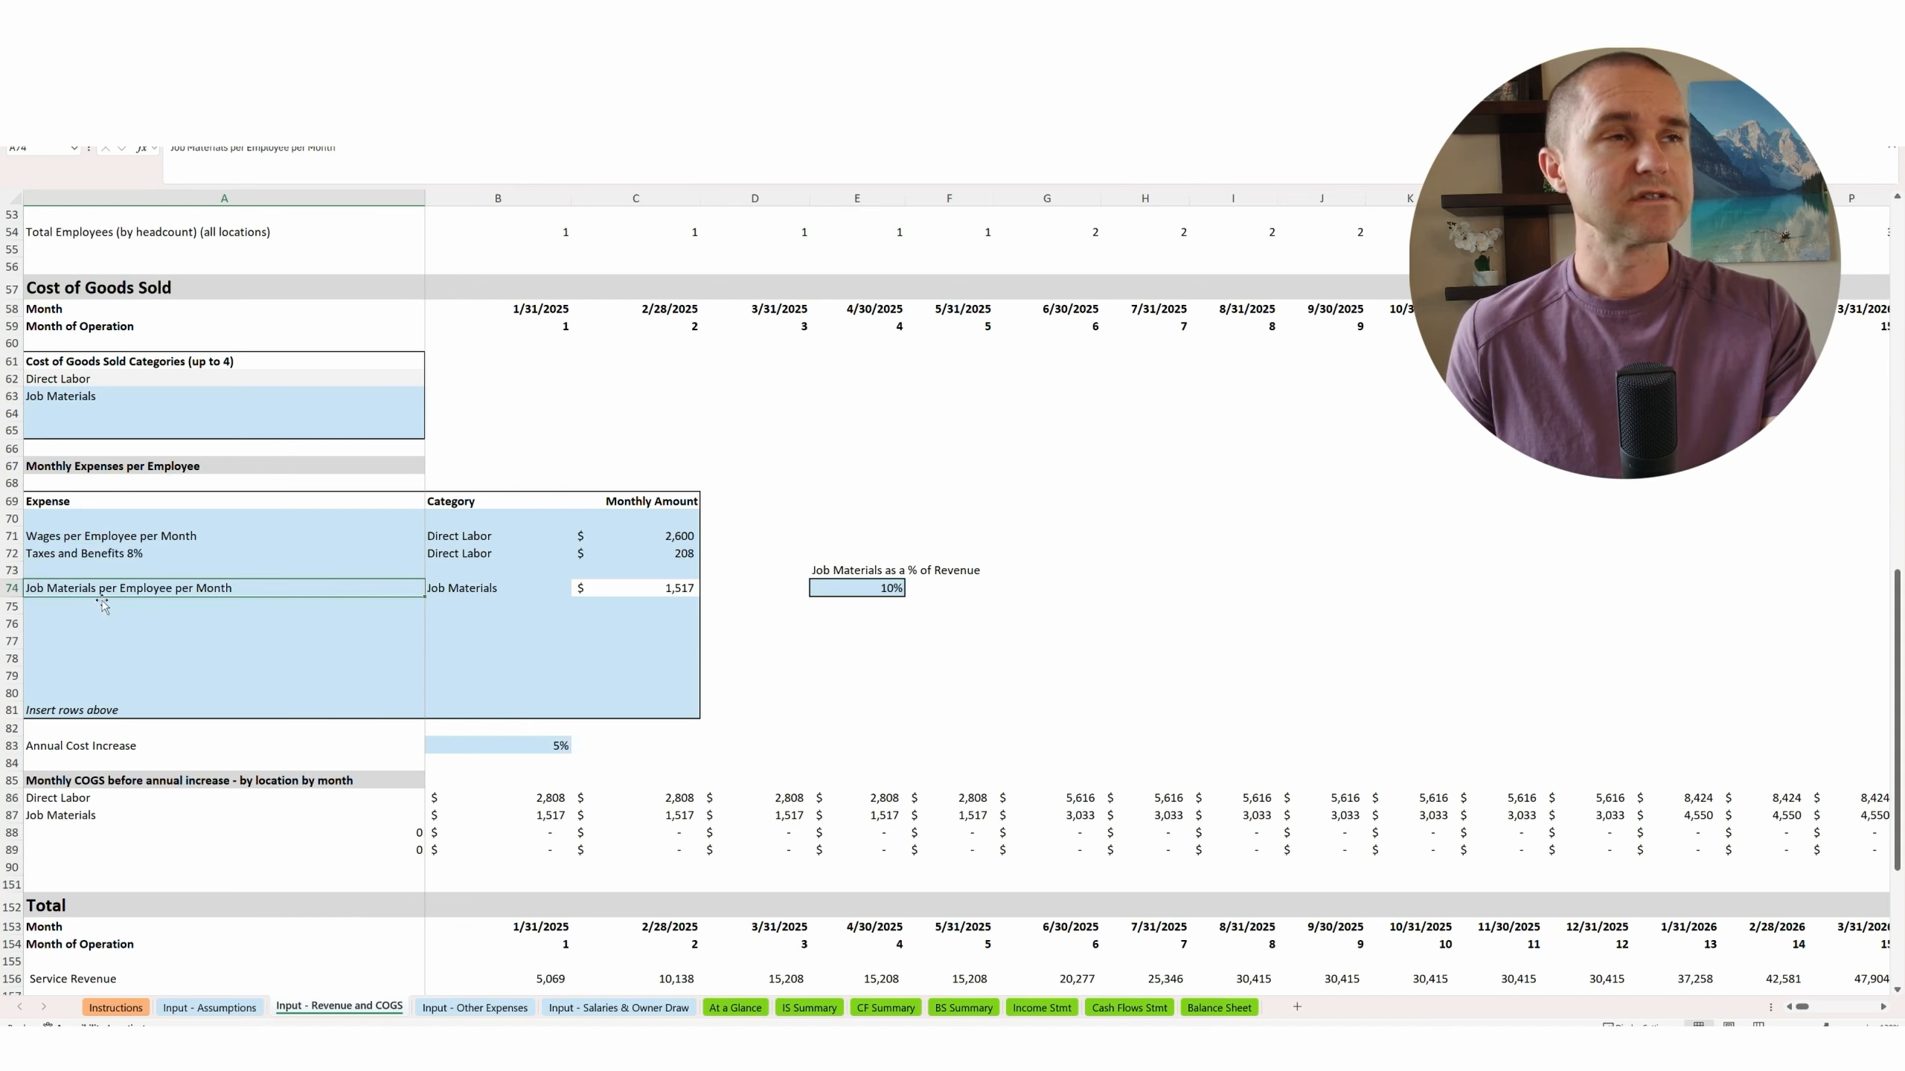
mouse_move(72, 592)
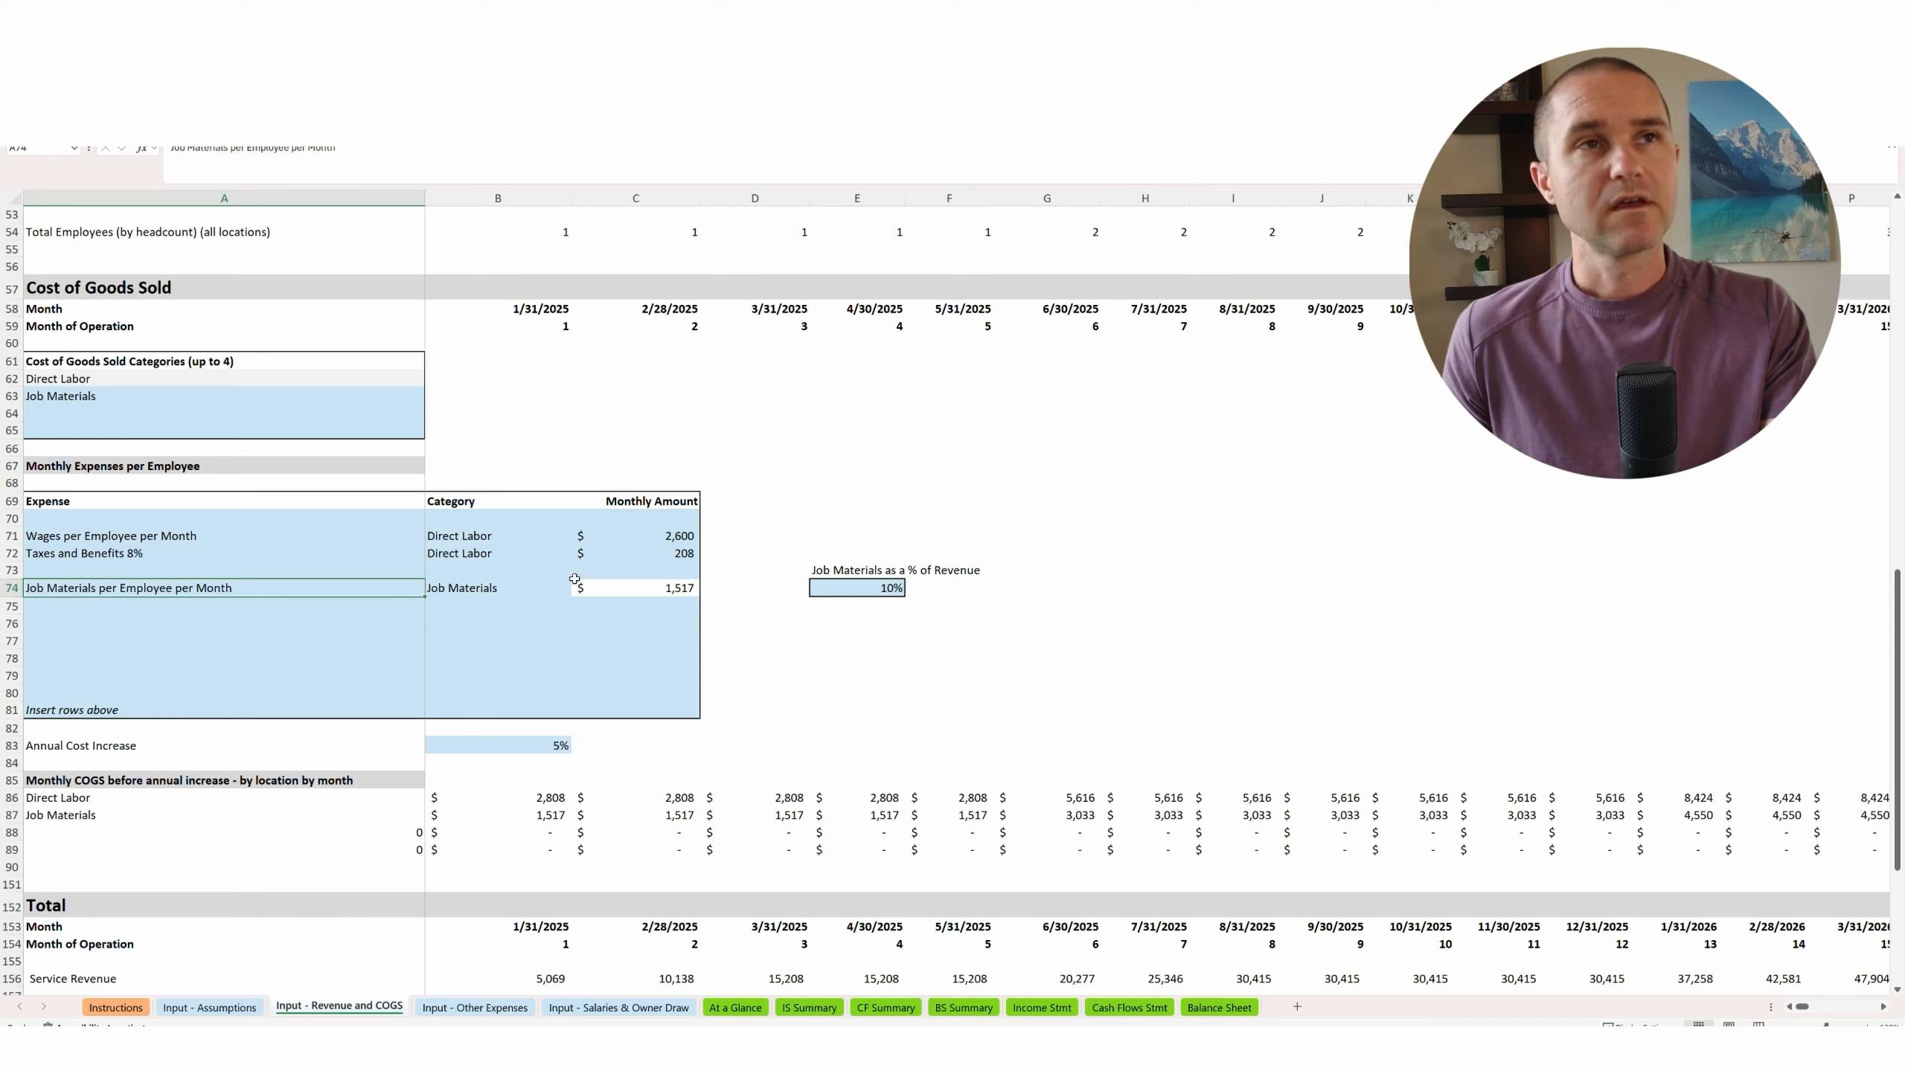
Inspect the job materials monthly amount and its percent-of-revenue formula.
left_click(848, 589)
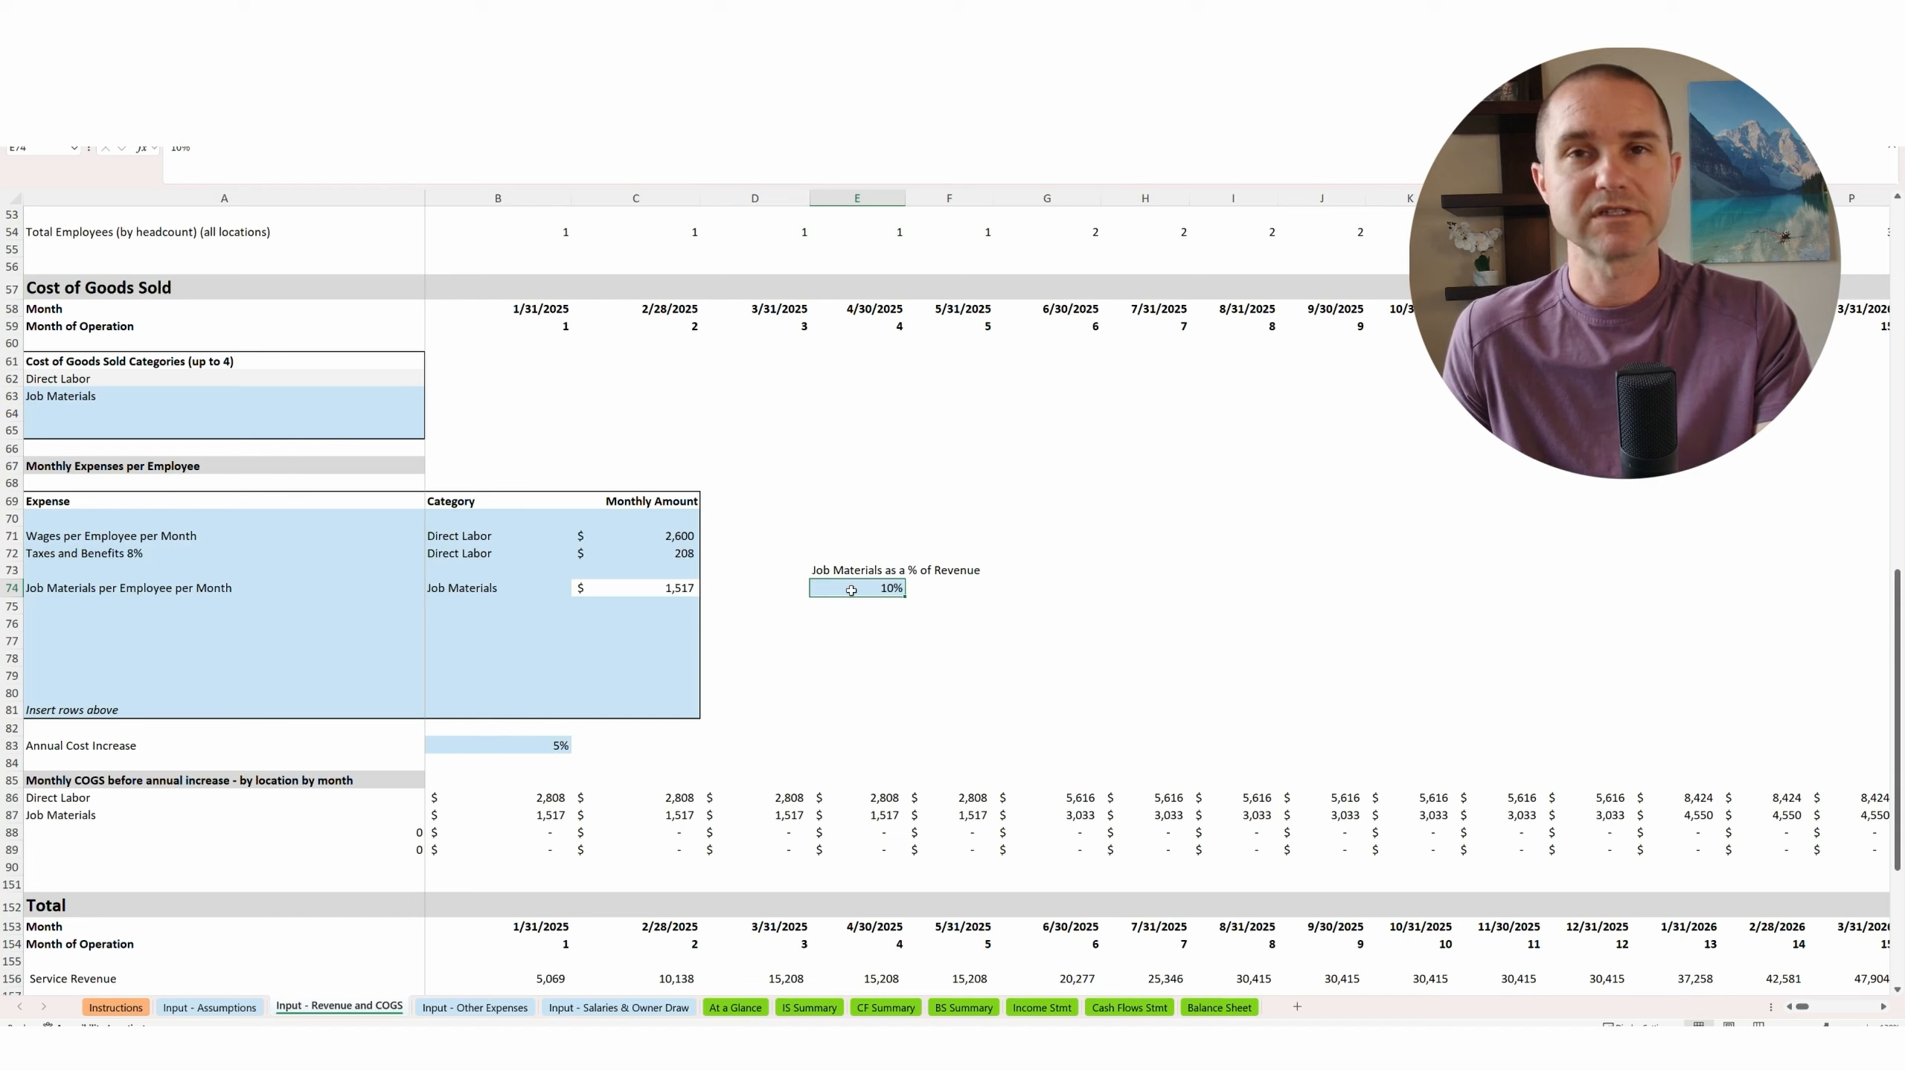
left_click(632, 588)
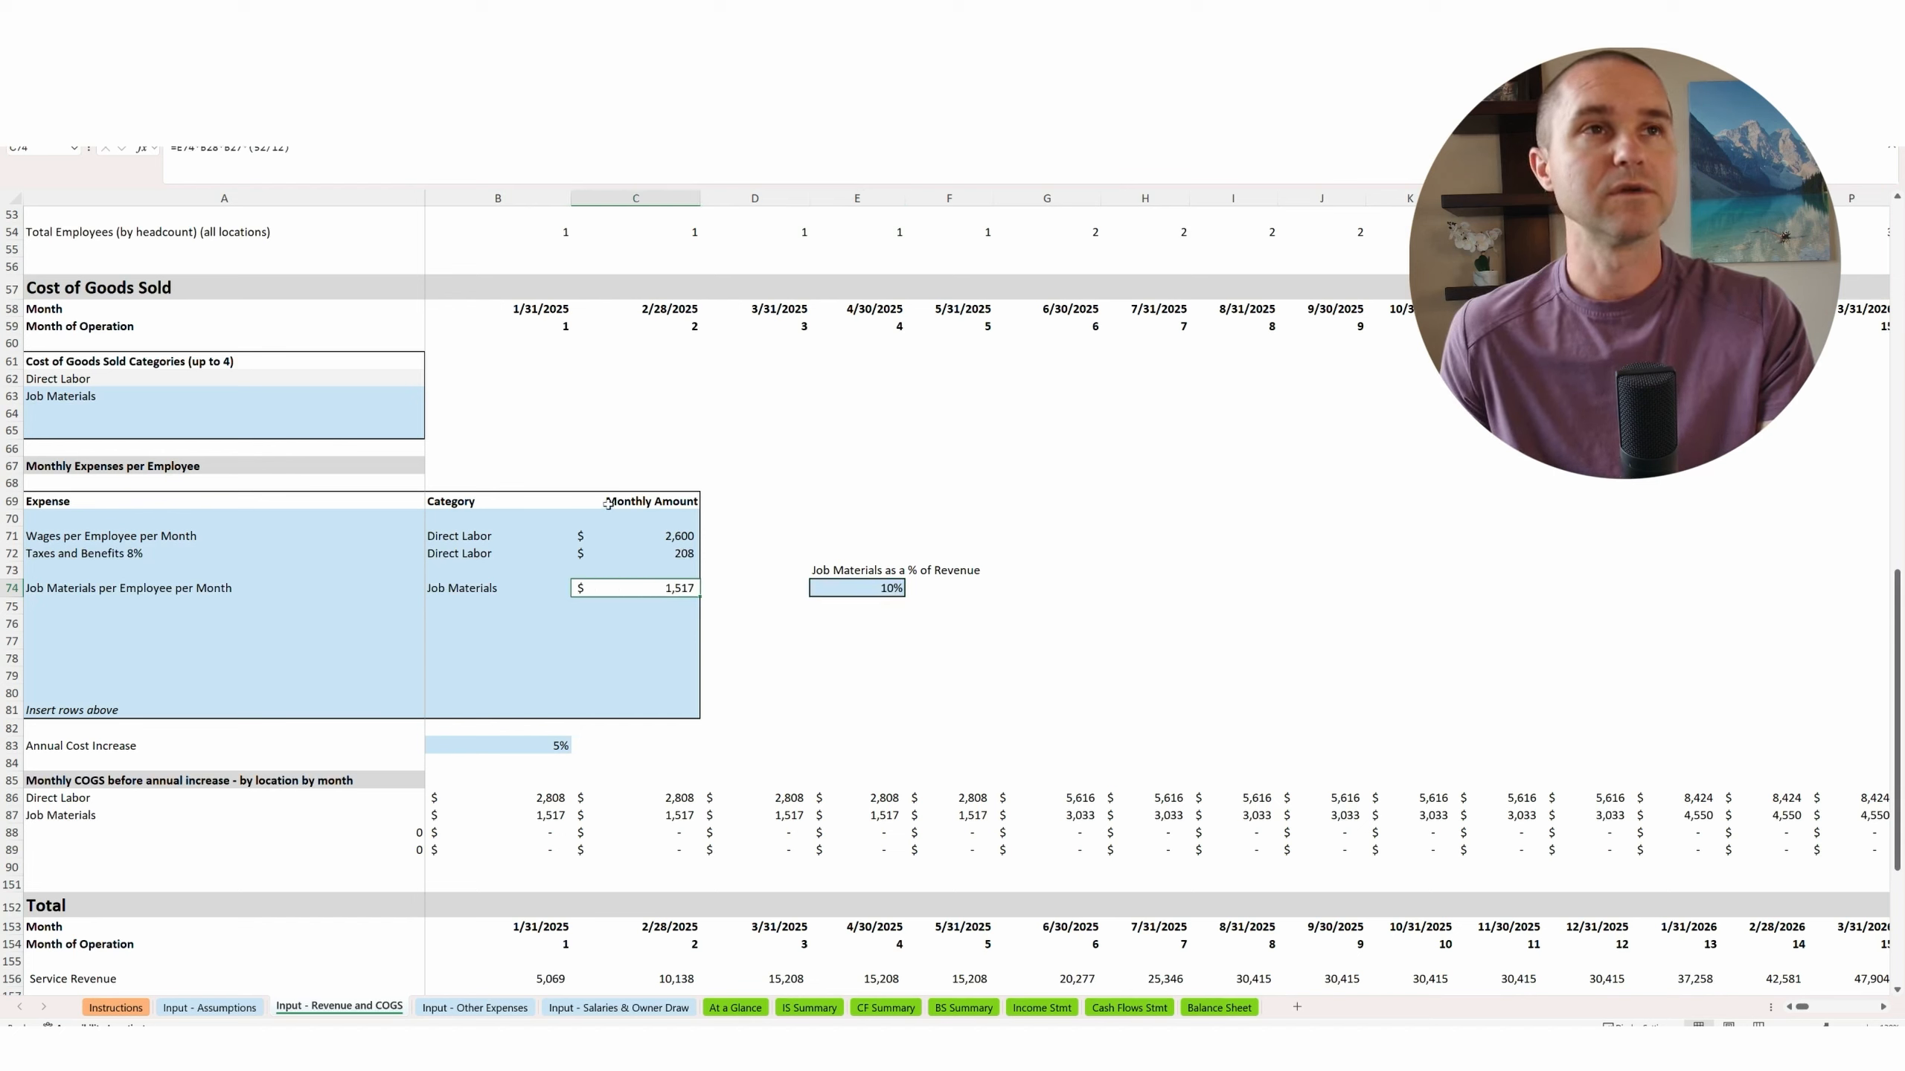
mouse_move(653, 589)
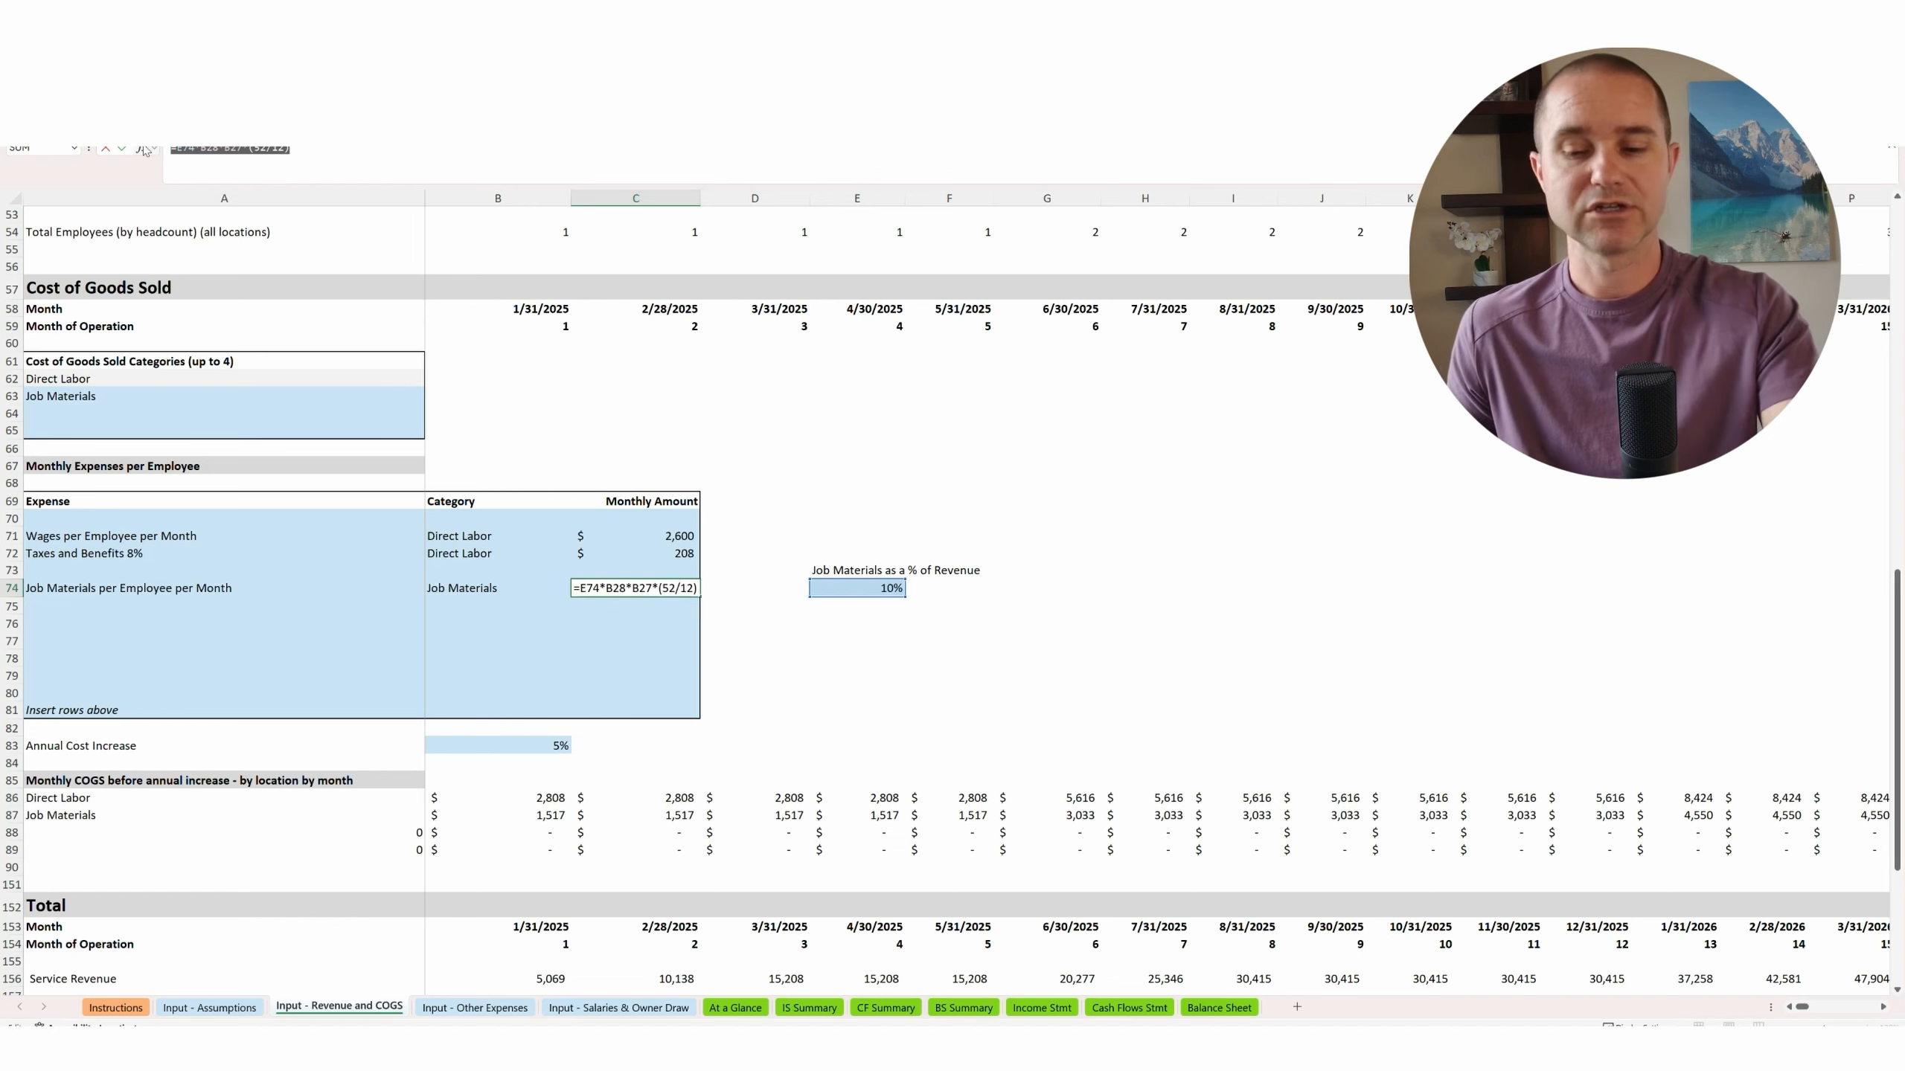
key("Enter")
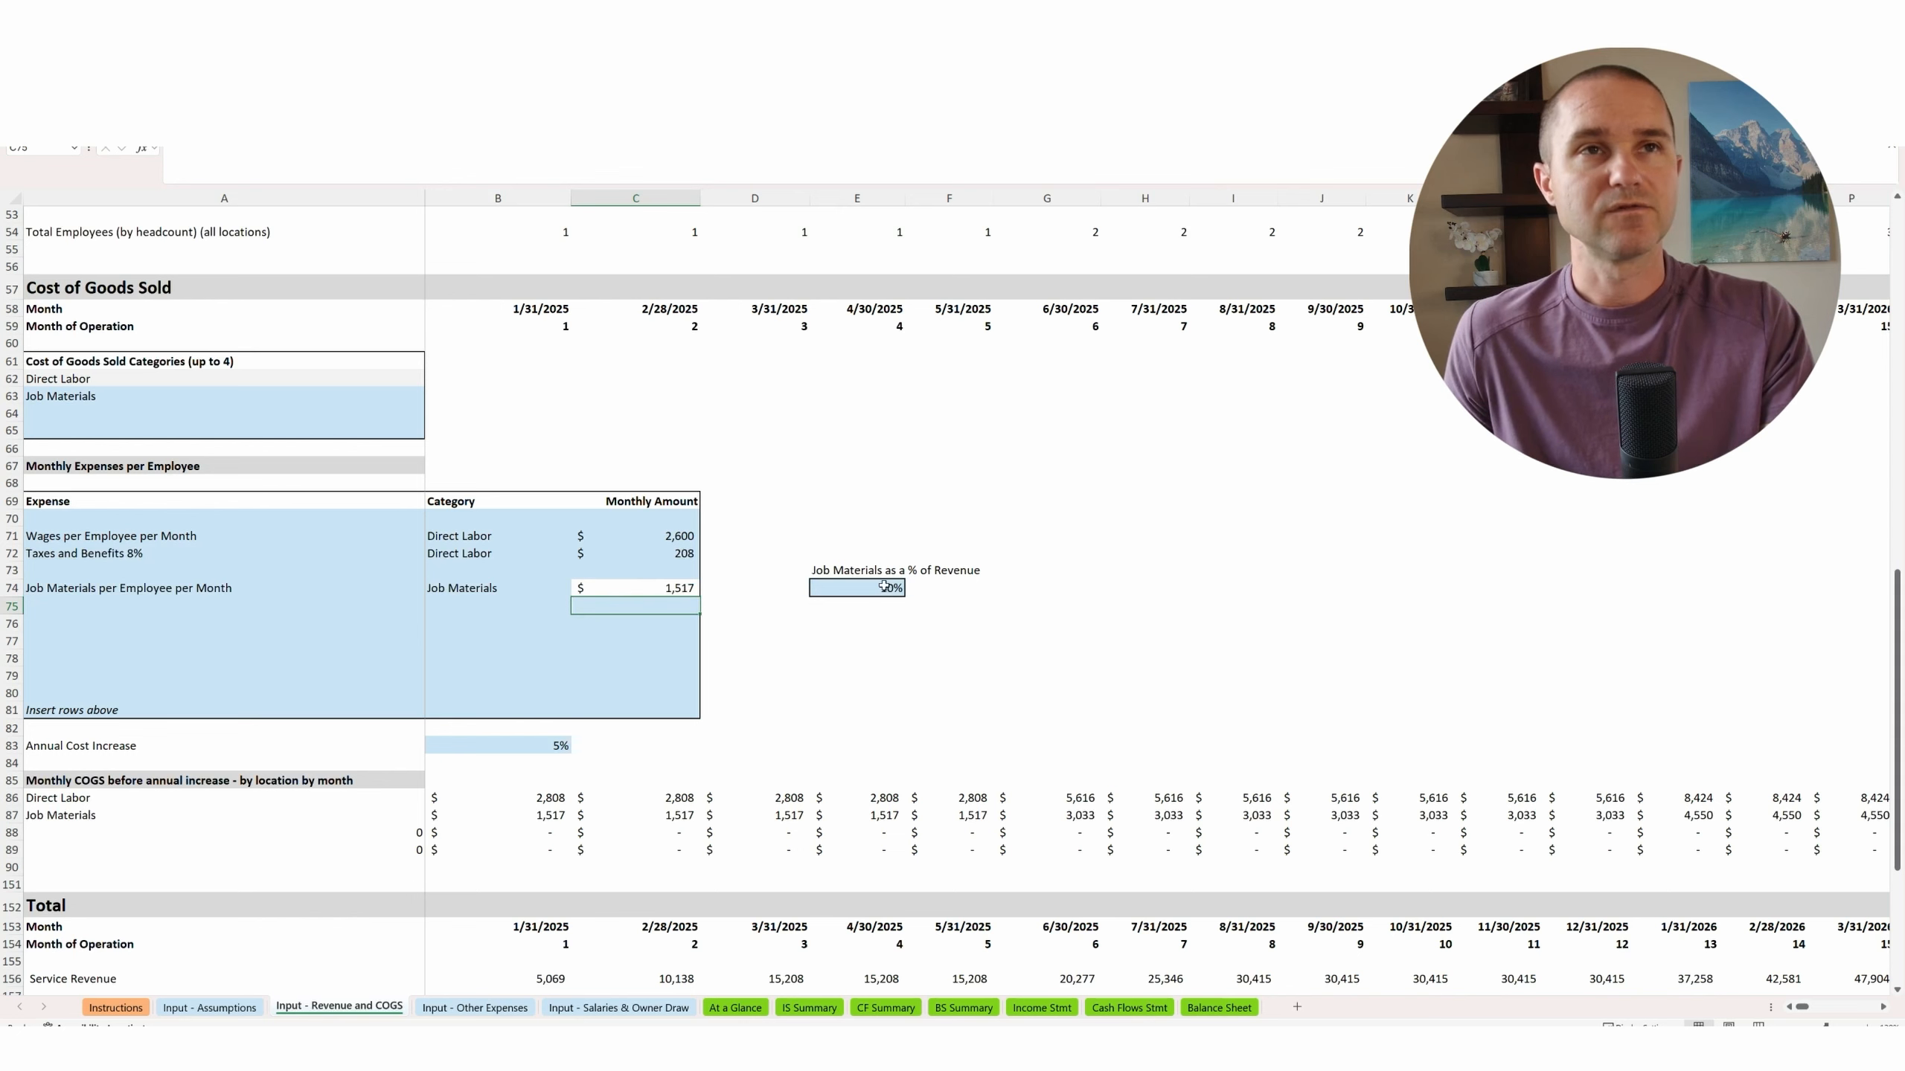
Try job materials at 5% of revenue, restore 10%, and go to Input - Other Expenses.
type("5%")
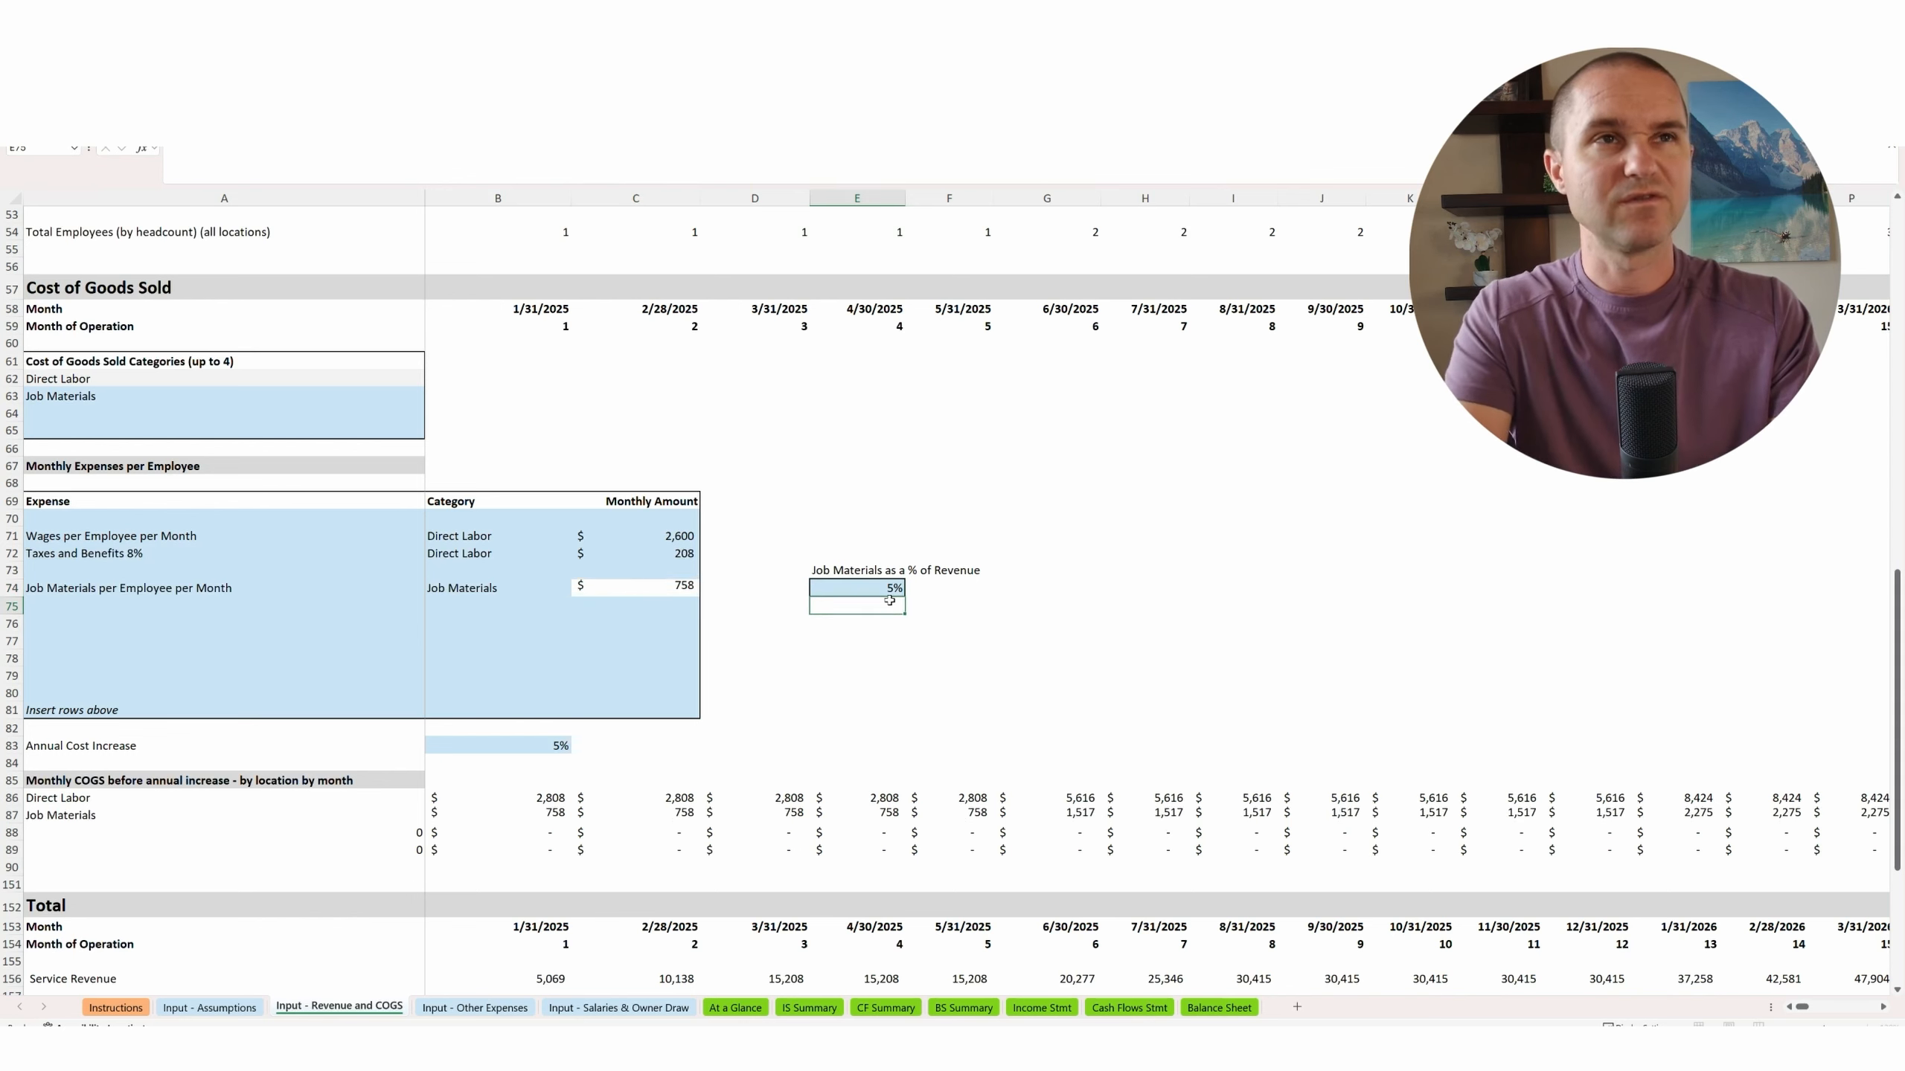
left_click(634, 588)
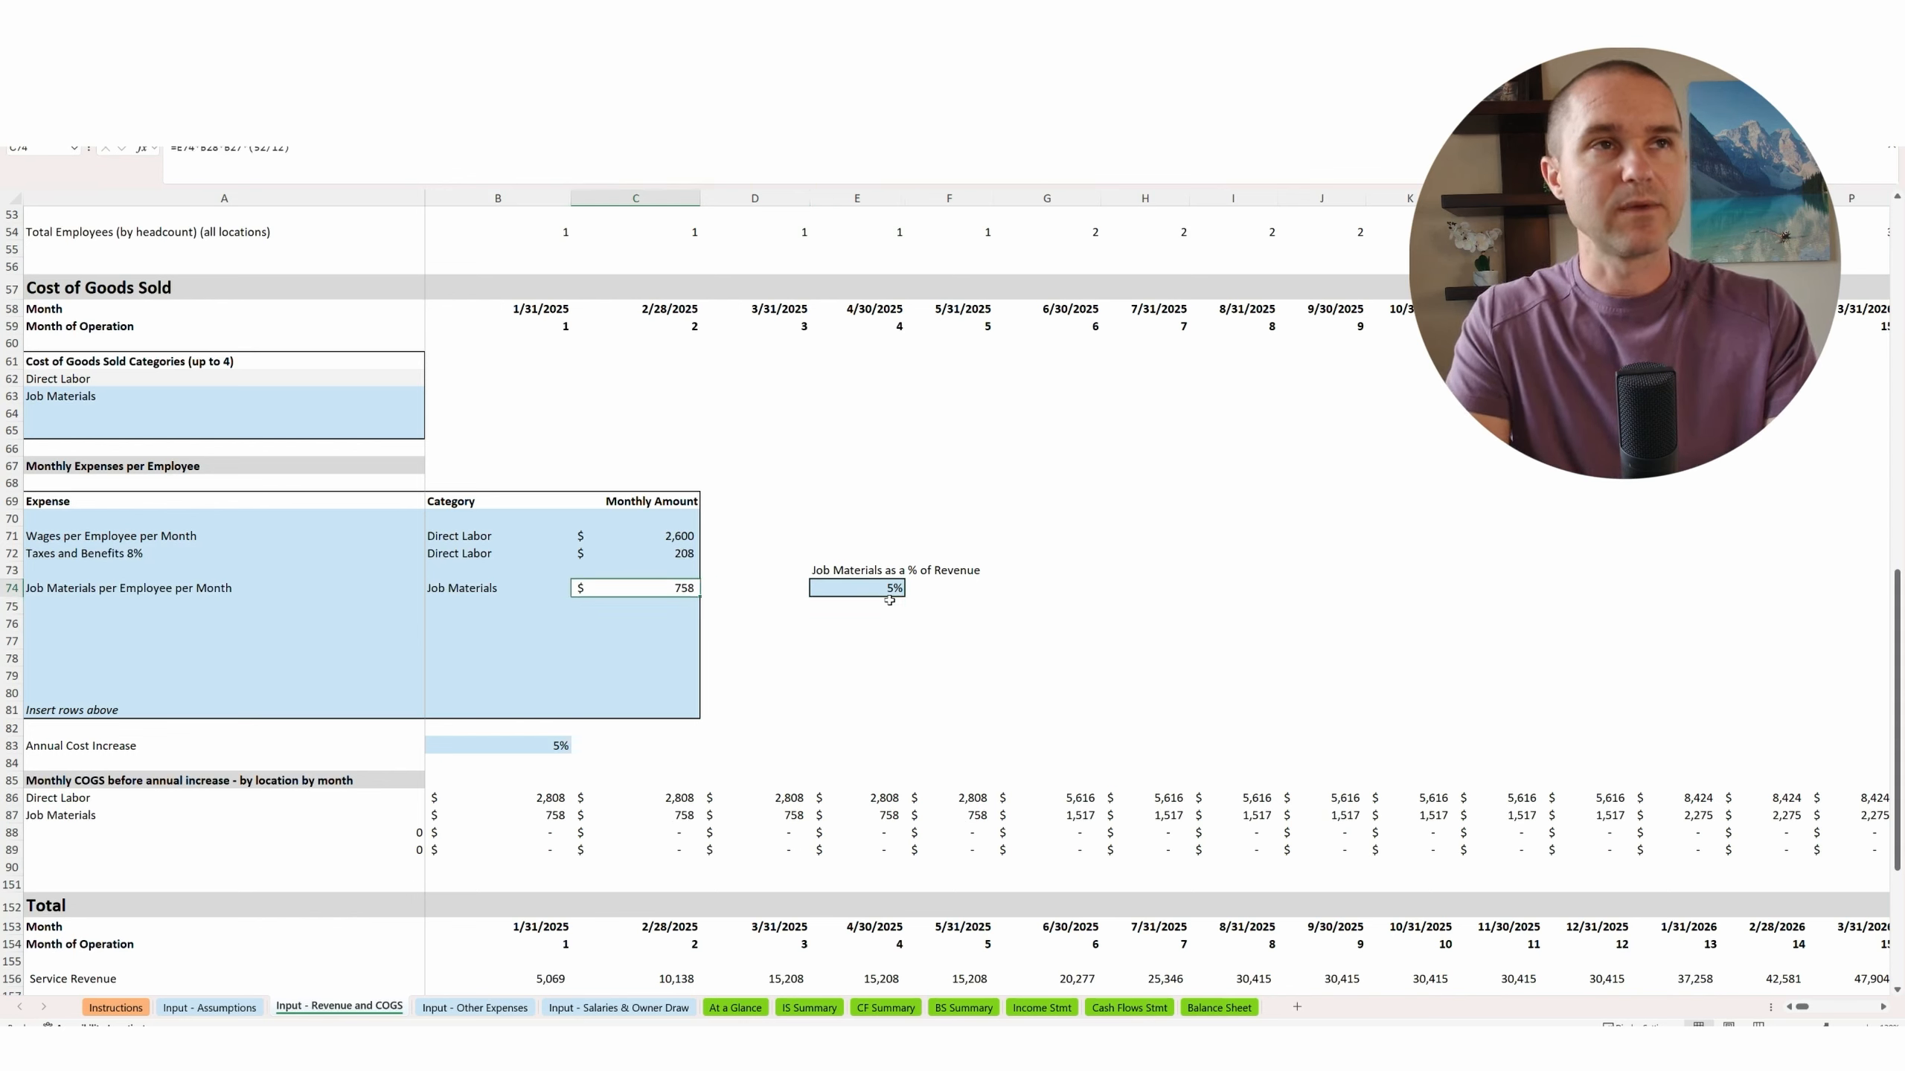
type("10%")
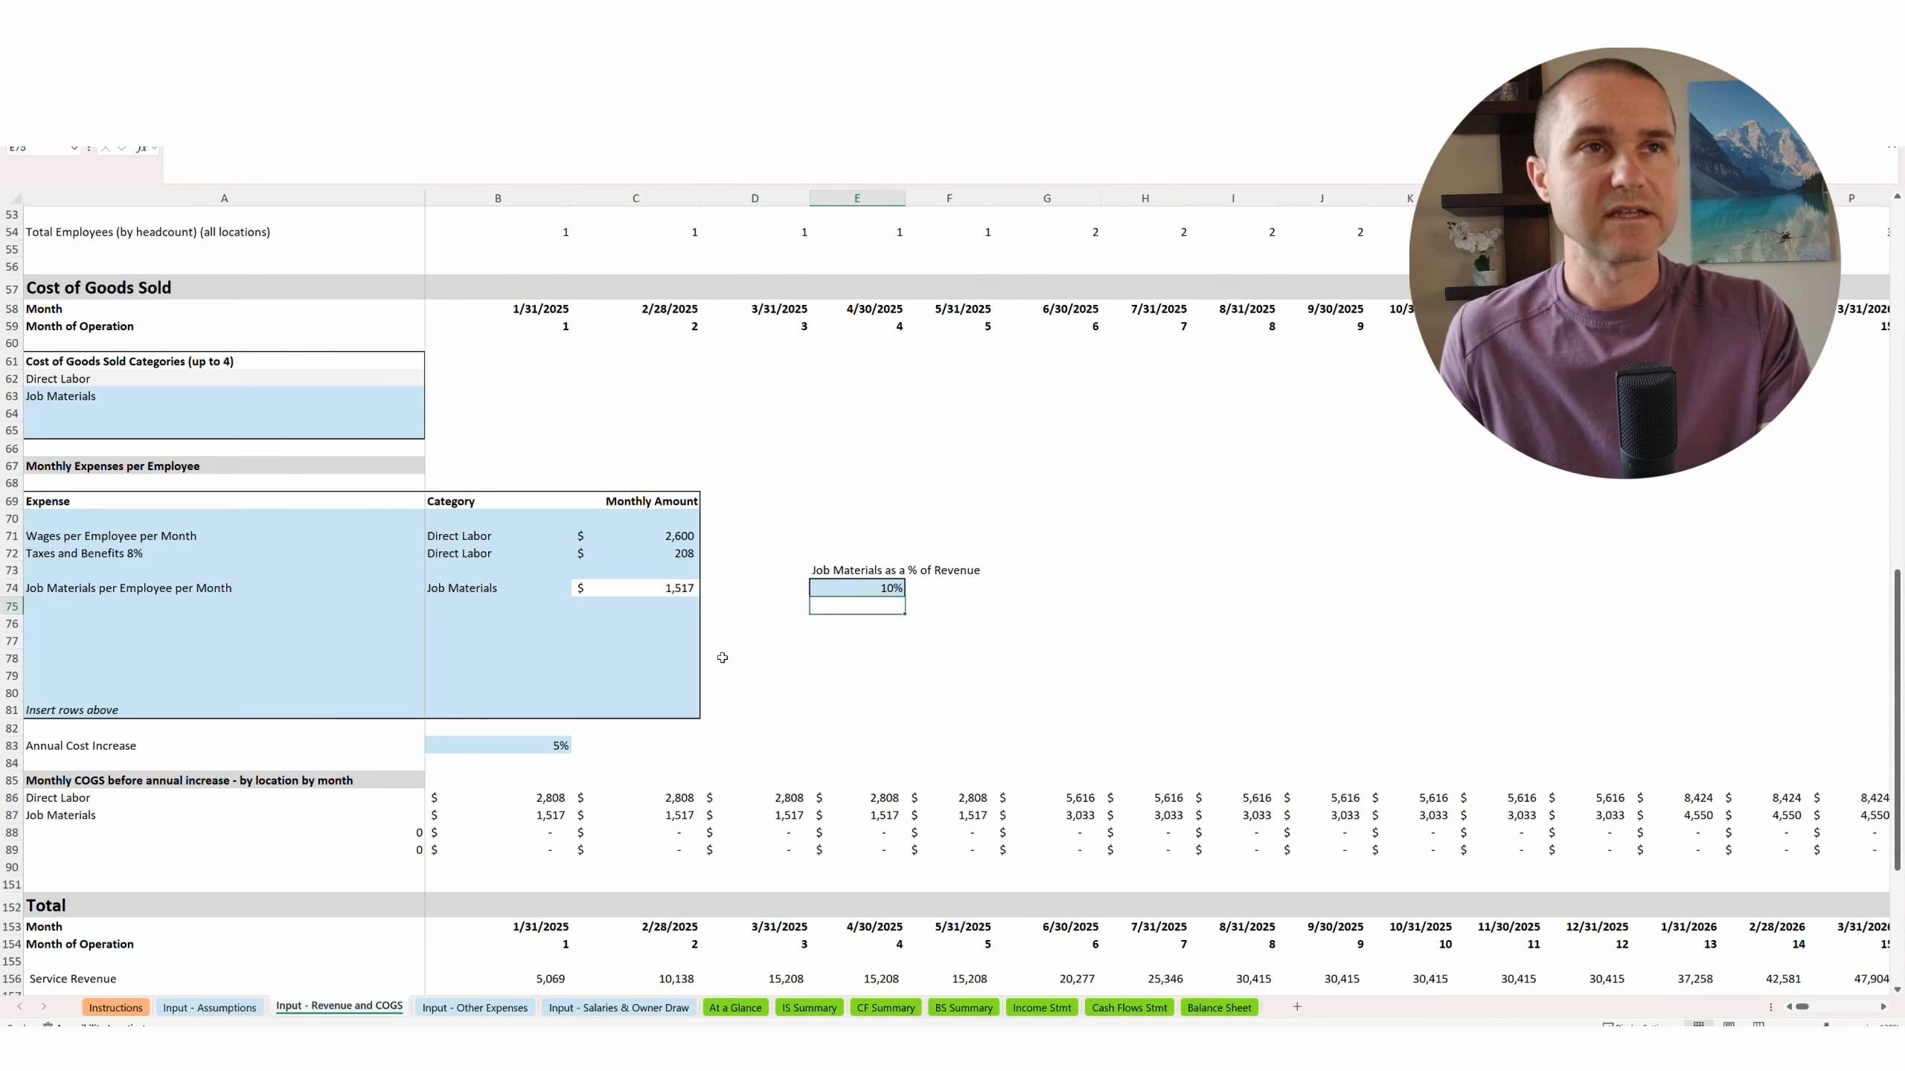
scroll("down", 3)
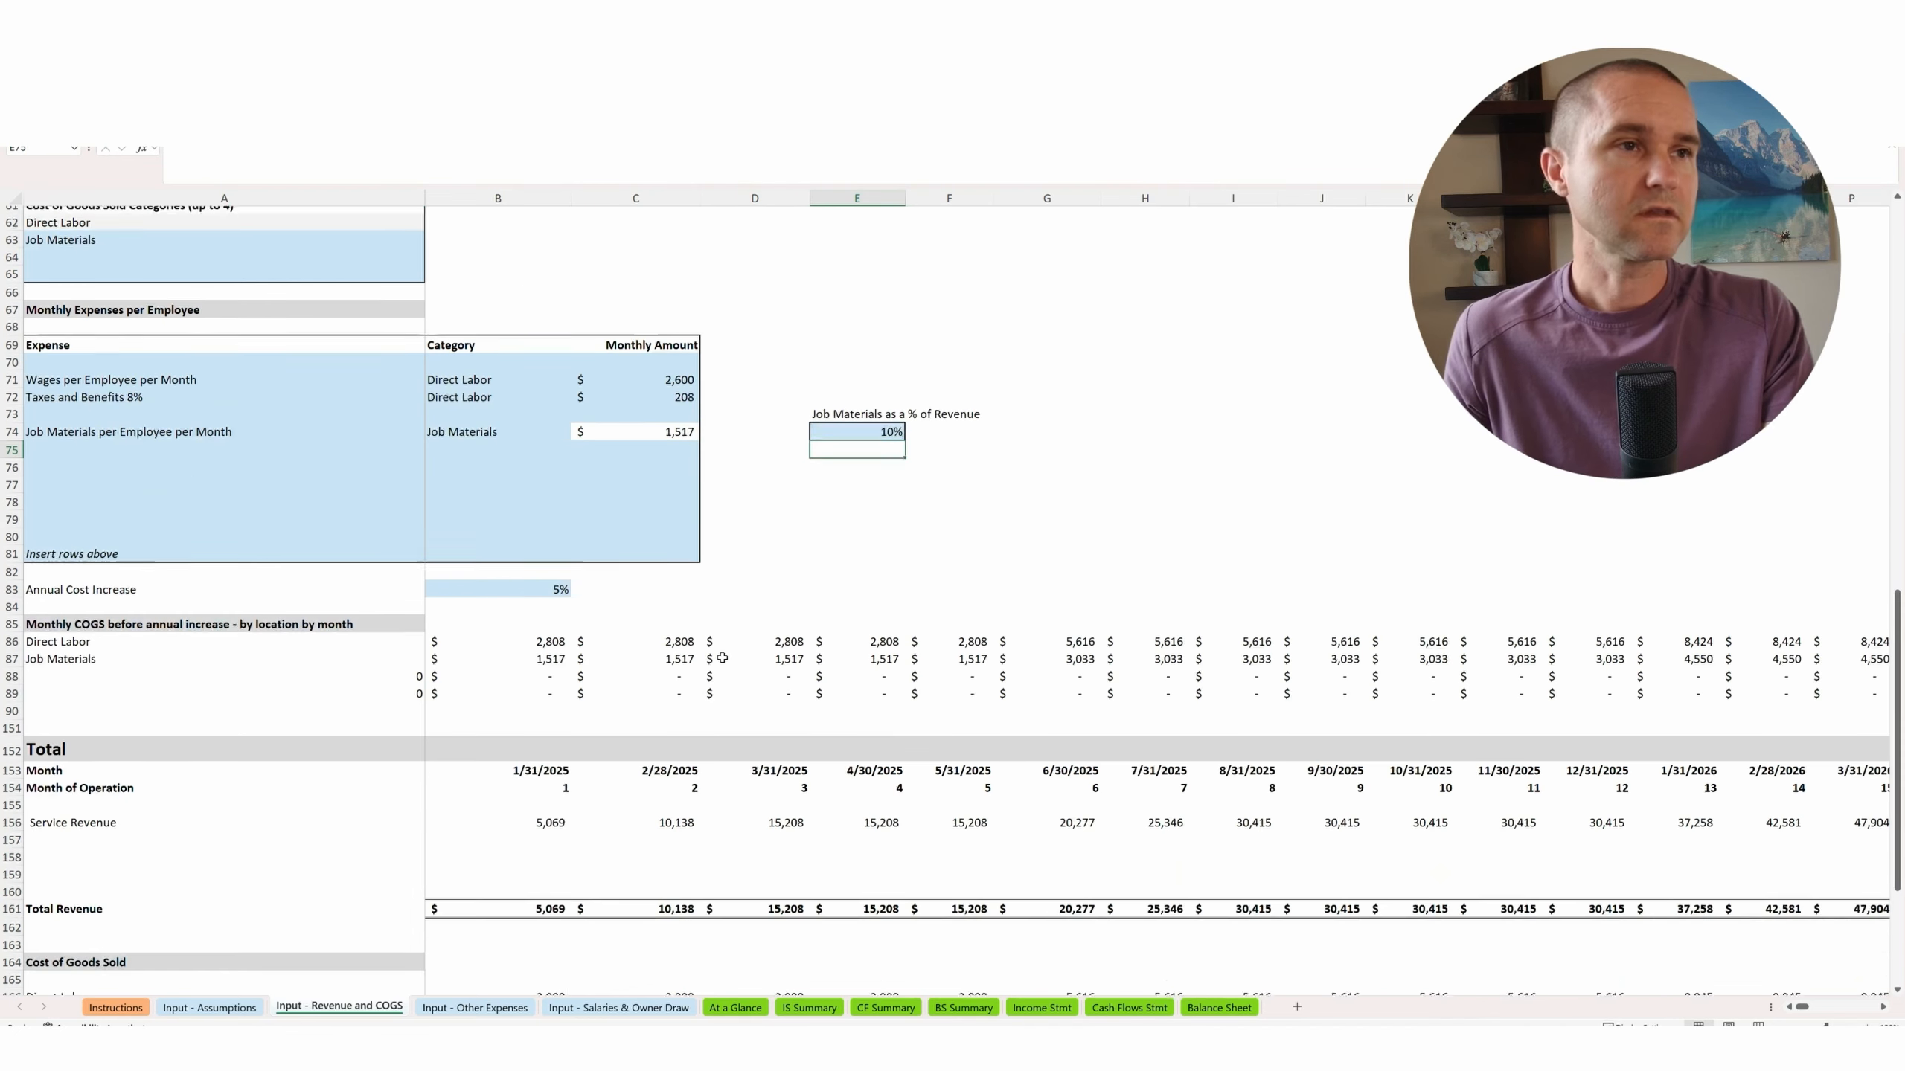
scroll("down", 3)
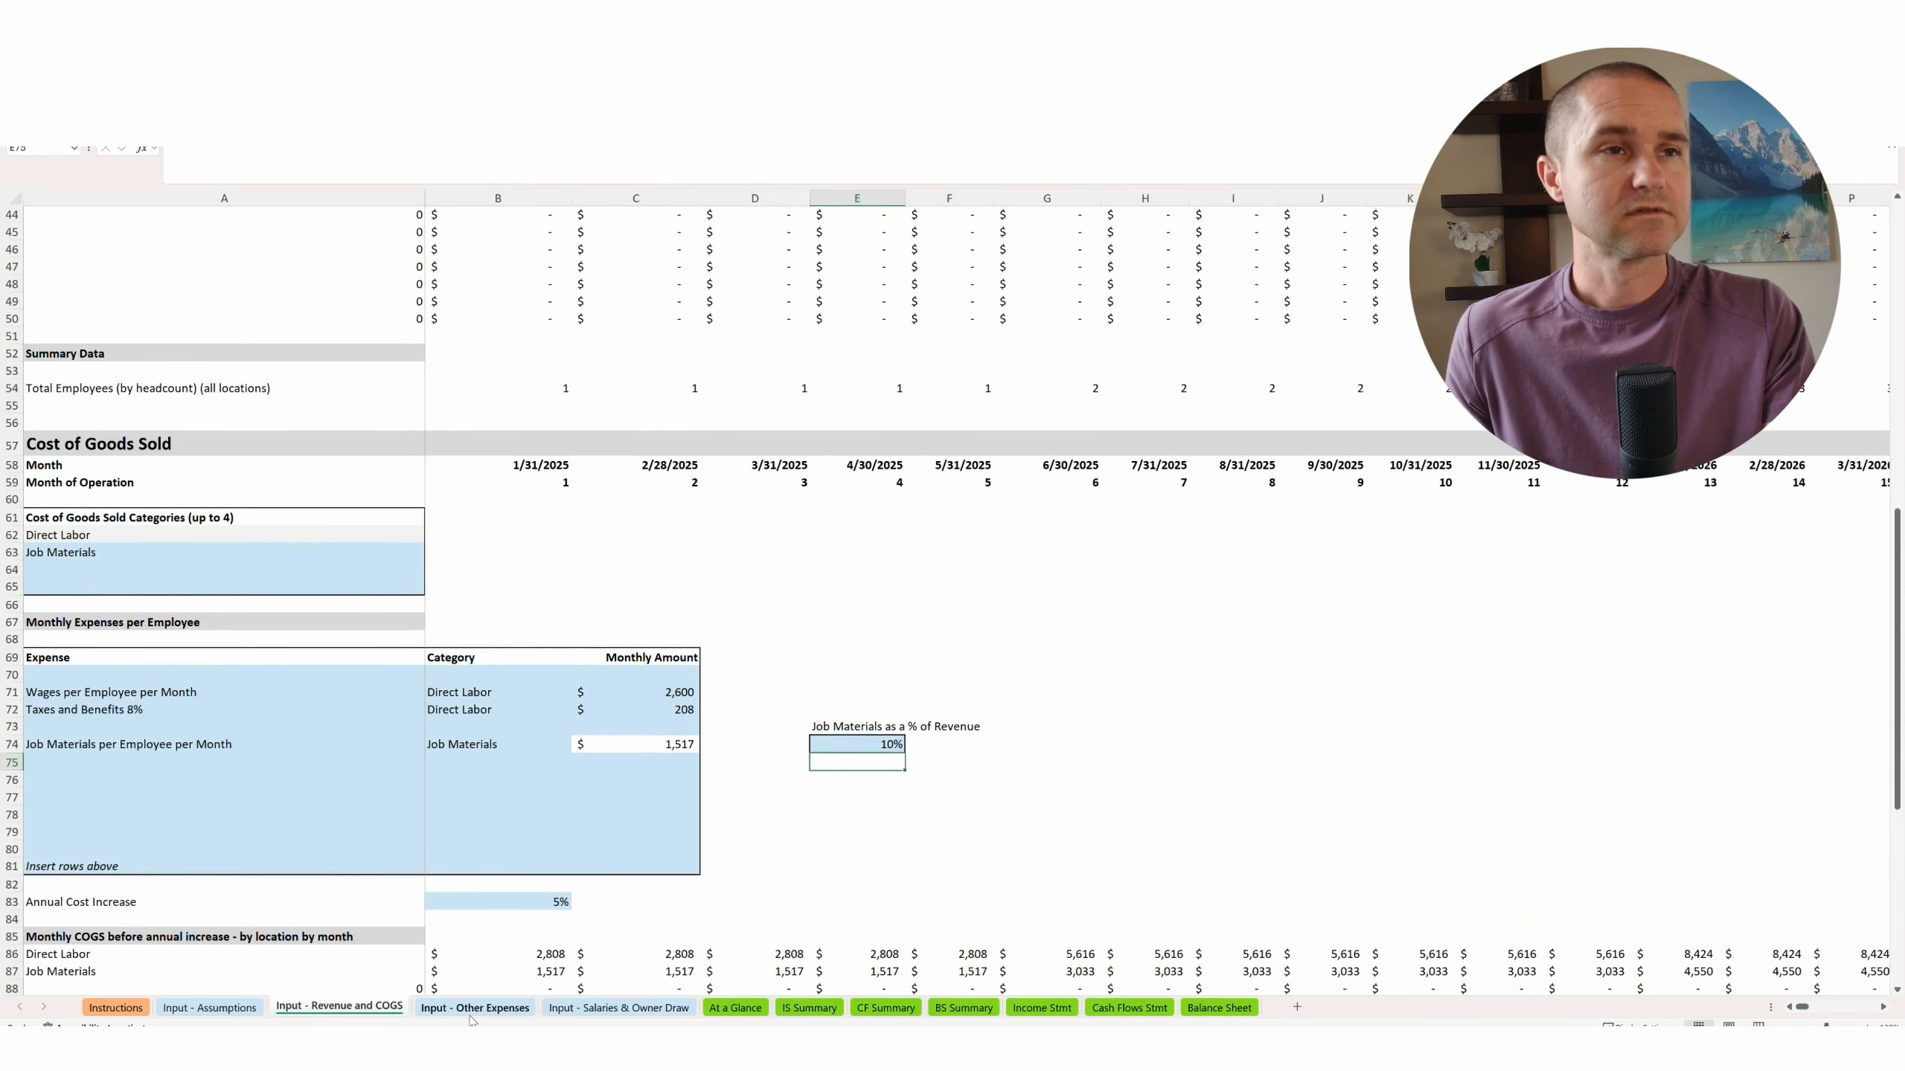
left_click(475, 1007)
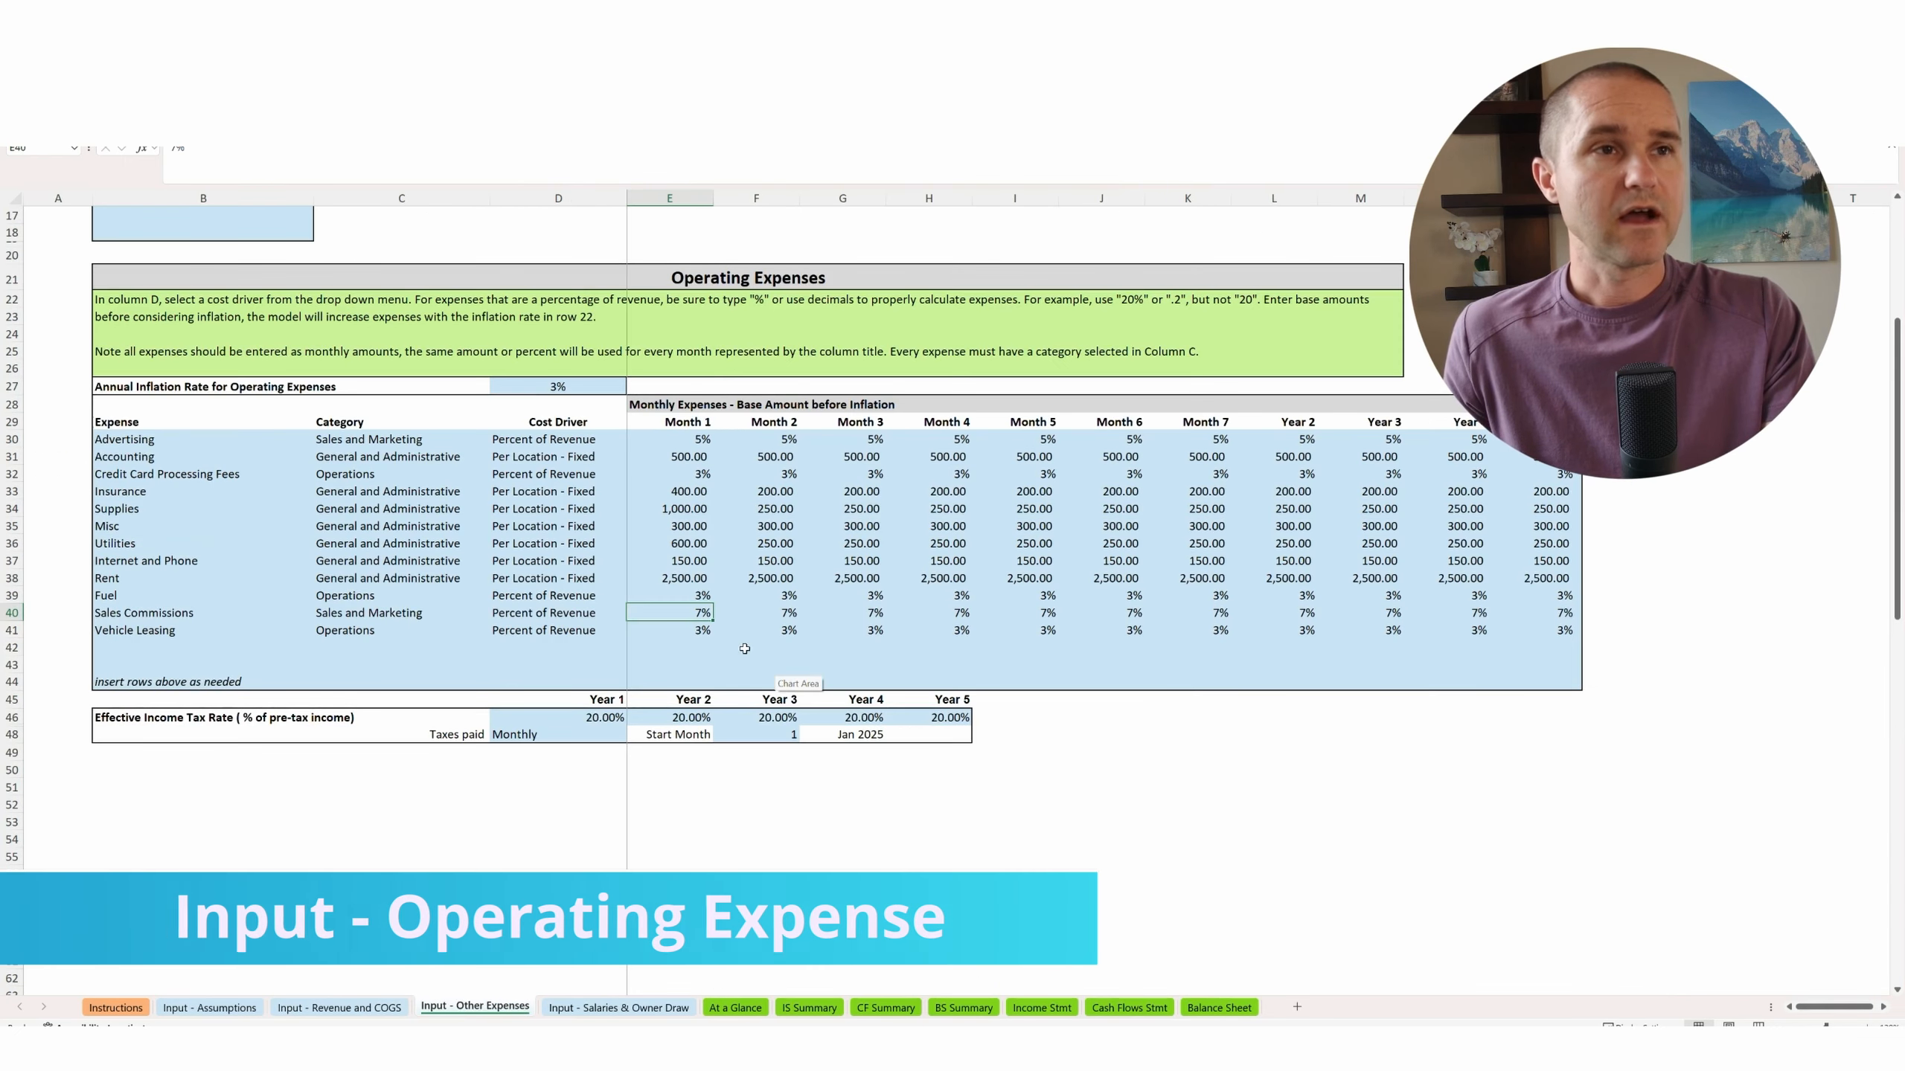
mouse_move(389, 468)
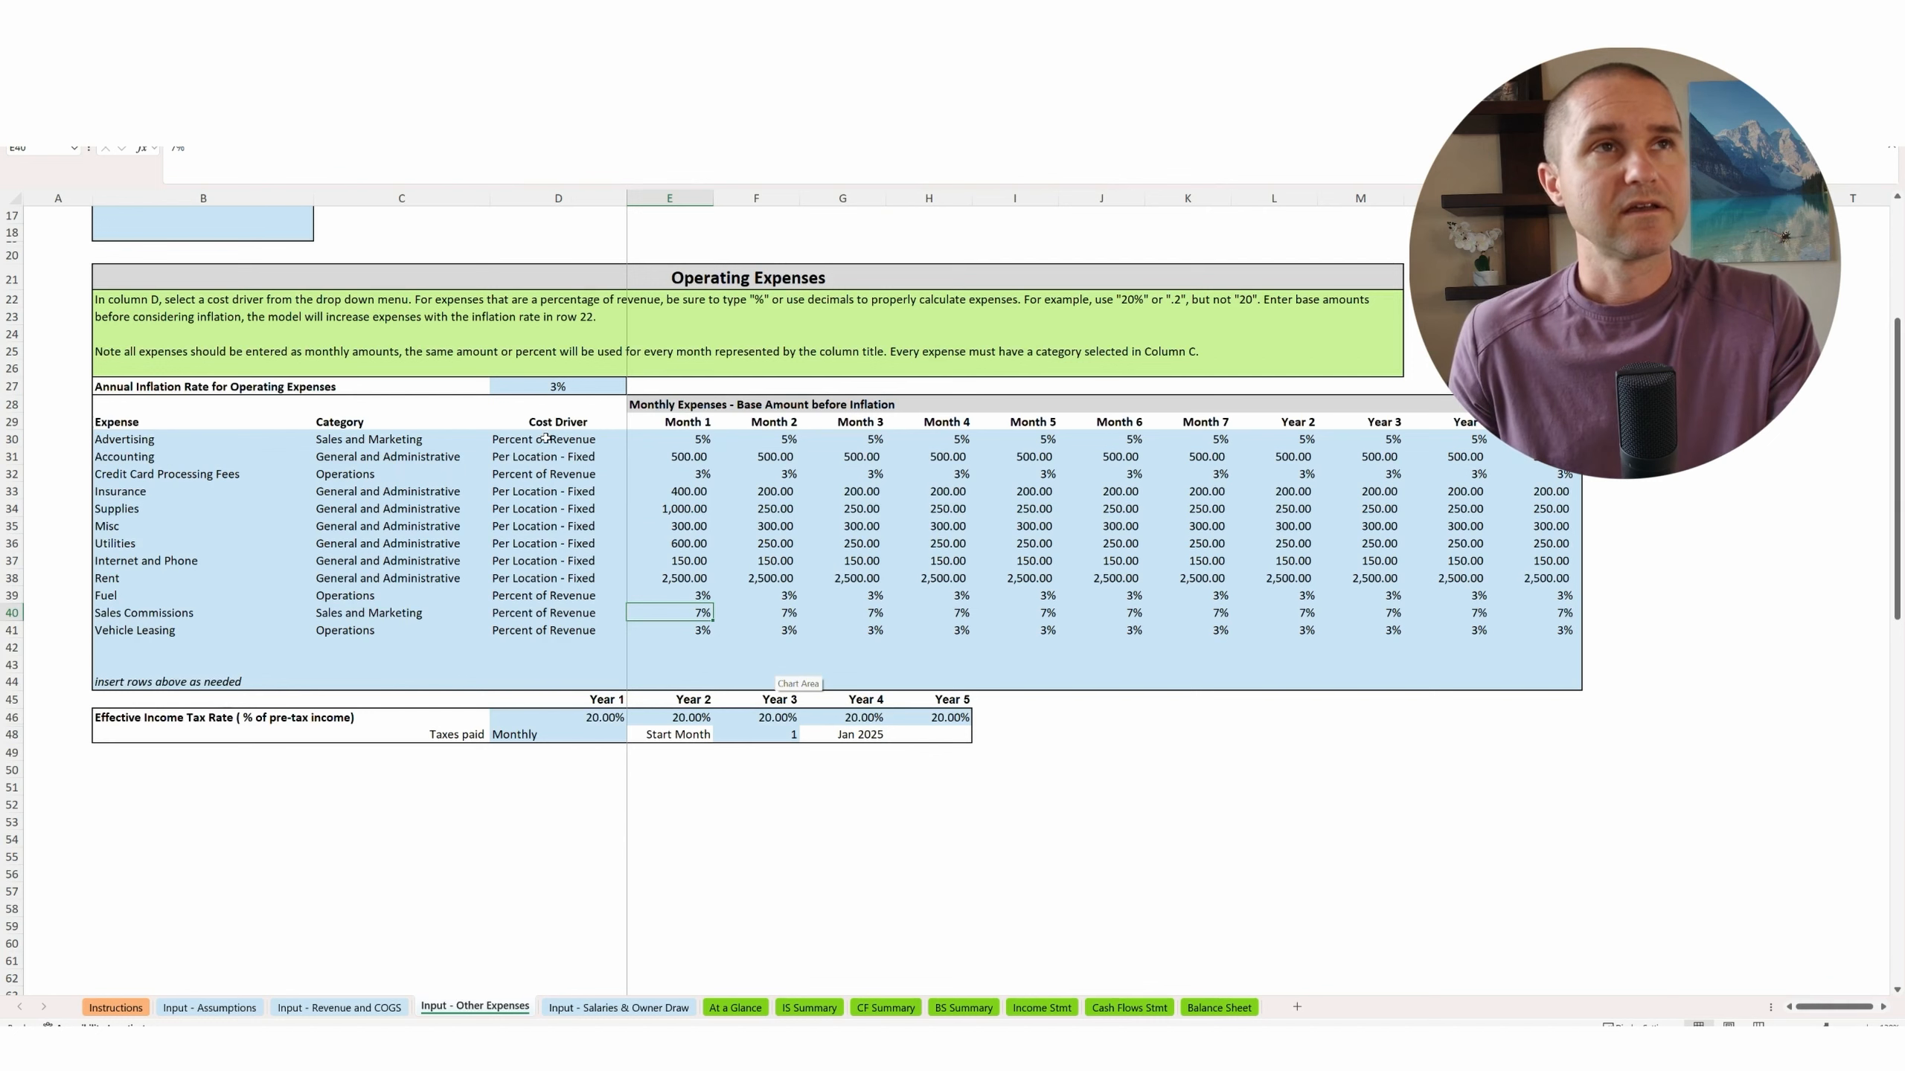
Keep Percent of Revenue as the Advertising cost driver.
left_click(557, 439)
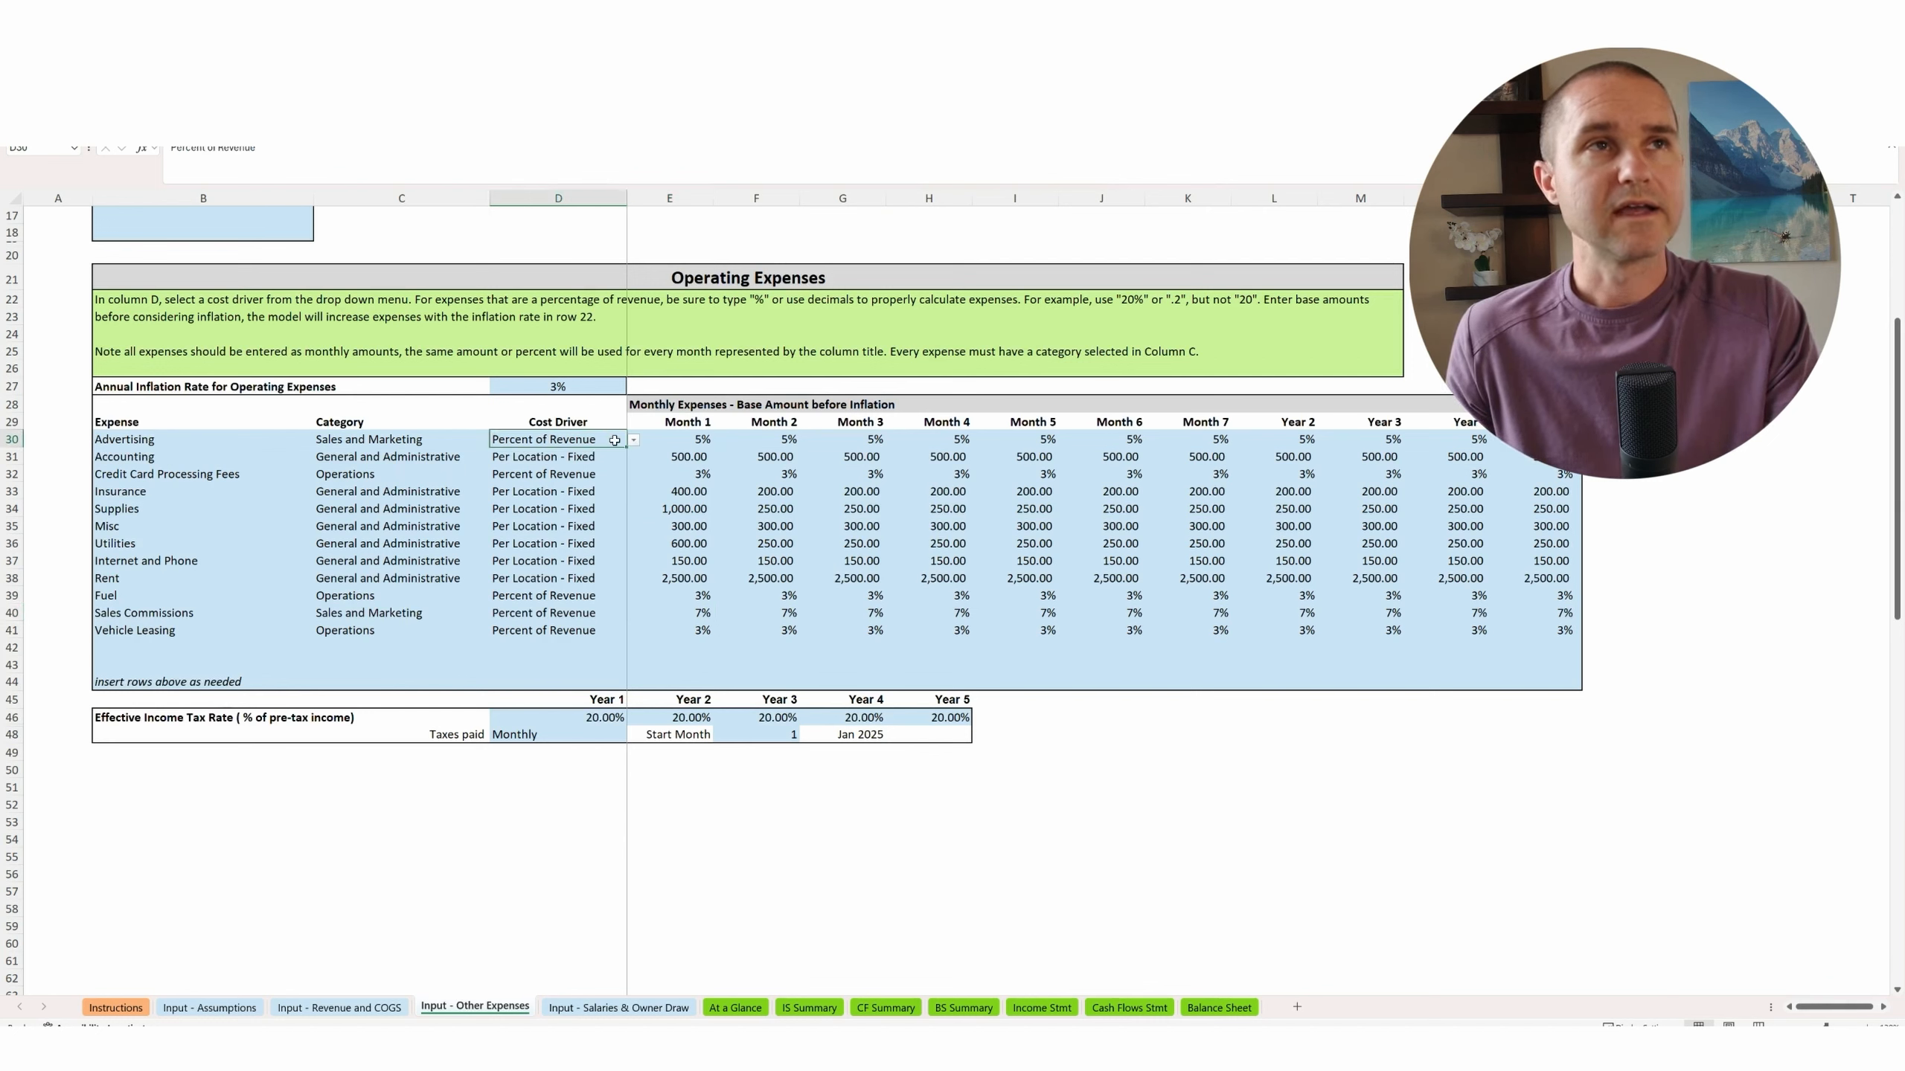
left_click(634, 439)
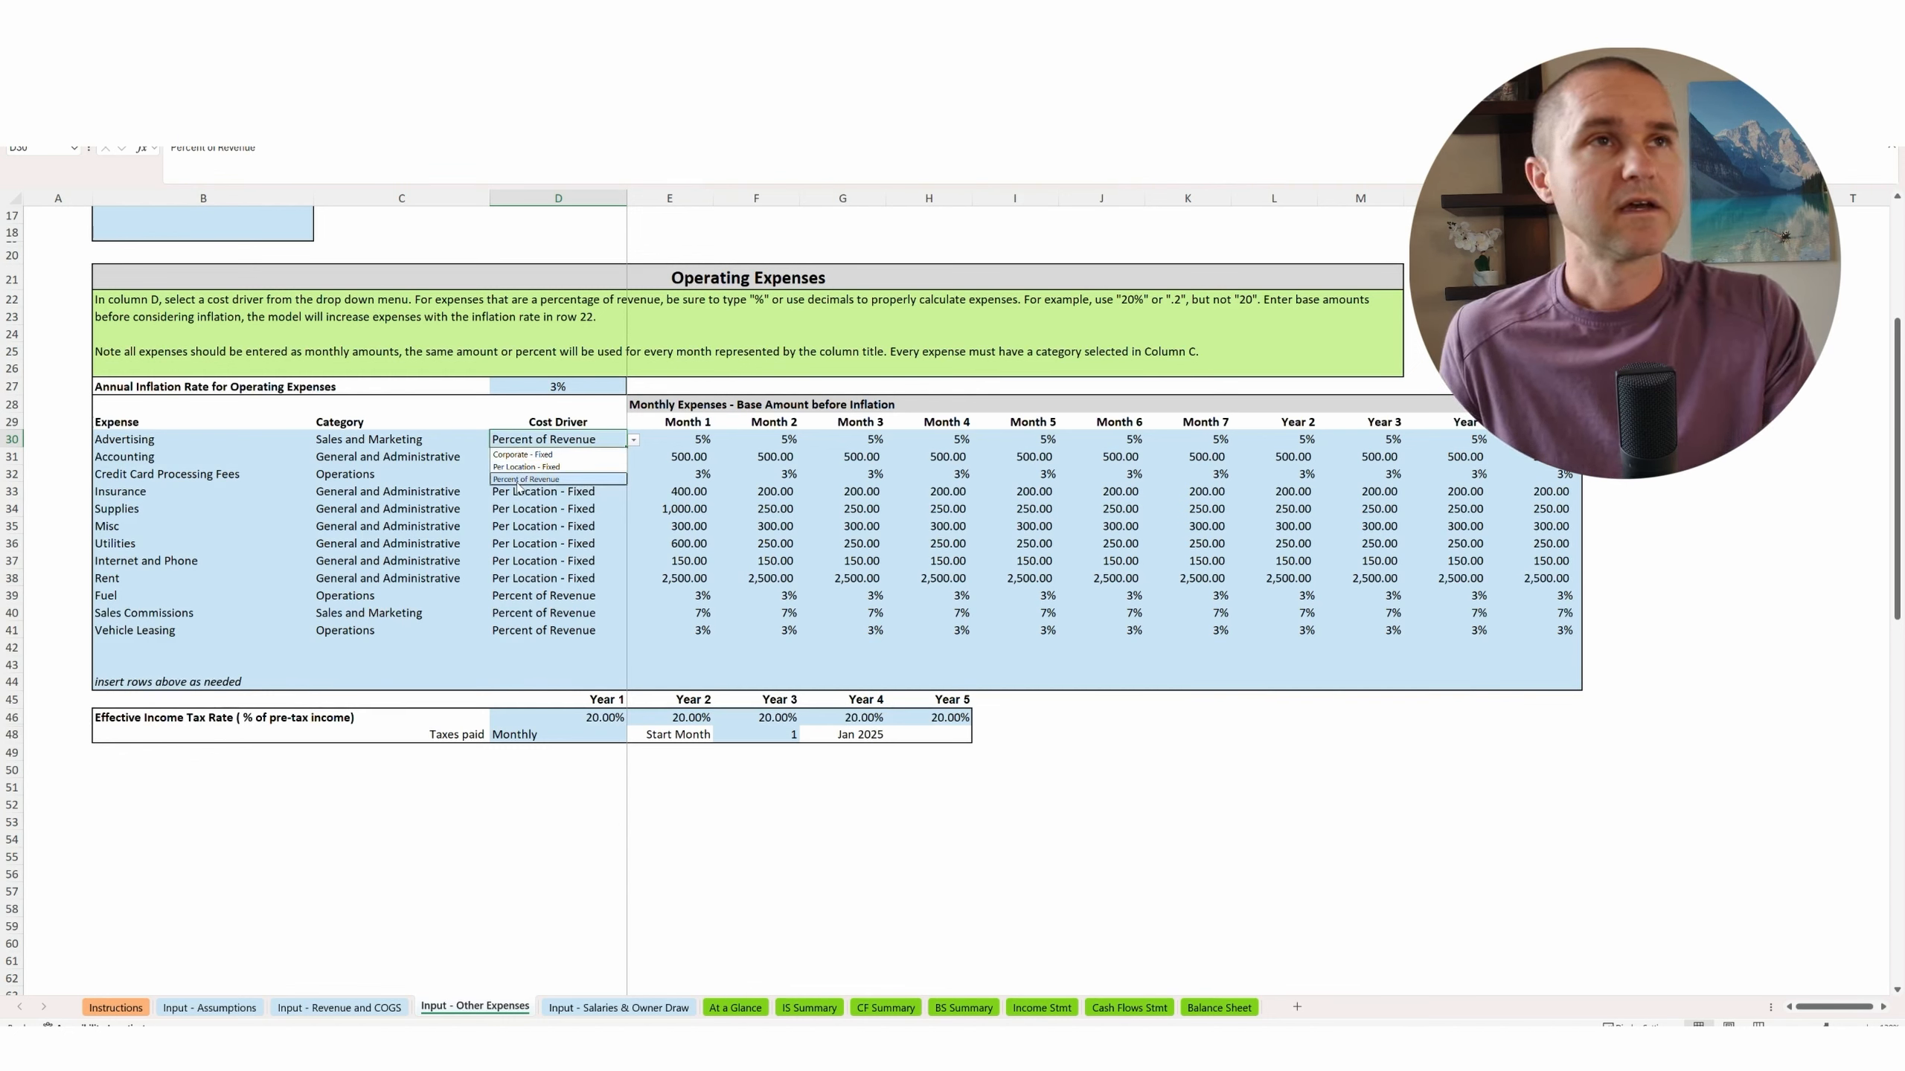
left_click(525, 479)
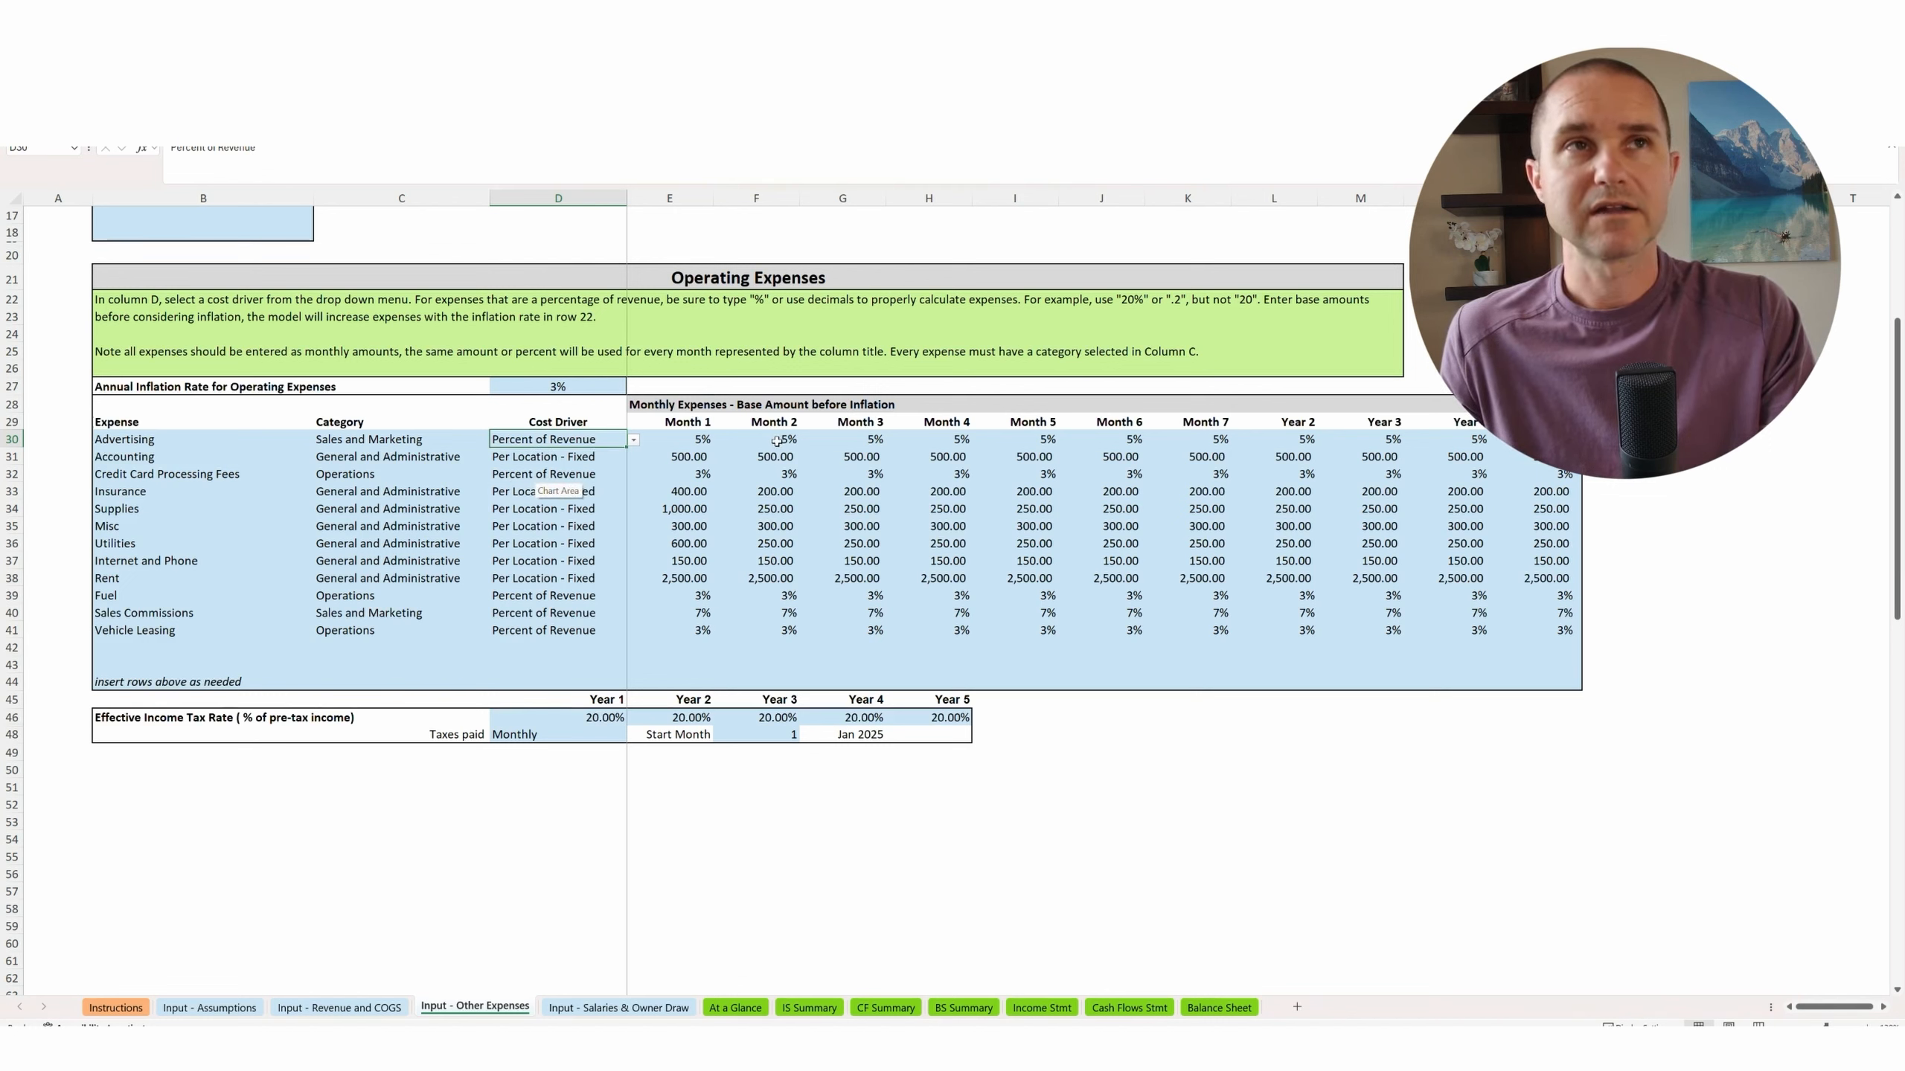
mouse_move(806, 432)
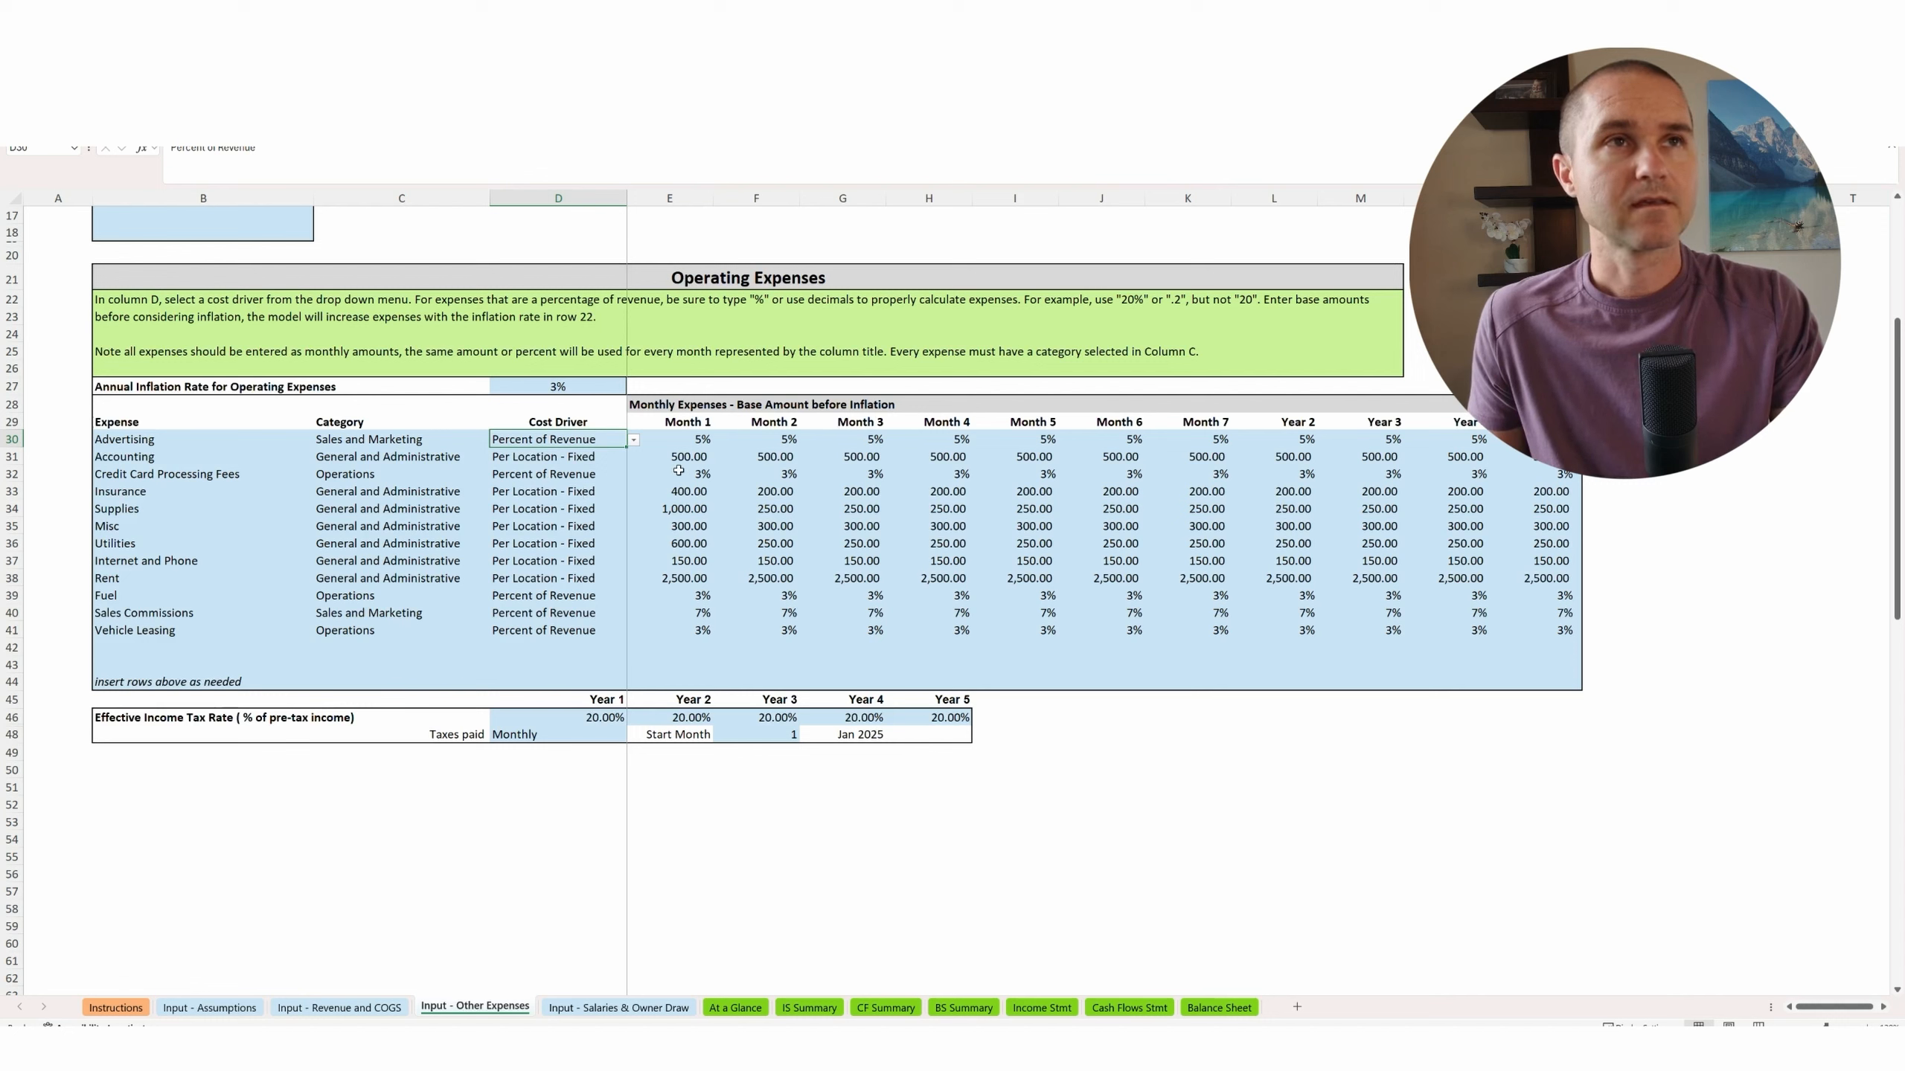
Review credit card fee, fuel, 7% commission and vehicle leasing rates, then return to Assumptions.
left_click(680, 474)
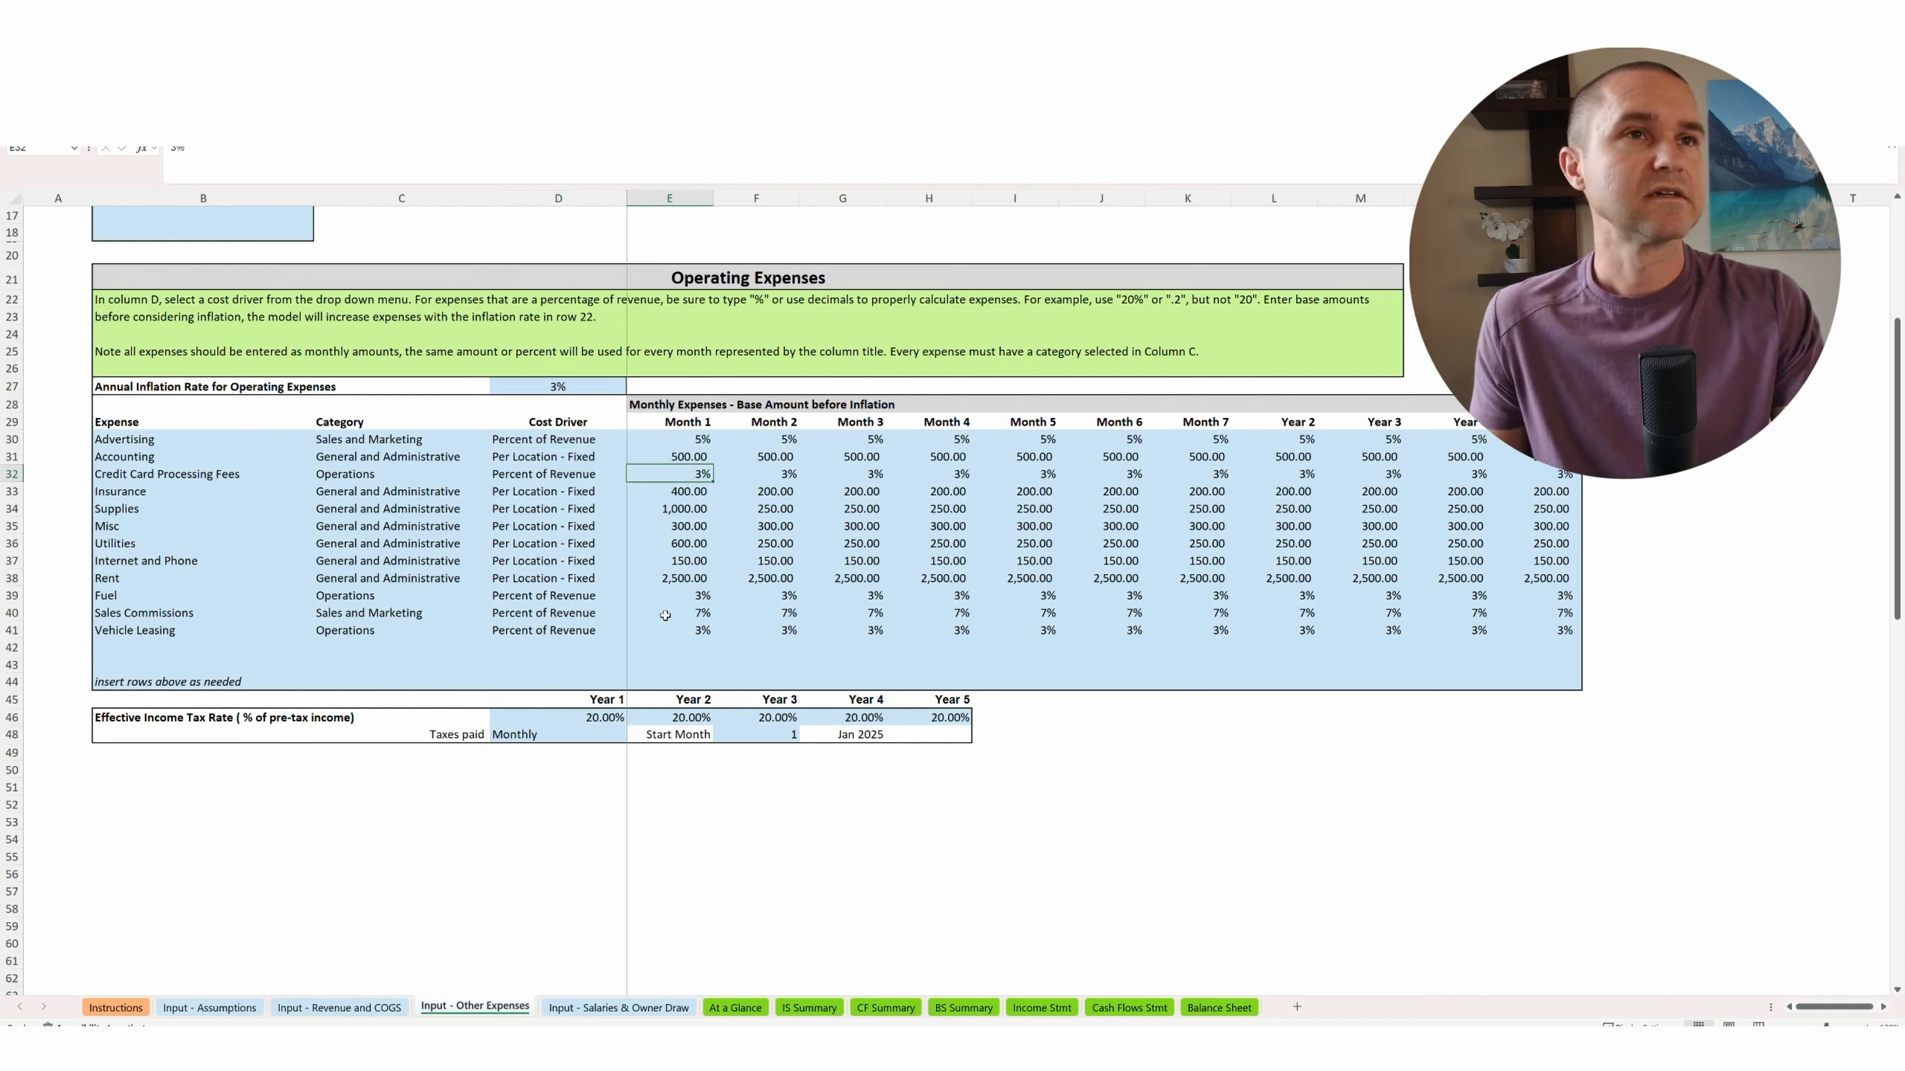
left_click(671, 595)
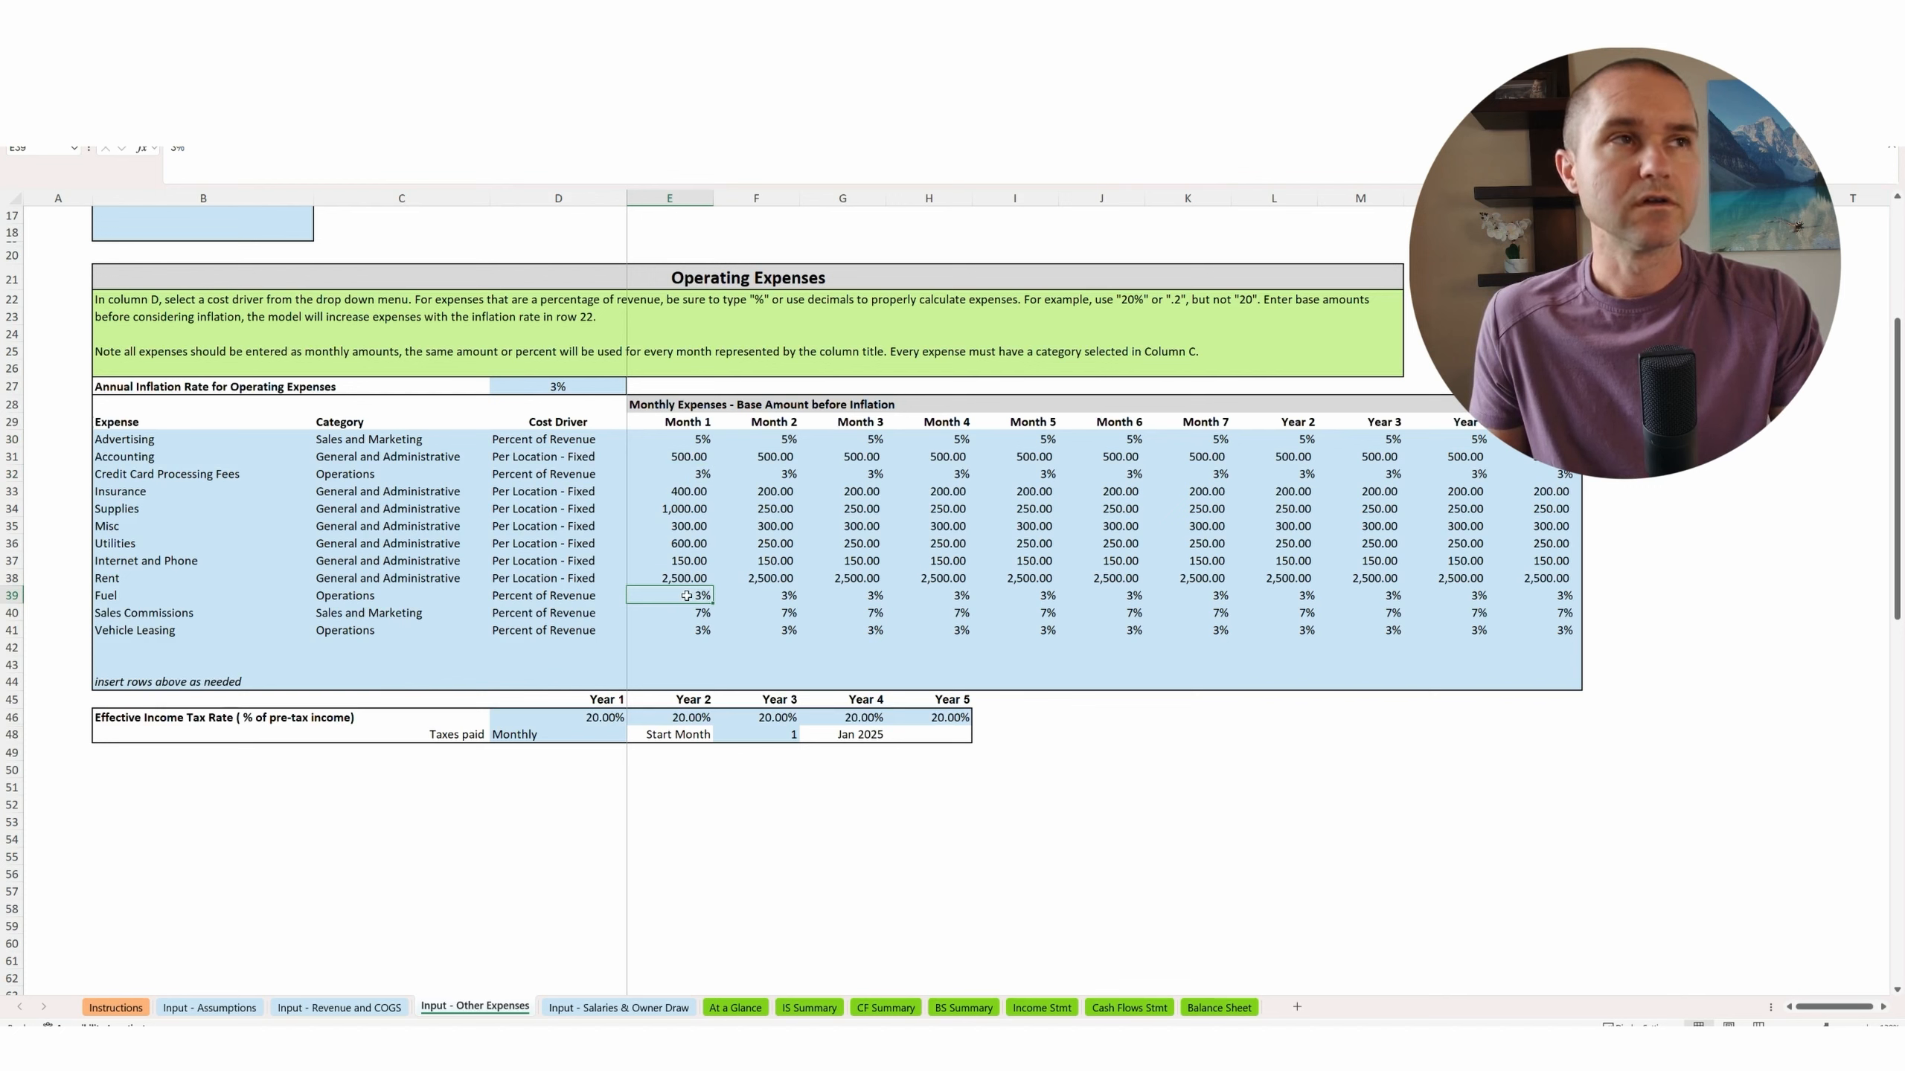
left_click(677, 613)
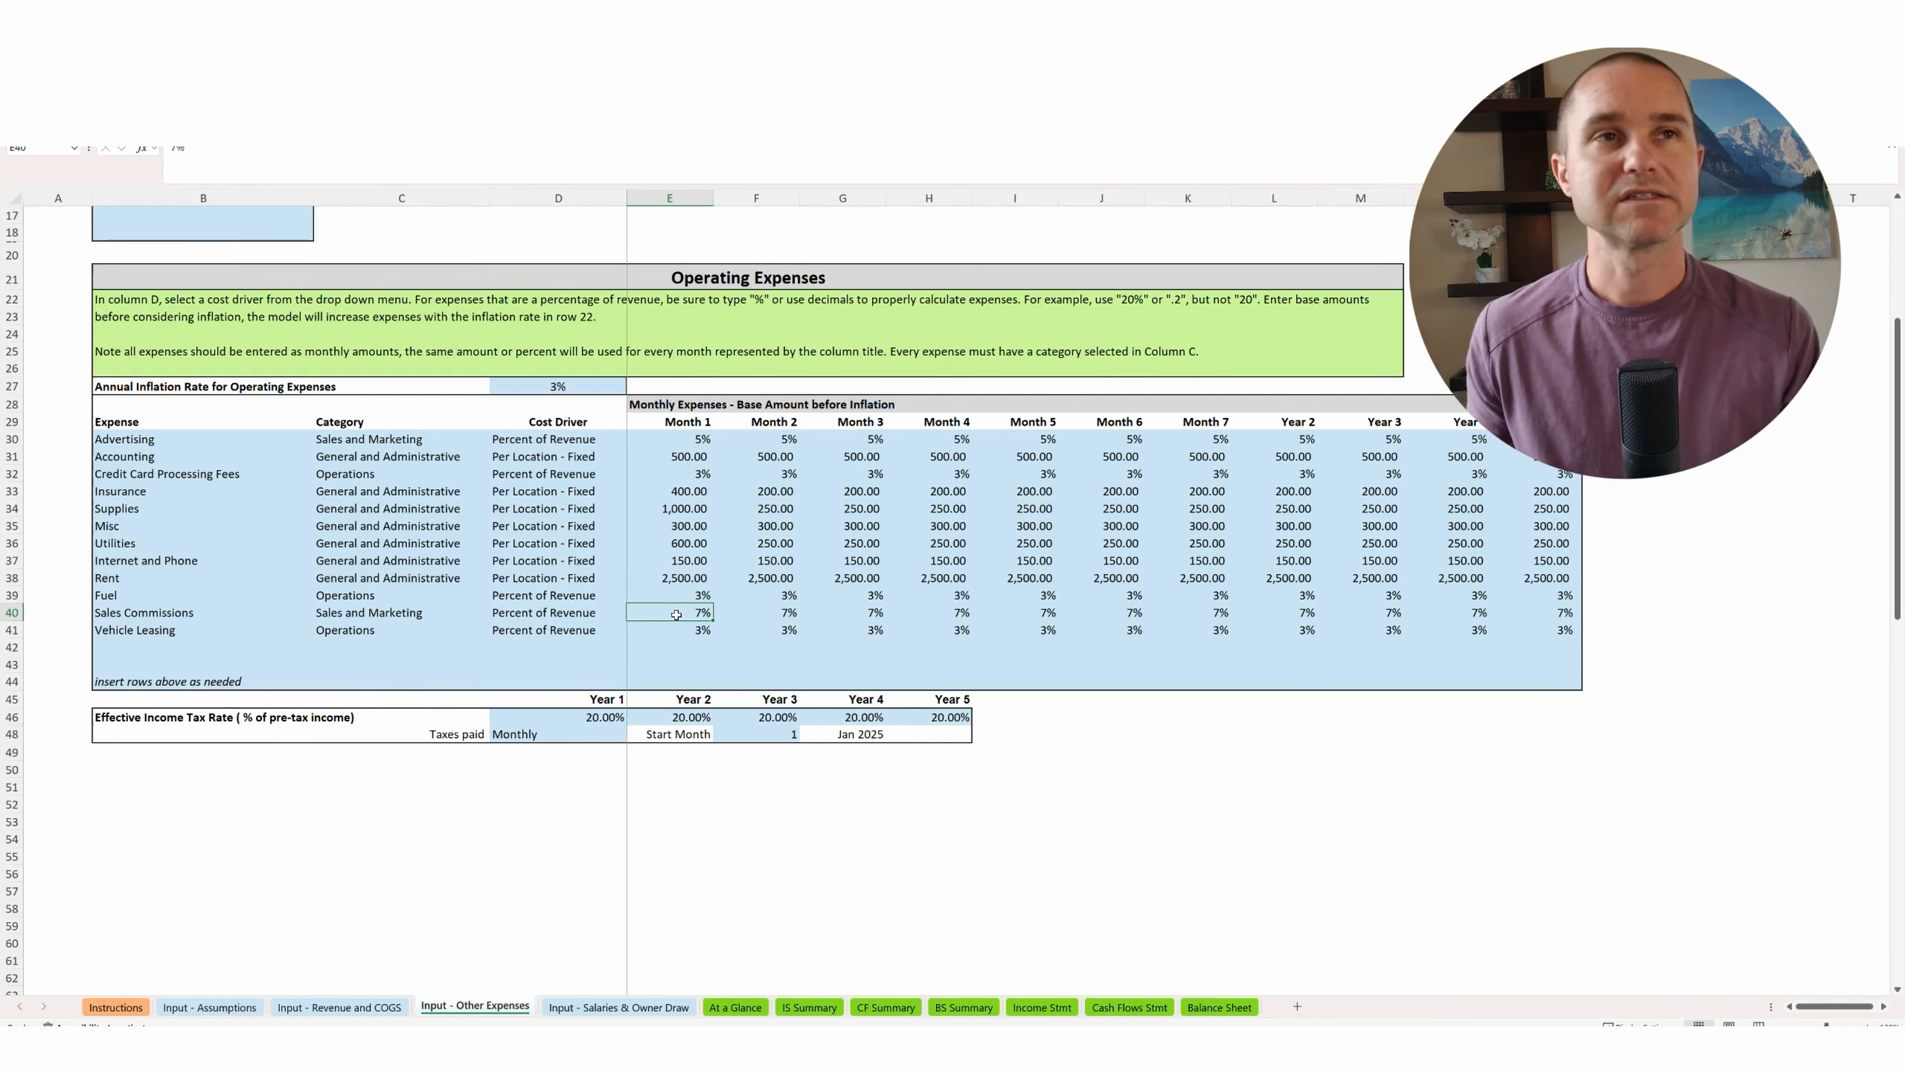
mouse_move(807, 612)
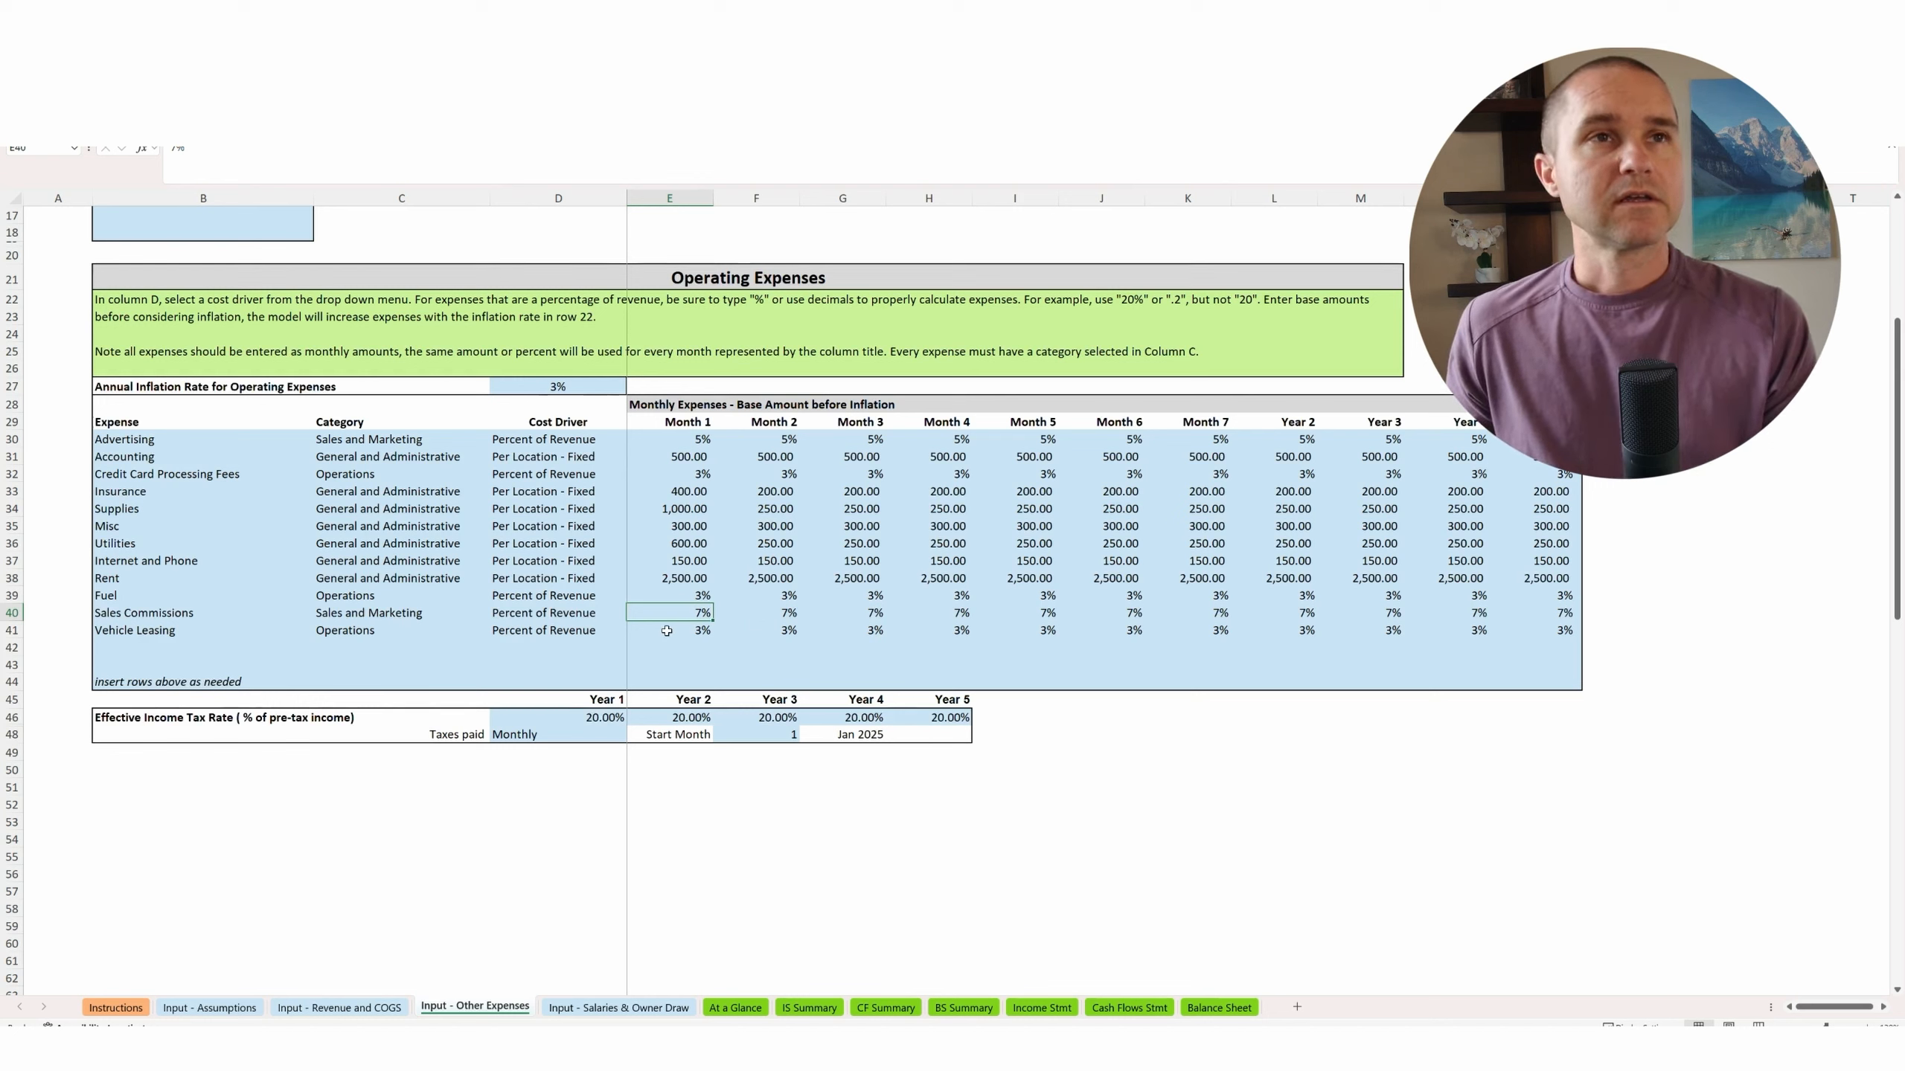
left_click(666, 630)
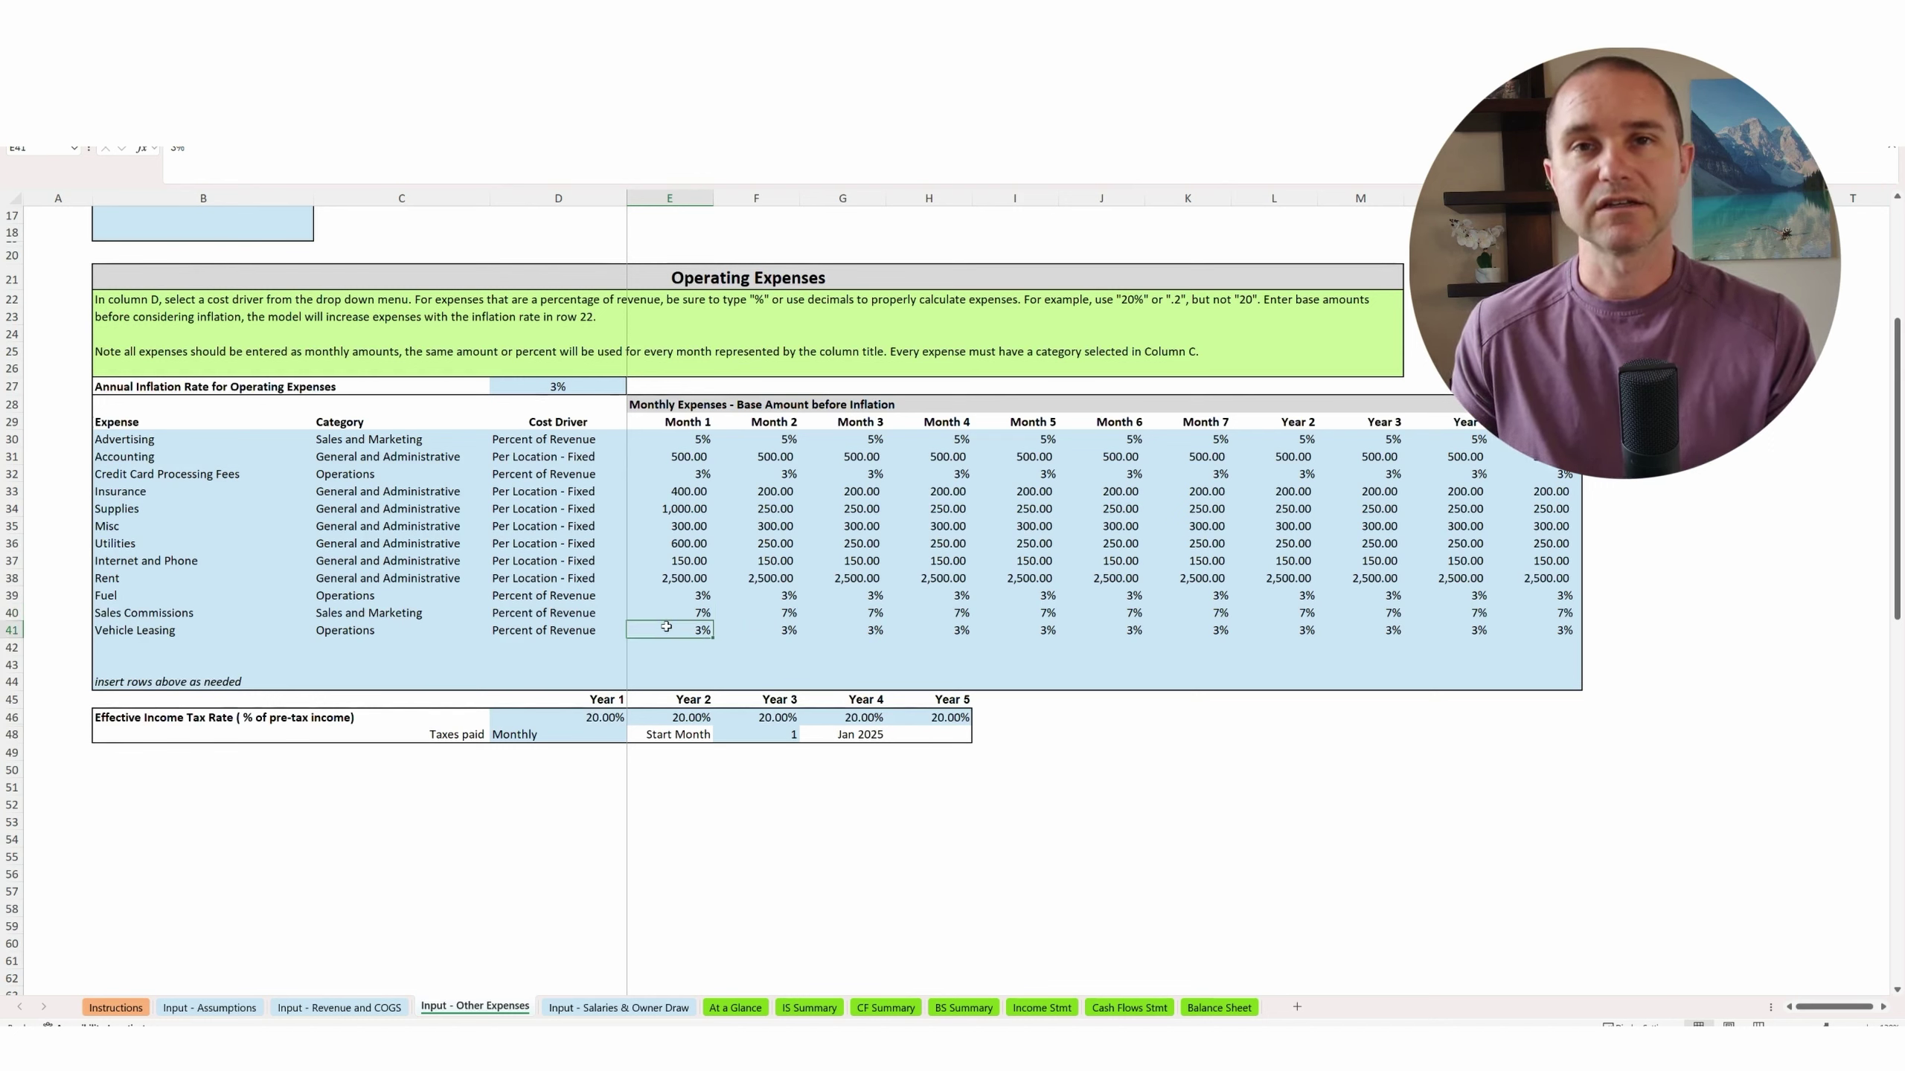
mouse_move(204, 994)
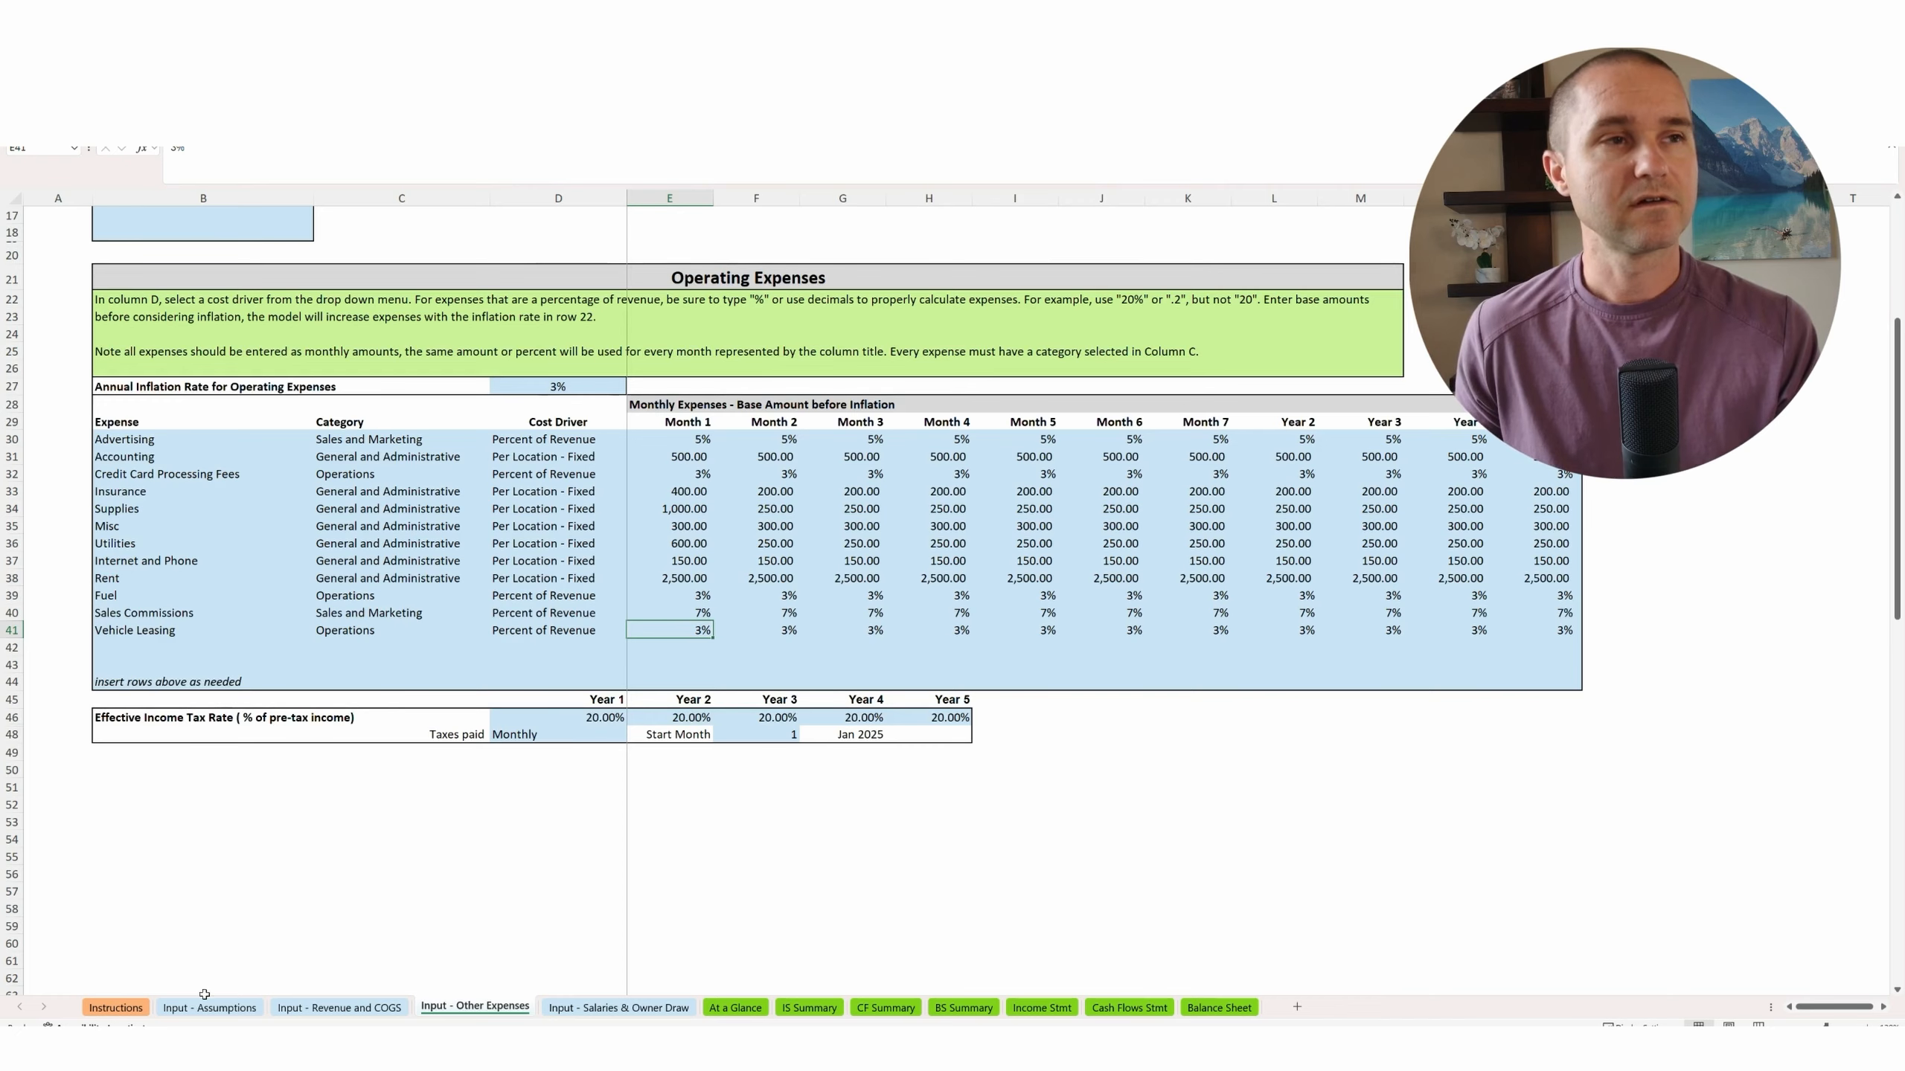
left_click(209, 1007)
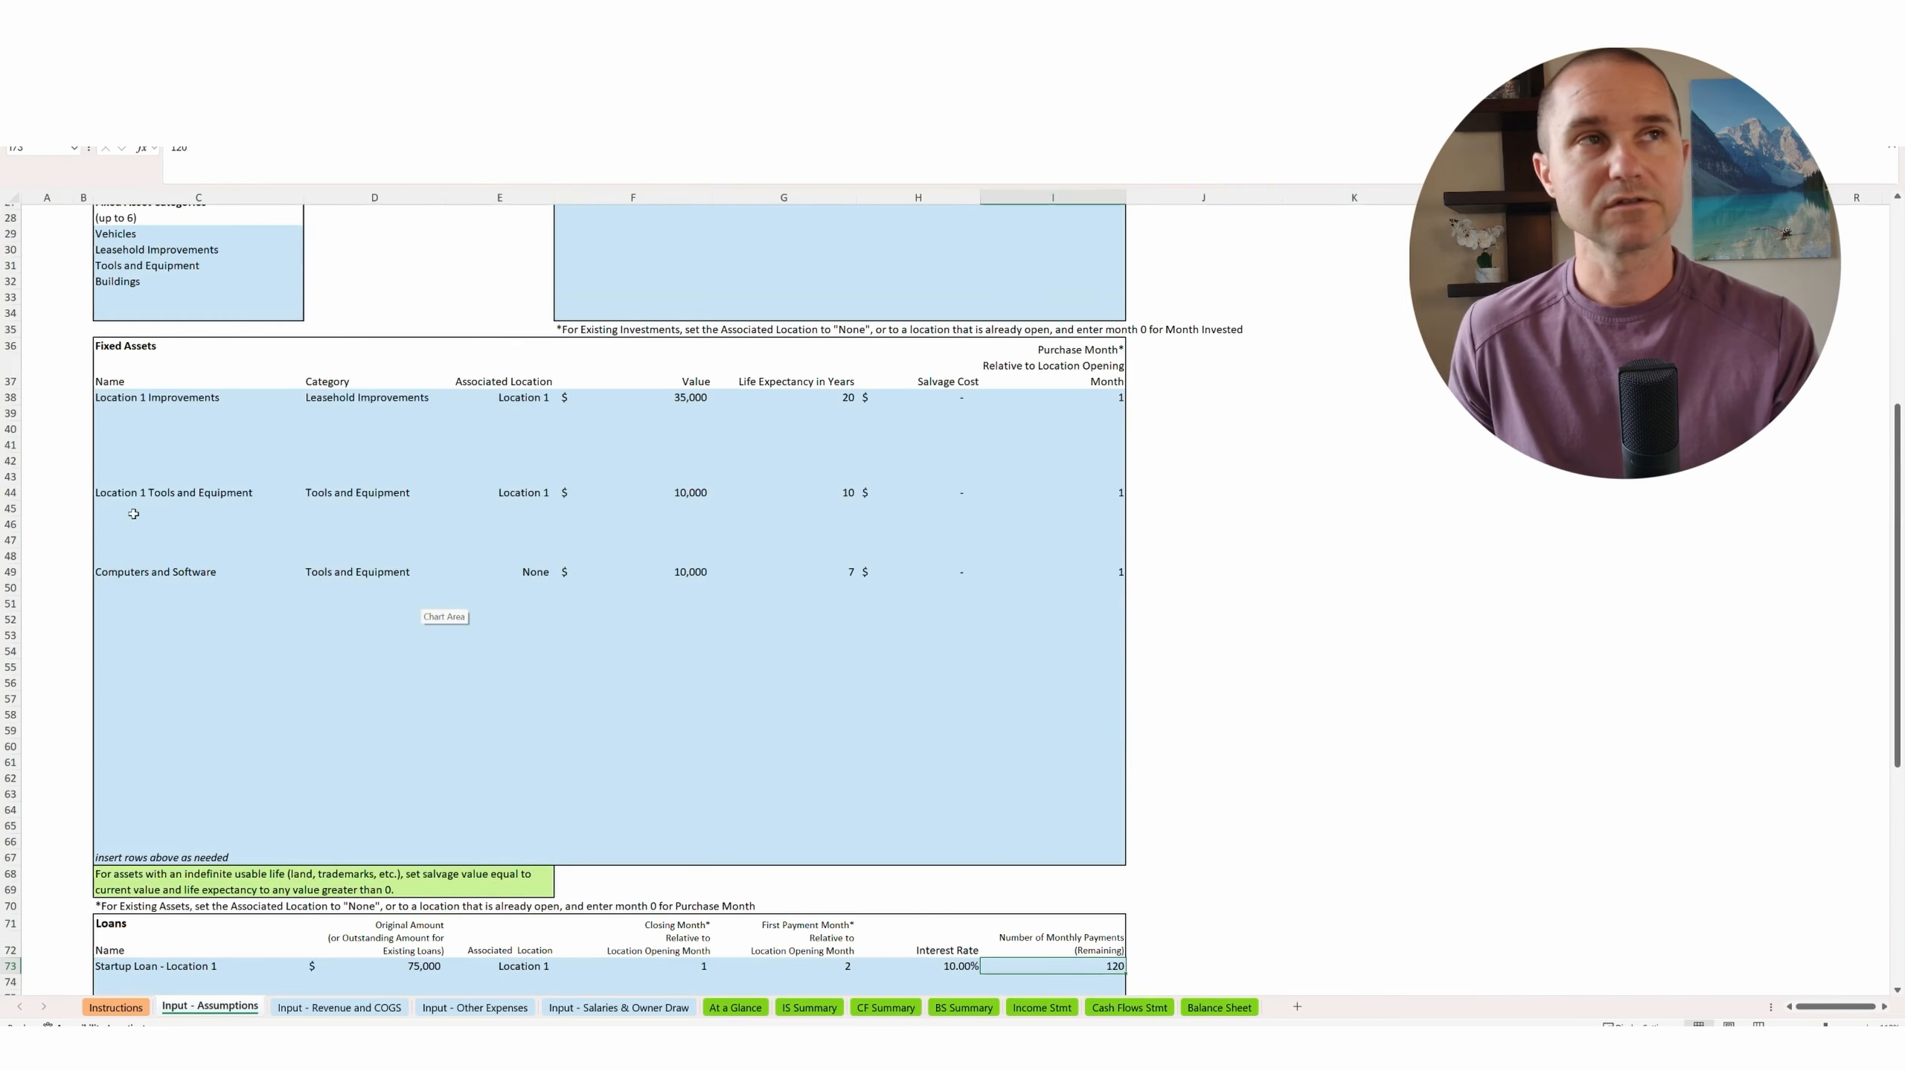
Review the Rent cost driver and Supplies first-month amount, then open Salaries & Owner Draw.
left_click(152, 540)
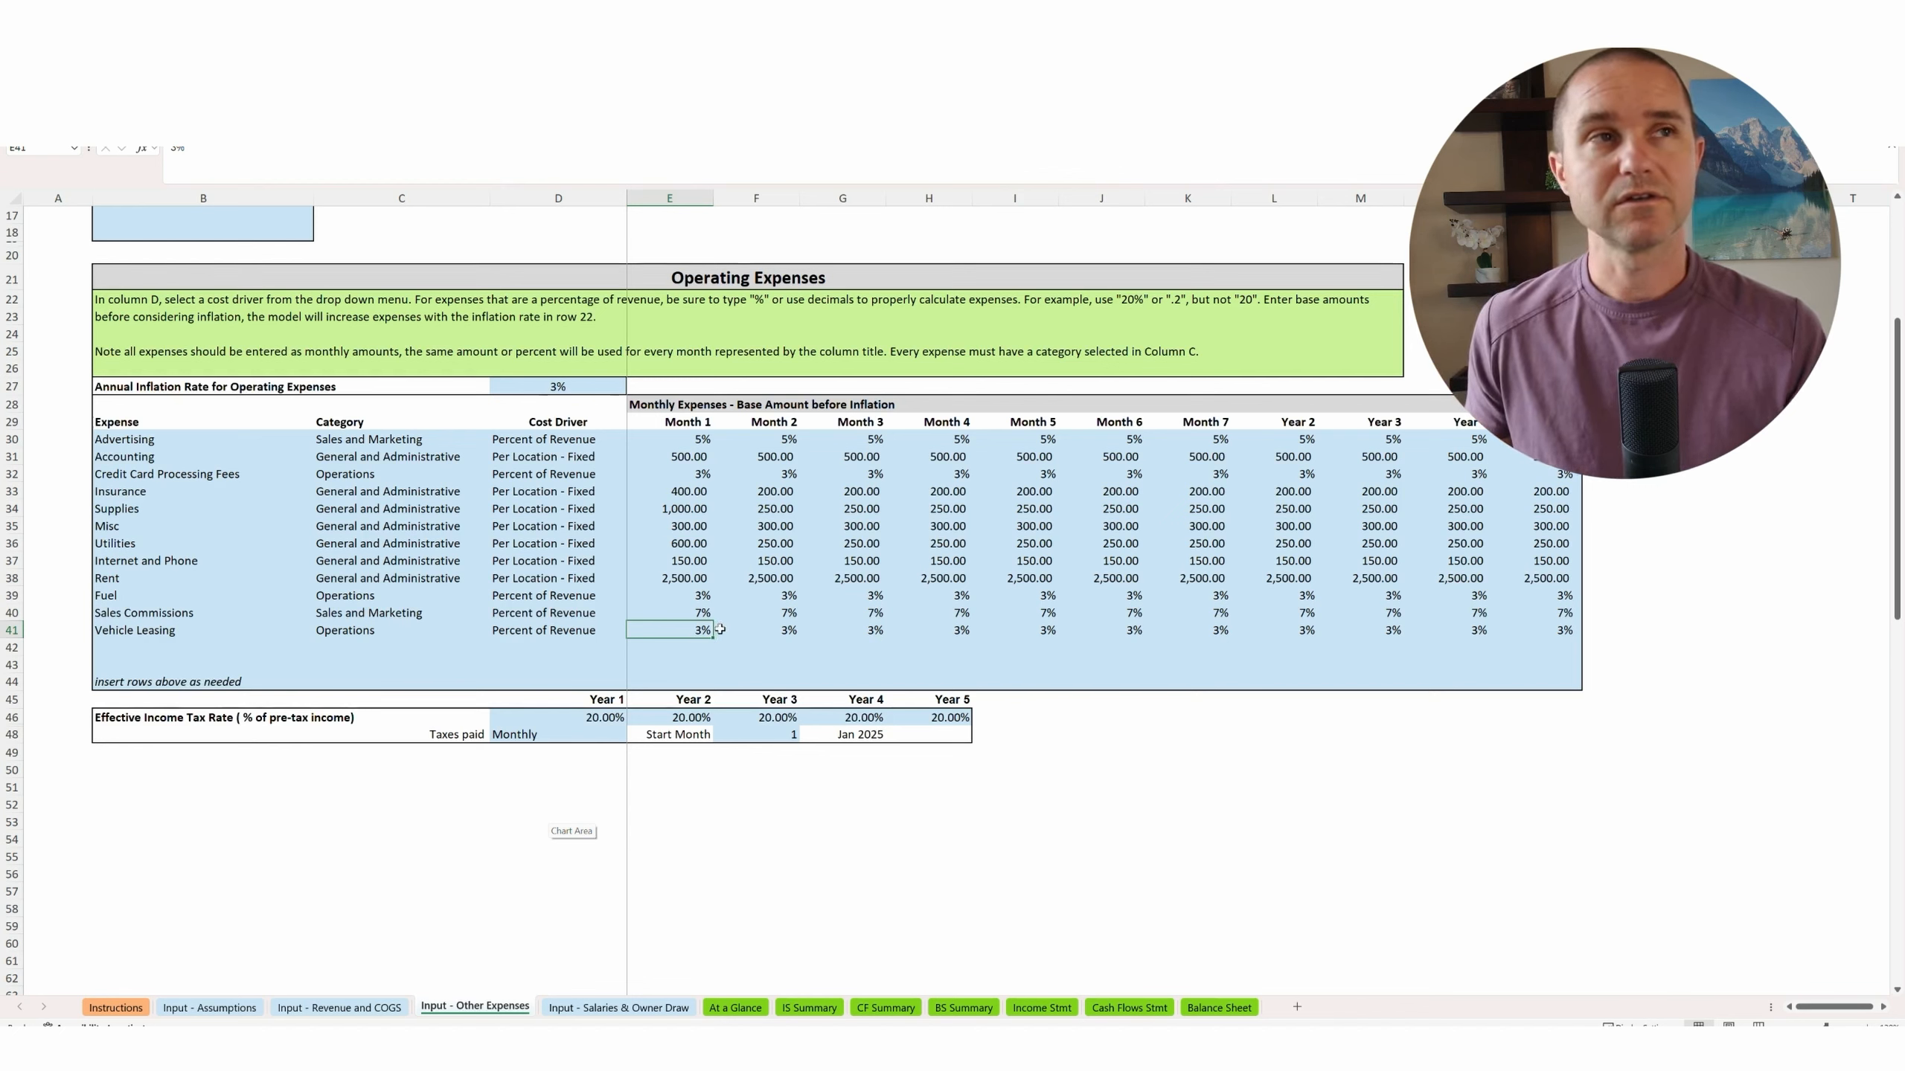
mouse_move(1053, 635)
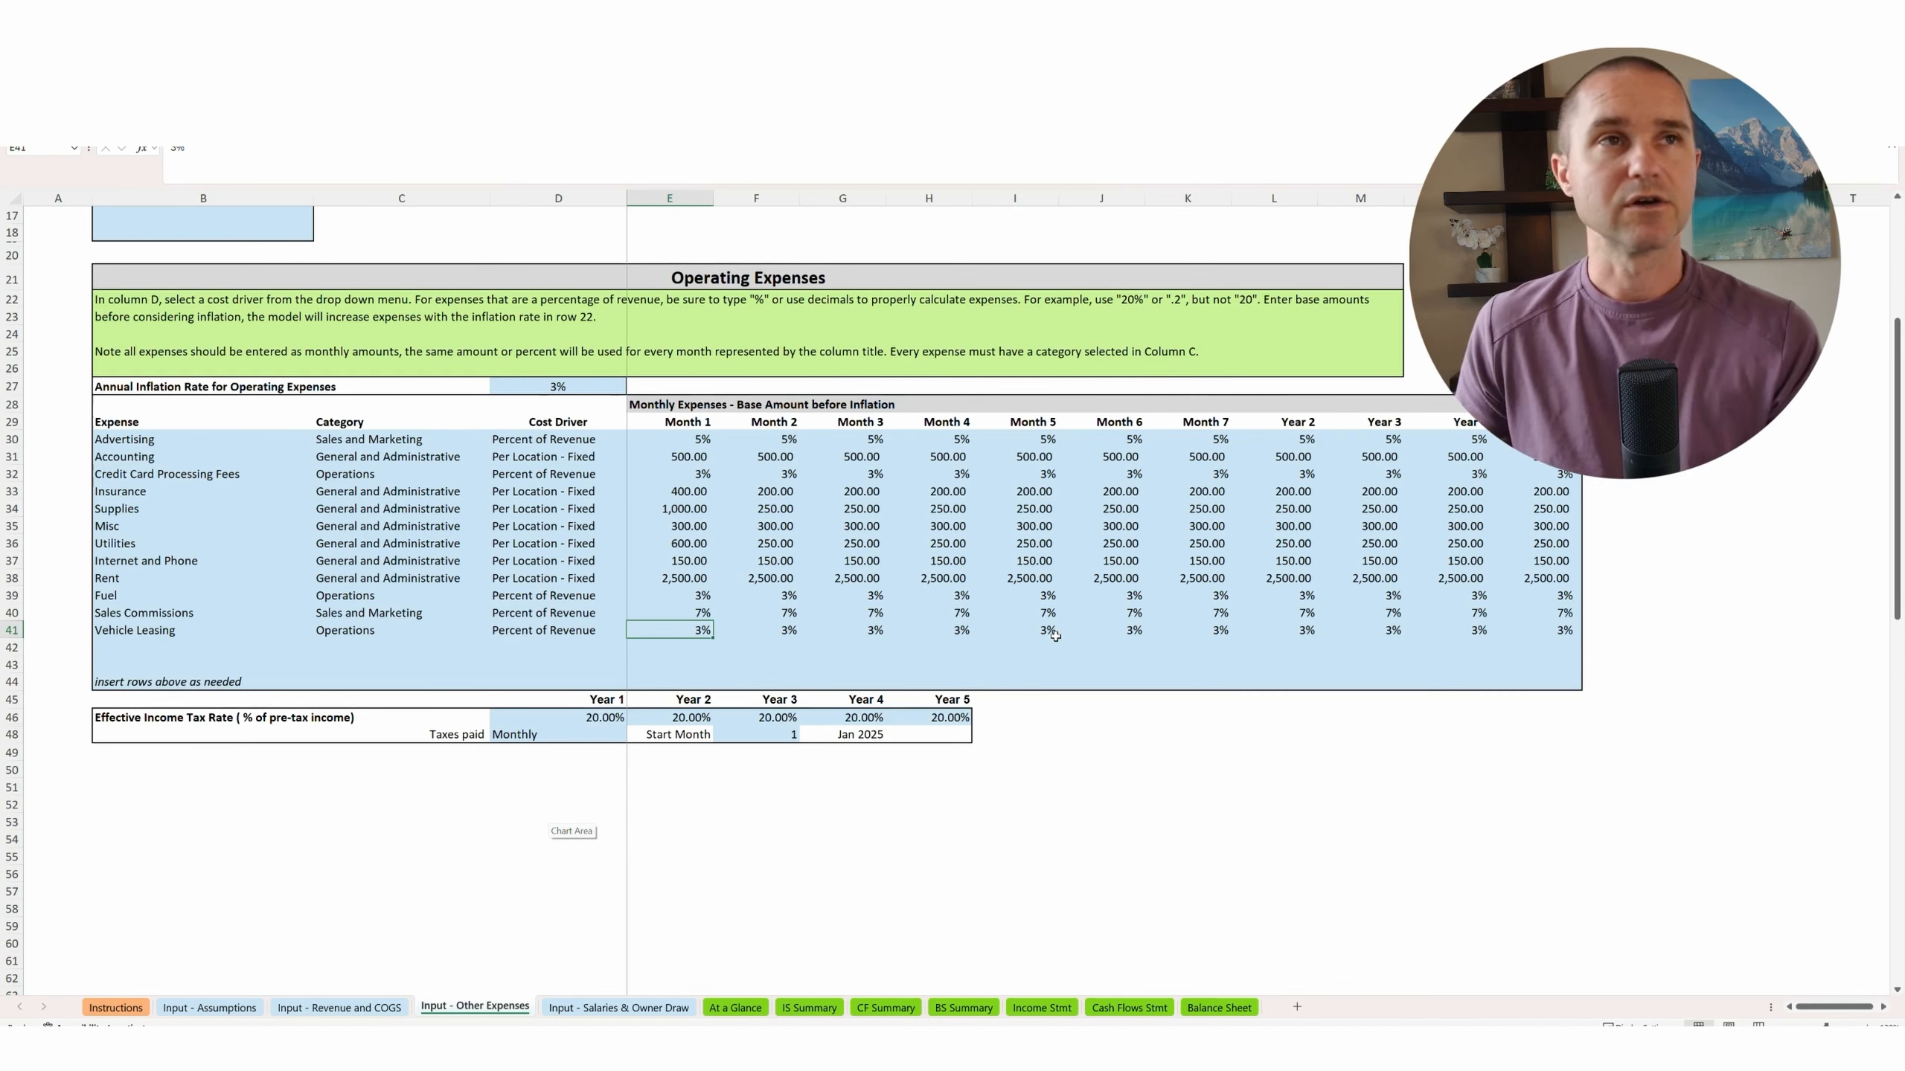
mouse_move(985, 614)
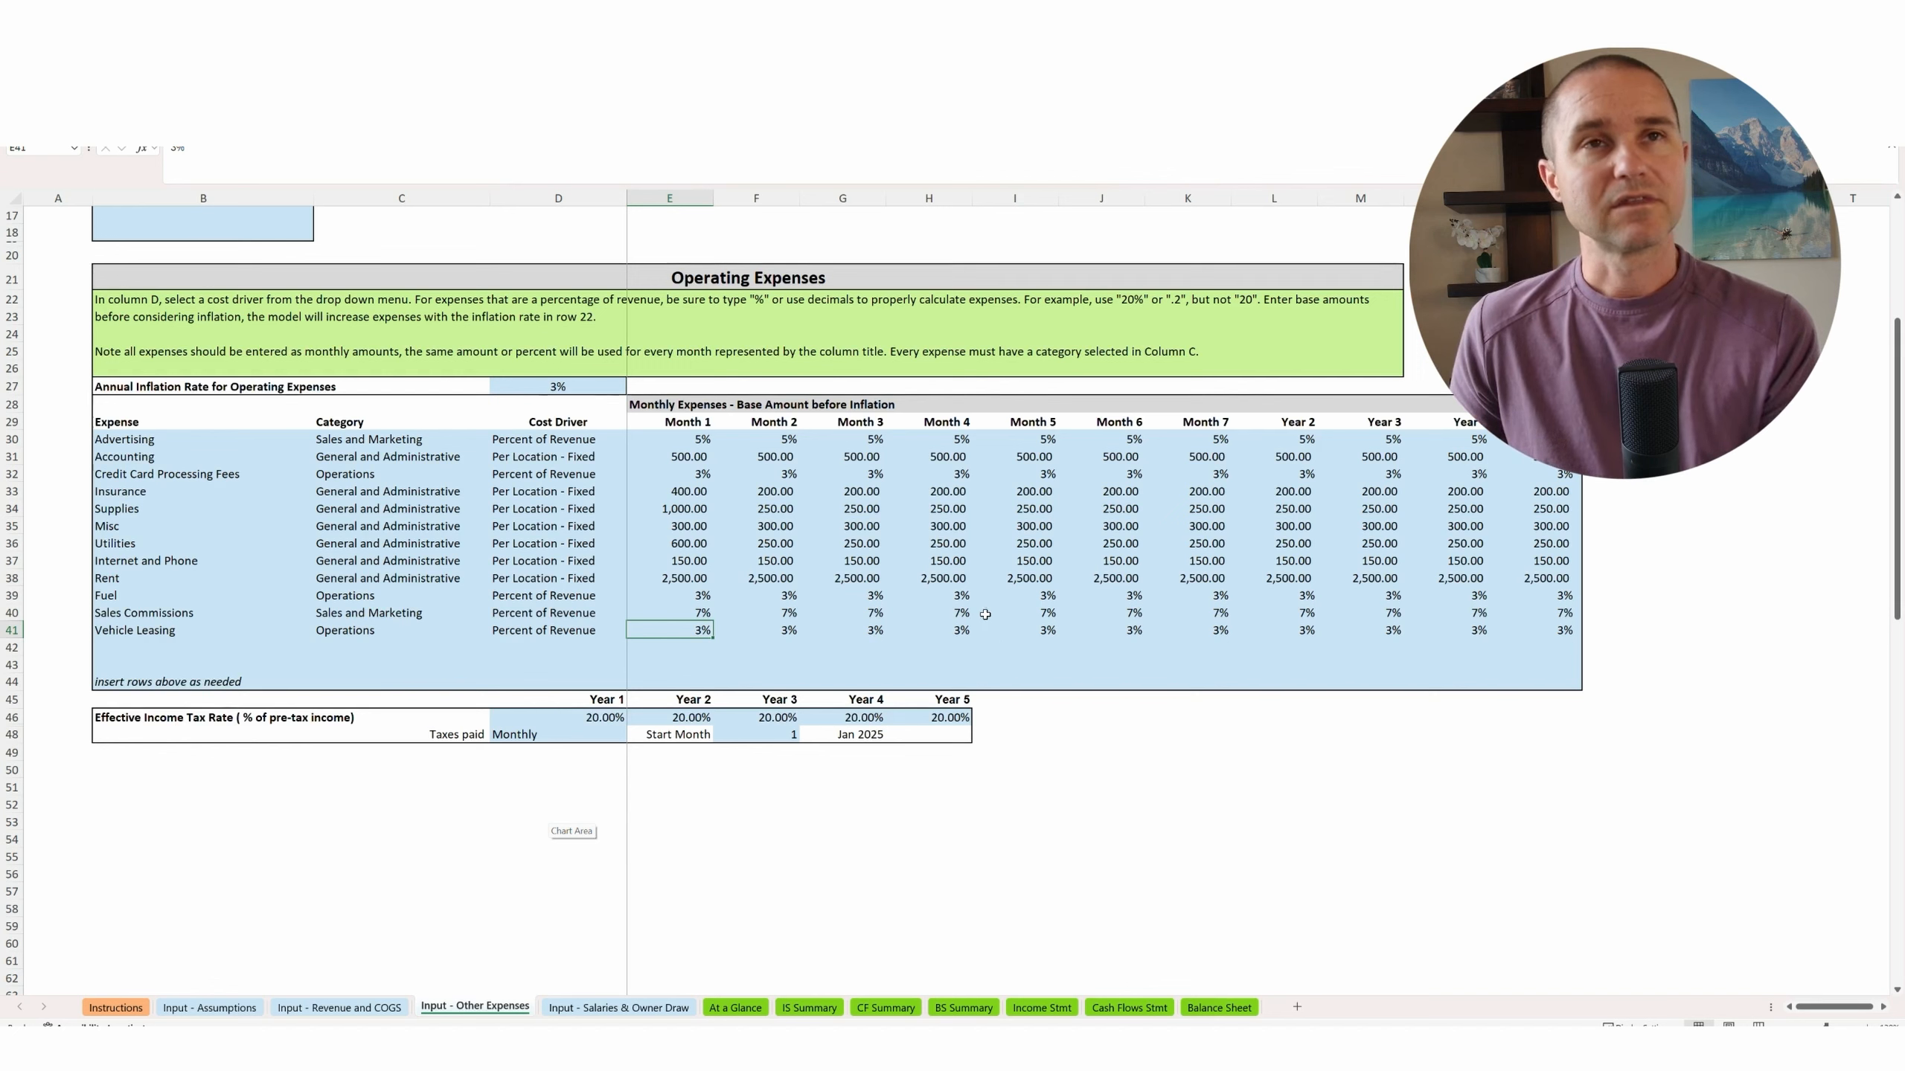
left_click(557, 579)
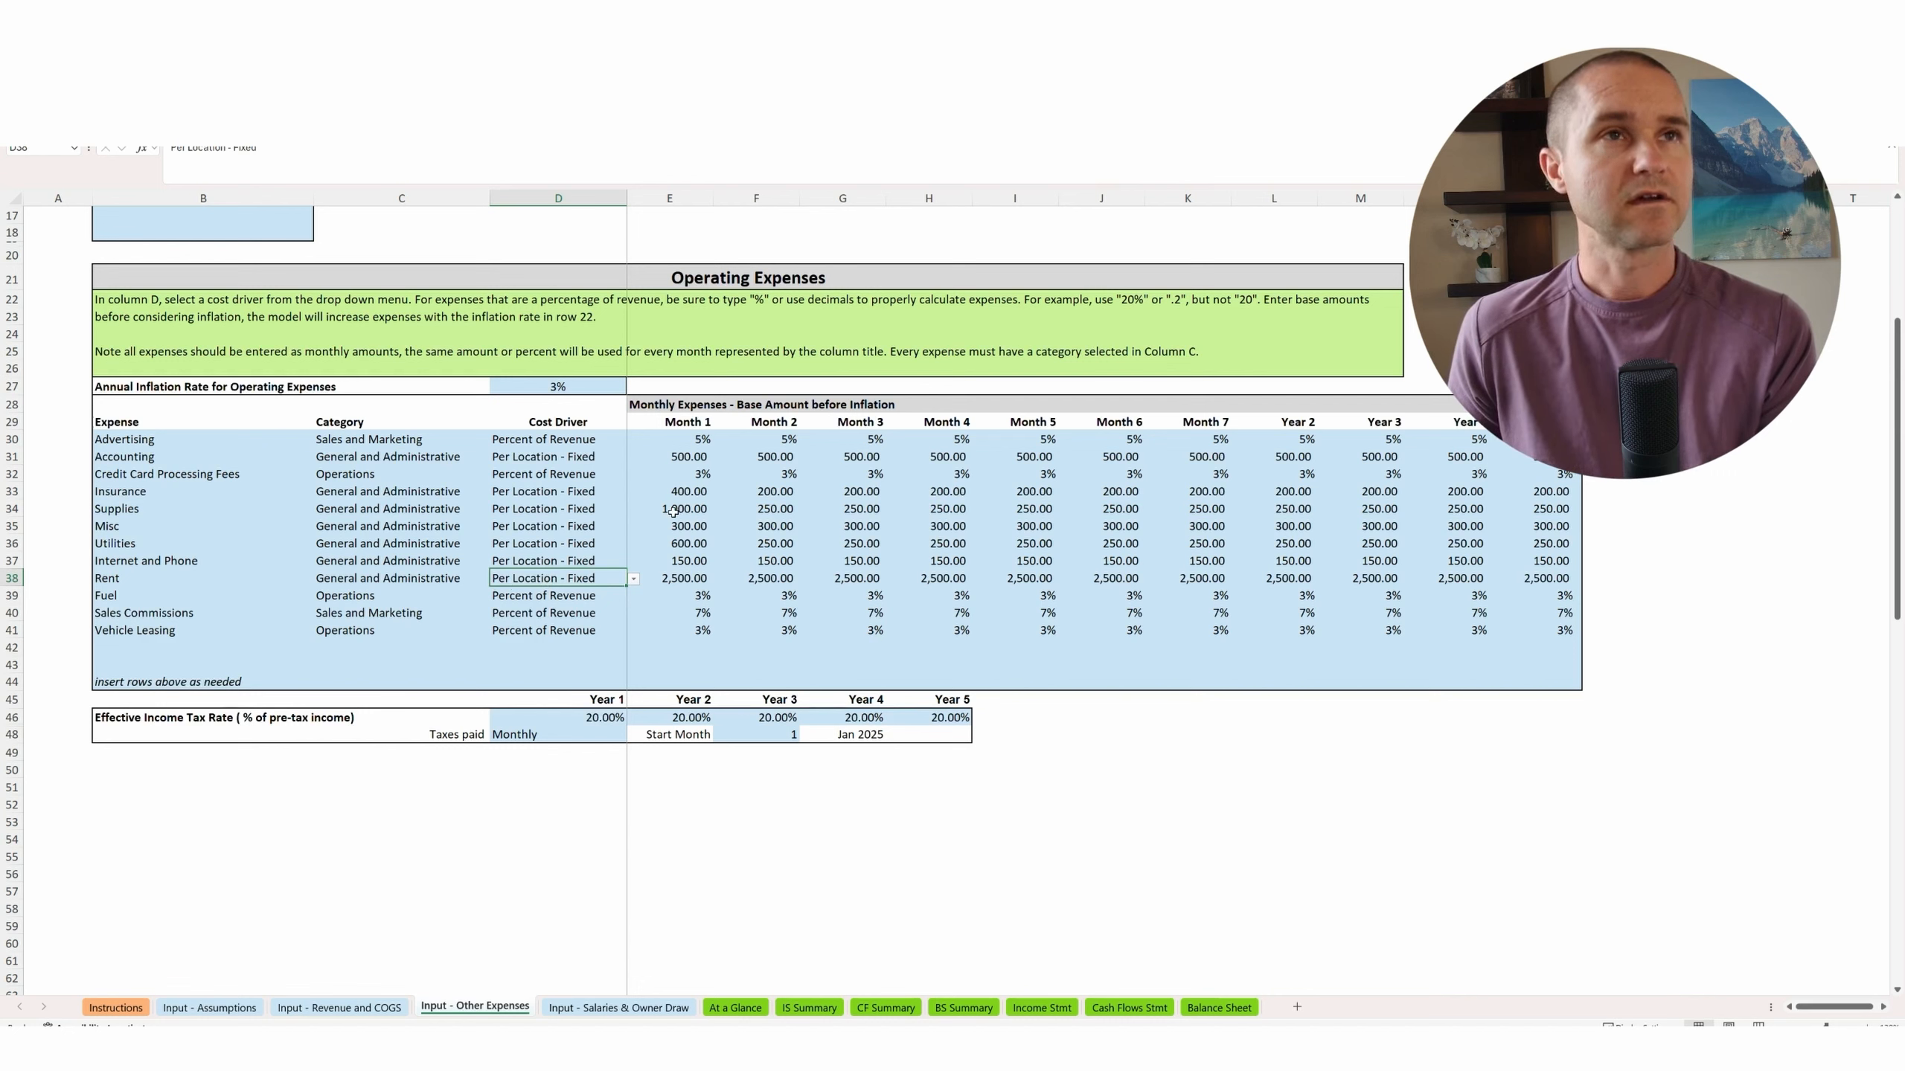
left_click(670, 509)
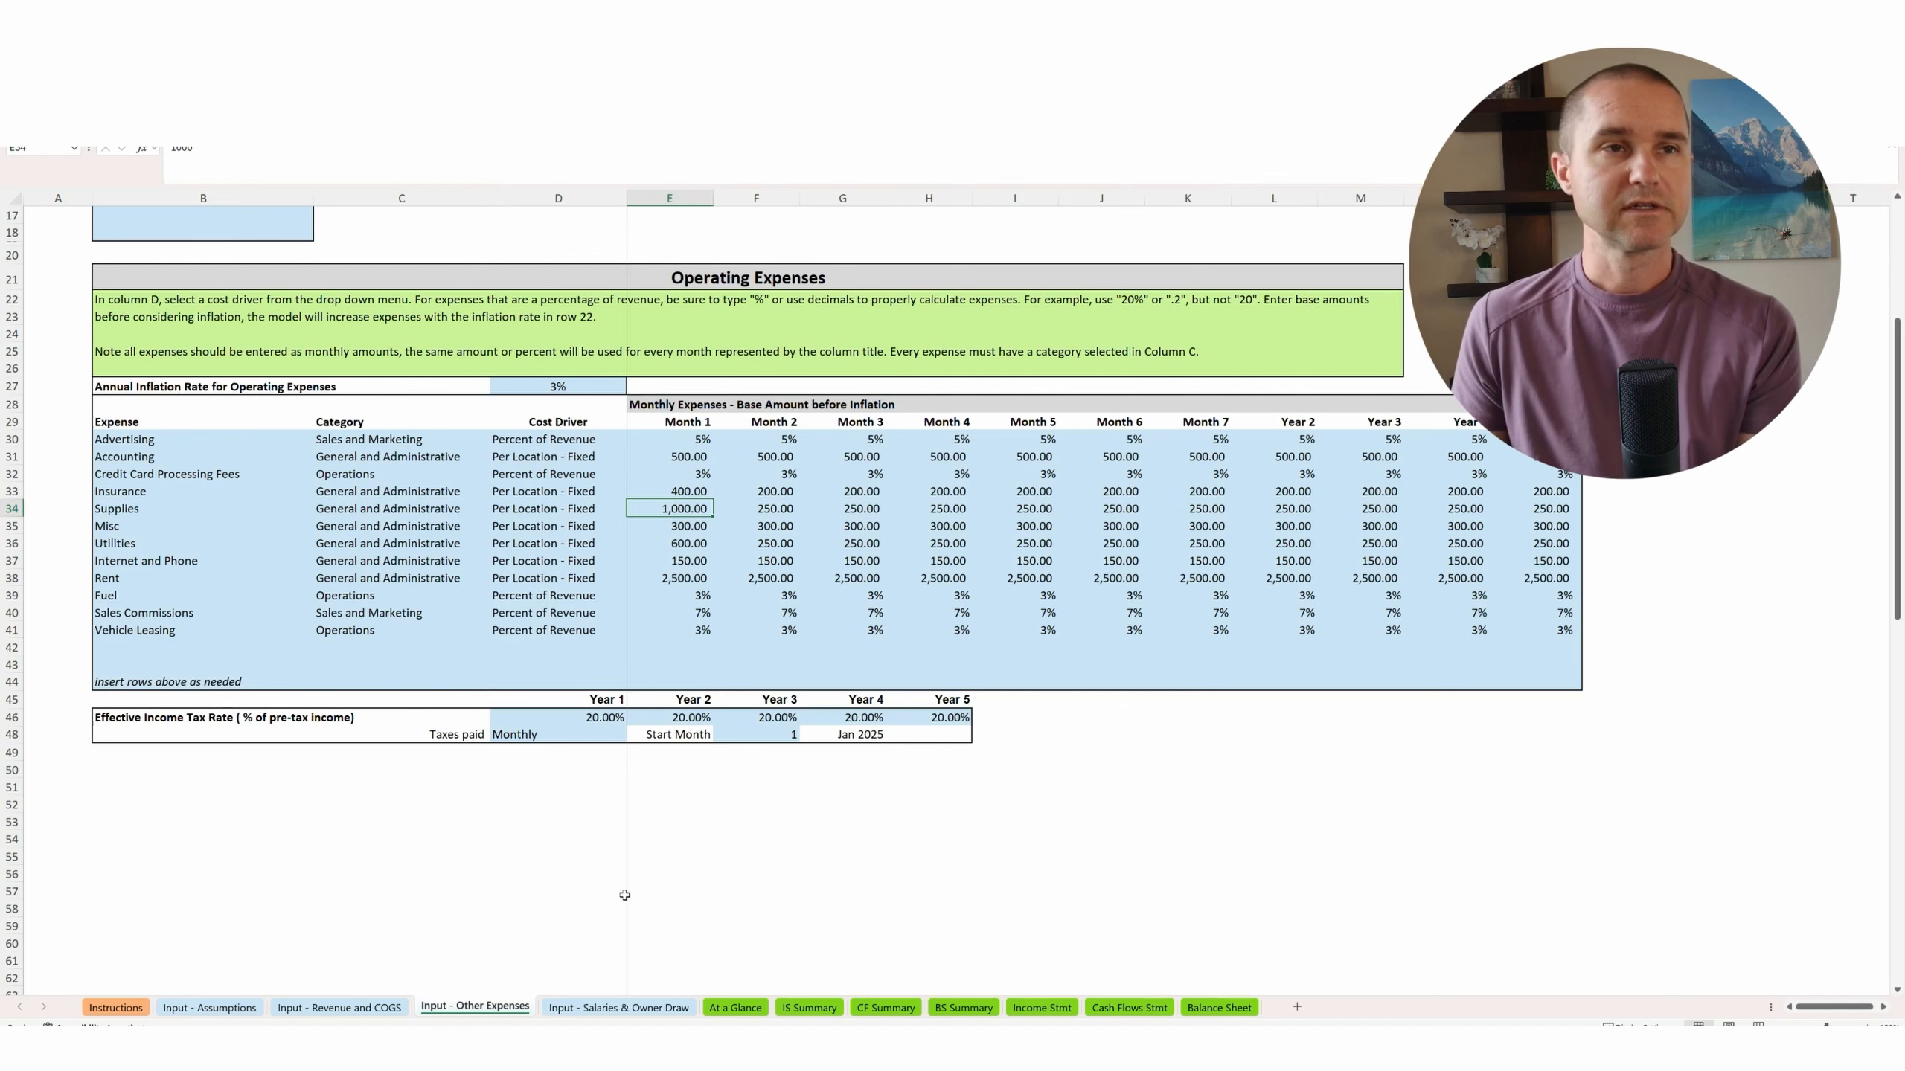
left_click(618, 1008)
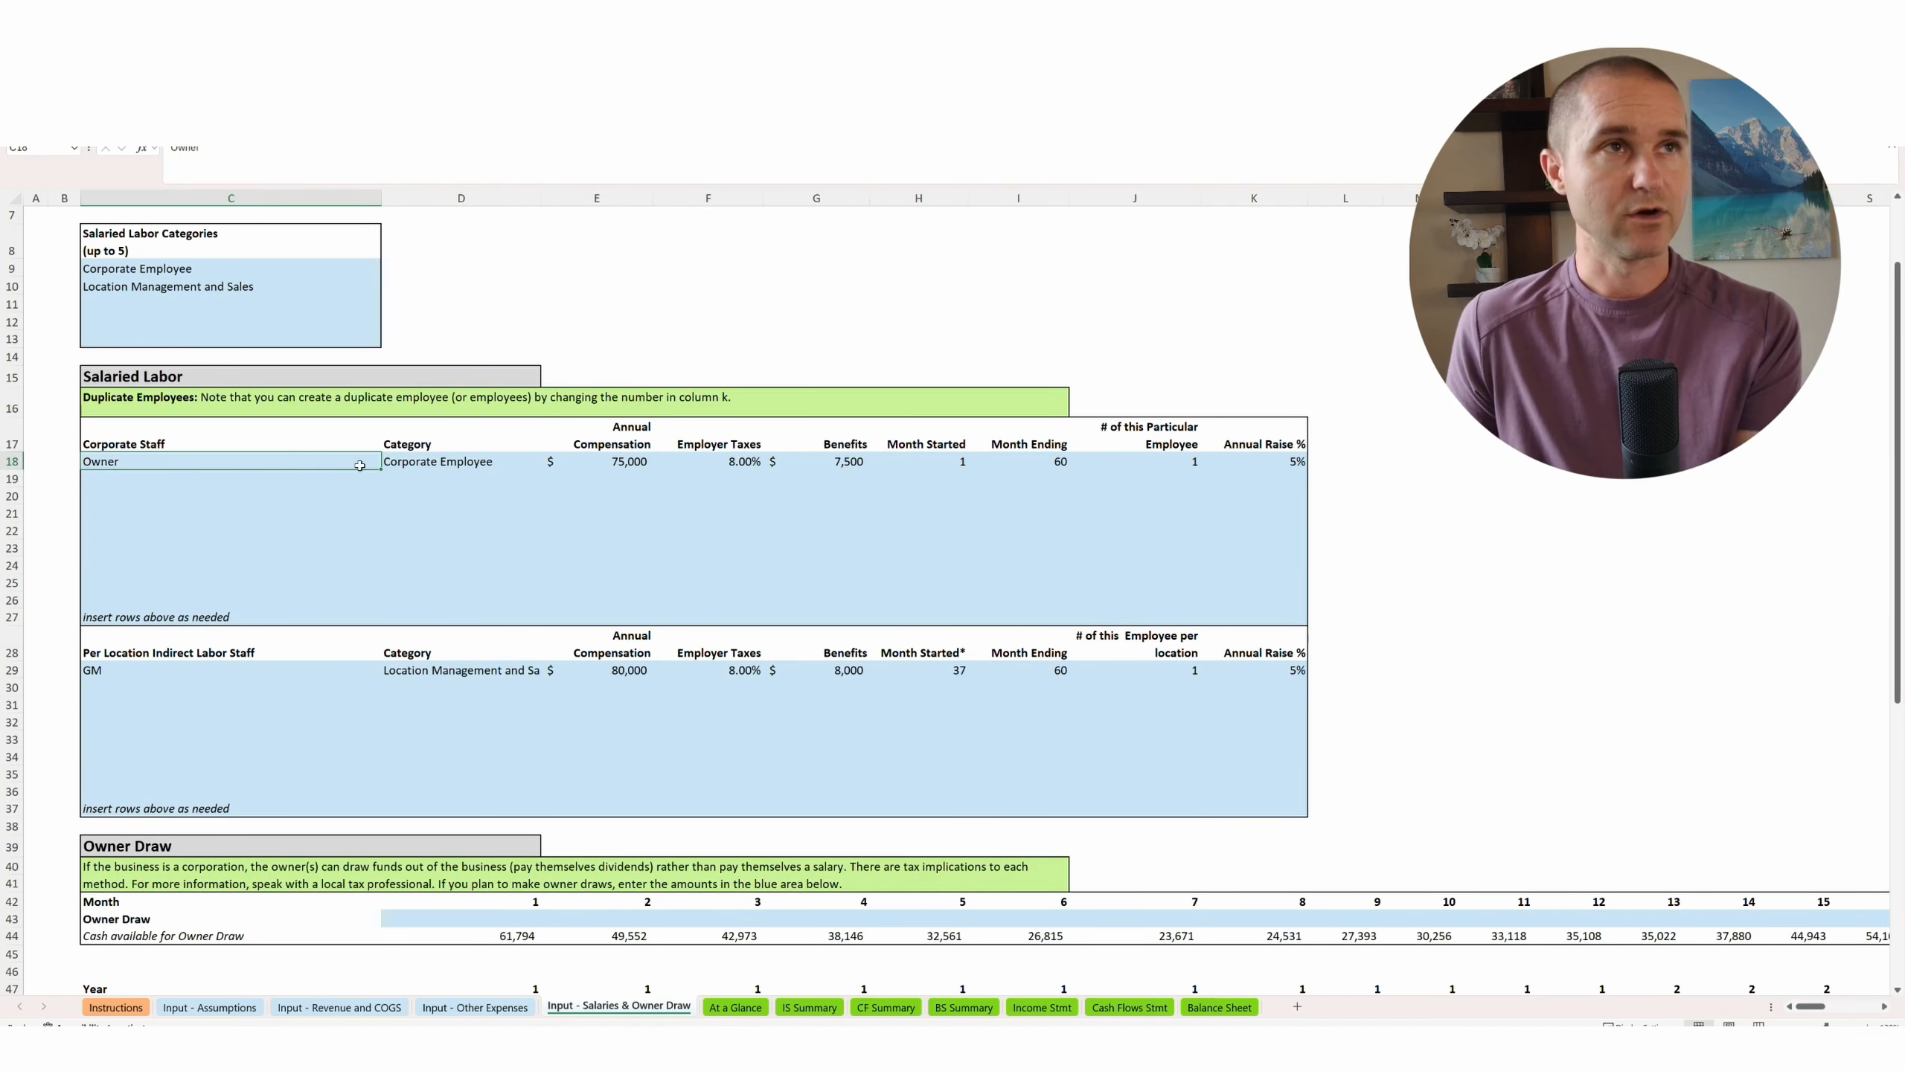
Review the GM staff entry and its 80,000 annual compensation, then open At a Glance.
left_click(611, 462)
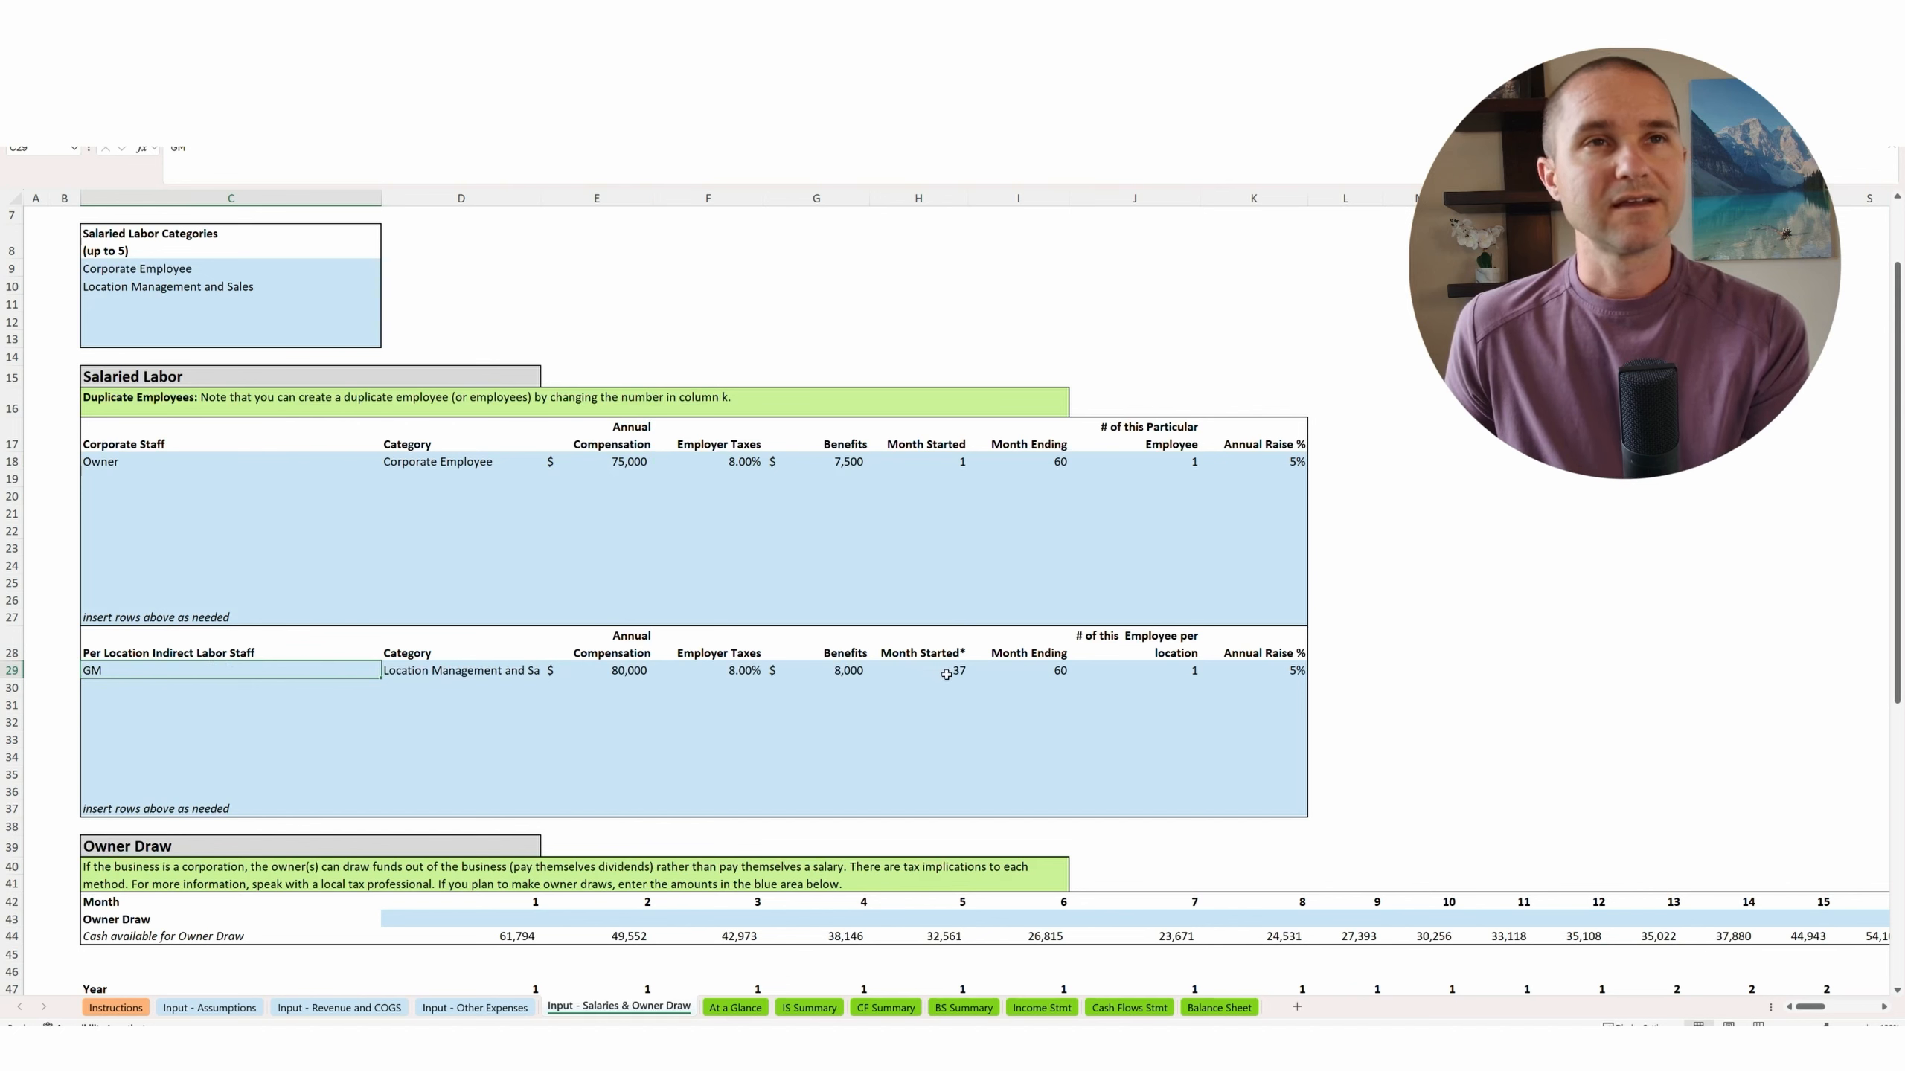
left_click(941, 672)
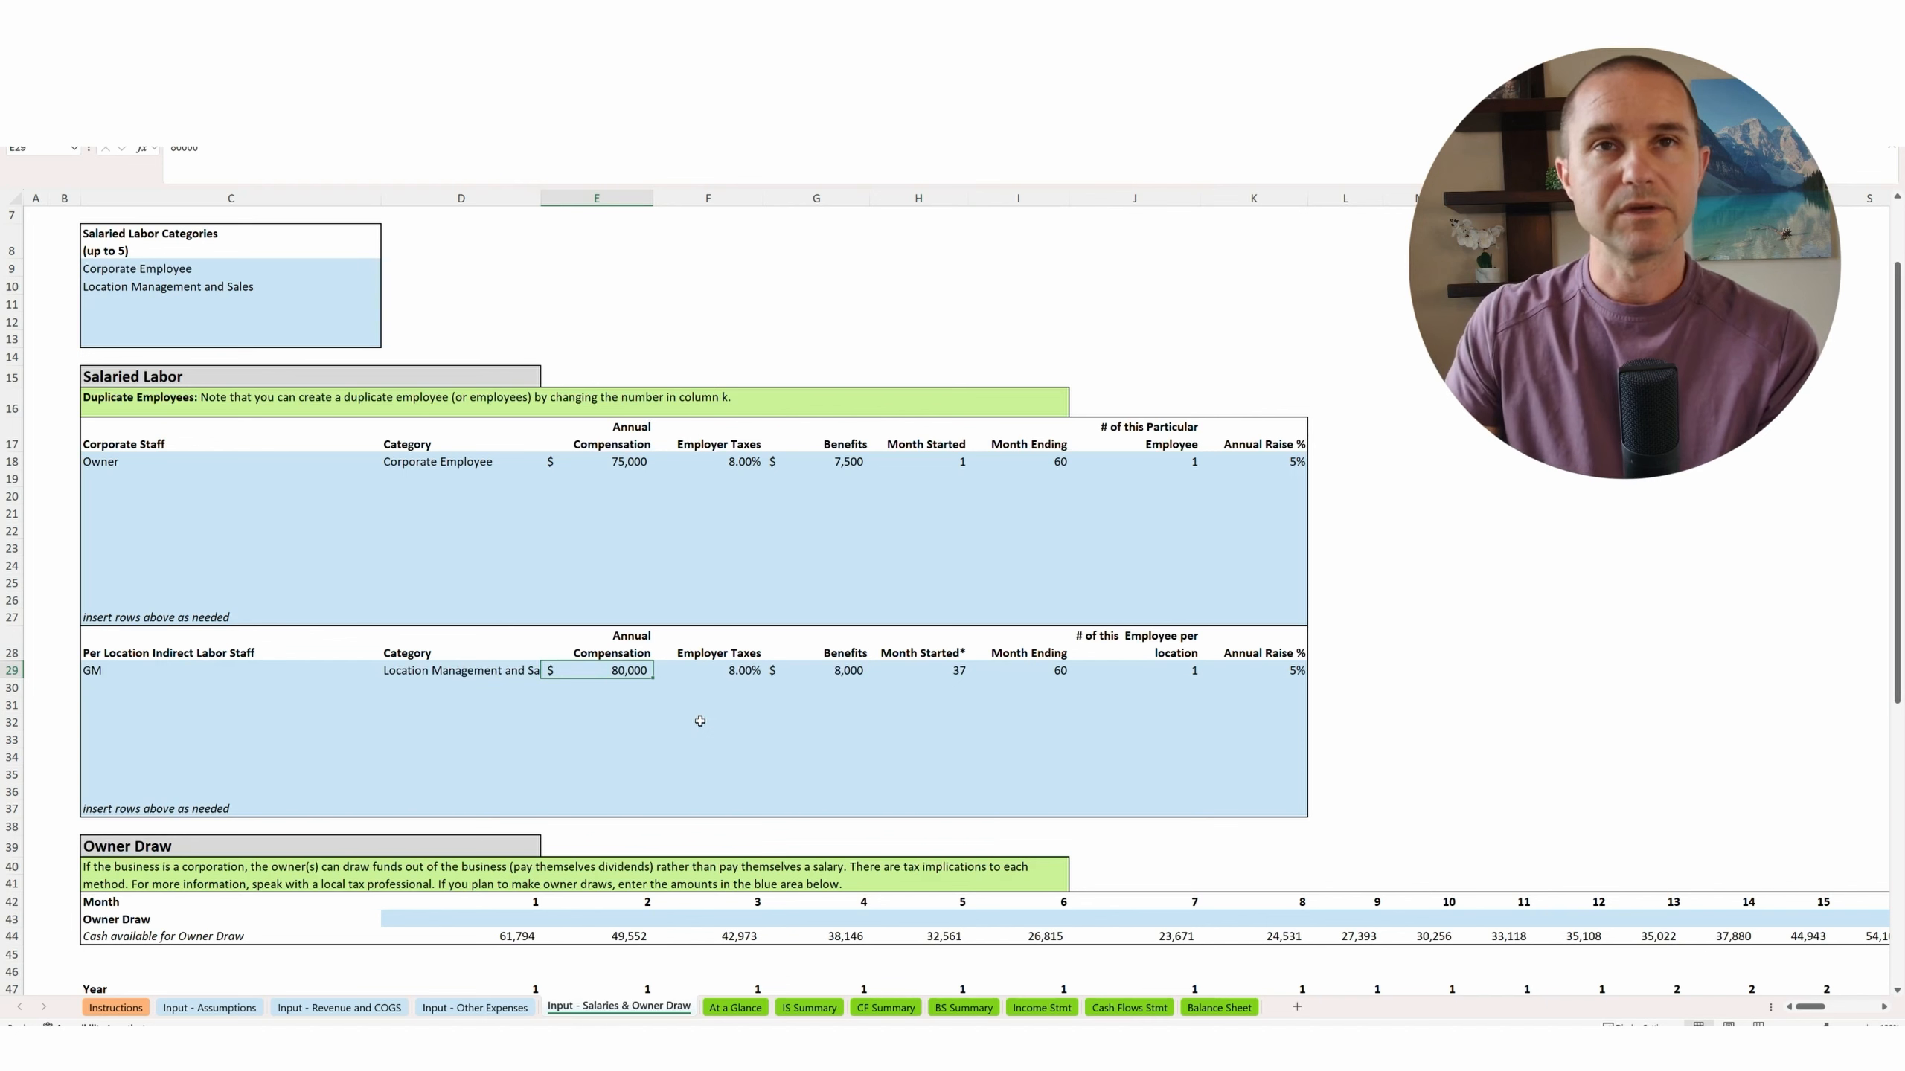
mouse_move(662, 726)
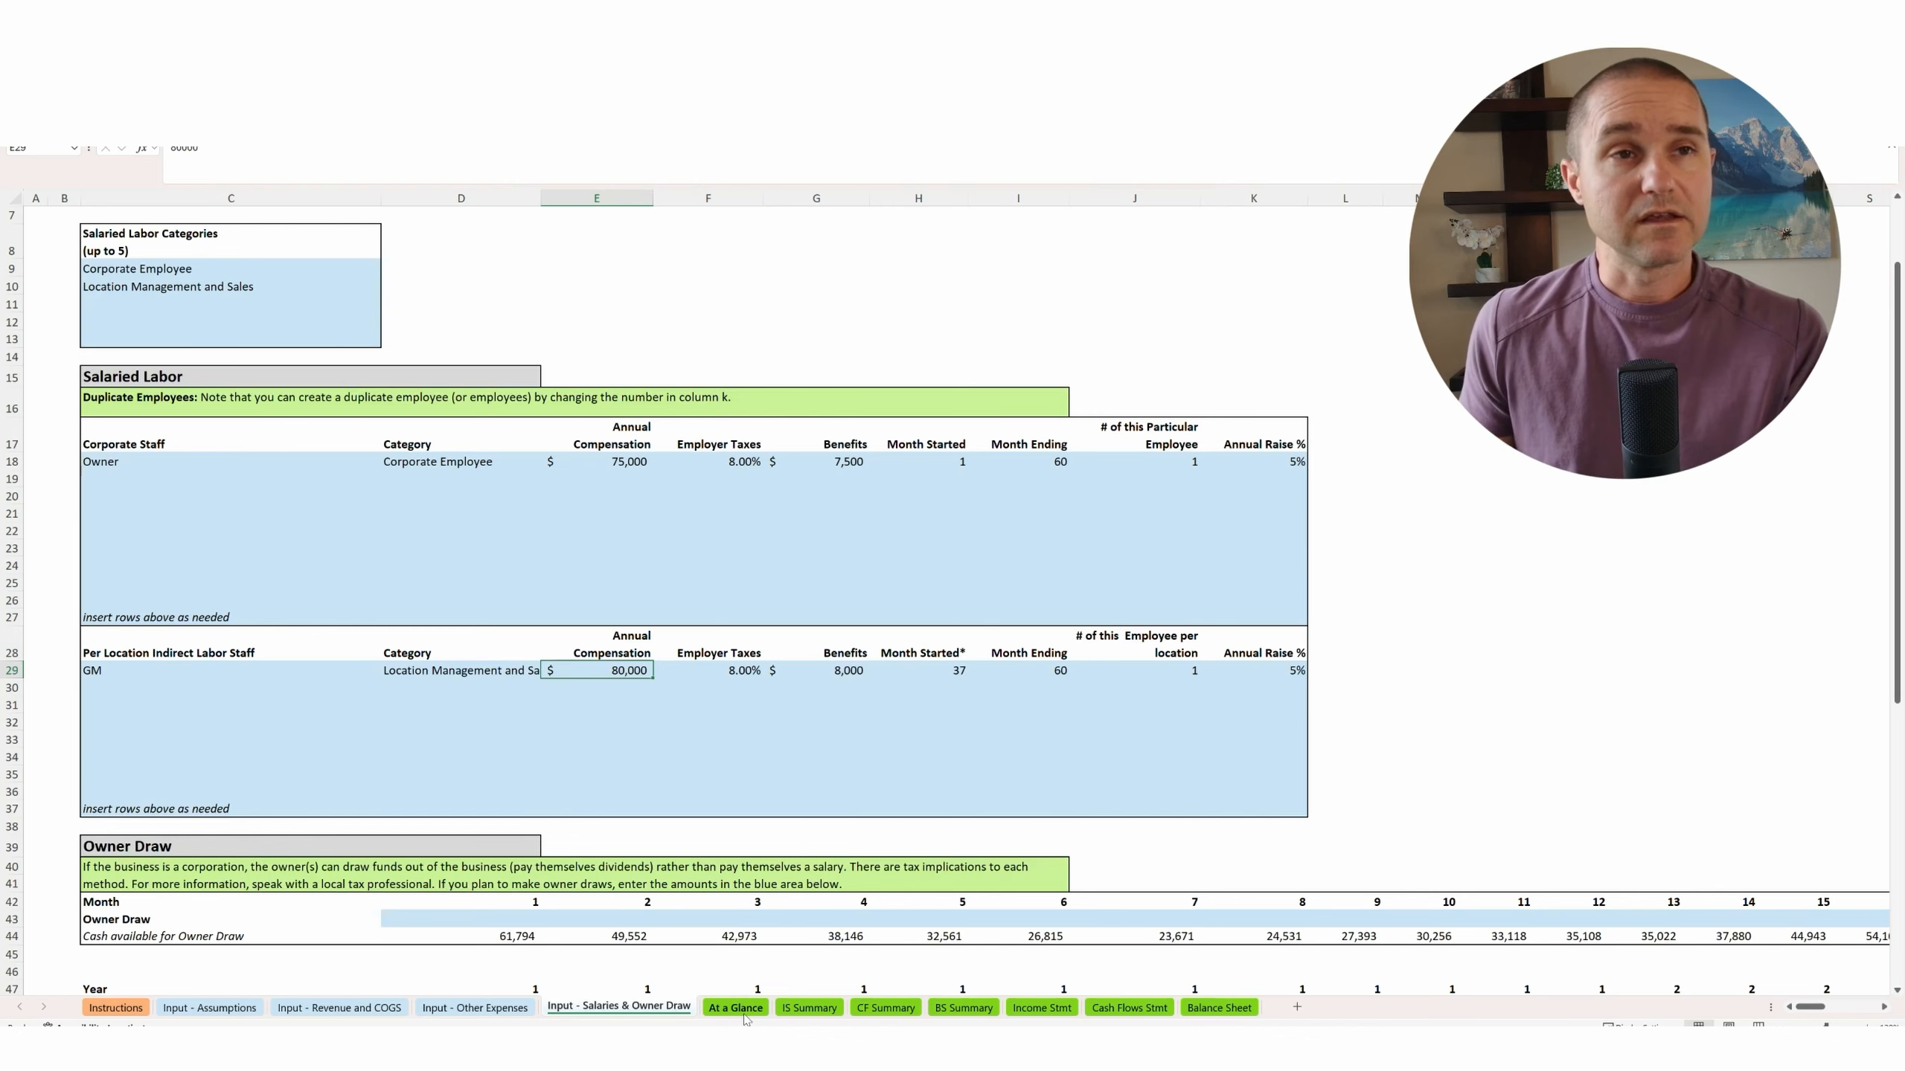
left_click(735, 1007)
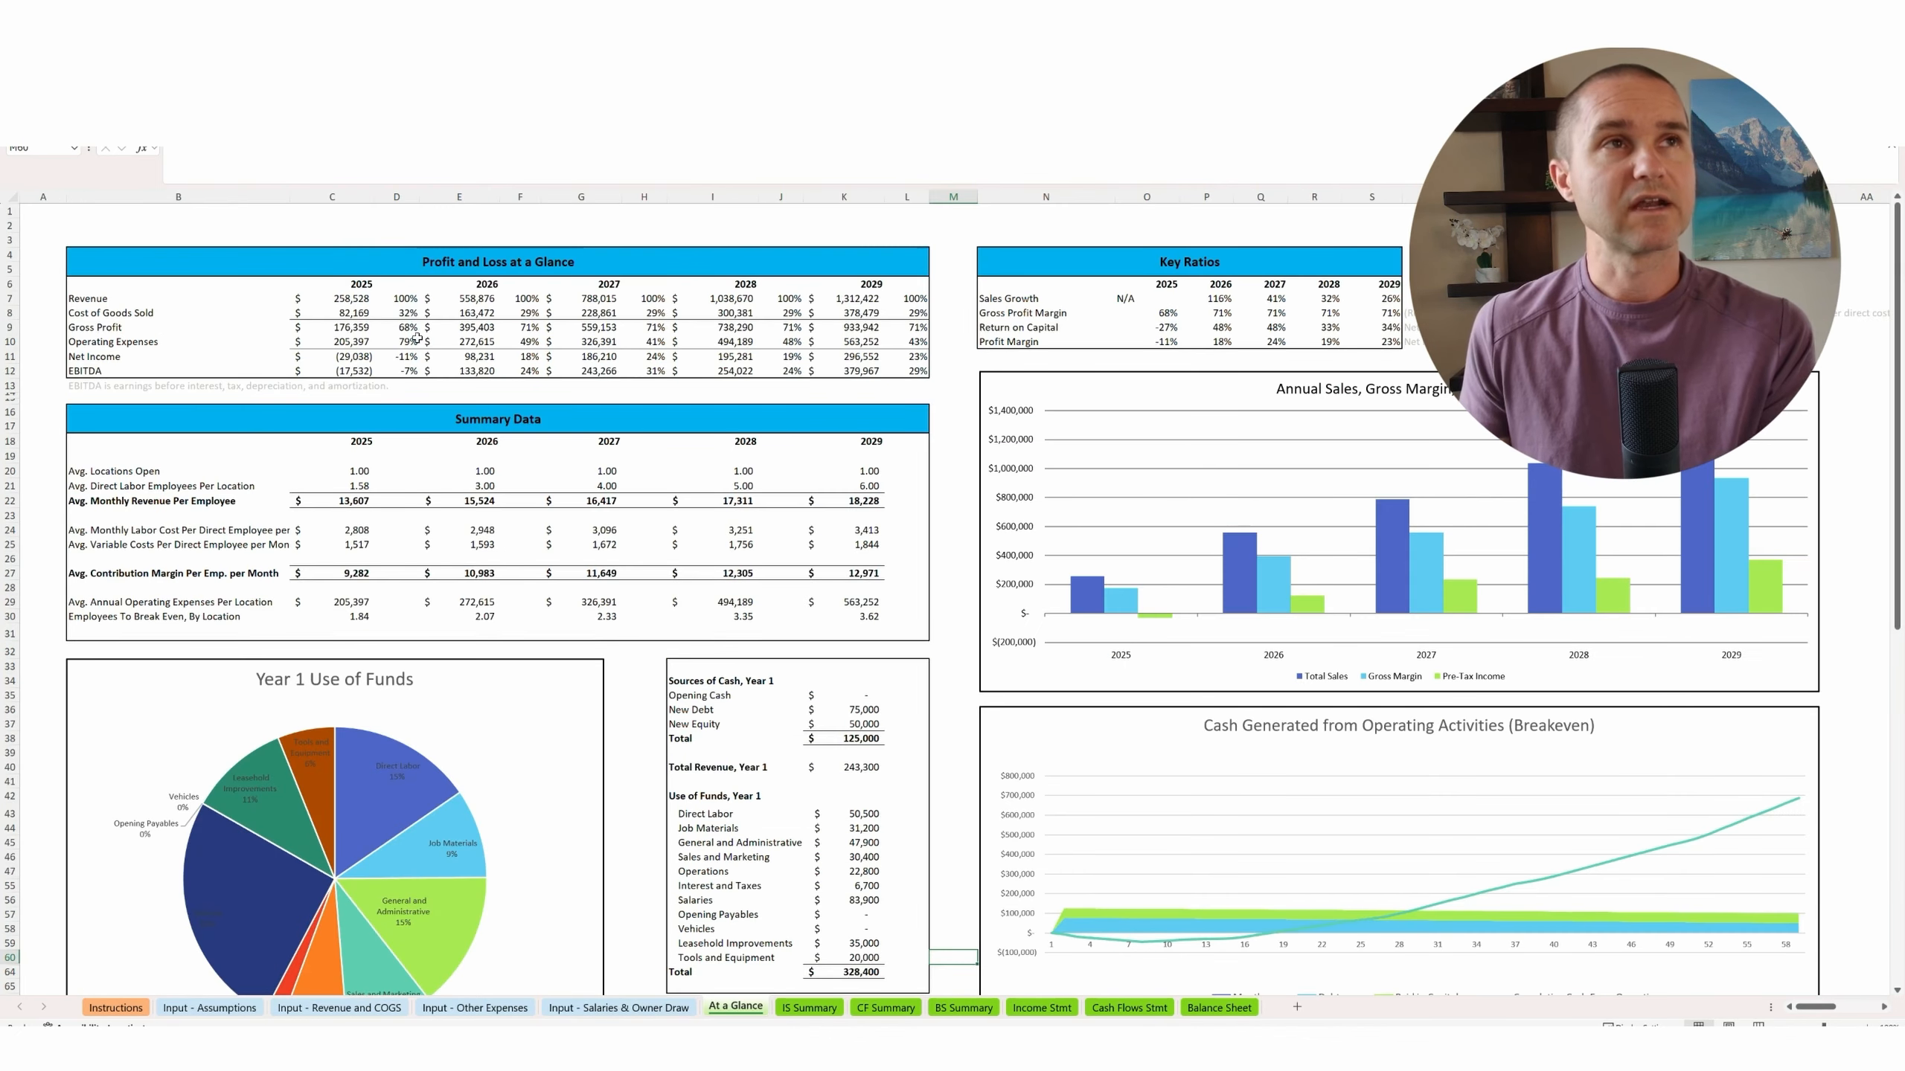
Check the 2025 net income on the dashboard, then open Cash Flows Stmt.
left_click(334, 357)
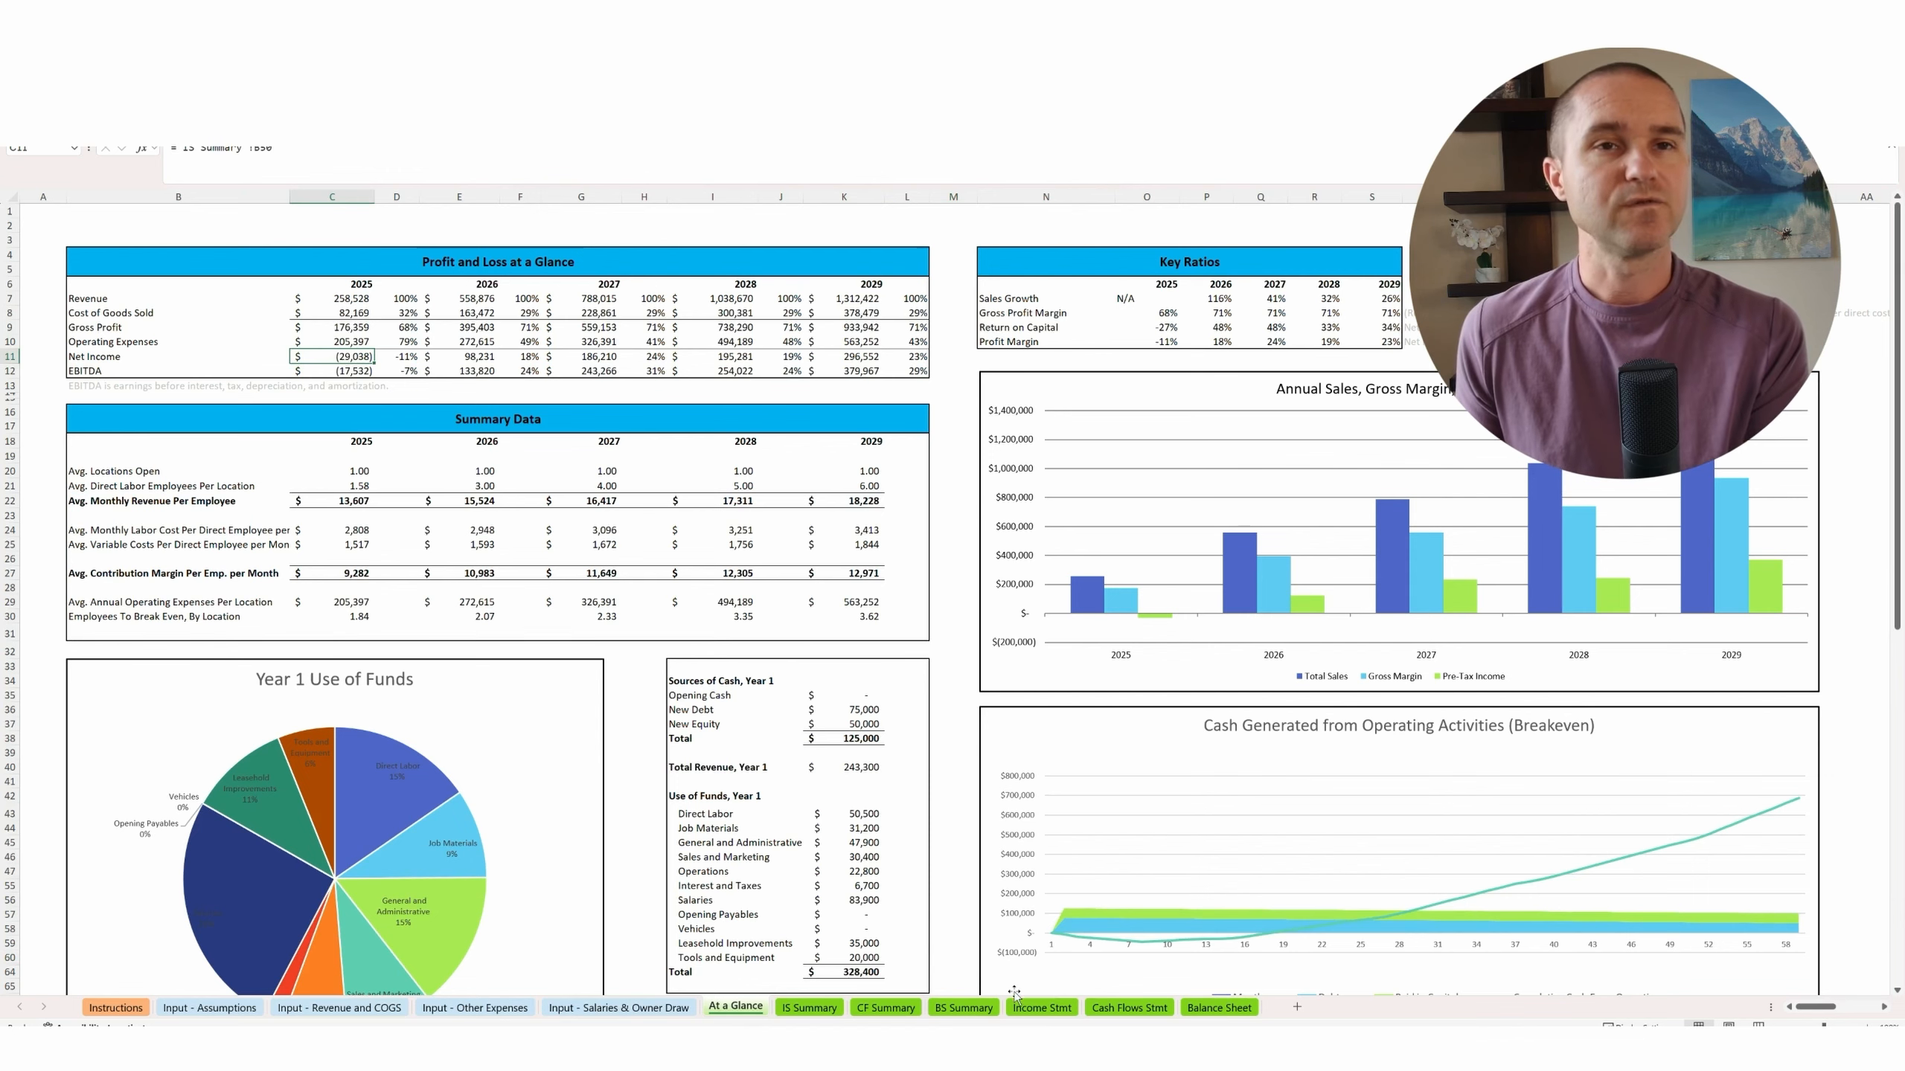
left_click(1128, 1007)
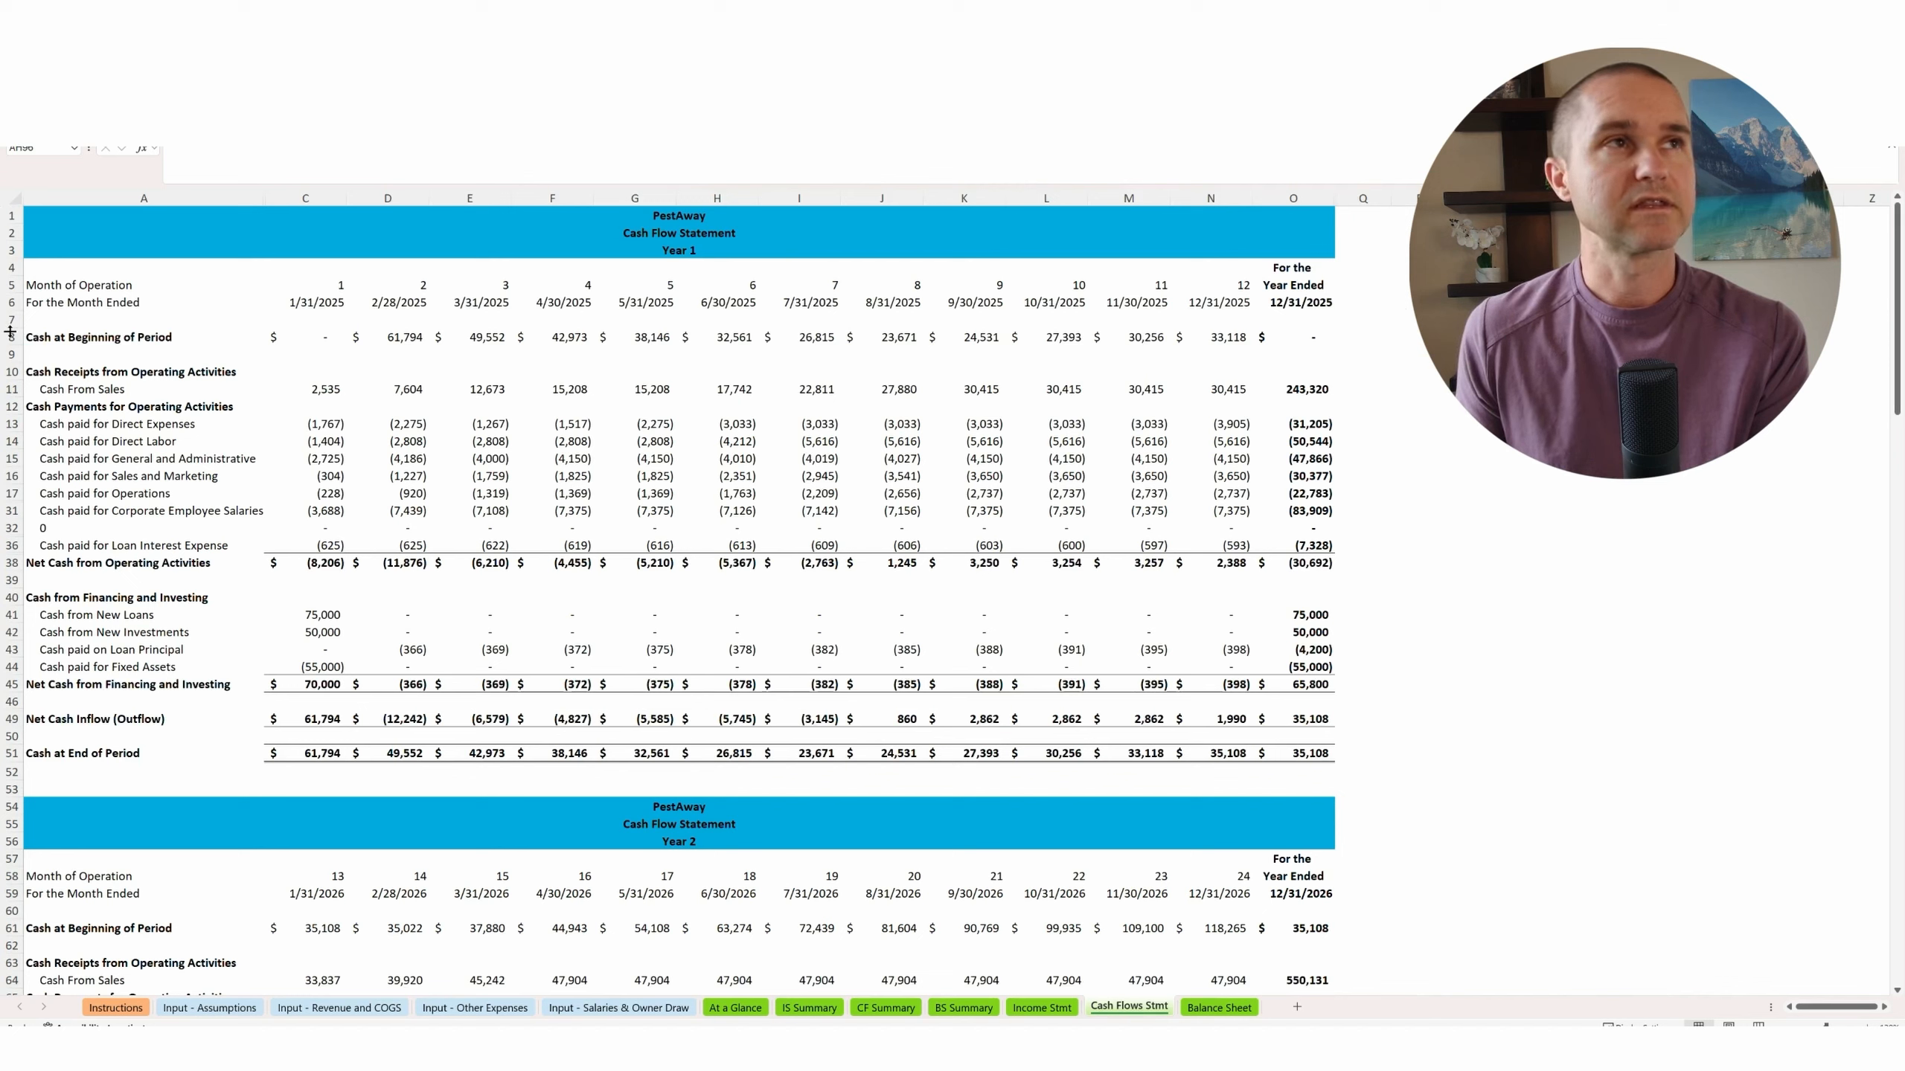
left_click(99, 337)
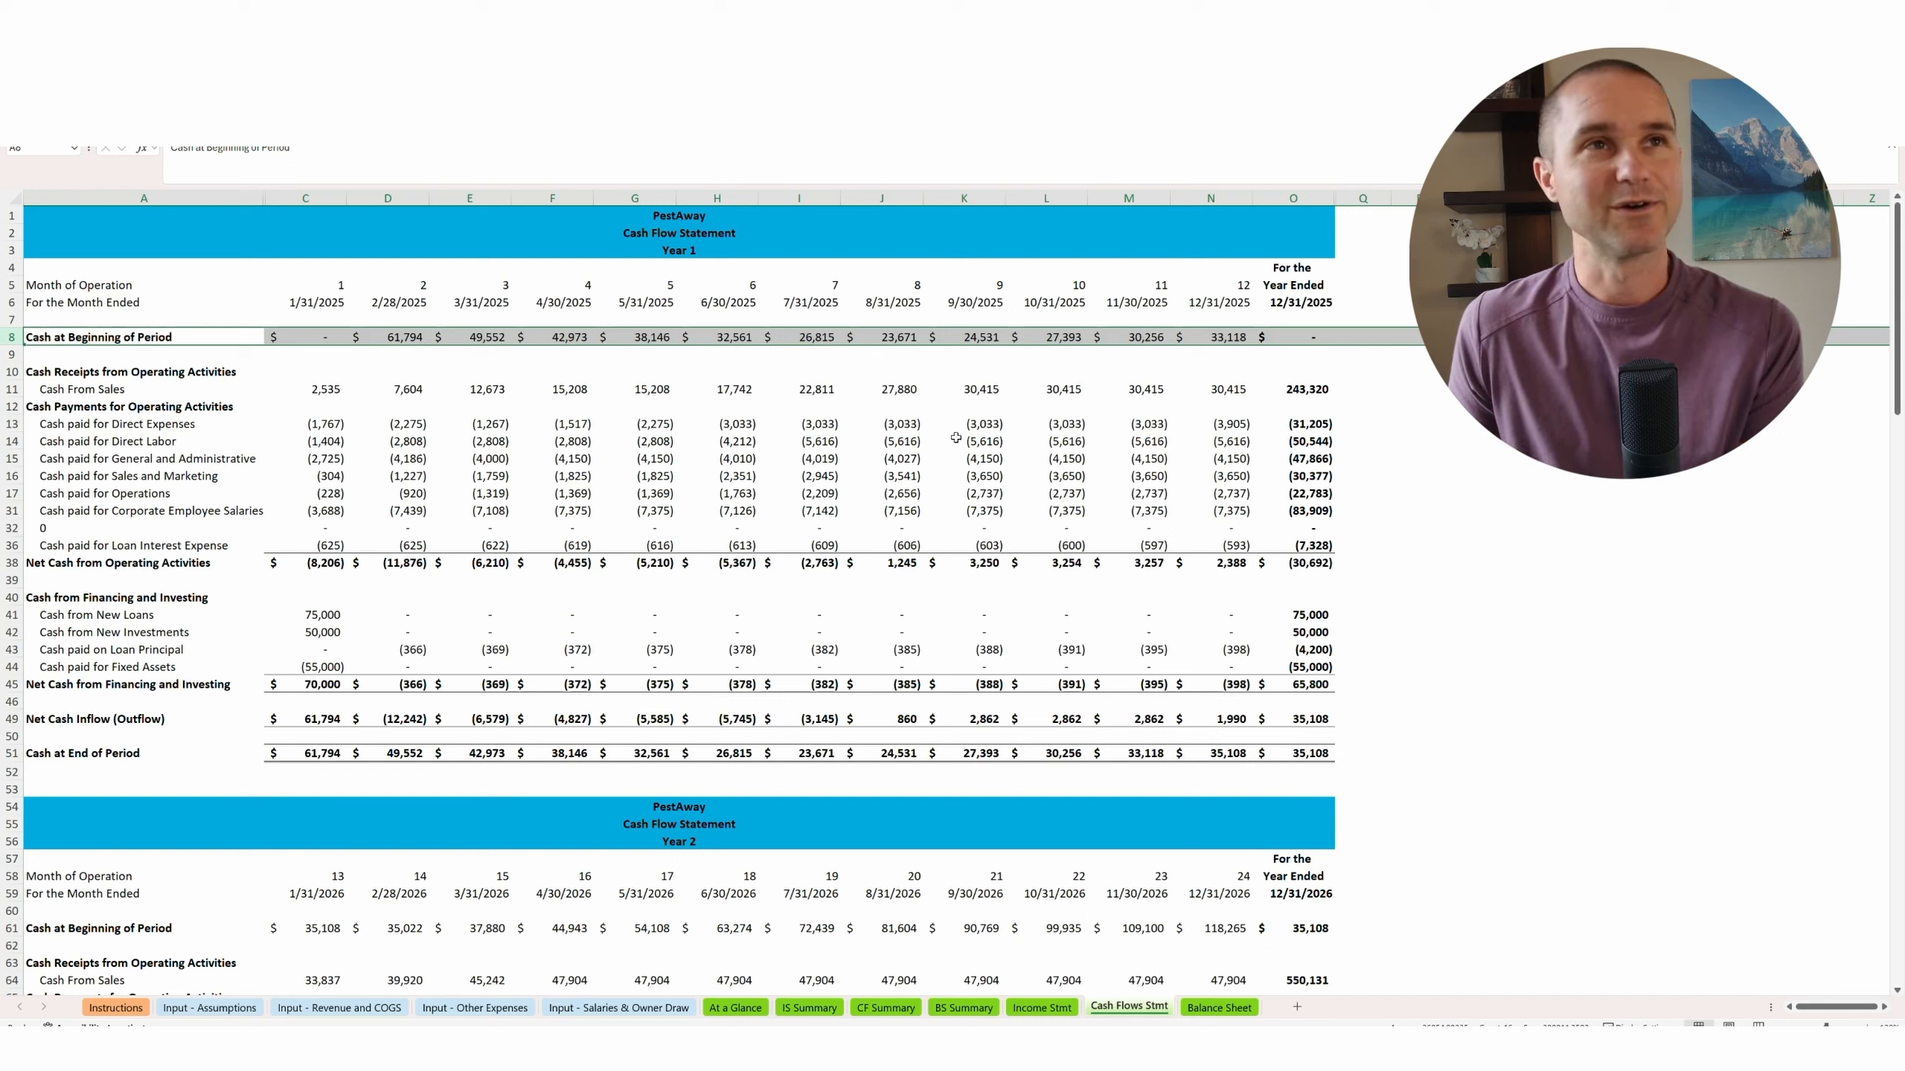
mouse_move(862, 429)
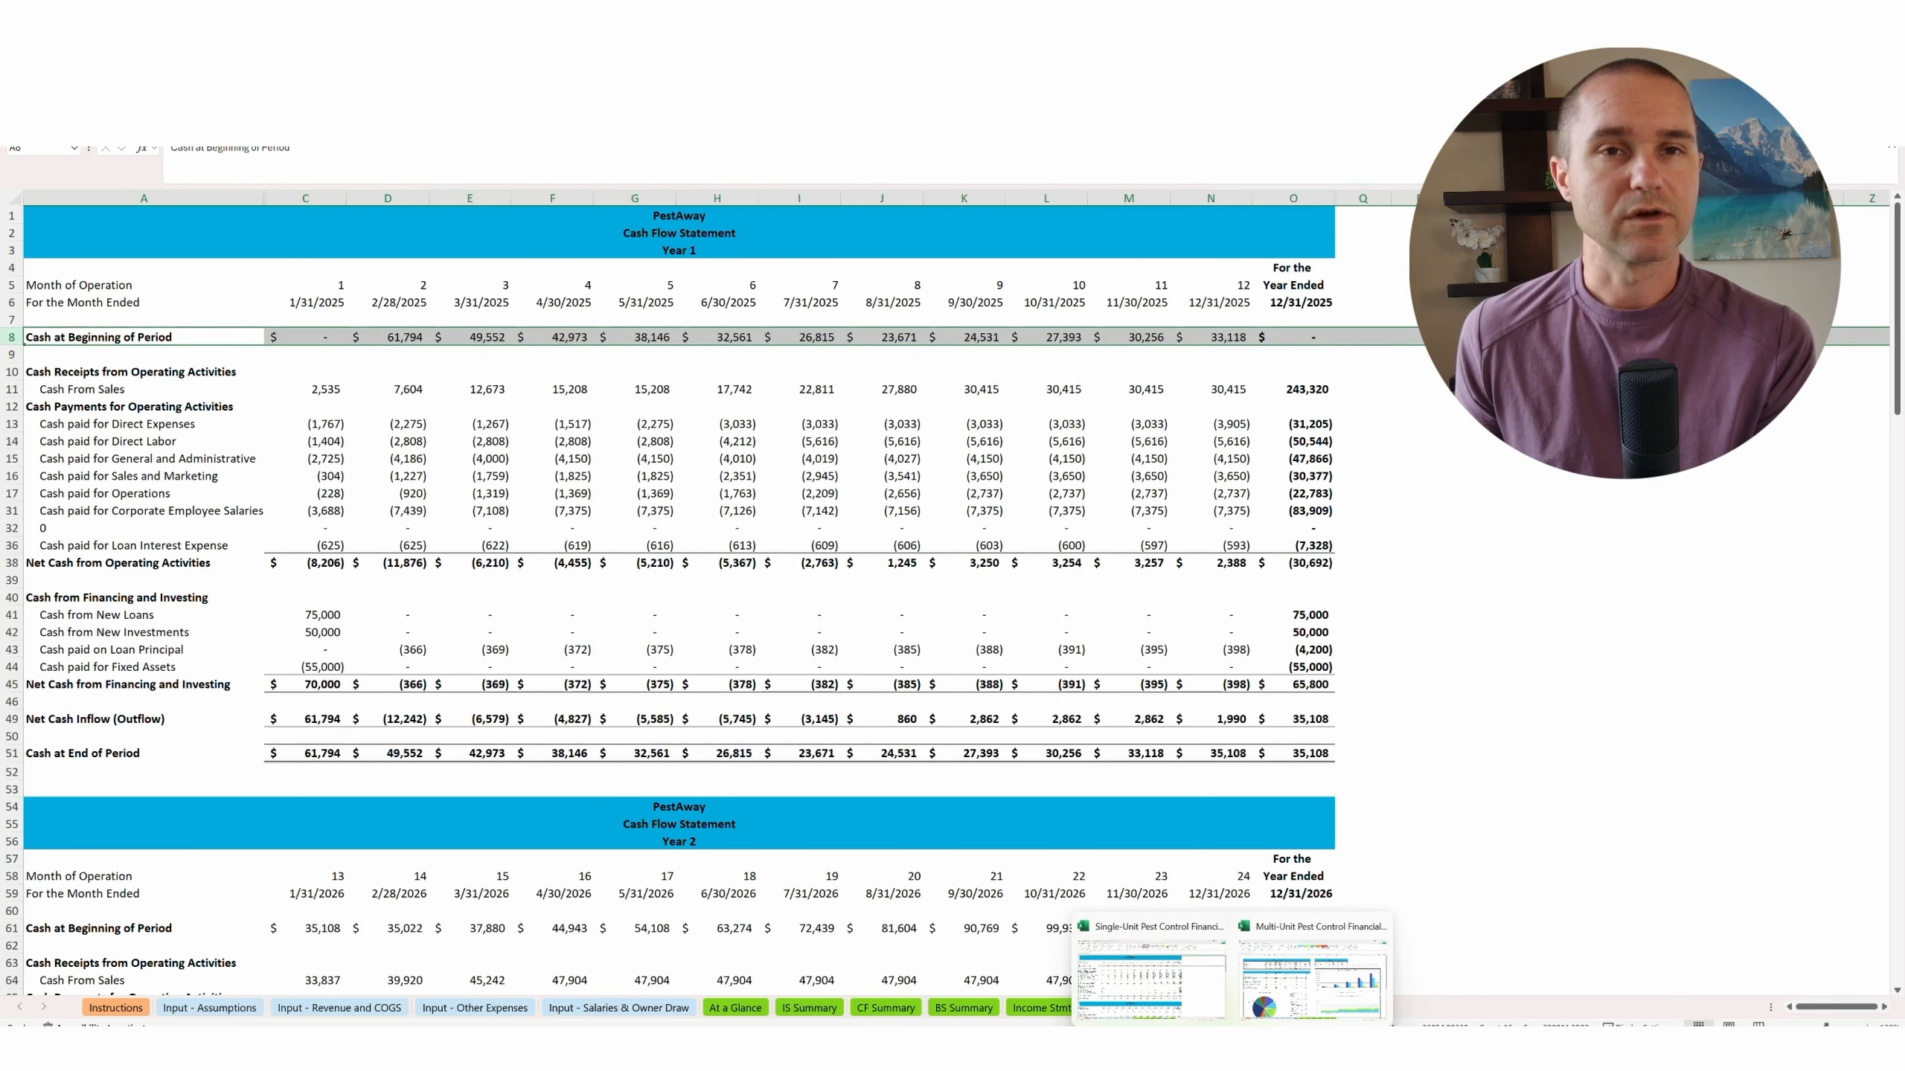
Switch to the Multi-Unit workbook and open its assumptions, with openings in months 1, 18, 36, 54.
left_click(735, 1007)
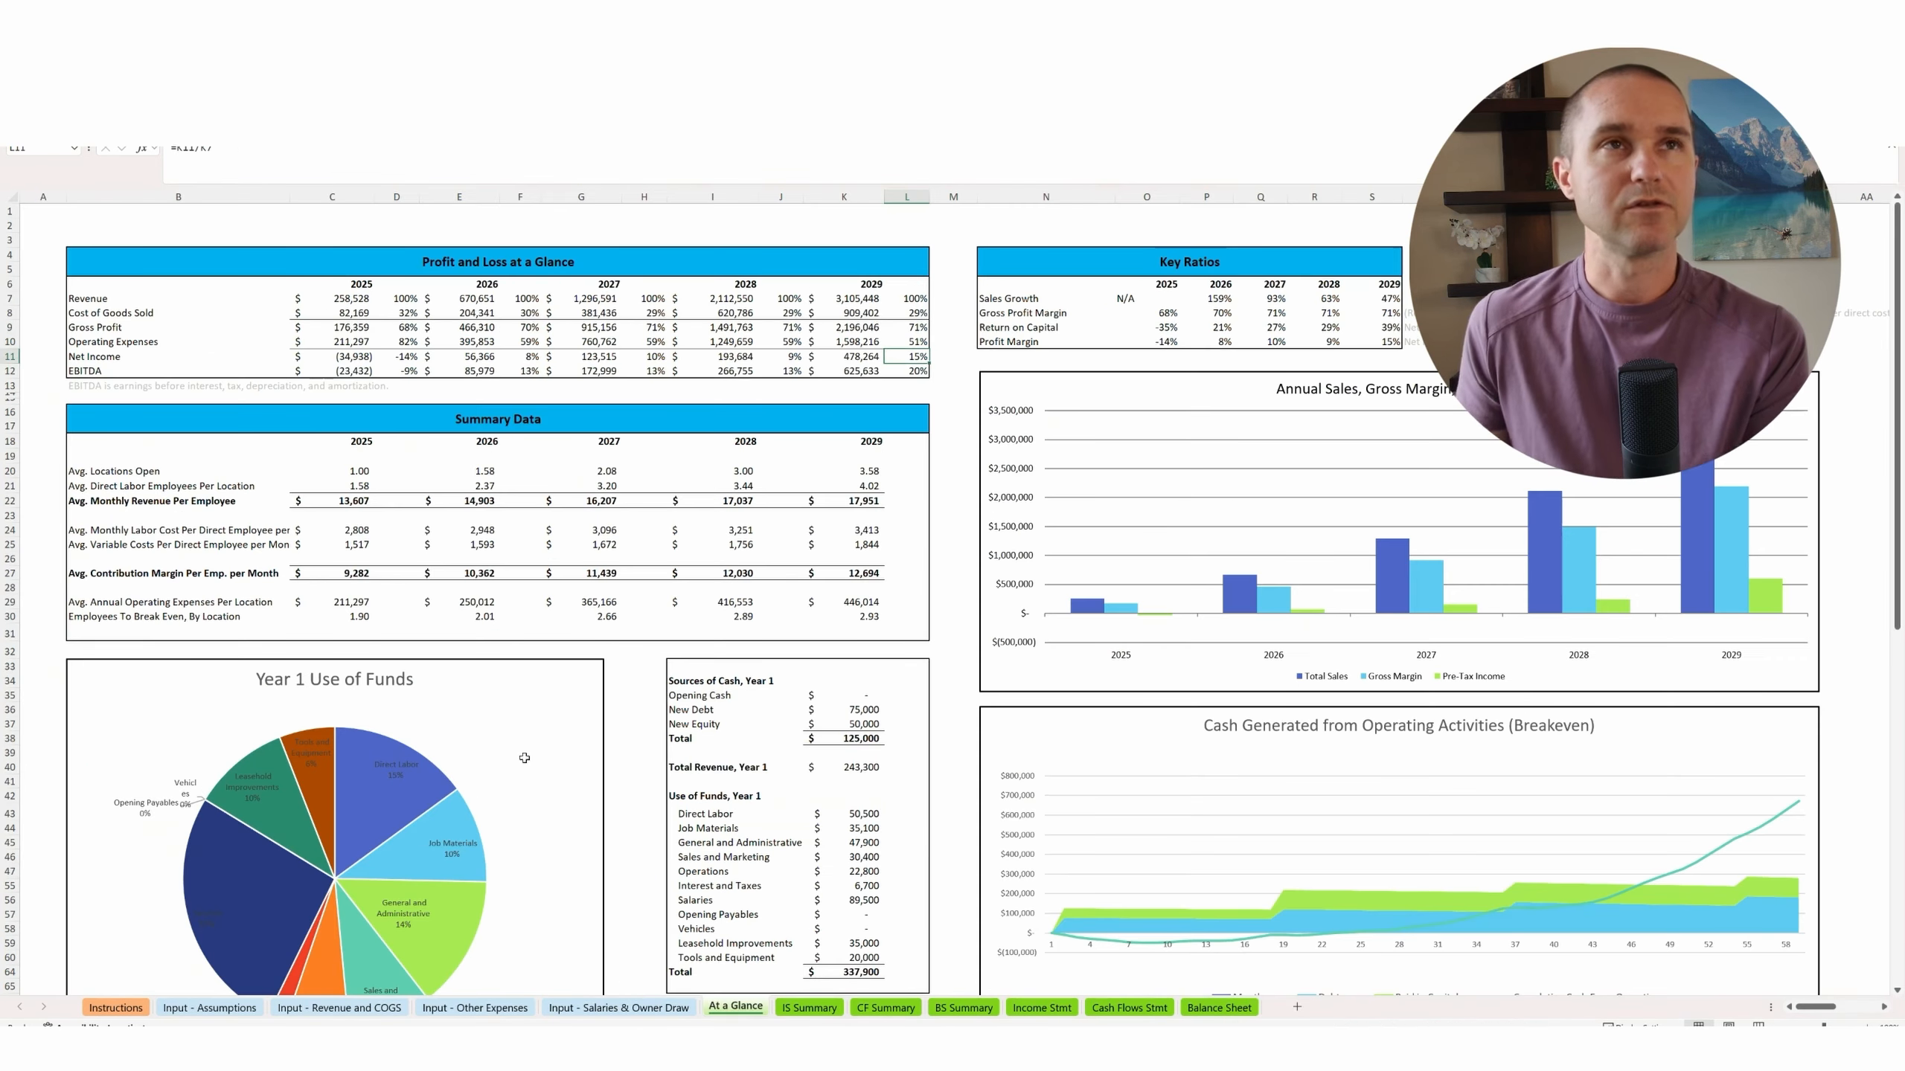
mouse_move(382, 834)
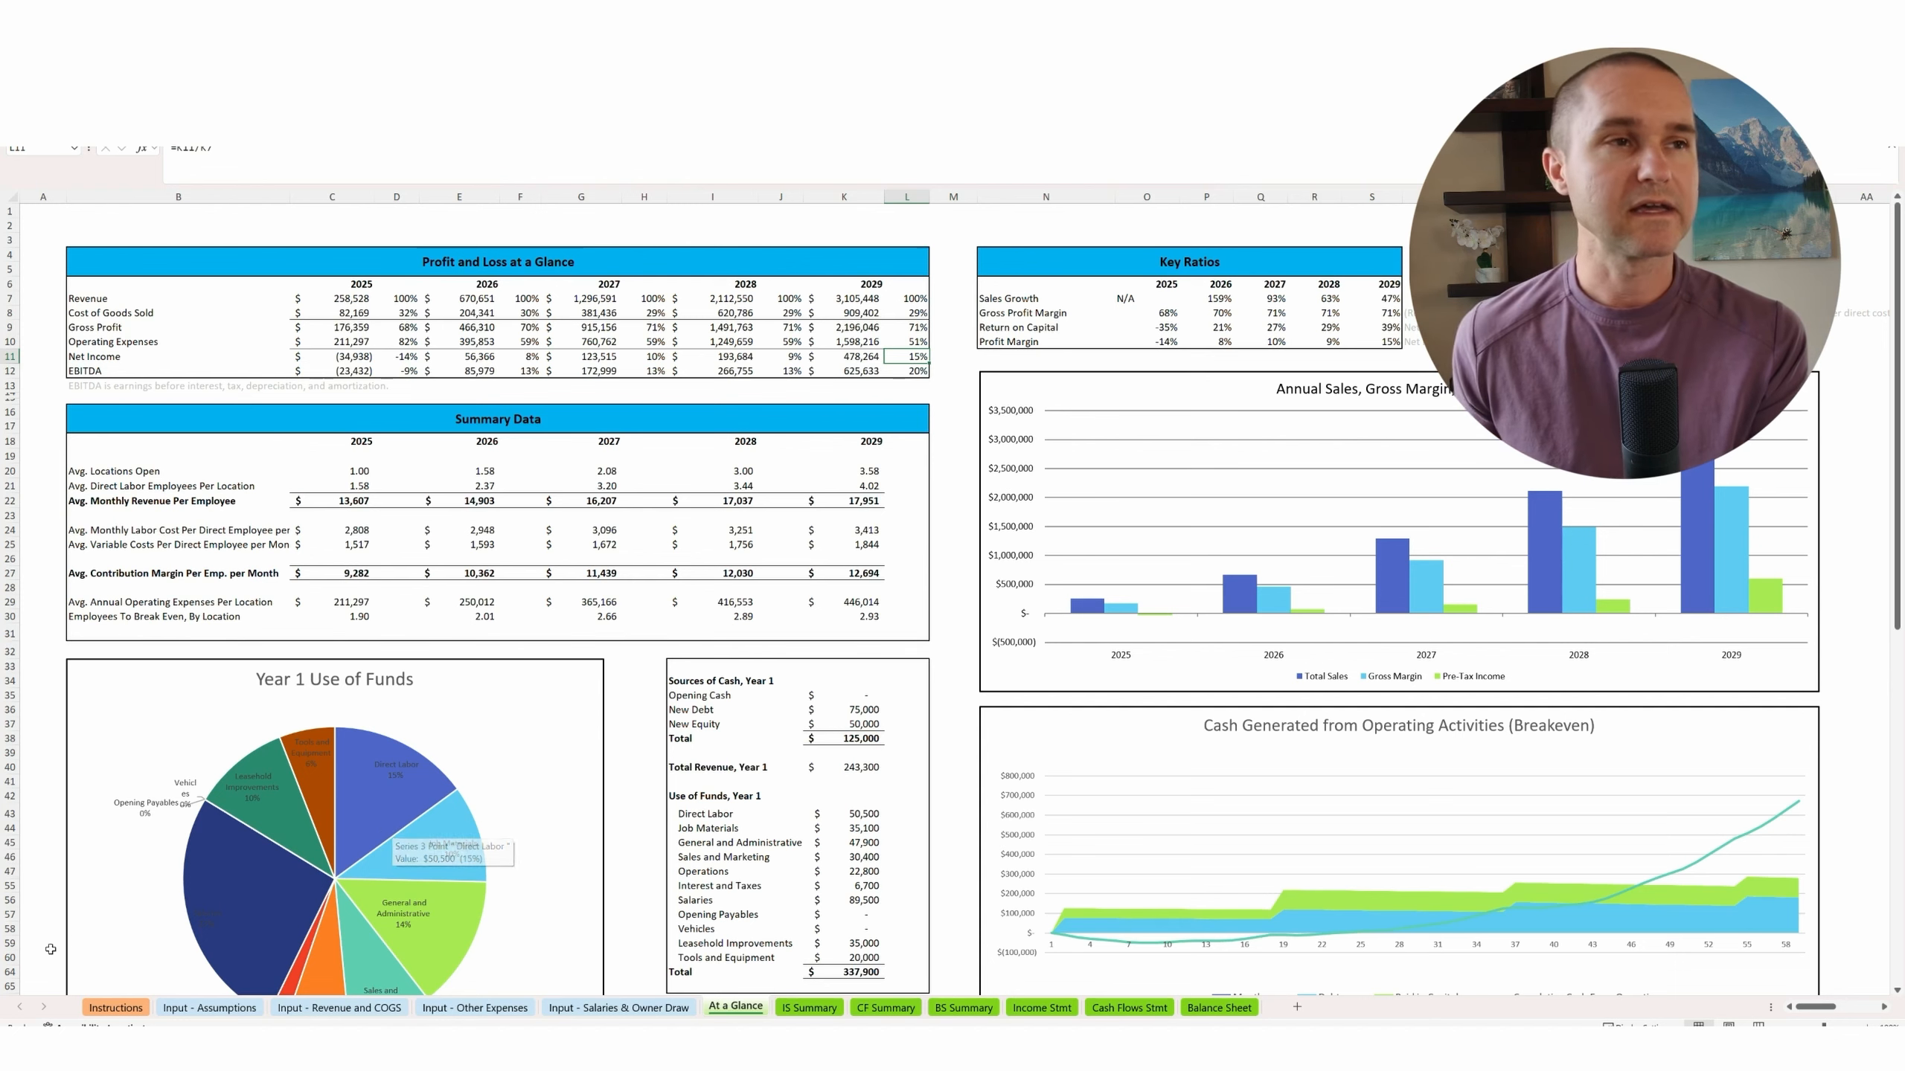
left_click(210, 1007)
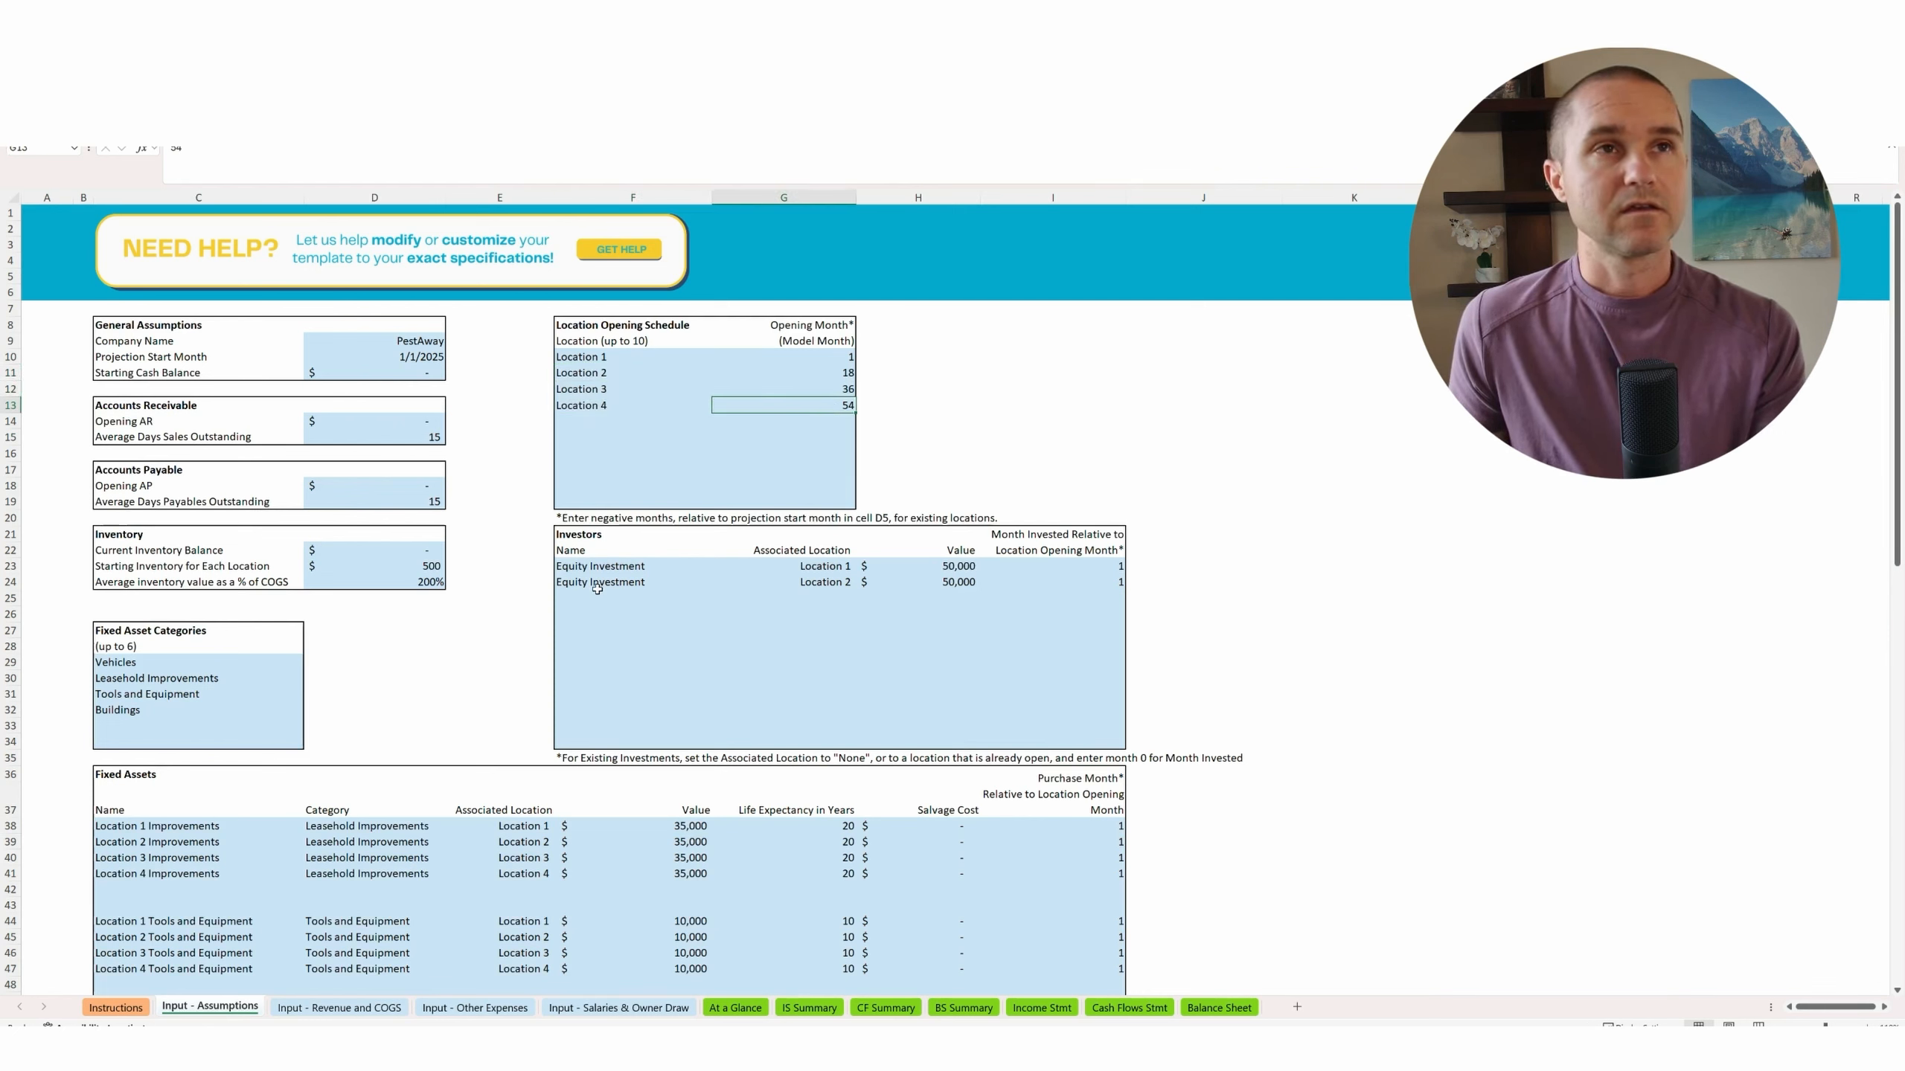
left_click(628, 582)
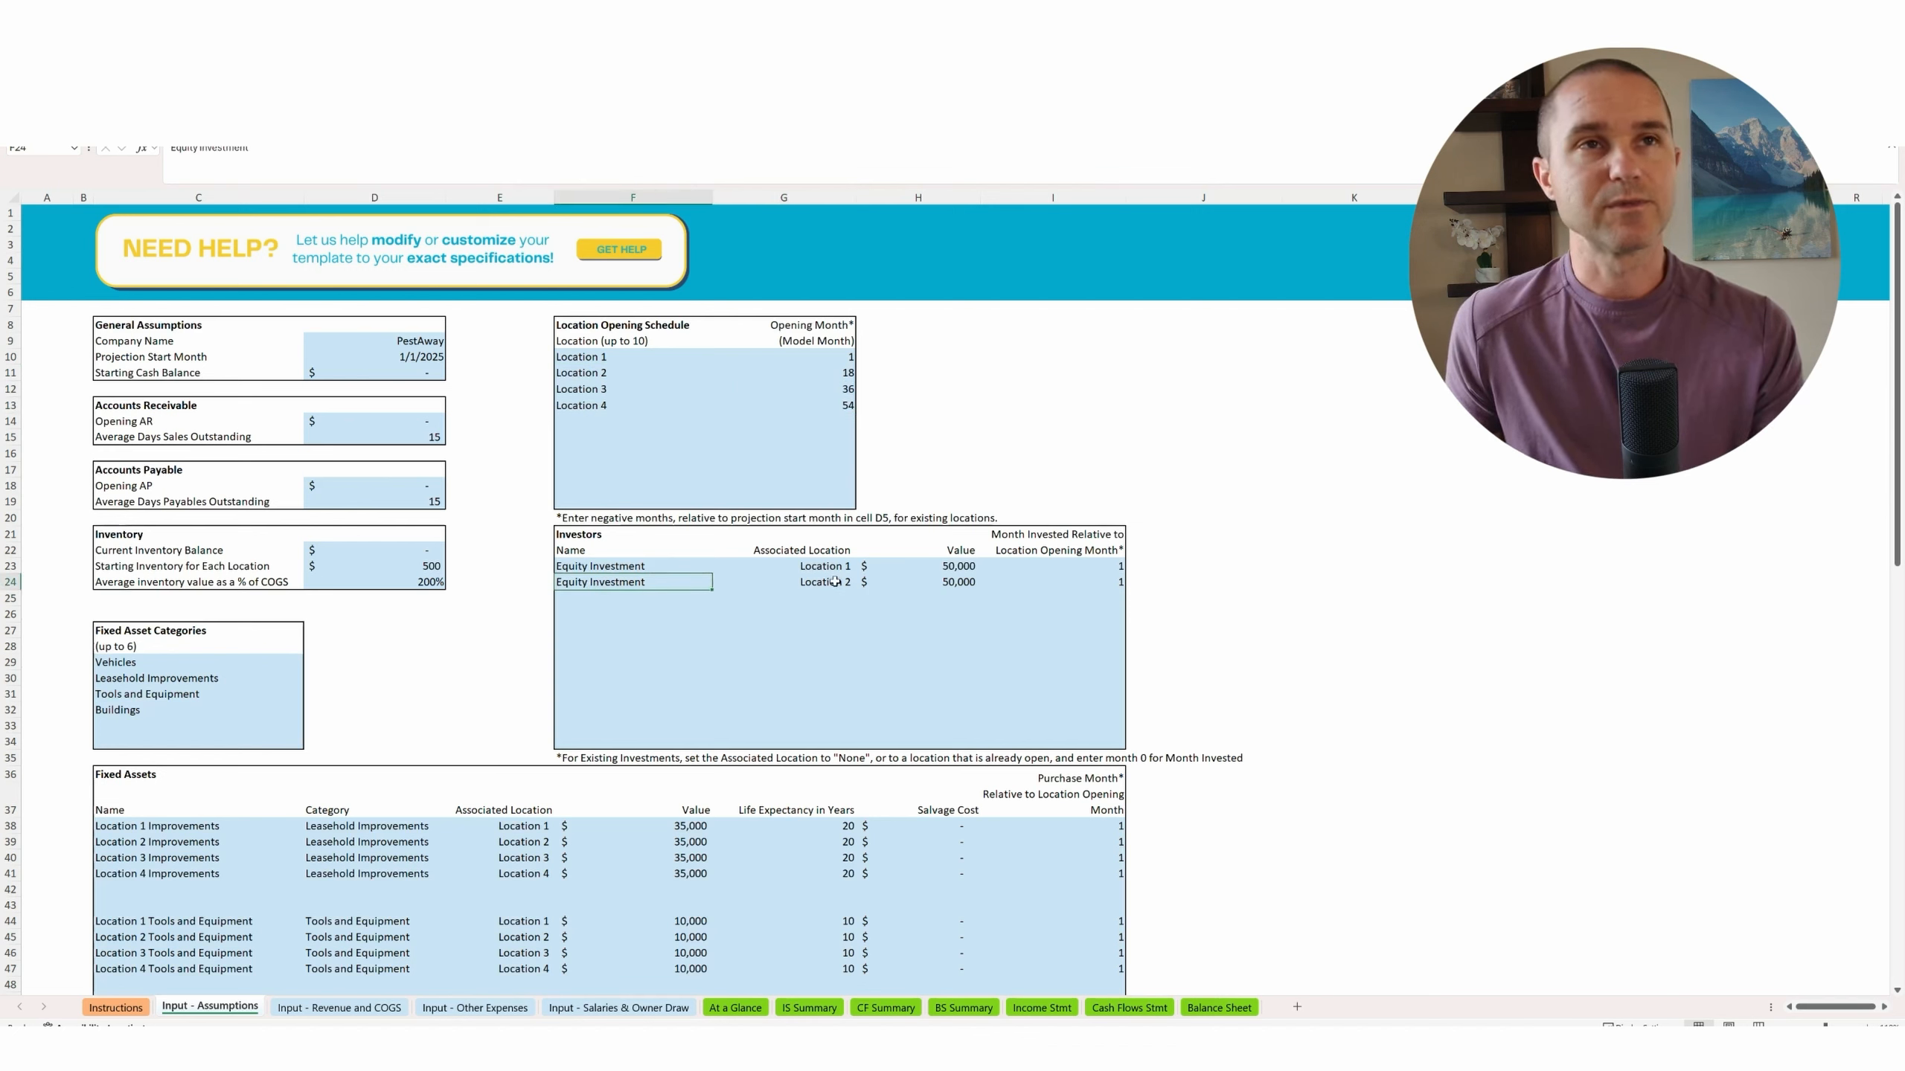
left_click(957, 583)
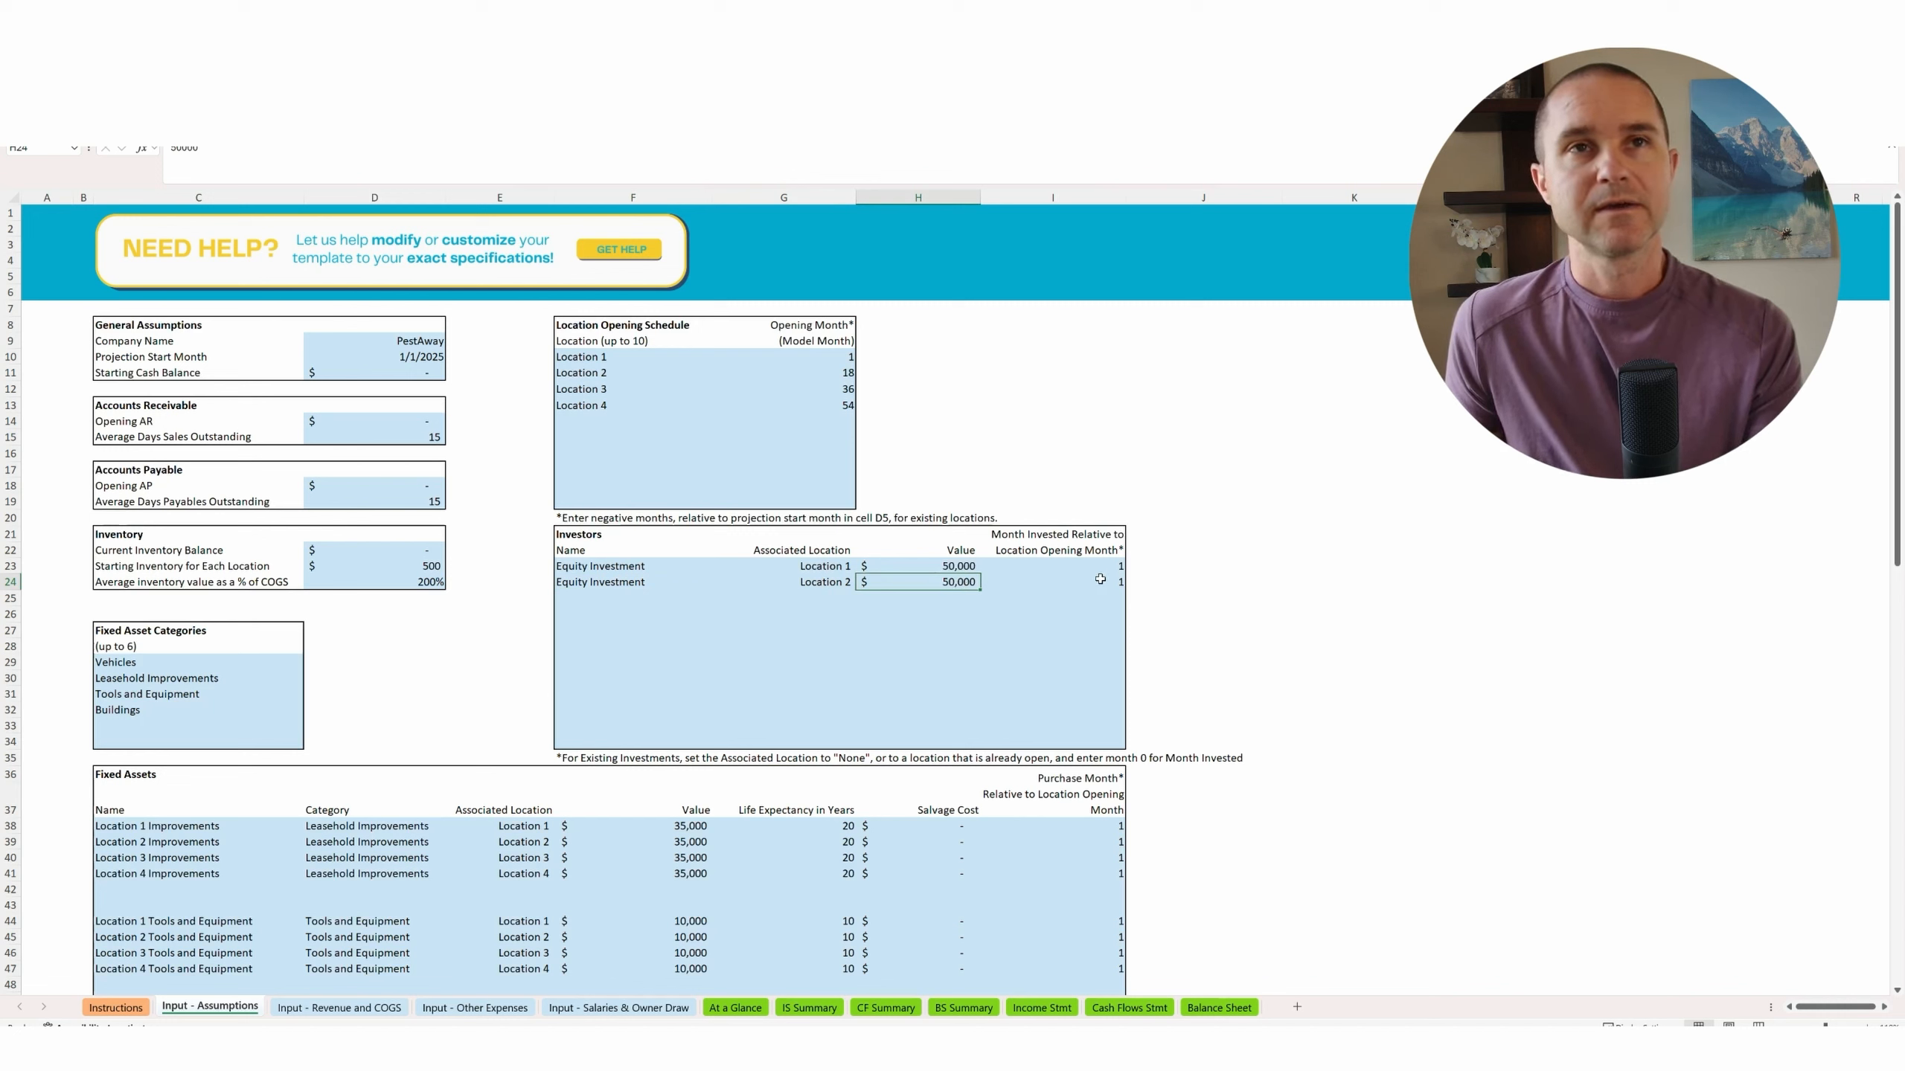
left_click(1062, 581)
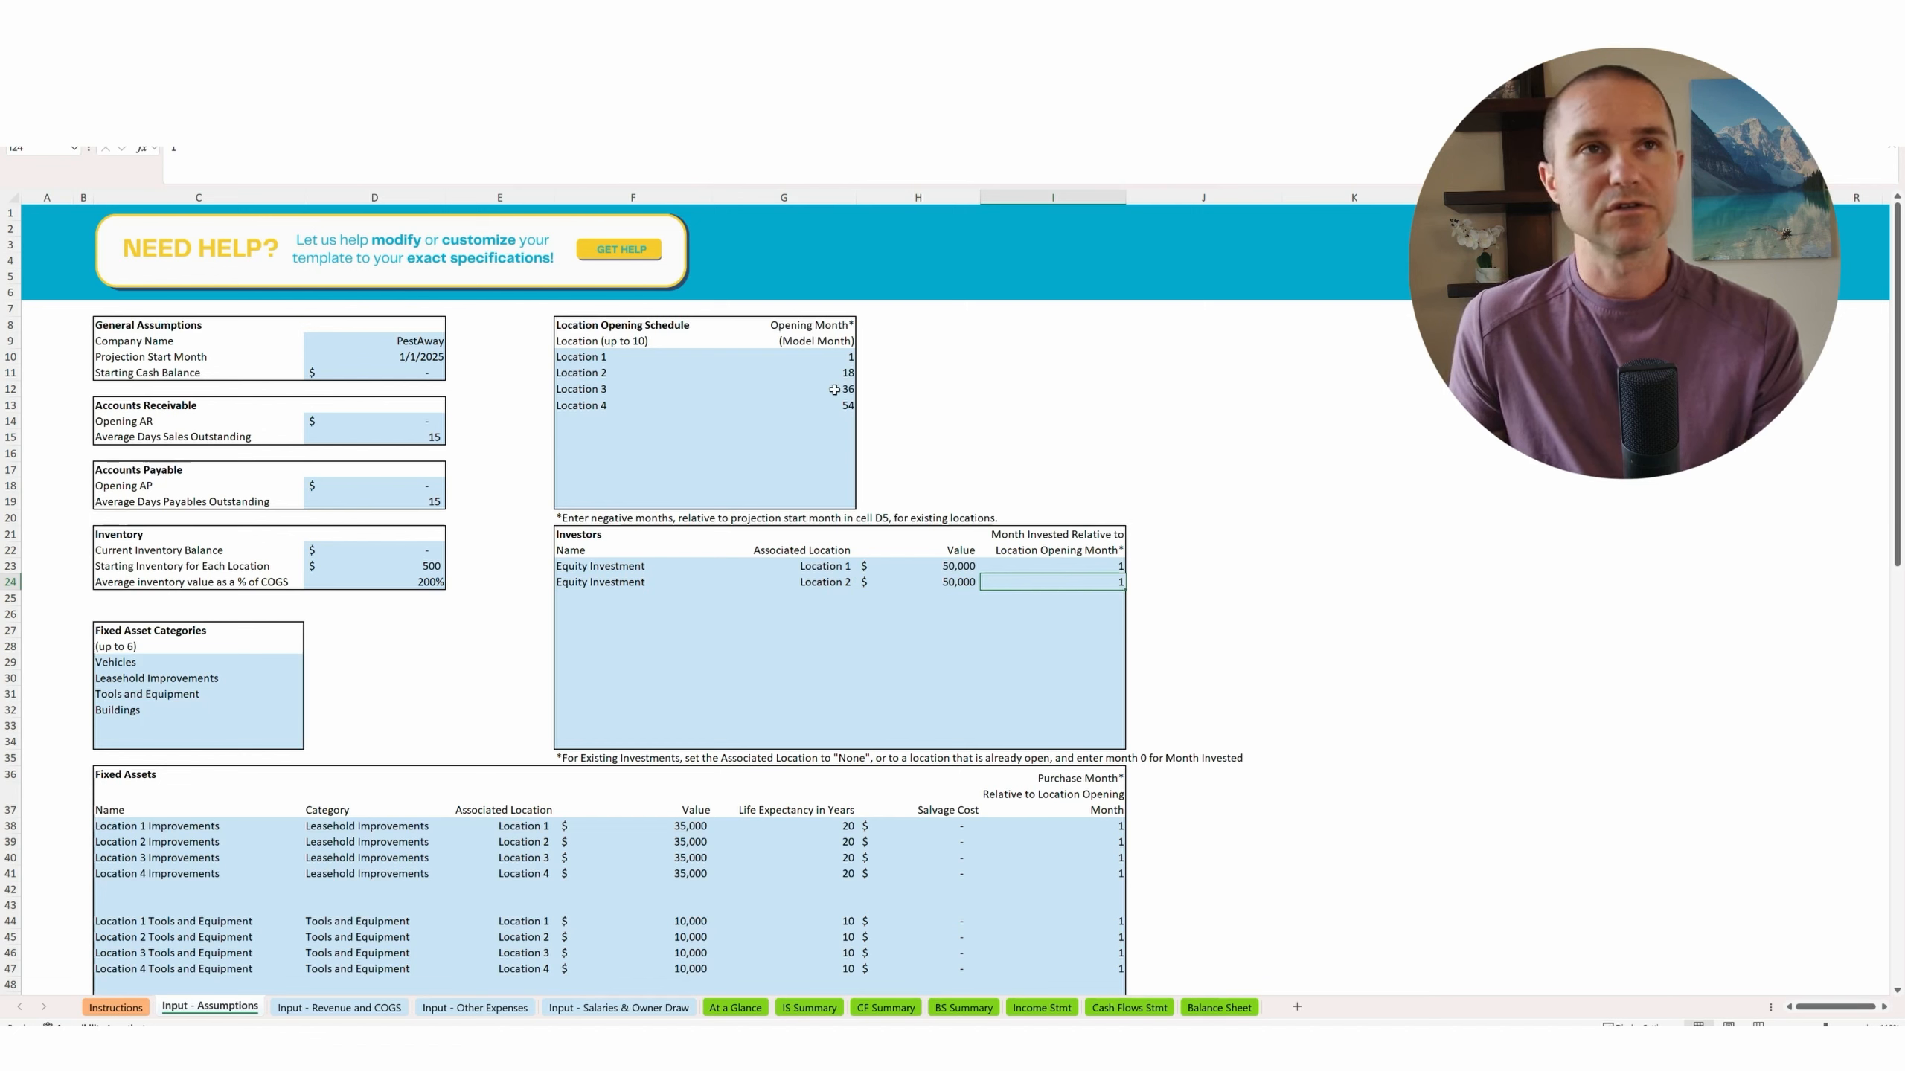
left_click(784, 373)
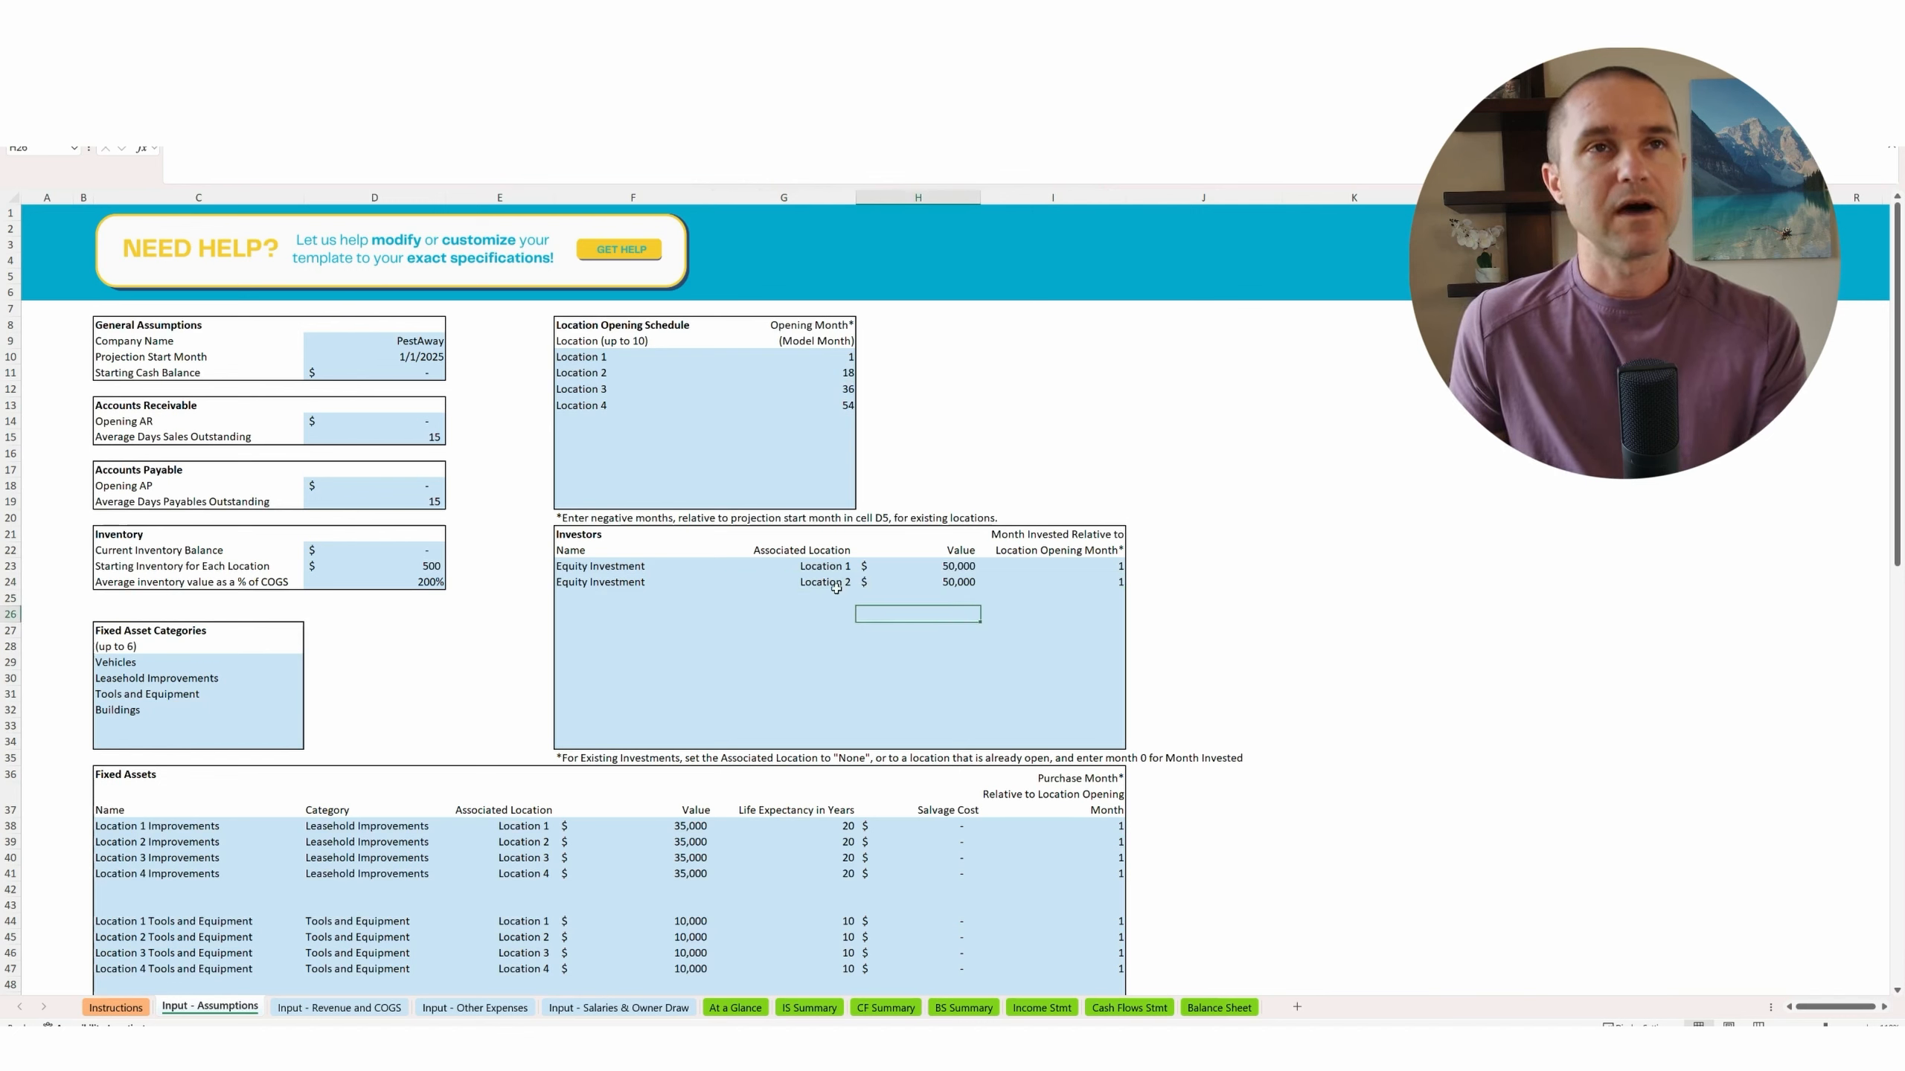
mouse_move(691, 418)
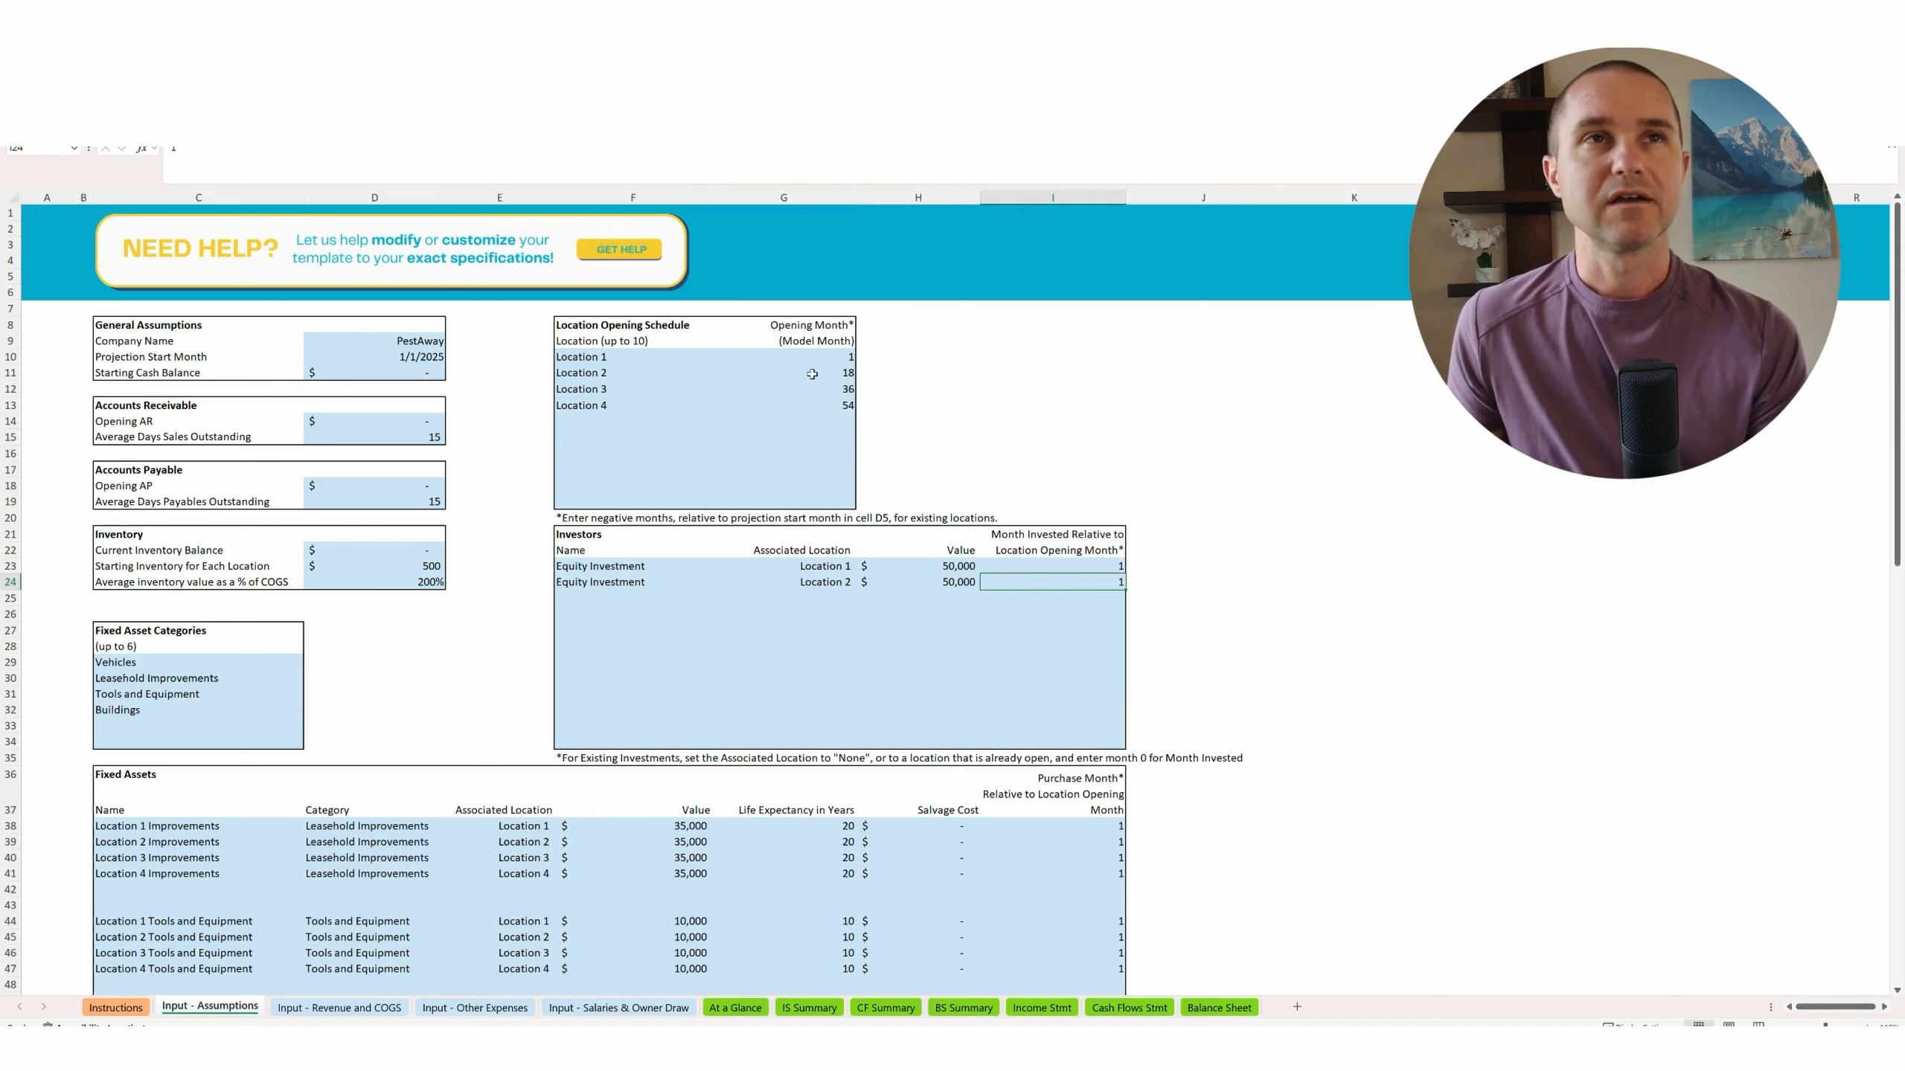
left_click(813, 373)
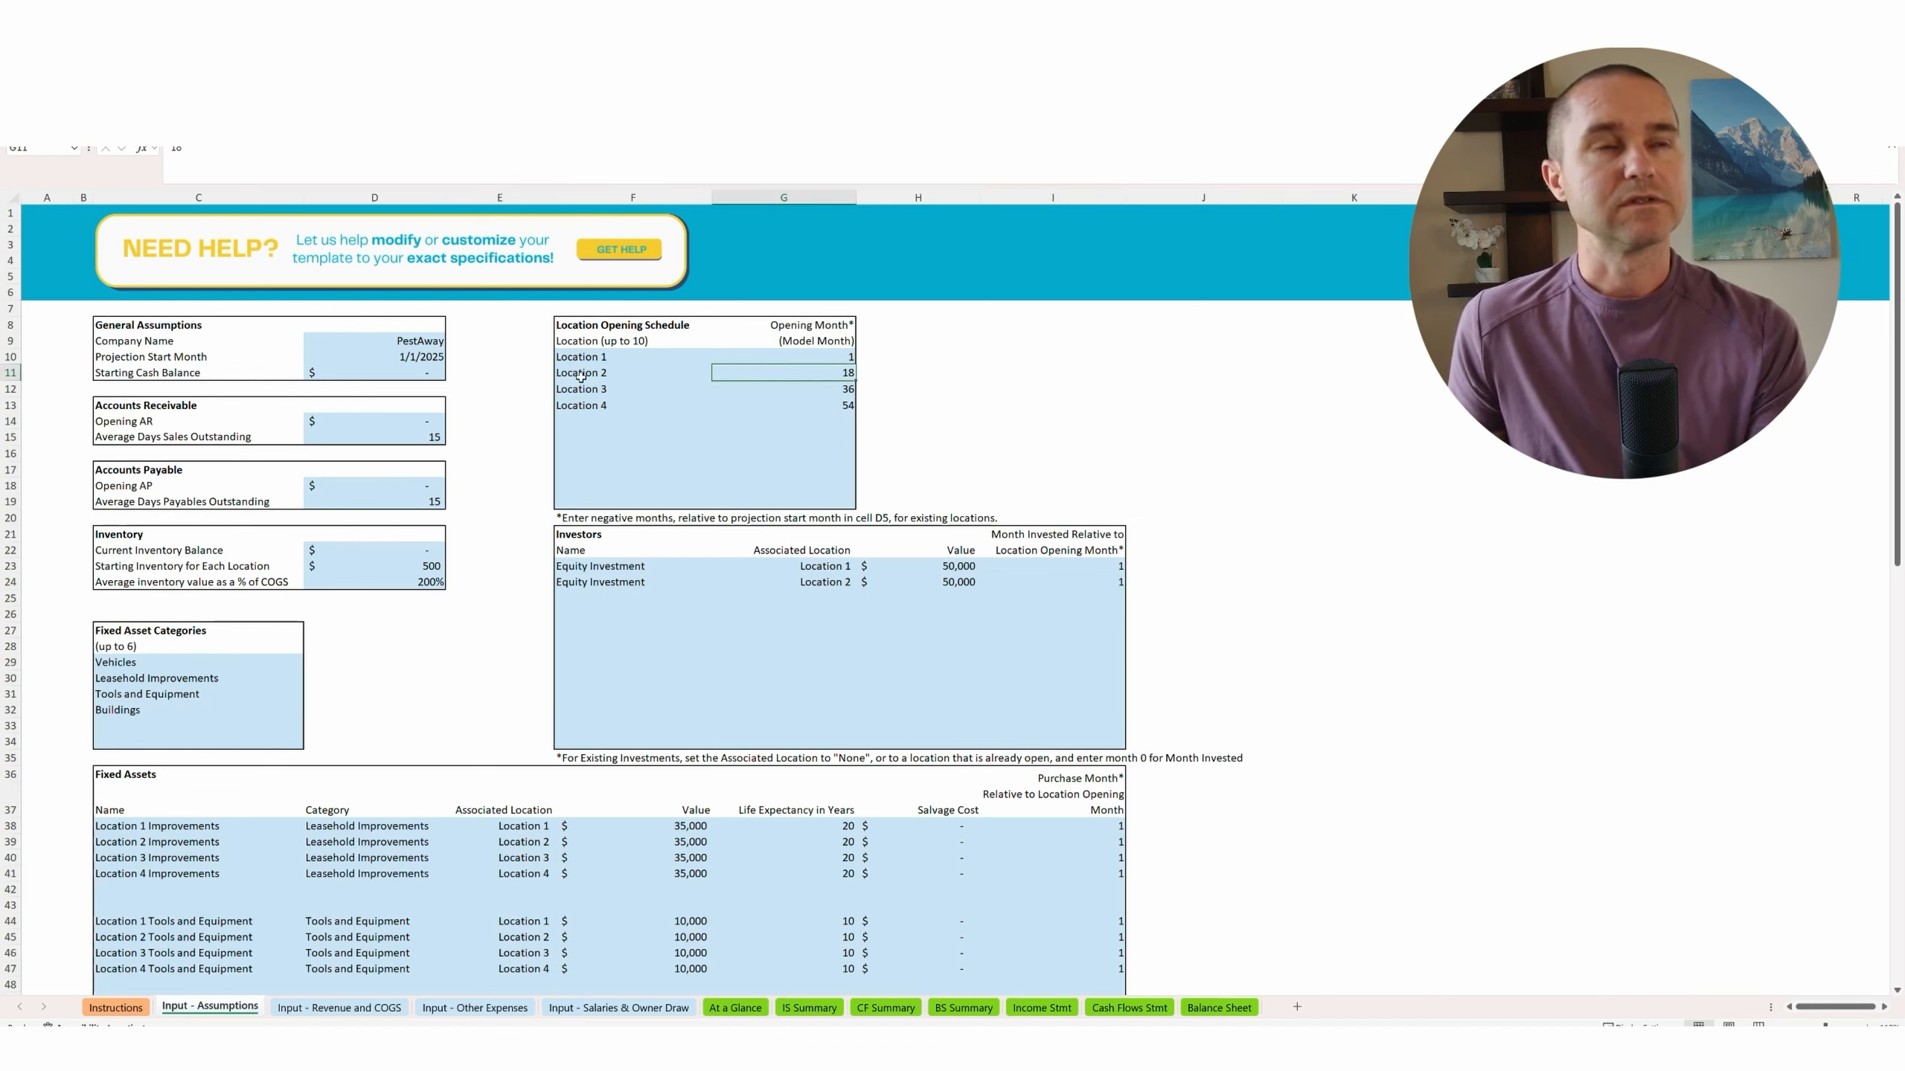
Check the Location 2 improvements purchase month among the fixed assets.
scroll("down", 3)
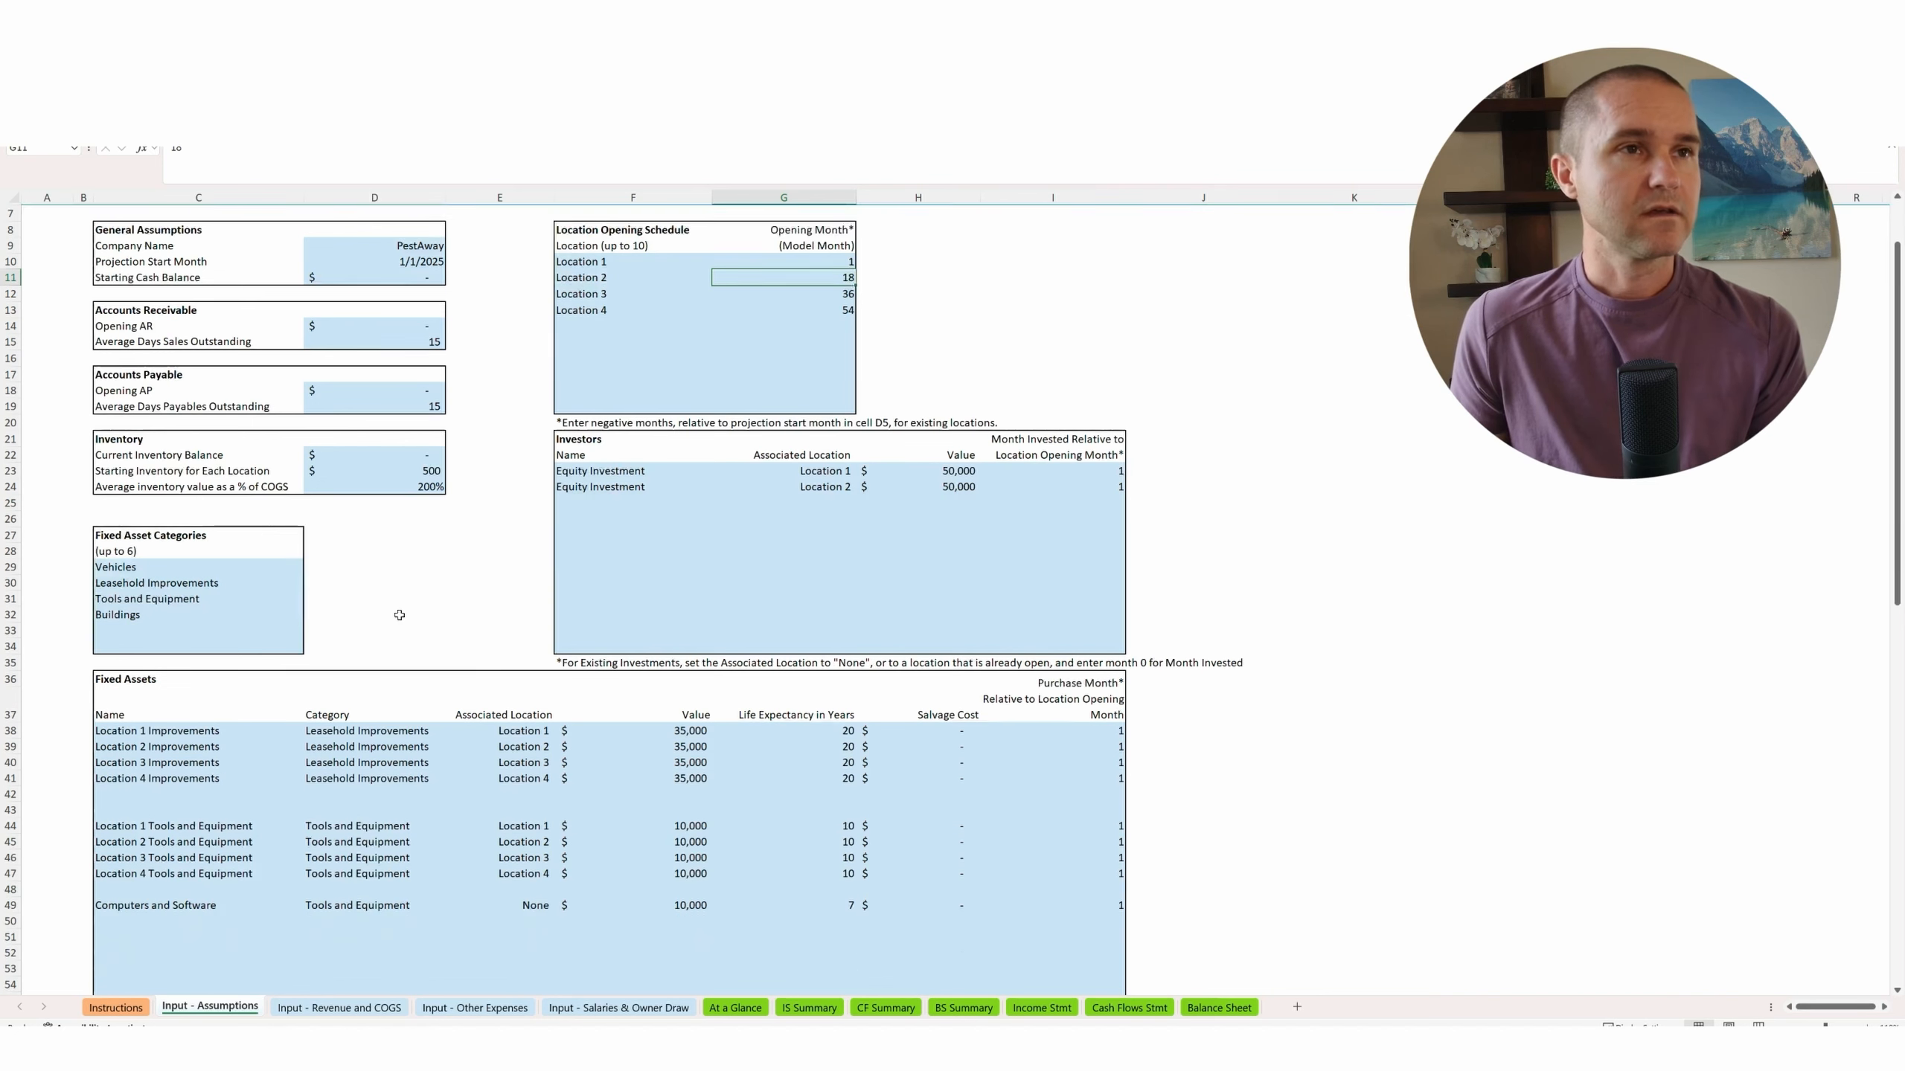
scroll("down", 3)
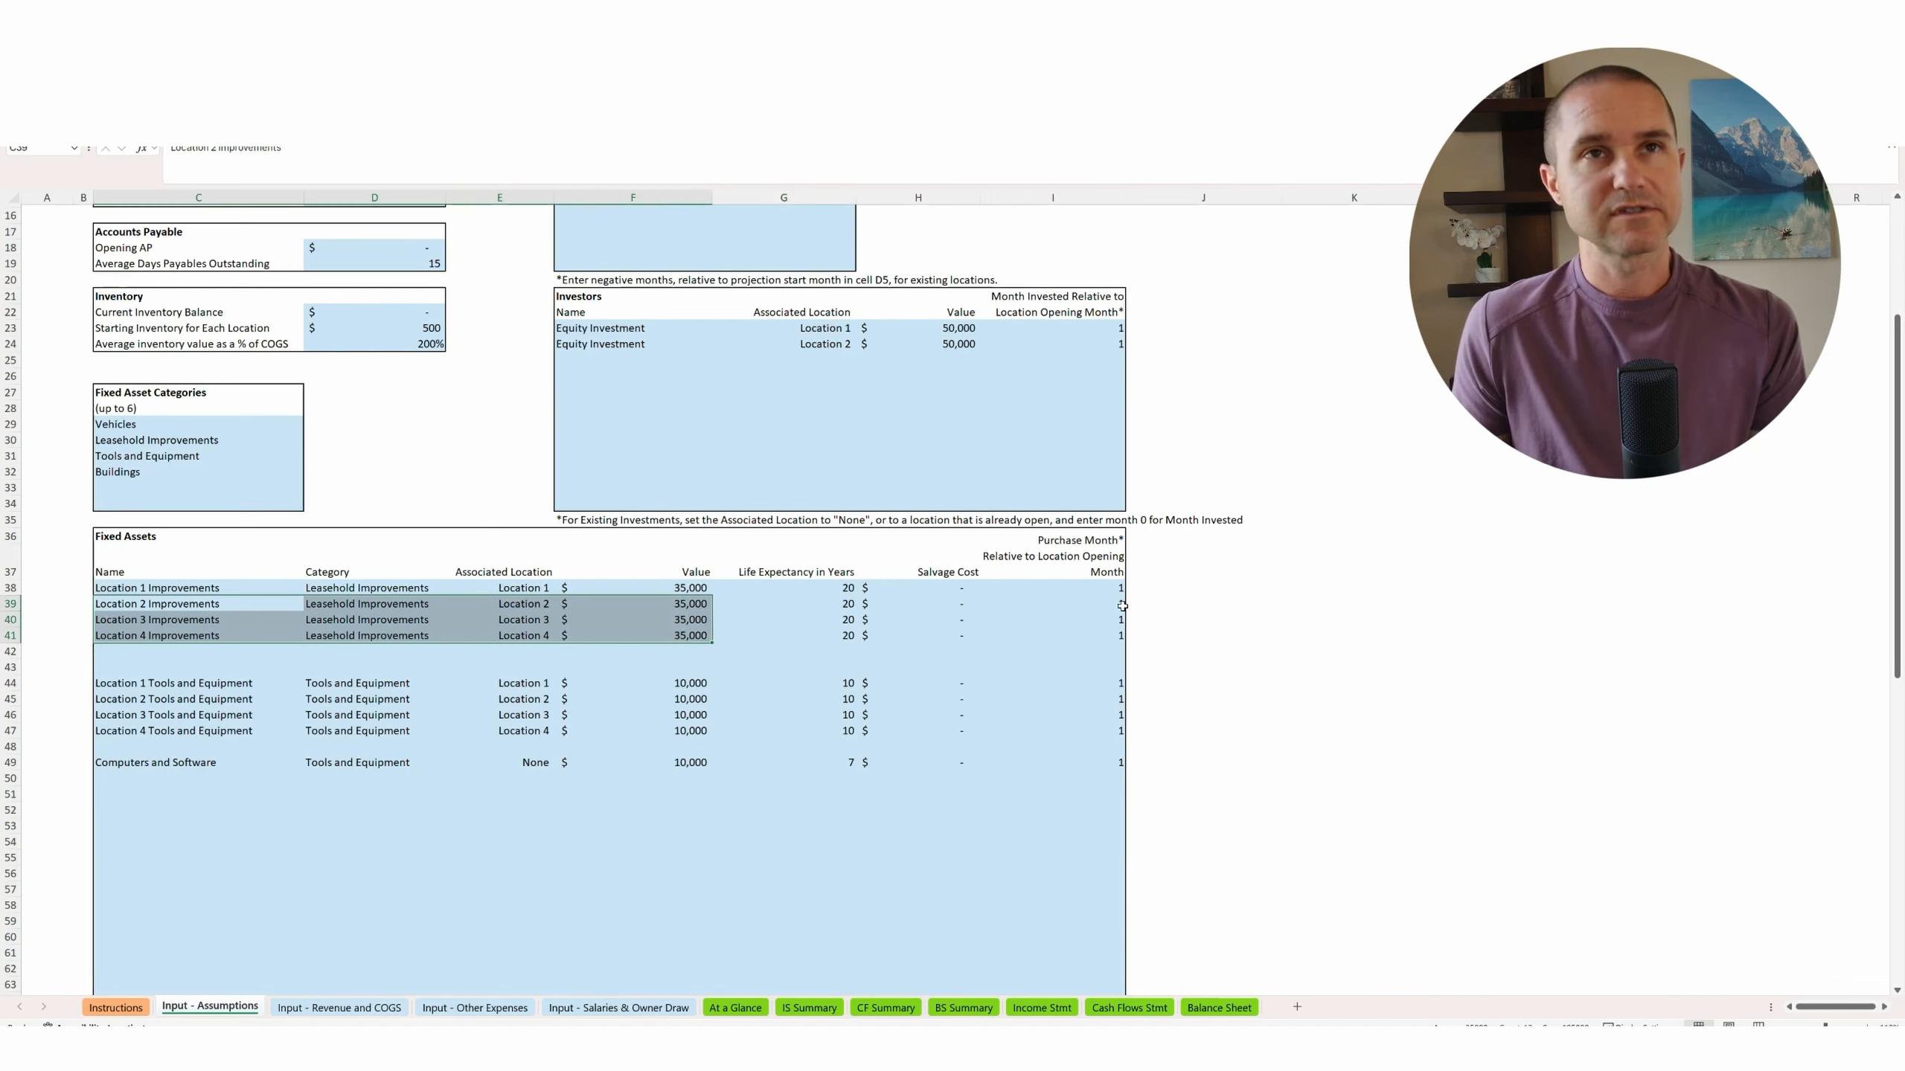
left_click(1074, 603)
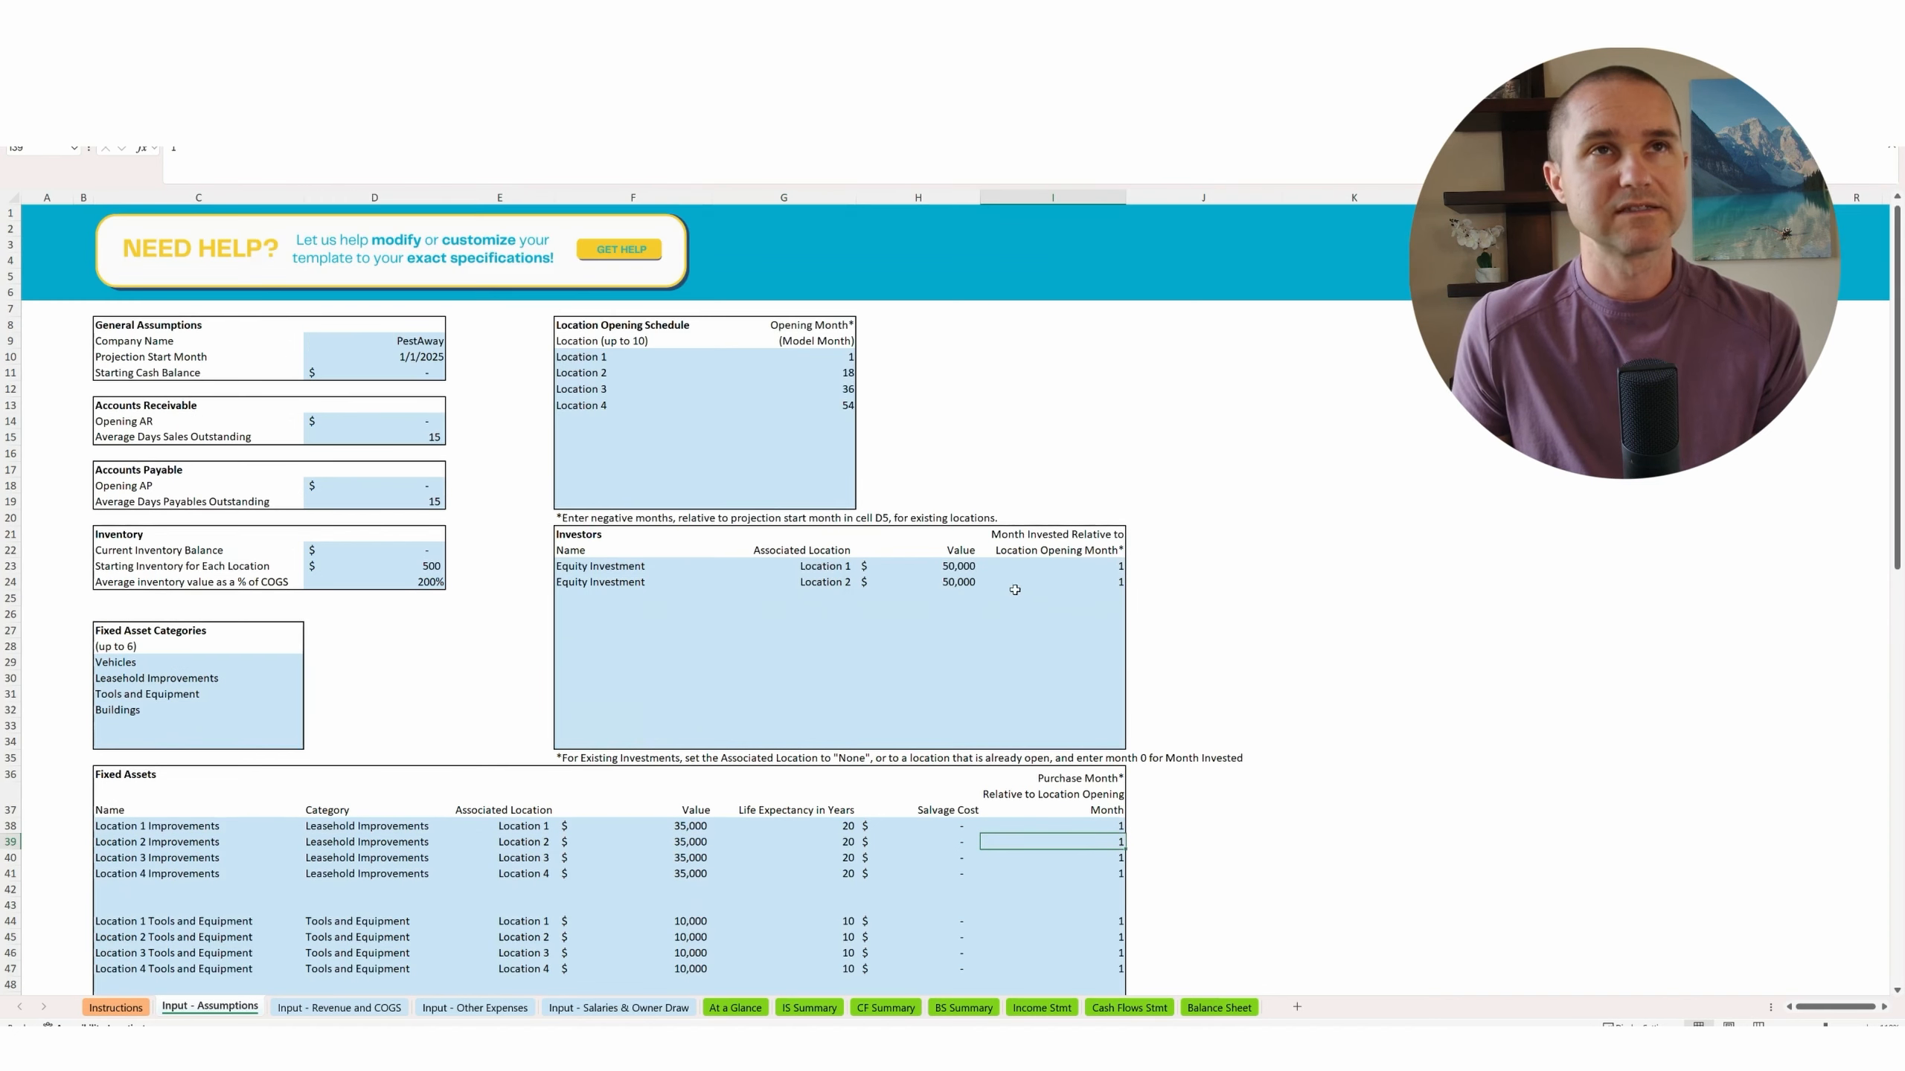
Check the third loan's associated location and closing month, continuing to the How Much Cash Do I Need table.
scroll("down", 3)
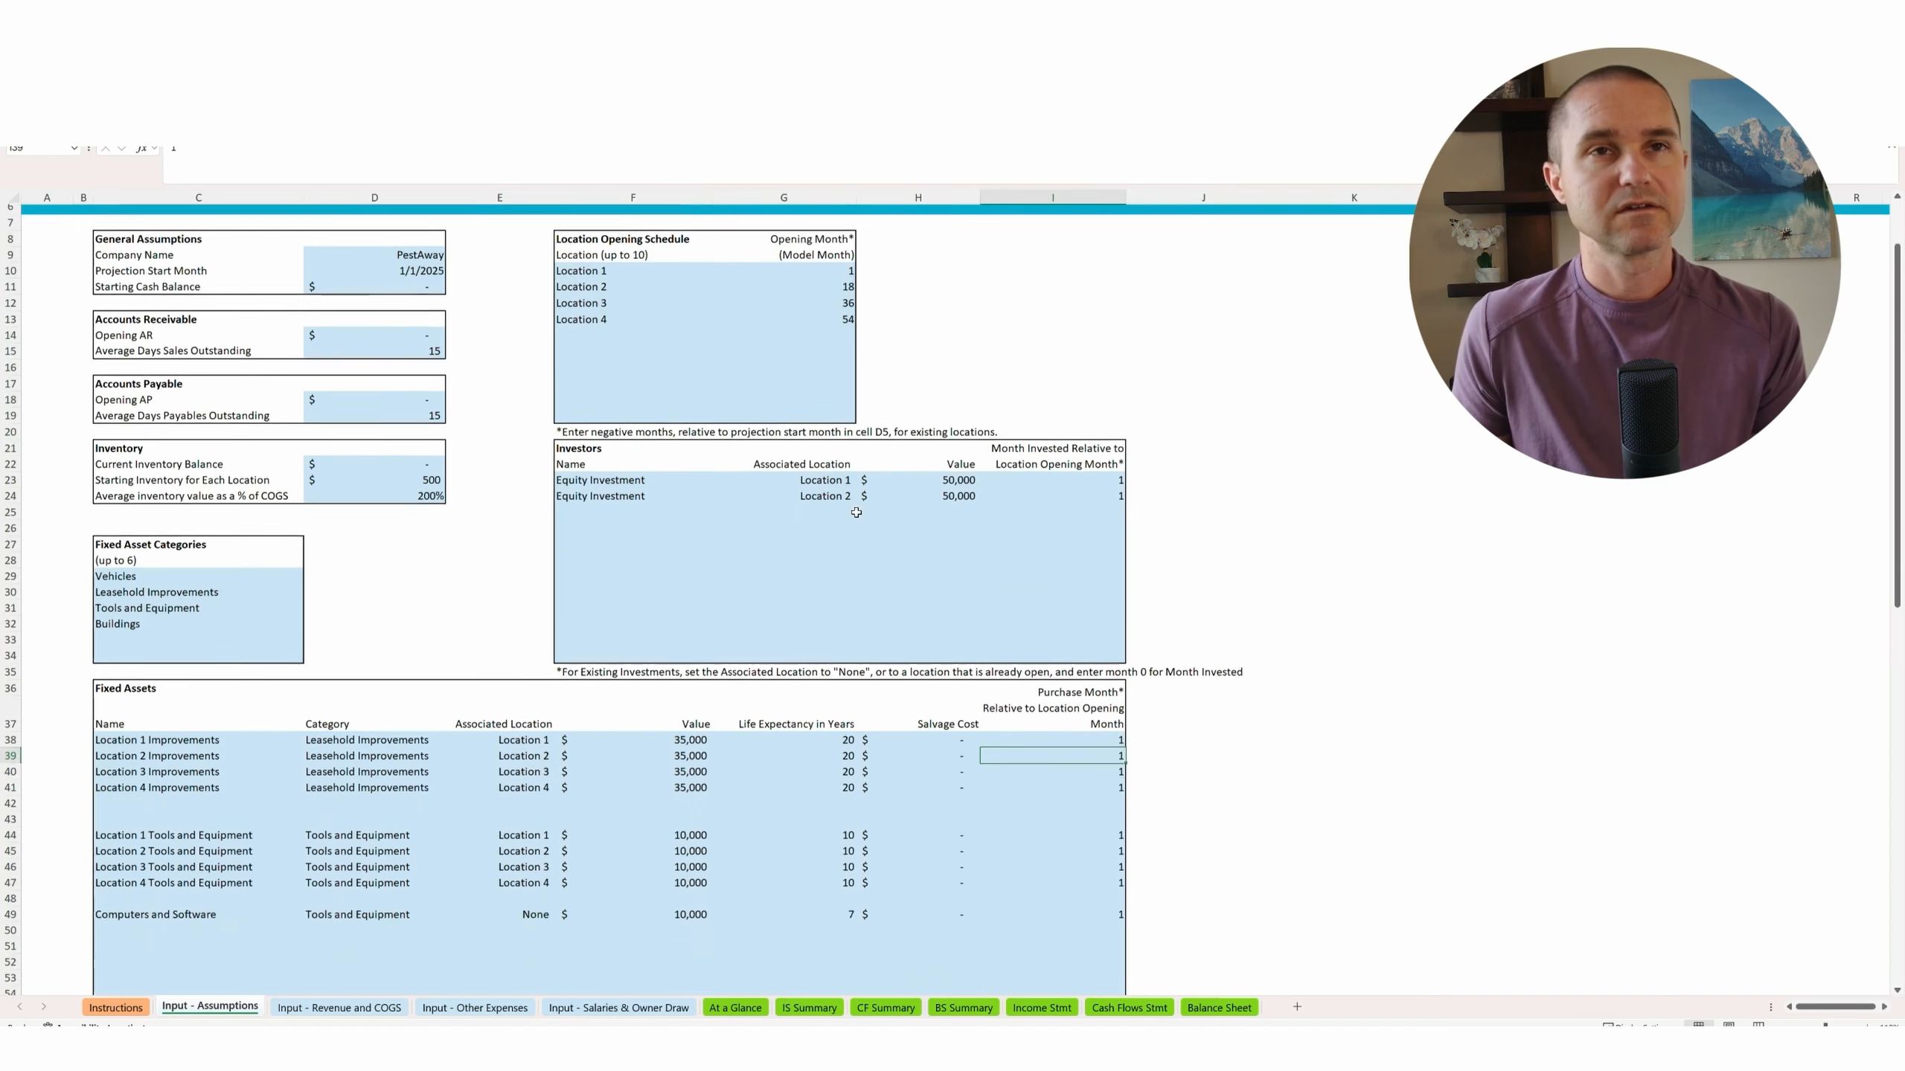
scroll("down", 3)
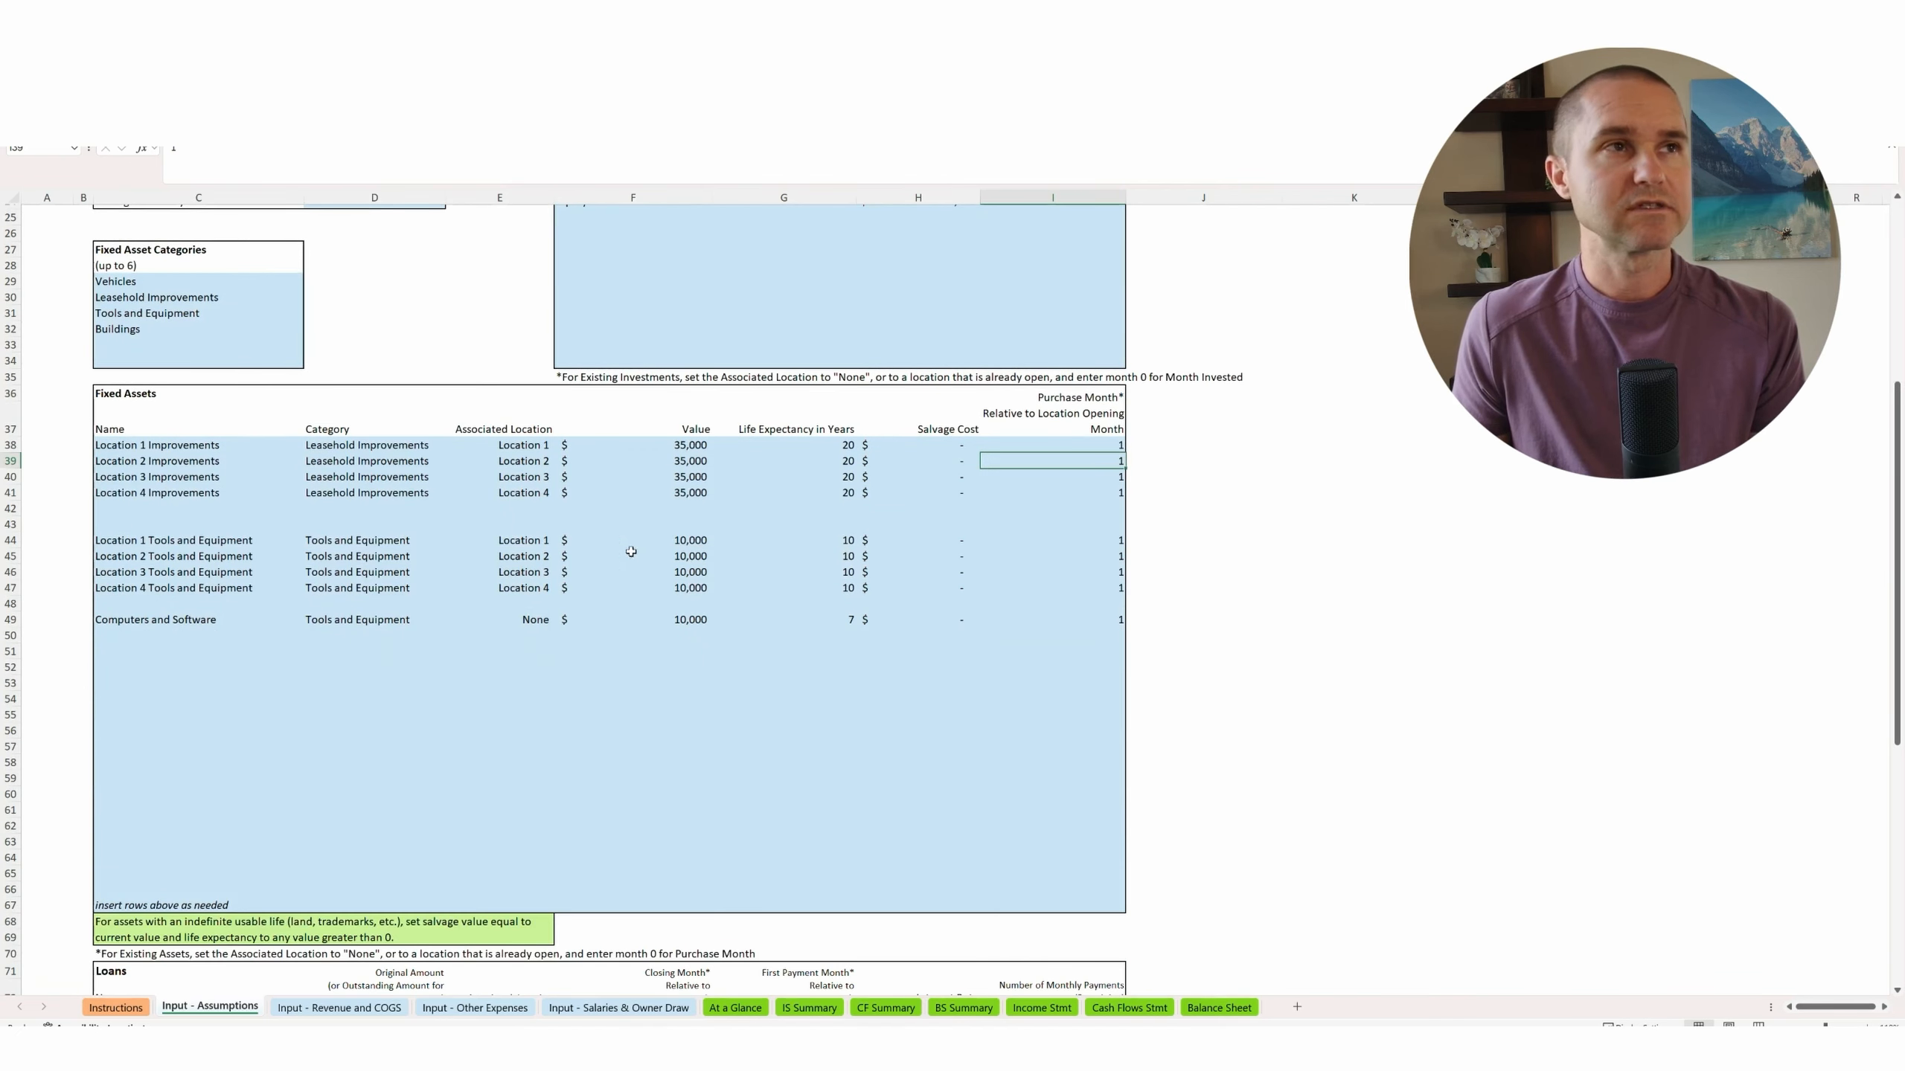
scroll("down", 3)
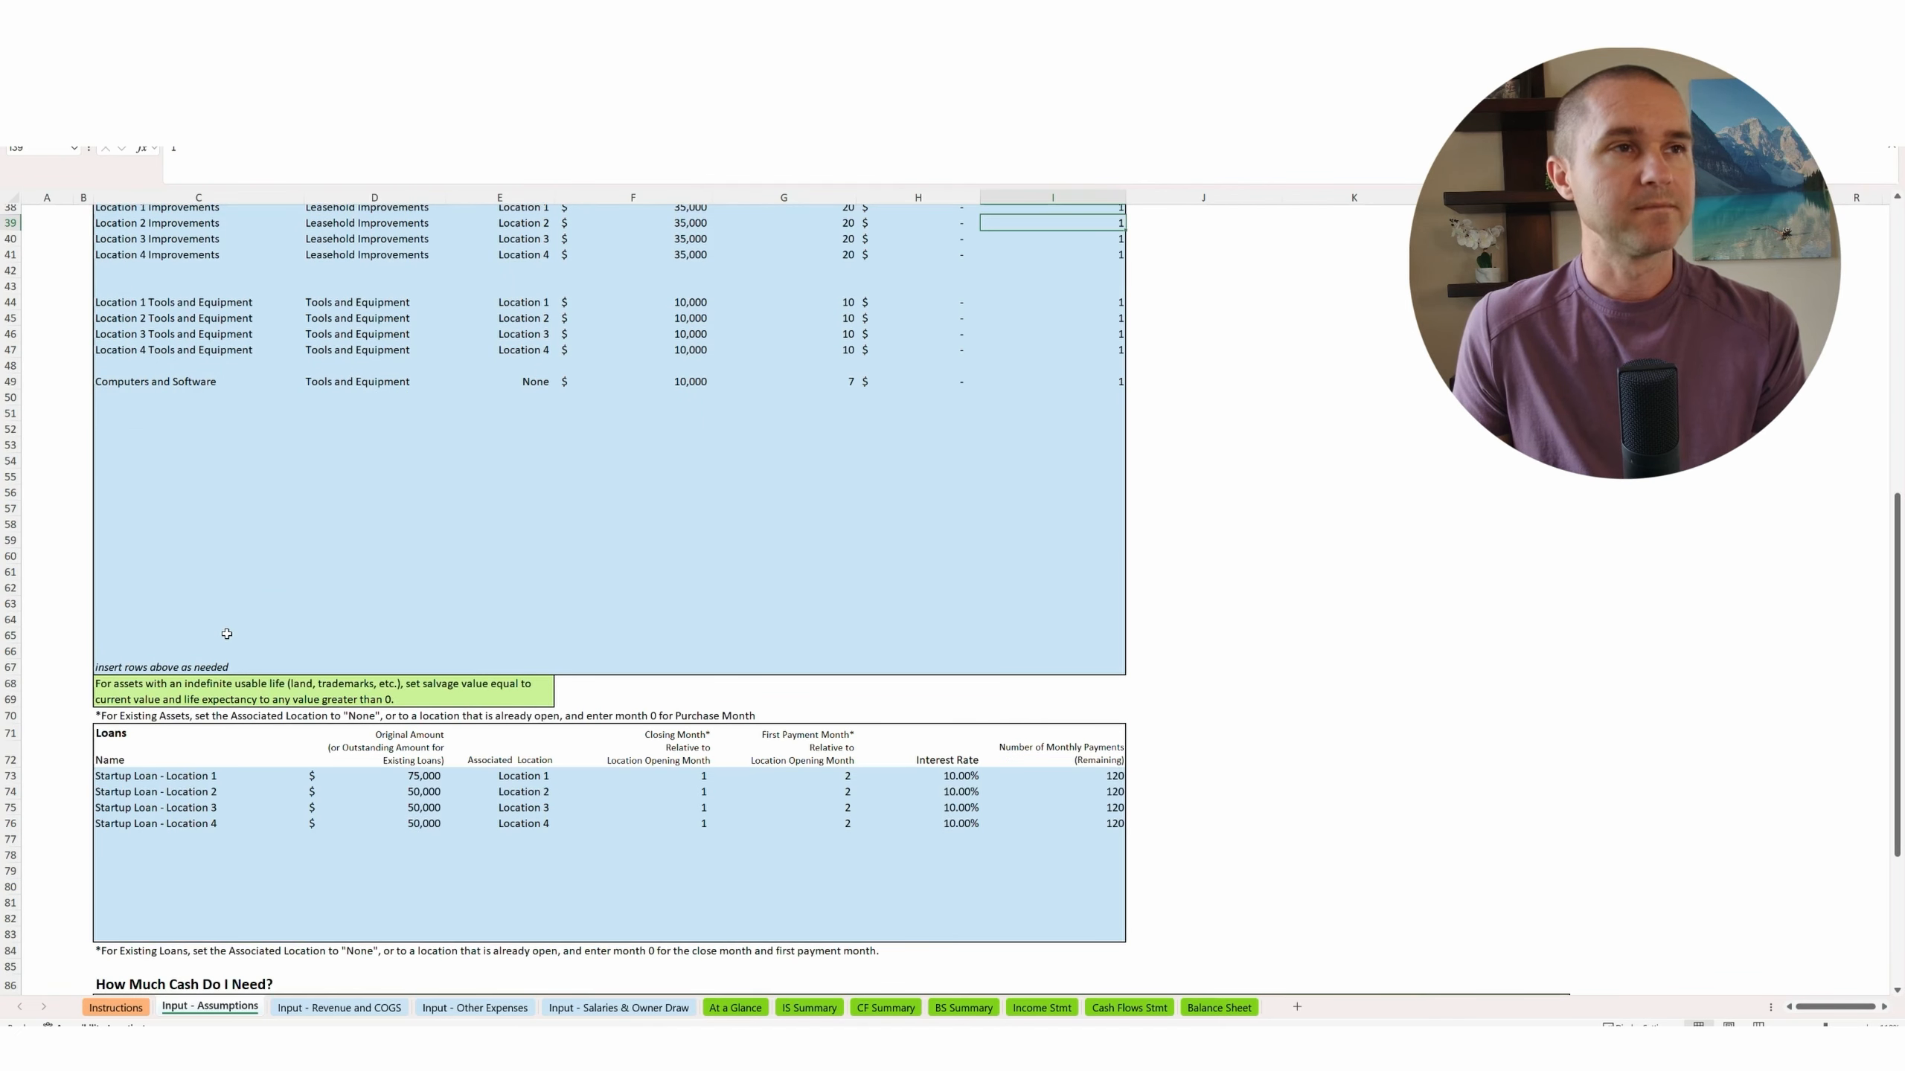
scroll("down", 3)
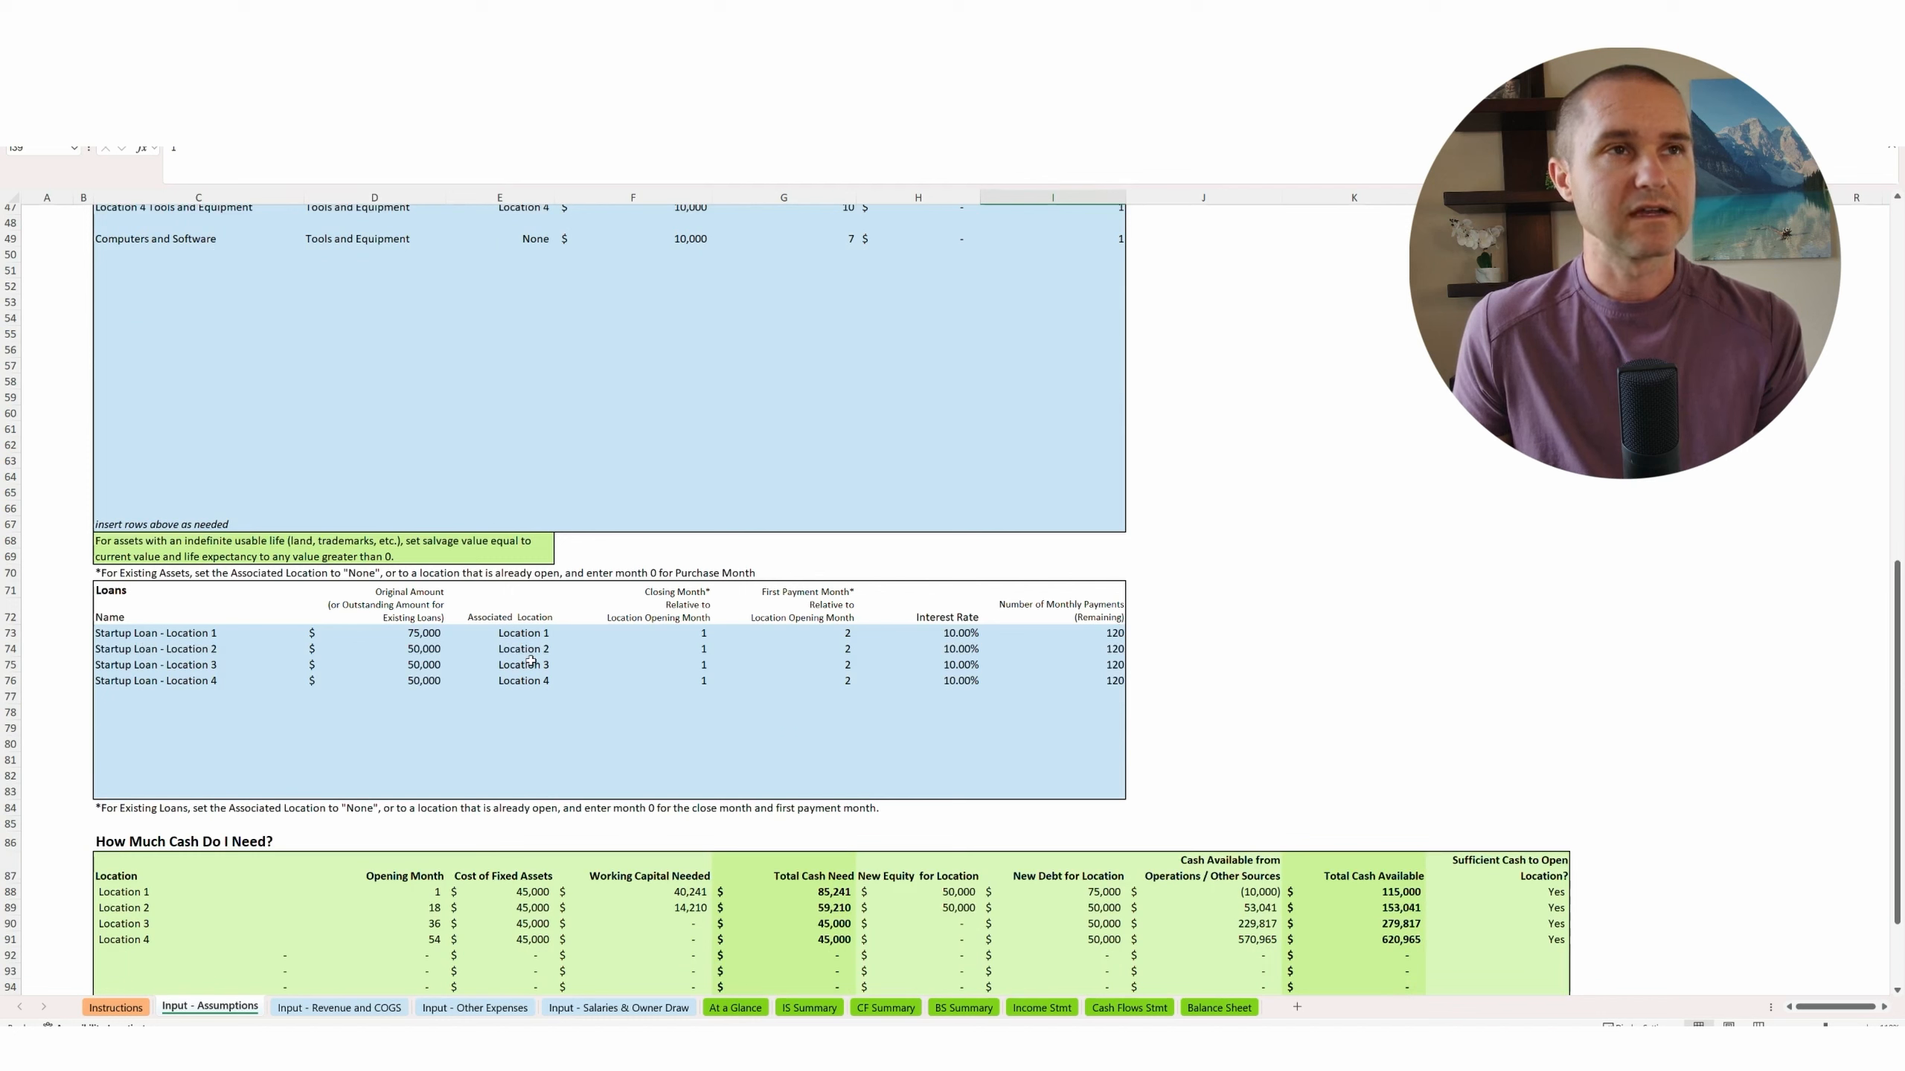
left_click(523, 665)
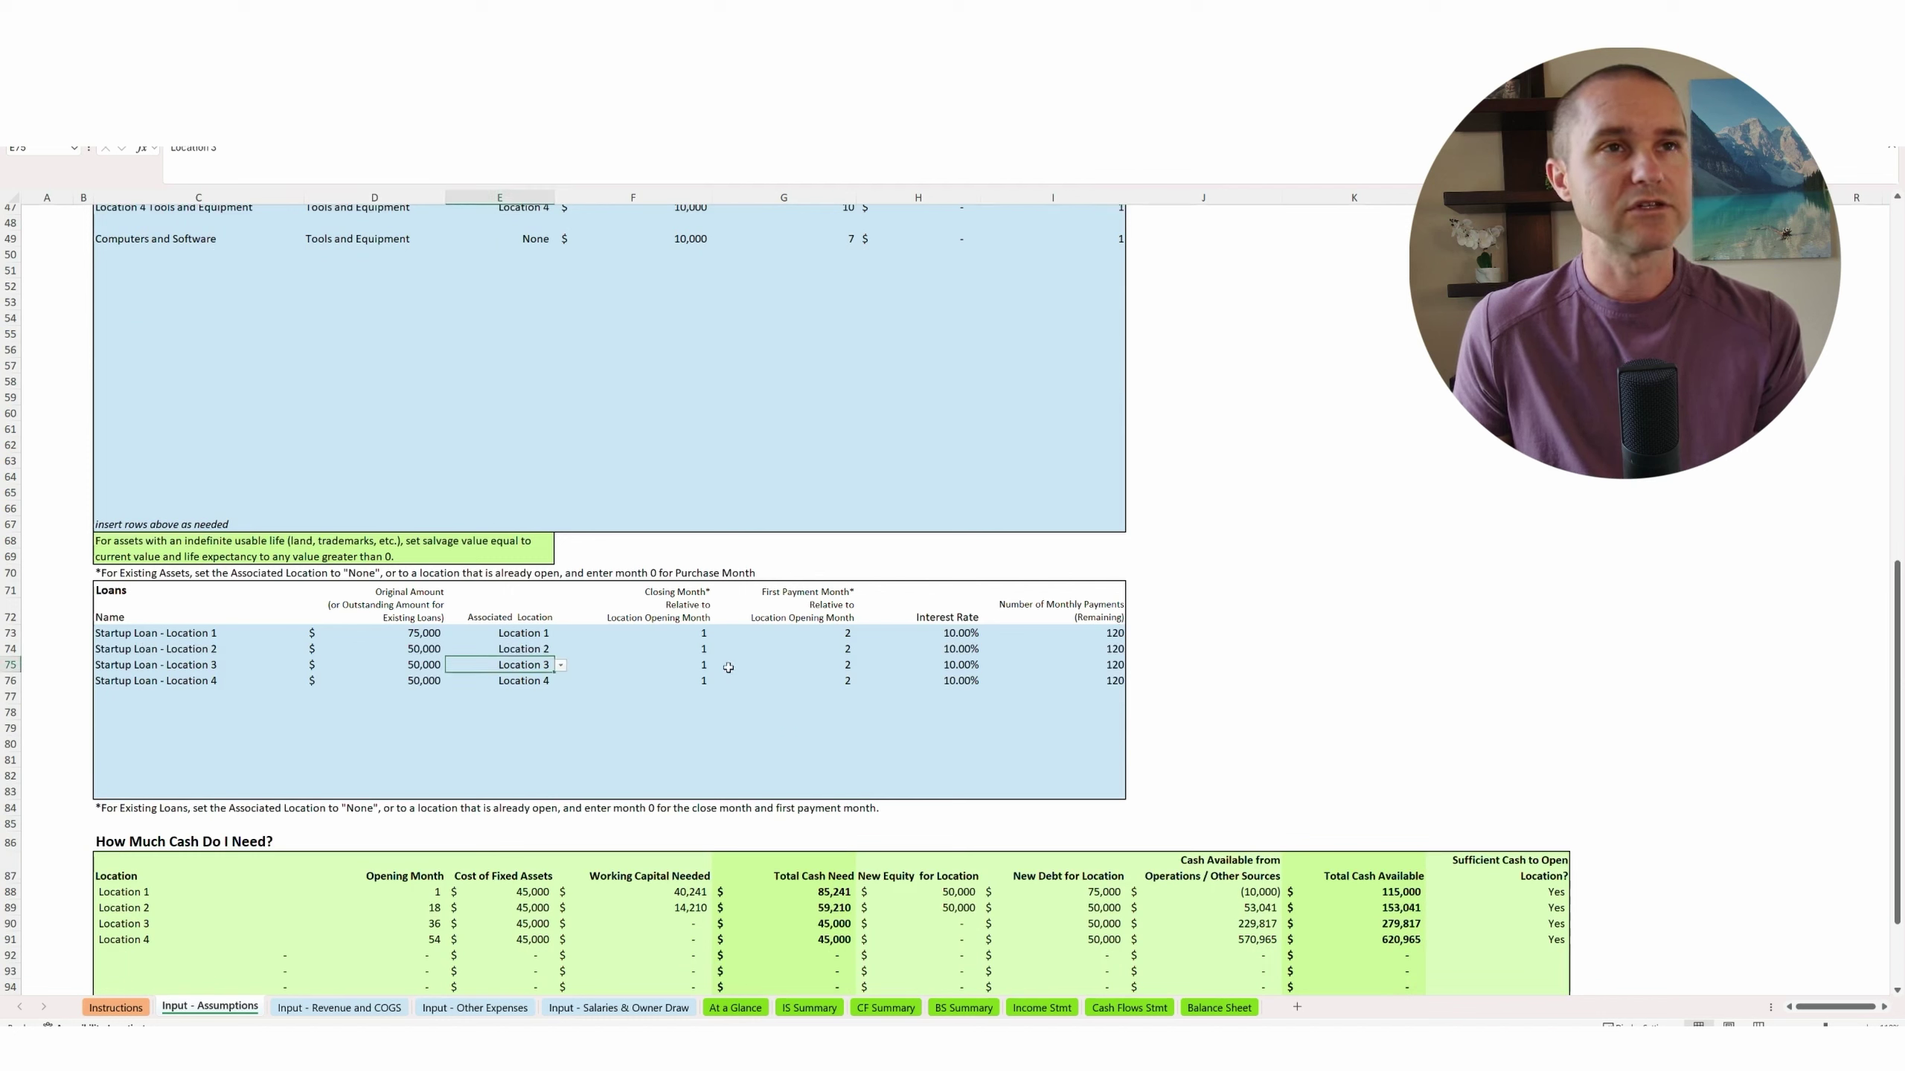
left_click(668, 665)
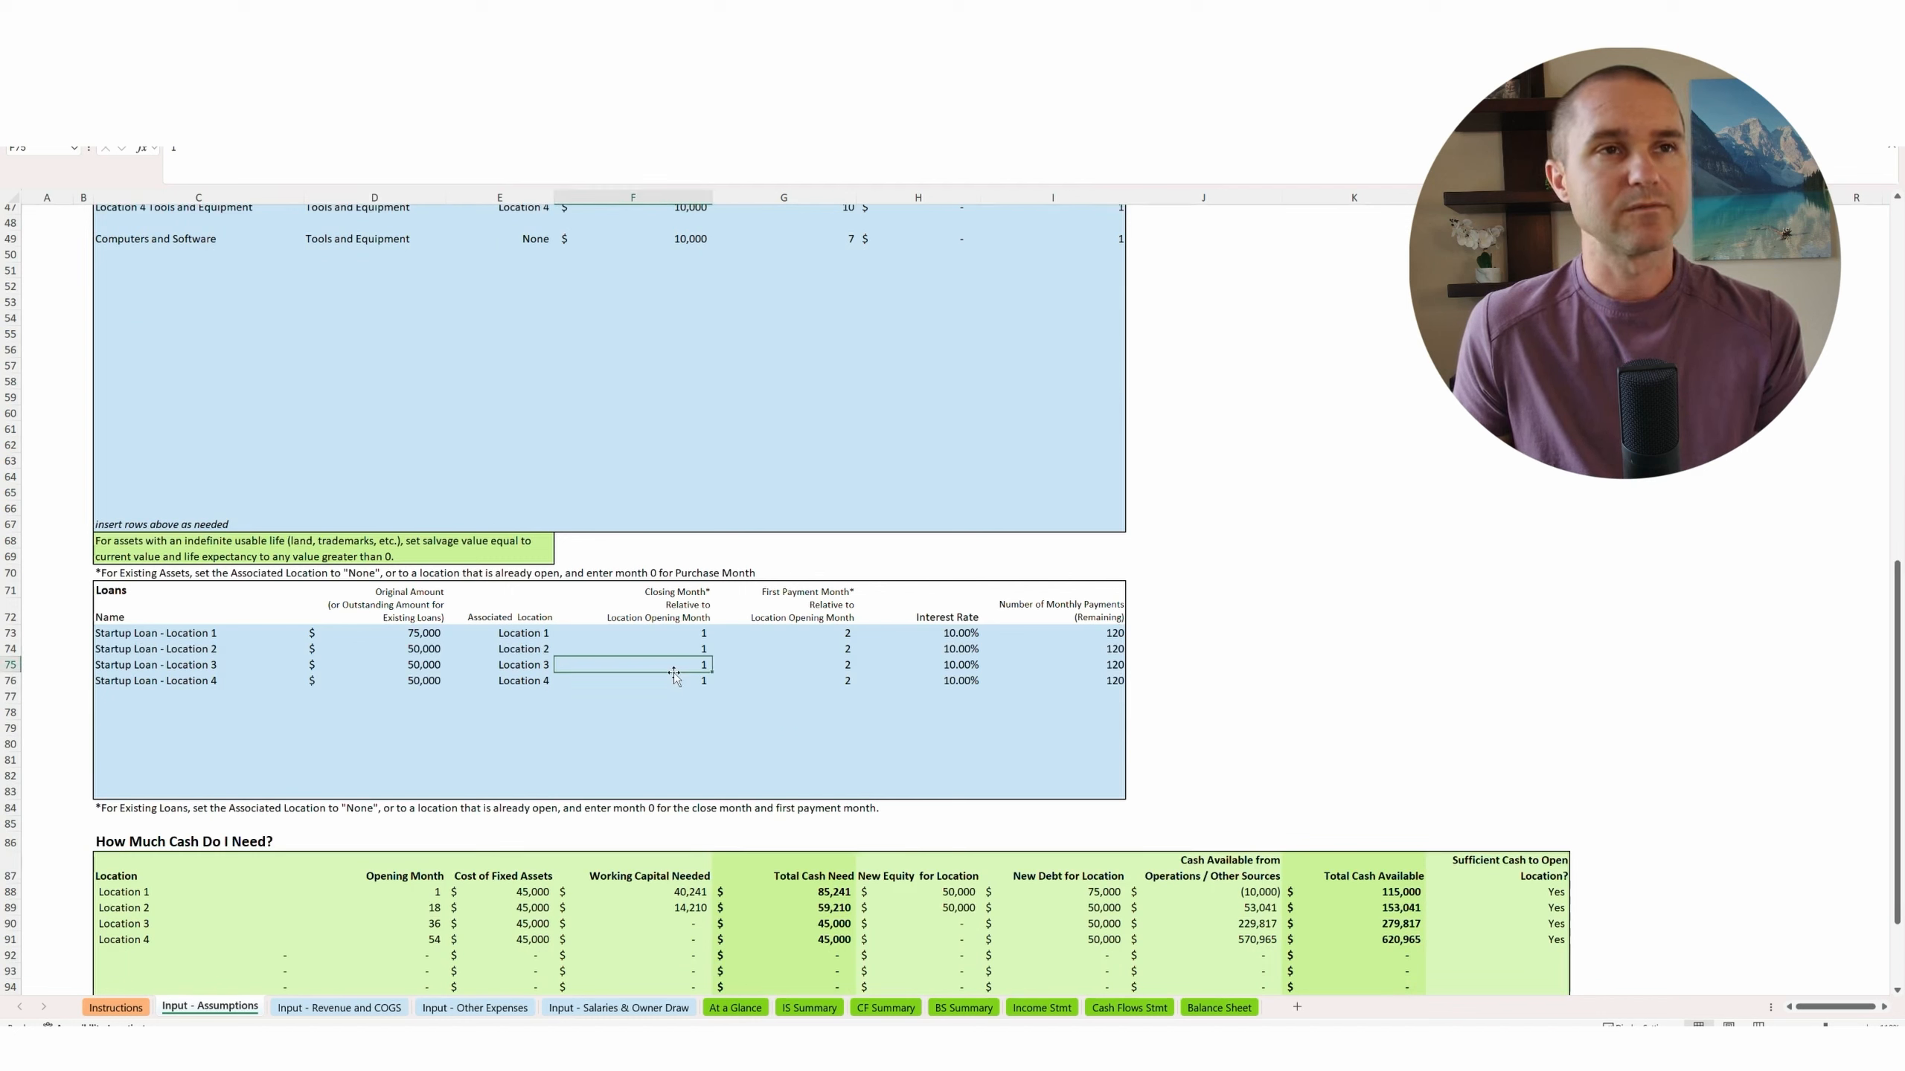
scroll("down", 3)
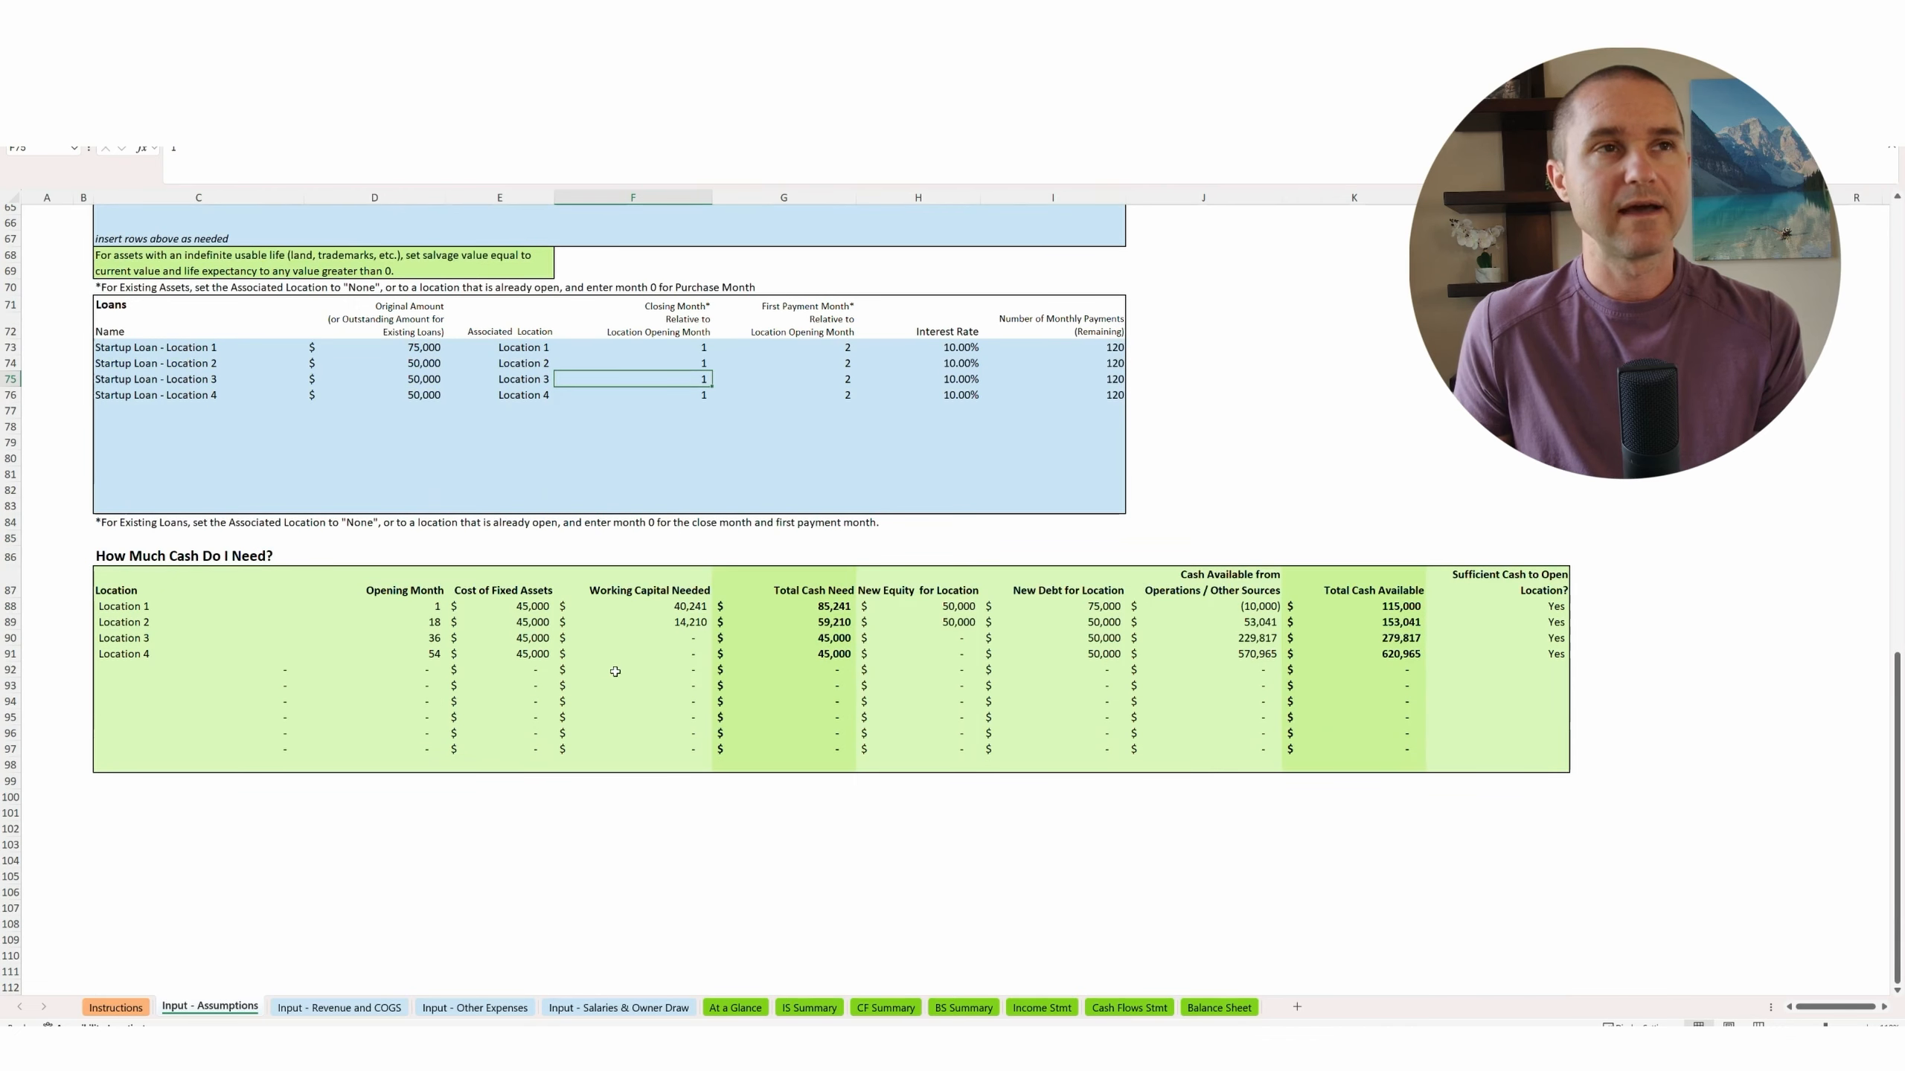
mouse_move(167, 718)
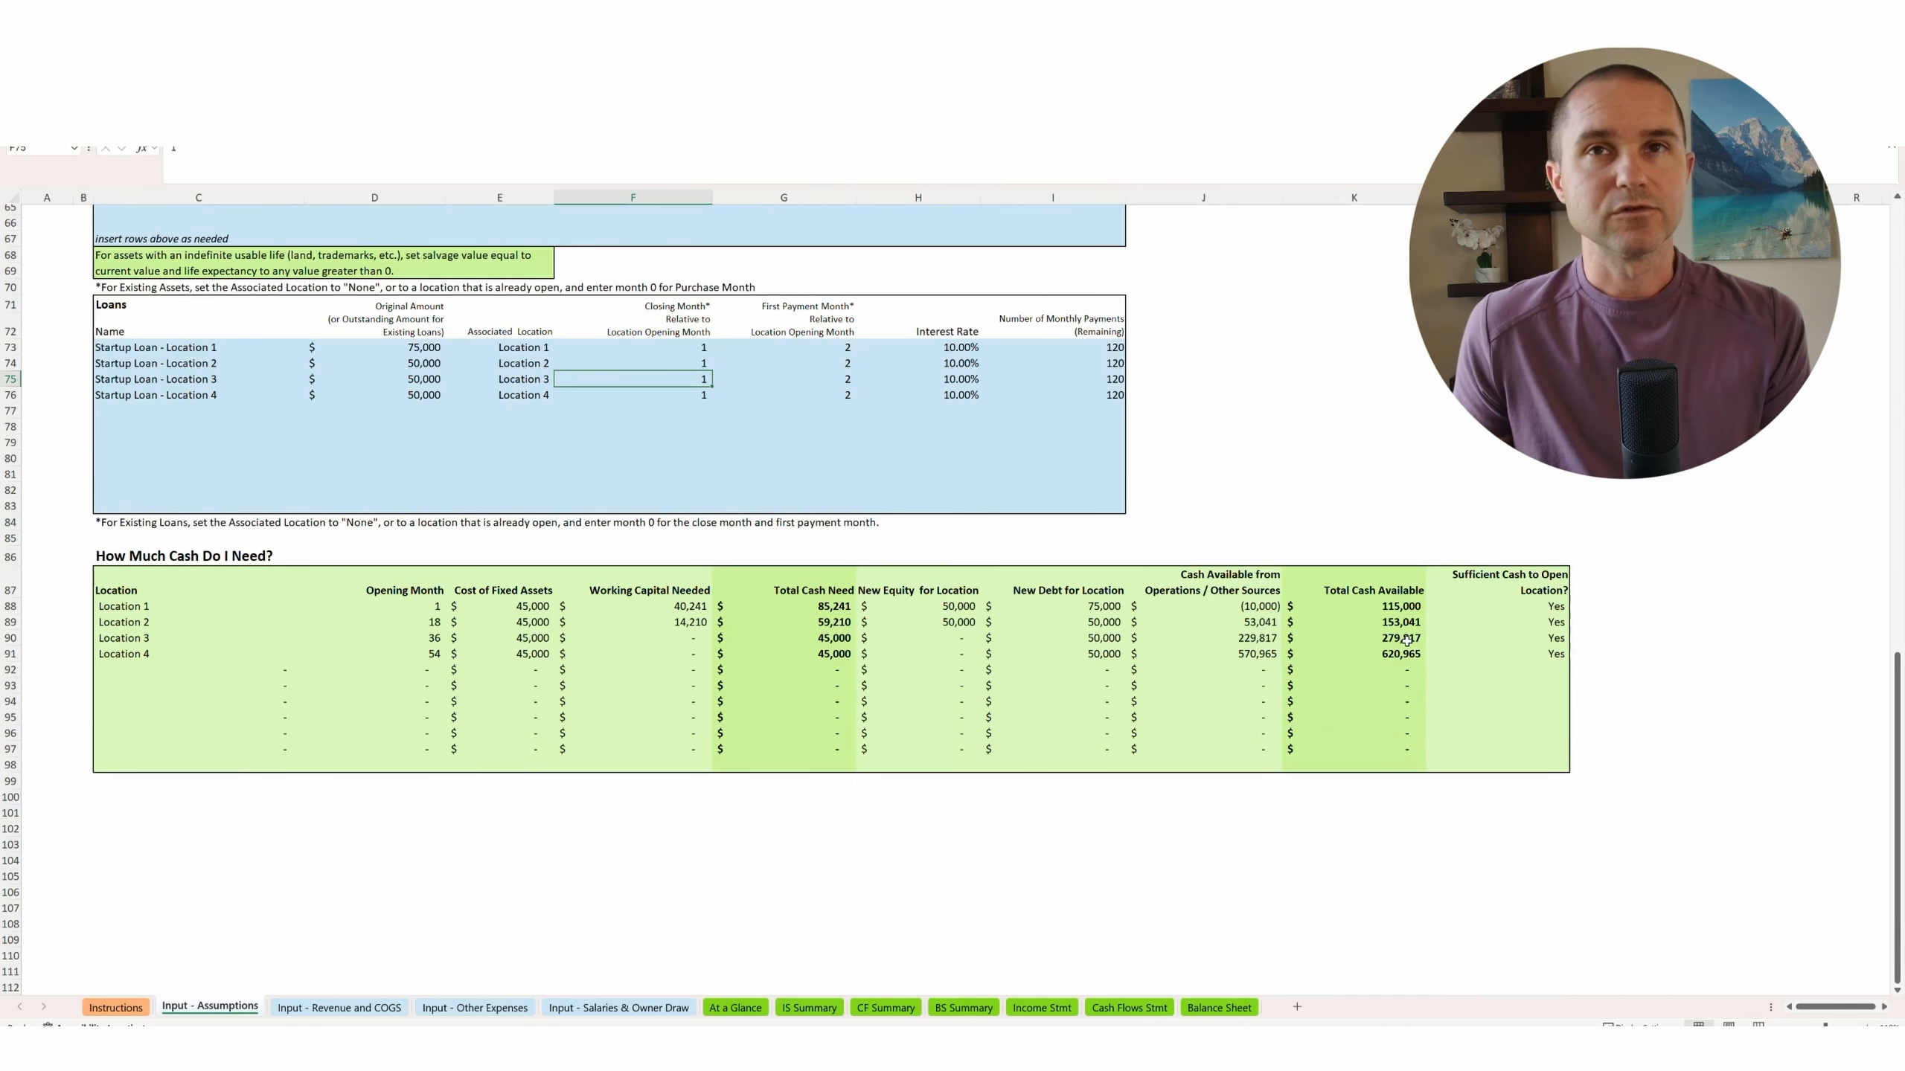
left_click(1513, 606)
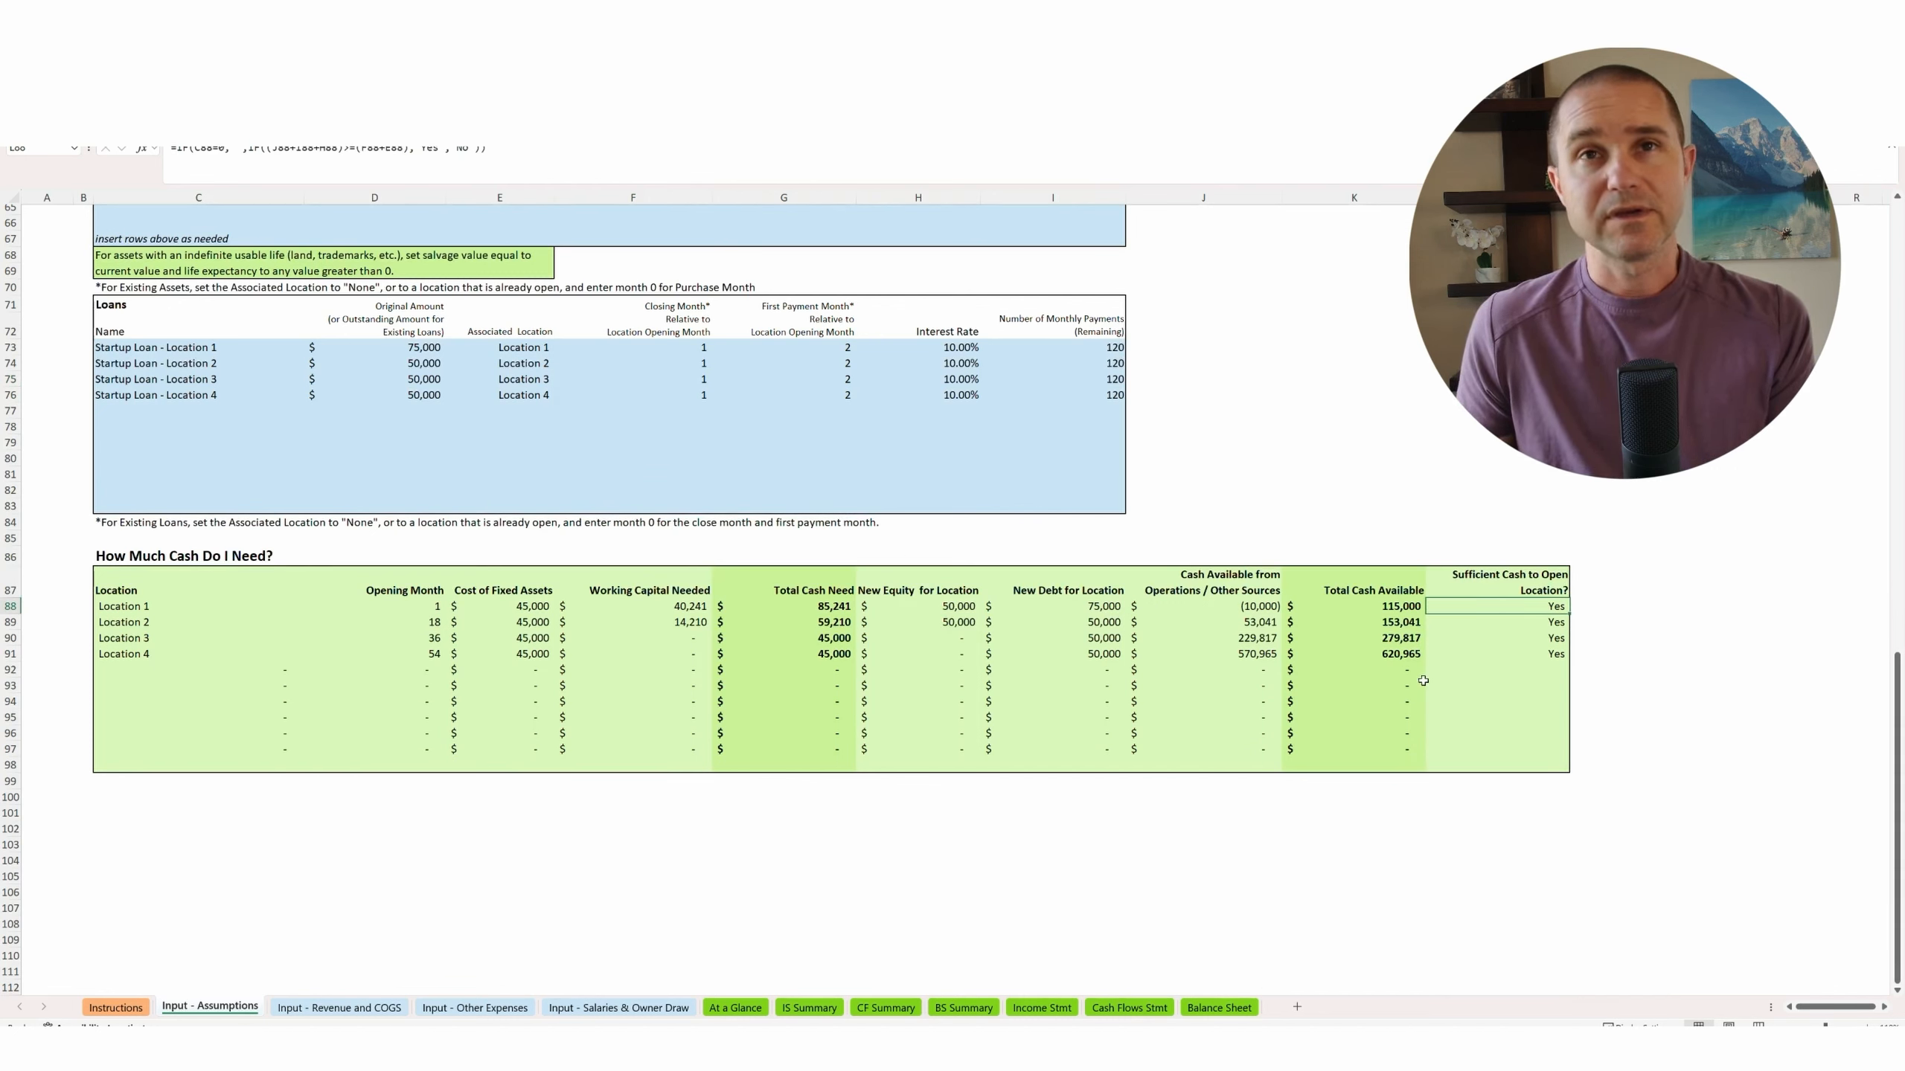
left_click(1399, 653)
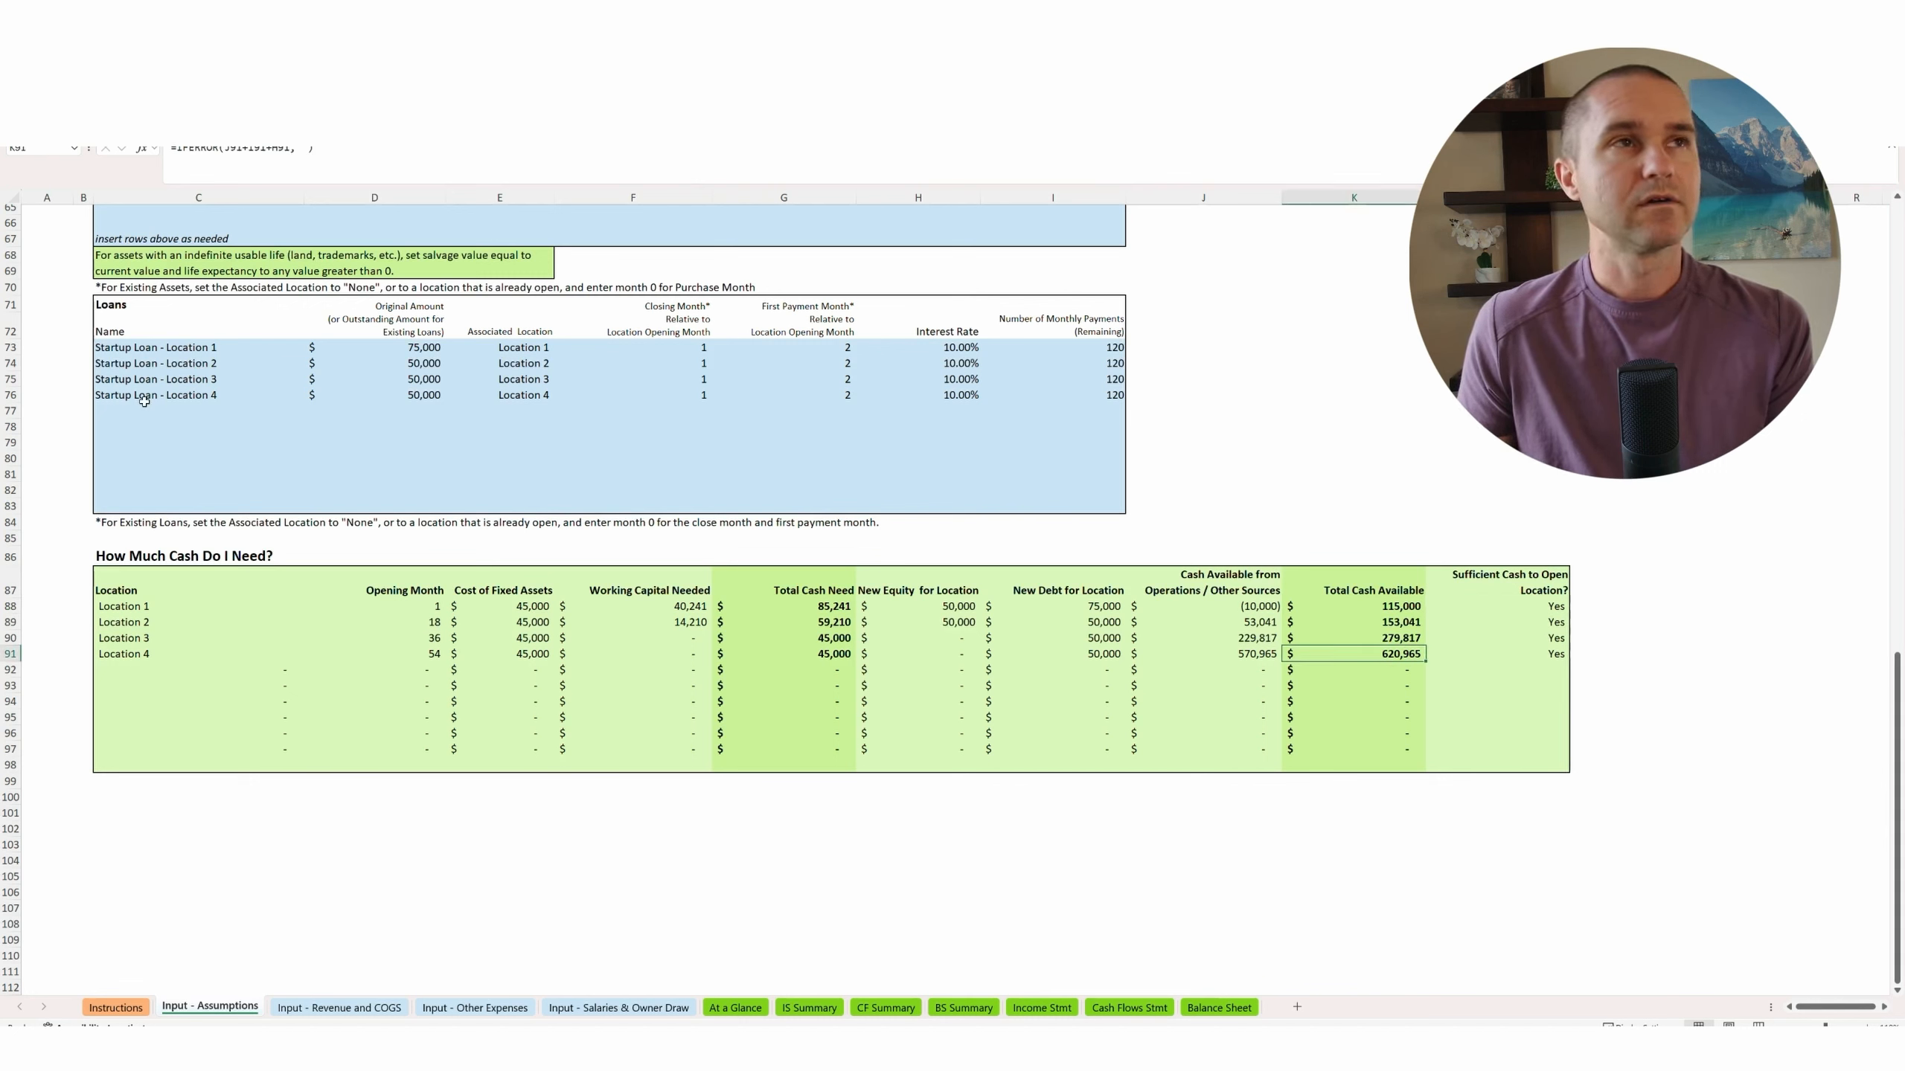
left_click(198, 395)
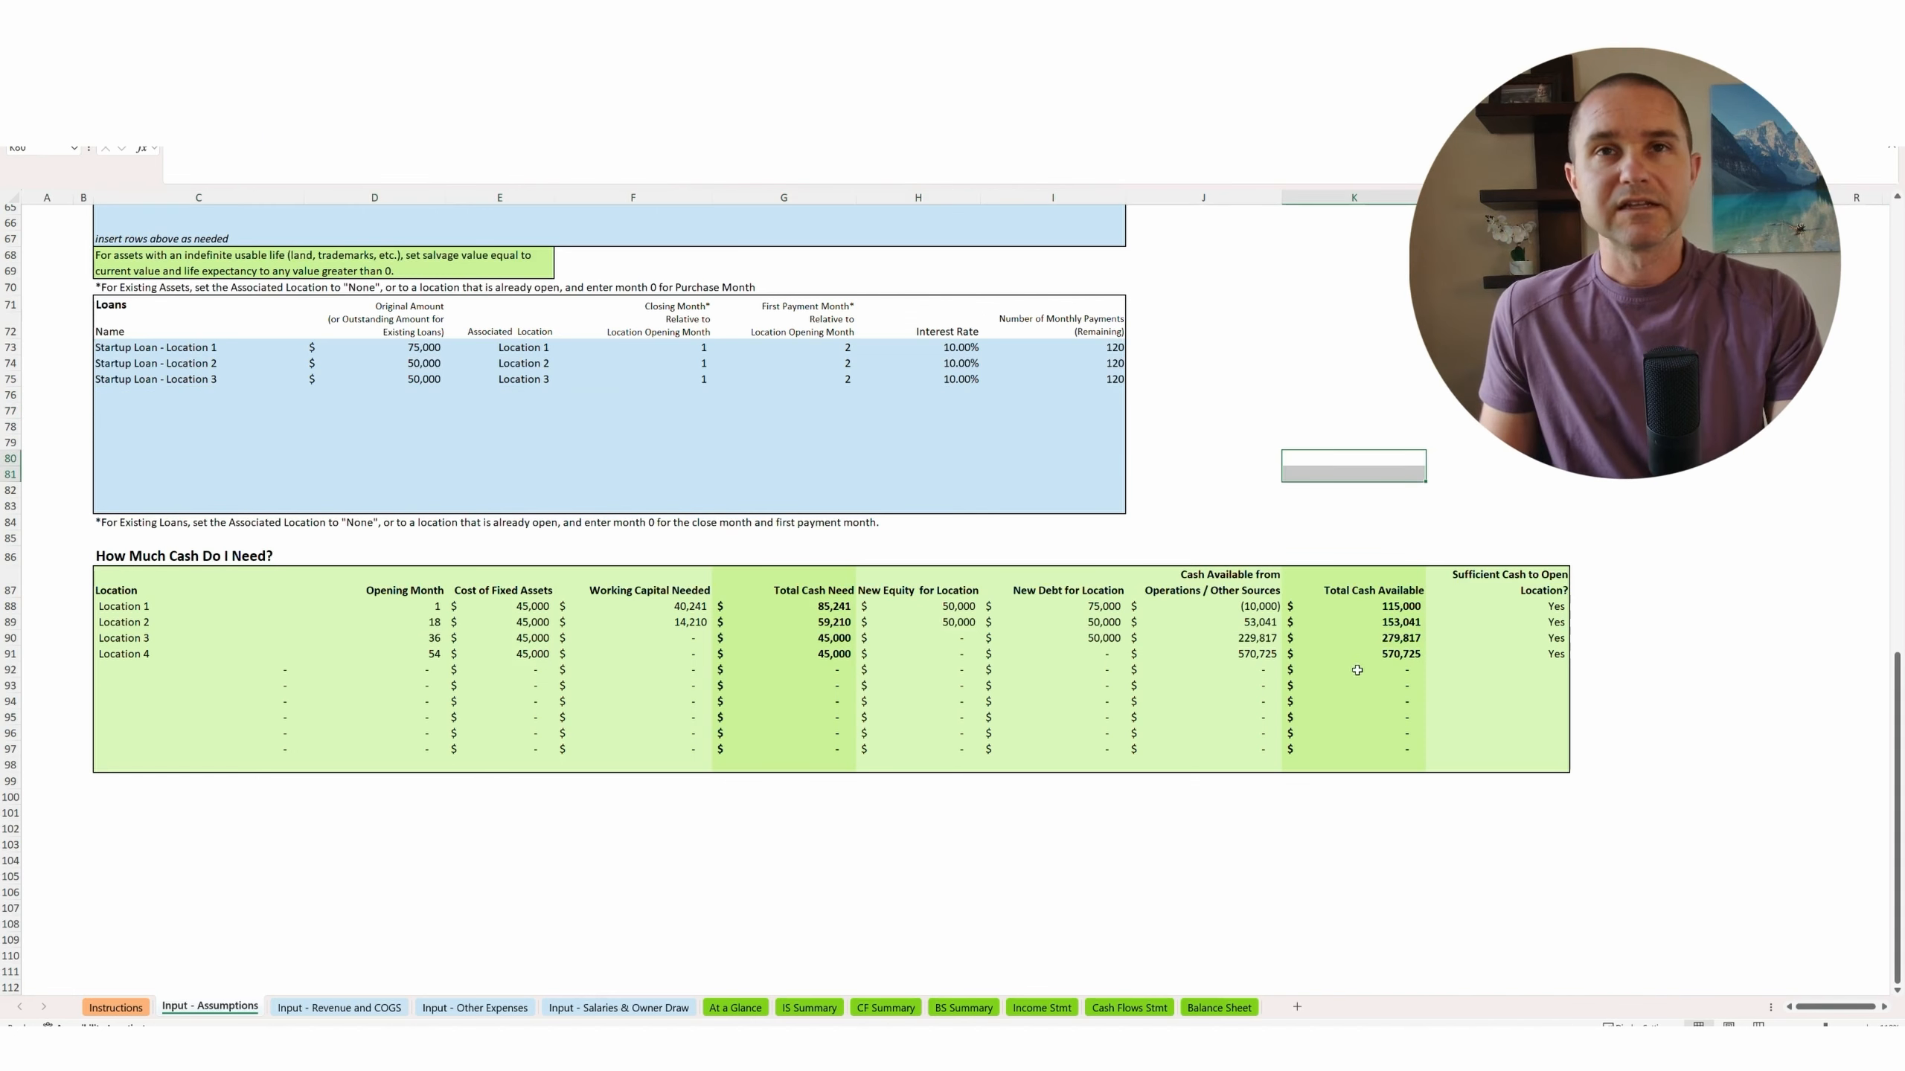
left_click(1093, 653)
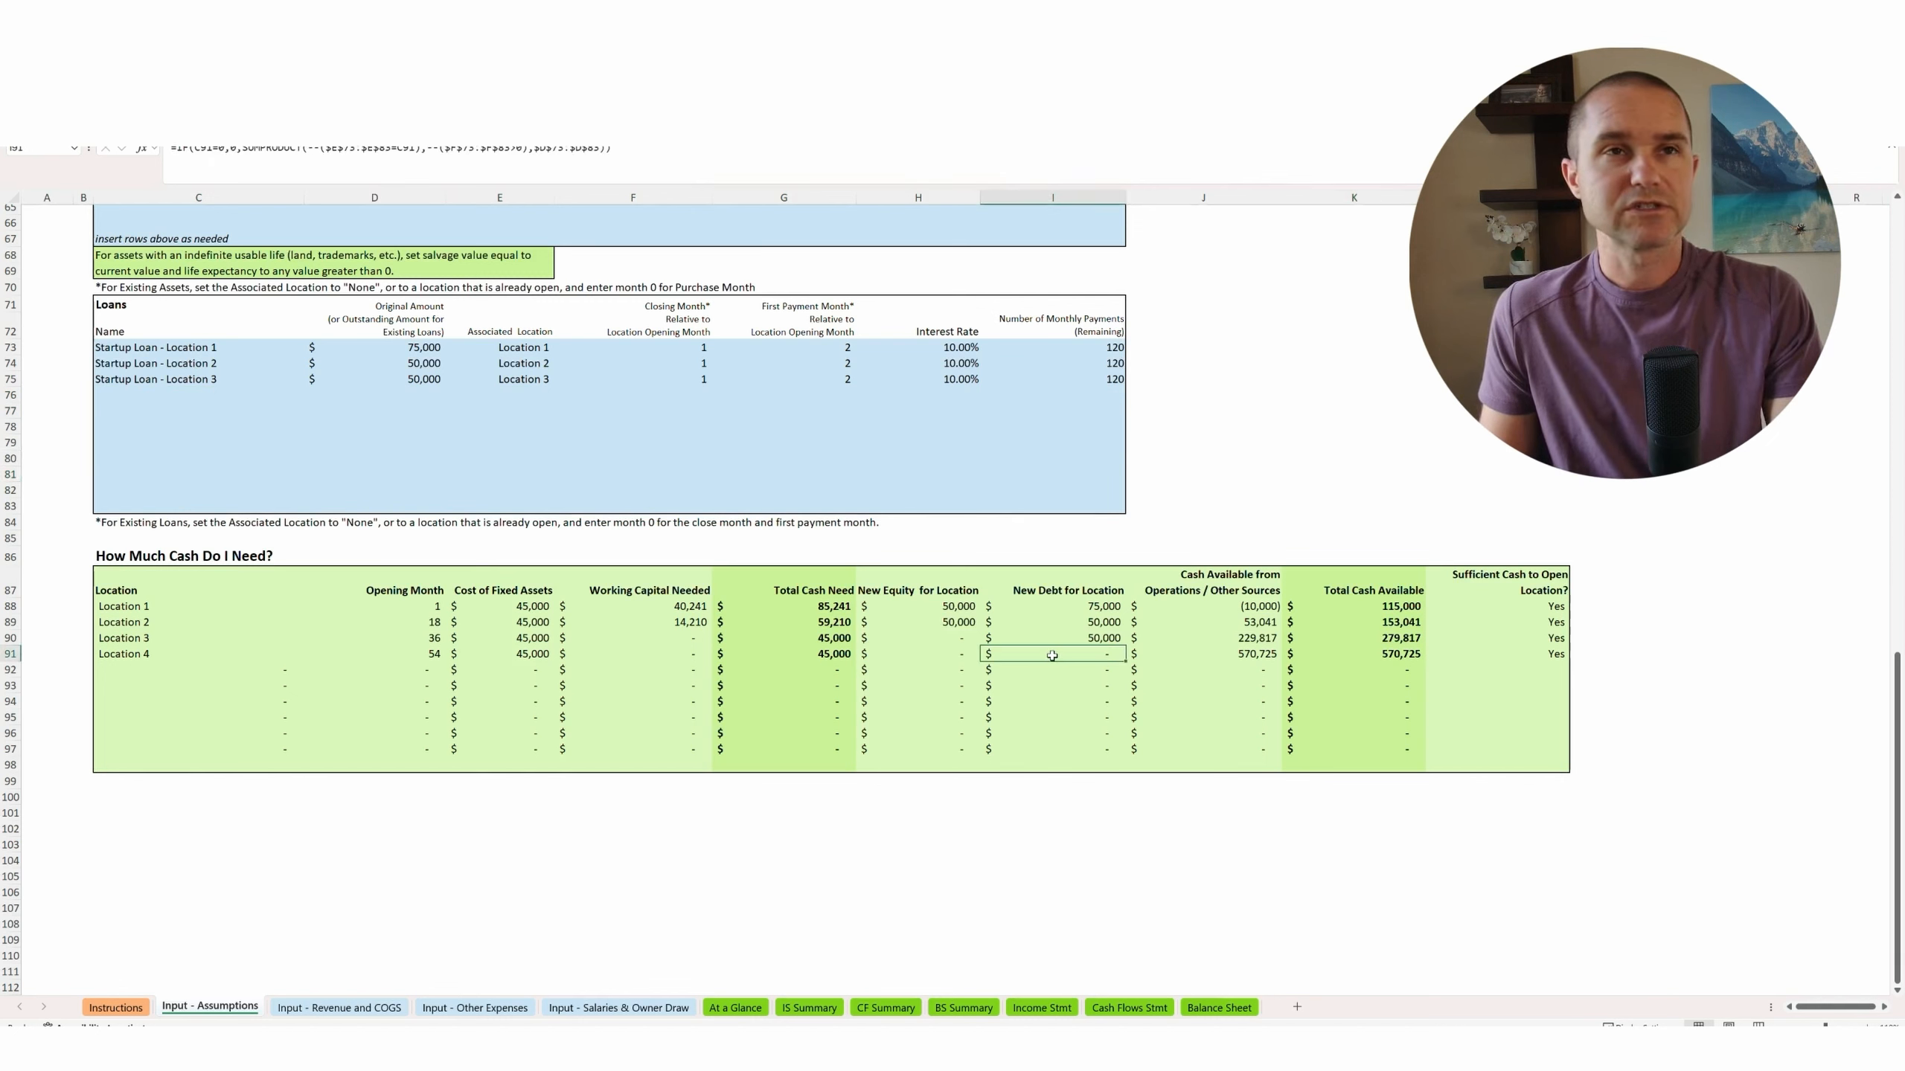
left_click(917, 654)
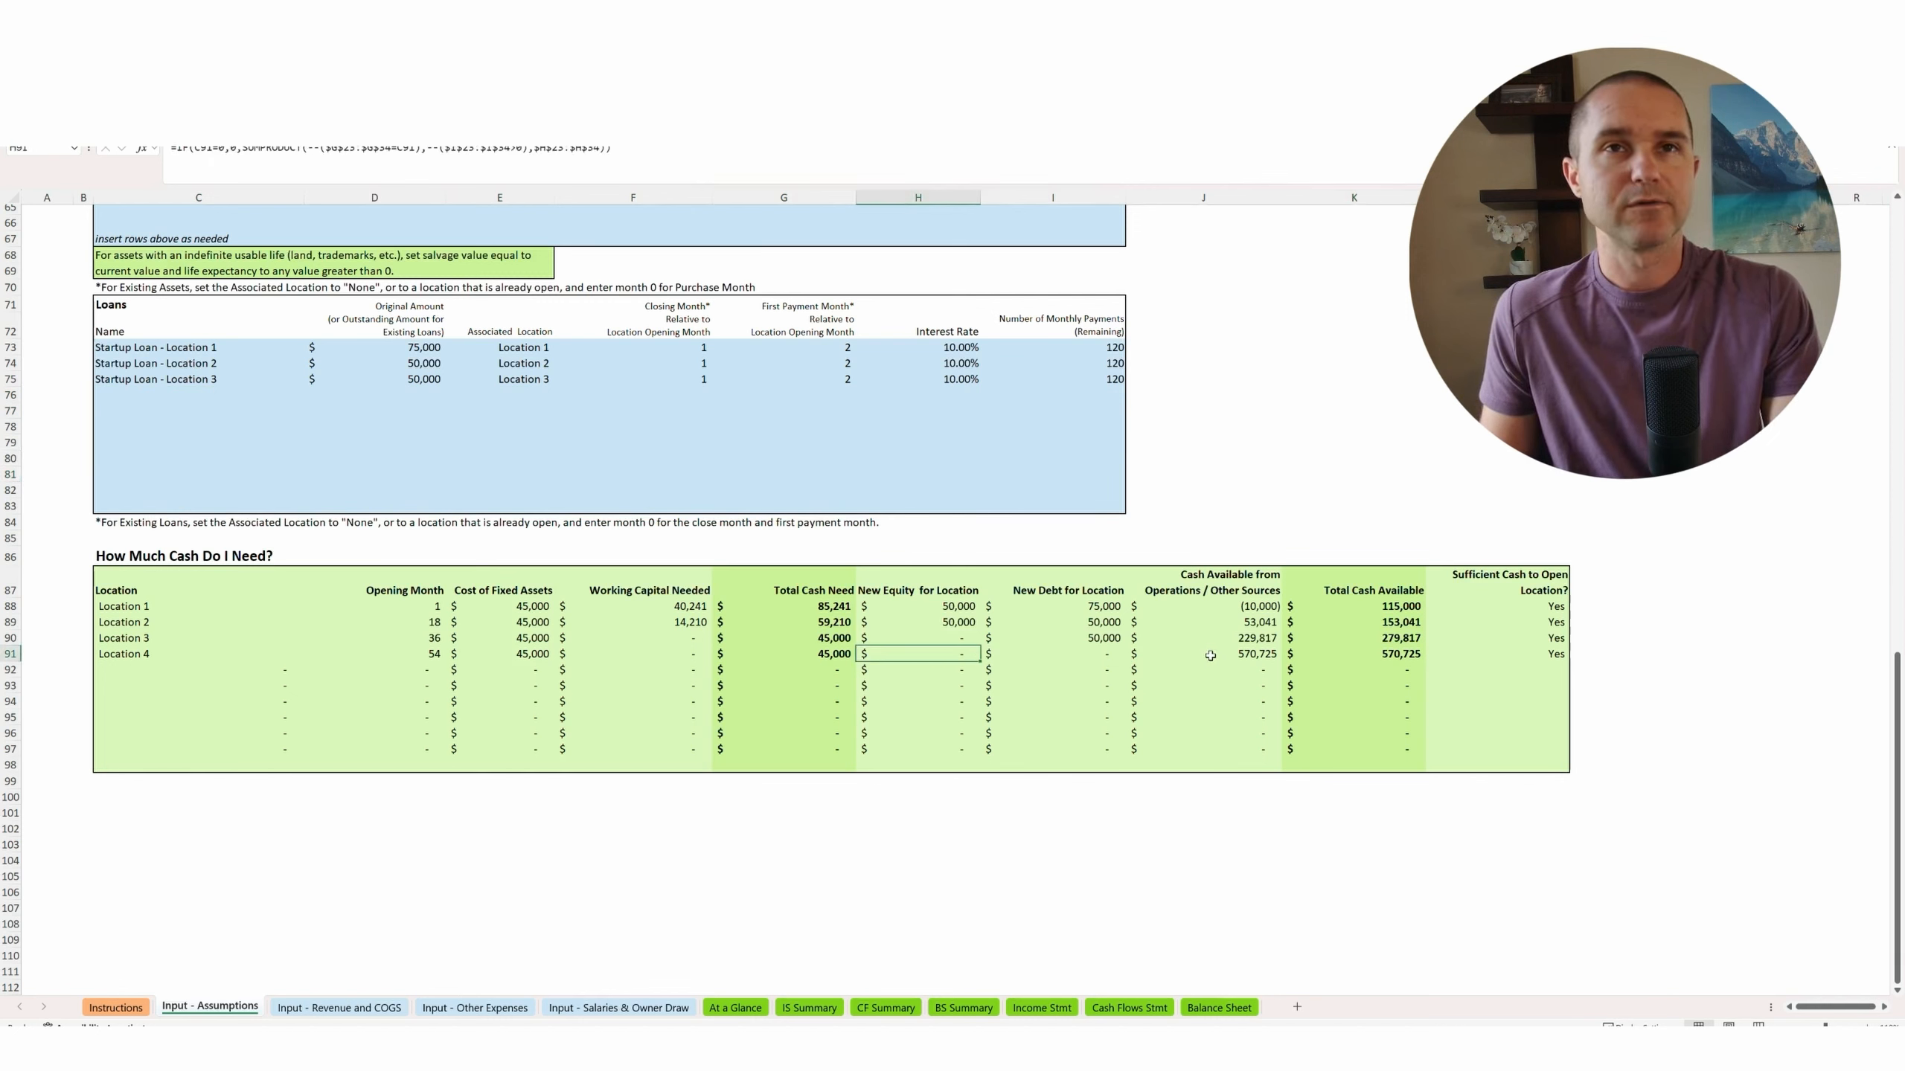
left_click(1210, 656)
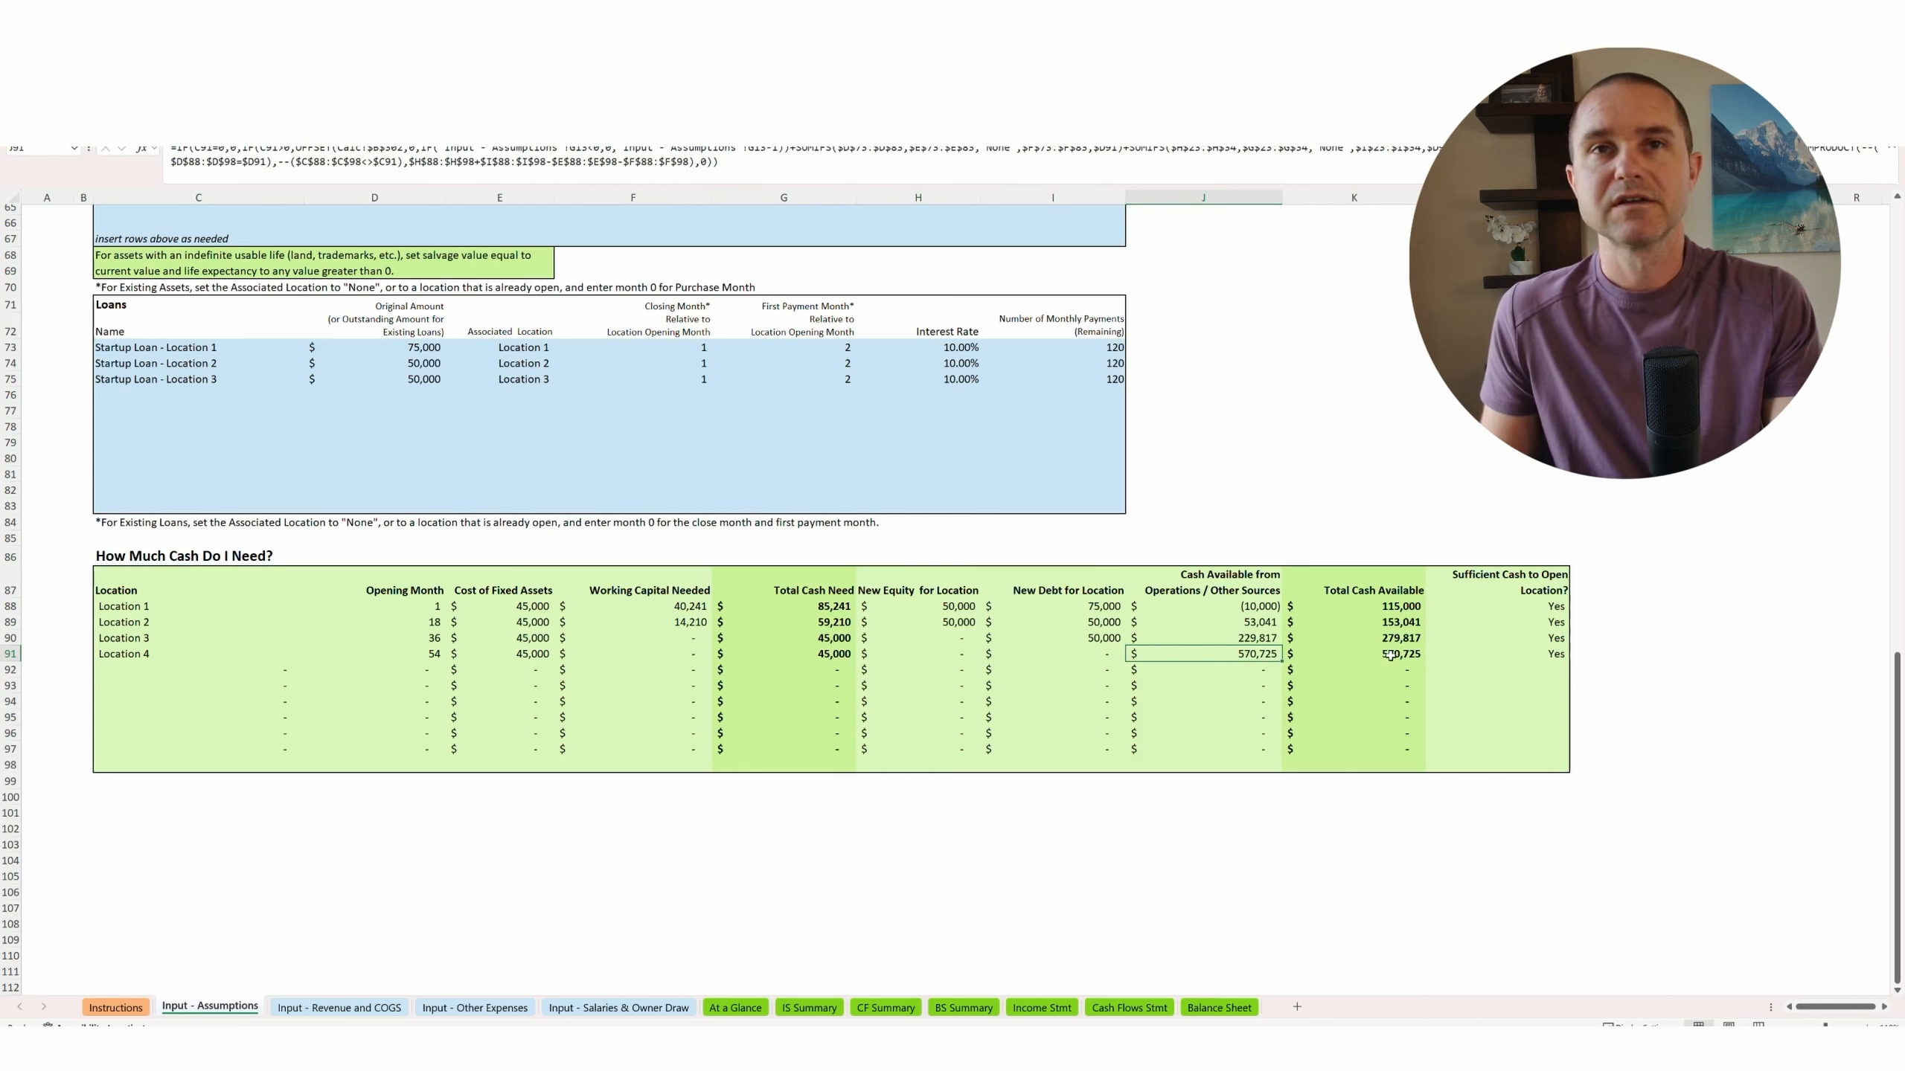
left_click(1397, 654)
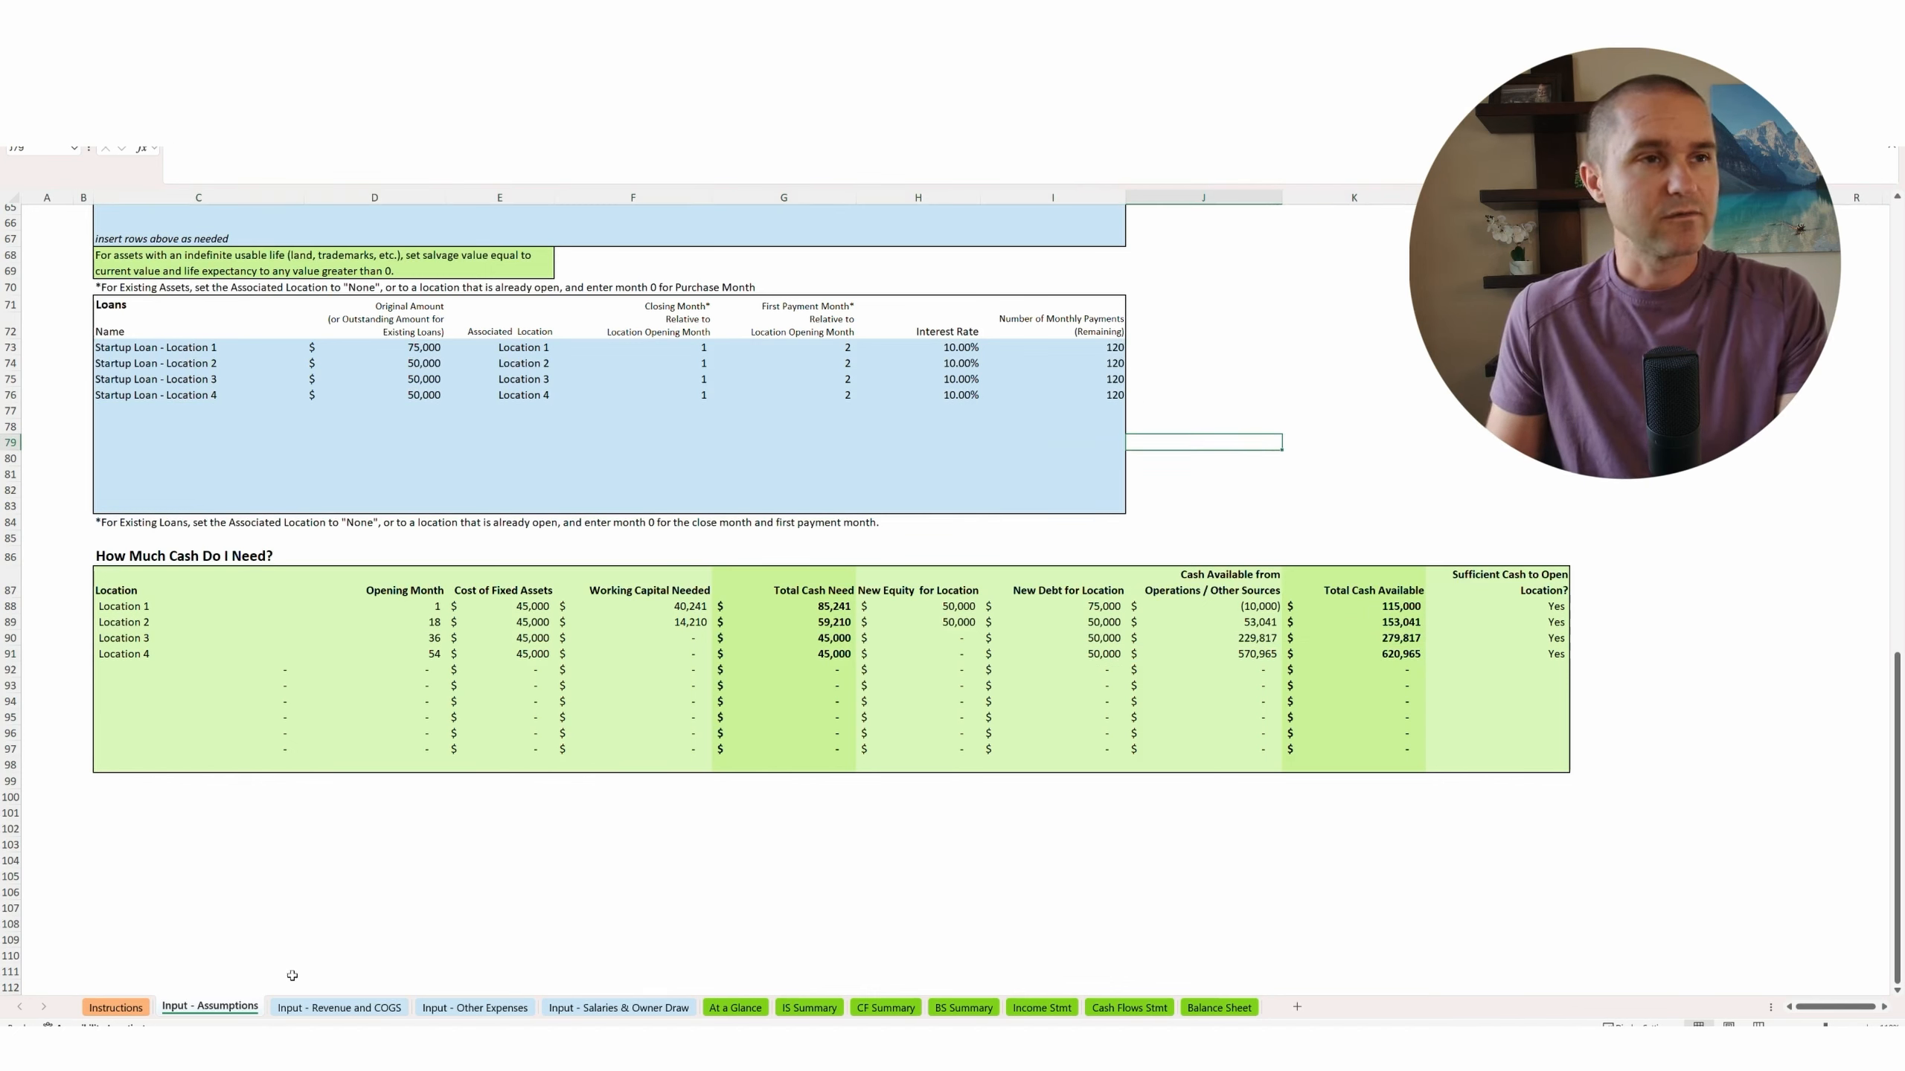
Look through the Input - Revenue and COGS sheet, then move to Input - Other Expenses.
left_click(339, 1008)
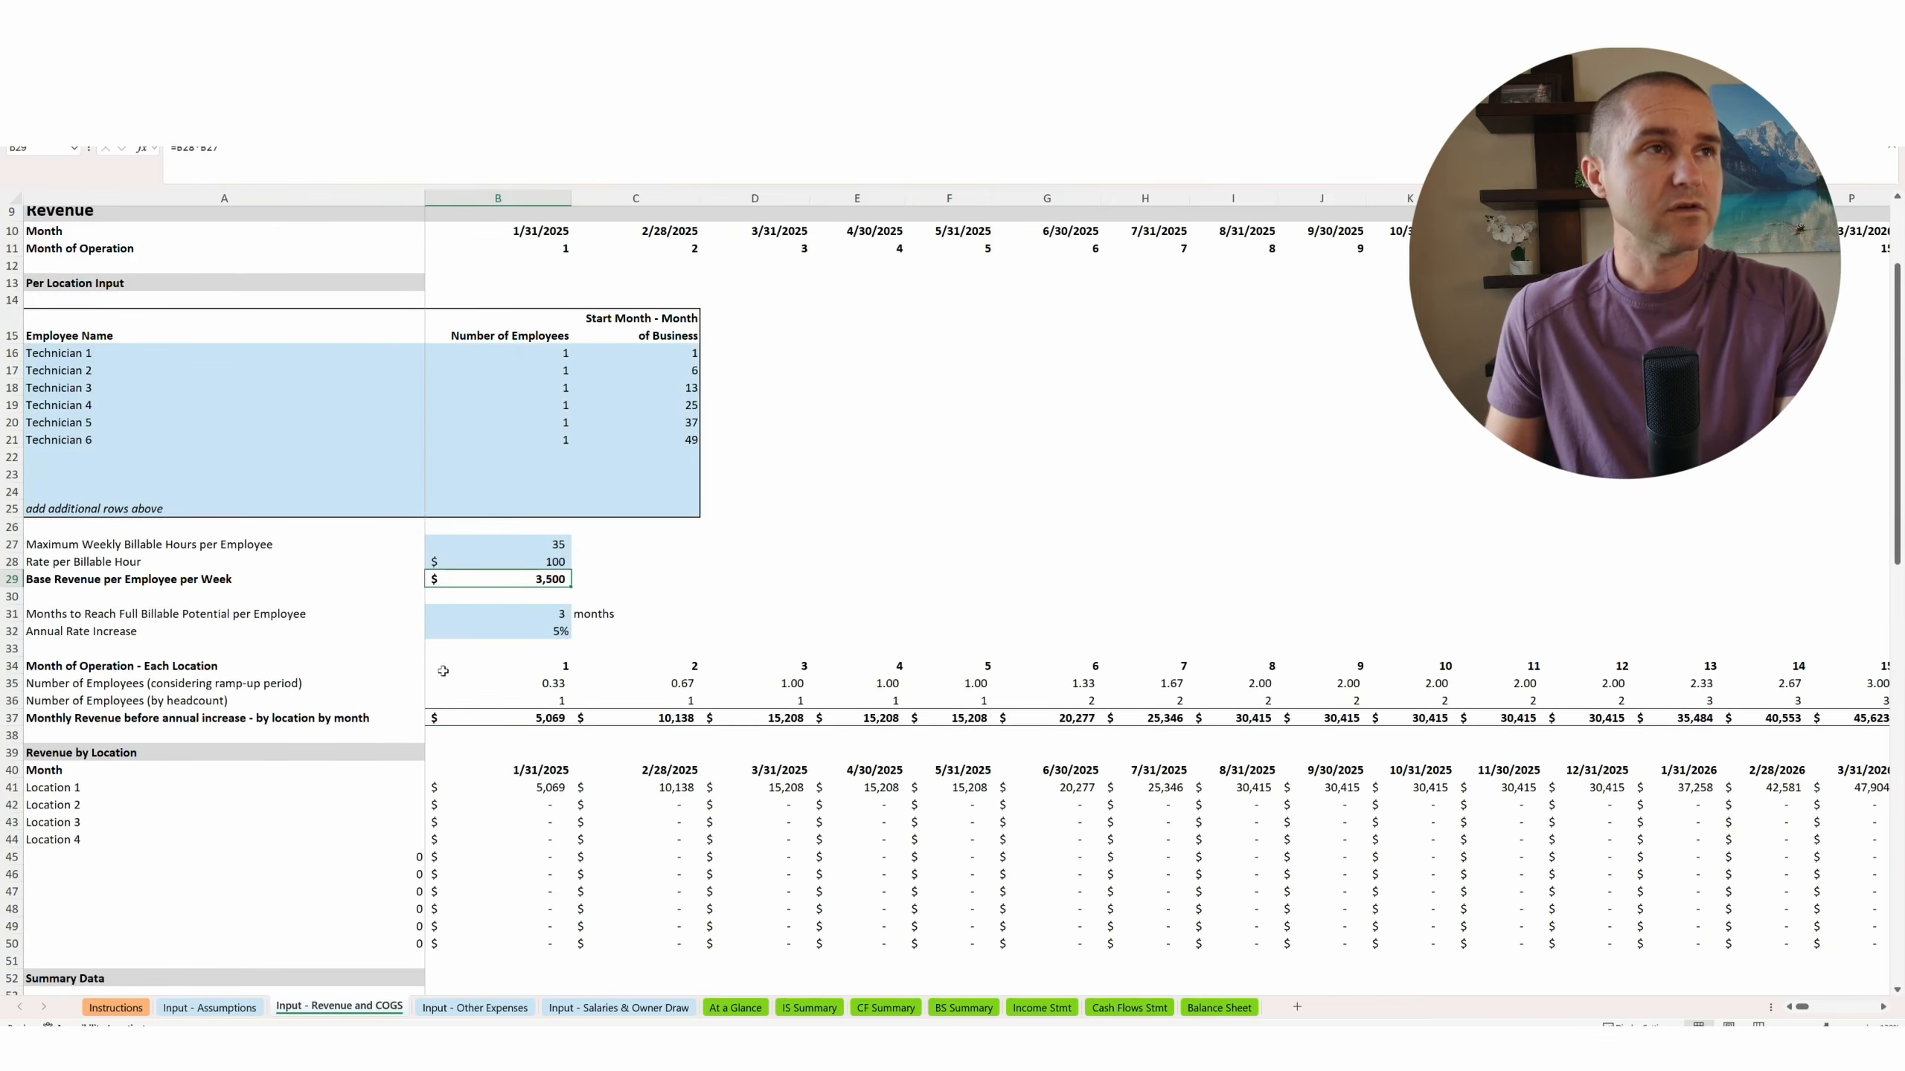
scroll("down", 3)
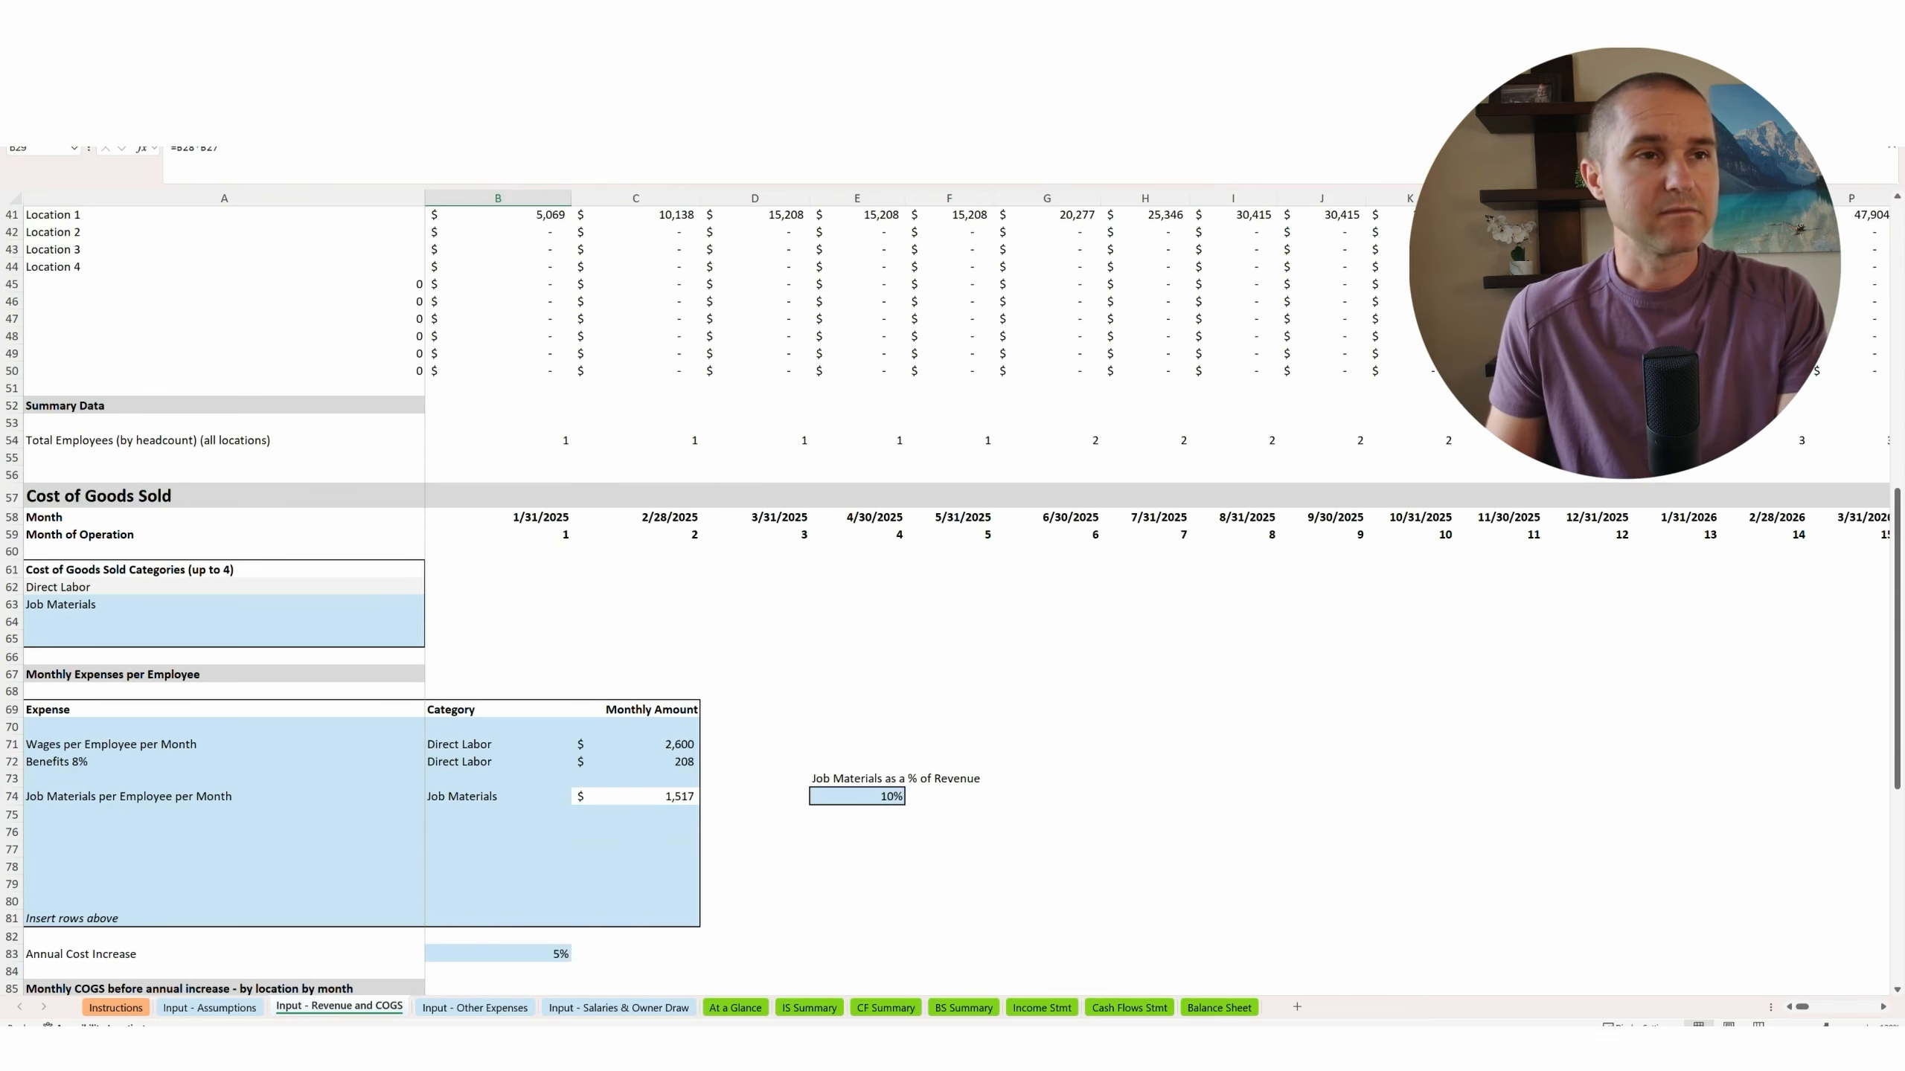
scroll("down", 3)
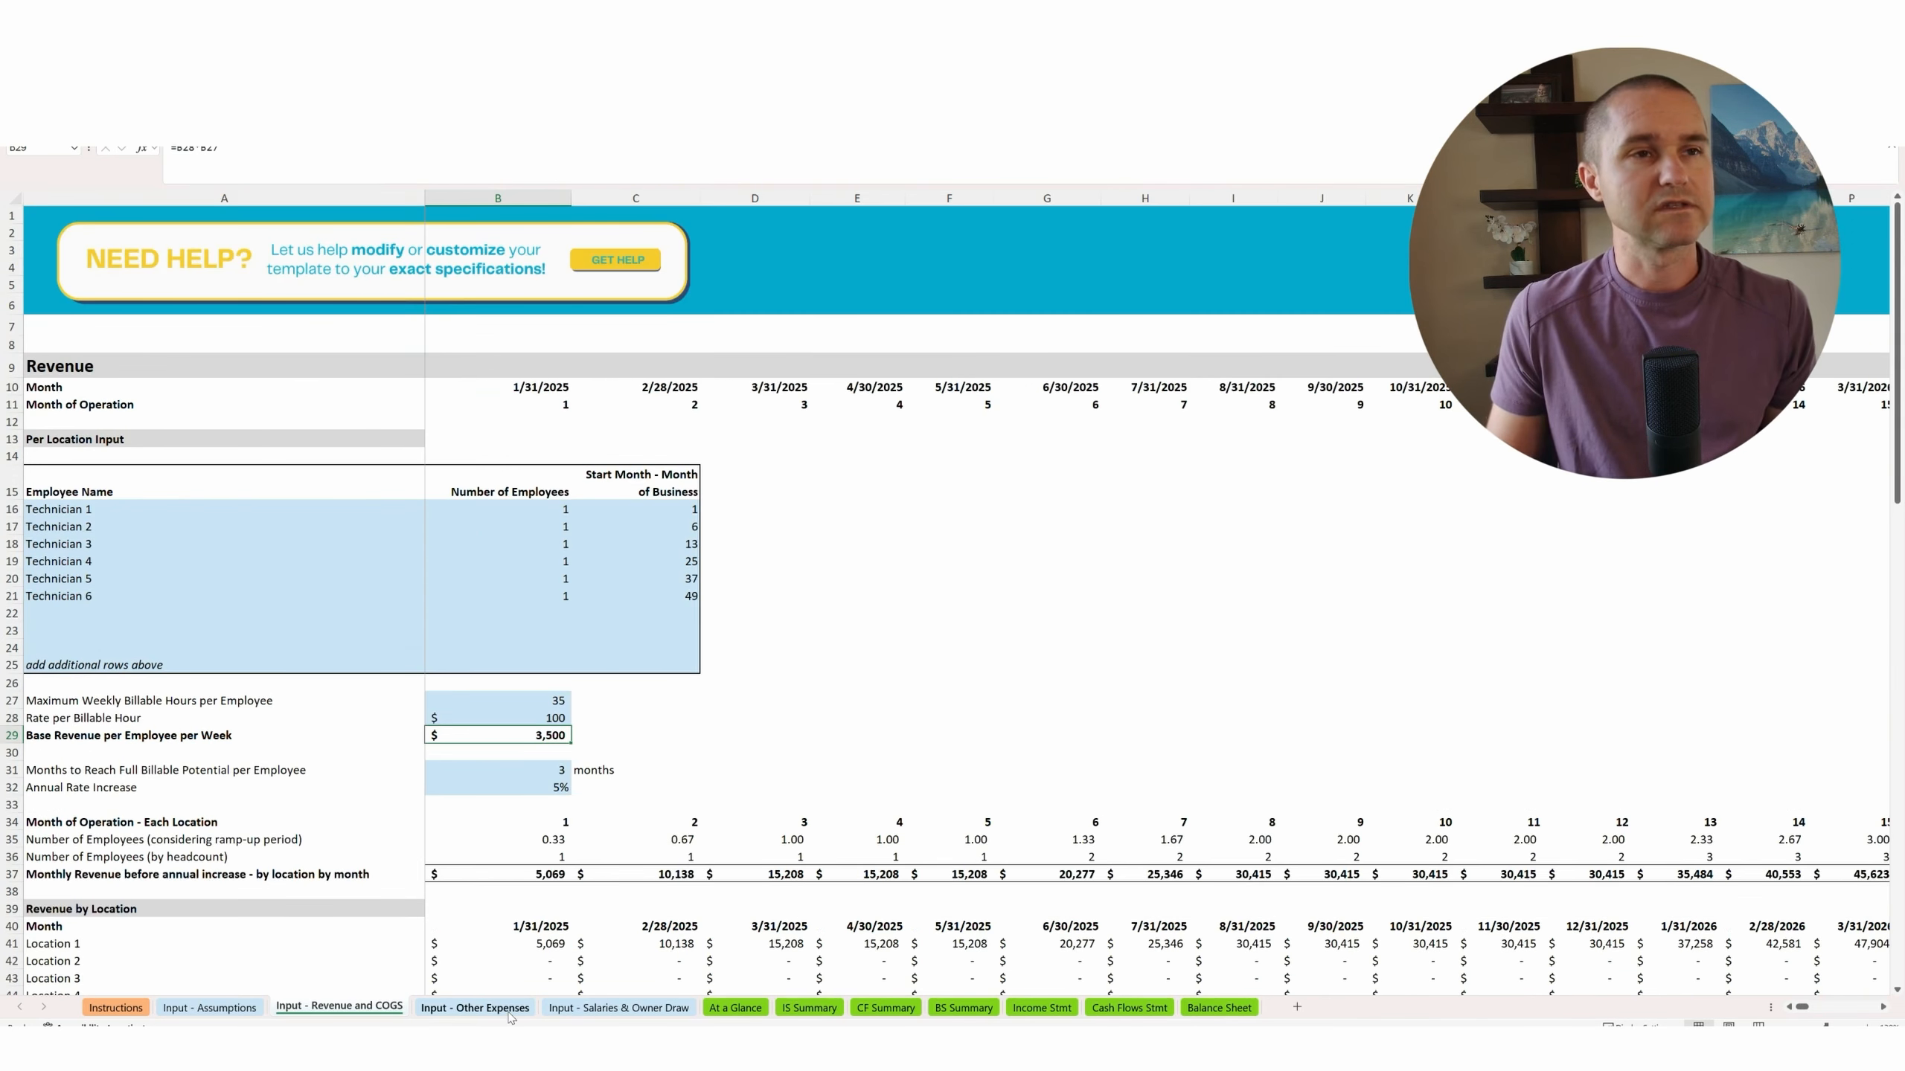
left_click(473, 1007)
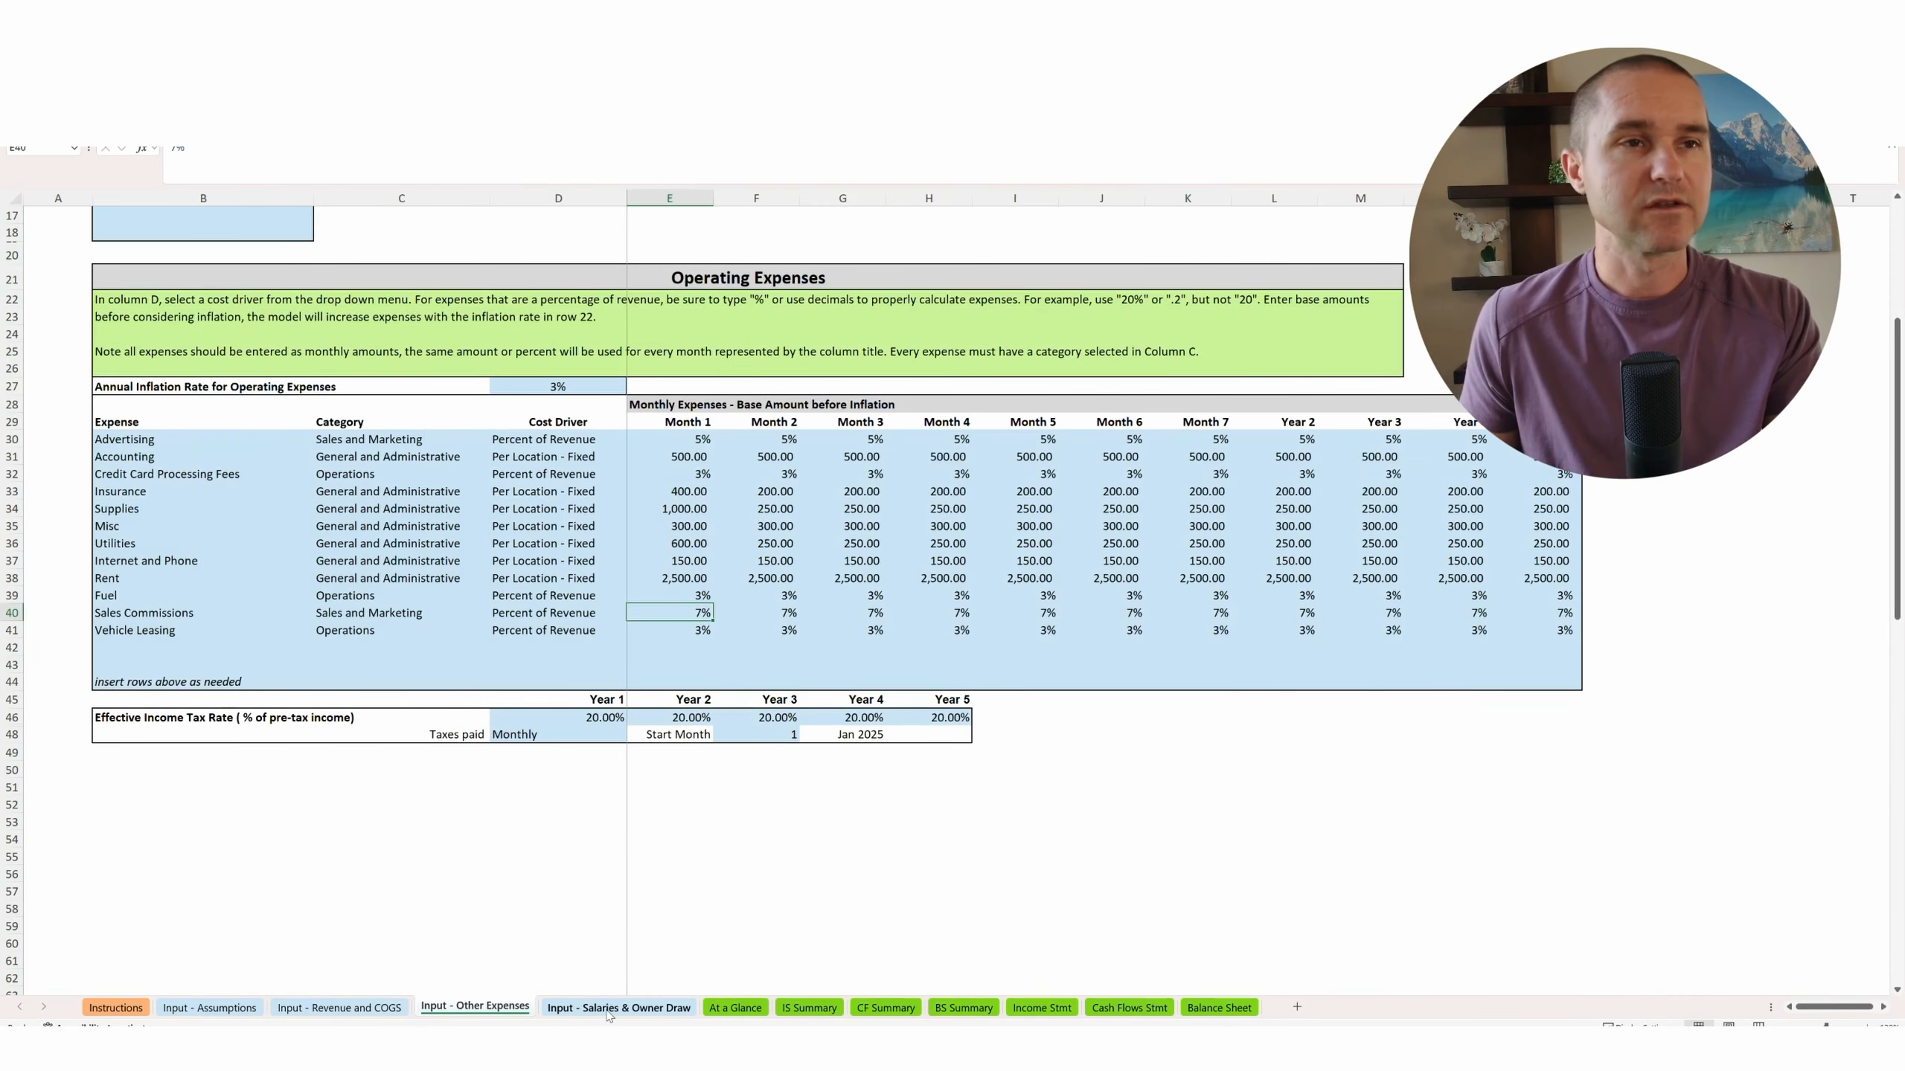
Check the CEO and GM start months on the Input - Salaries & Owner Draw sheet.
left_click(619, 1007)
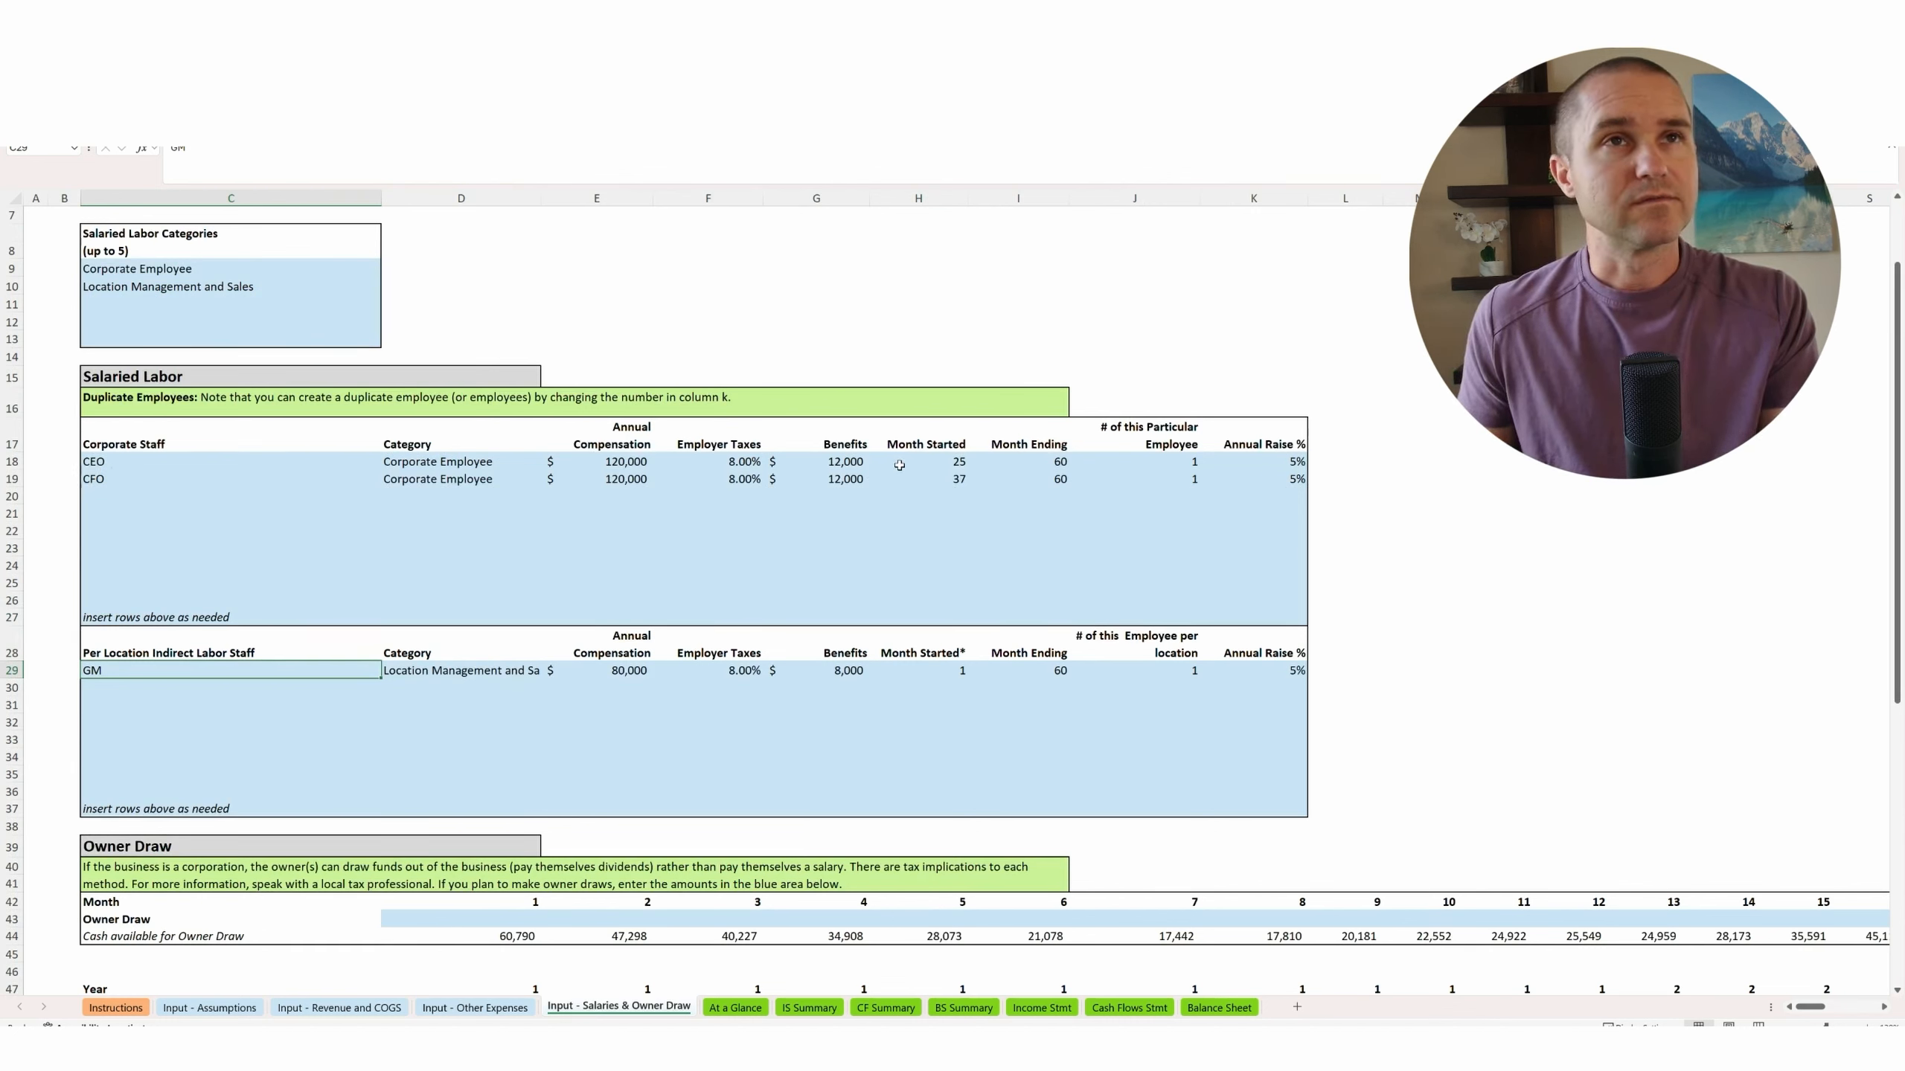
left_click(928, 462)
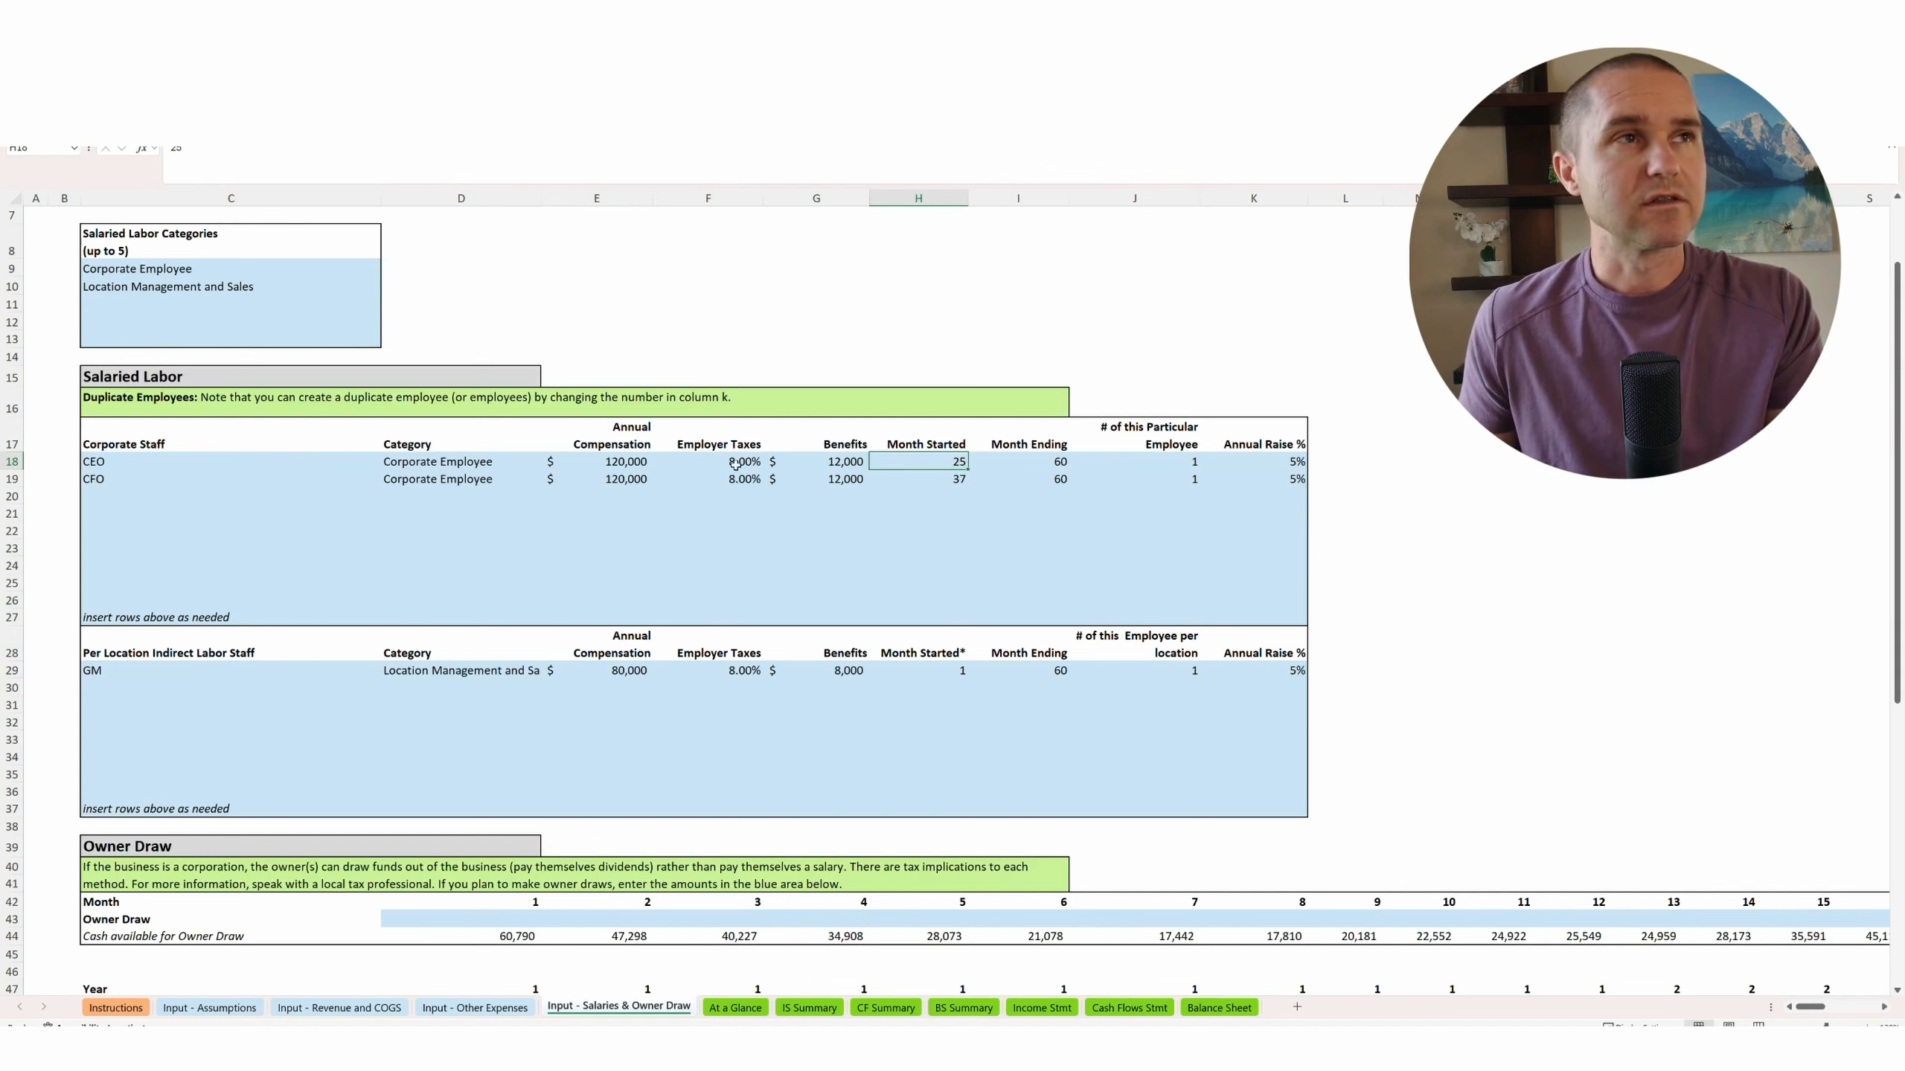
left_click(918, 479)
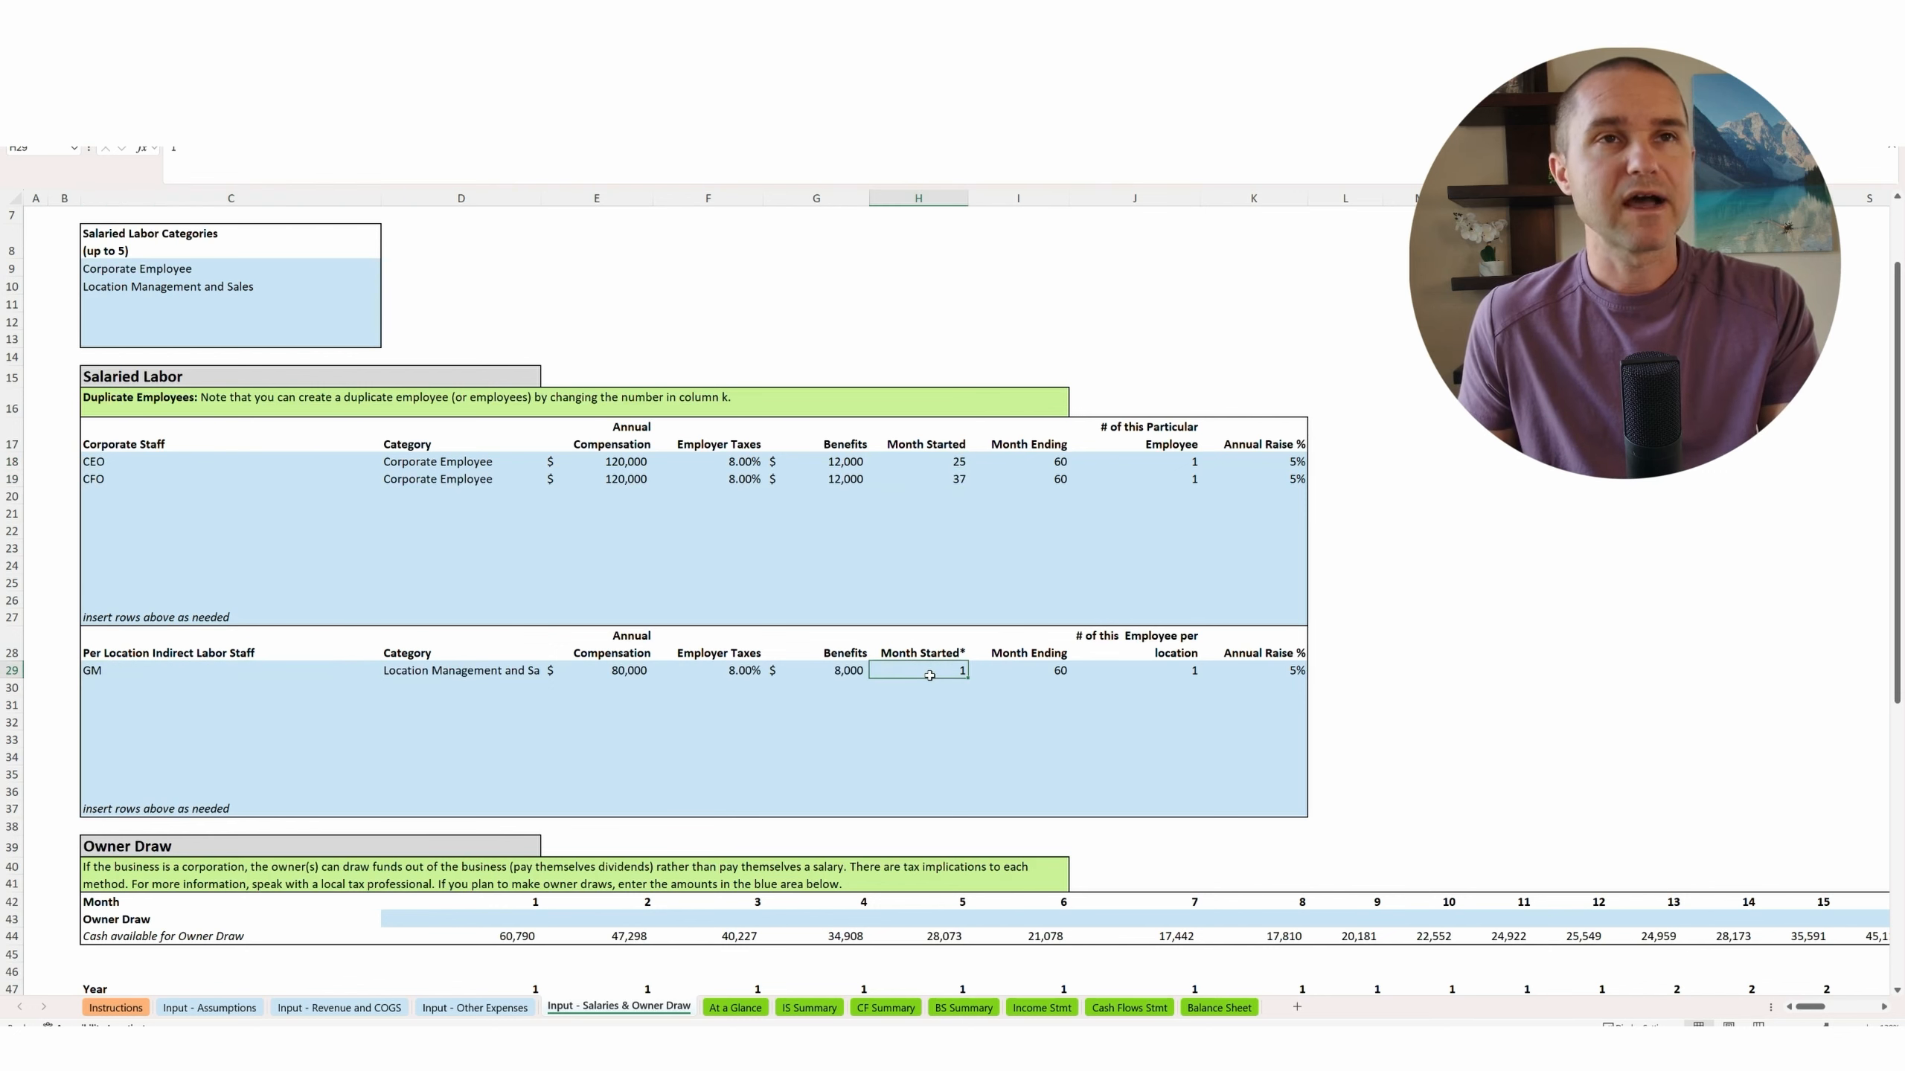
mouse_move(945, 680)
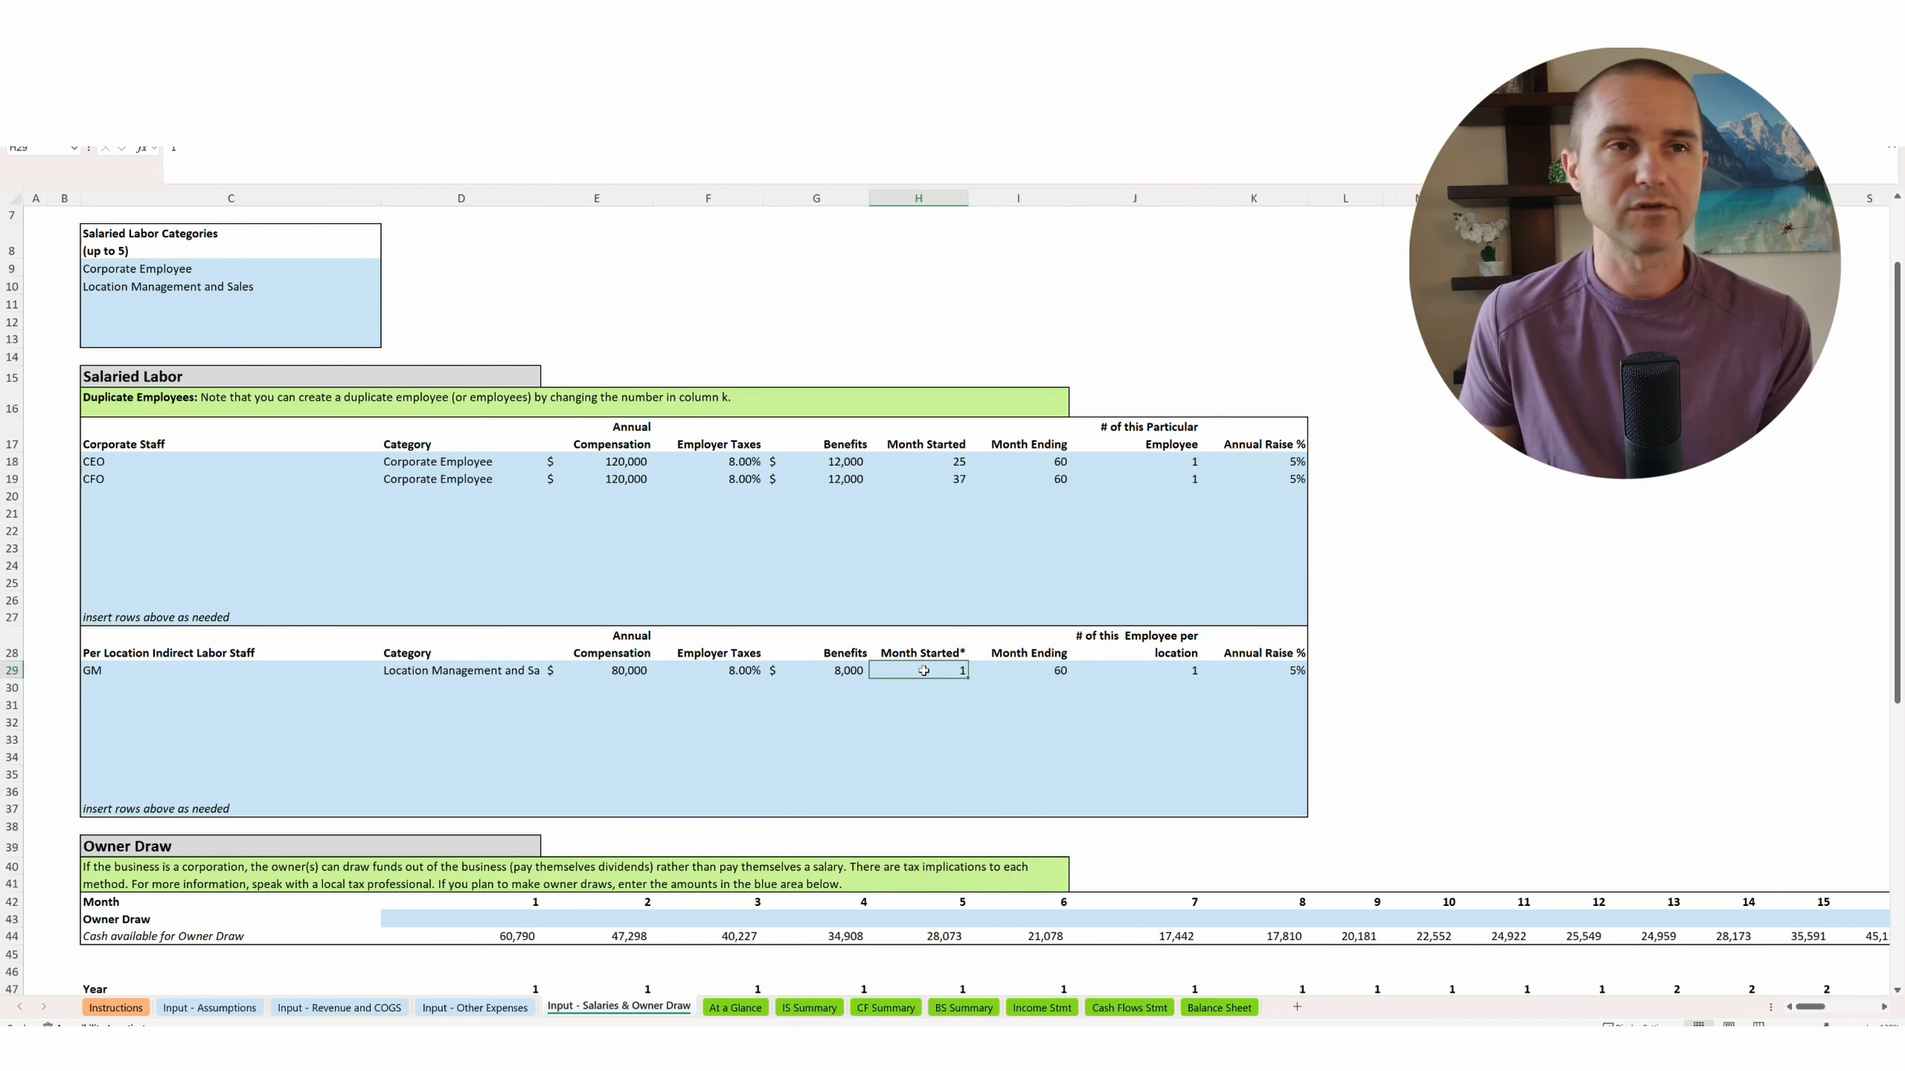
Inspect the 2029 revenue and net income figures on the At a Glance sheet.
left_click(736, 1008)
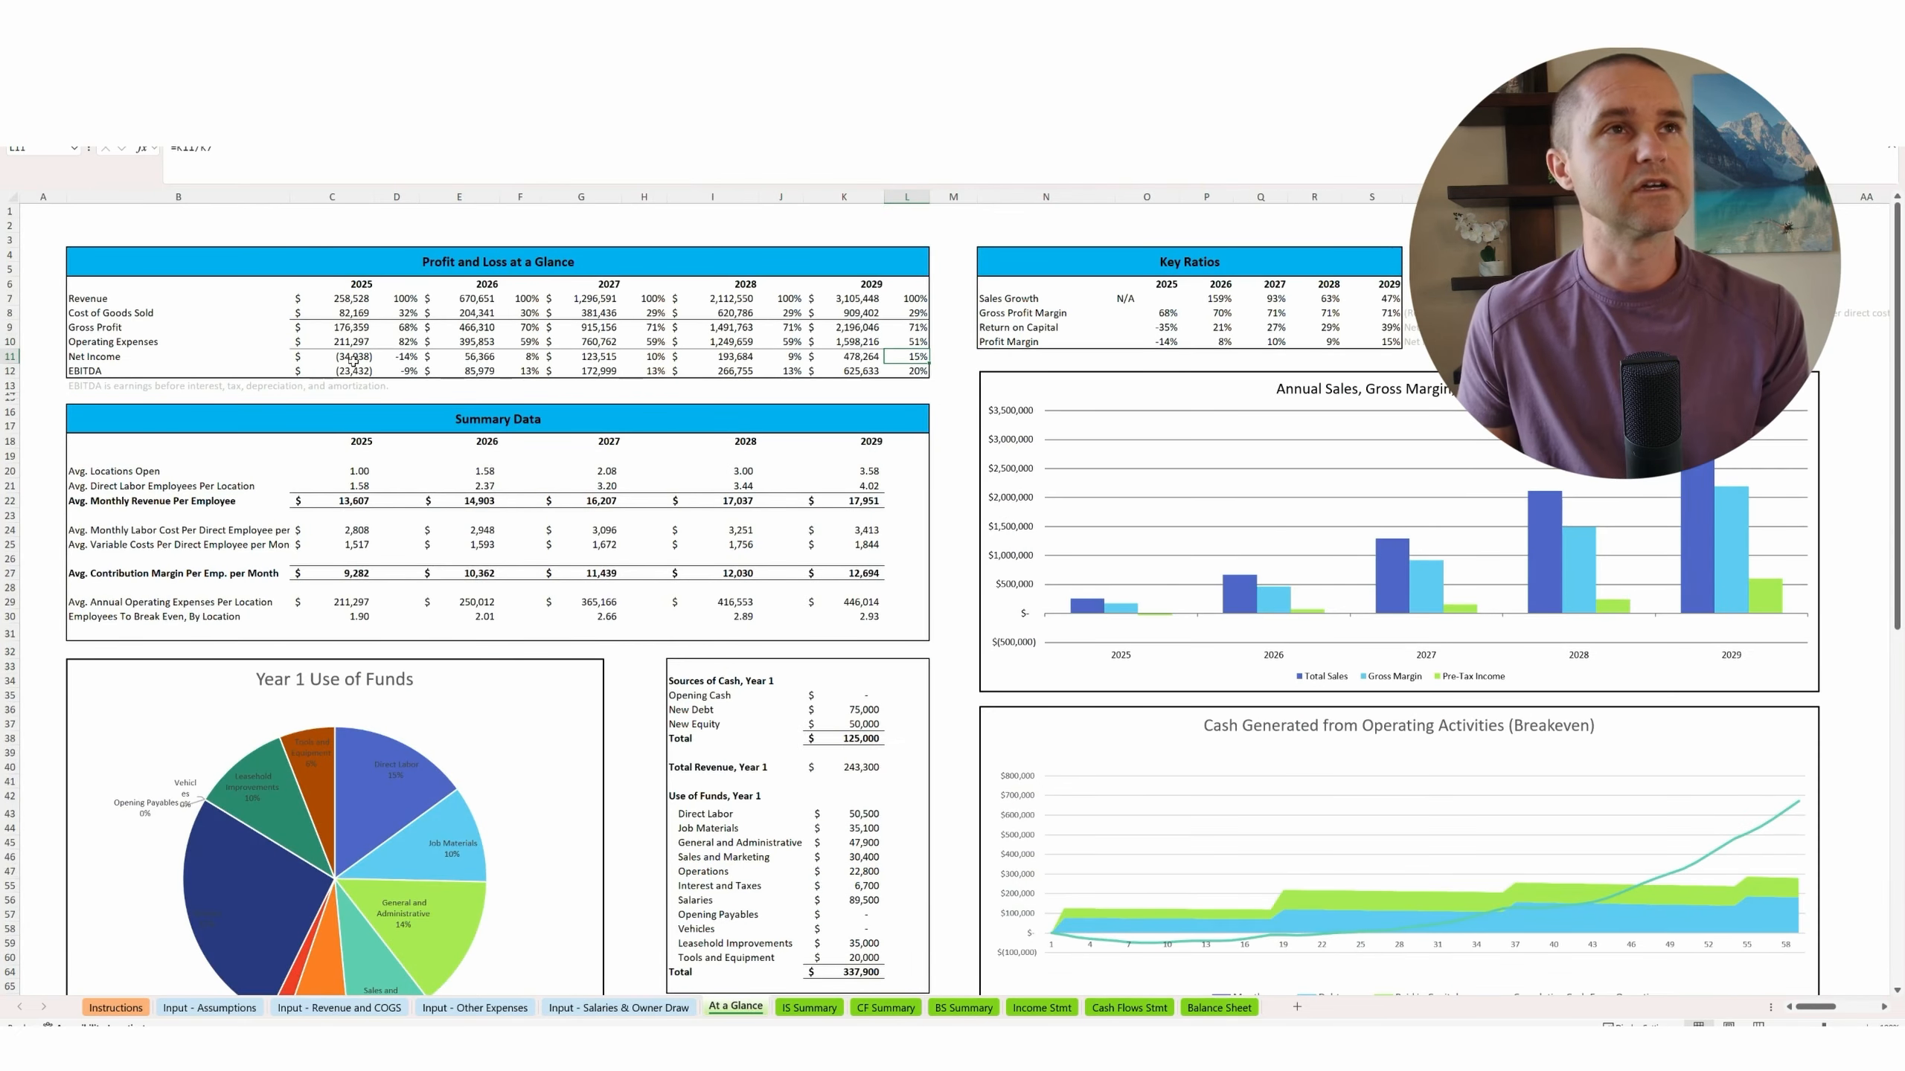
left_click(853, 298)
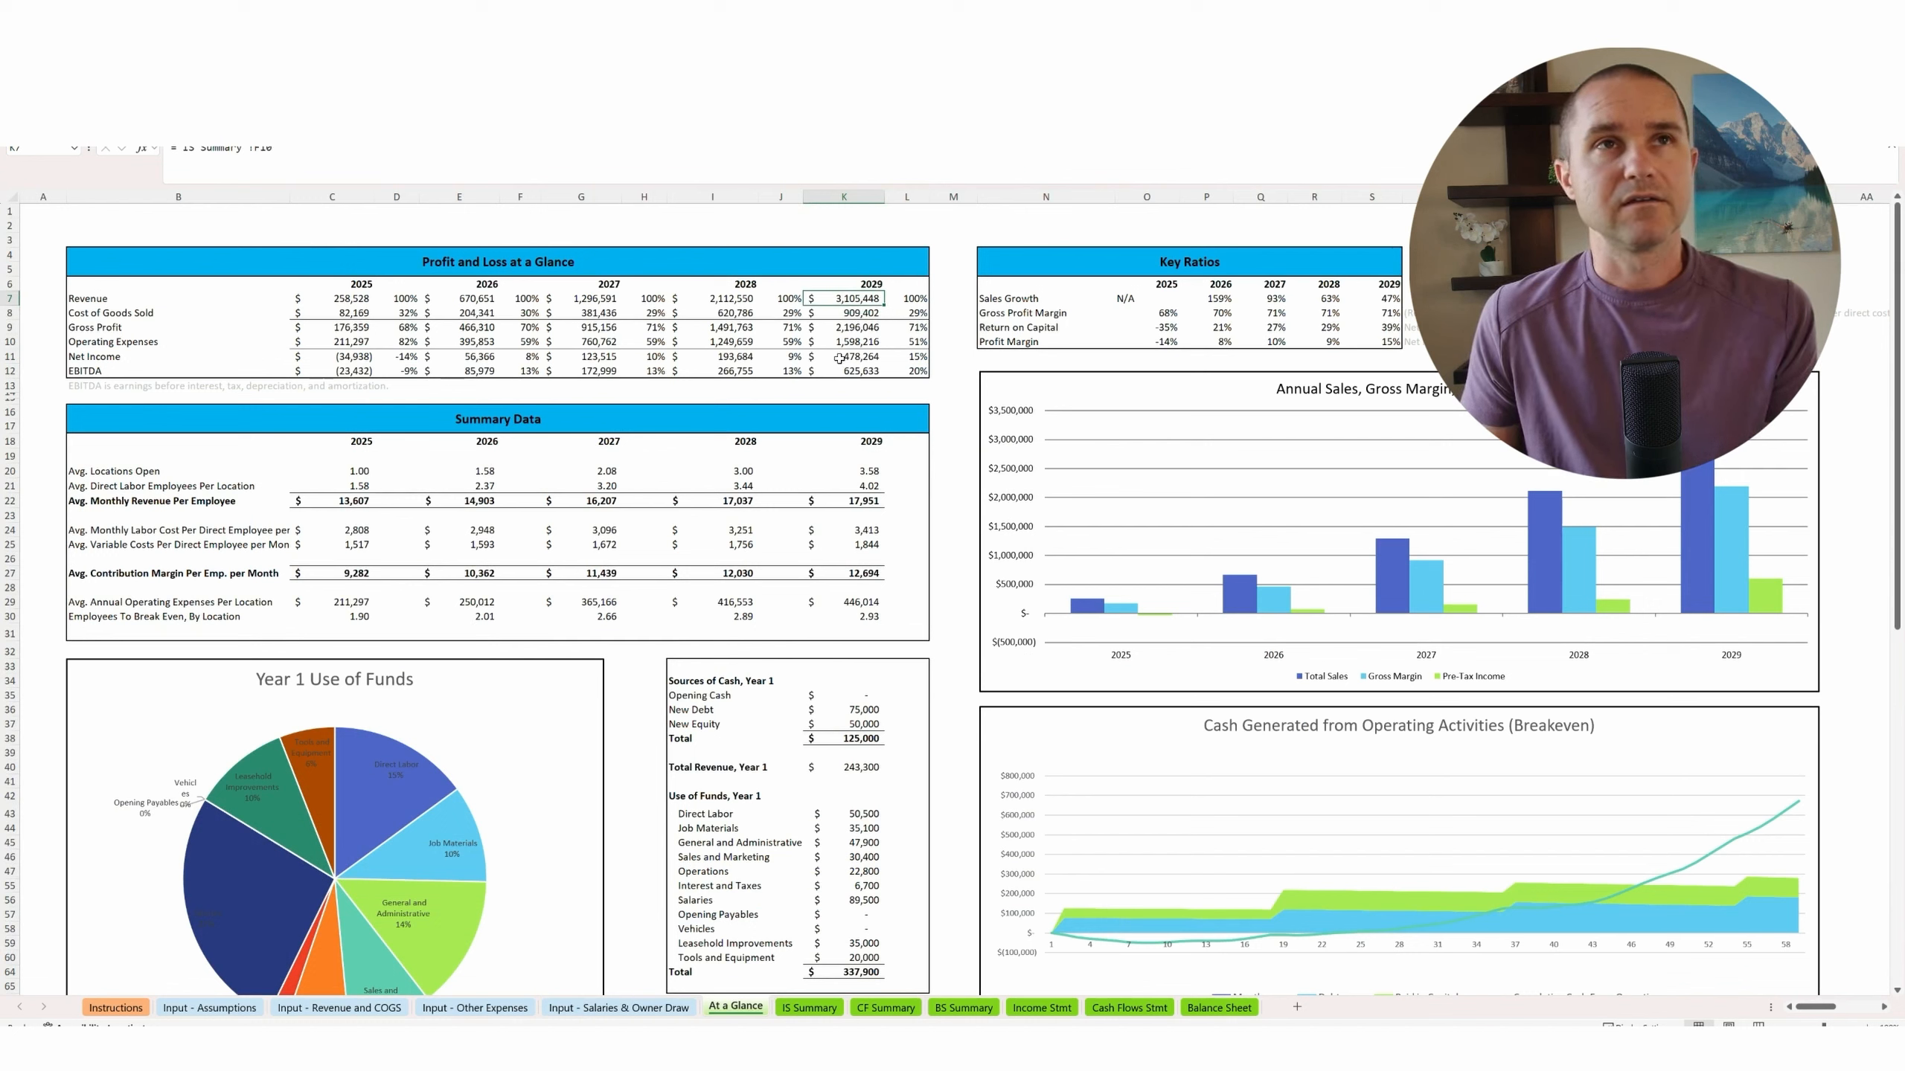
left_click(856, 356)
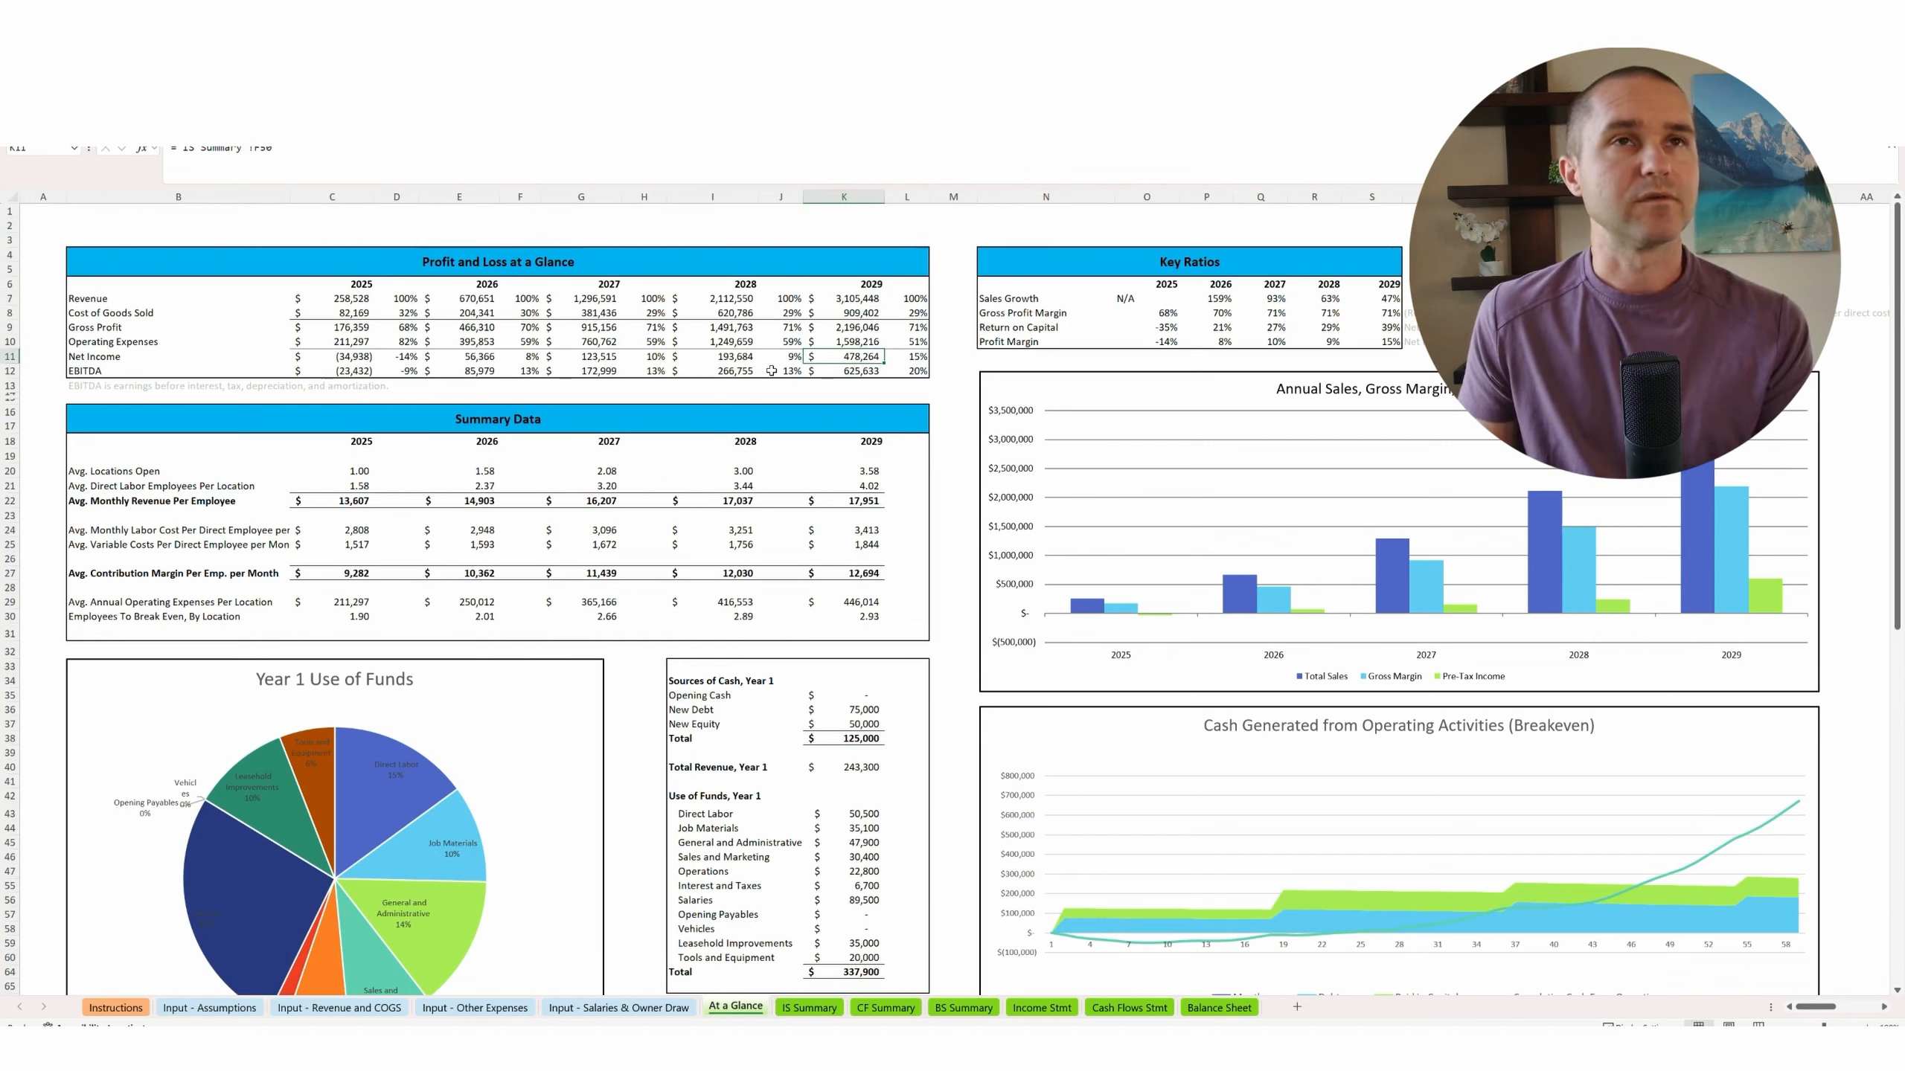